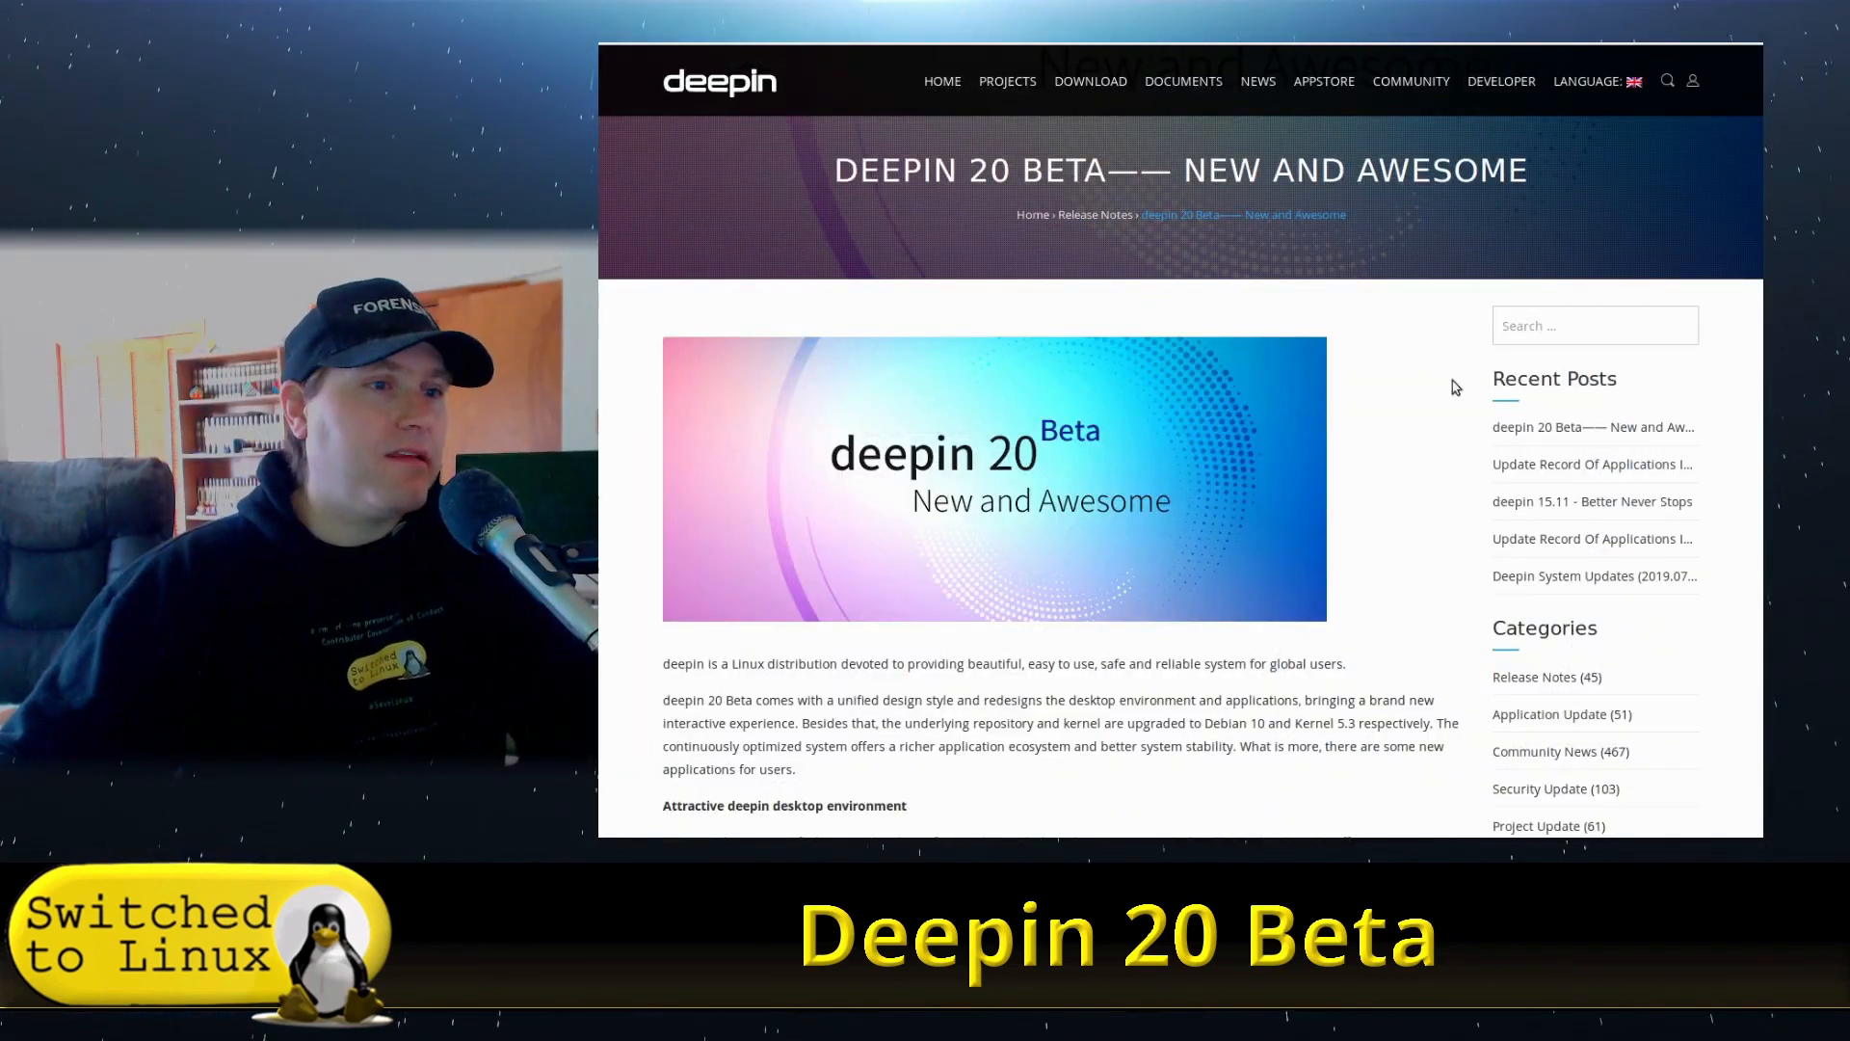
- Scroll the 'deepin 20 Beta—— New and Awesome' post through its features to the download links
scroll("down", 3)
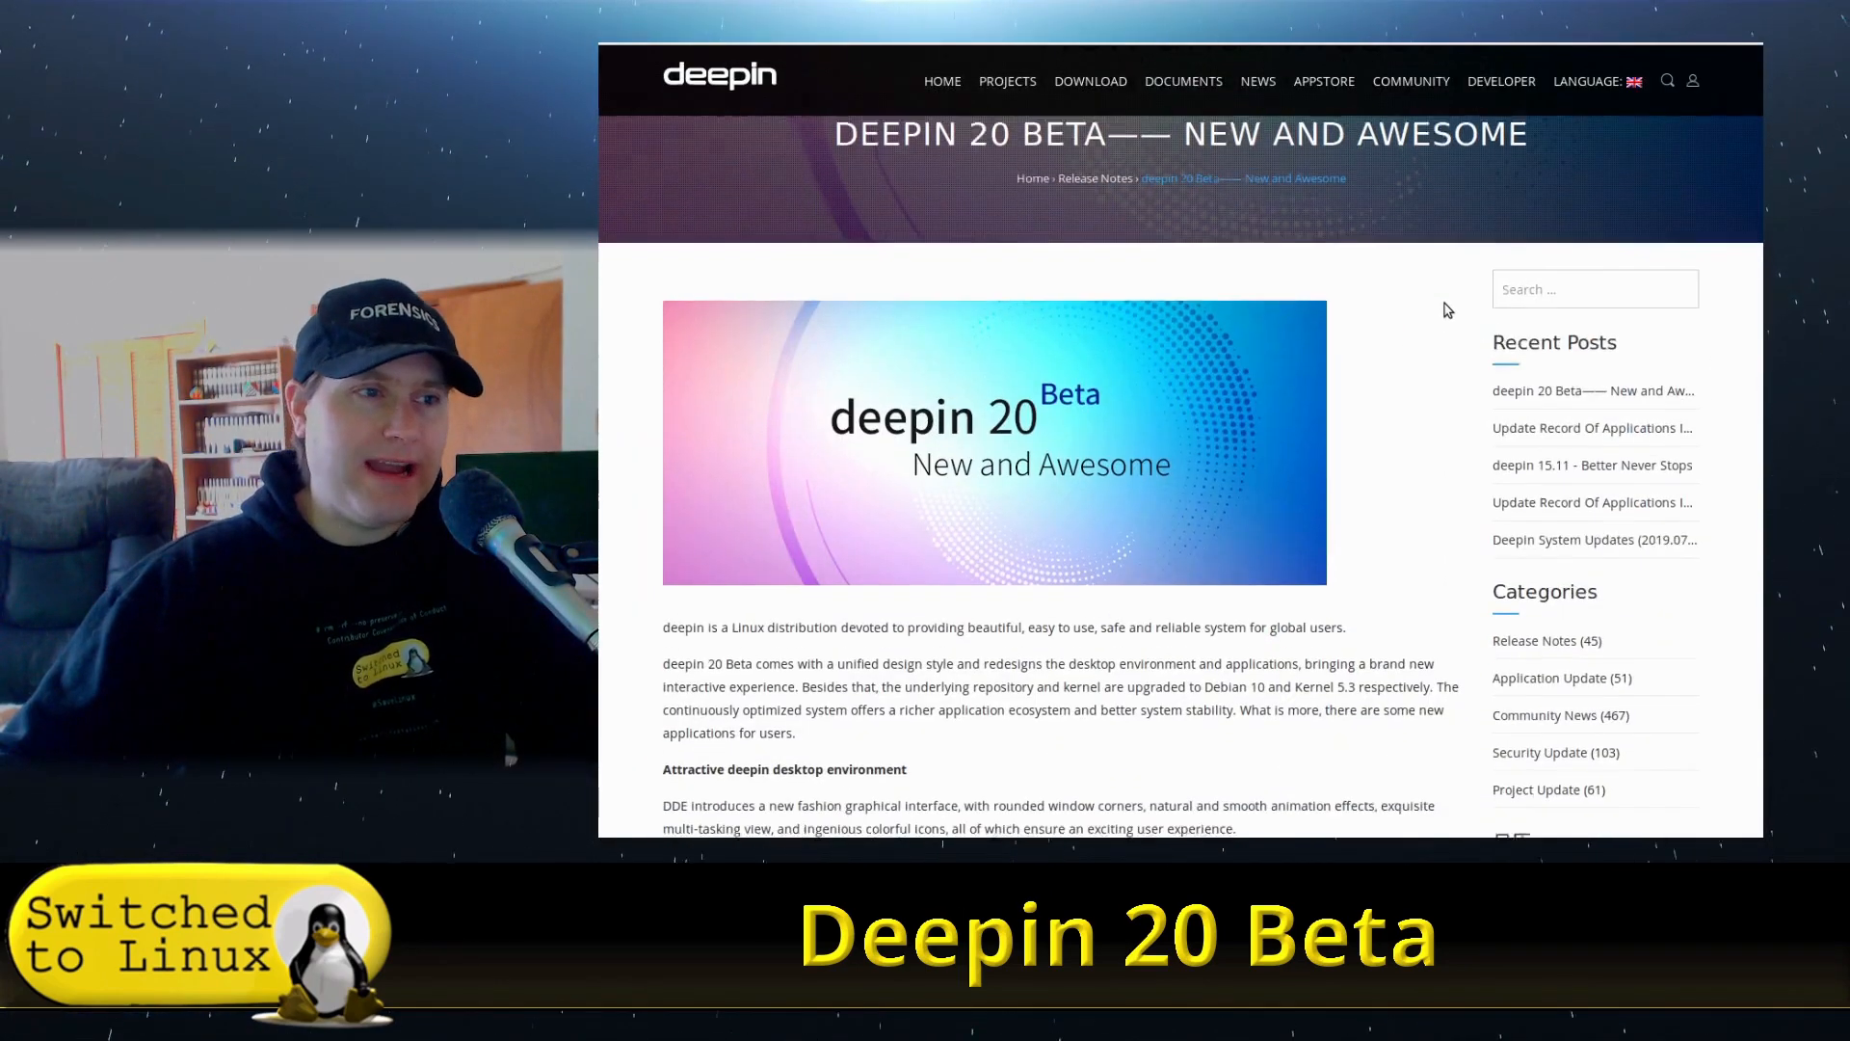
scroll("down", 3)
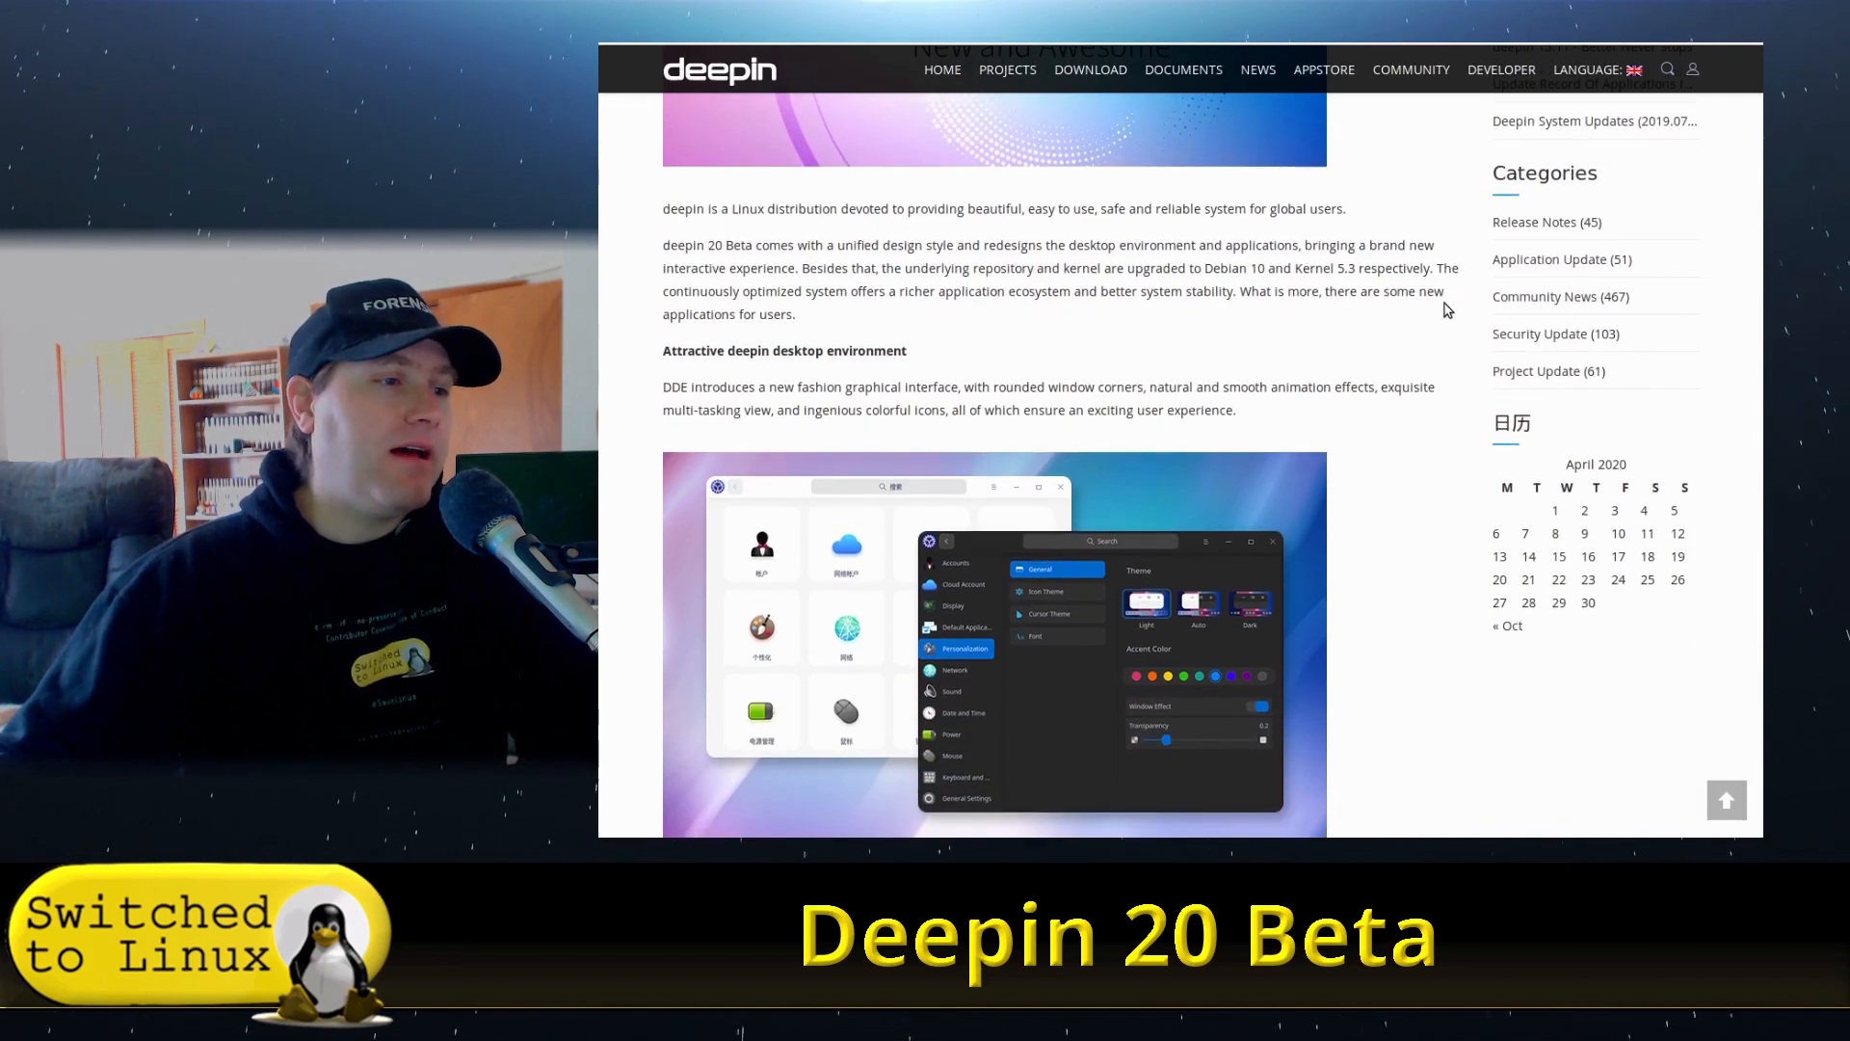
scroll("down", 3)
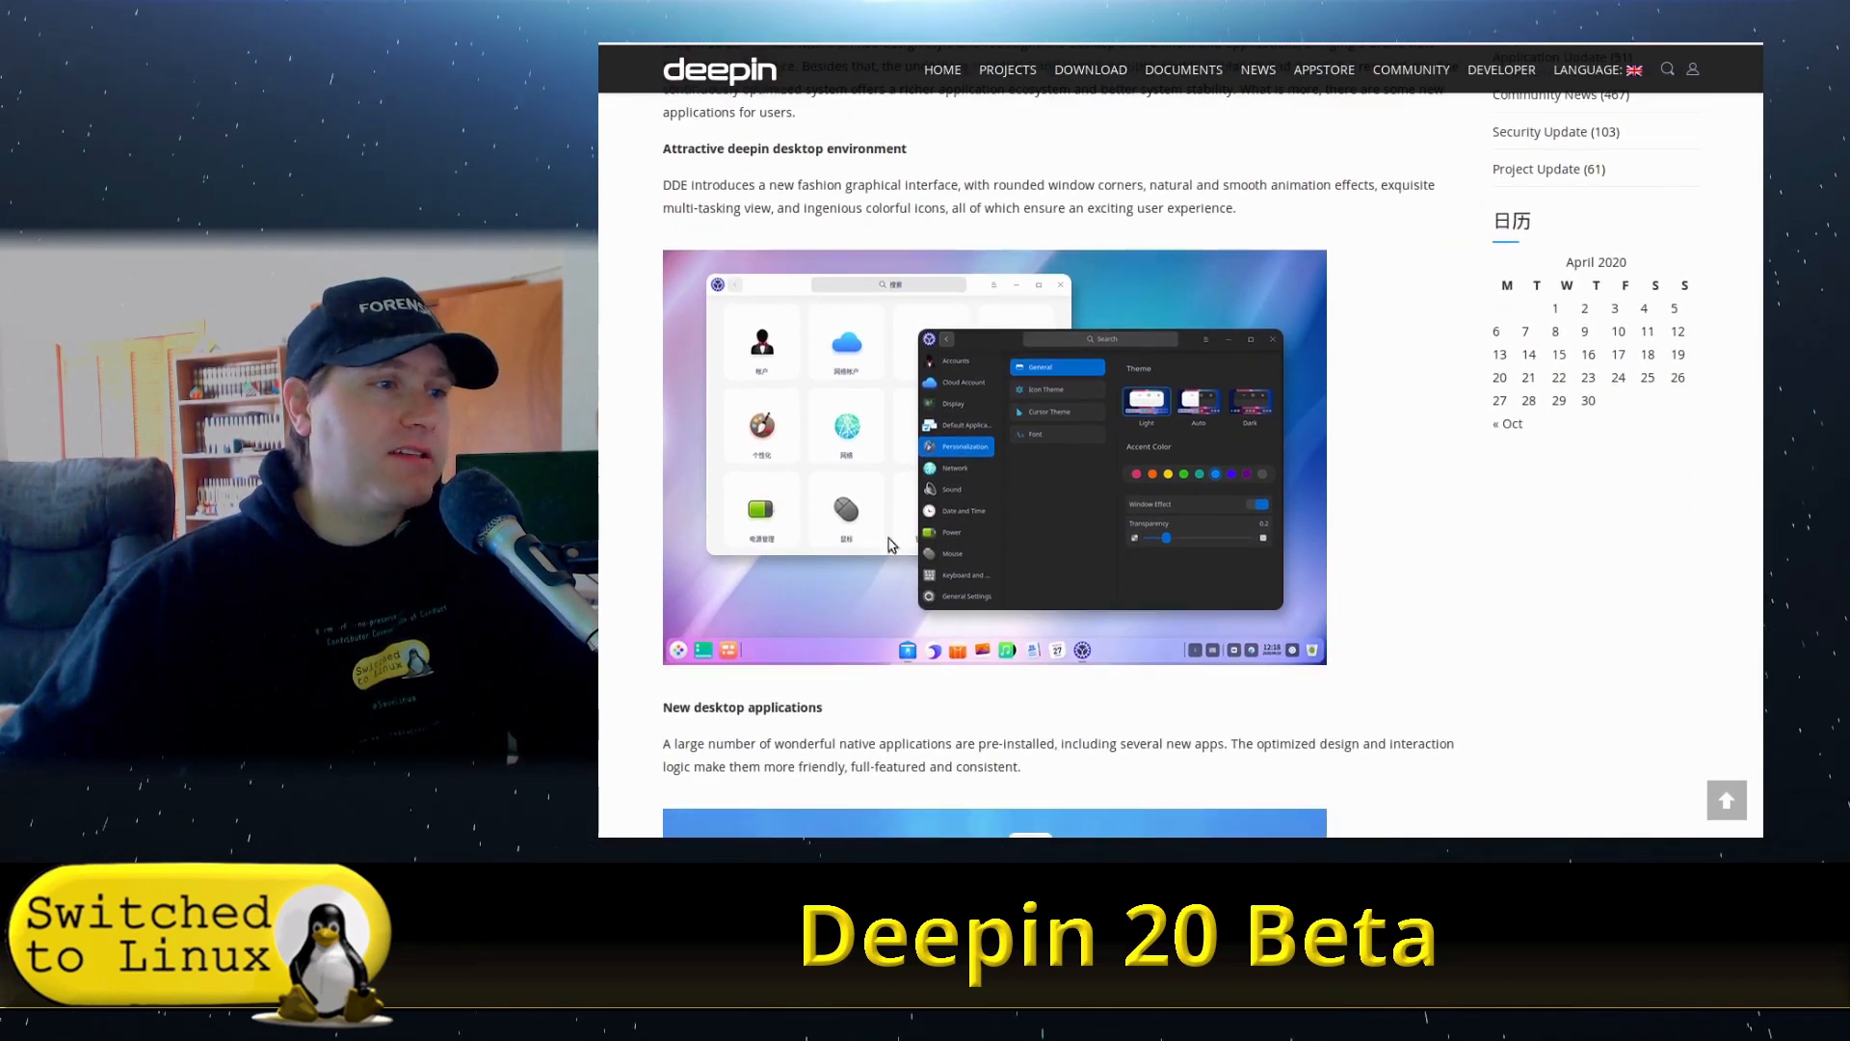
mouse_move(1436, 557)
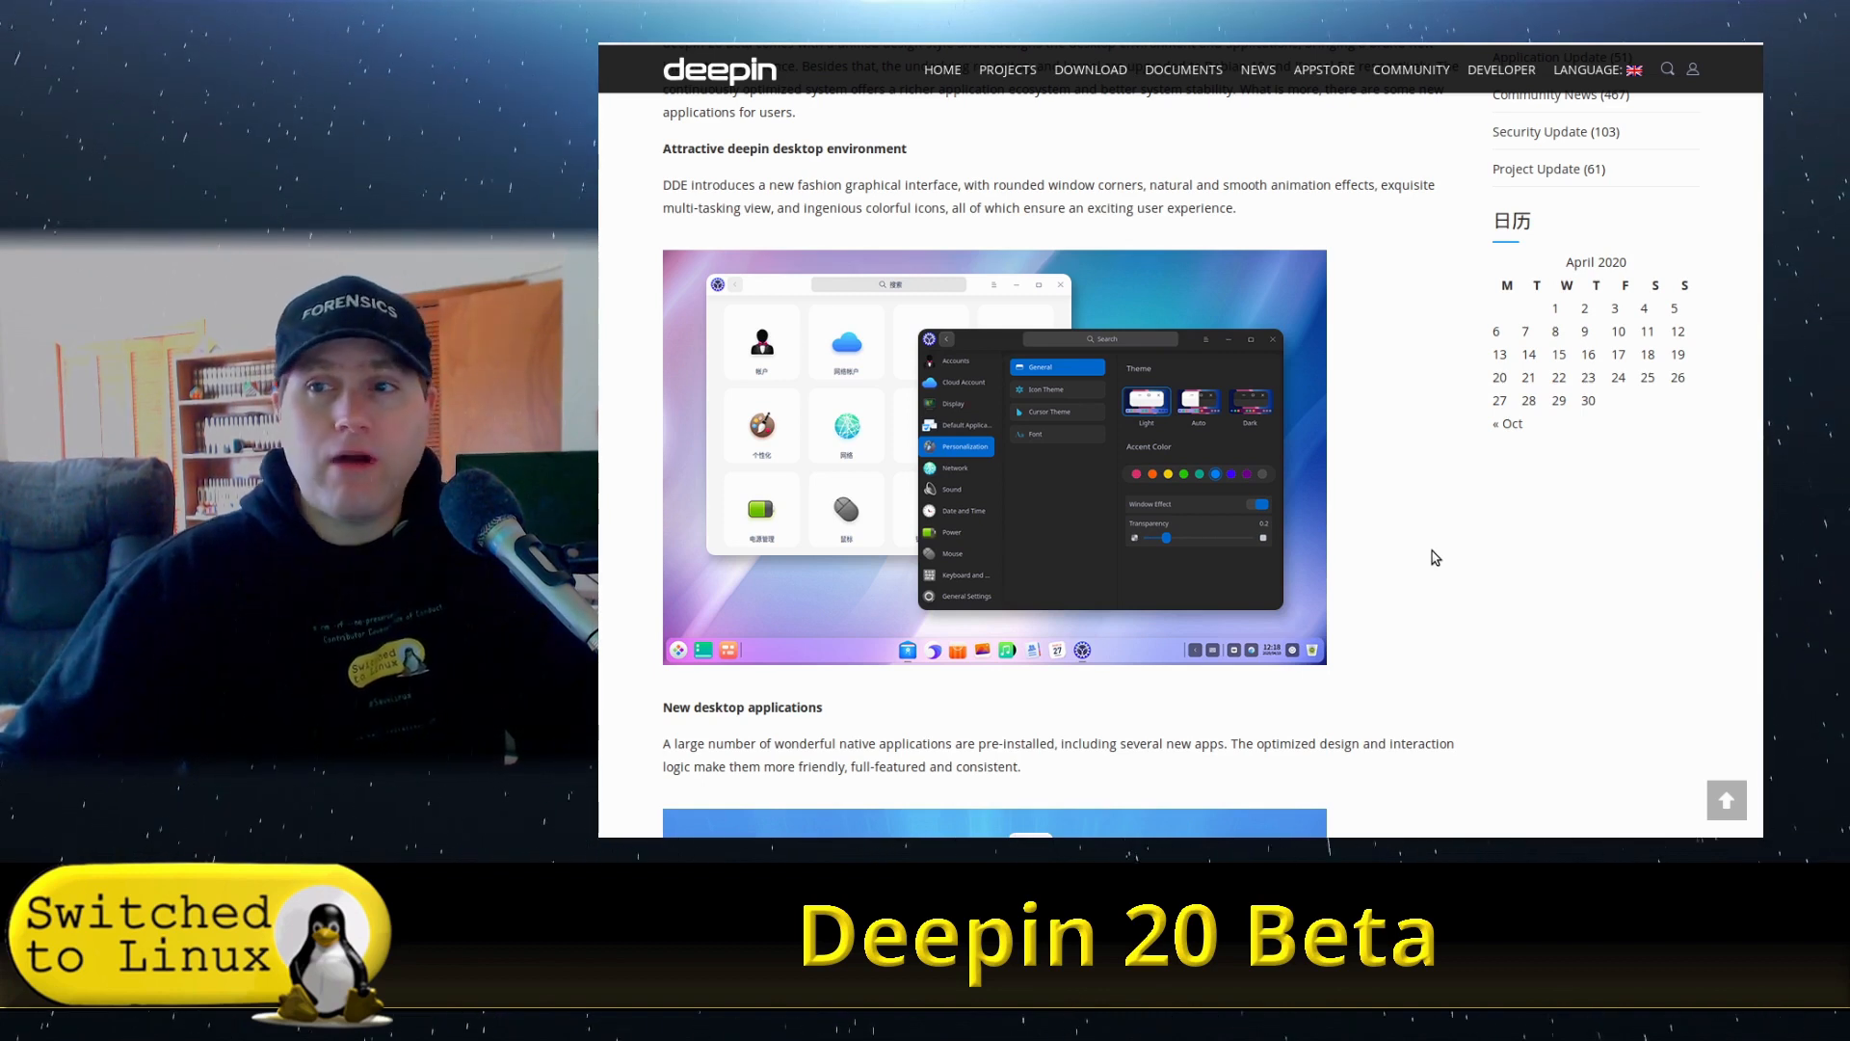
mouse_move(1439, 587)
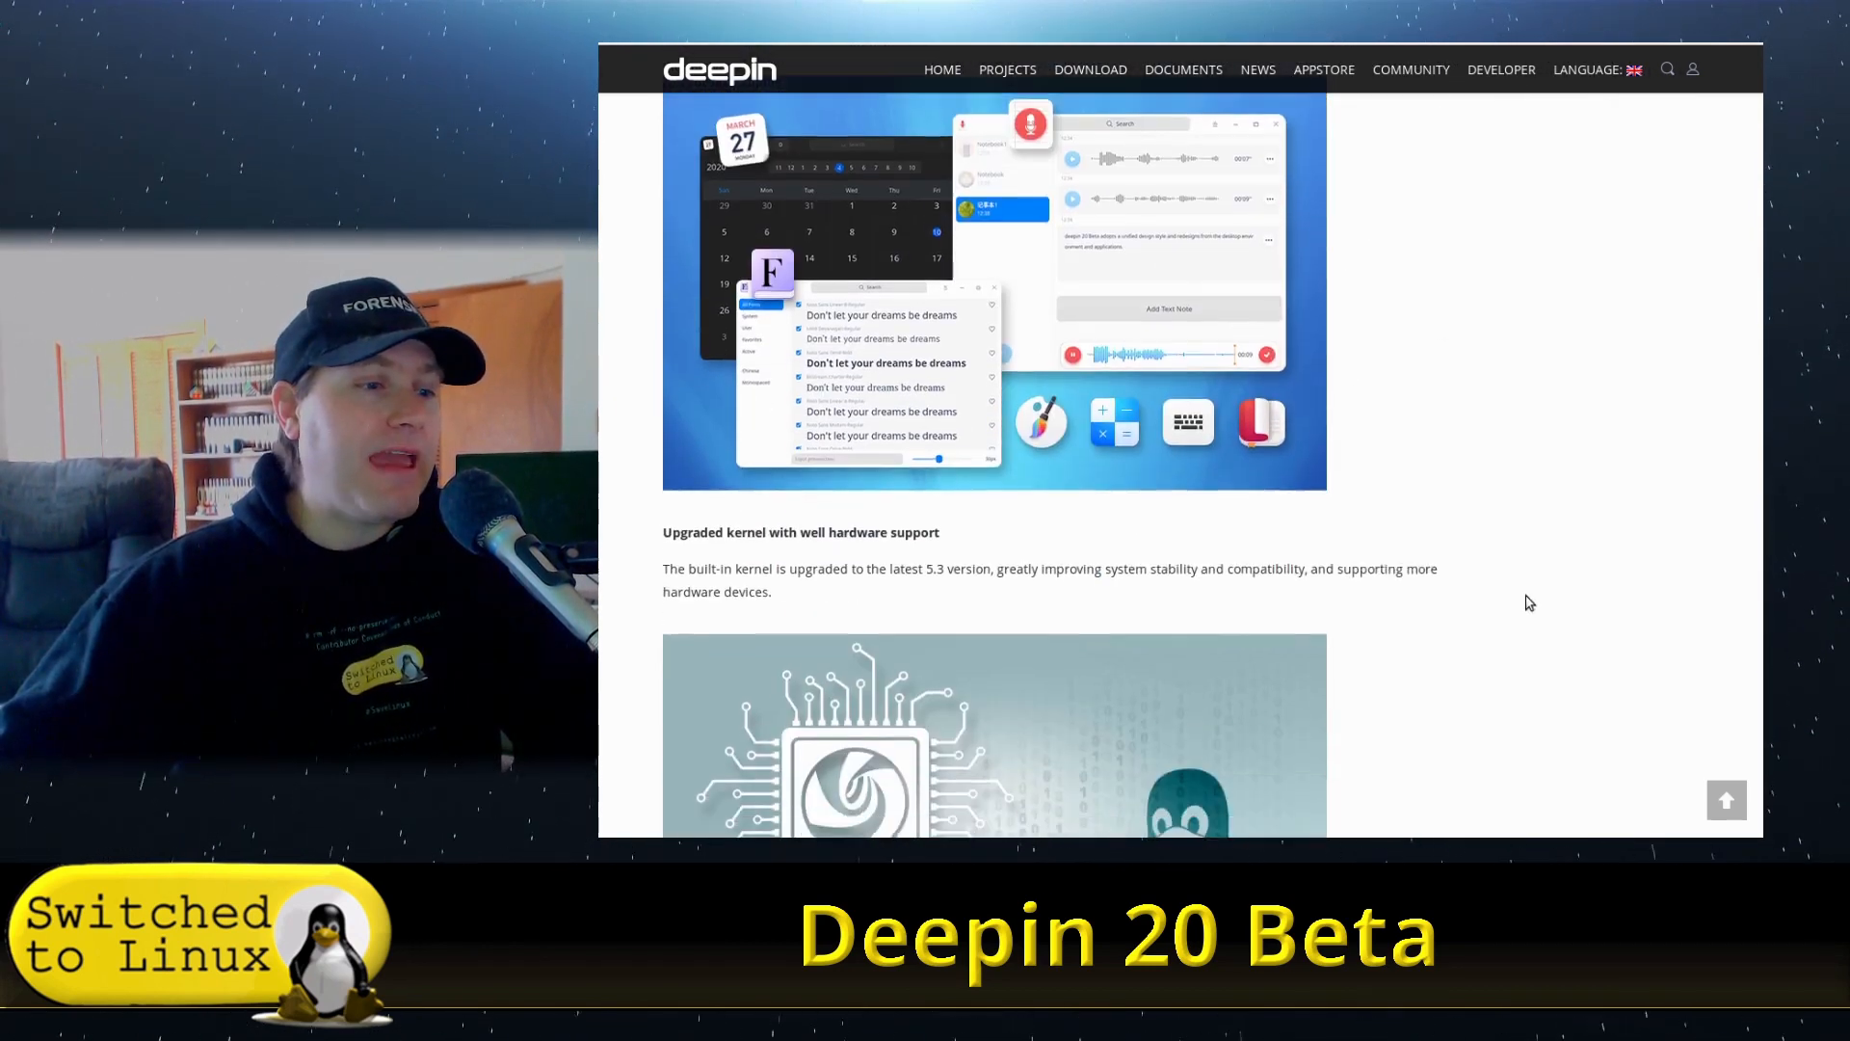
scroll("down", 3)
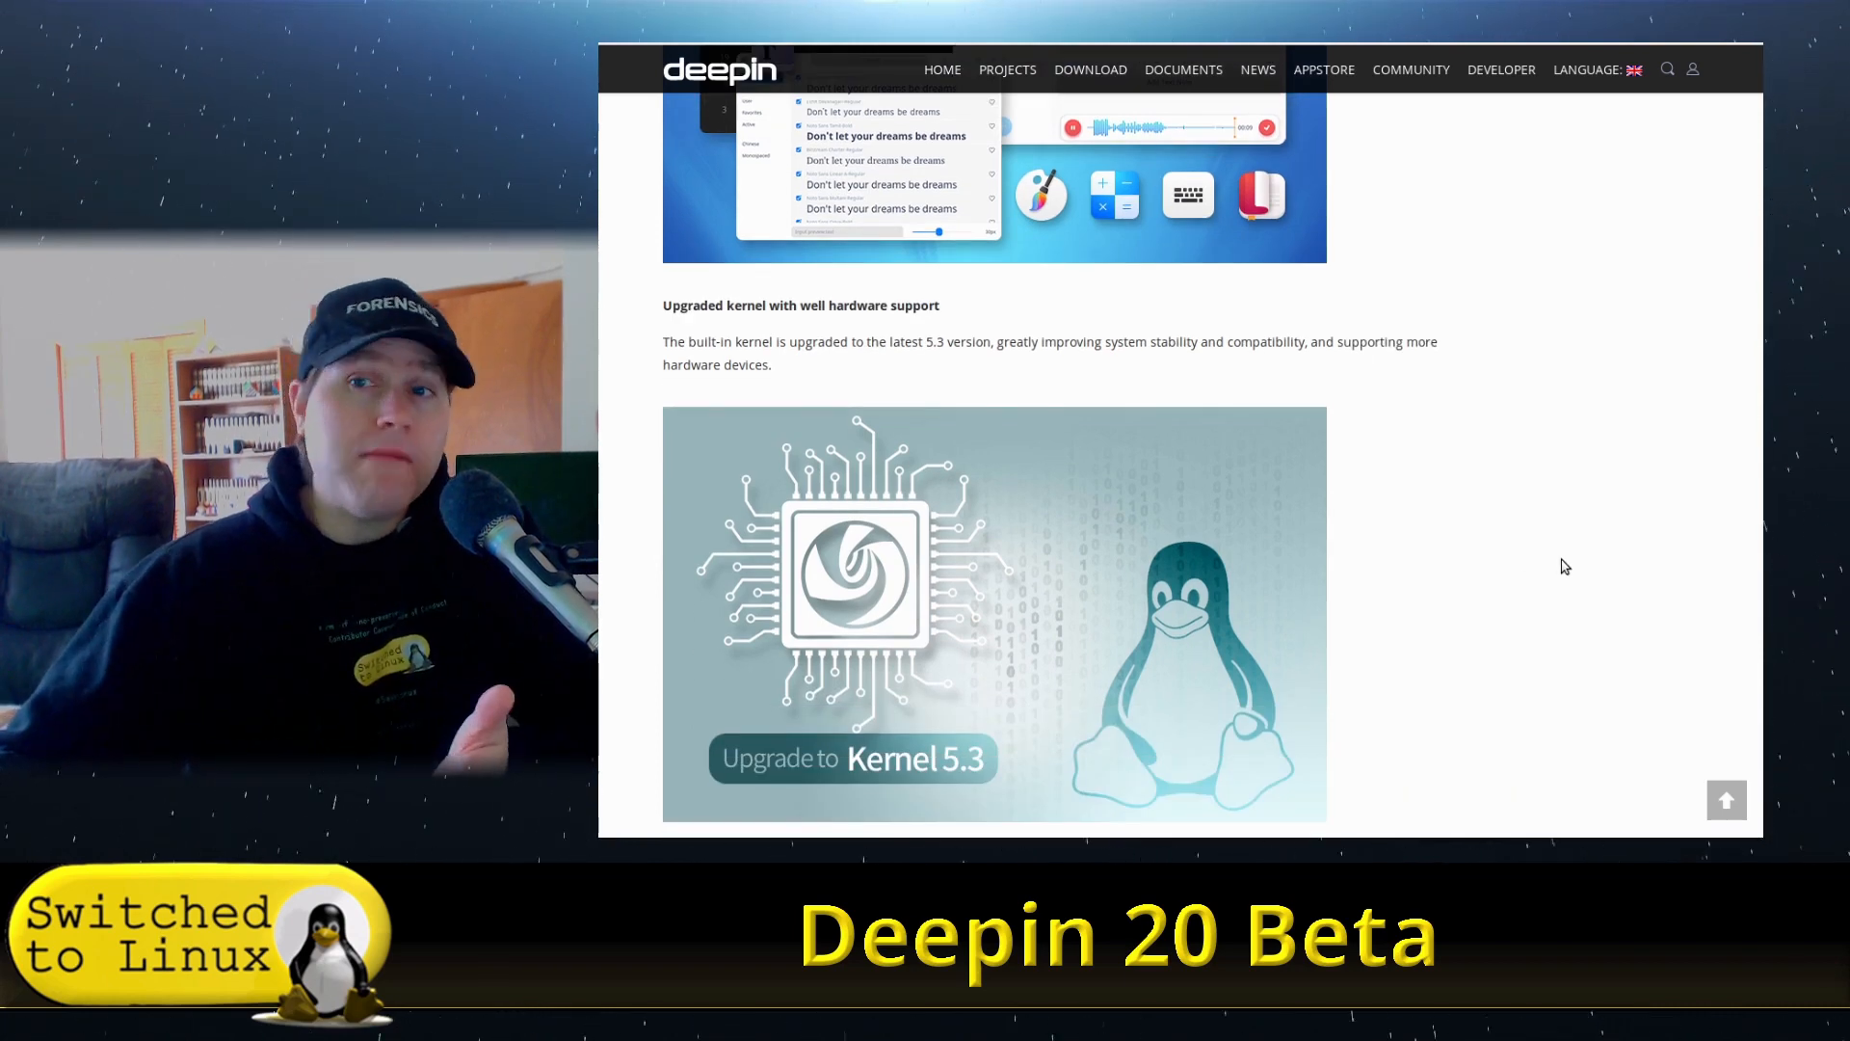
scroll("down", 3)
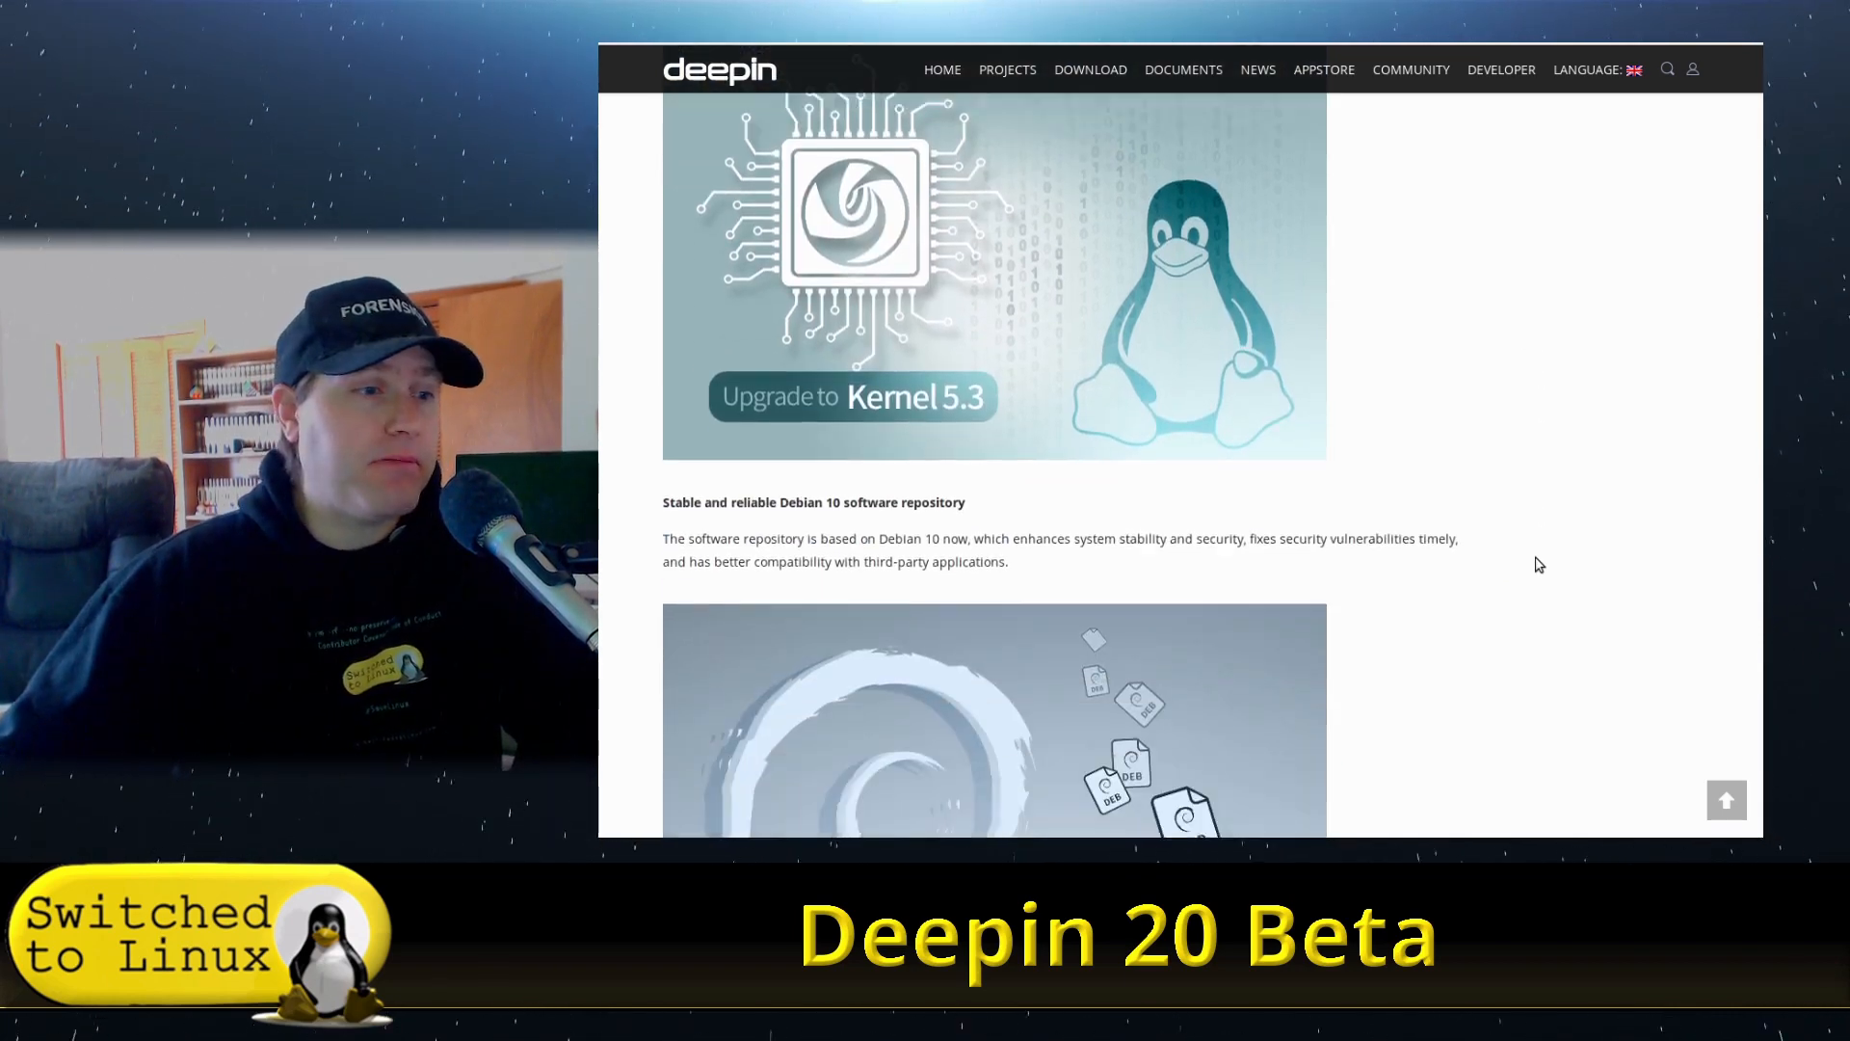
scroll("down", 3)
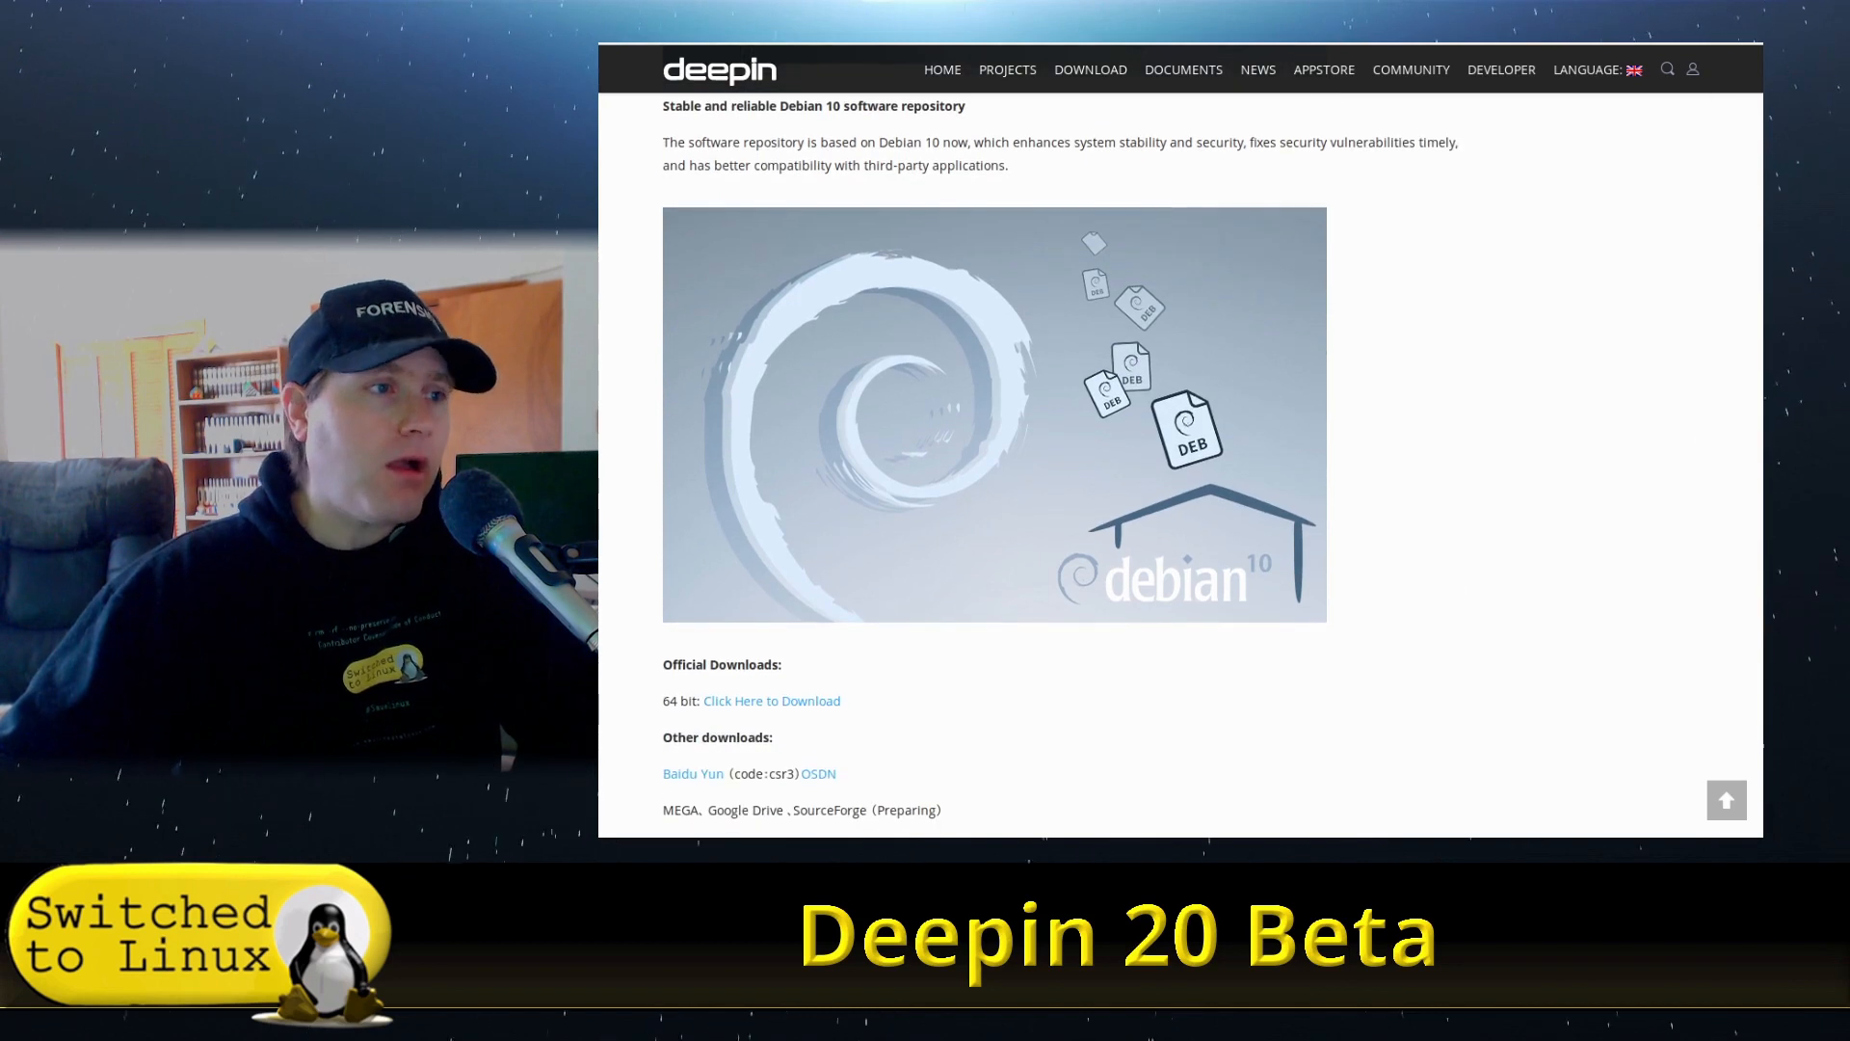
scroll("down", 3)
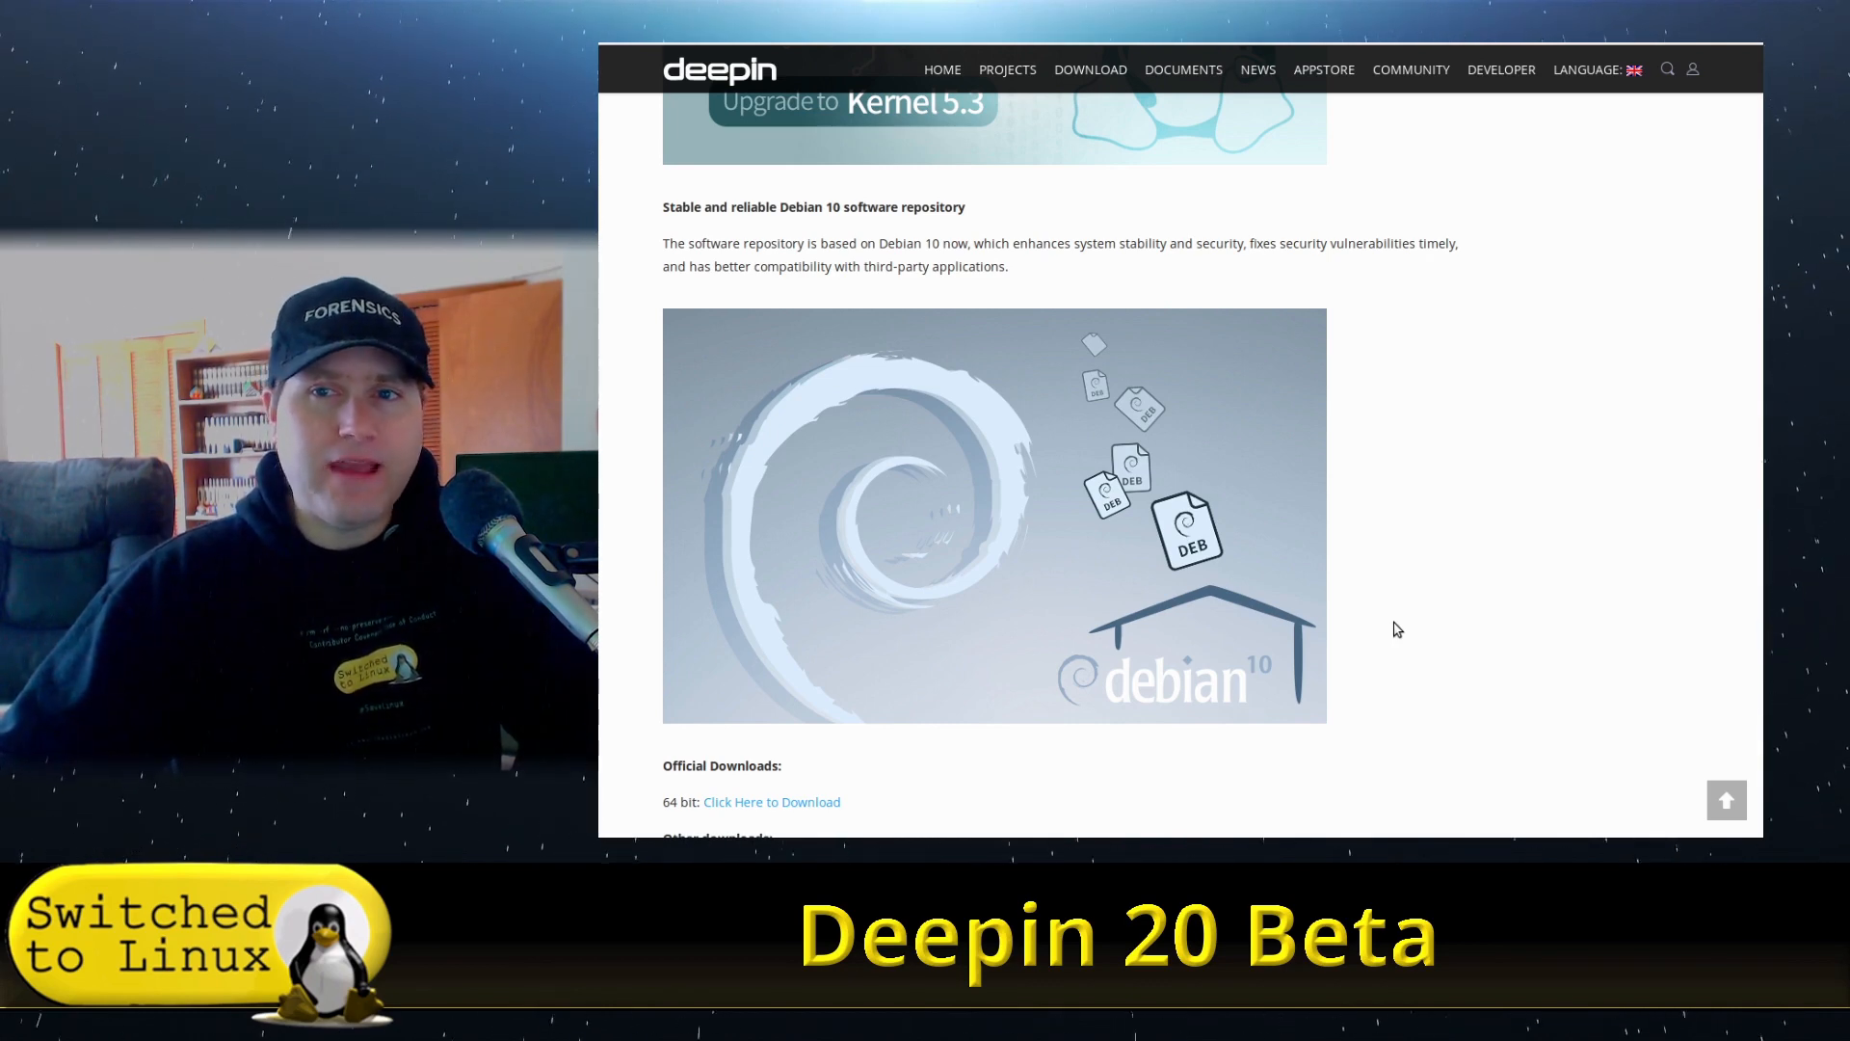
scroll("down", 3)
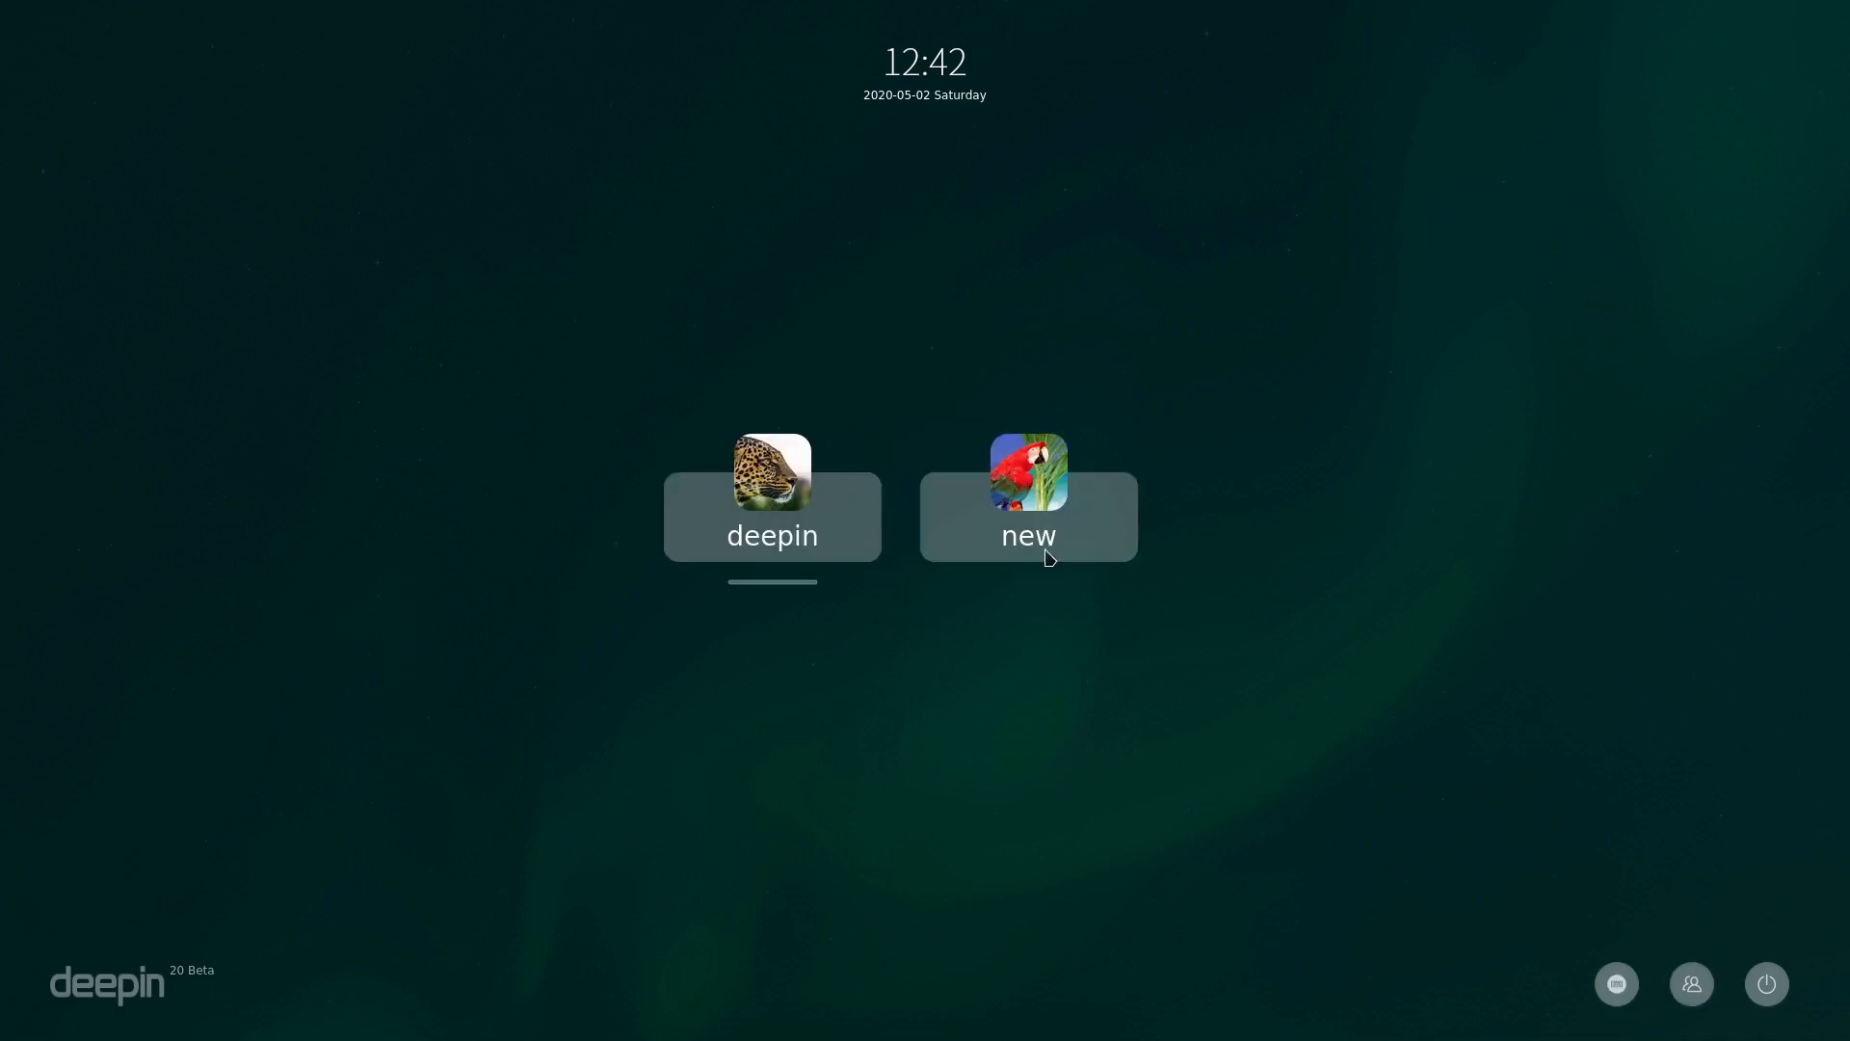
mouse_move(1051, 537)
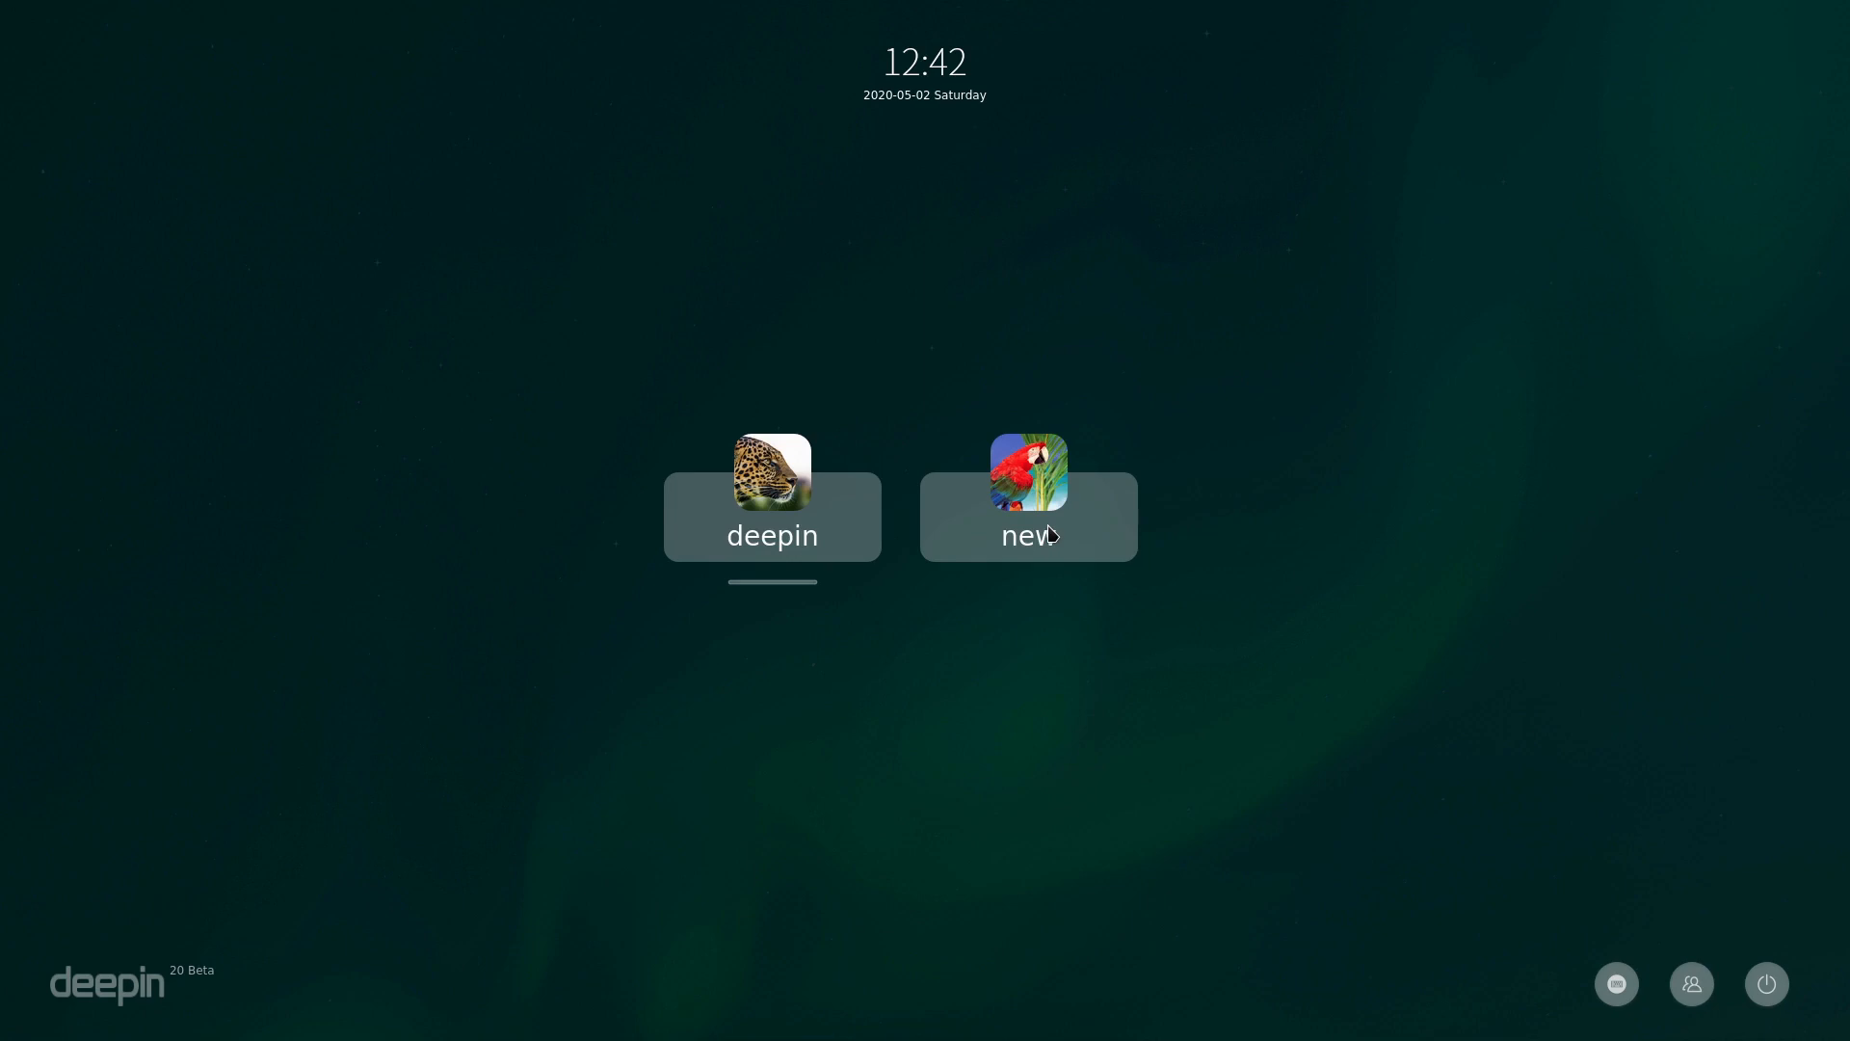
mouse_move(909, 542)
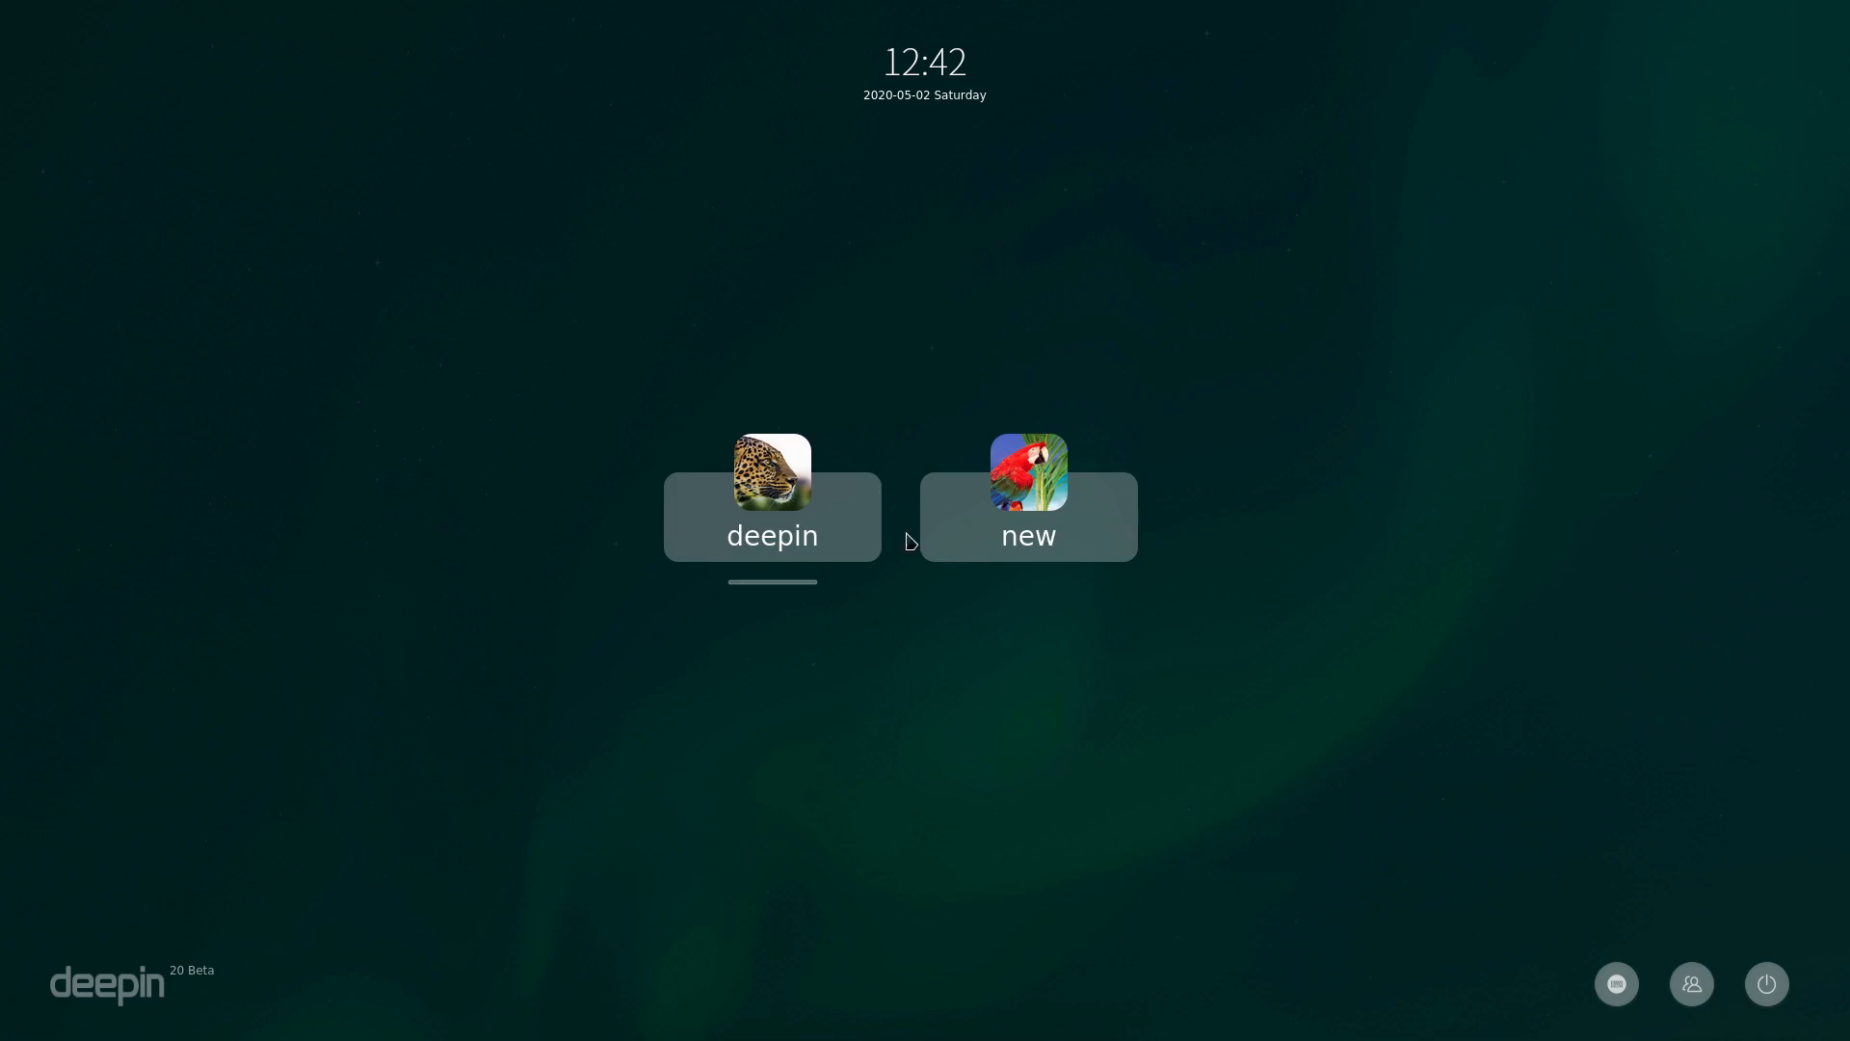
- Log in as the 'new' account by selecting its tile and submitting the password
left_click(1028, 484)
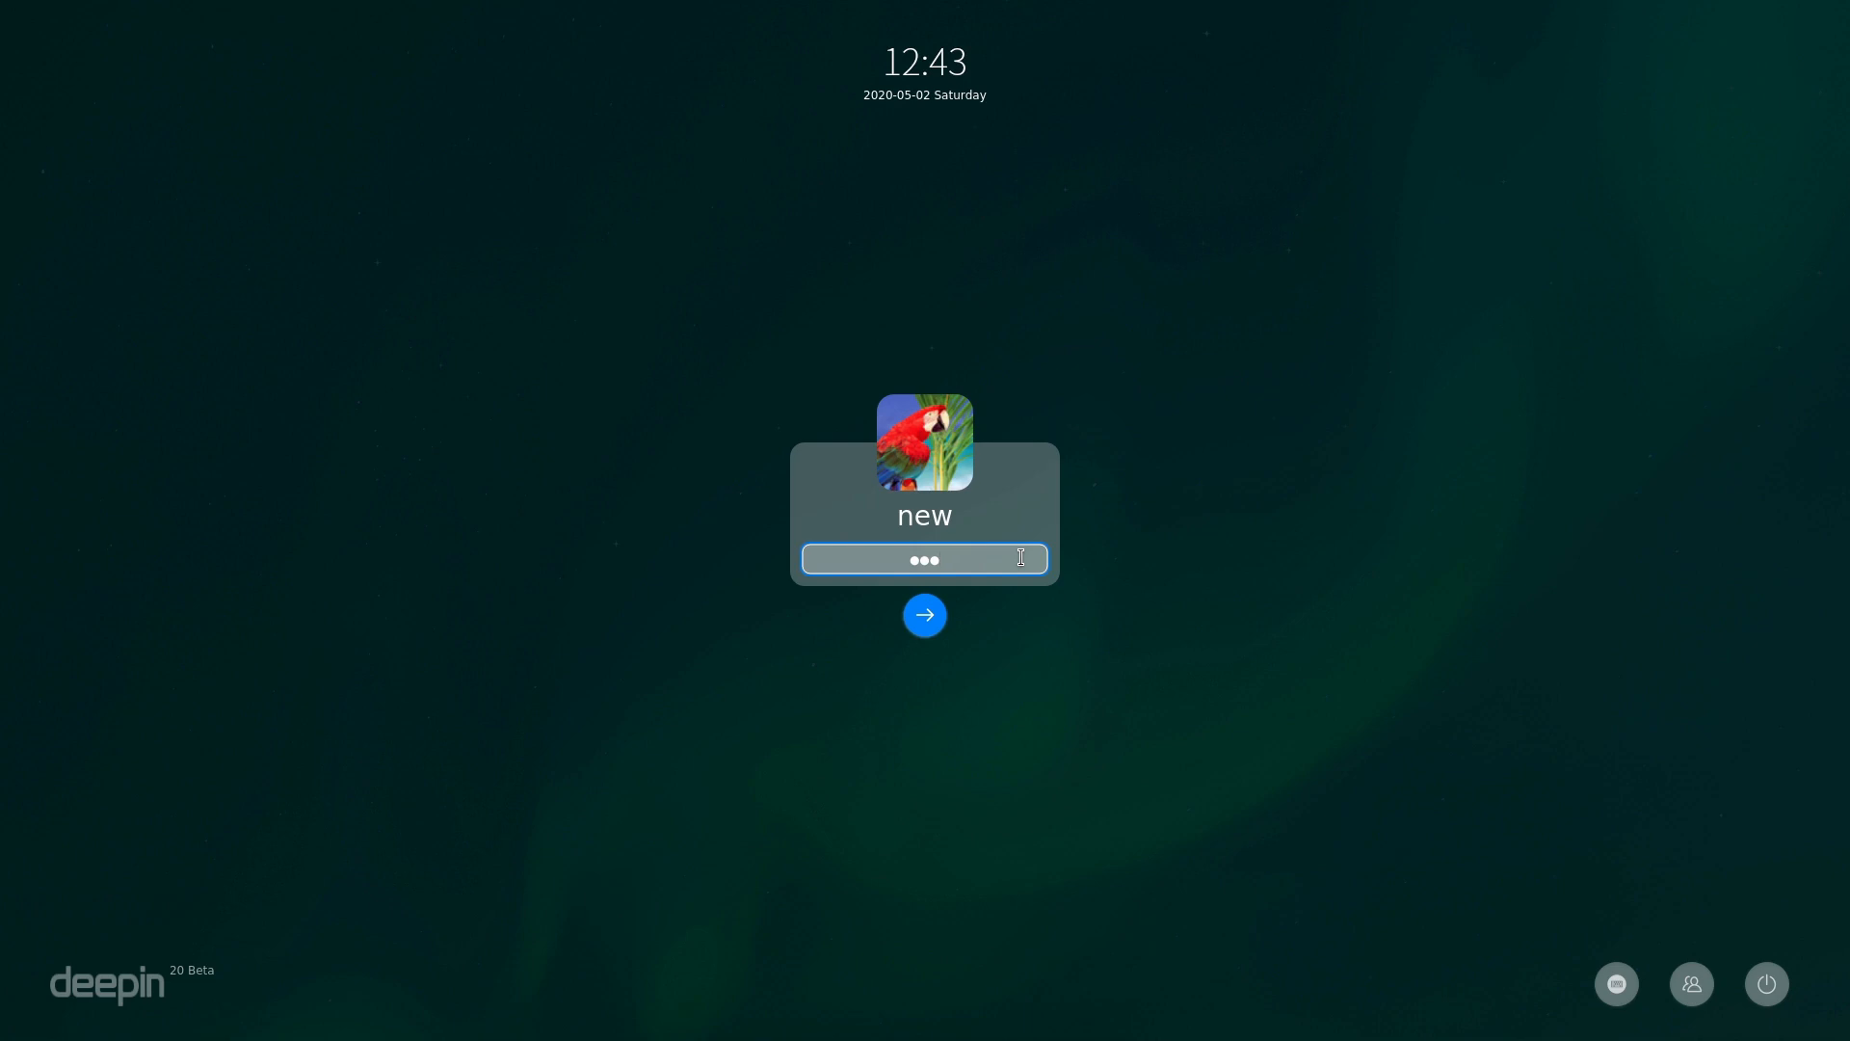
left_click(924, 614)
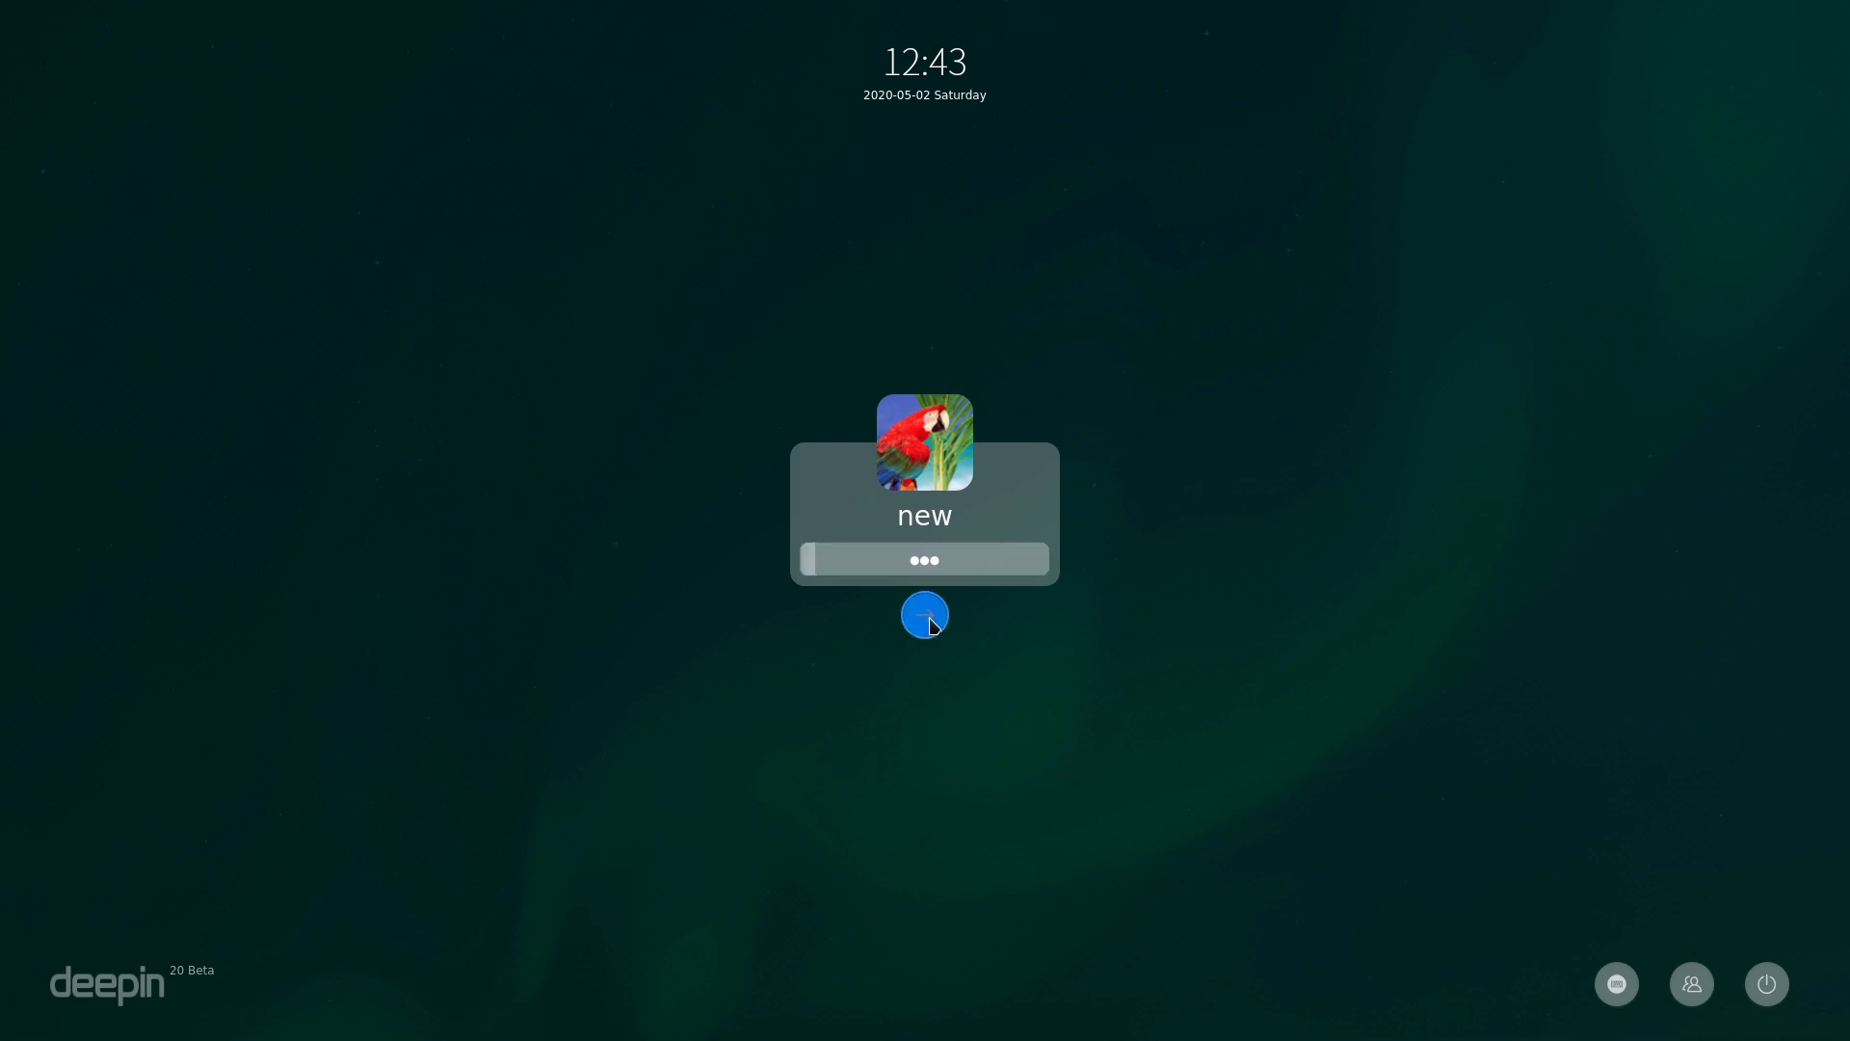
left_click(924, 615)
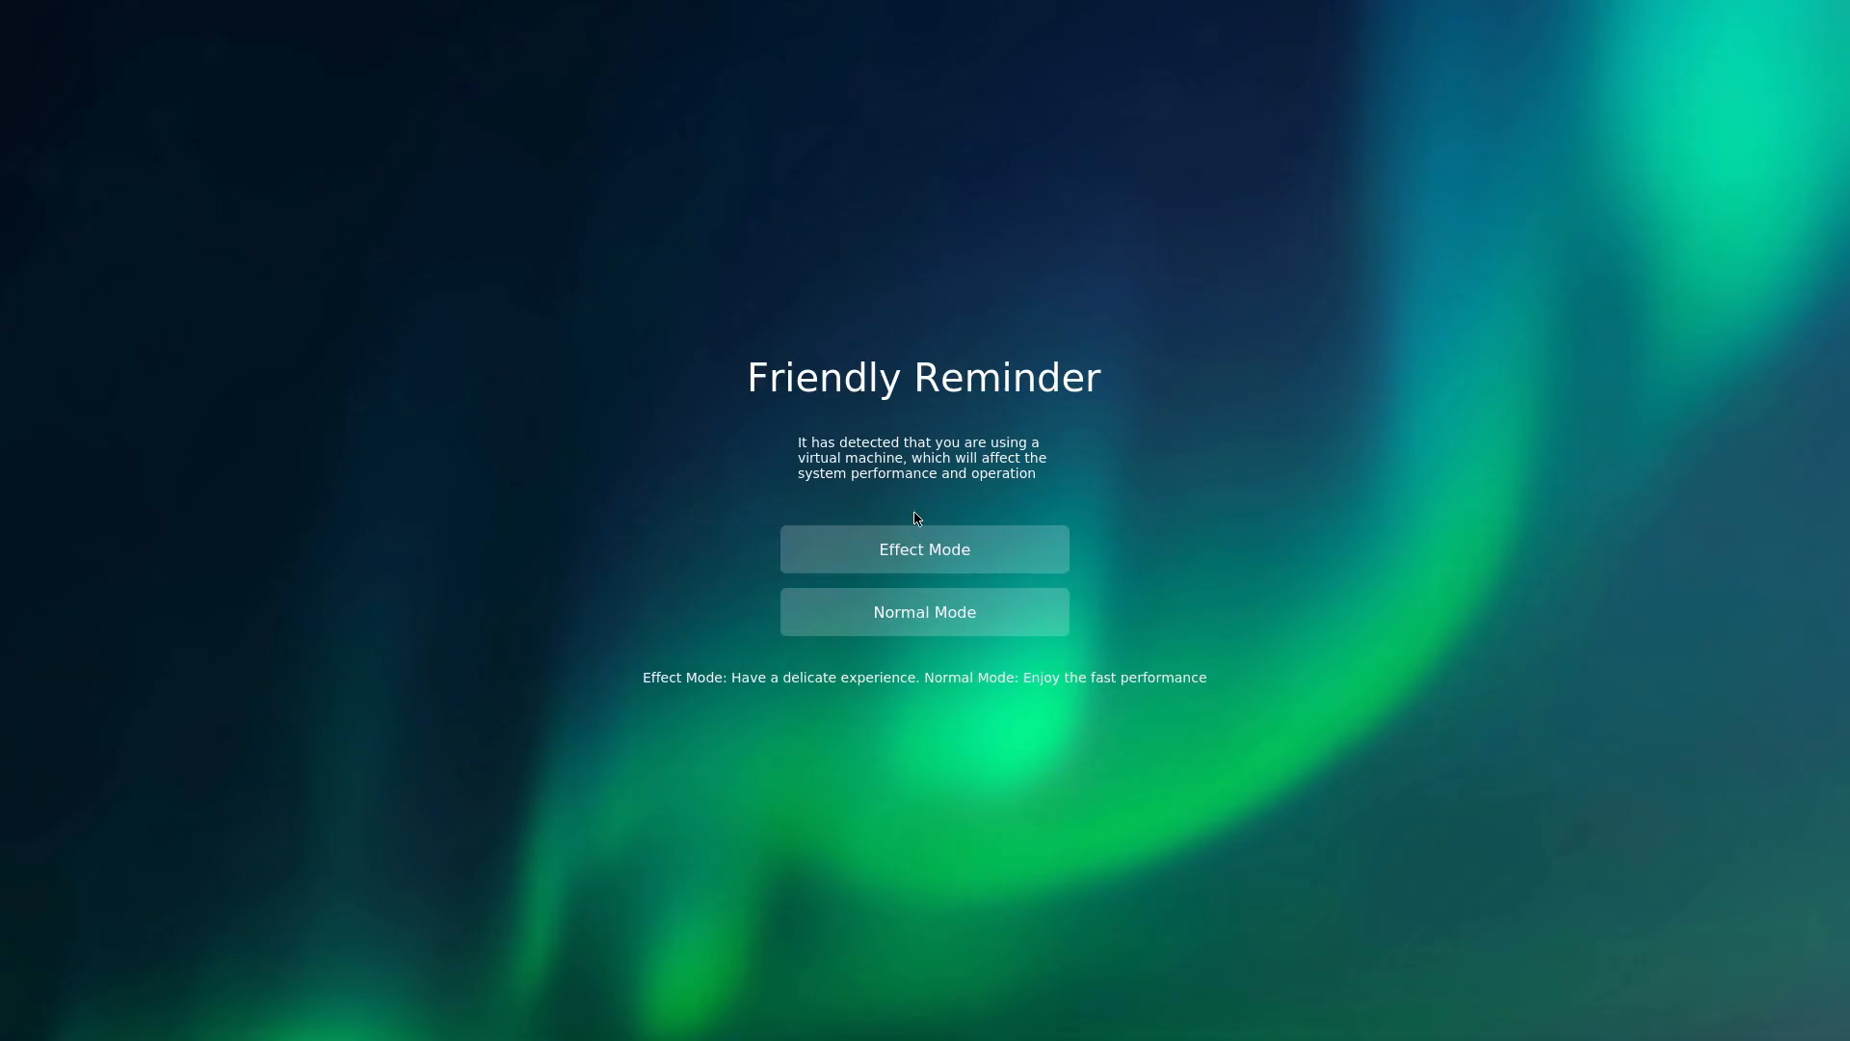
mouse_move(380, 588)
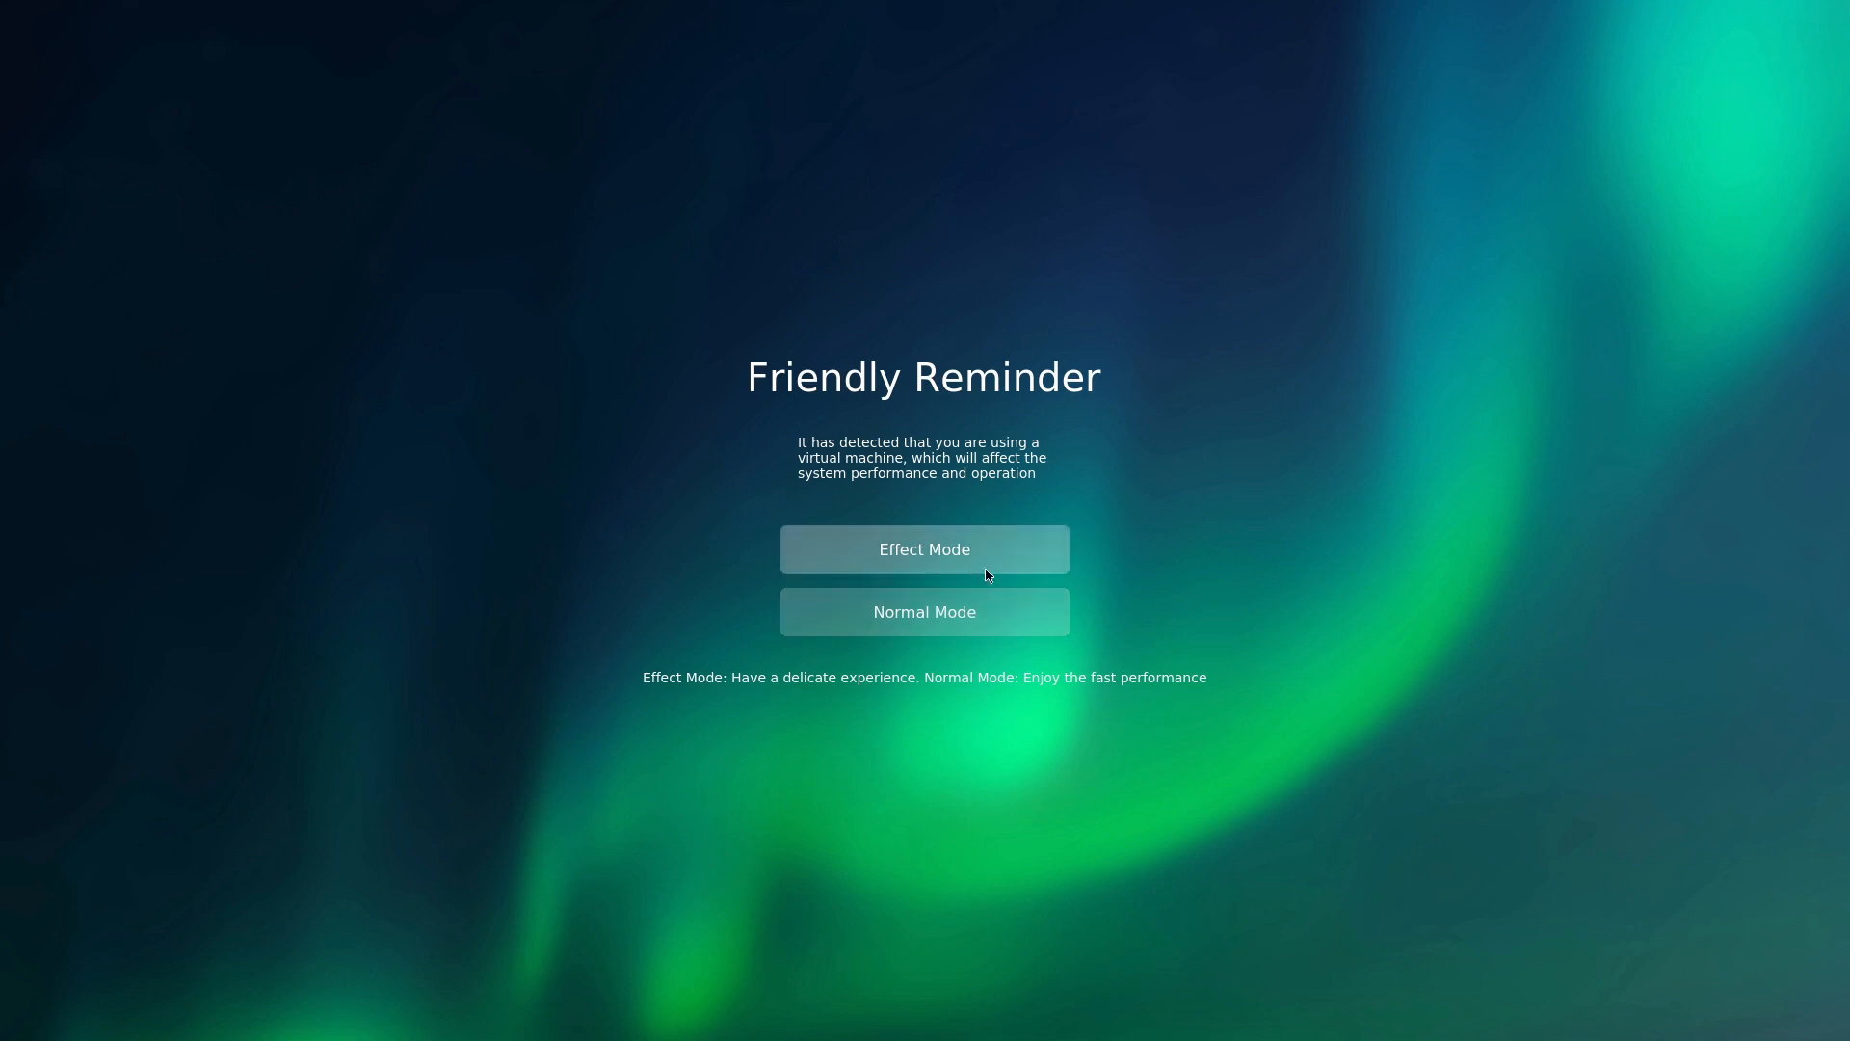
mouse_move(924, 611)
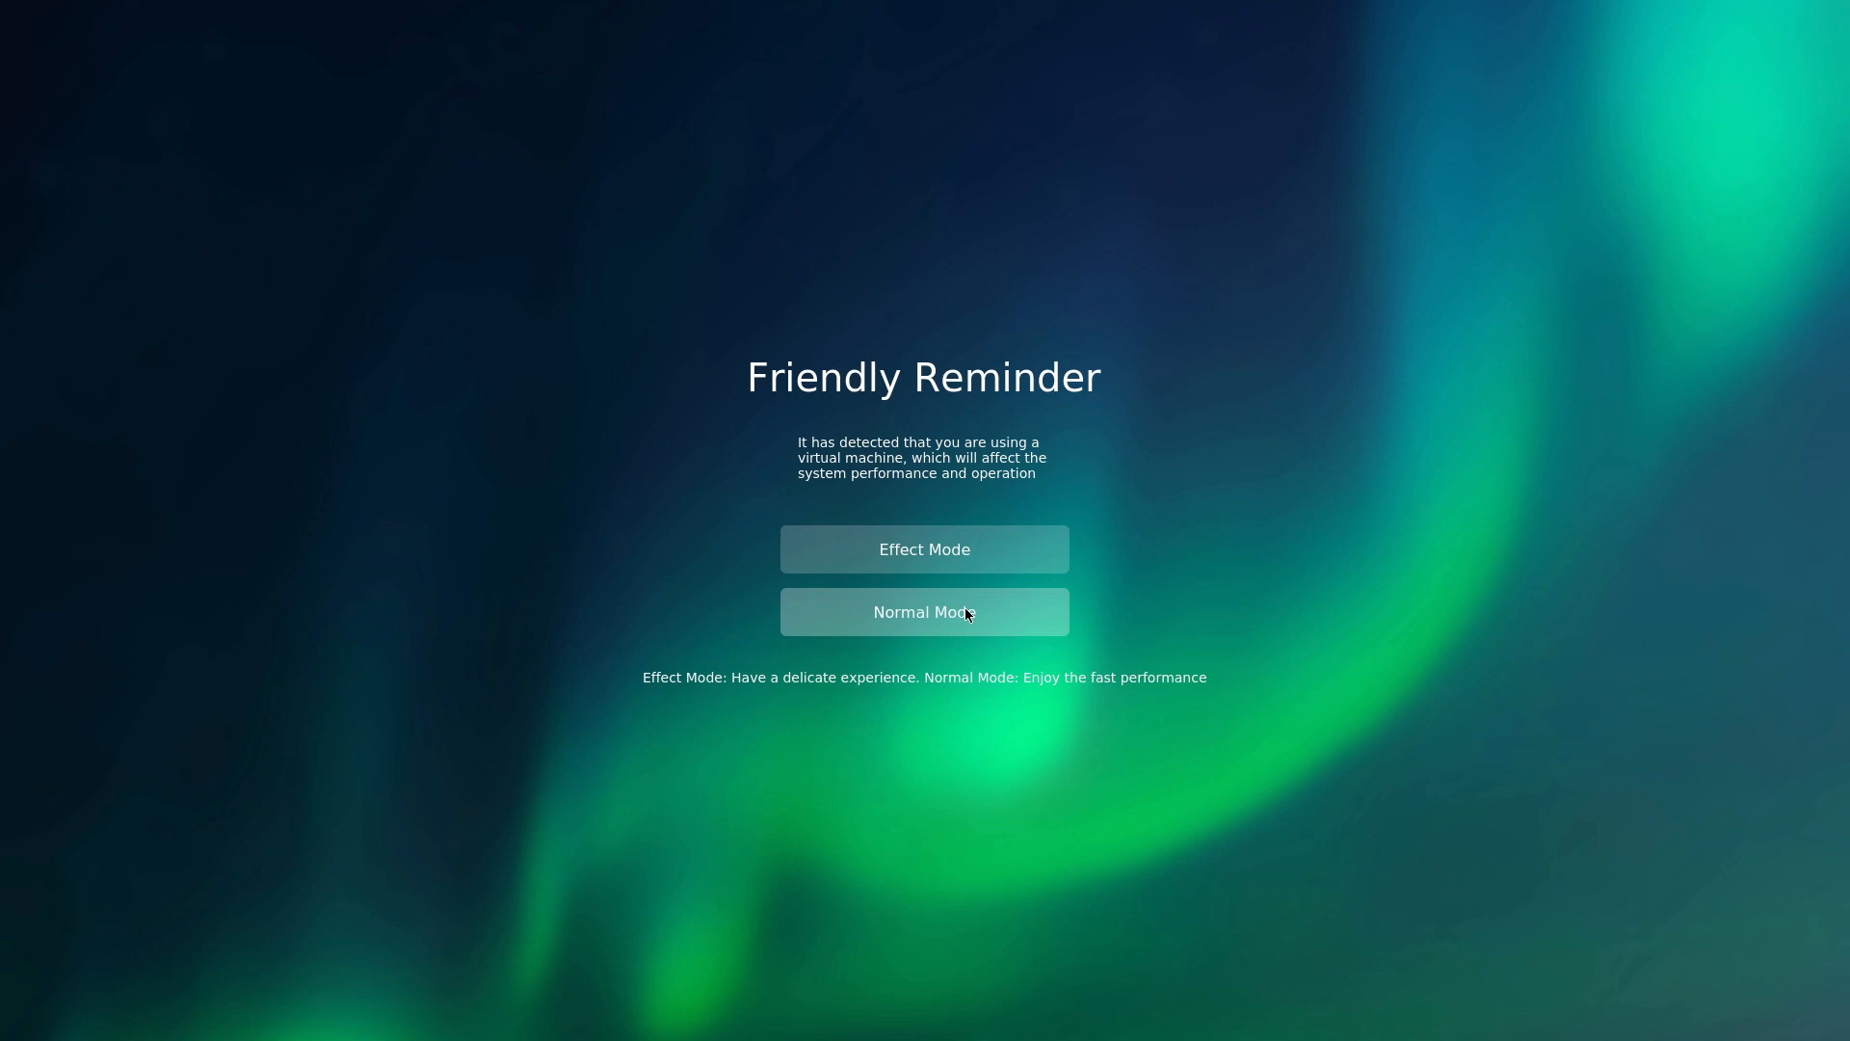
- Choose Normal Mode on the virtual-machine Friendly Reminder screen
left_click(924, 611)
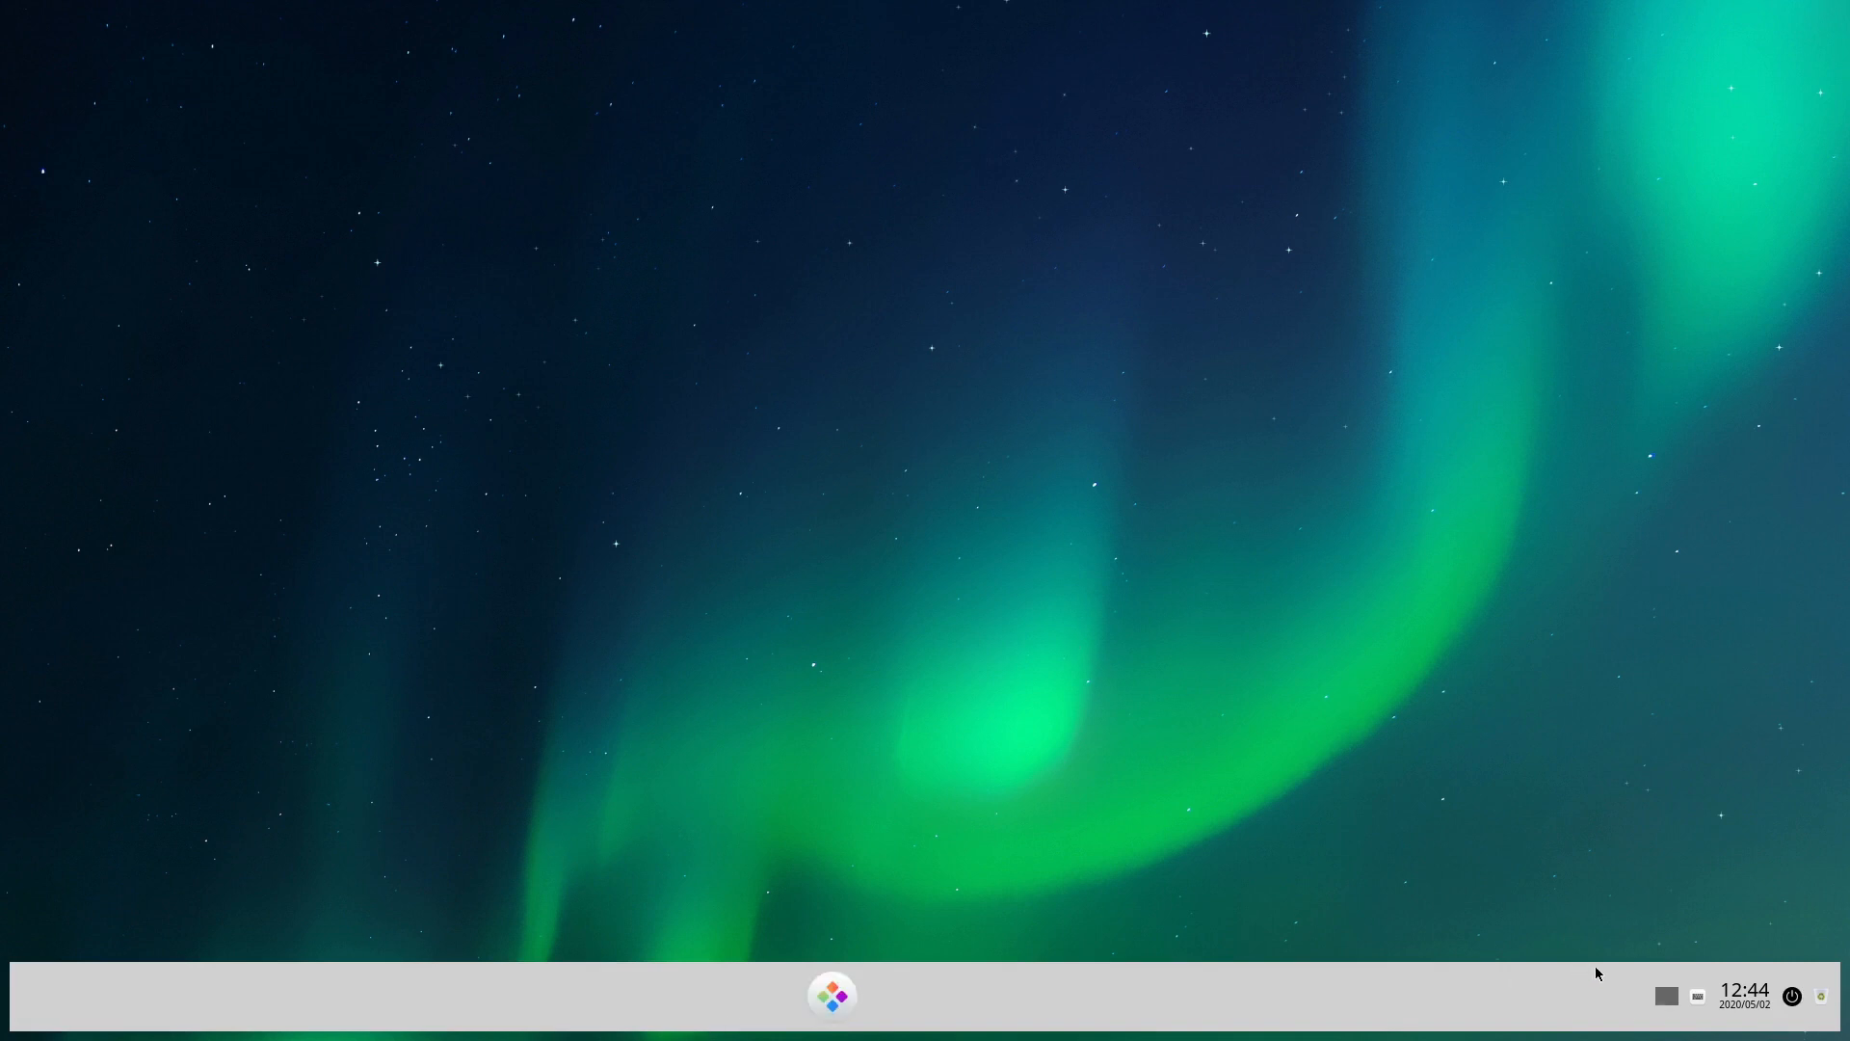
- Reach the desktop-mode step, preview Efficient Mode, and settle on Fashion Mode
left_click(830, 994)
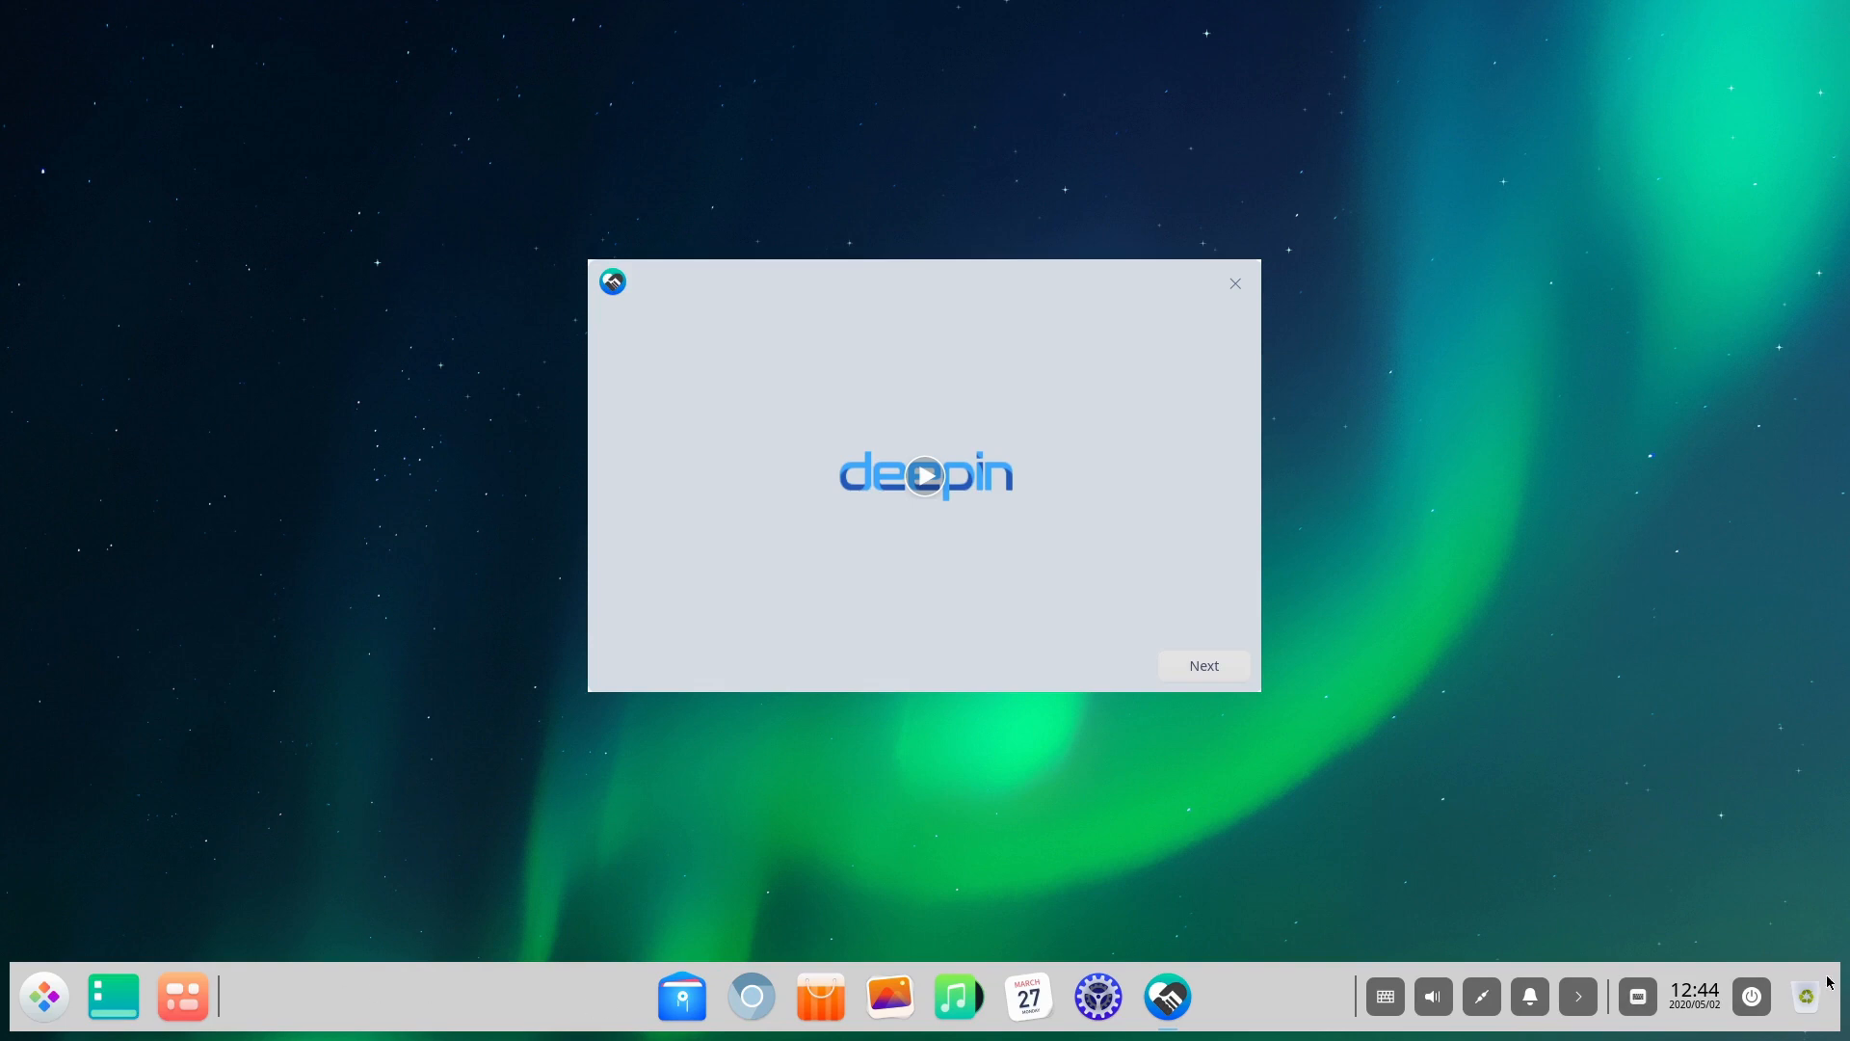
mouse_move(1731, 1036)
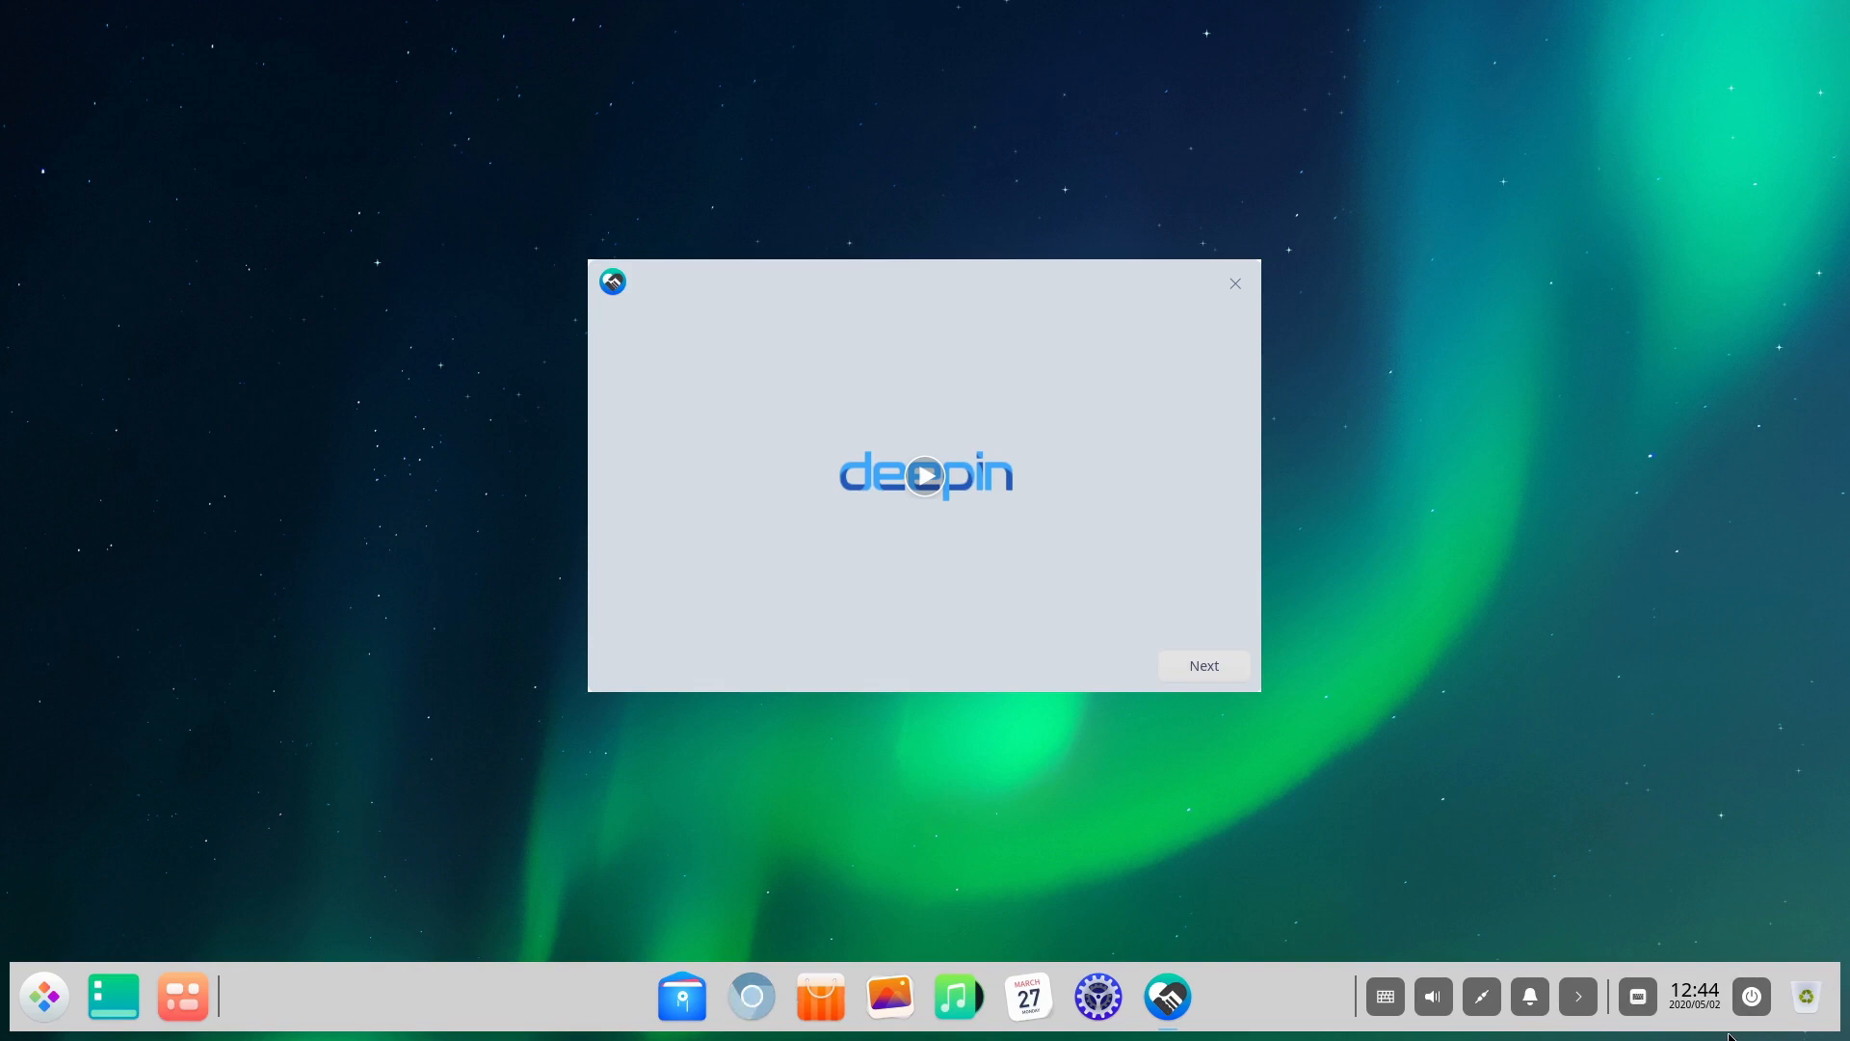
mouse_move(926, 432)
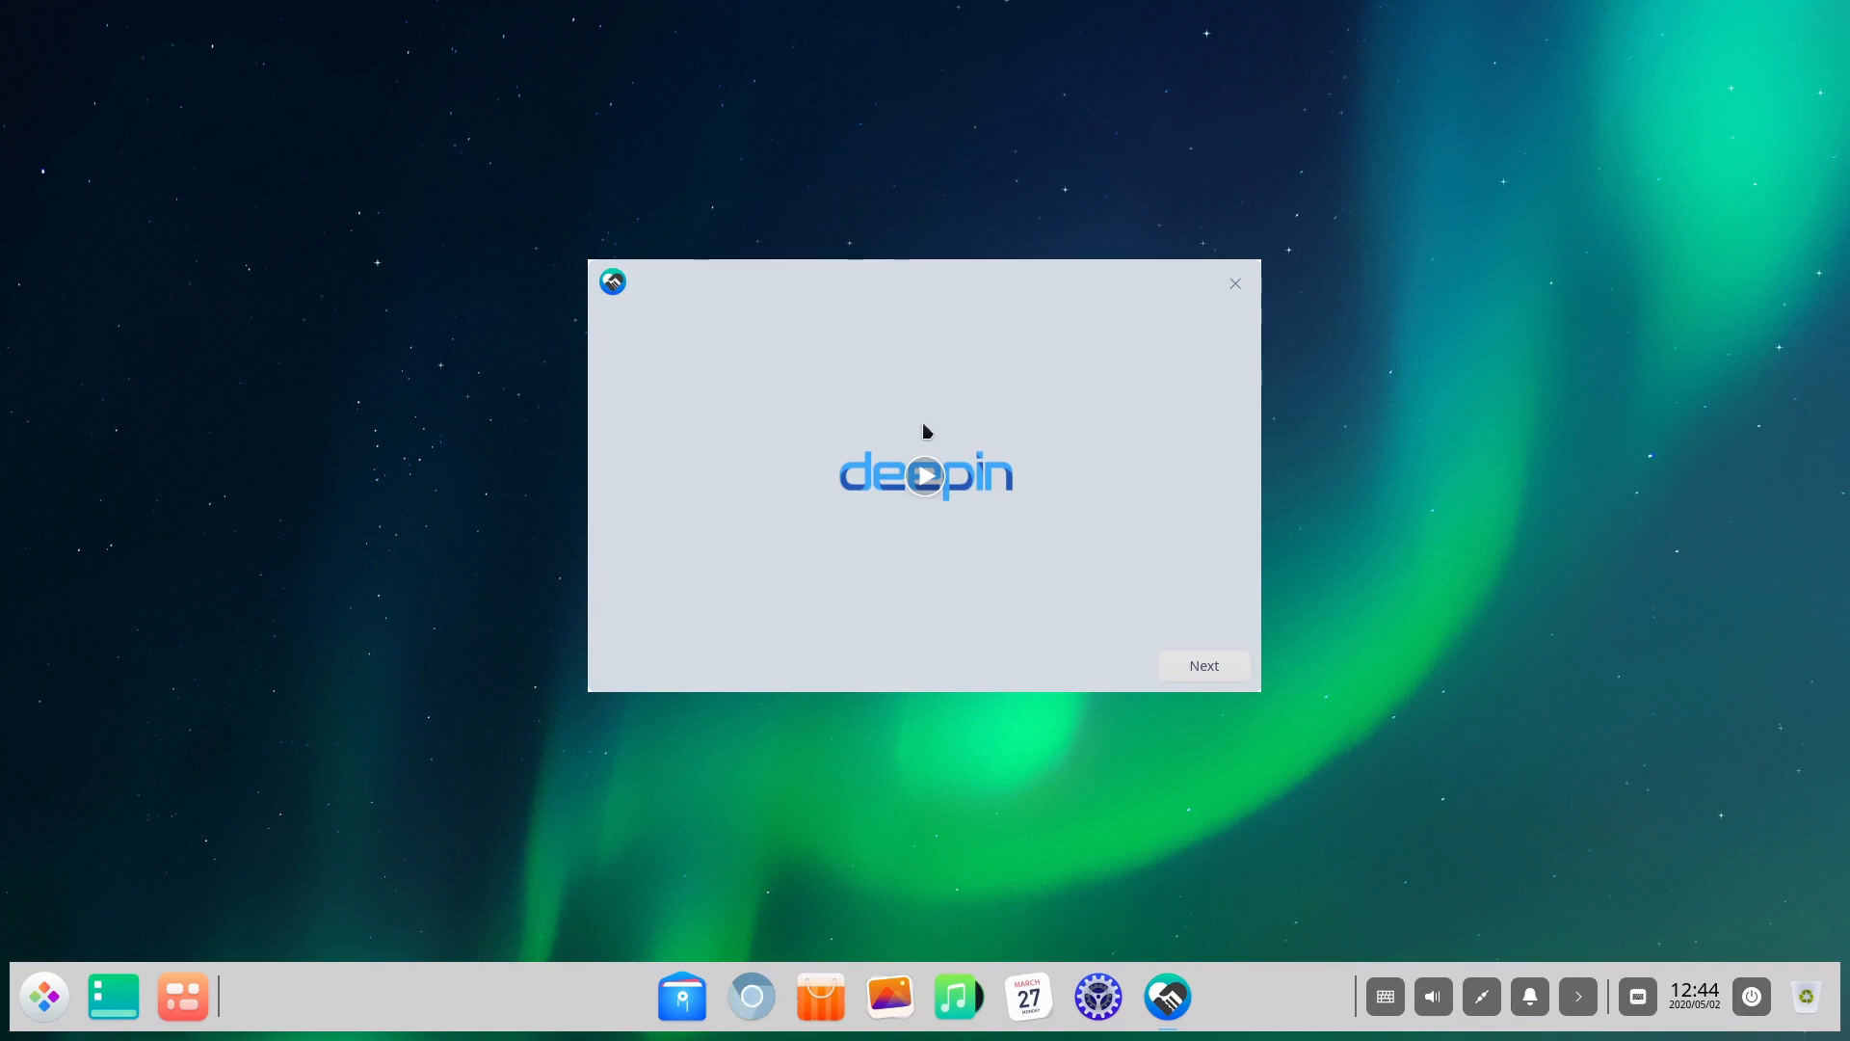
mouse_move(1224, 652)
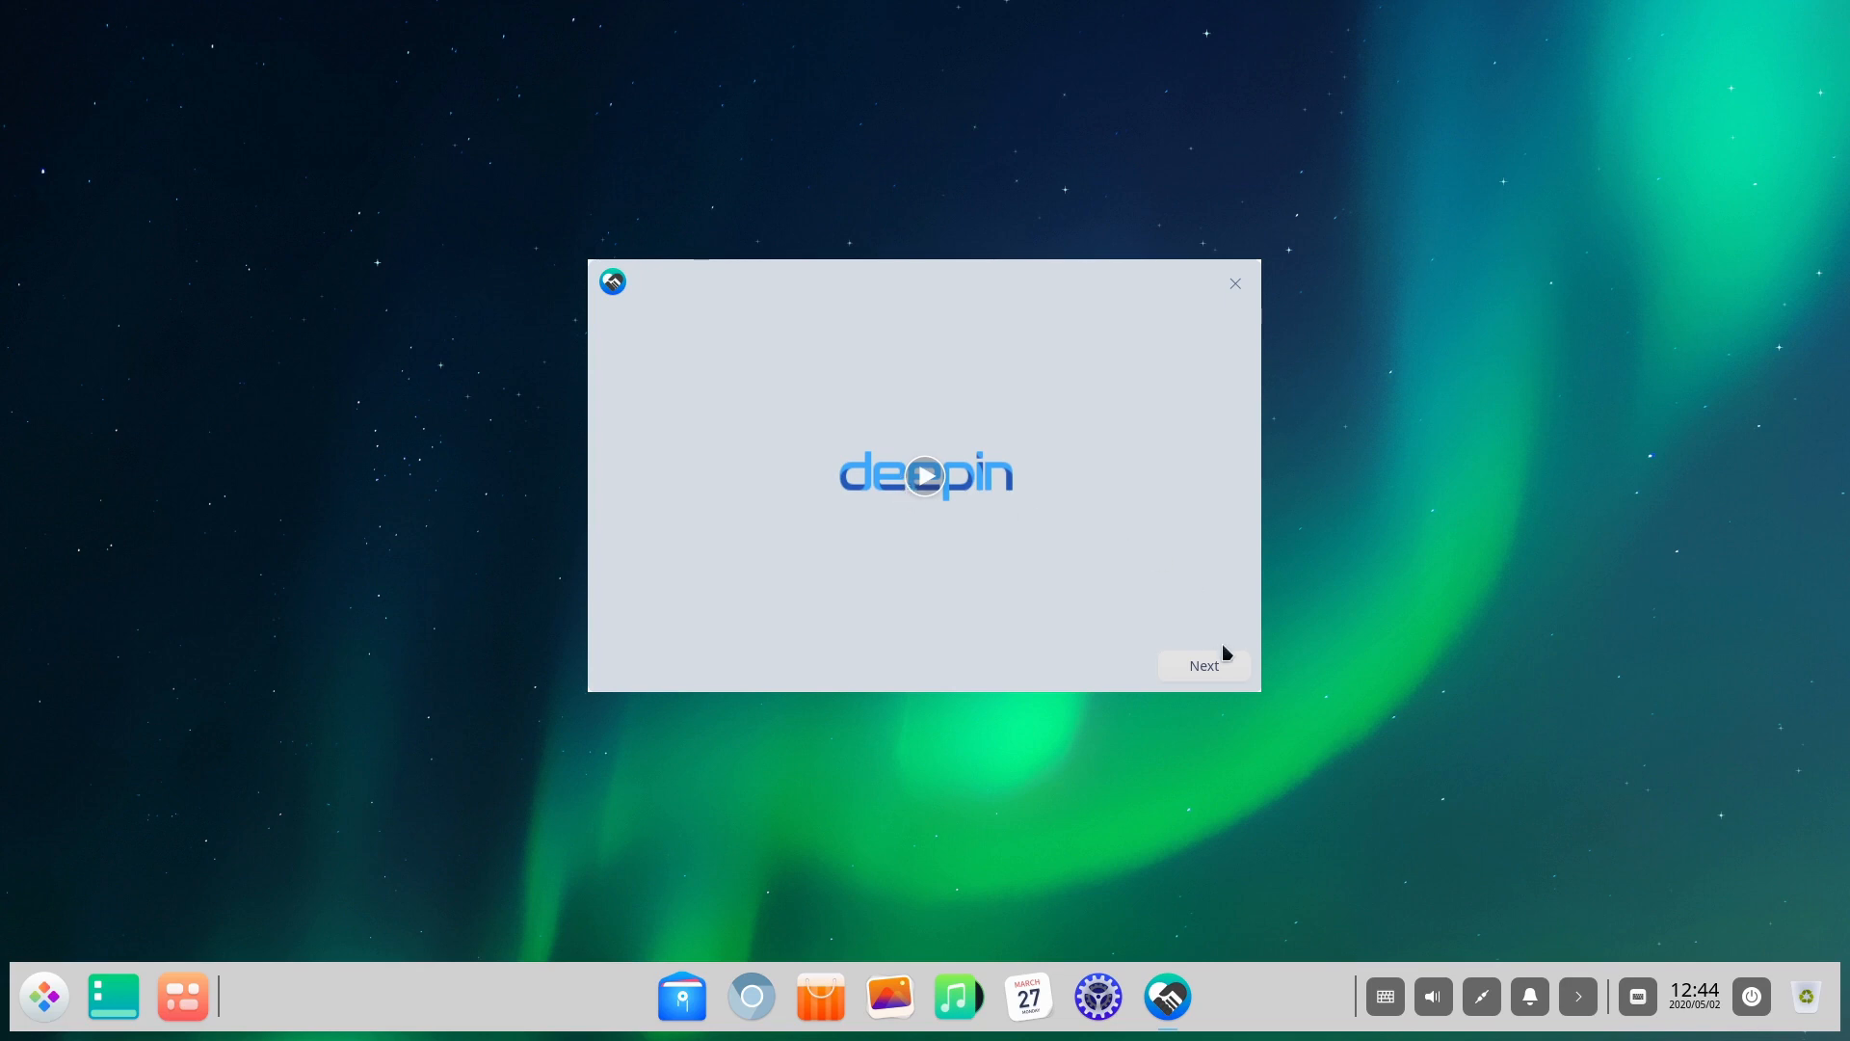
left_click(1203, 664)
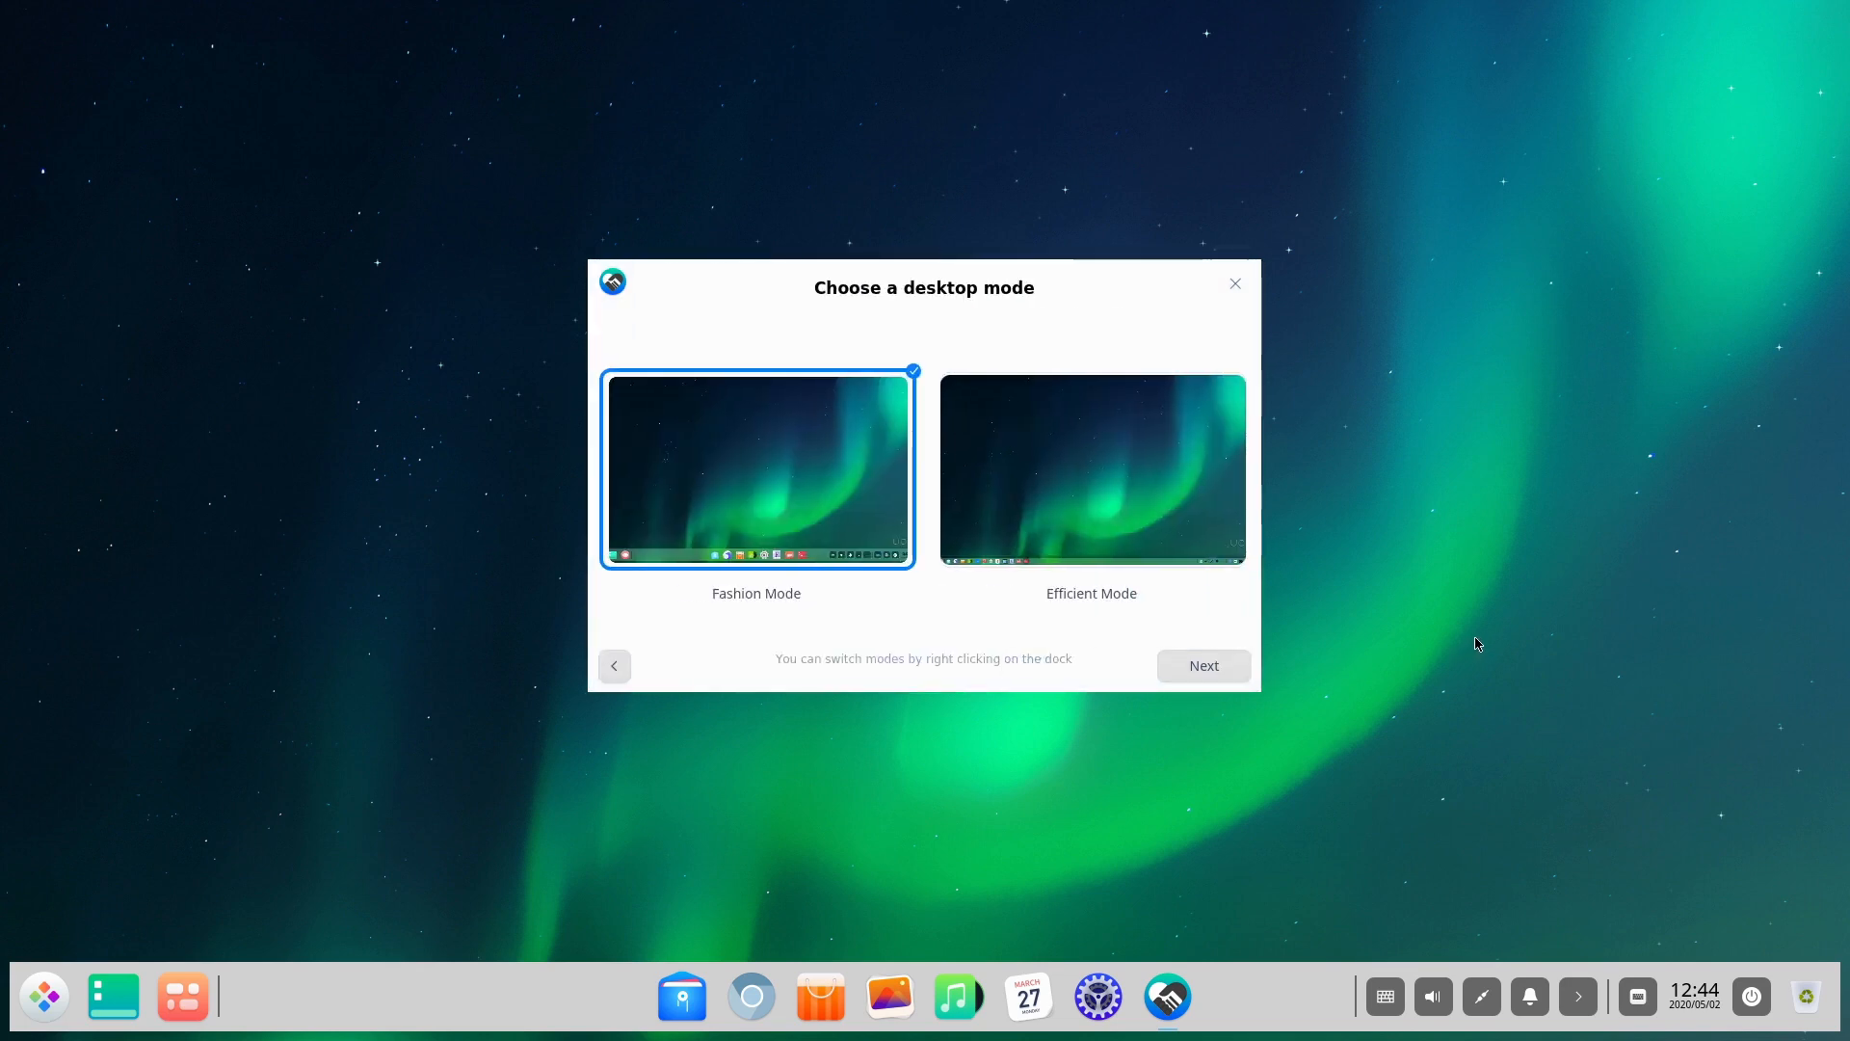
mouse_move(805, 414)
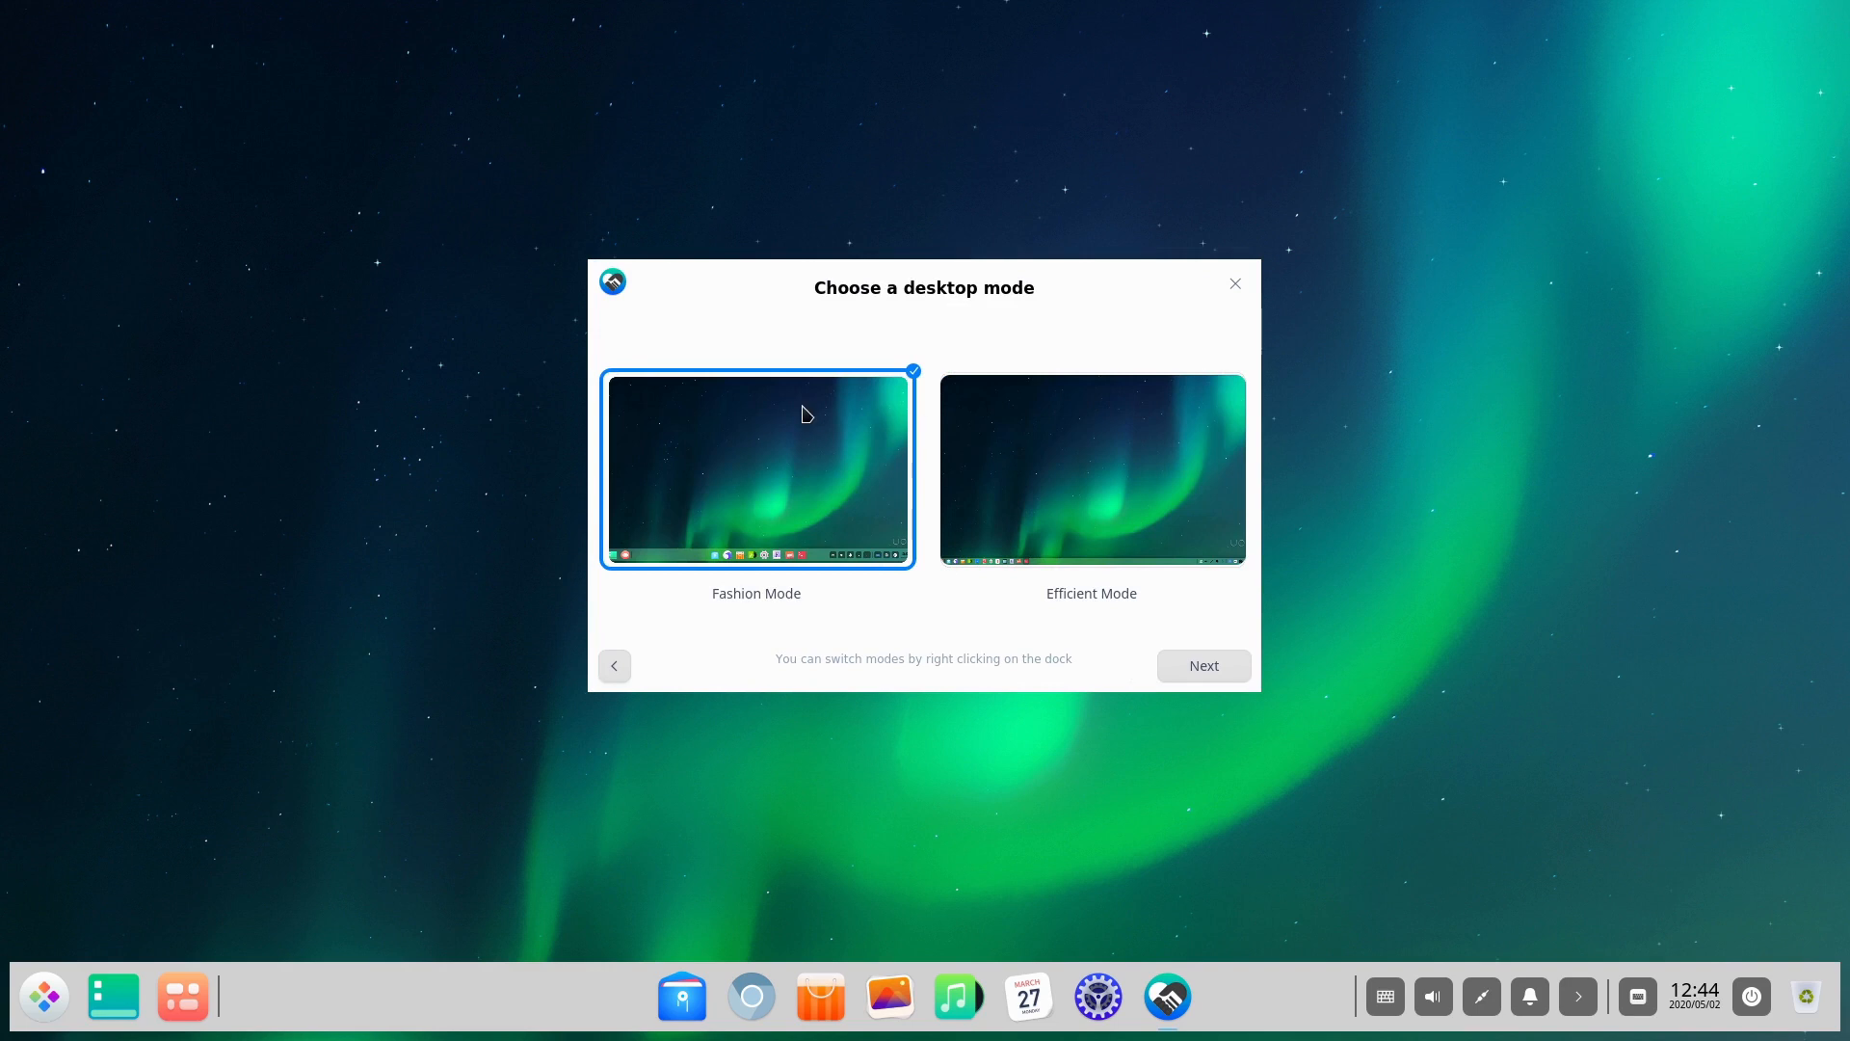
mouse_move(1216, 971)
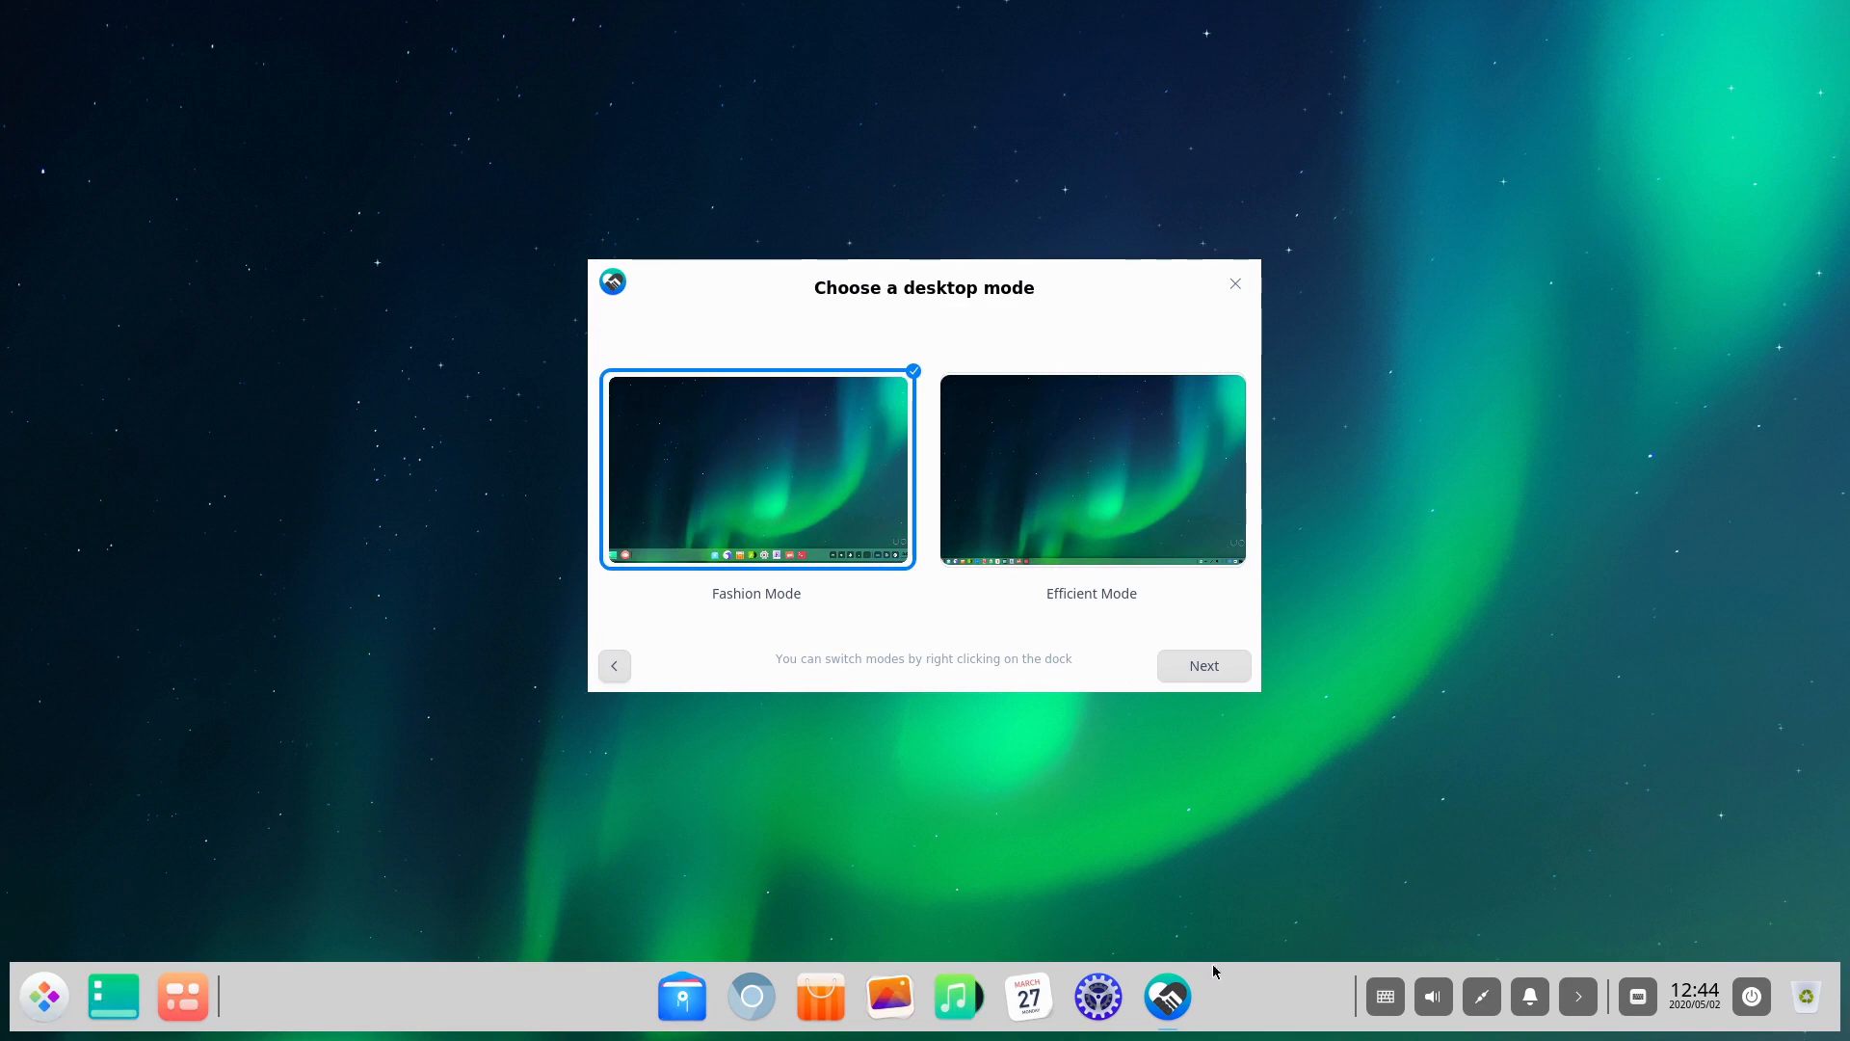
mouse_move(656, 952)
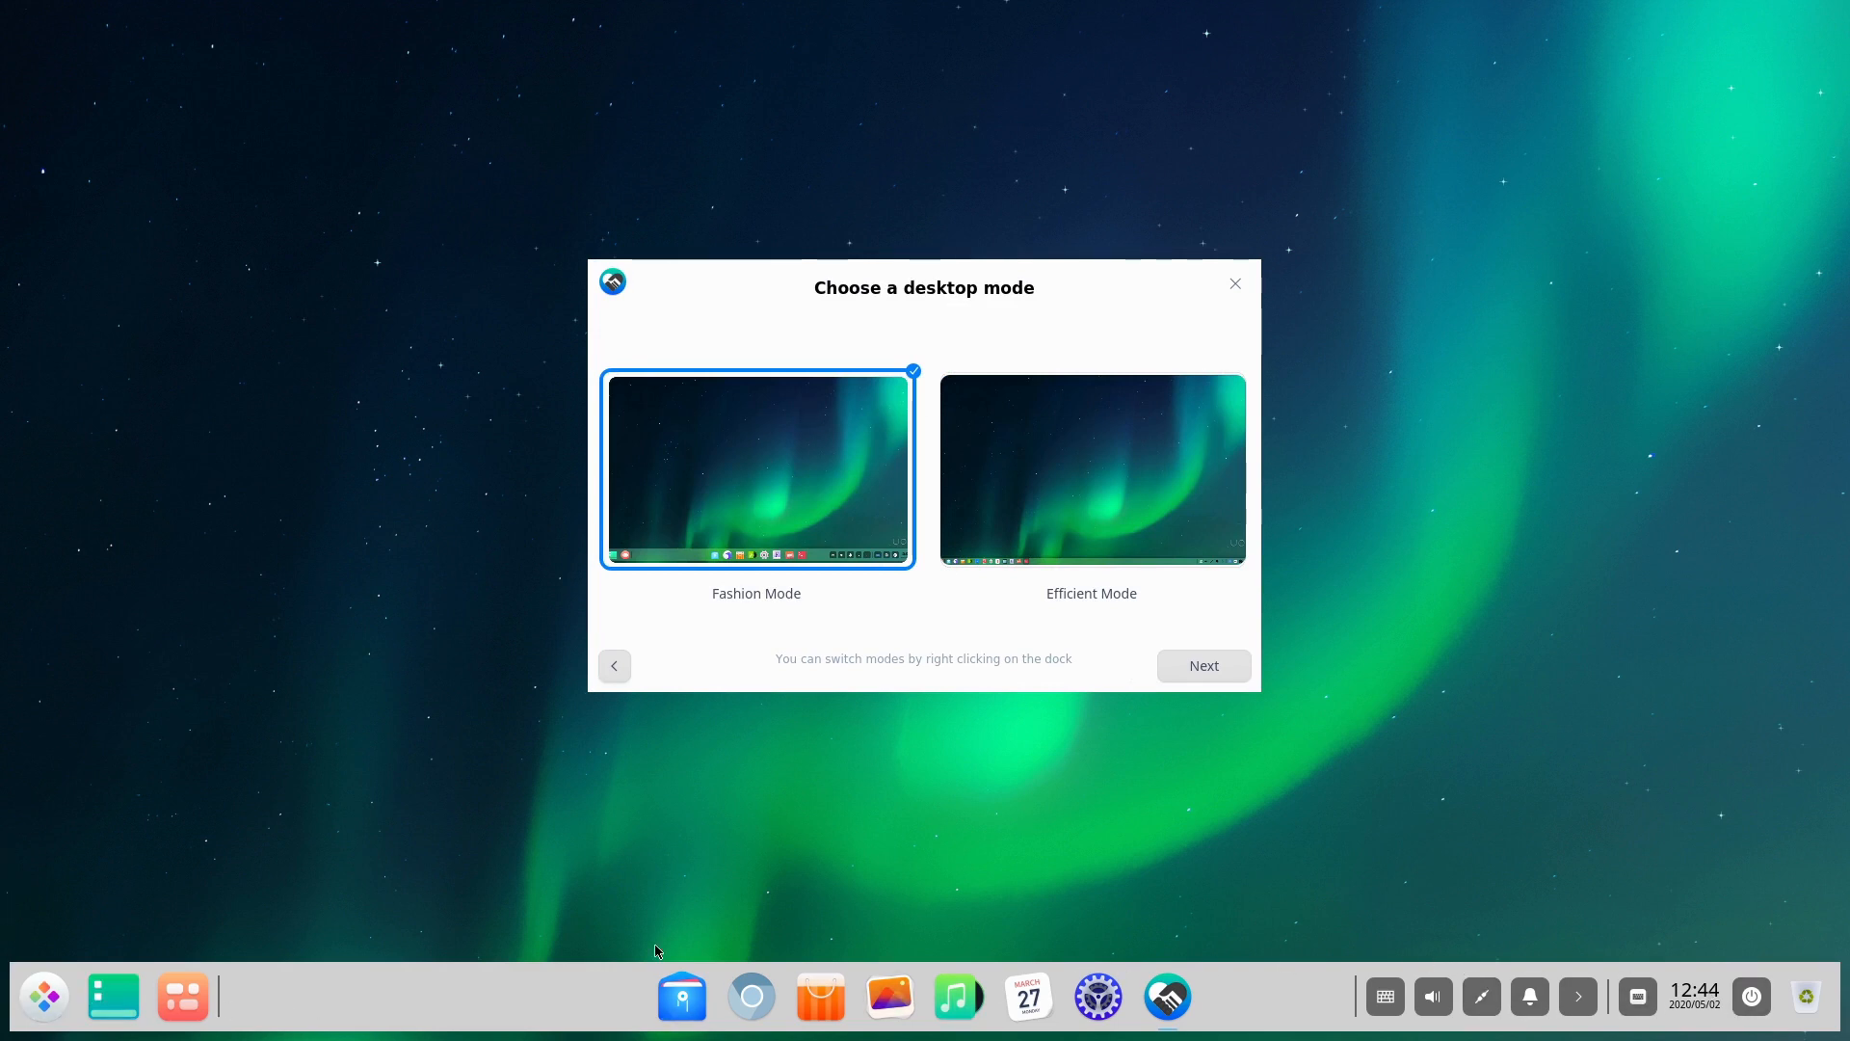
mouse_move(1219, 932)
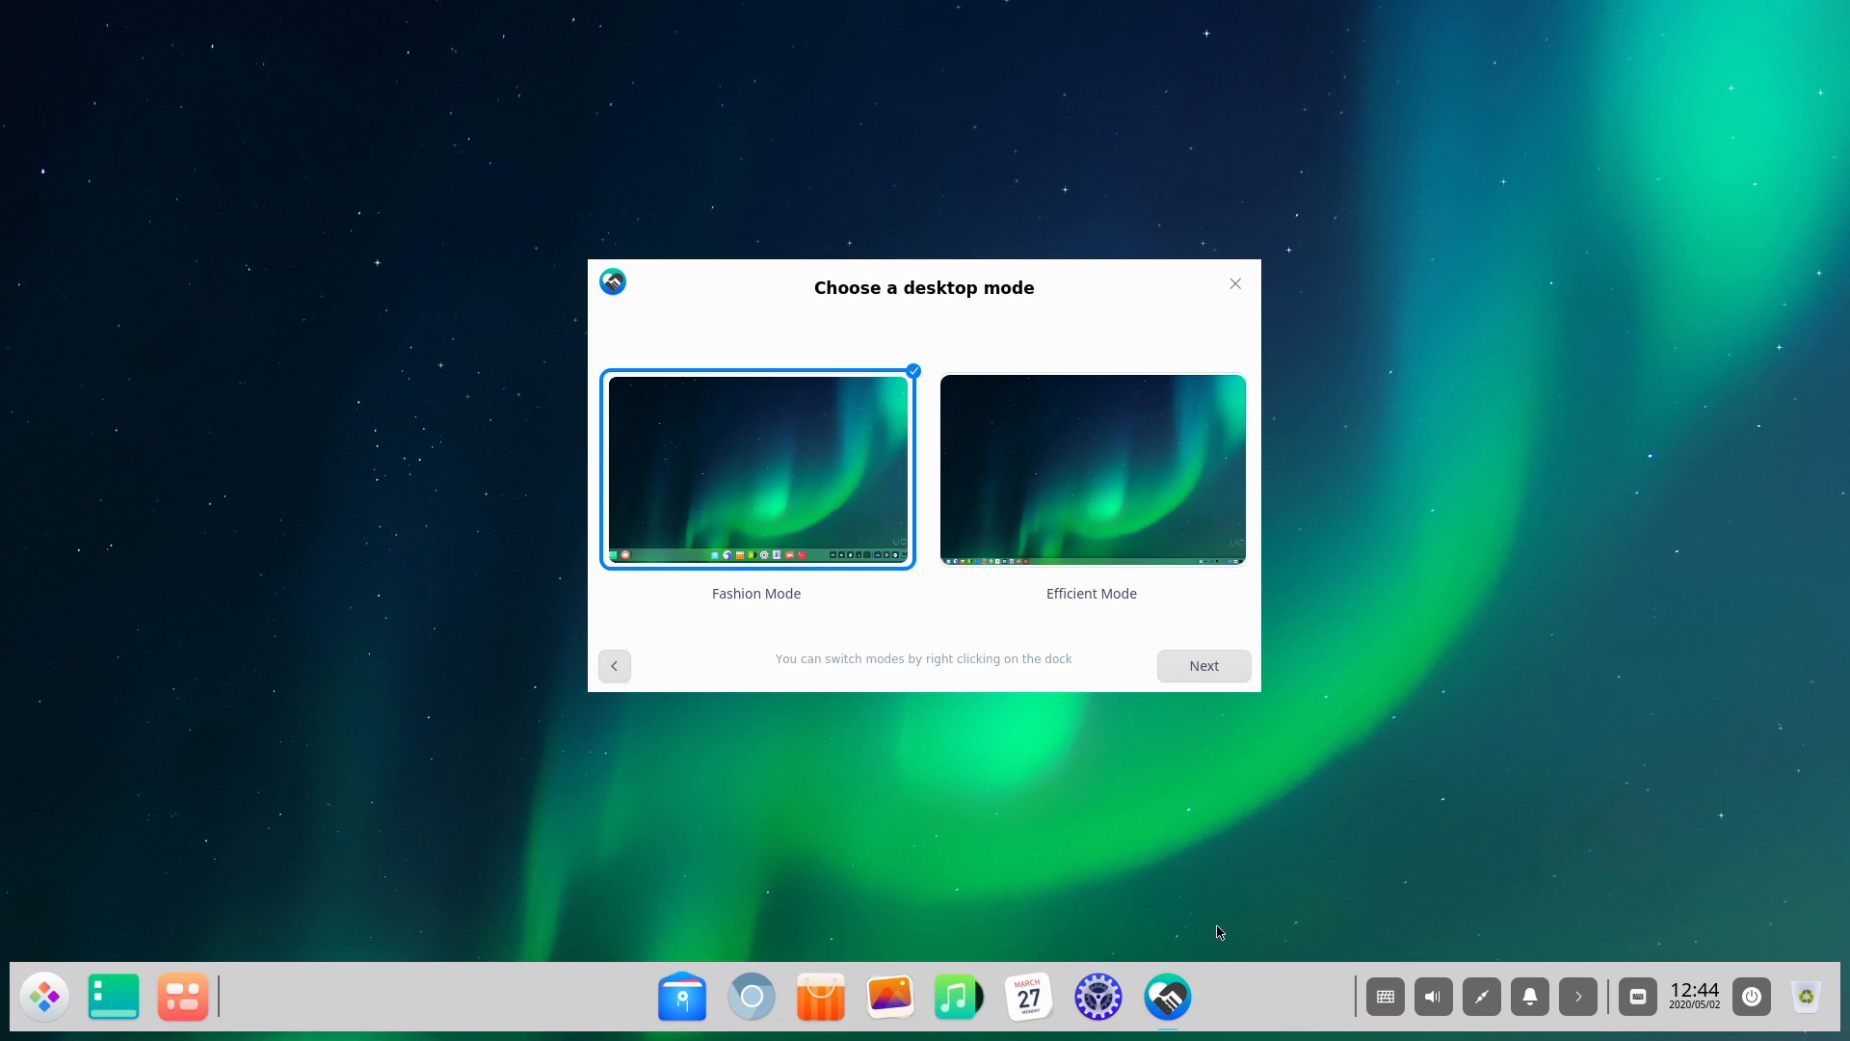
mouse_move(1221, 577)
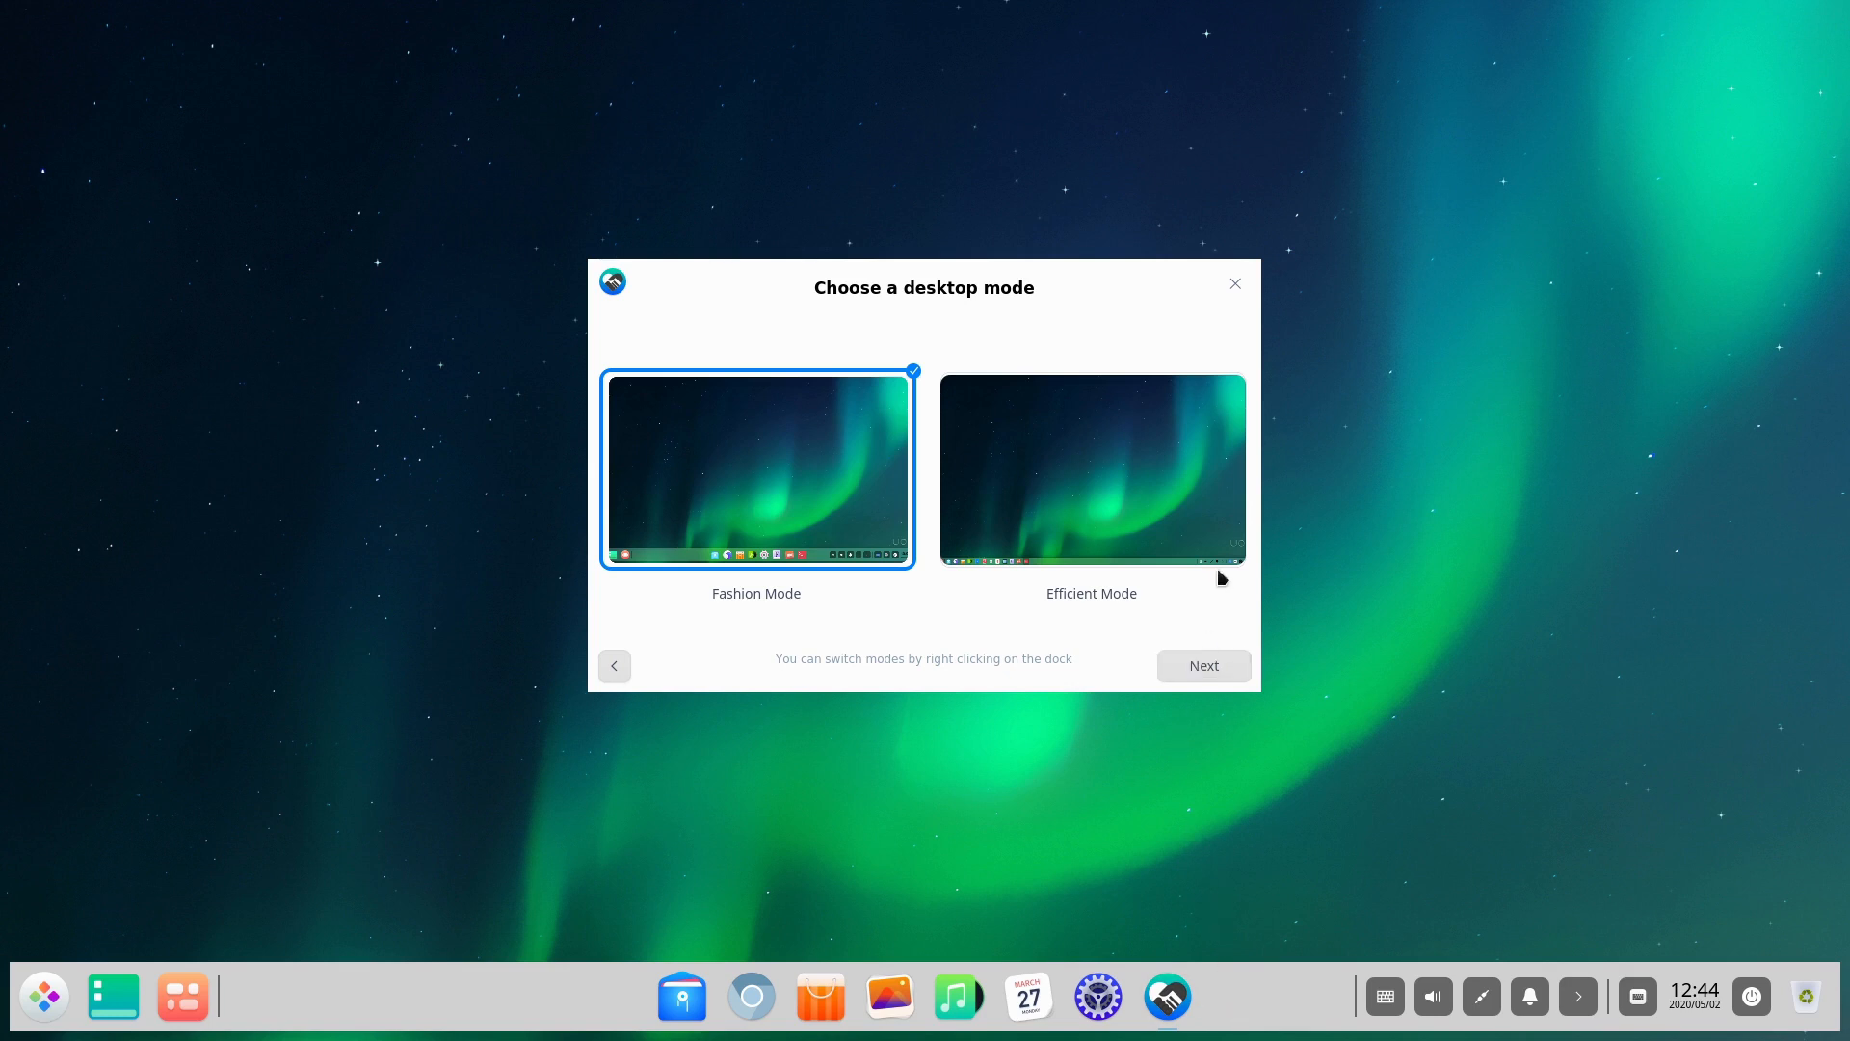
left_click(1090, 468)
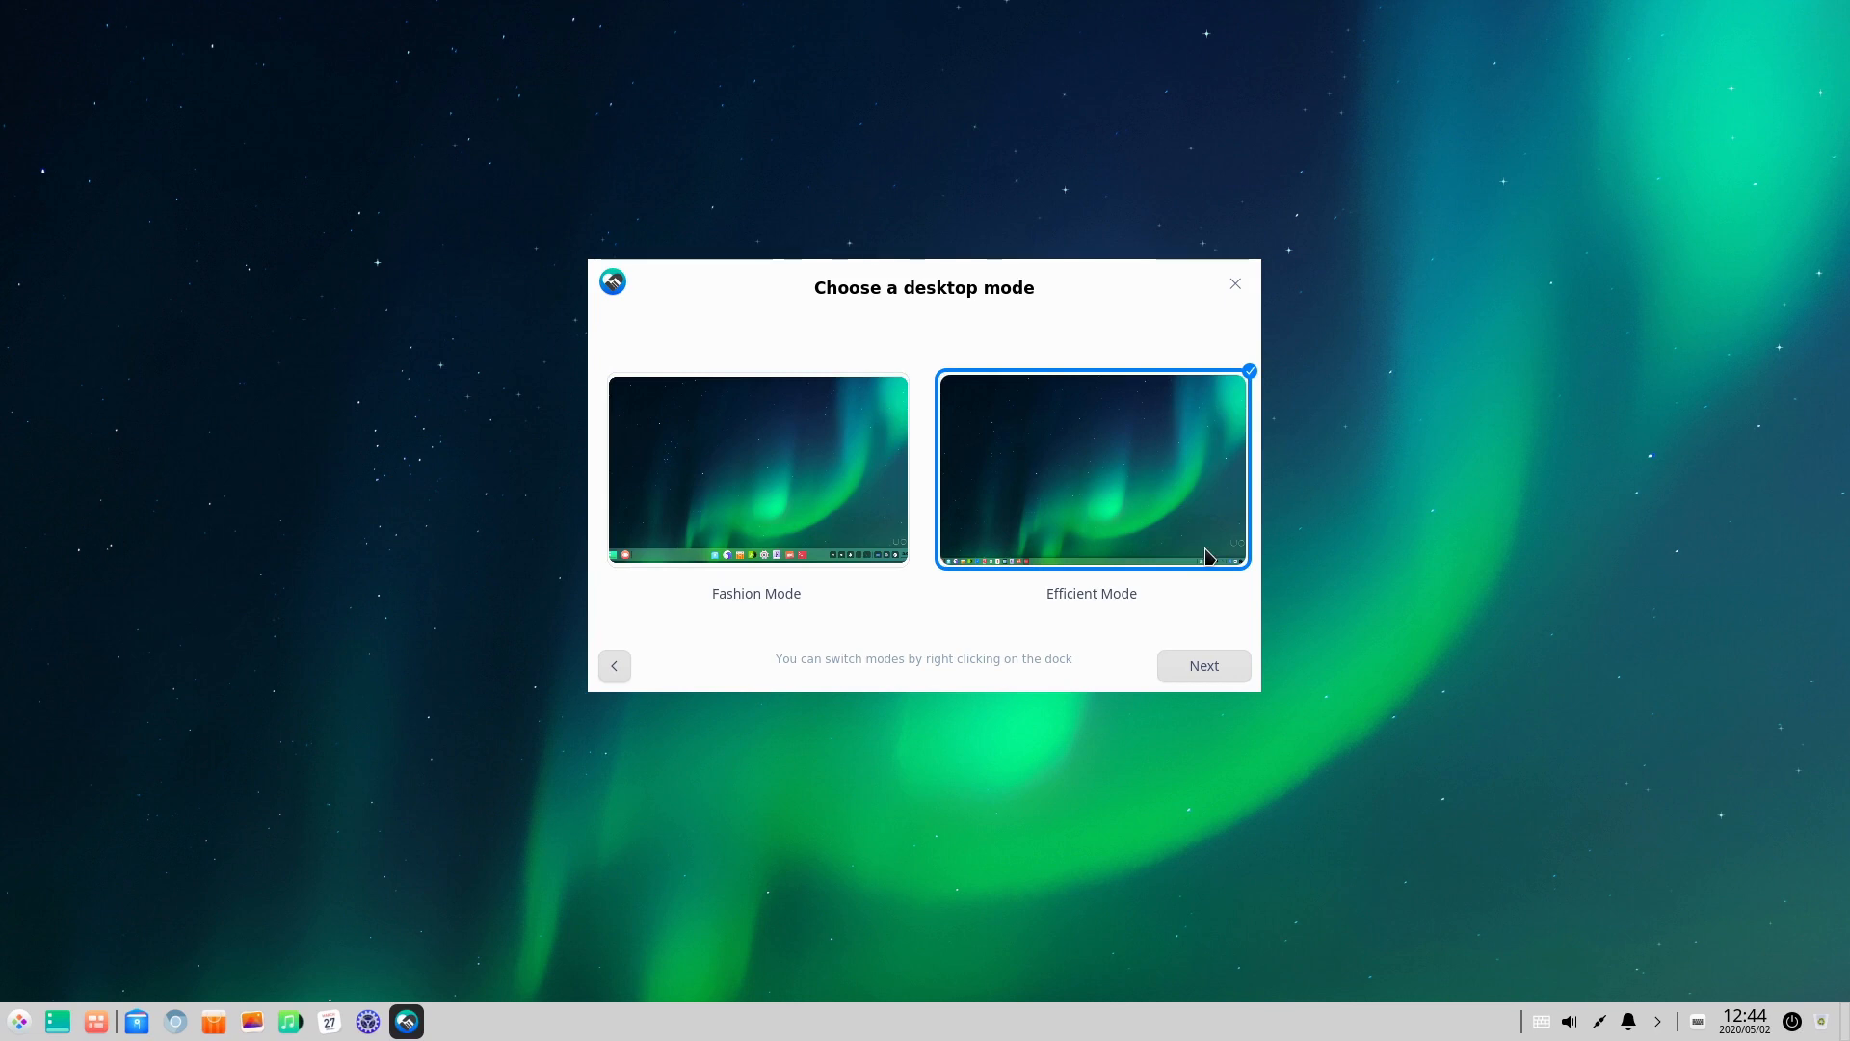
left_click(756, 468)
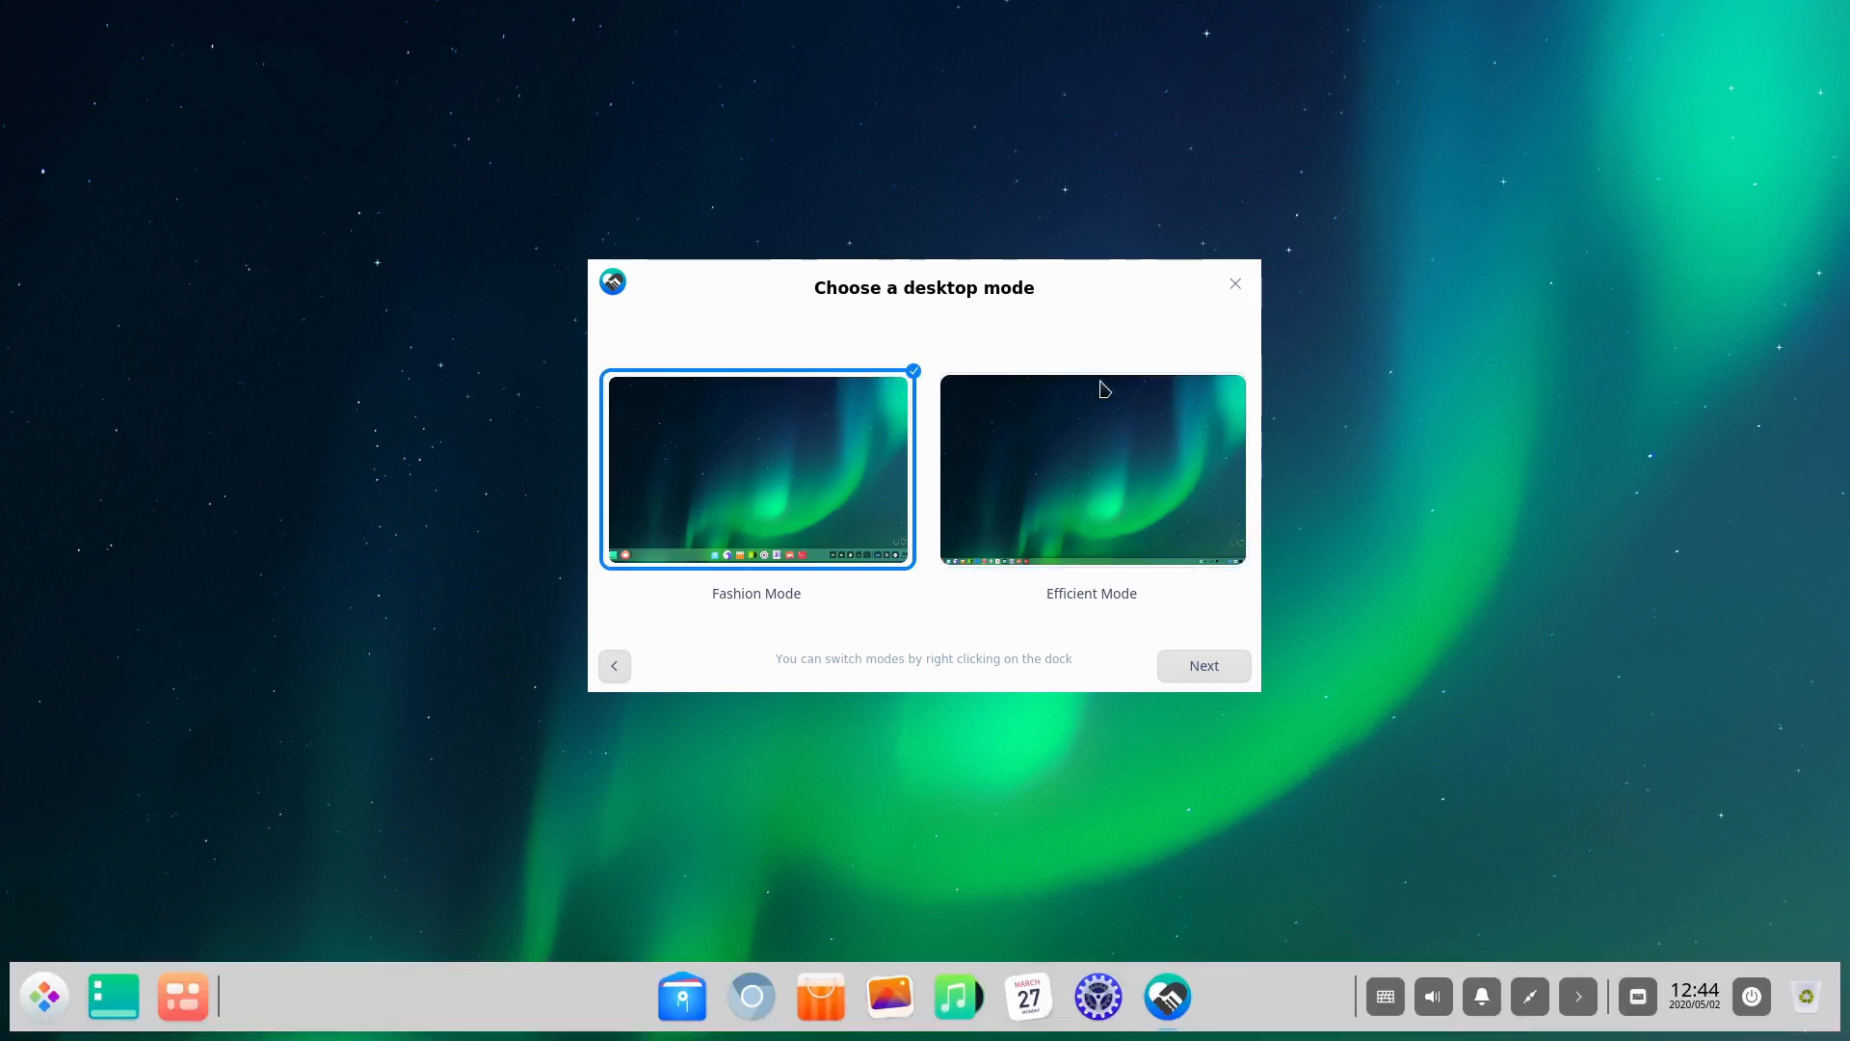
left_click(1091, 467)
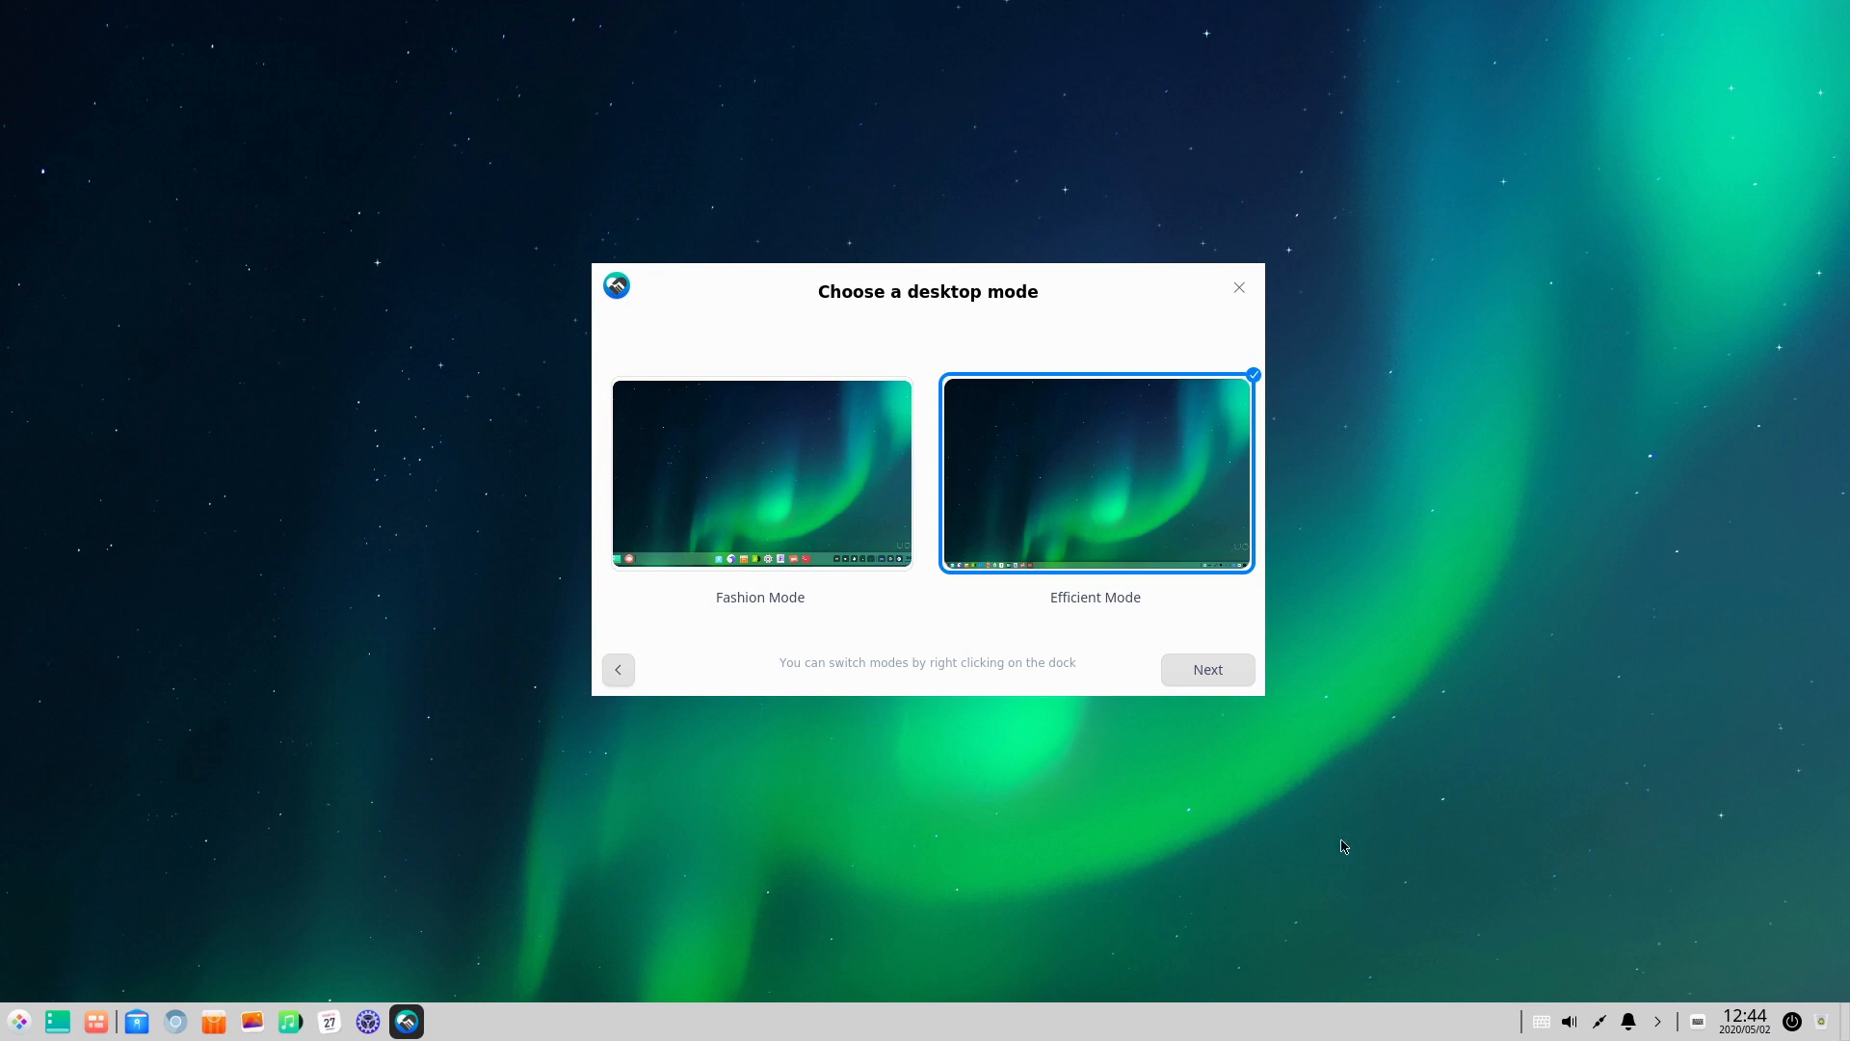
mouse_move(1207, 668)
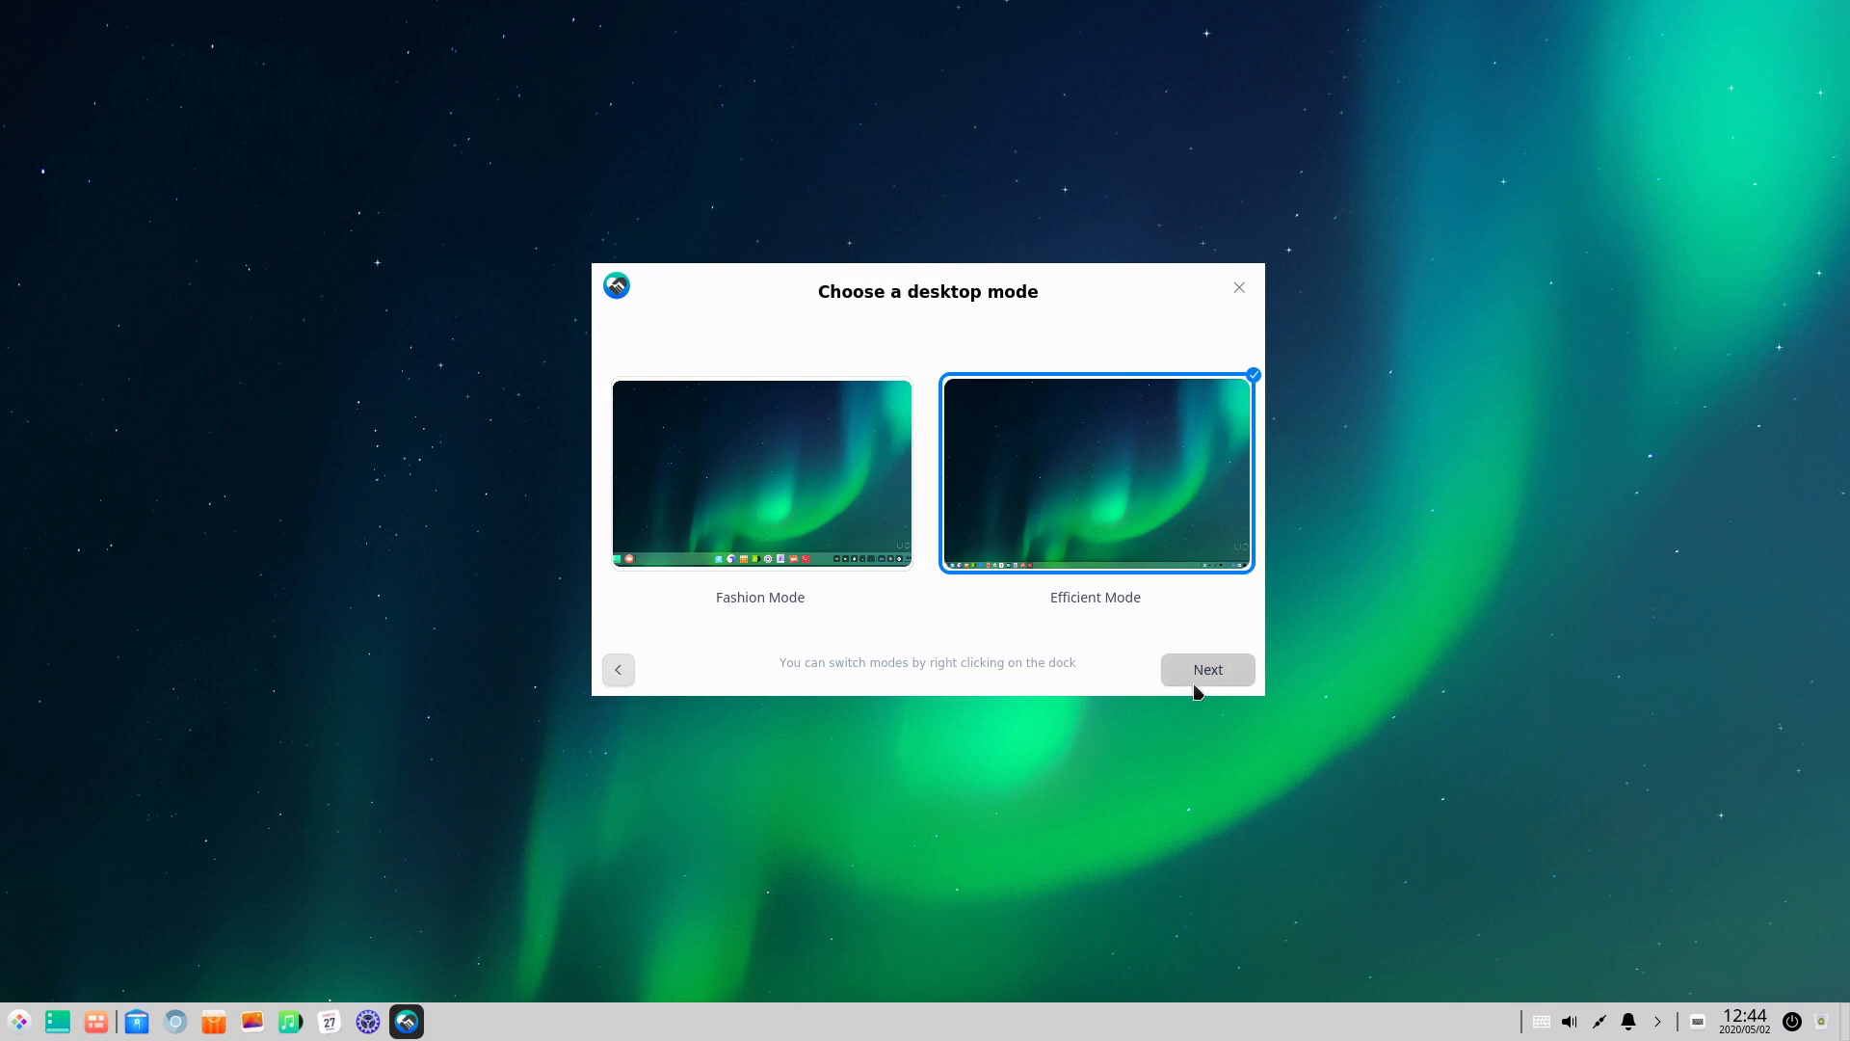
left_click(761, 473)
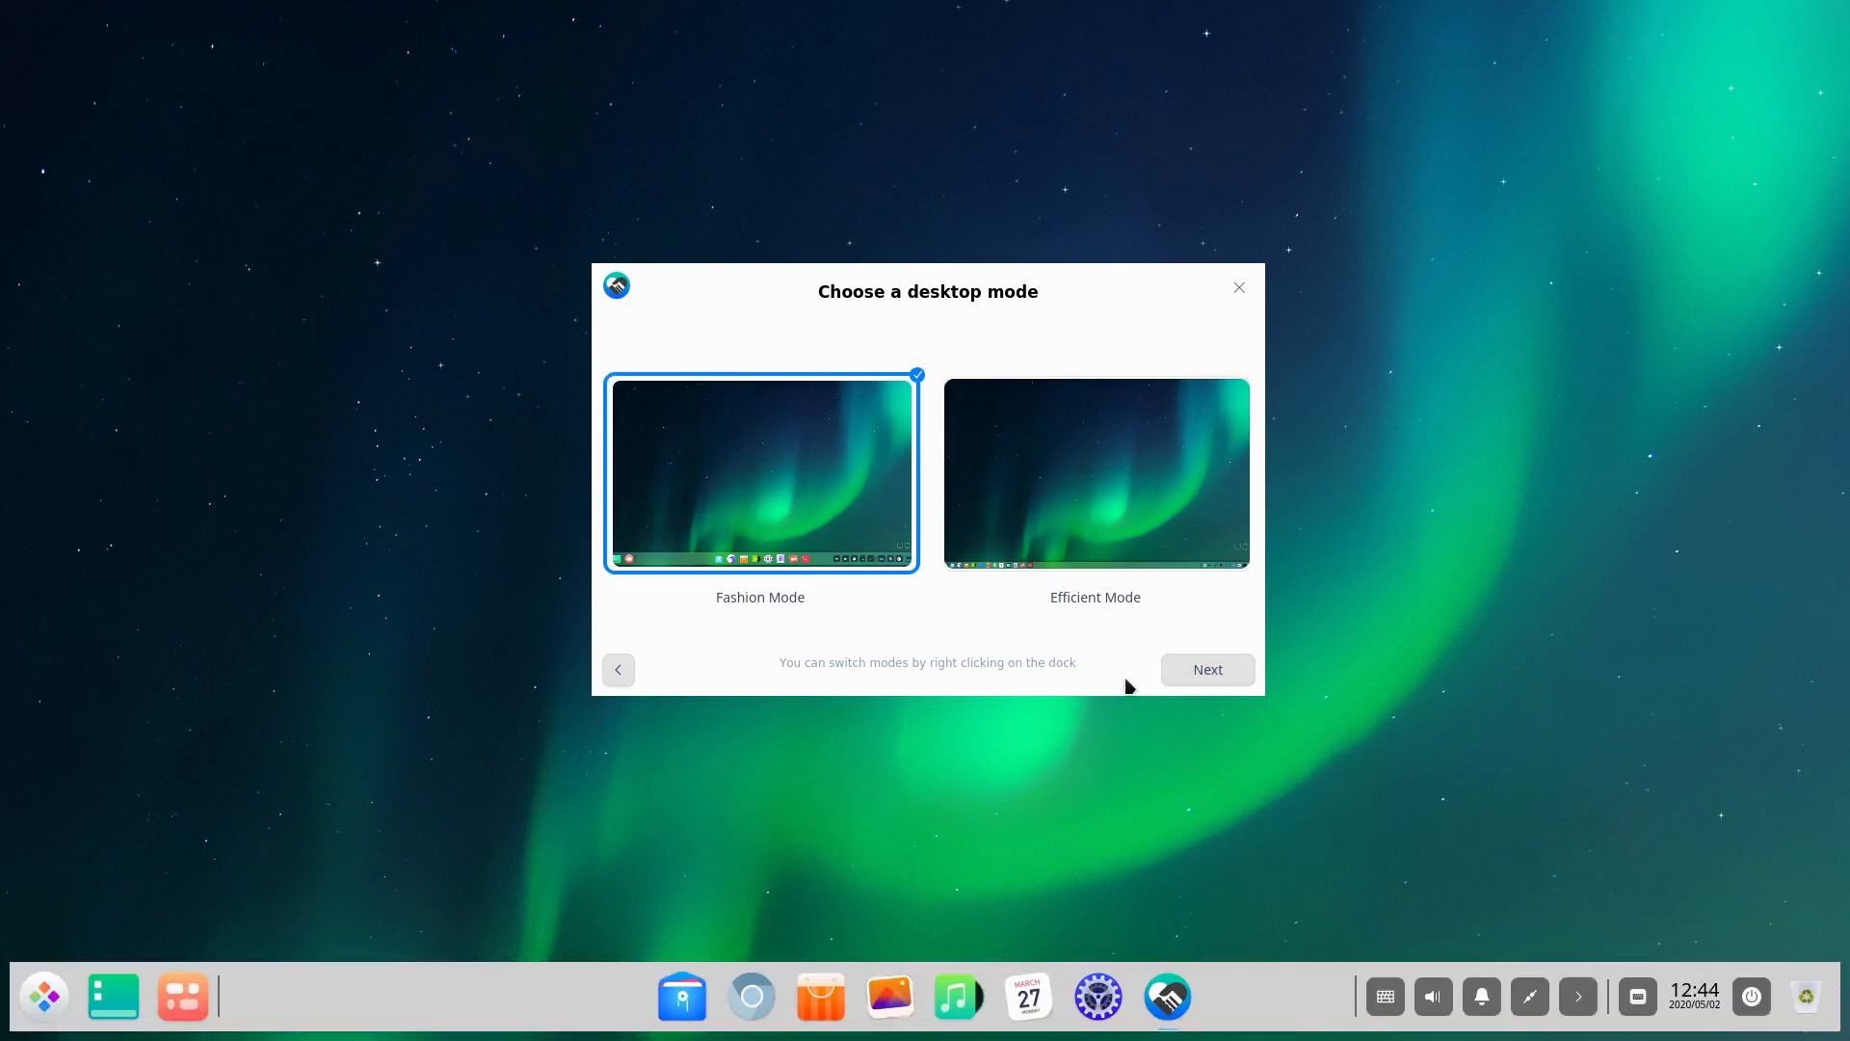
- Advance through the running-mode step, keeping Normal Mode selected
left_click(1206, 669)
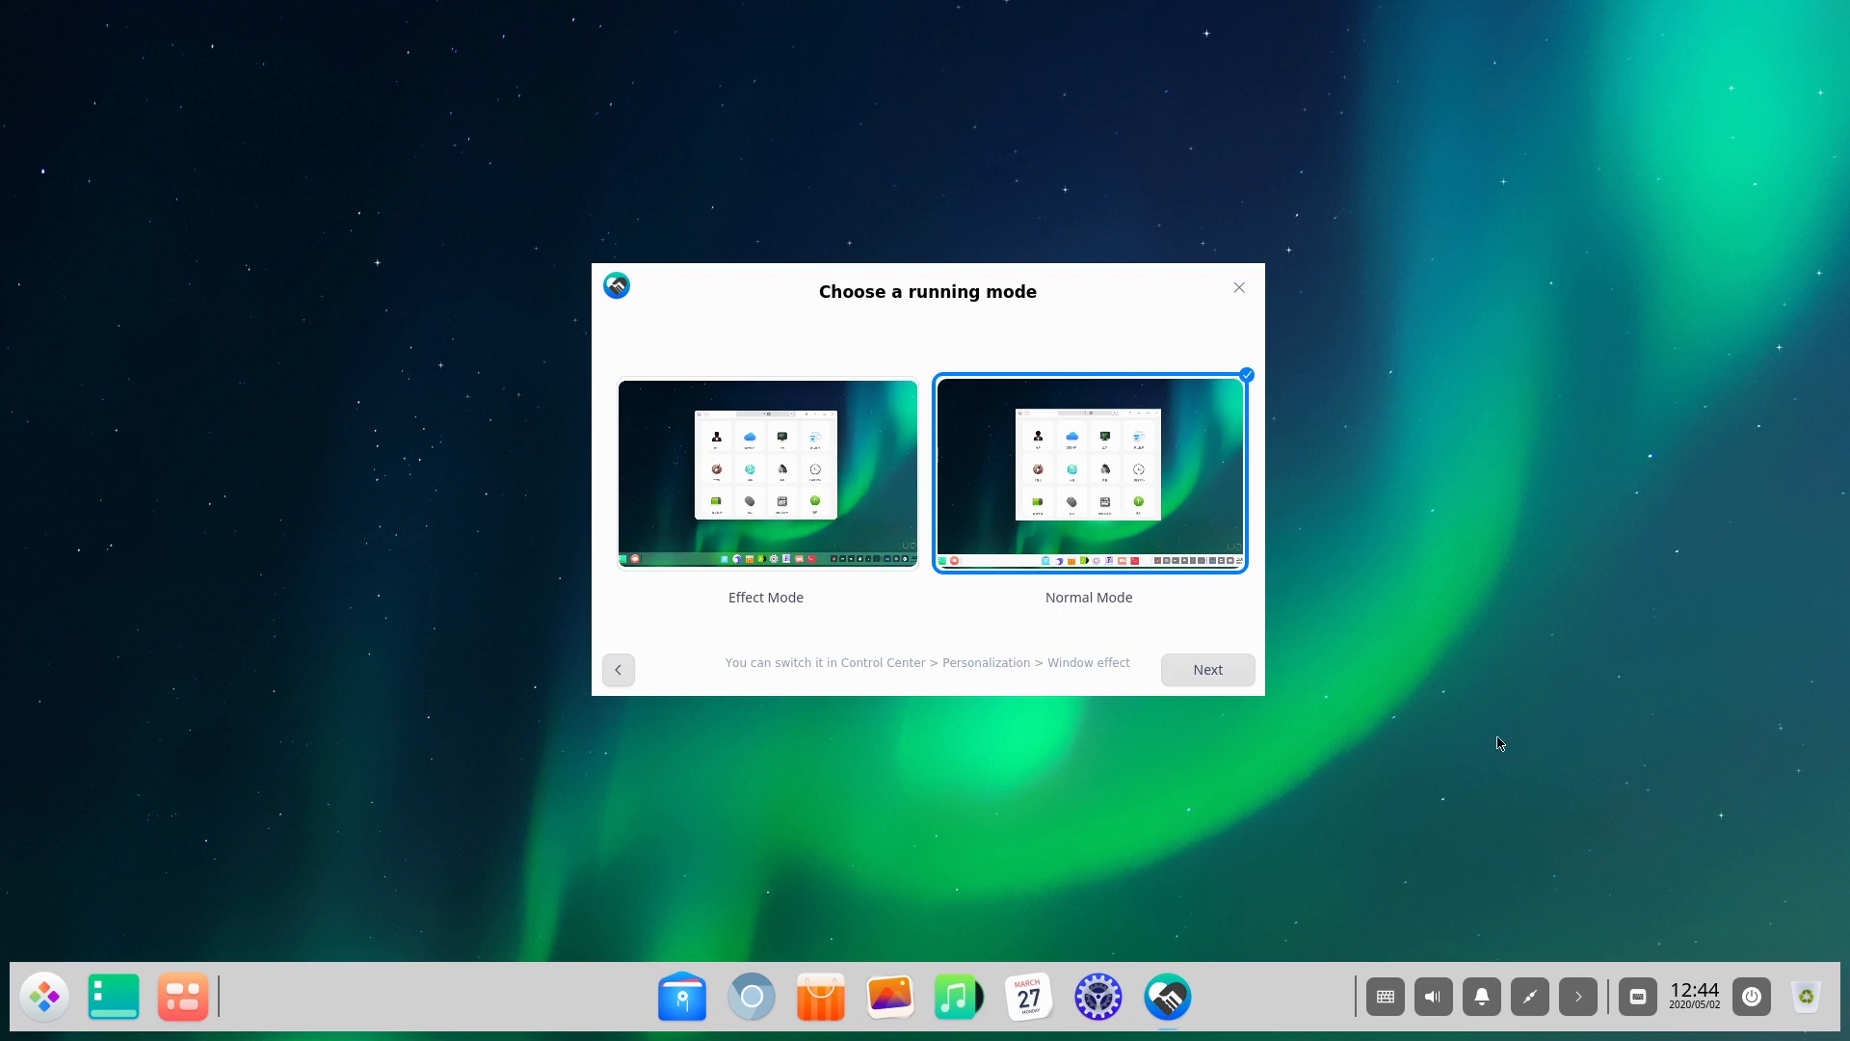
mouse_move(932, 484)
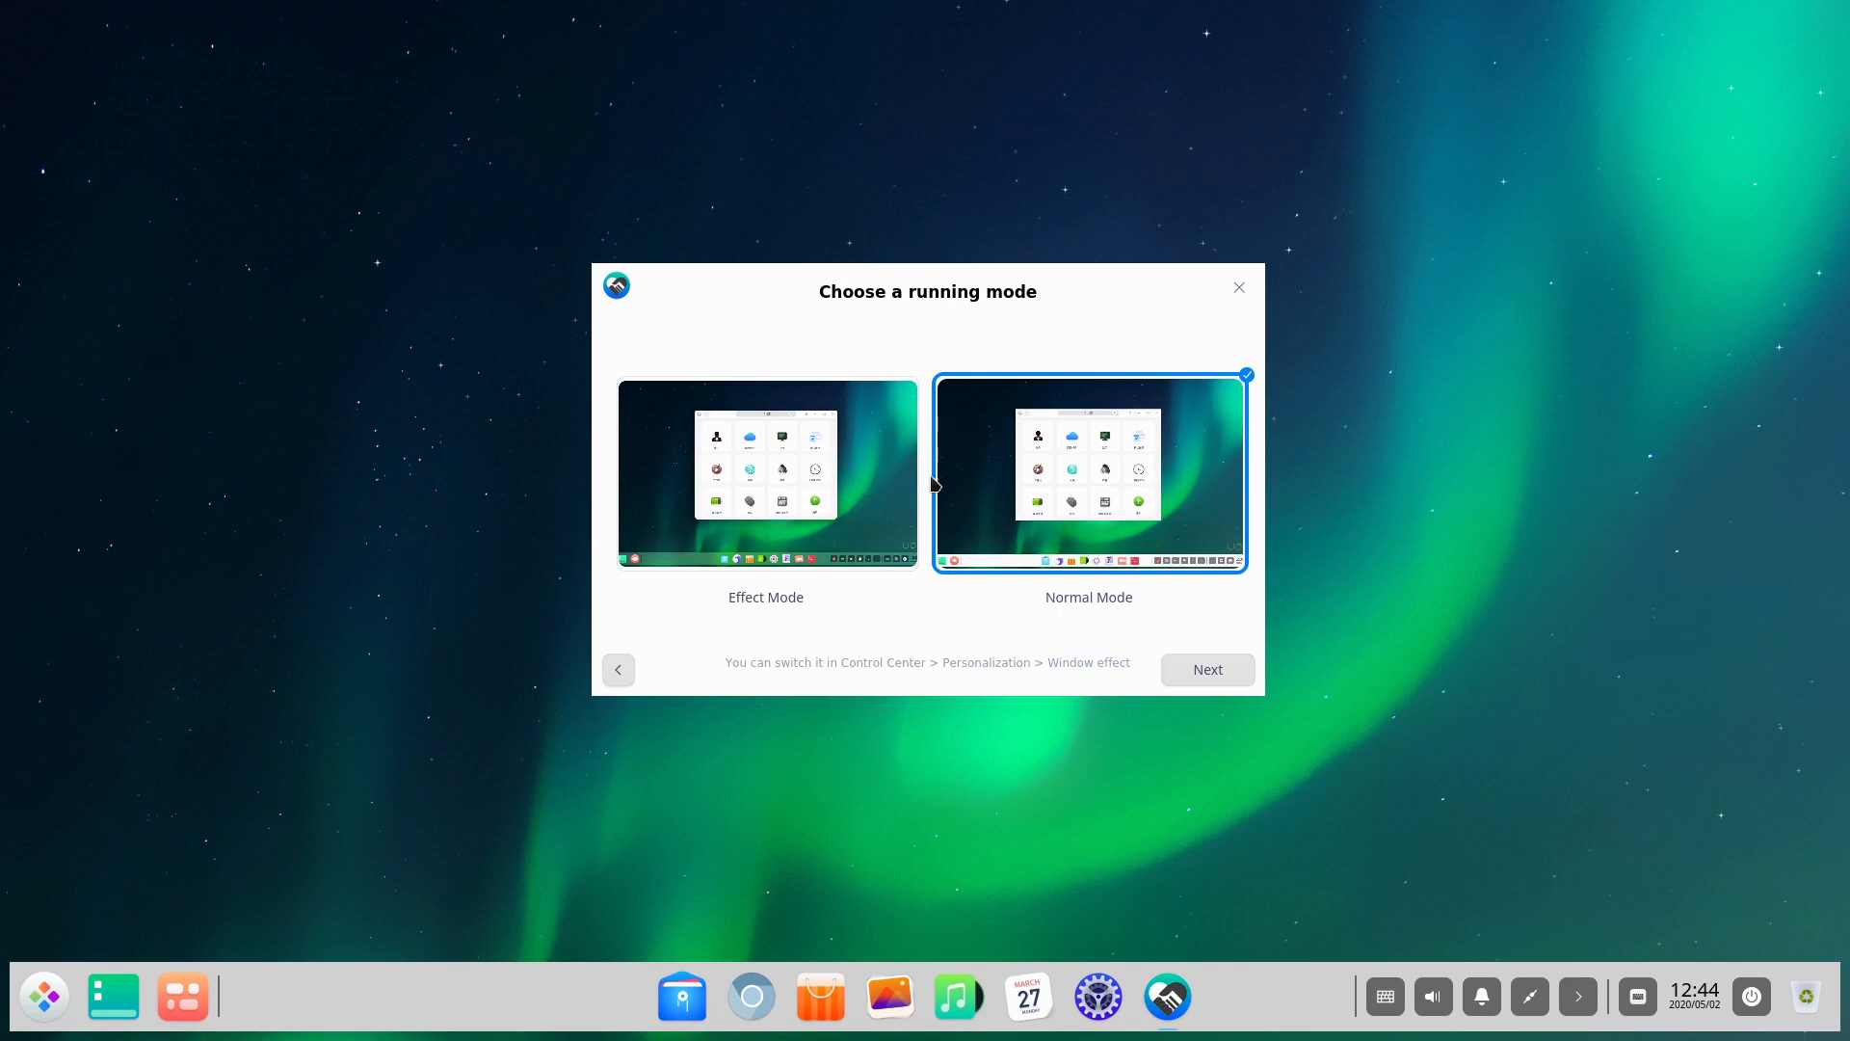
mouse_move(865, 478)
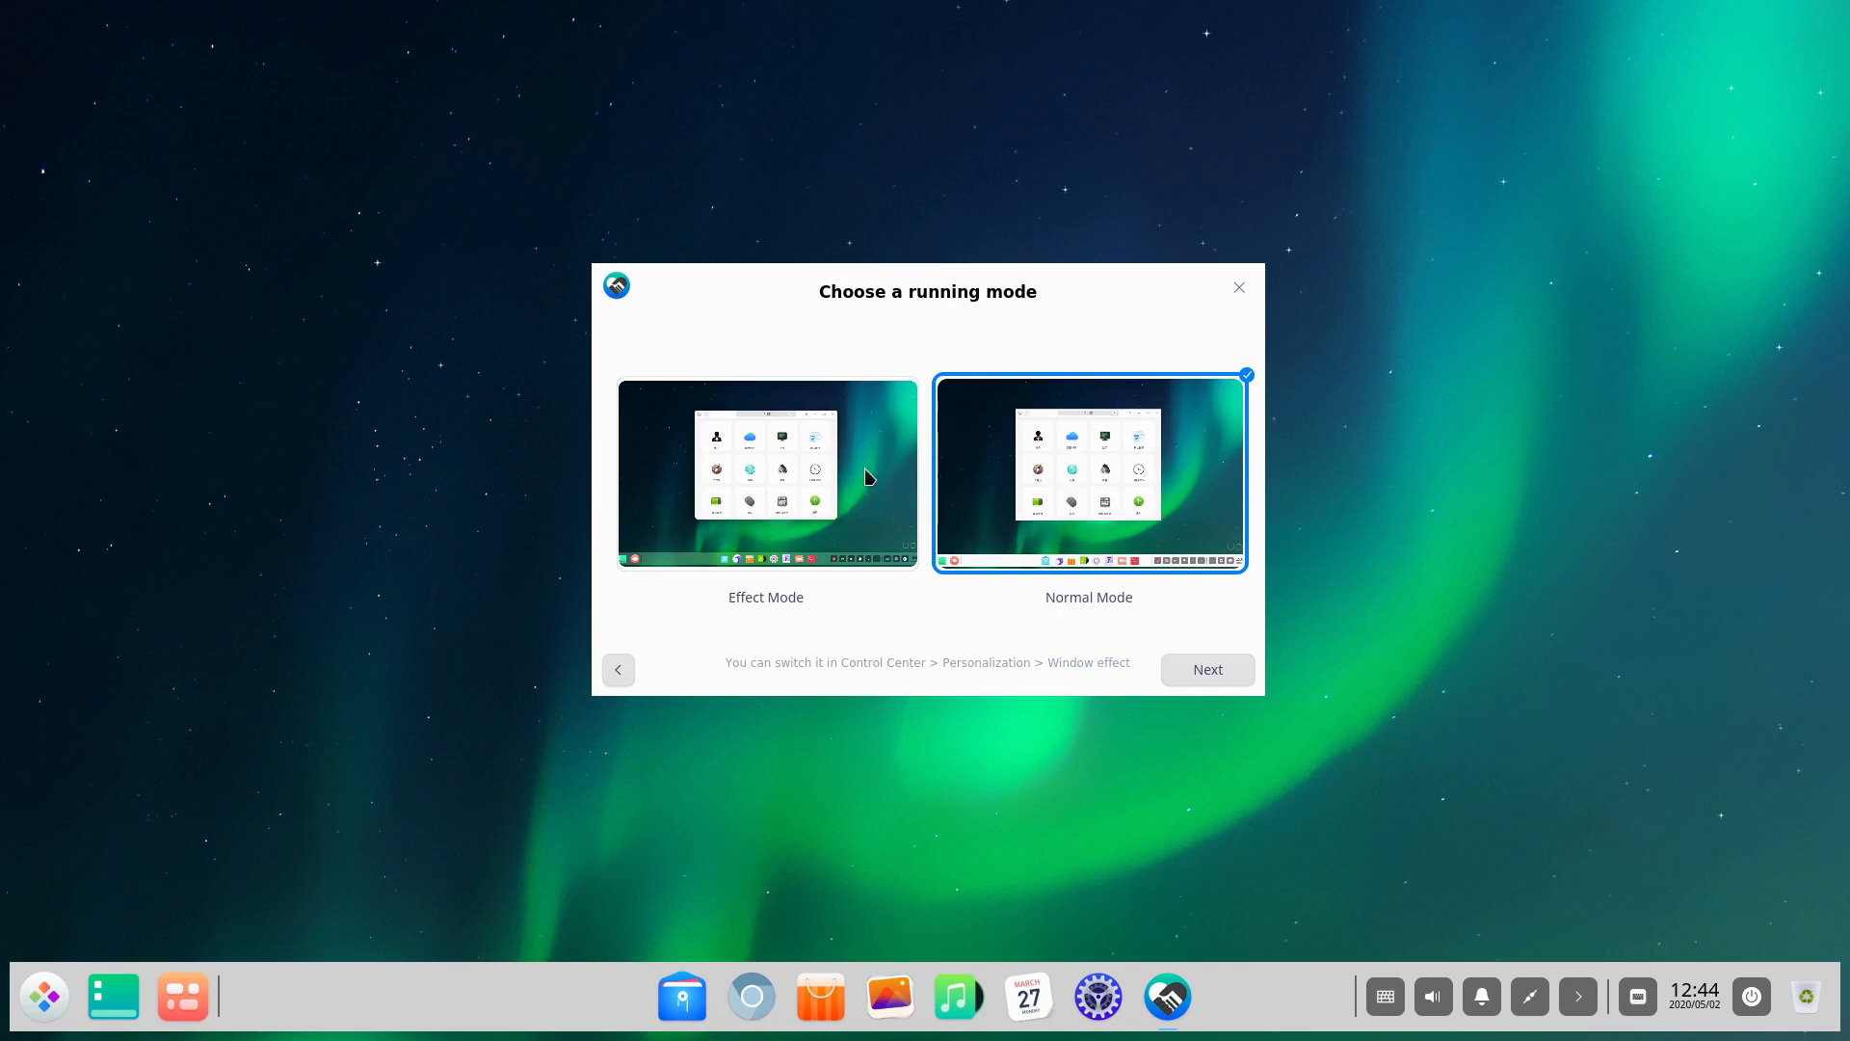
mouse_move(1137, 504)
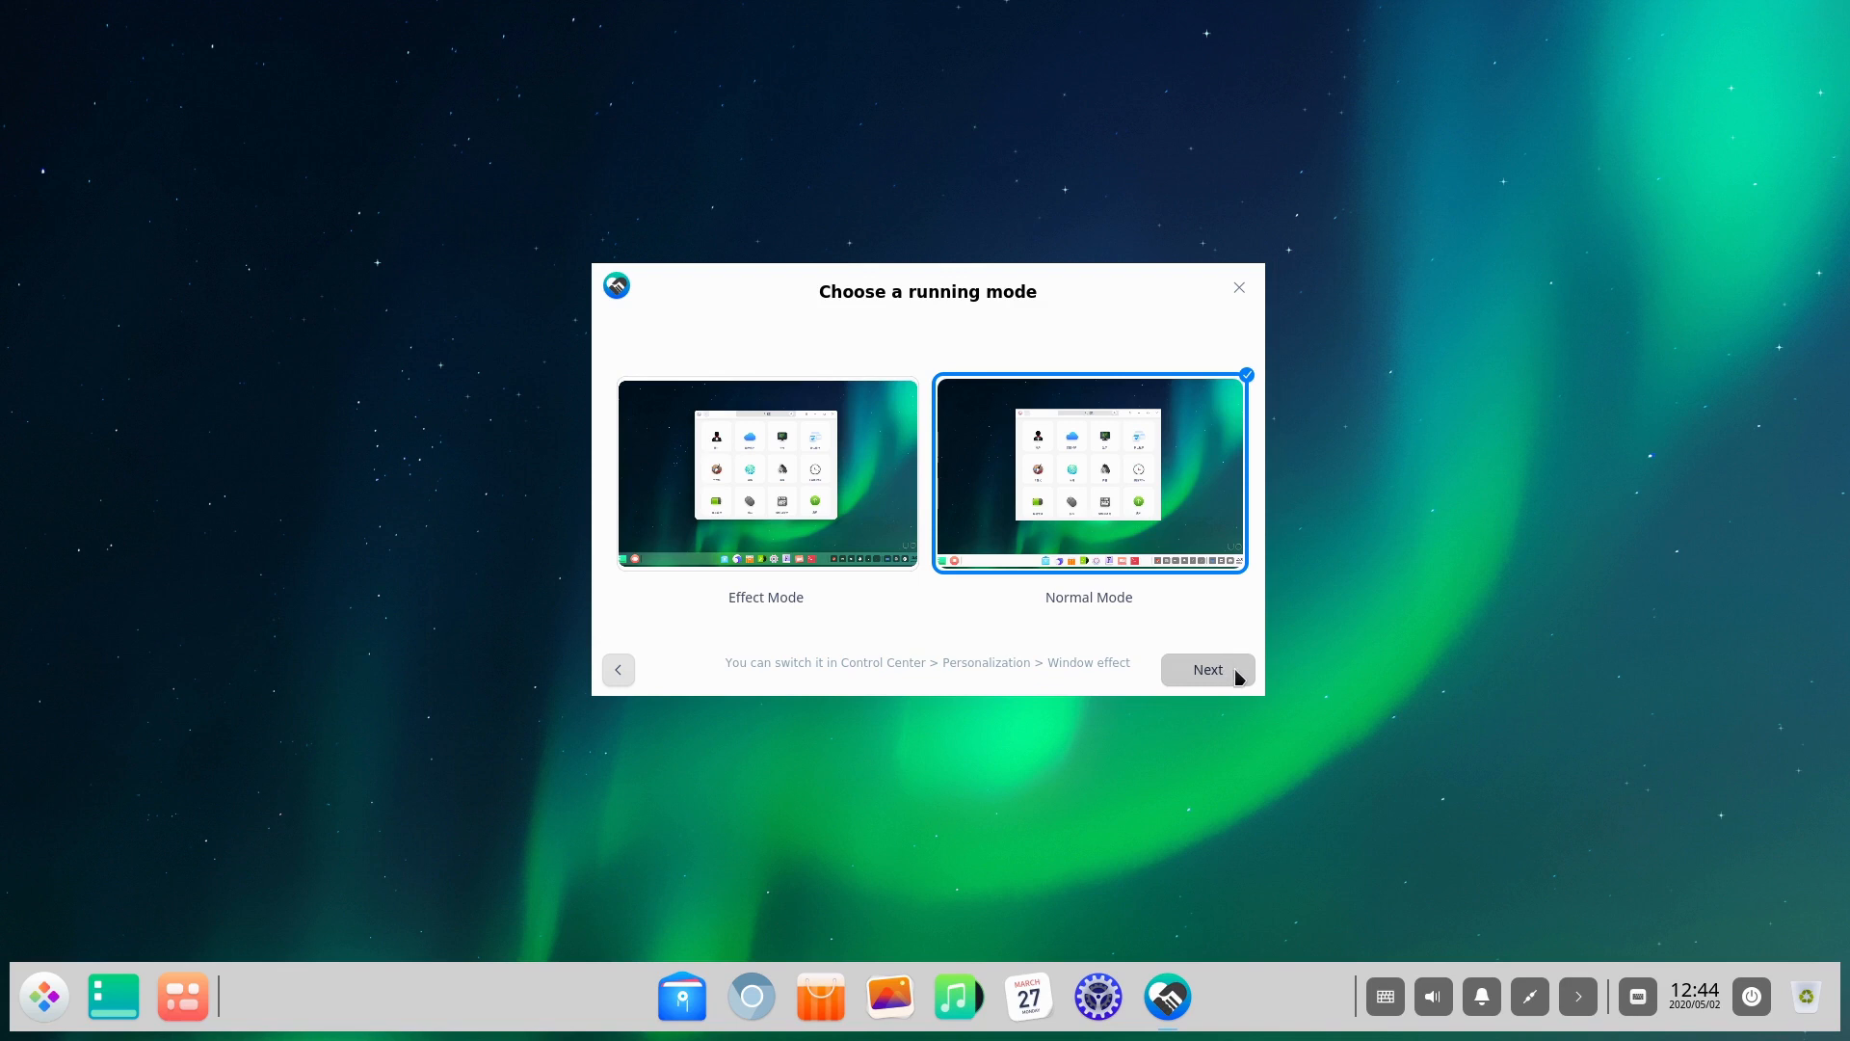
left_click(1205, 669)
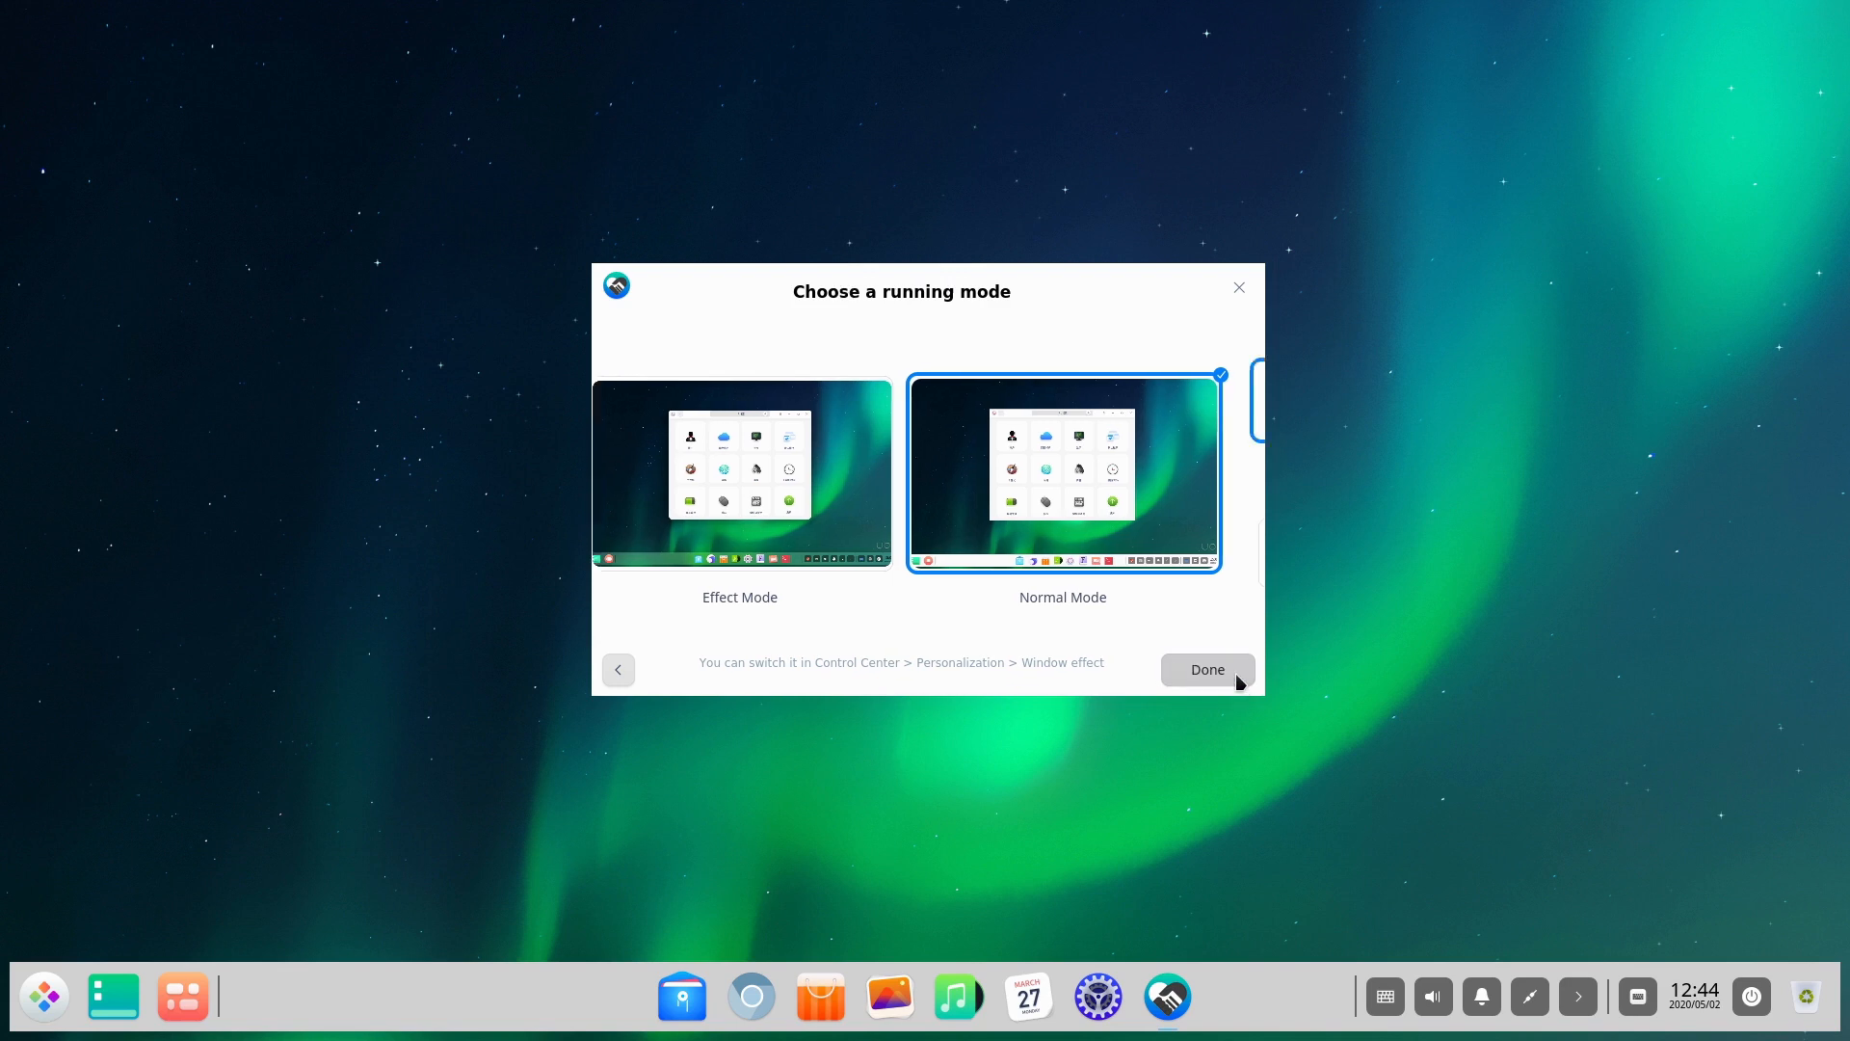
- Preview bloom-dark and bloom-classic icon themes, keep bloom-dark, and press Done
left_click(1206, 669)
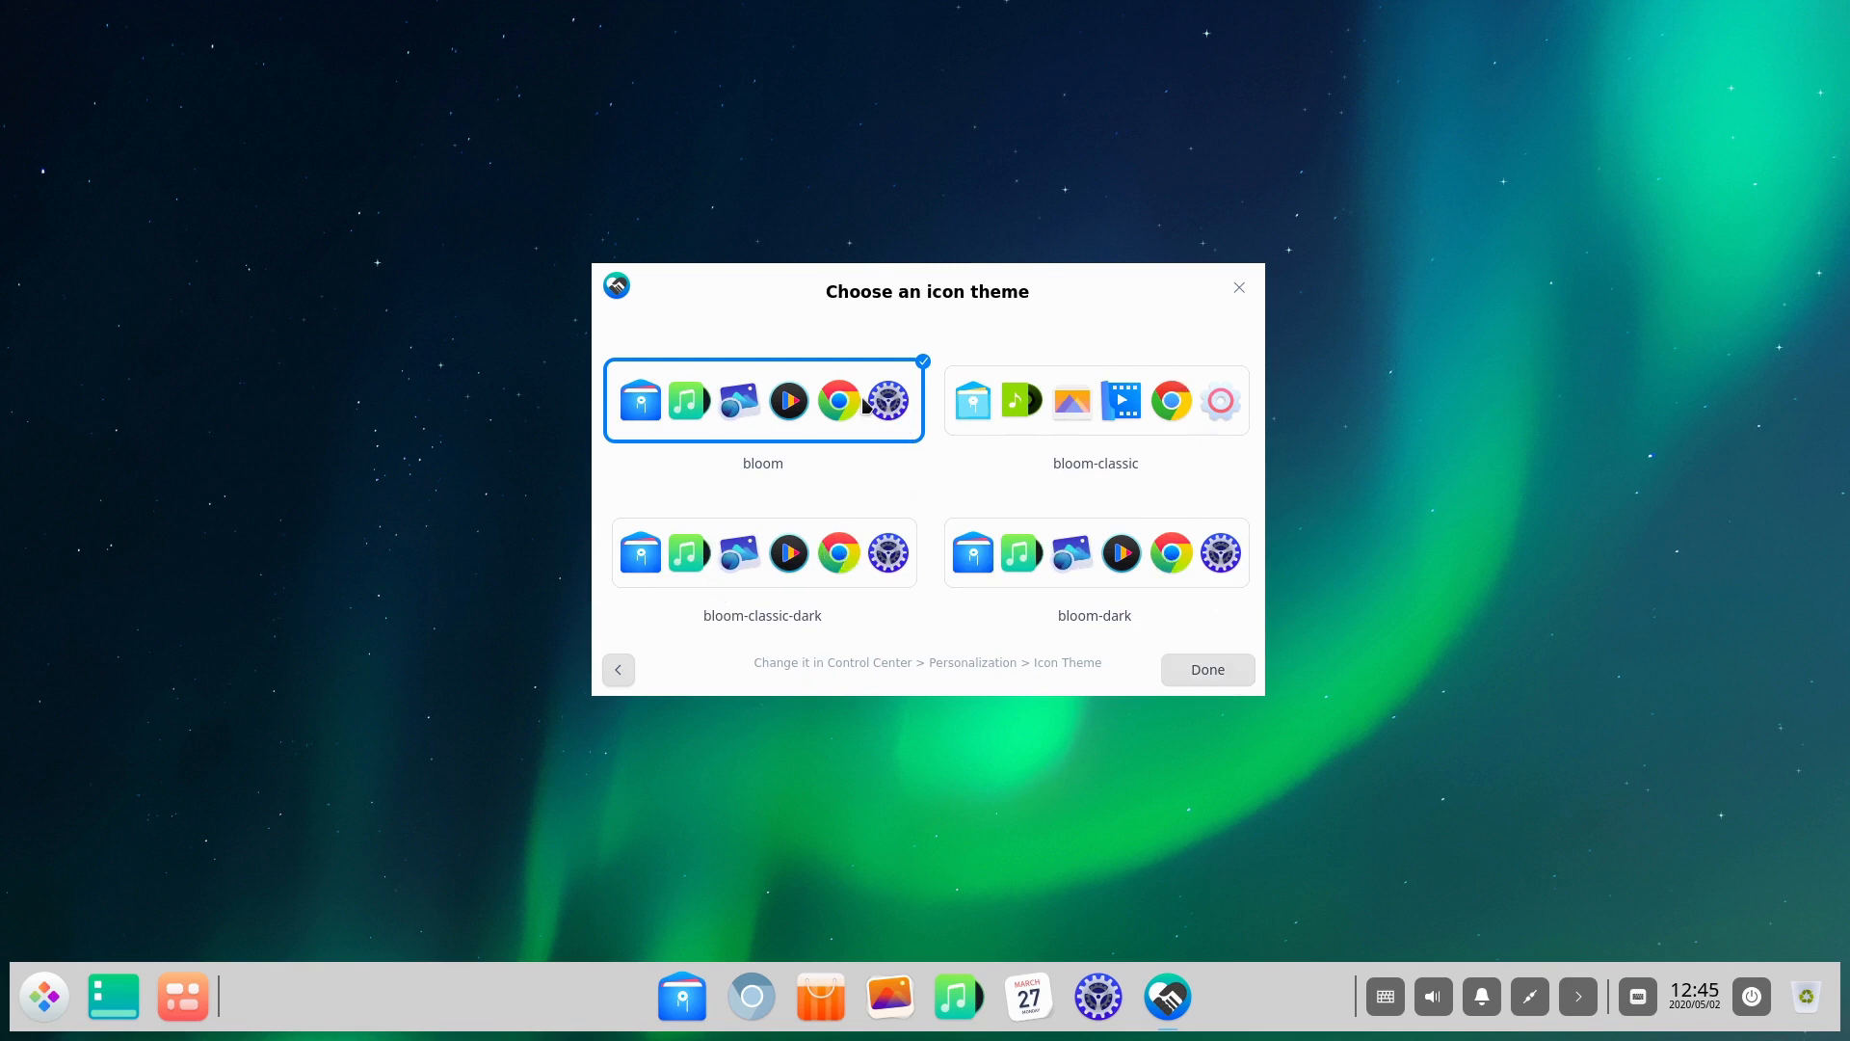
mouse_move(847, 588)
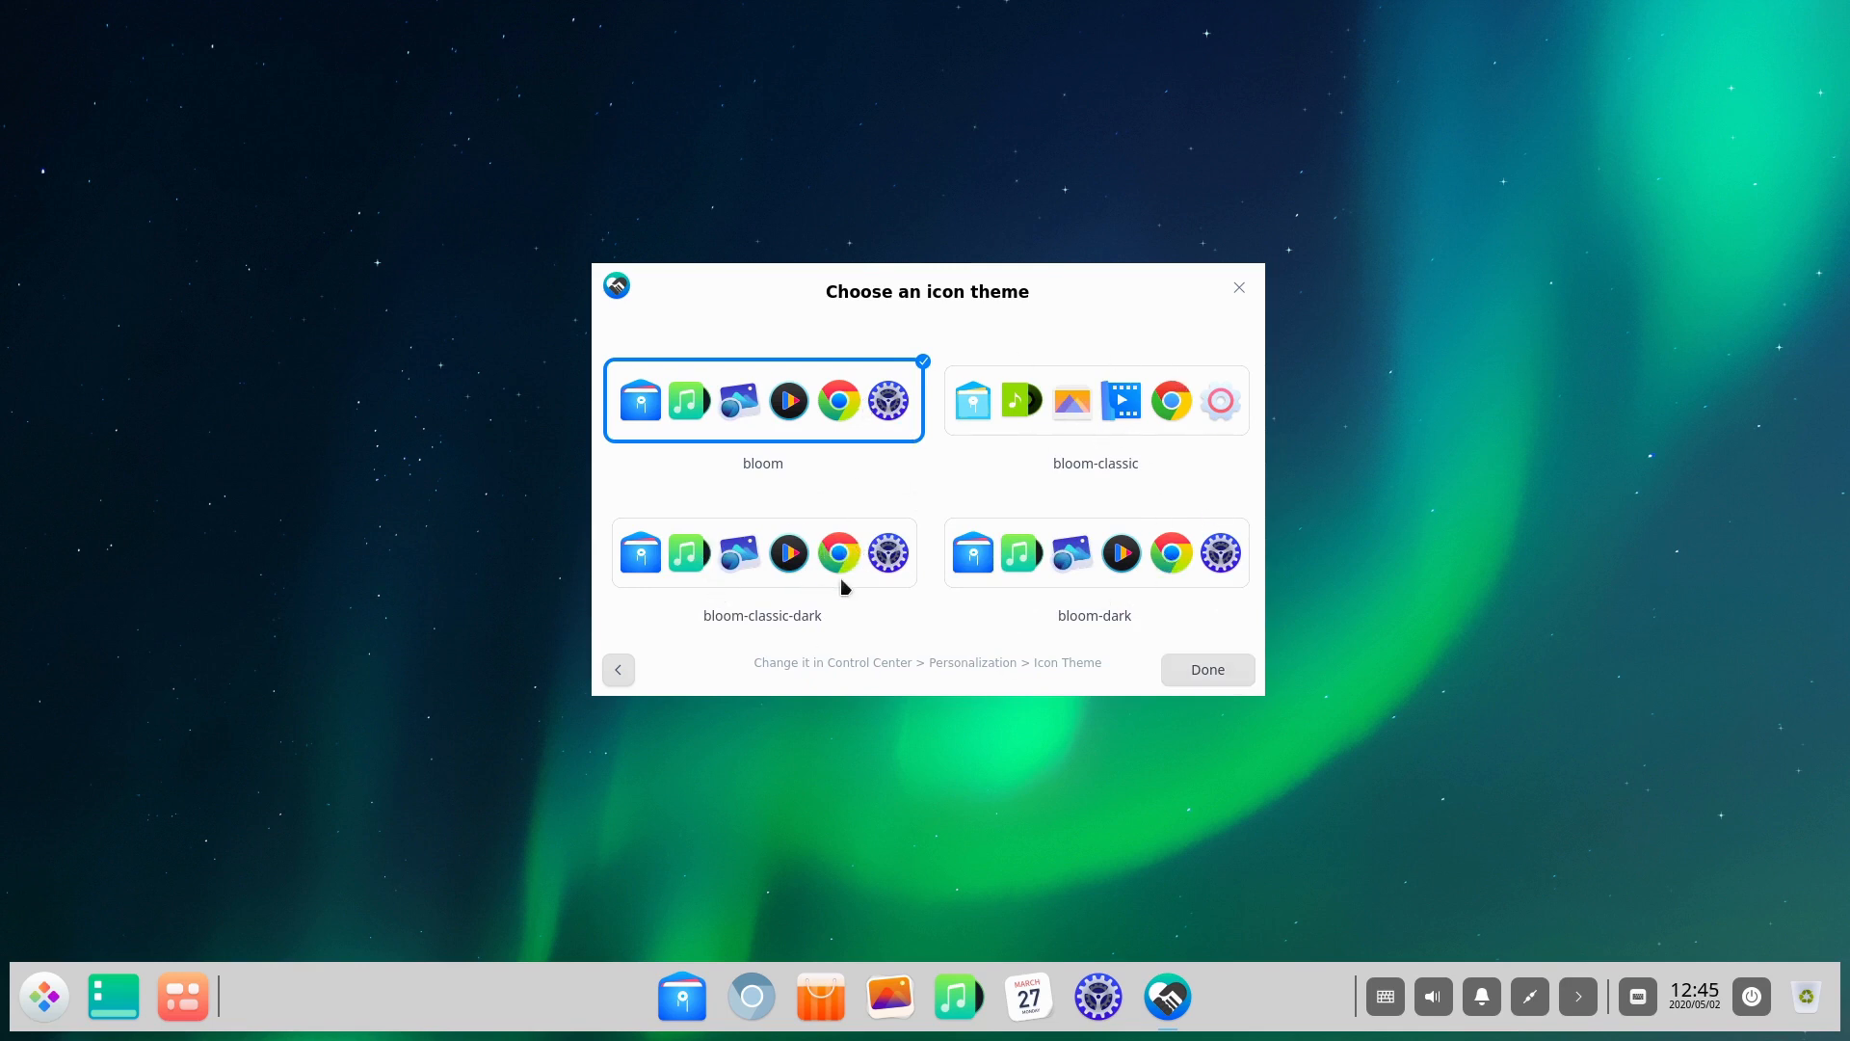
mouse_move(873, 390)
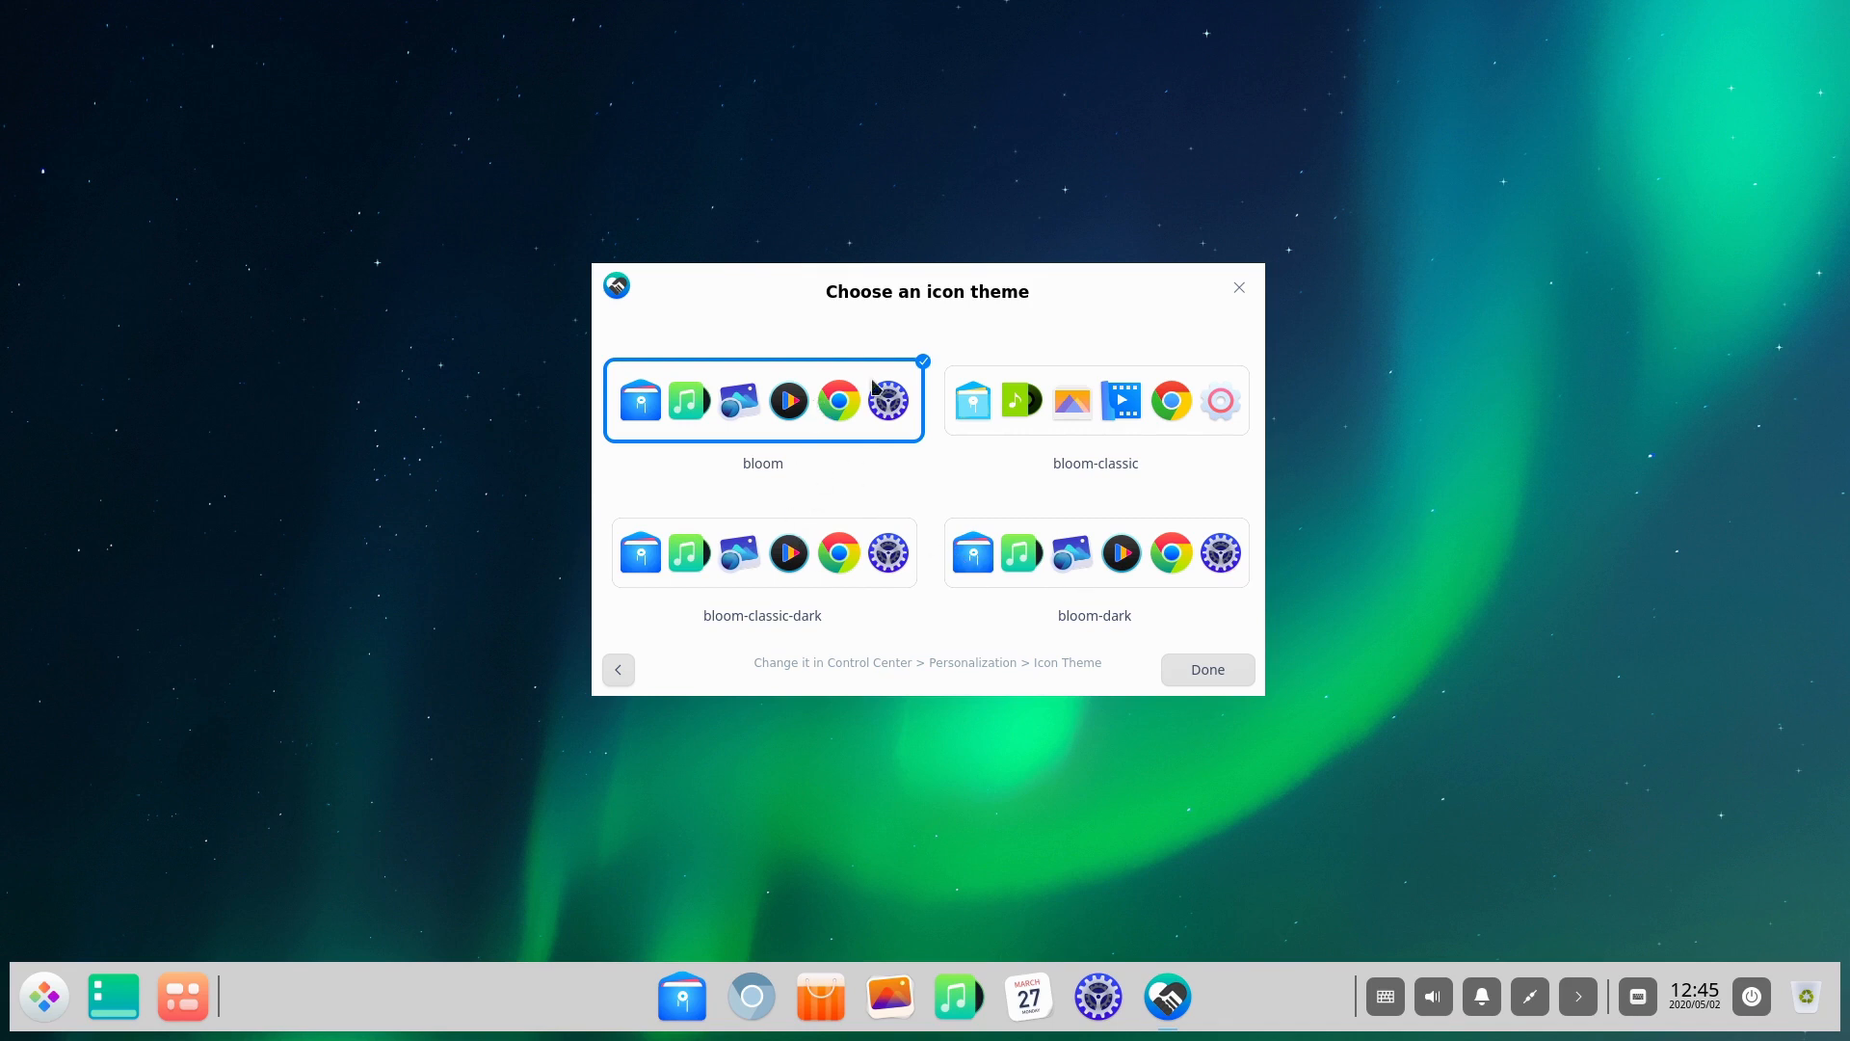
mouse_move(837, 555)
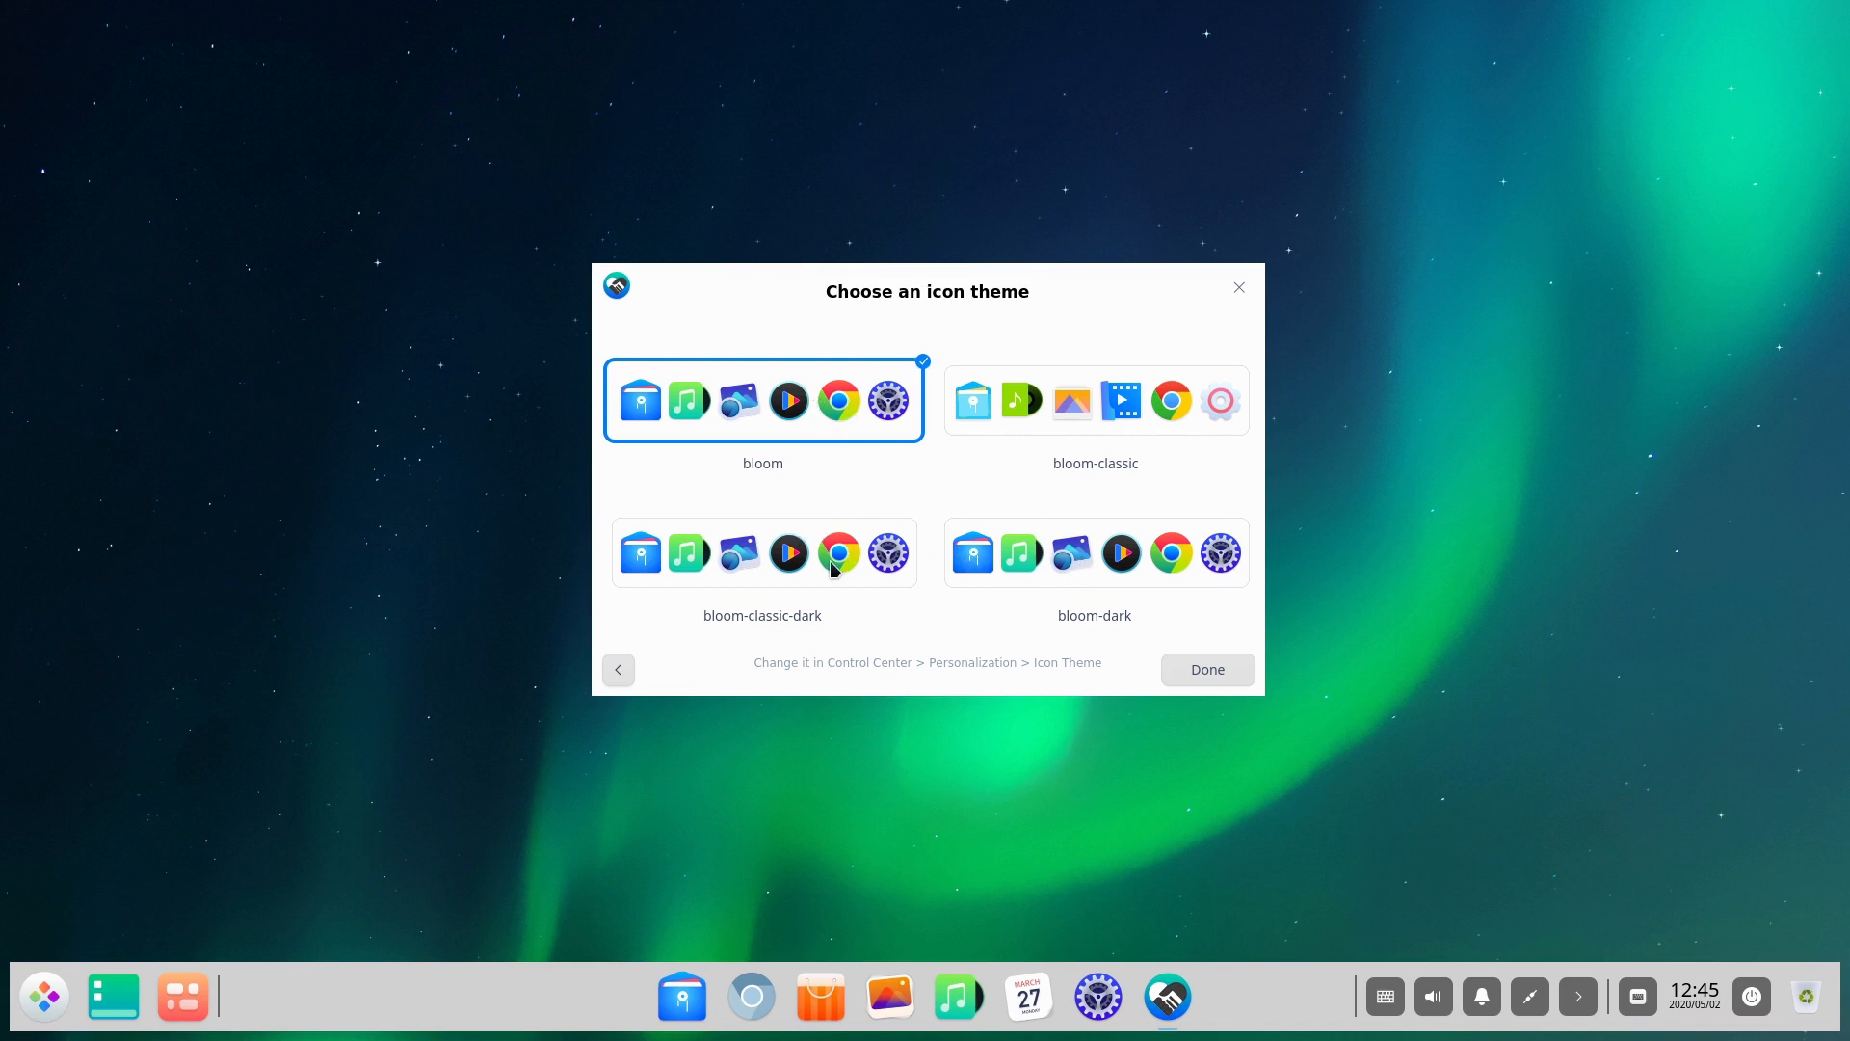
mouse_move(737, 552)
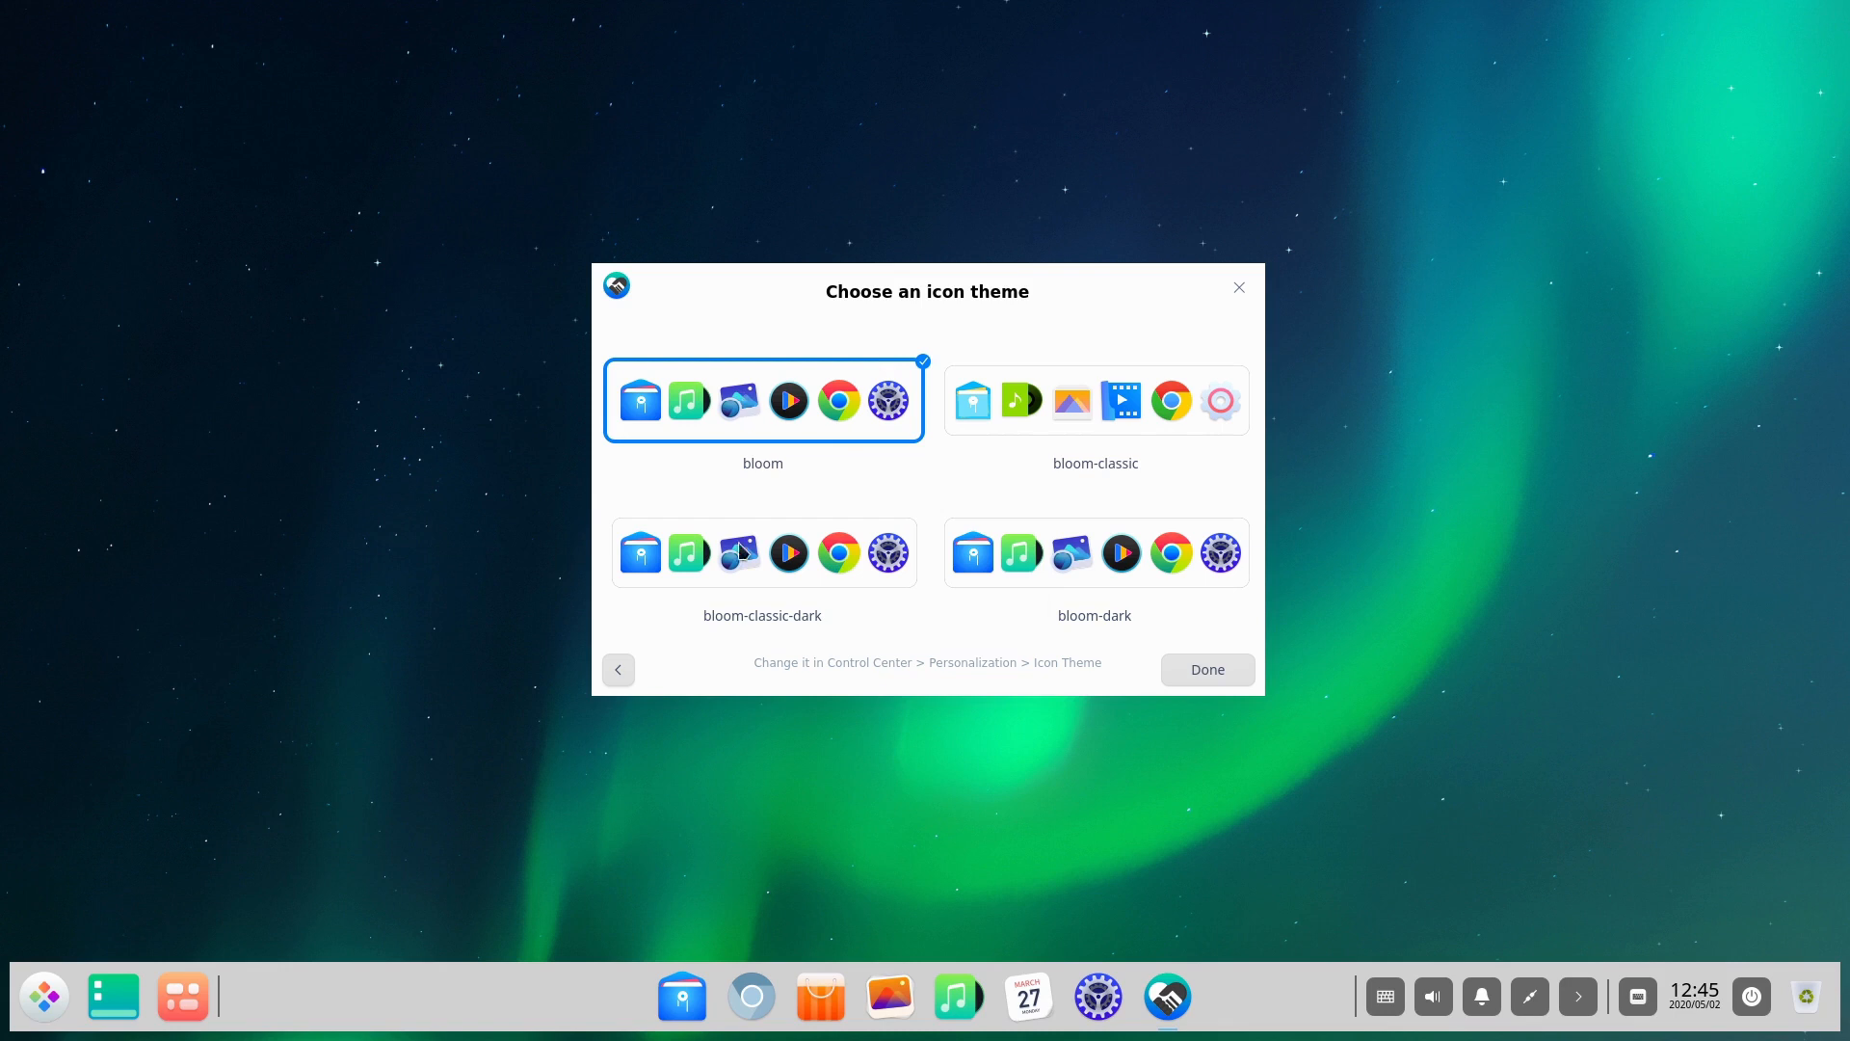
mouse_move(859, 570)
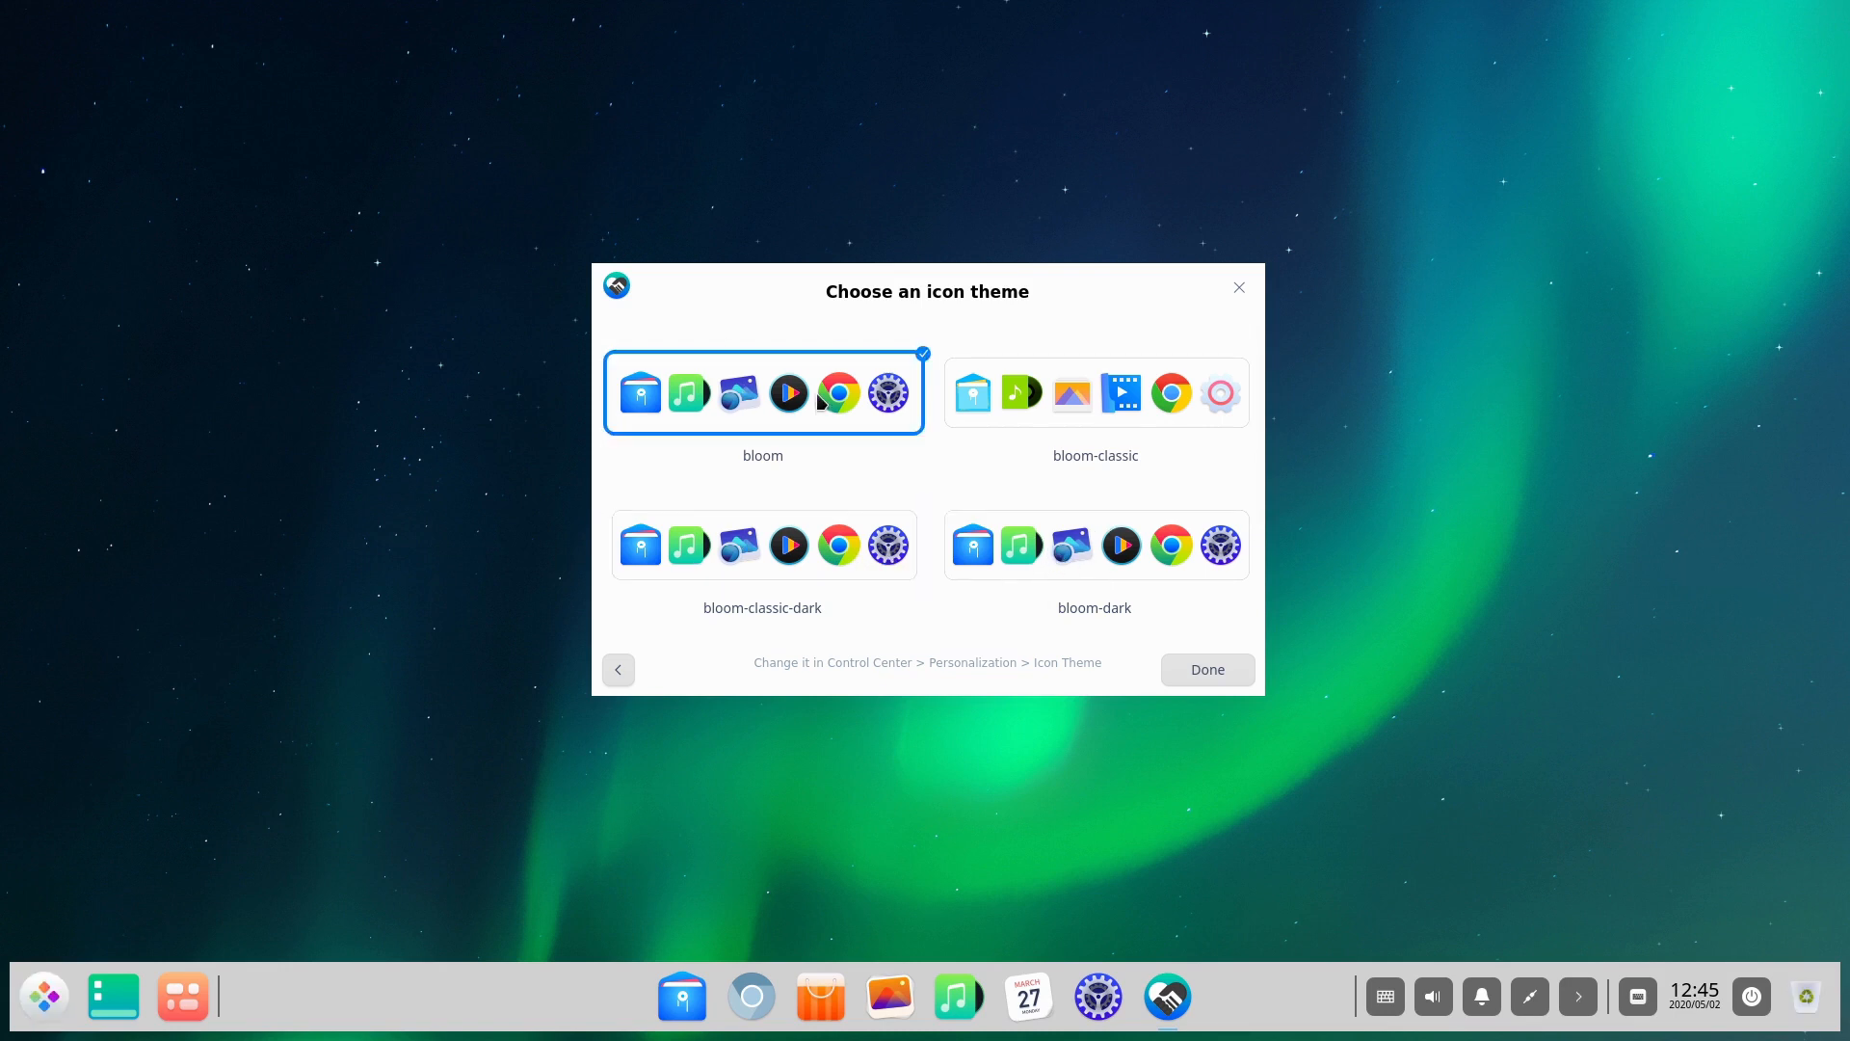
left_click(1093, 544)
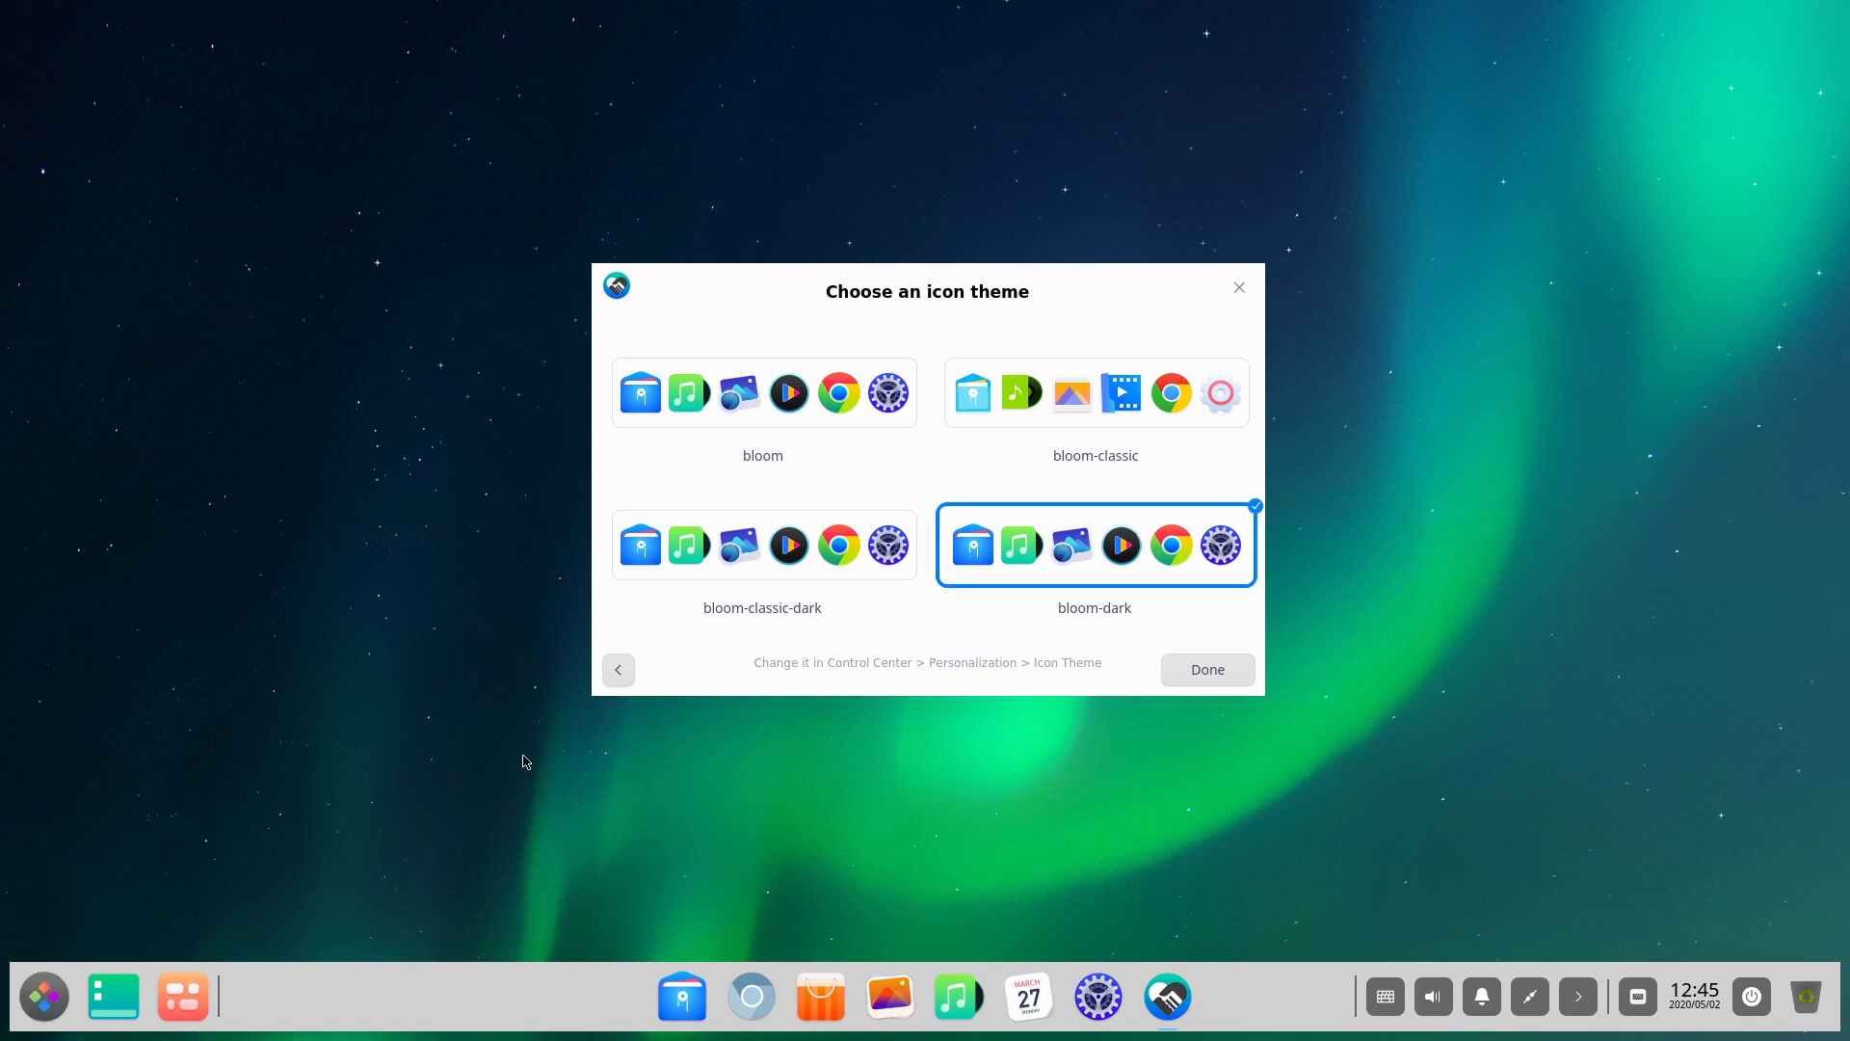
left_click(1094, 393)
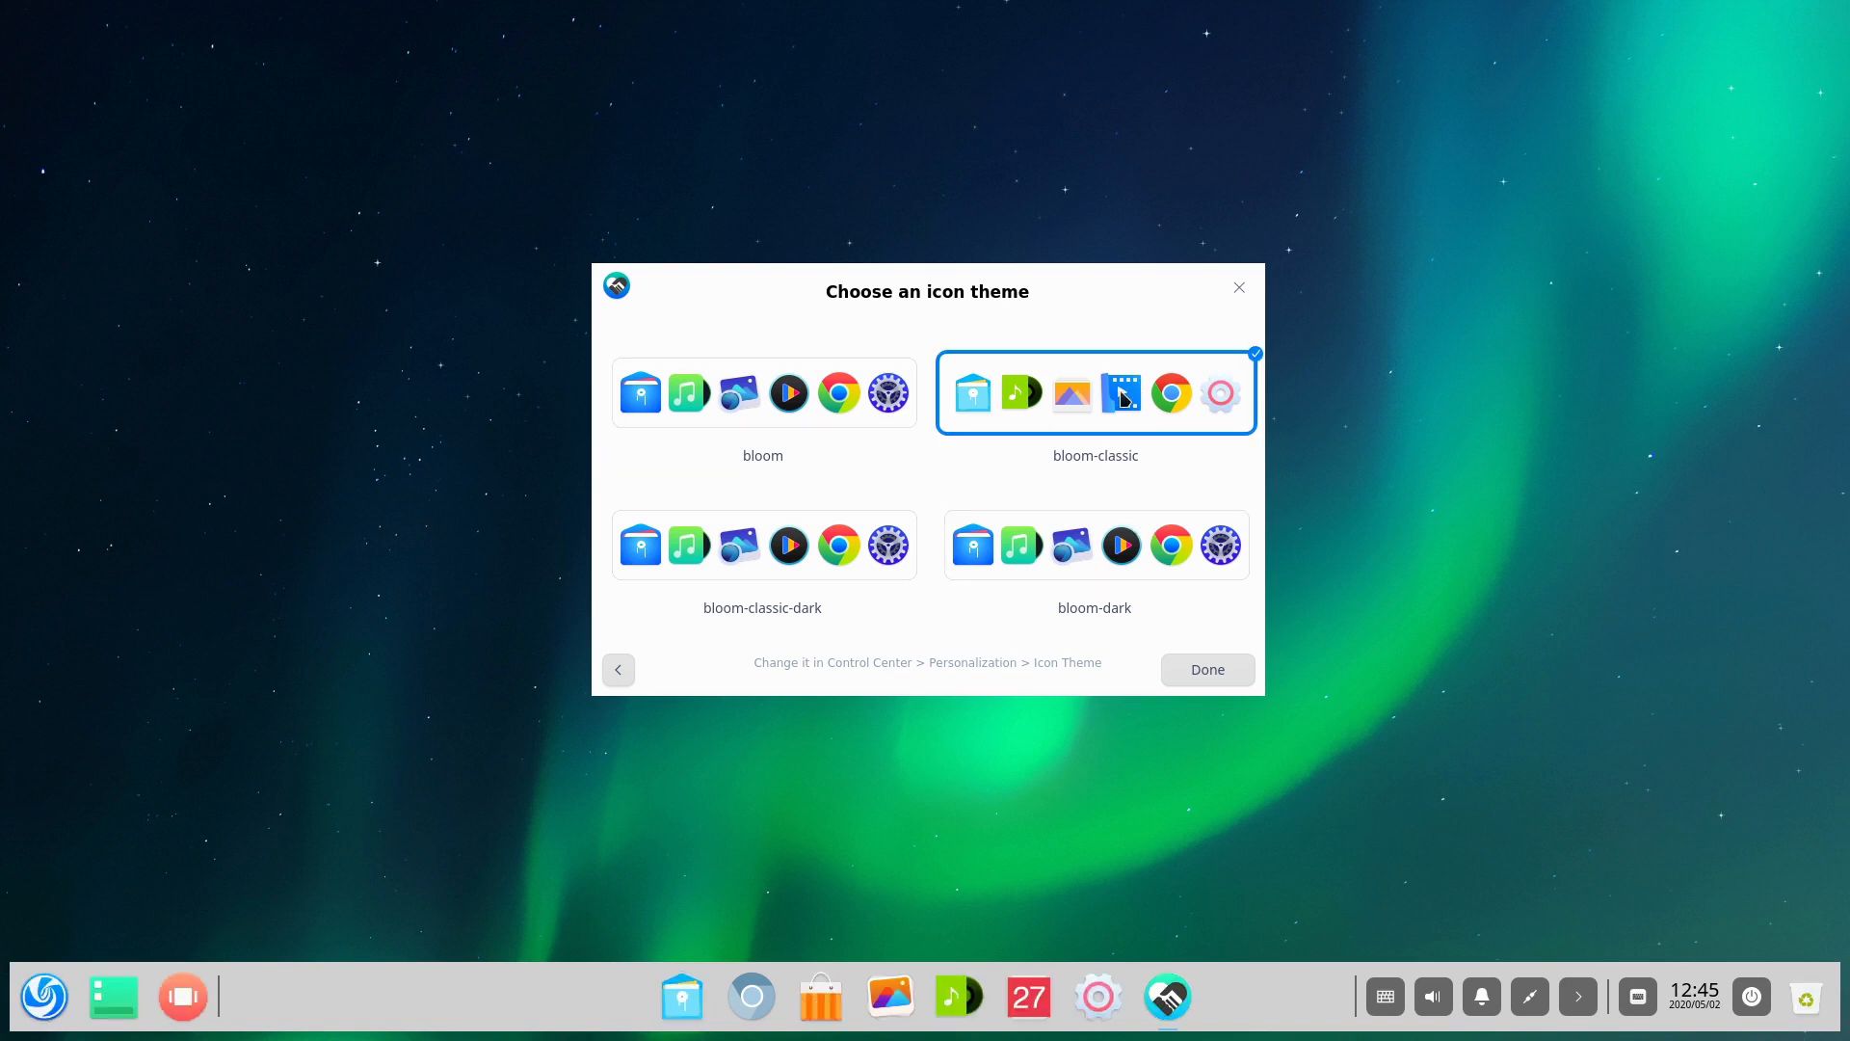
left_click(1094, 544)
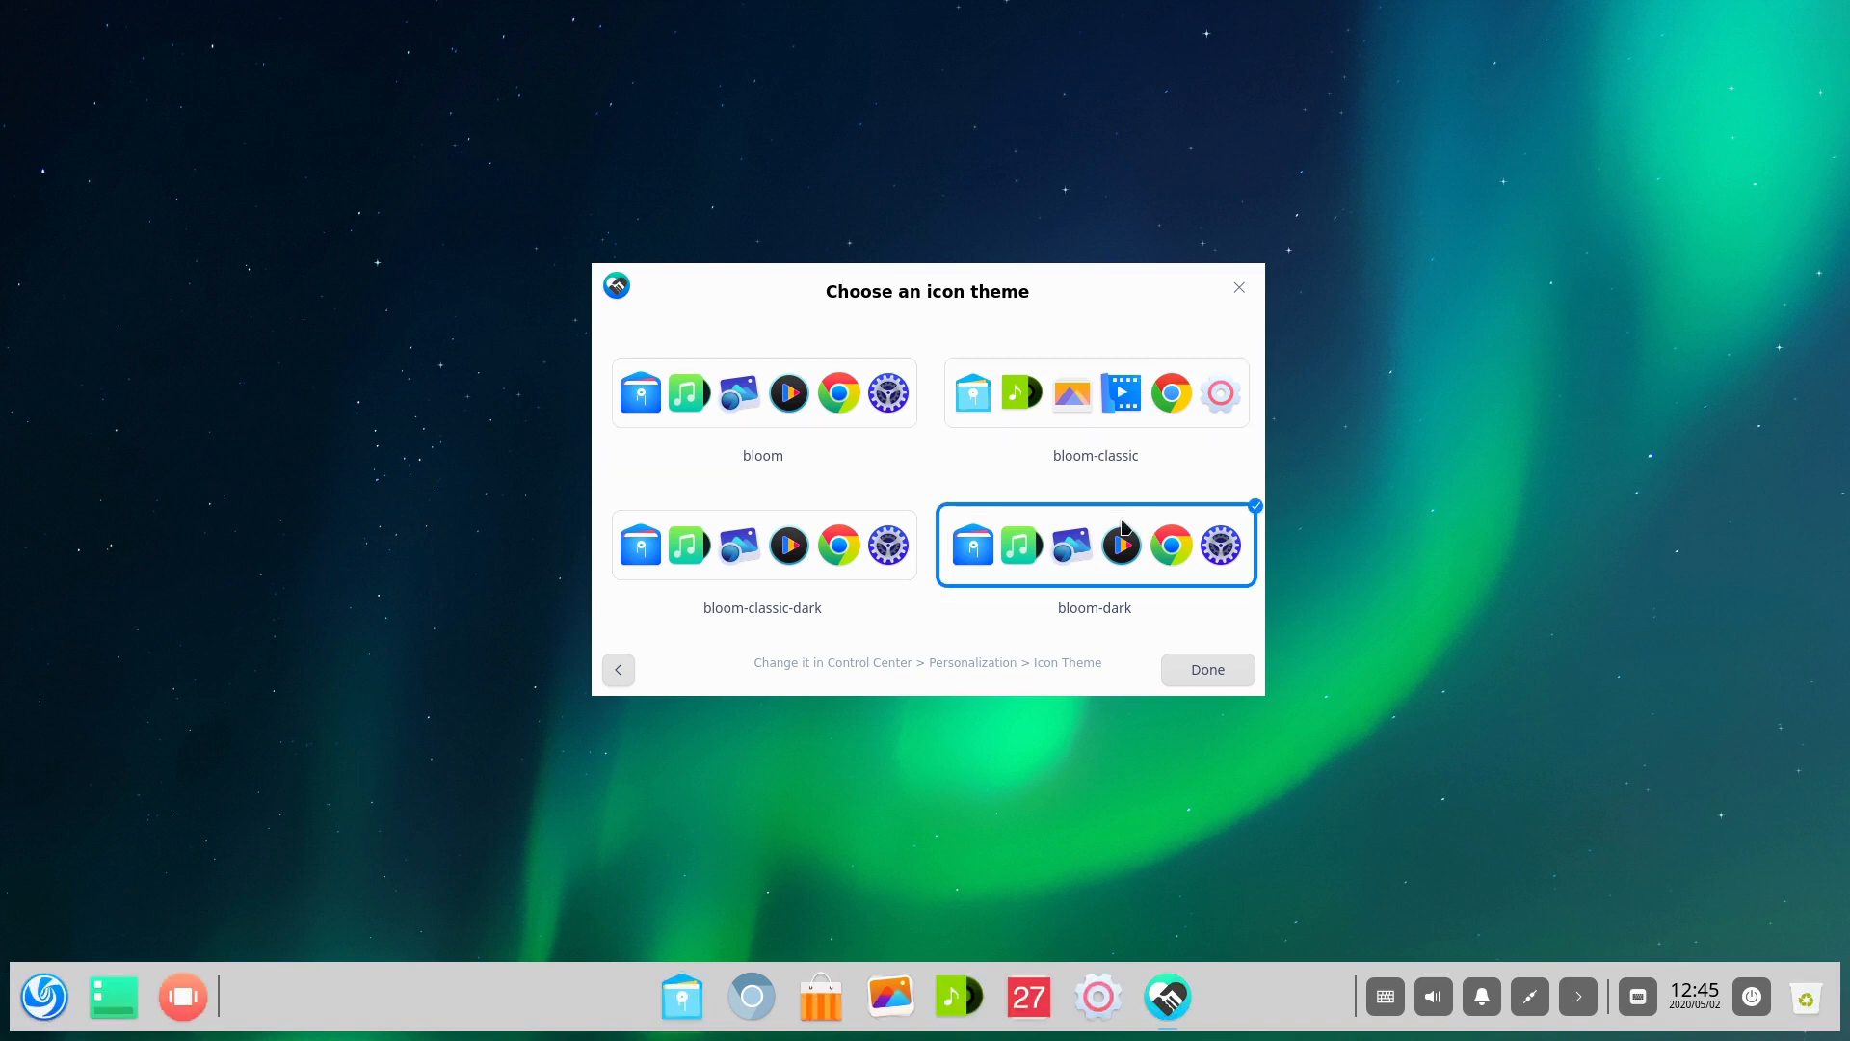
left_click(1205, 669)
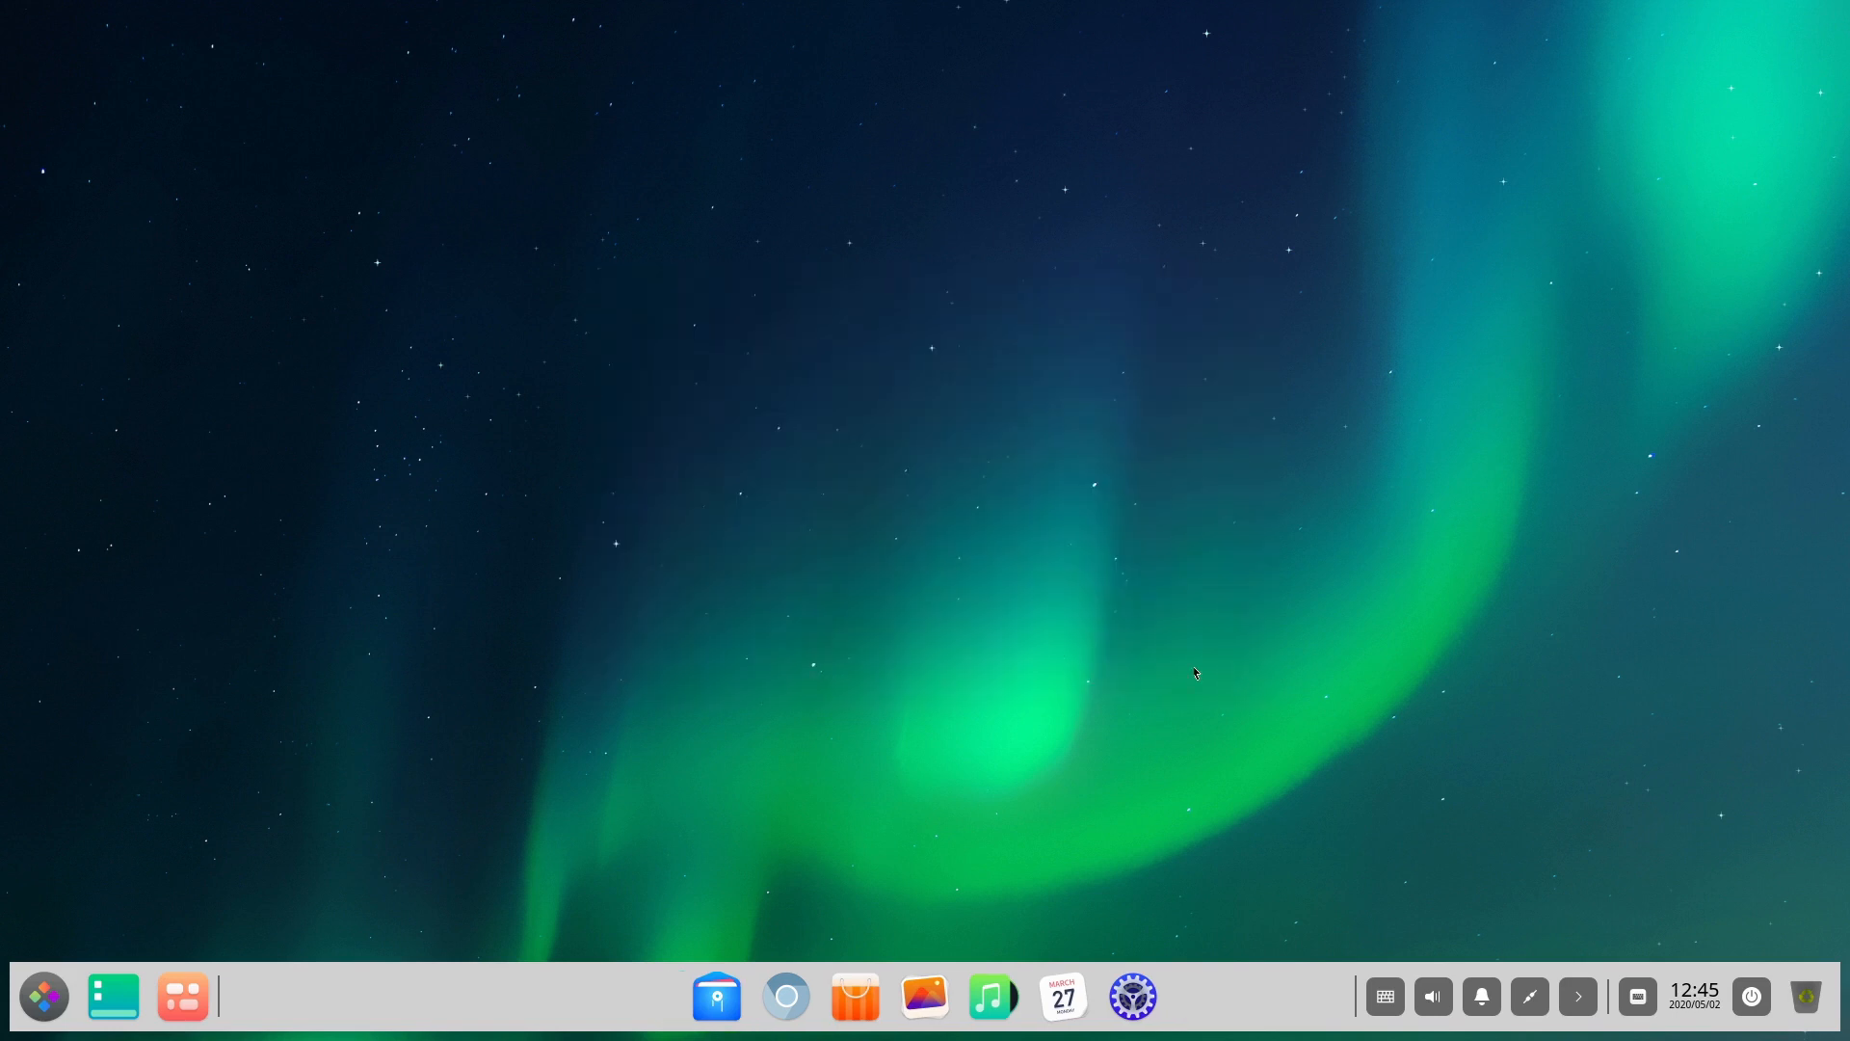
mouse_move(1186, 648)
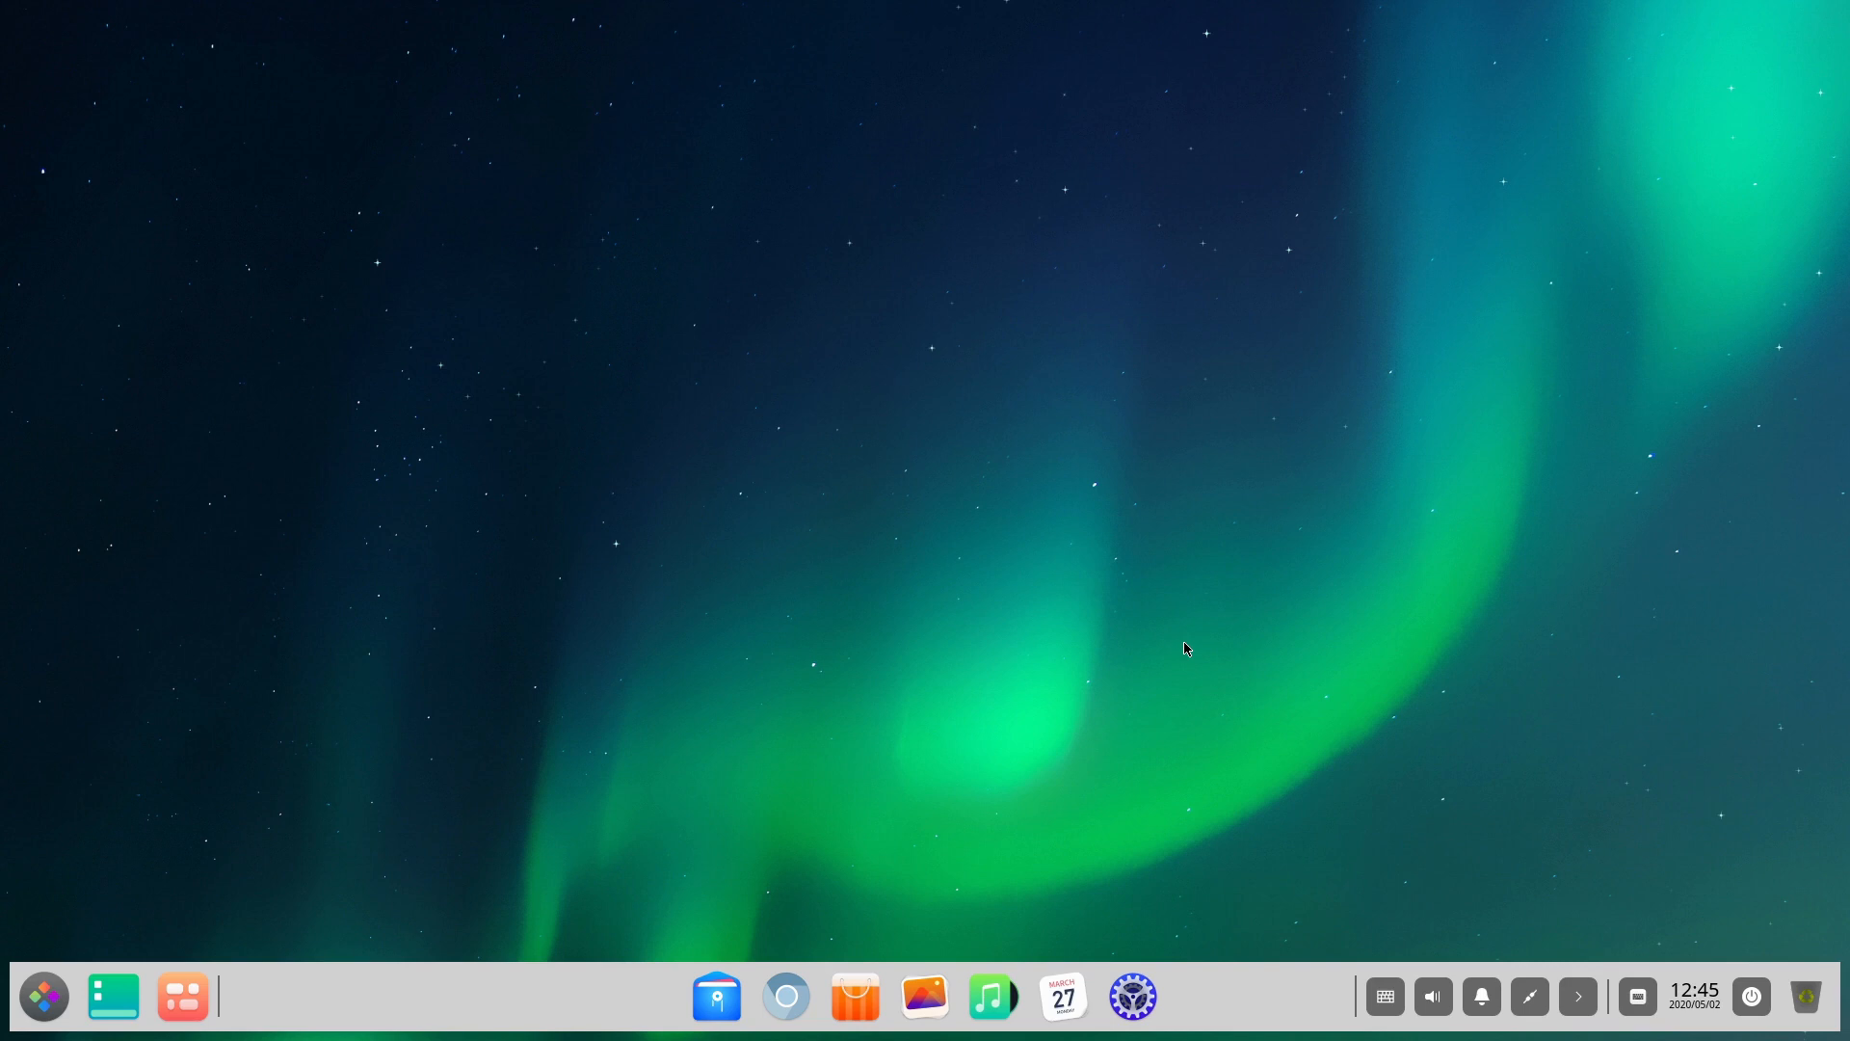
mouse_move(1283, 331)
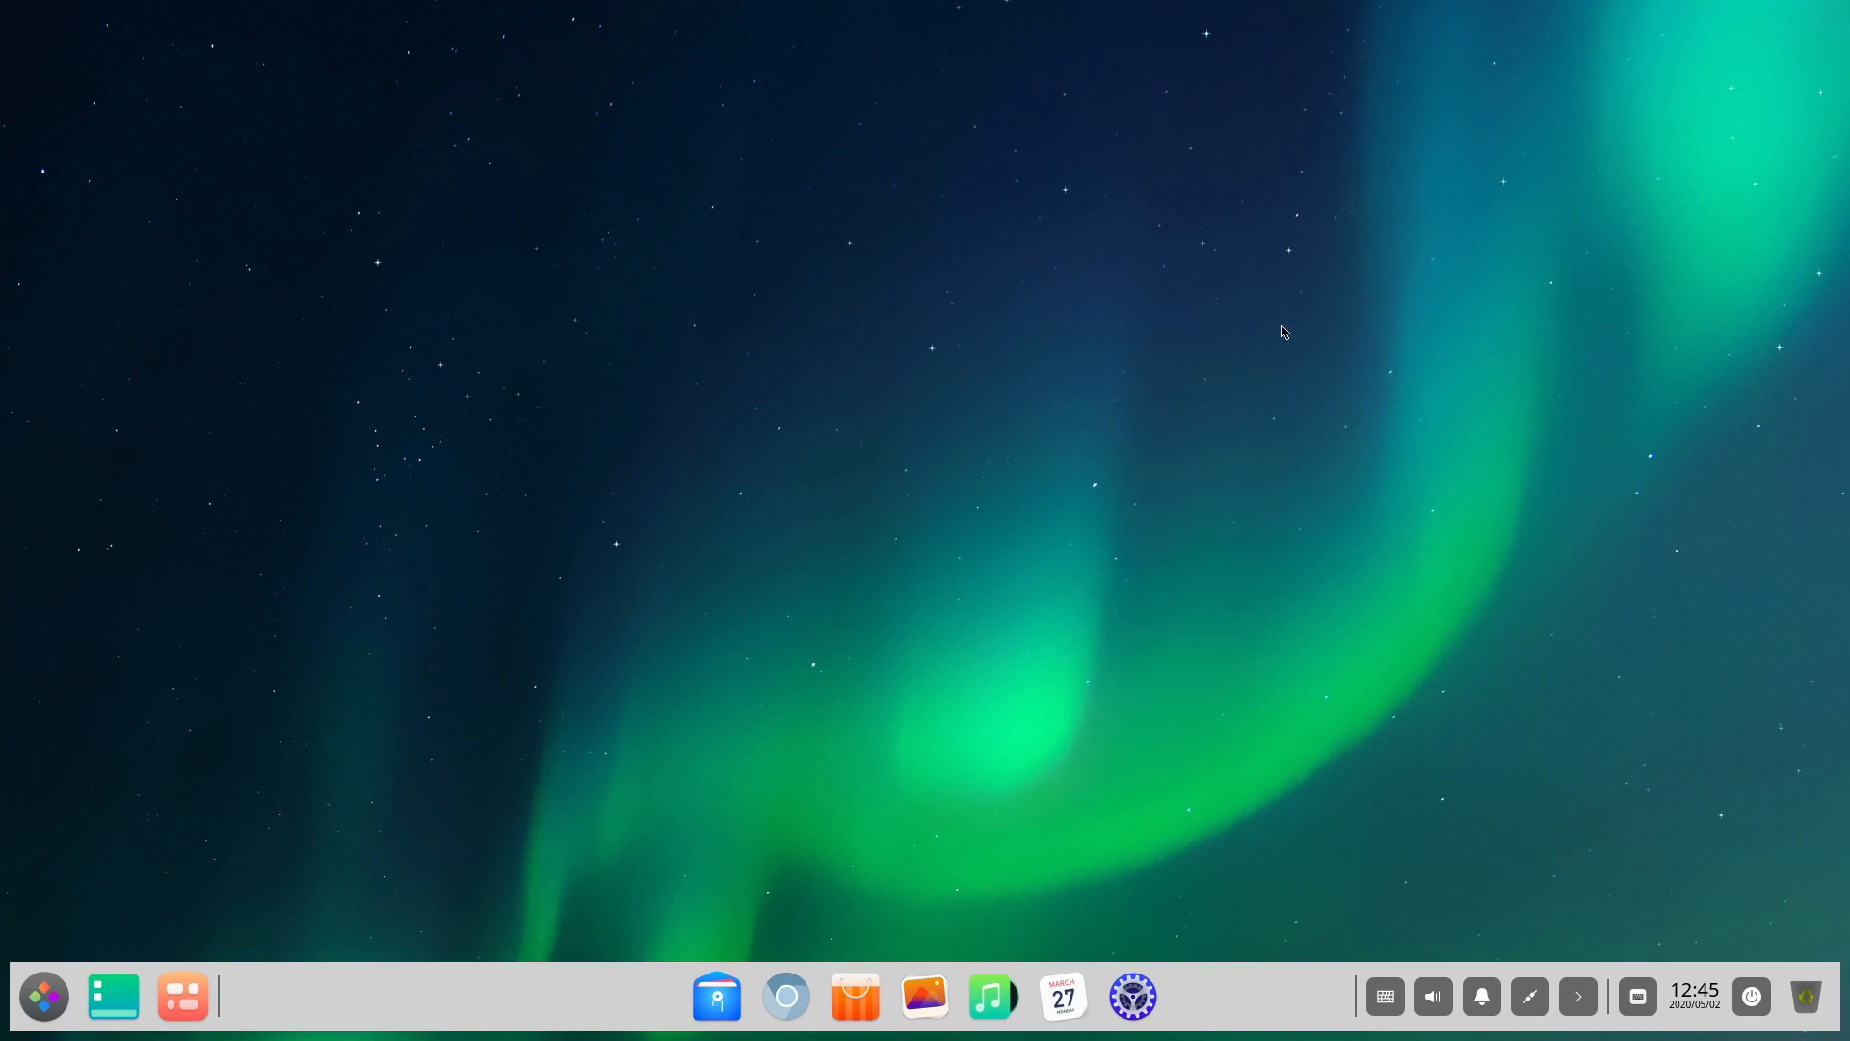
mouse_move(1452, 489)
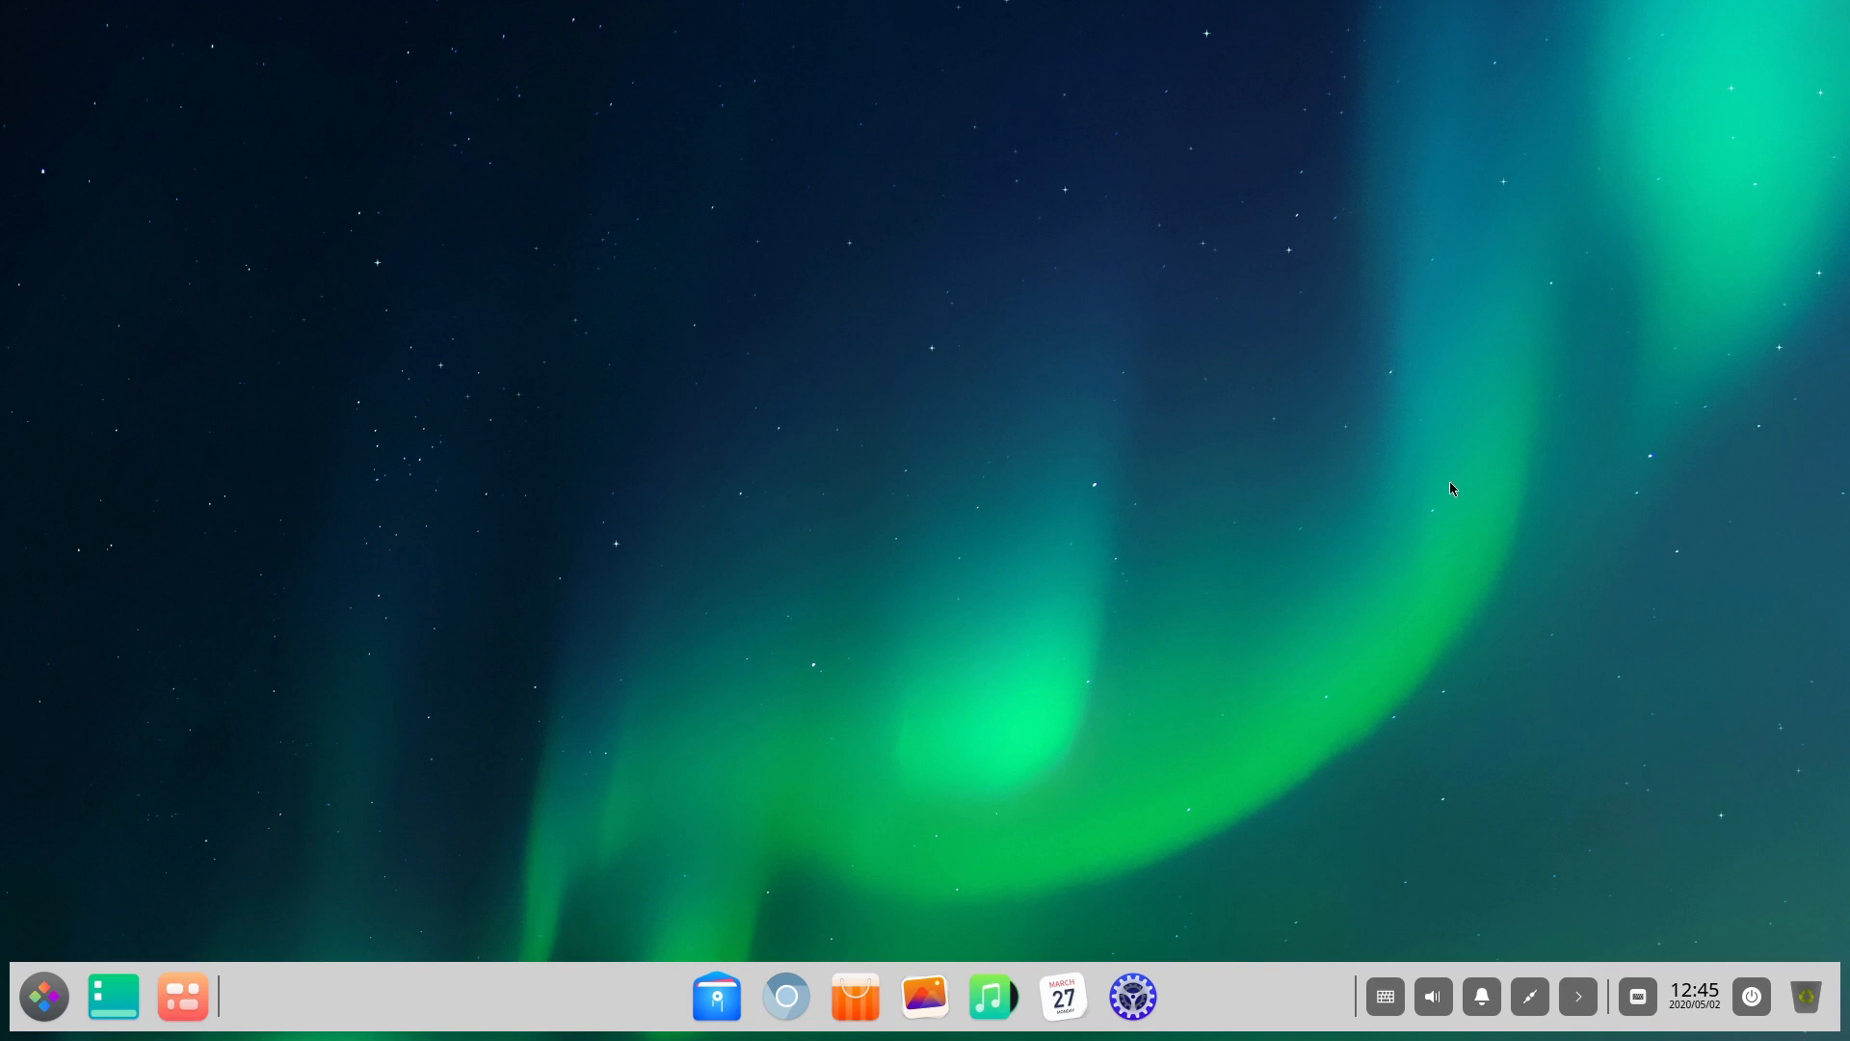
mouse_move(784, 998)
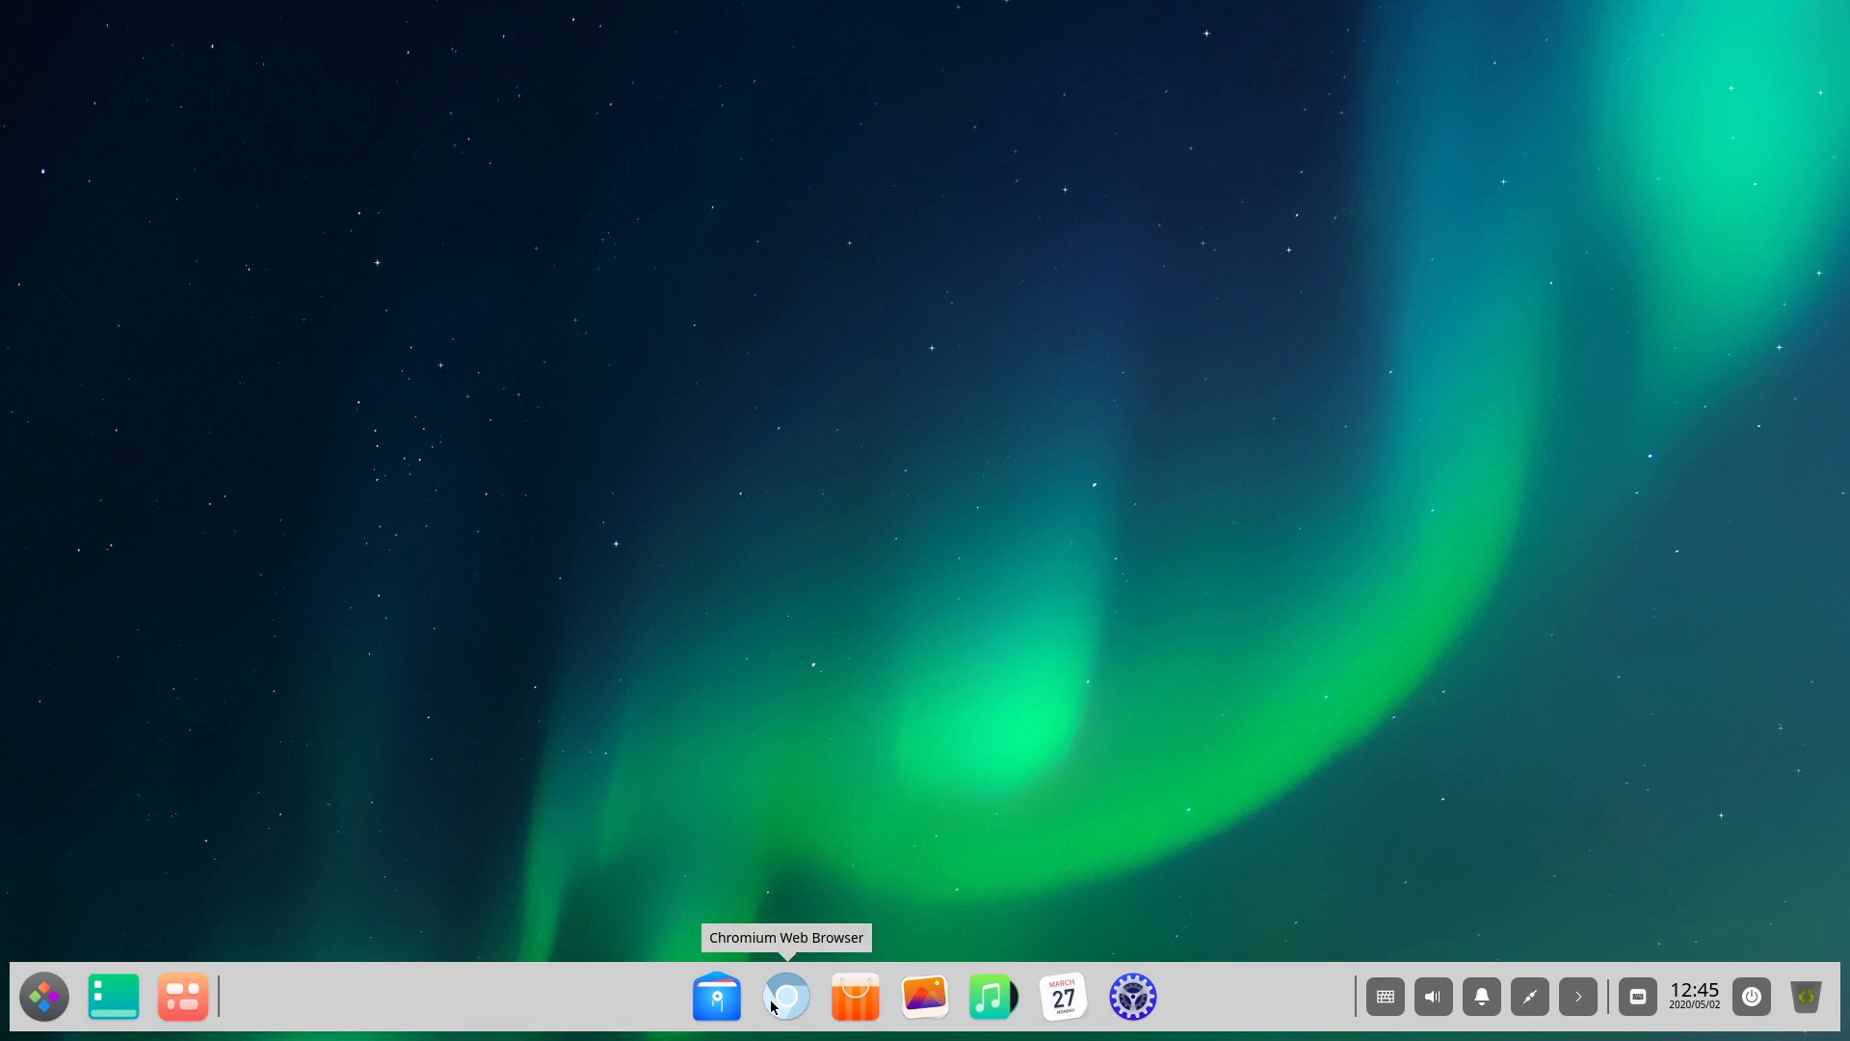
mouse_move(925, 996)
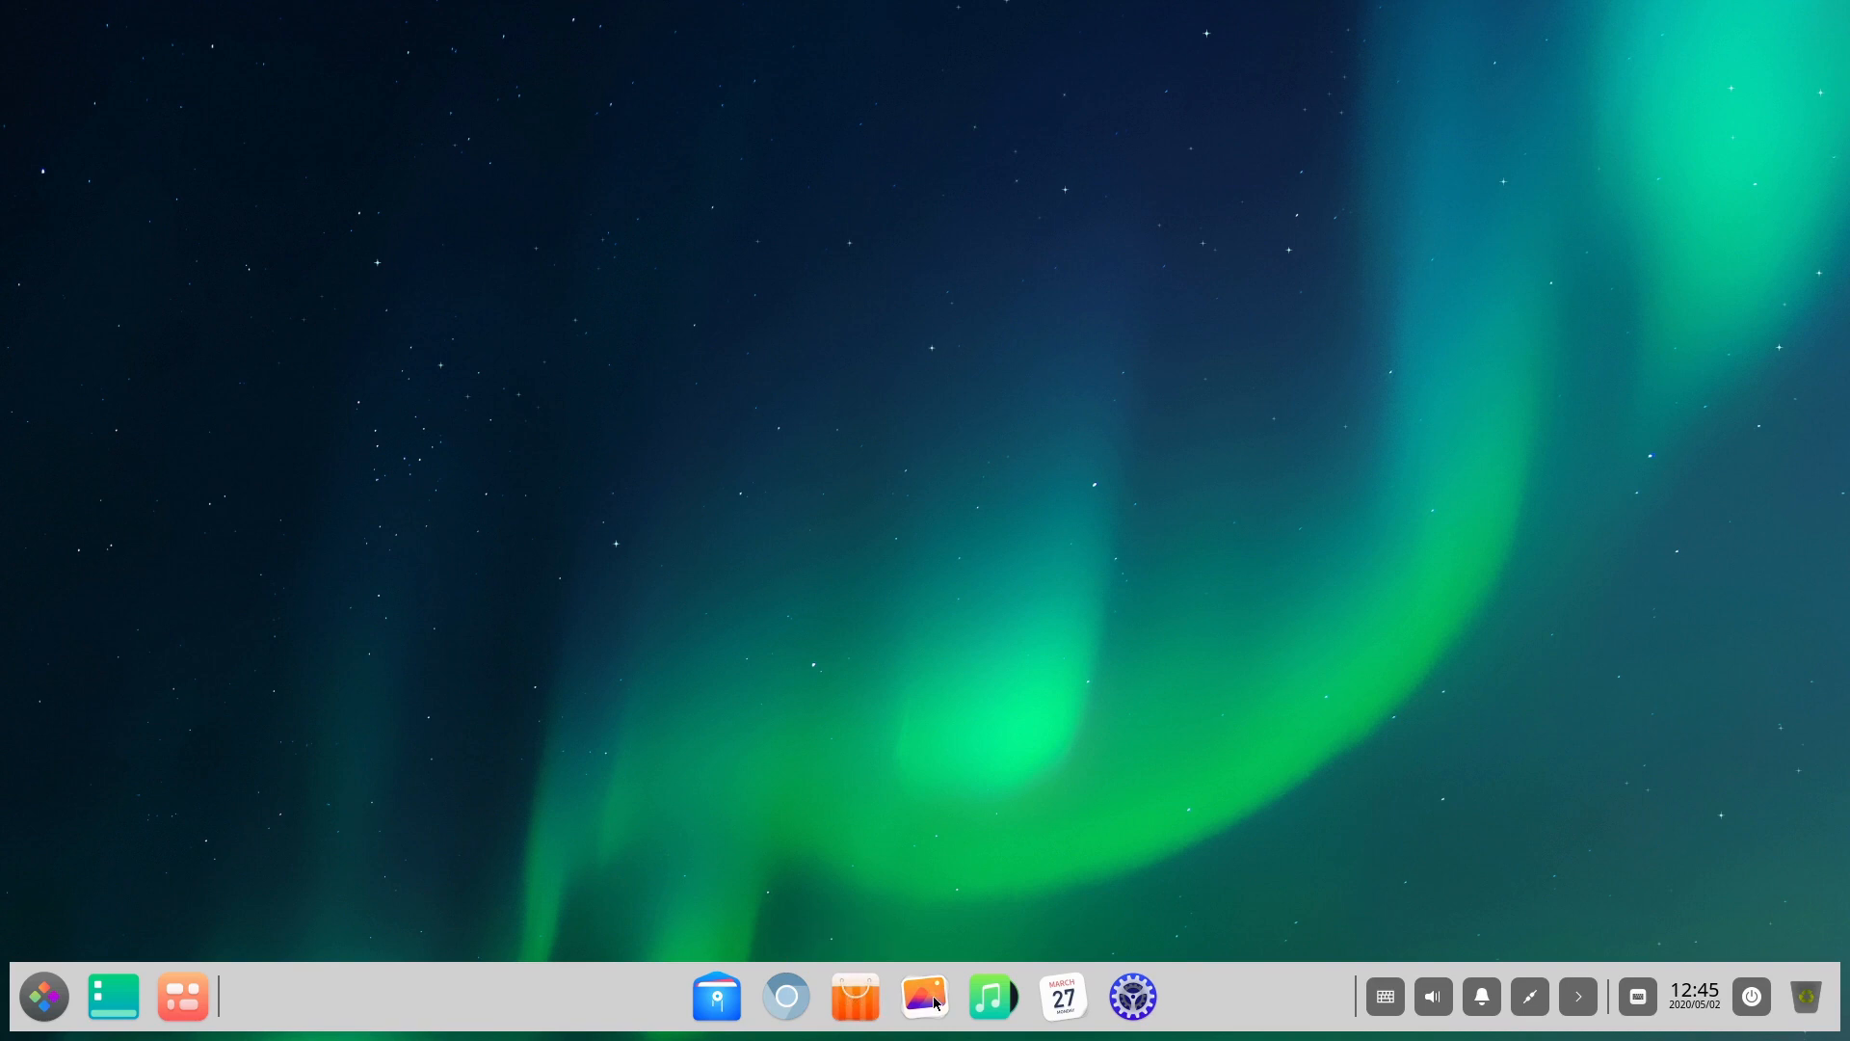
mouse_move(924, 998)
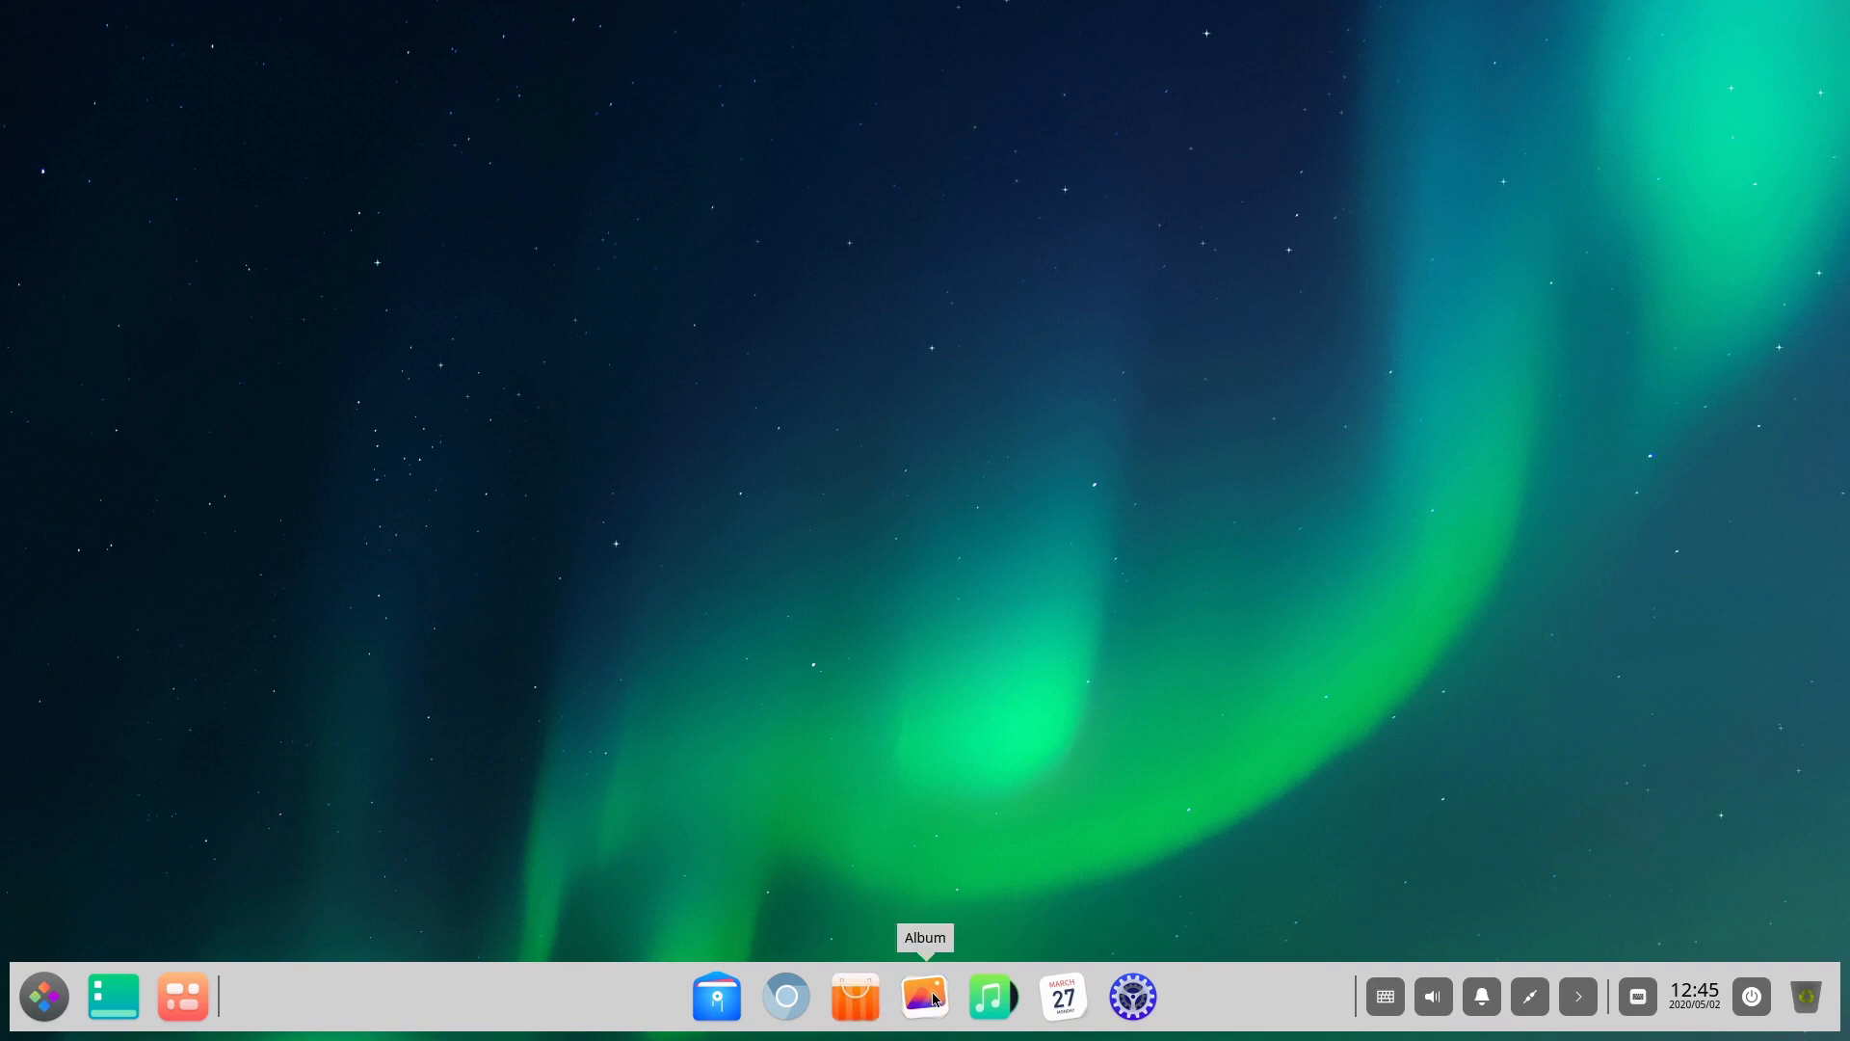
mouse_move(1087, 992)
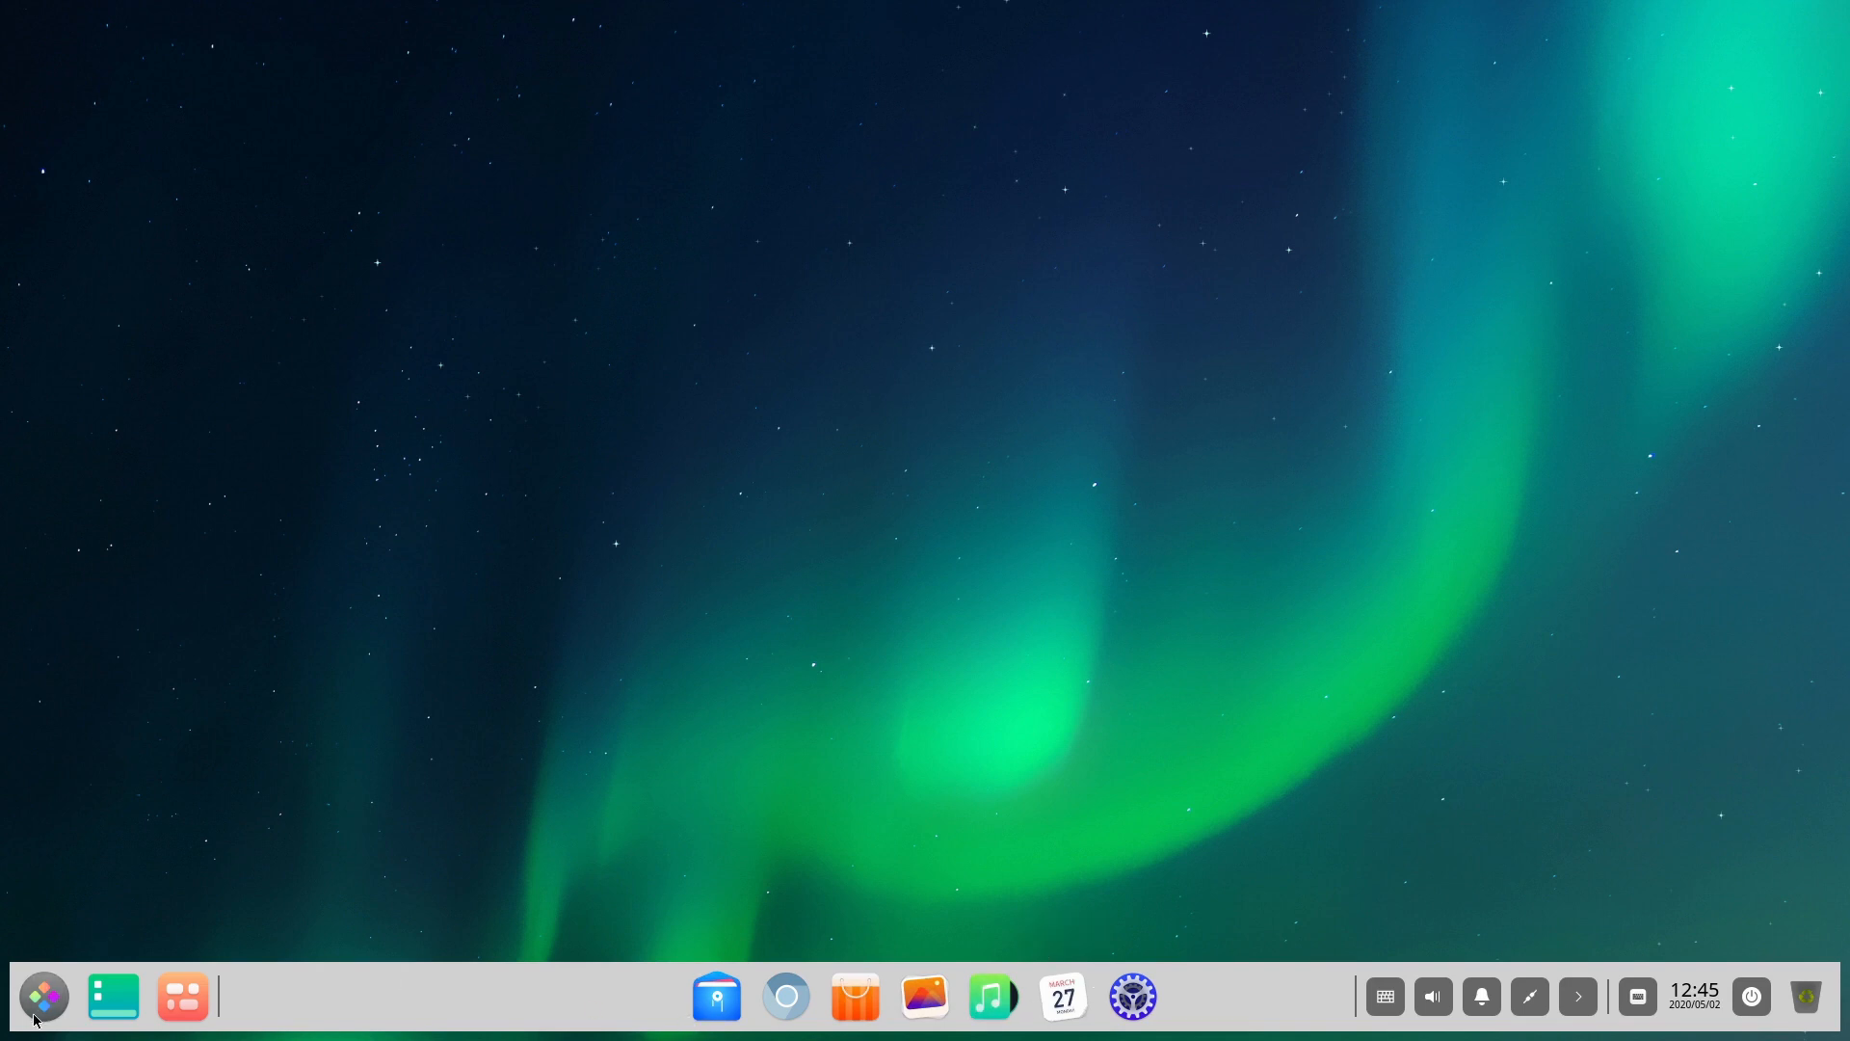
- Open the launcher and search 'dis' to filter the apps to matching results
left_click(42, 996)
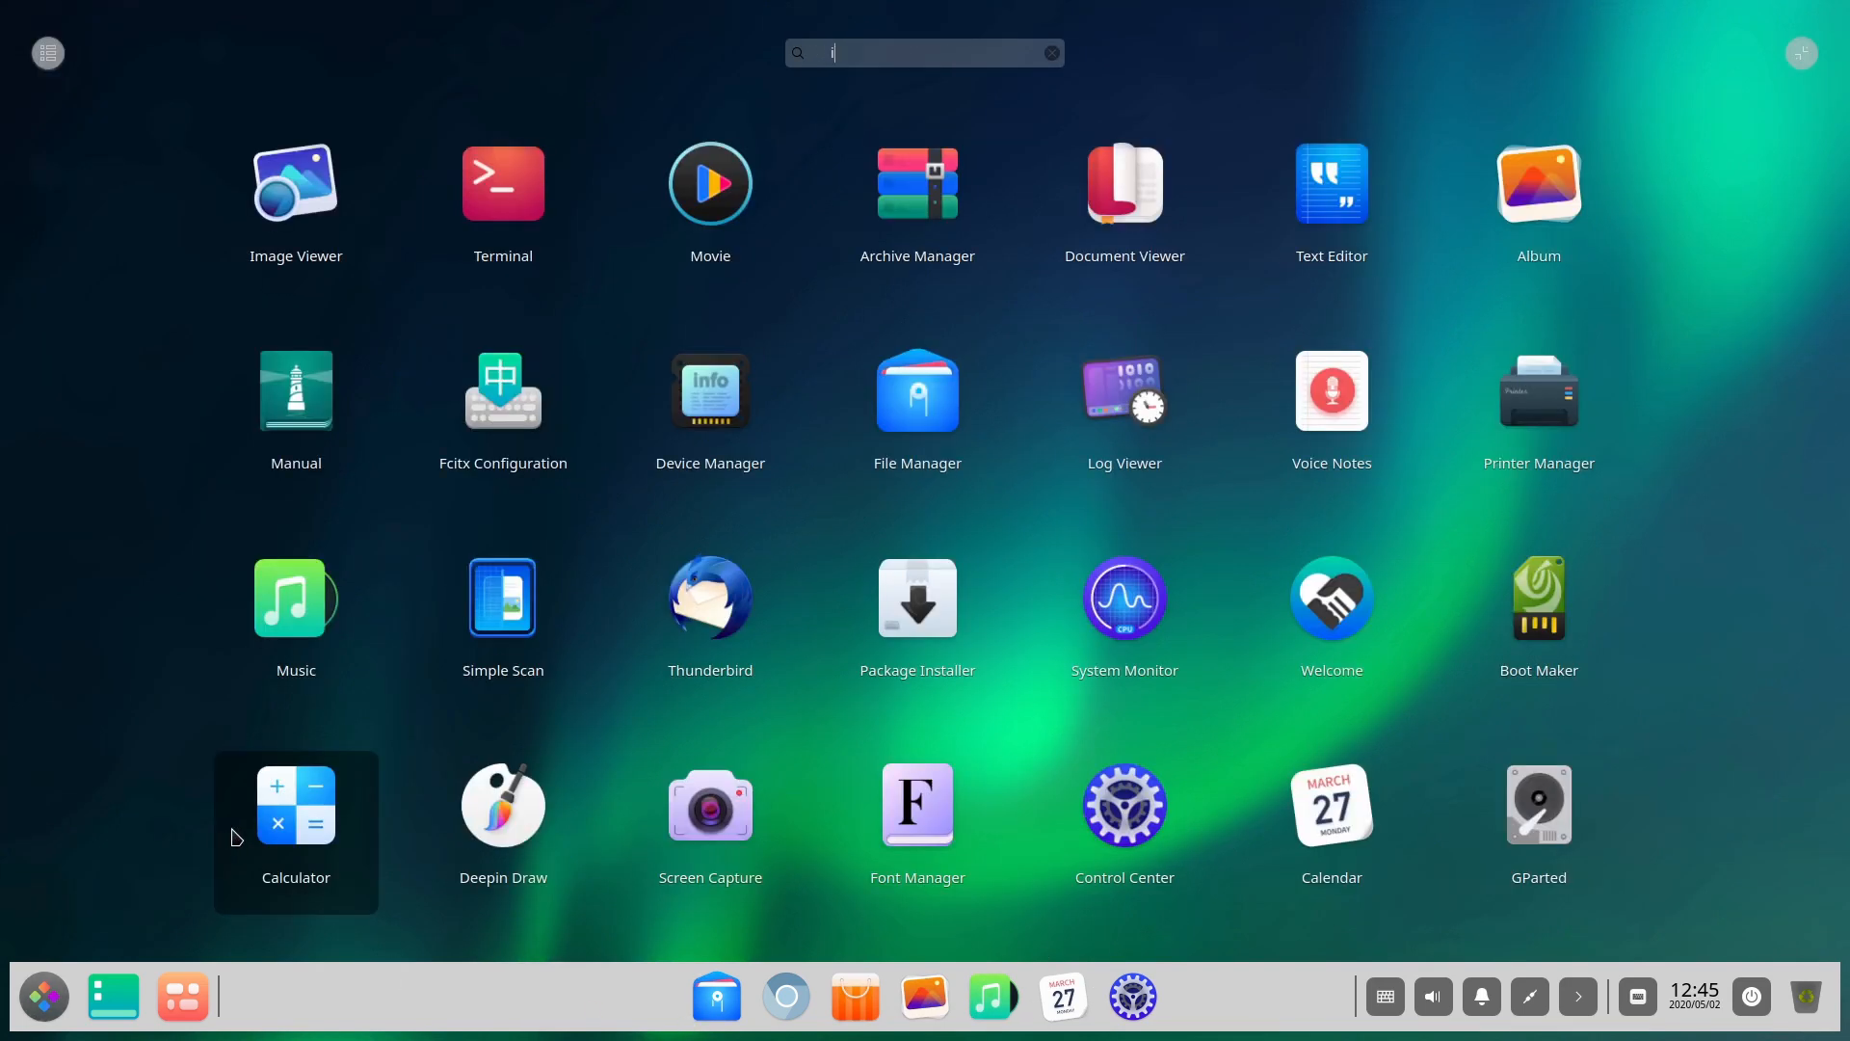
type("dis")
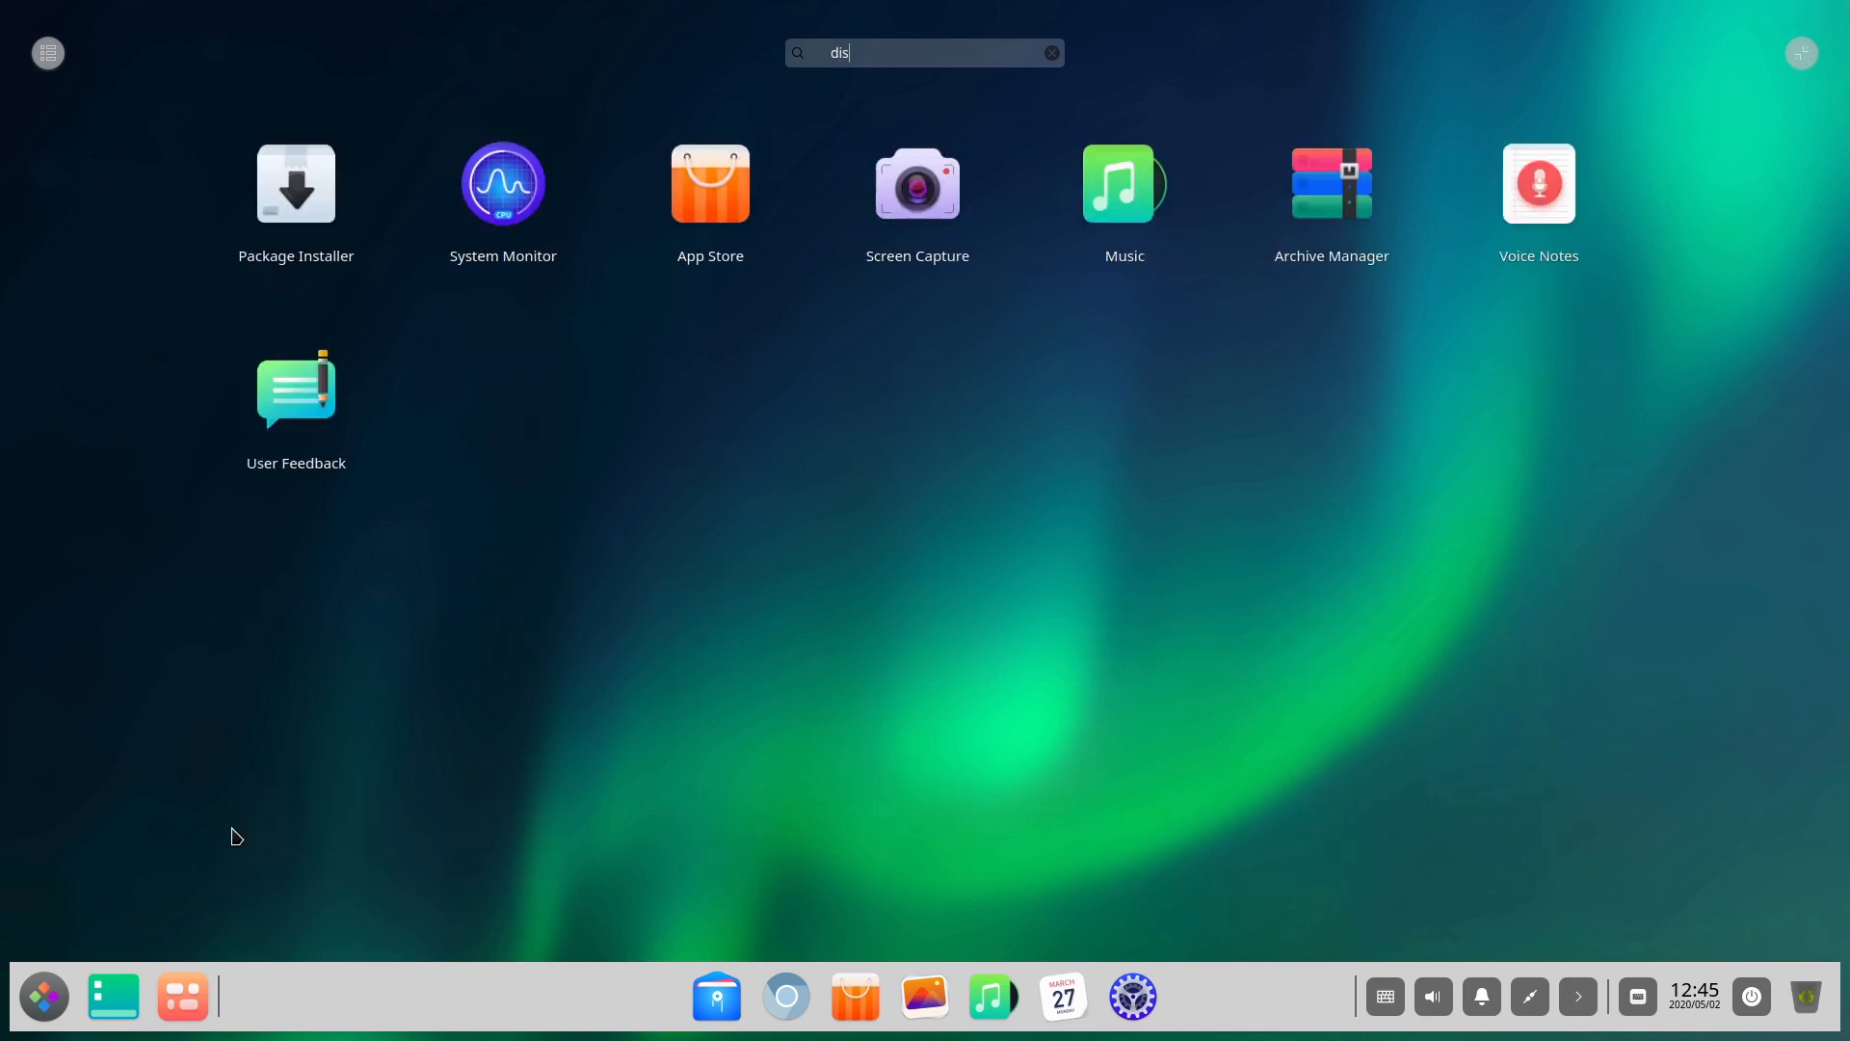
mouse_move(966, 224)
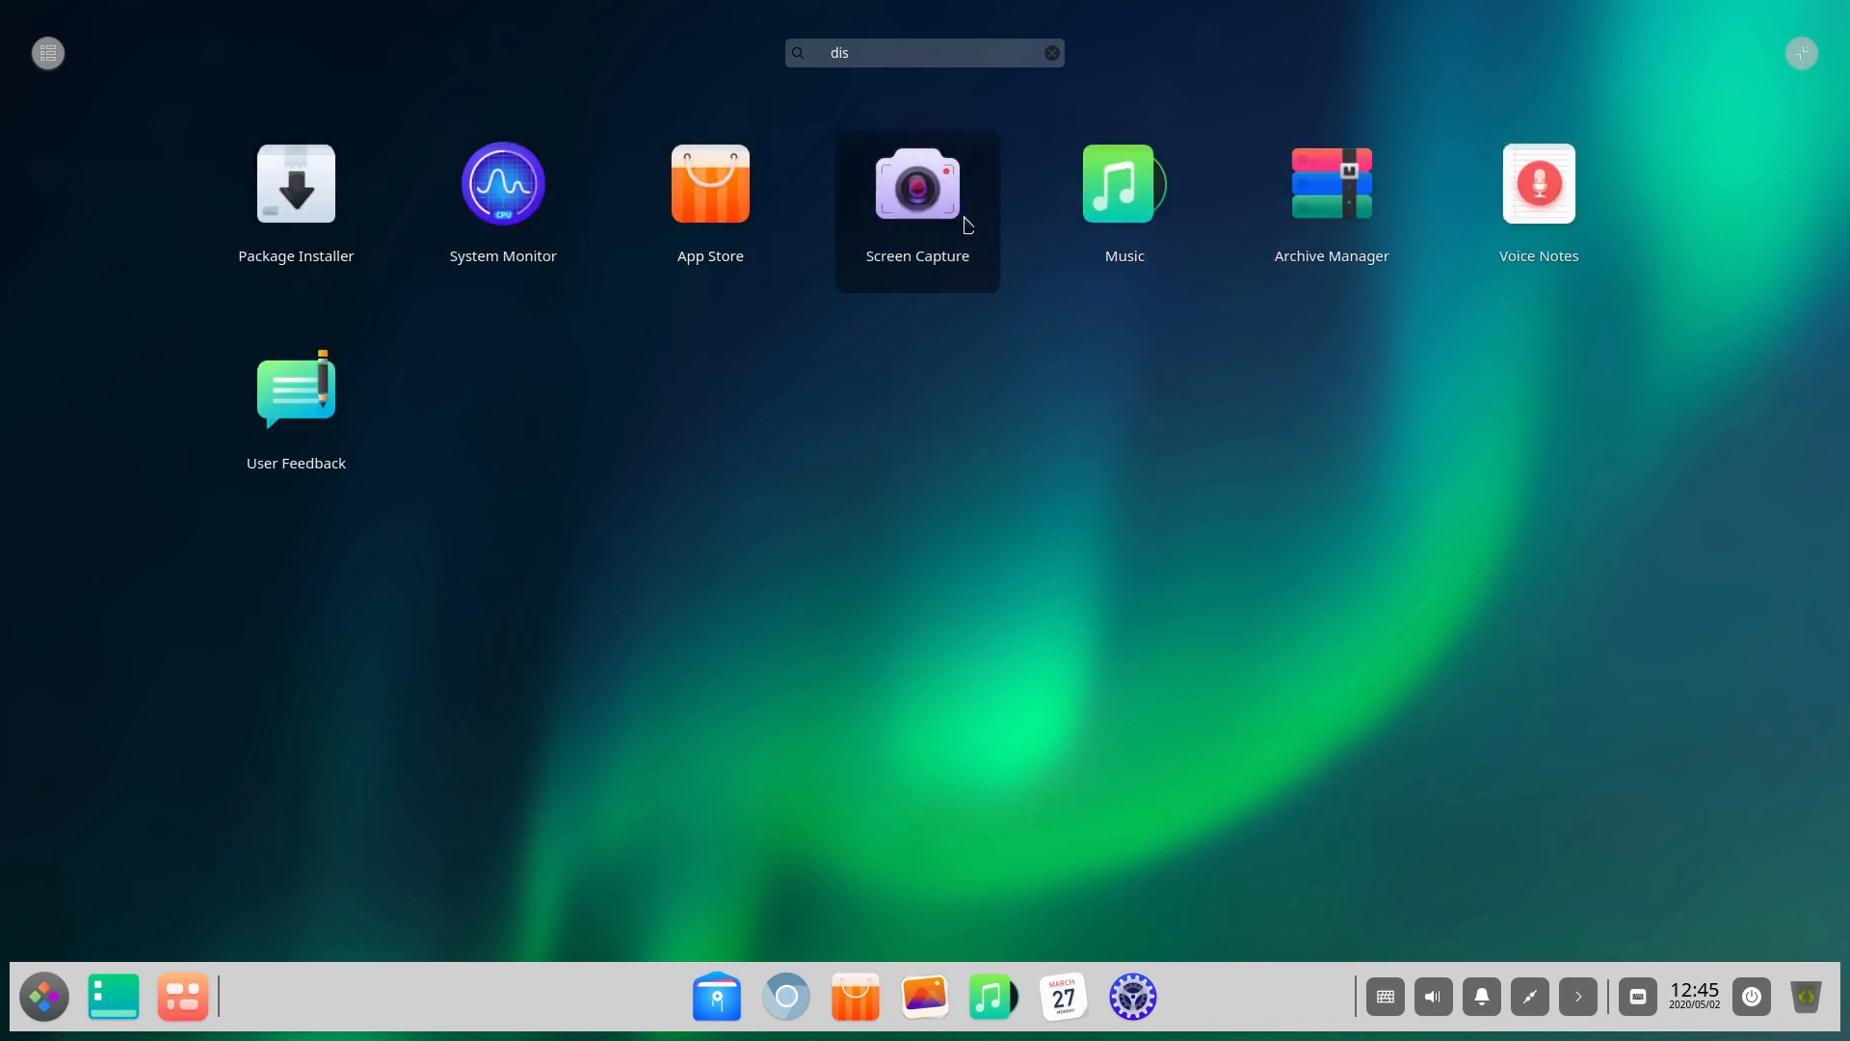
mouse_move(1121, 210)
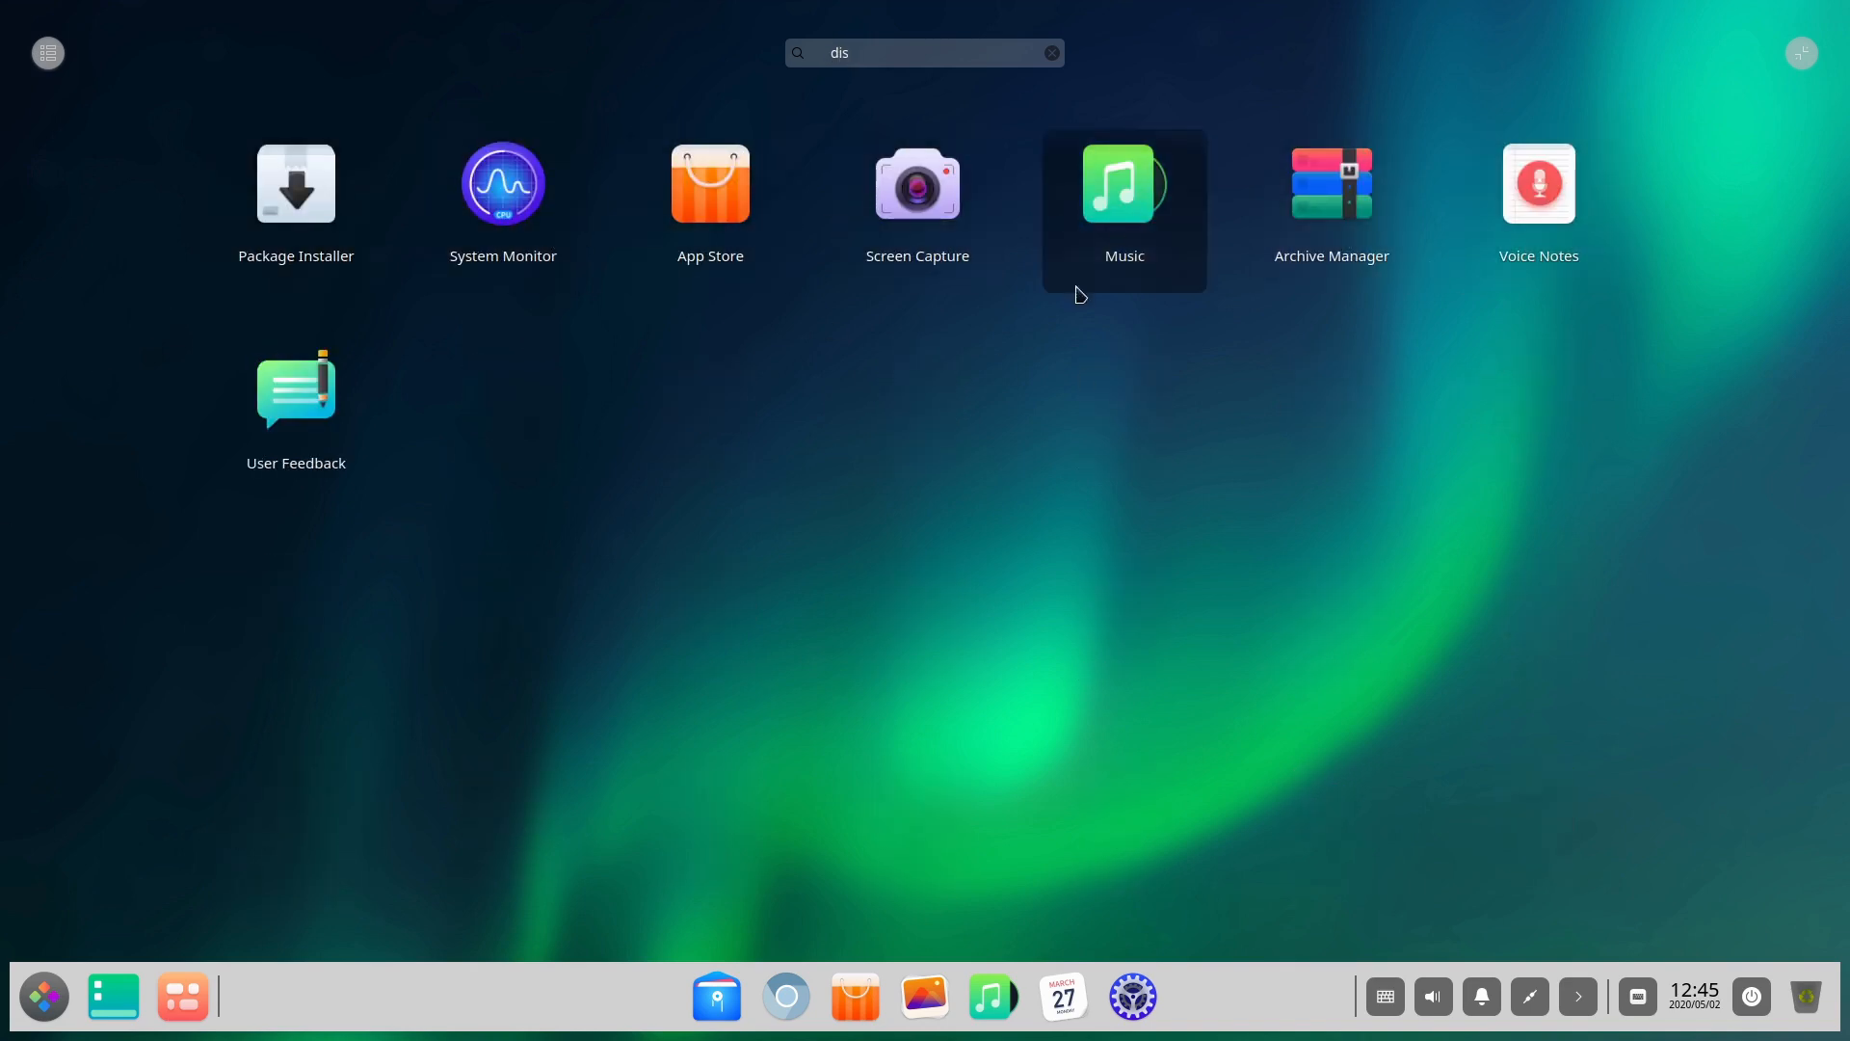
left_click(1050, 53)
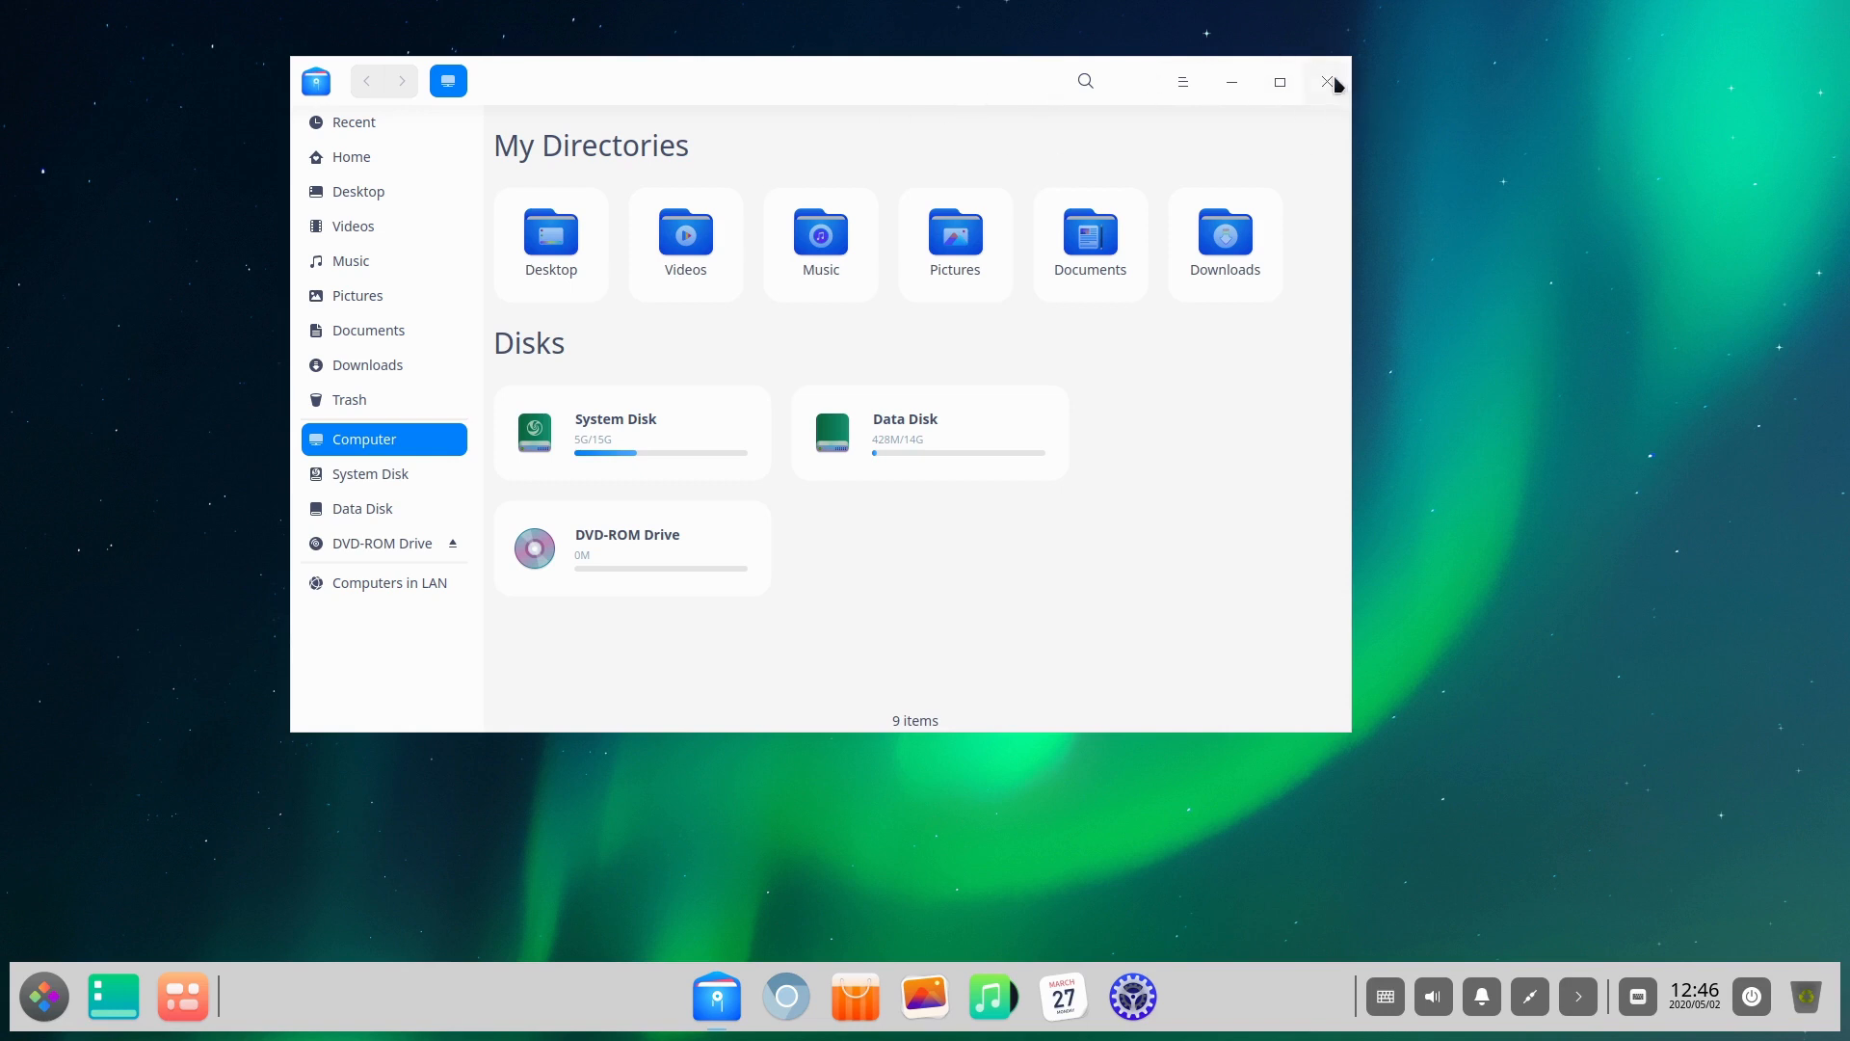
mouse_move(367, 364)
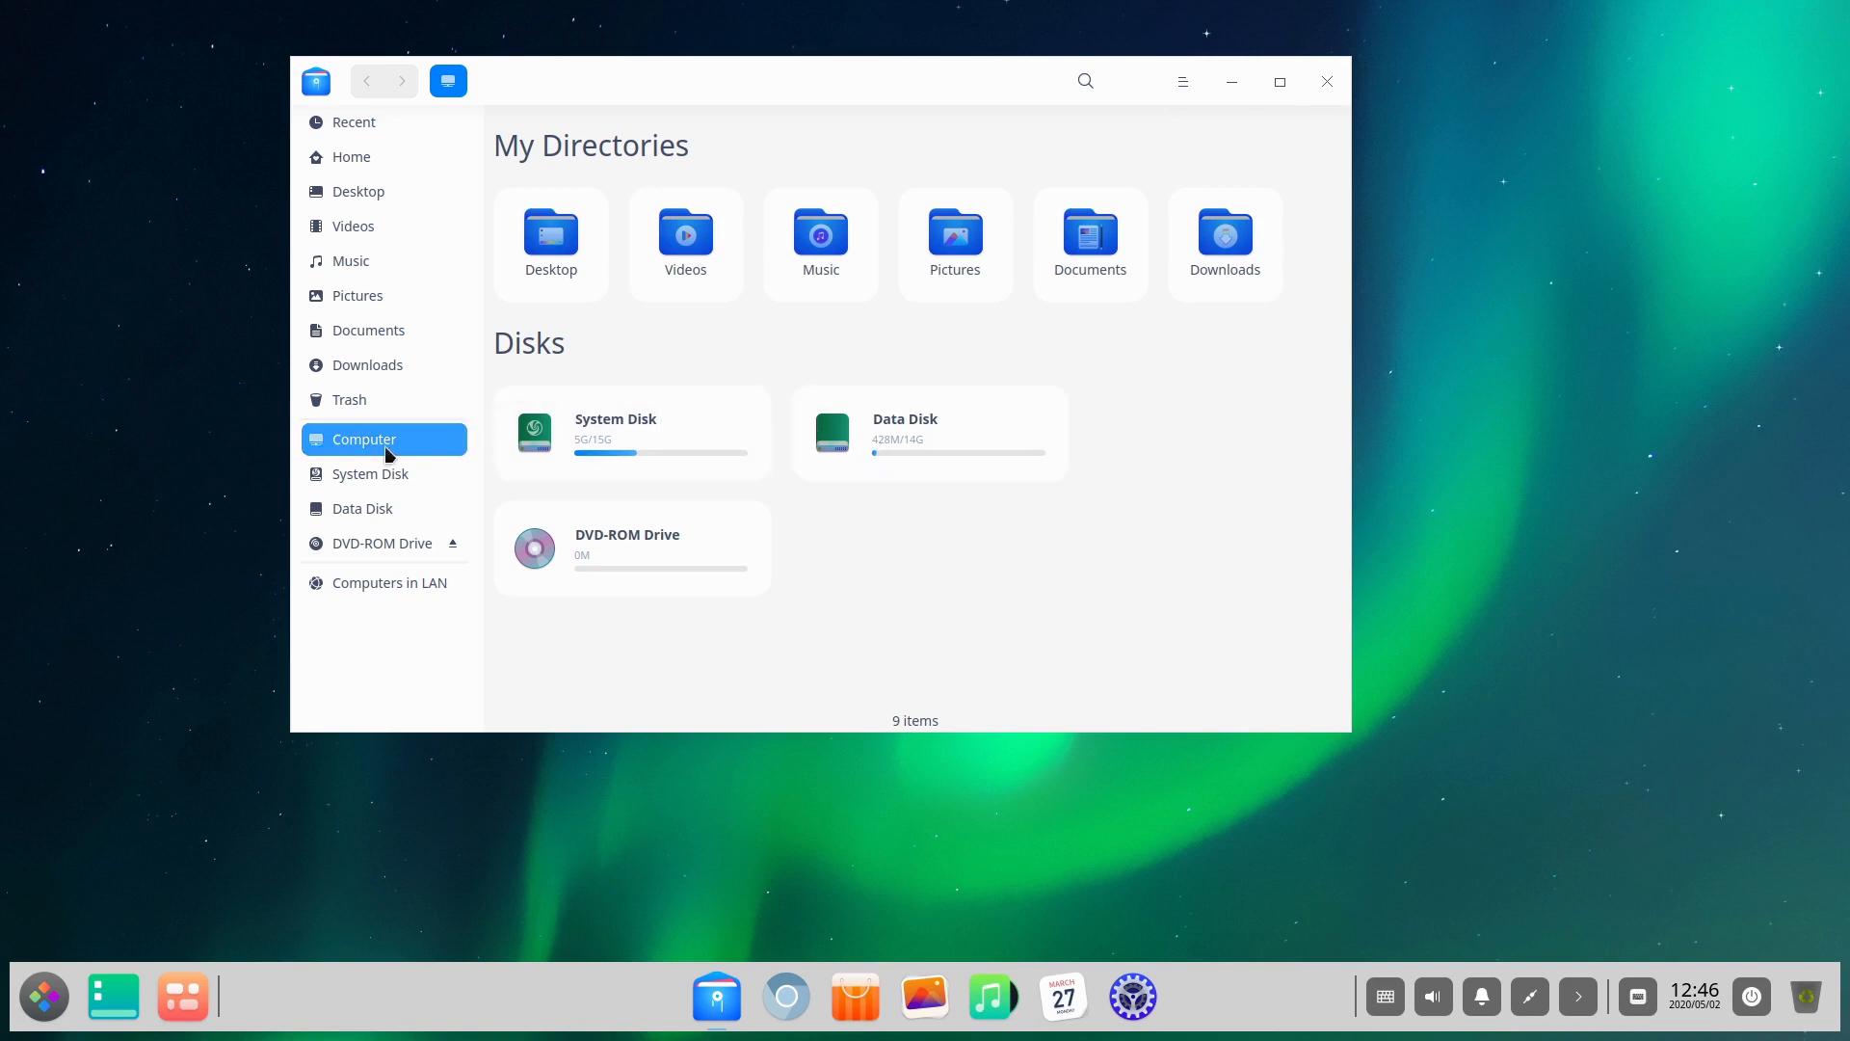
mouse_move(929, 431)
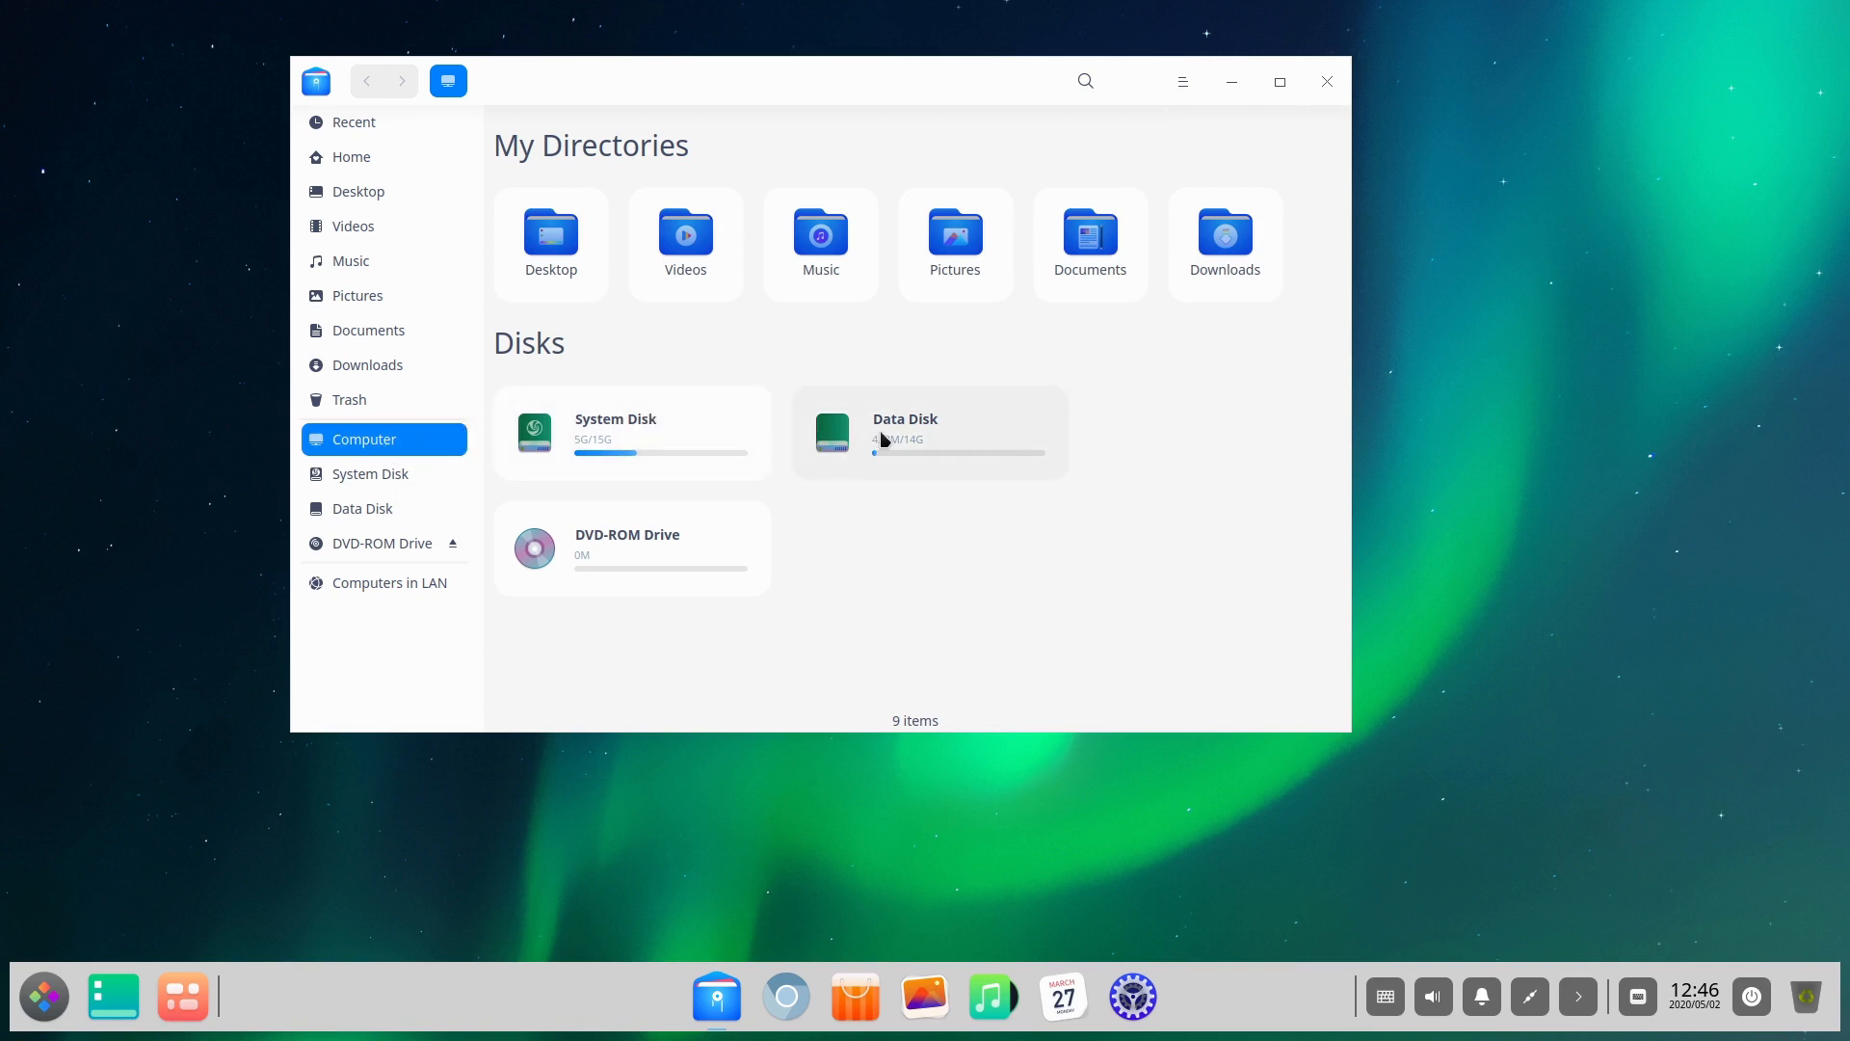
mouse_move(965, 414)
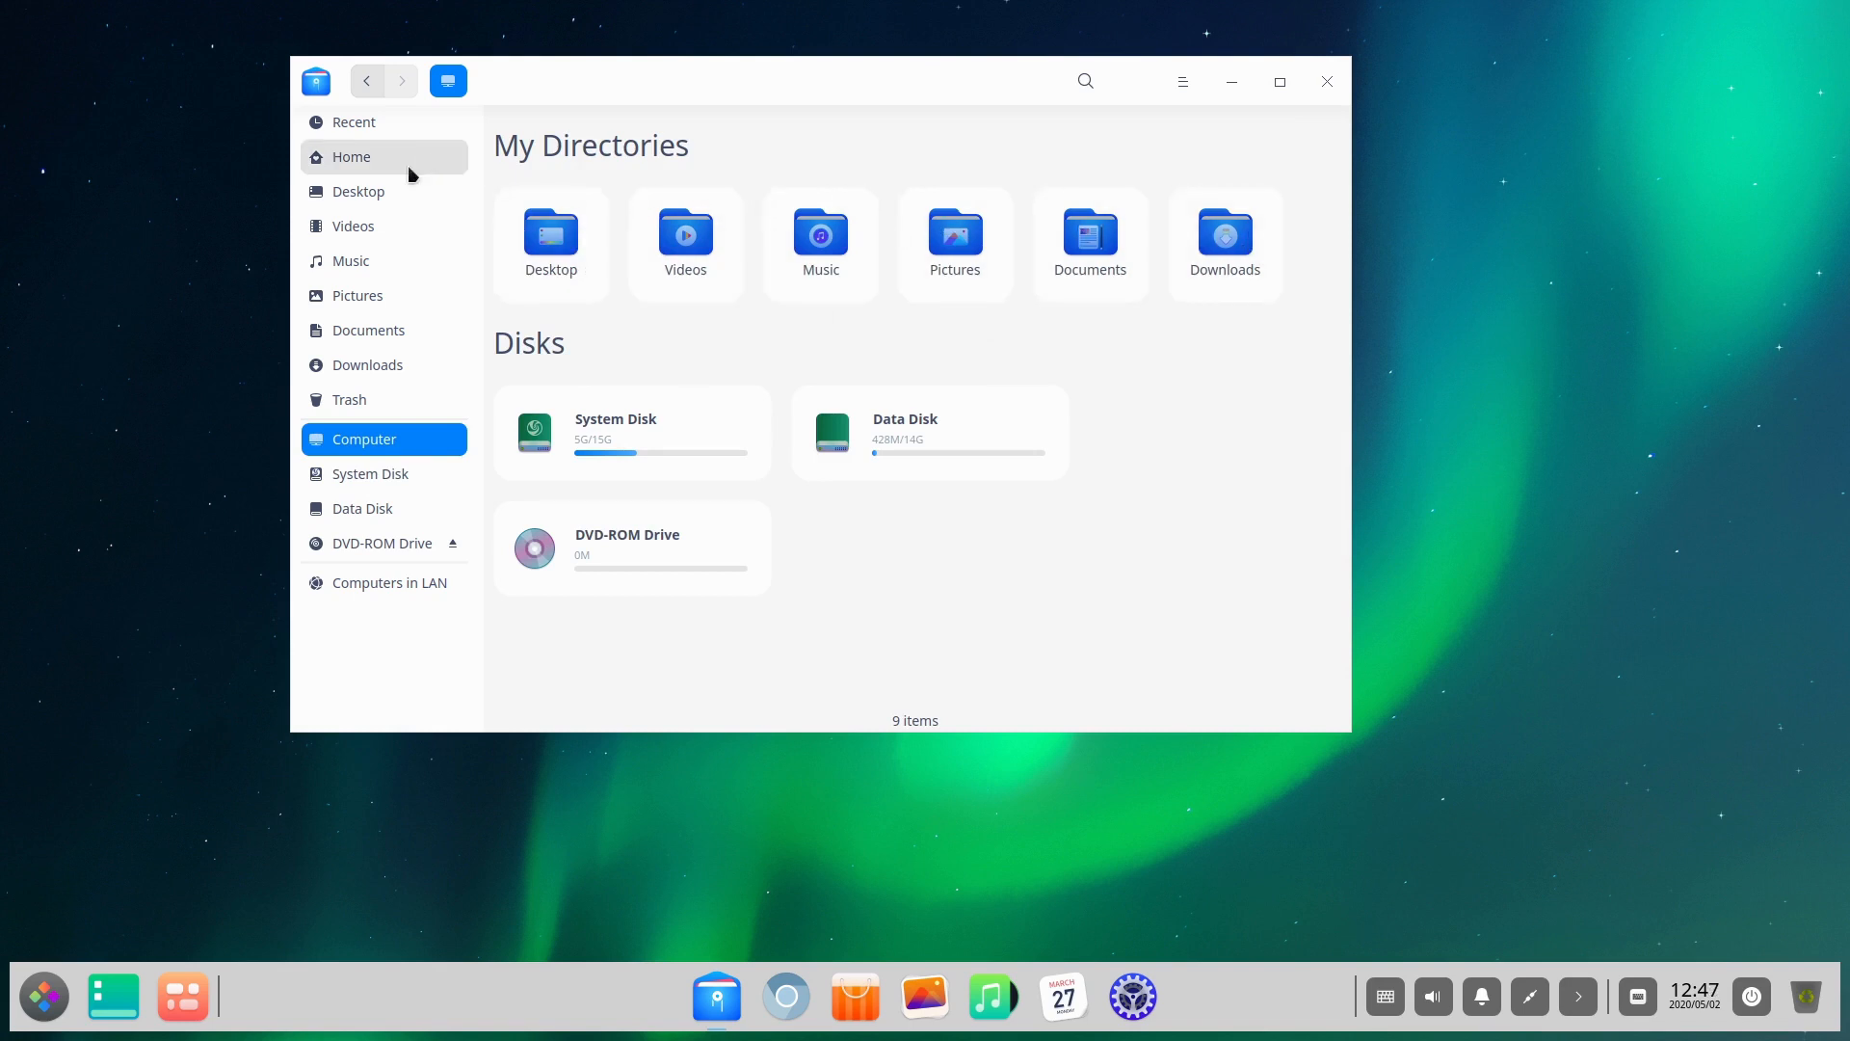
- Browse the Home folder and drag the Documents folder onto the desktop
left_click(351, 156)
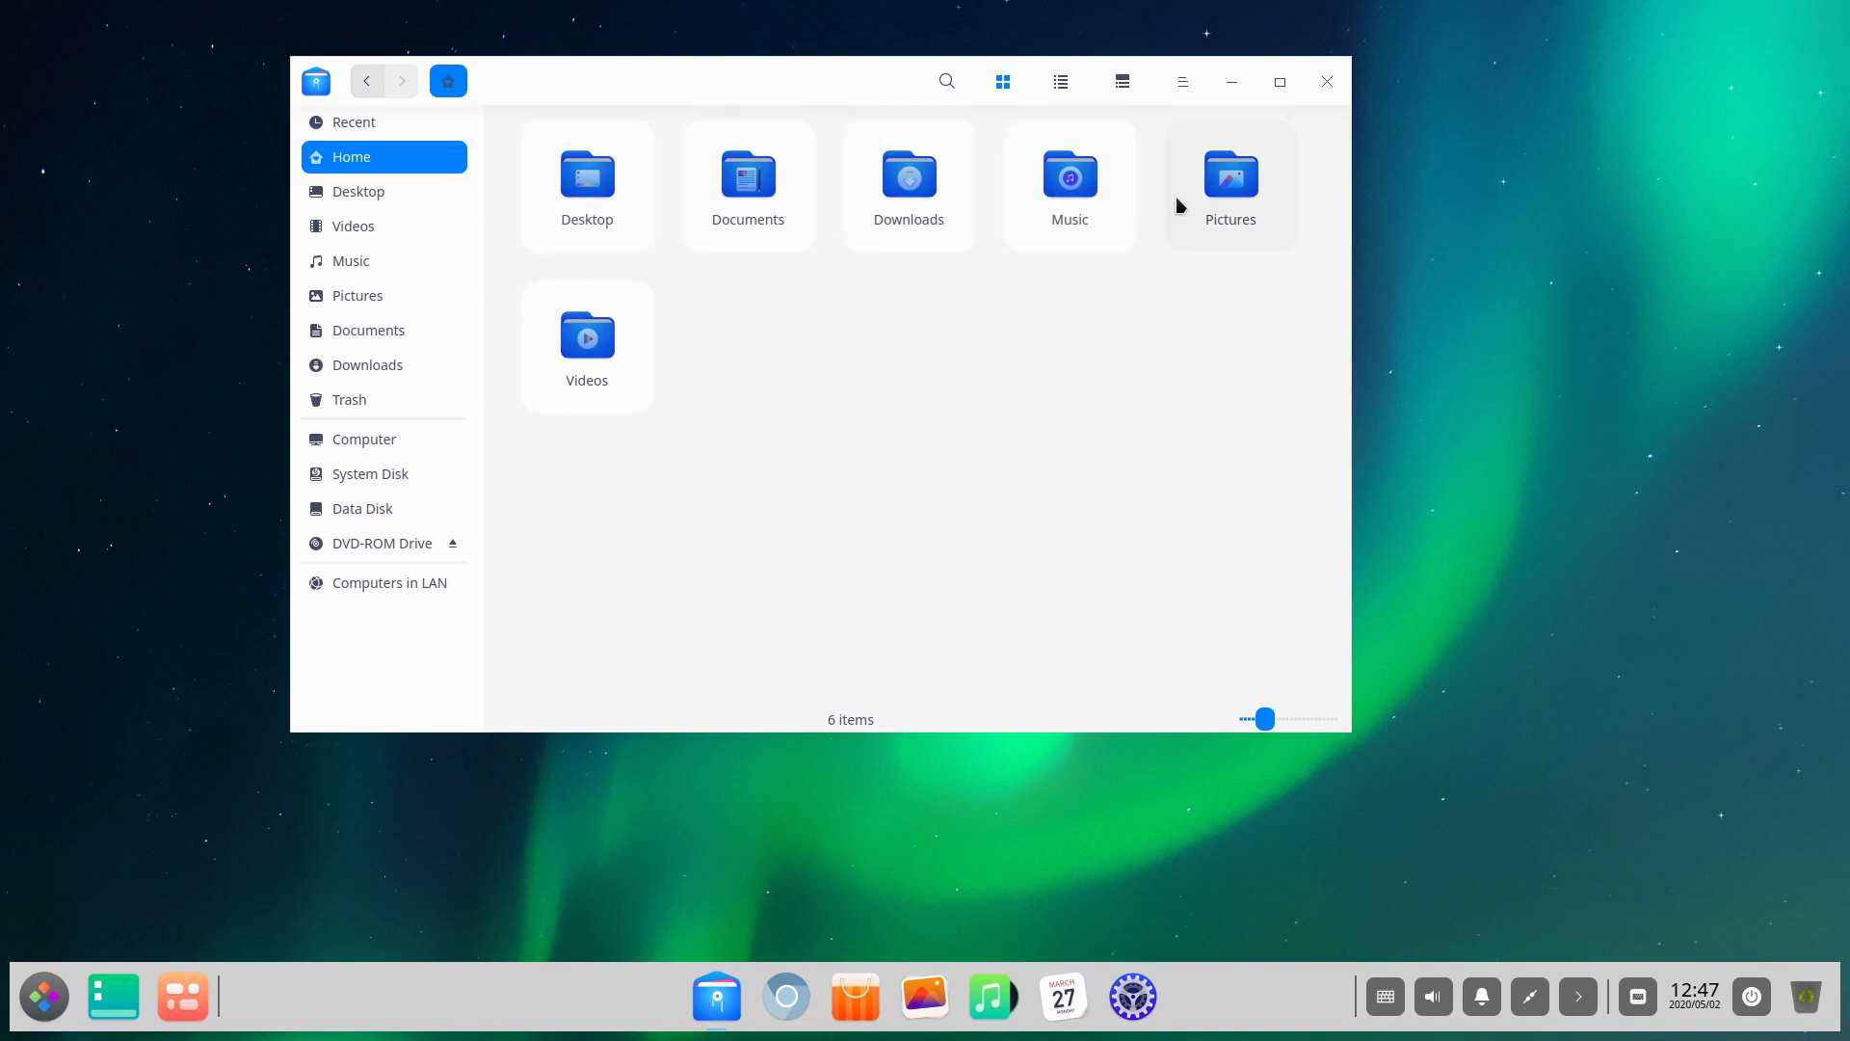
left_click_drag(824, 80, 694, 169)
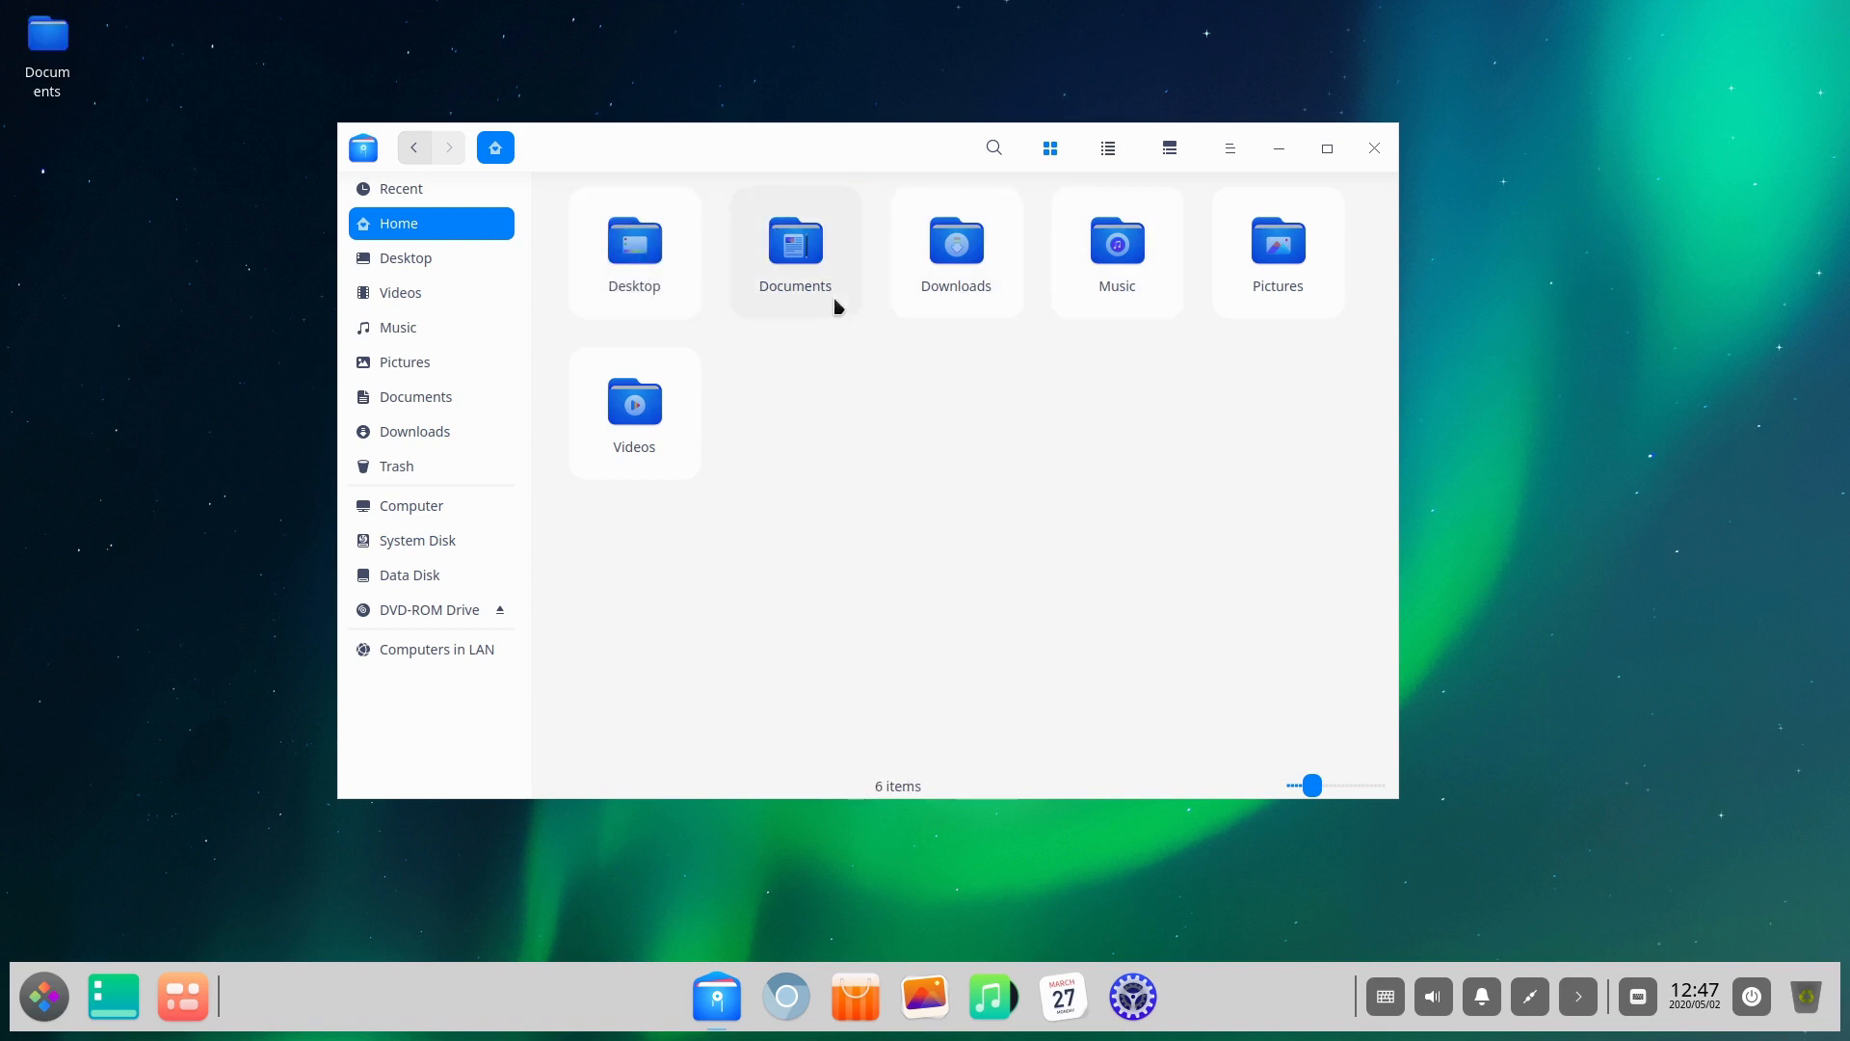
left_click(795, 242)
type("term")
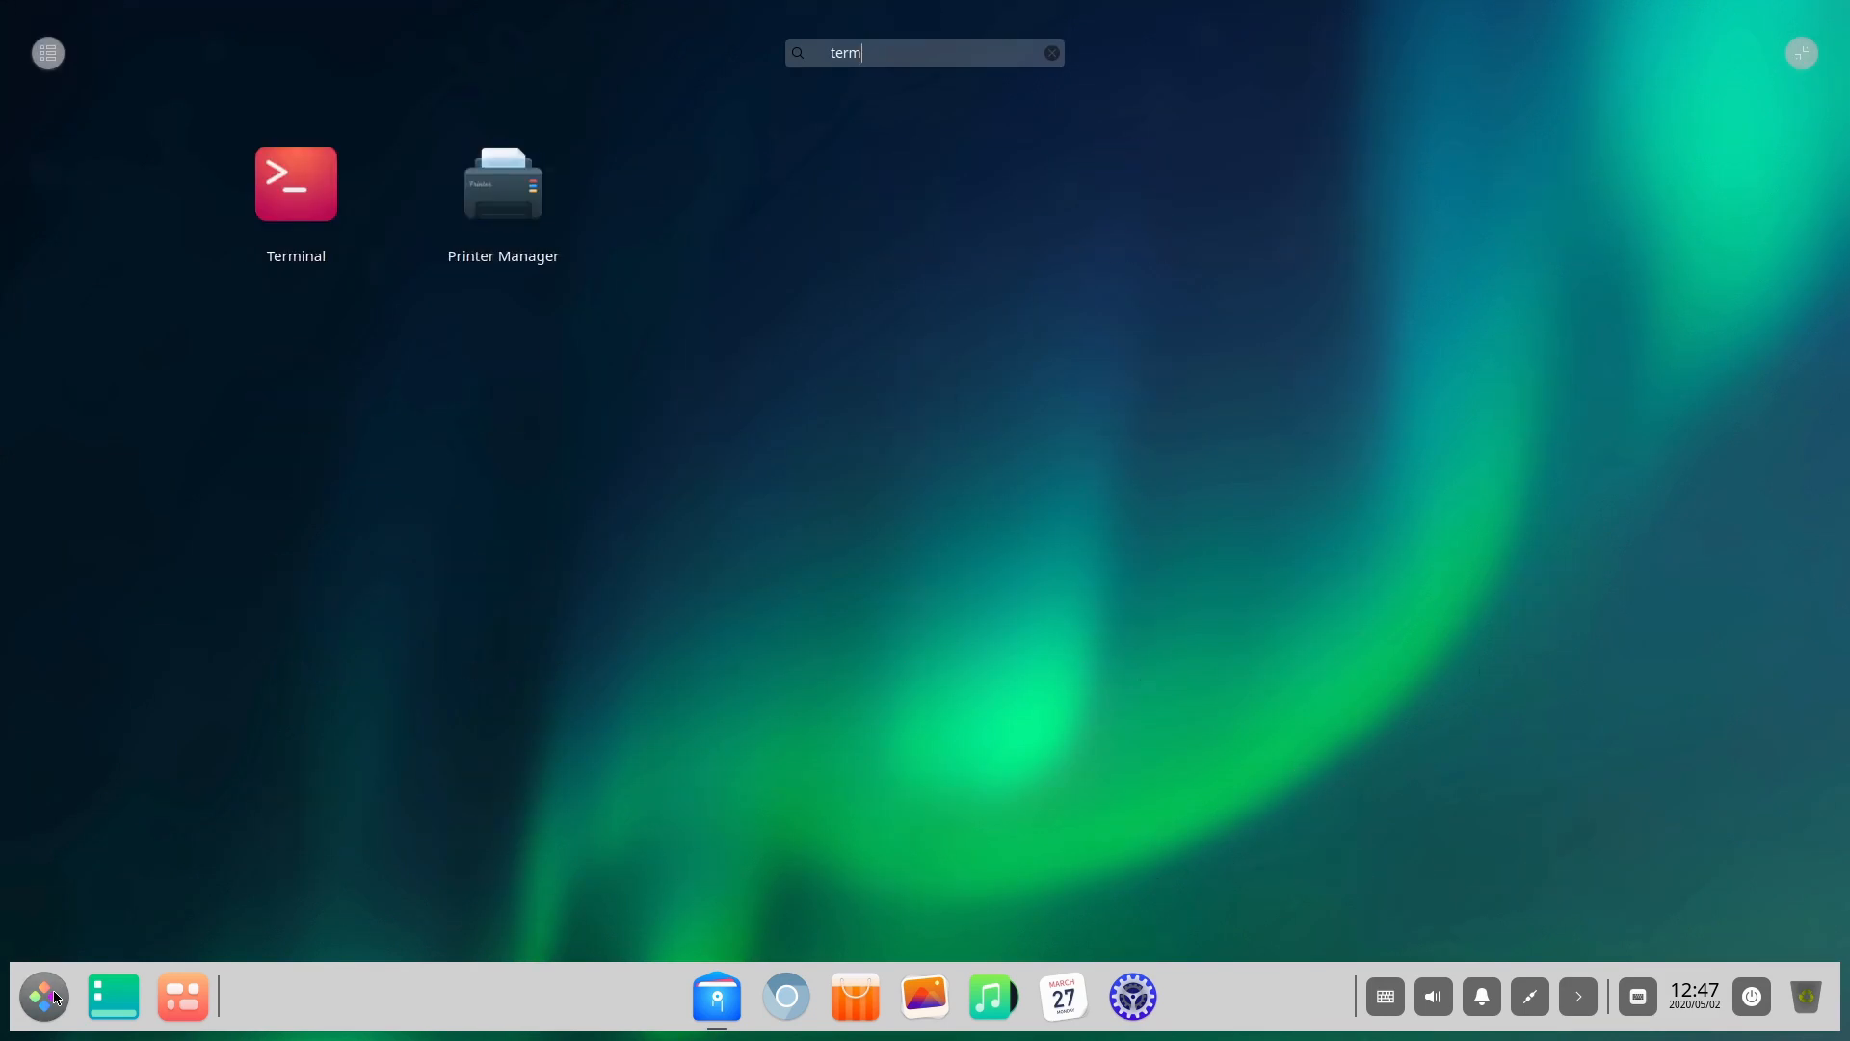
- Launch Terminal and run 'sudo apt install gnome-disk-utility', confirming with y
left_click(294, 183)
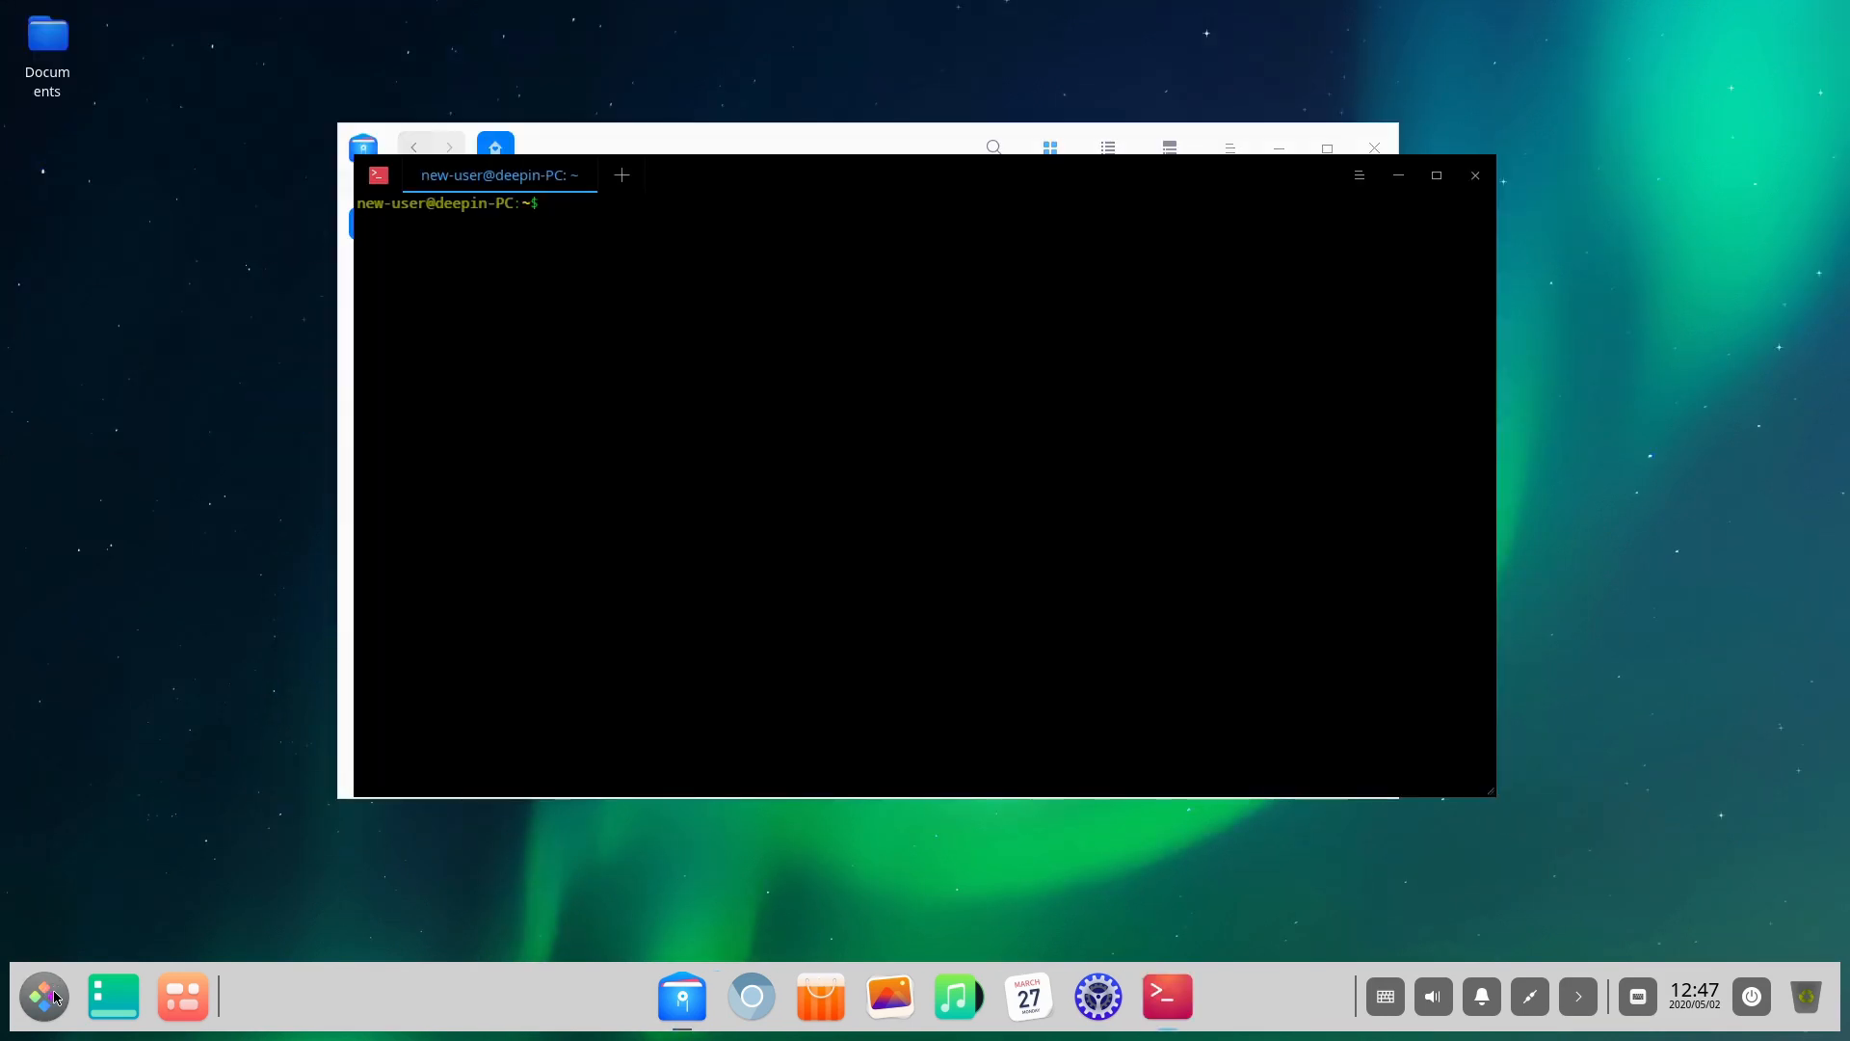
type("sudo apt install disks")
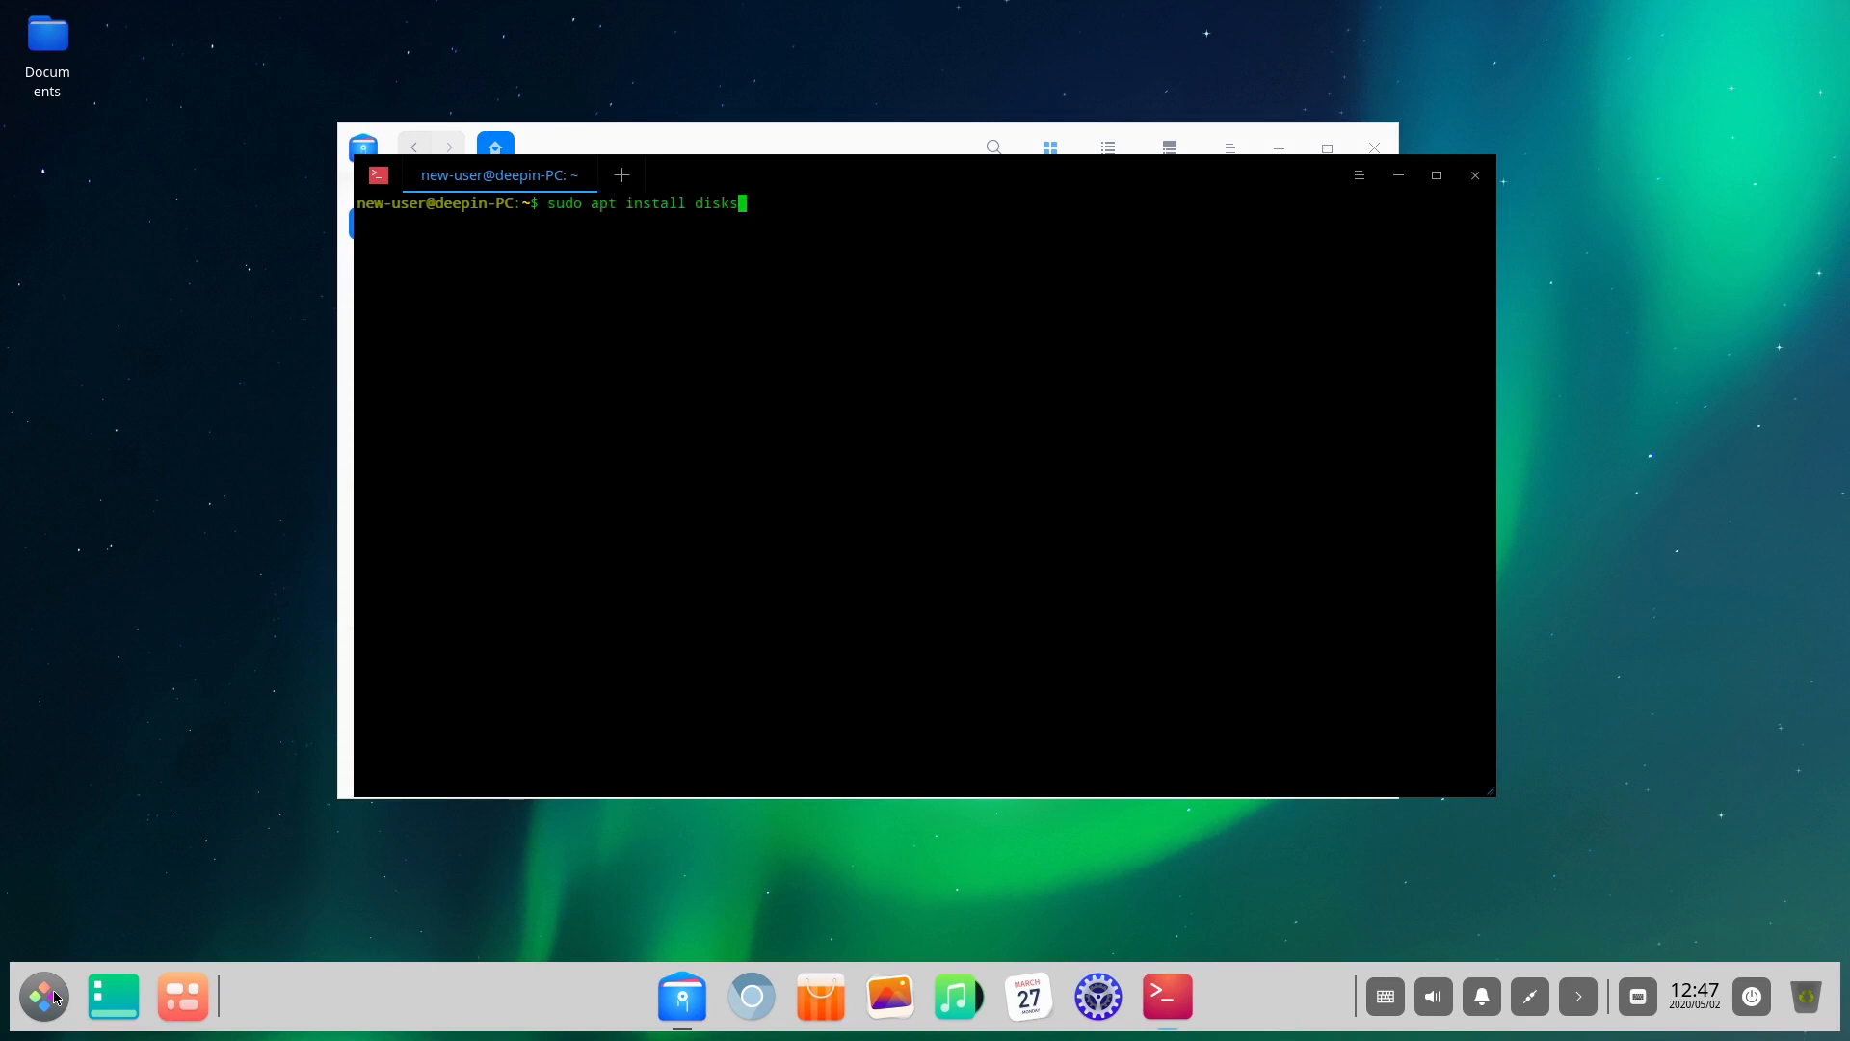
key("BackSpace")
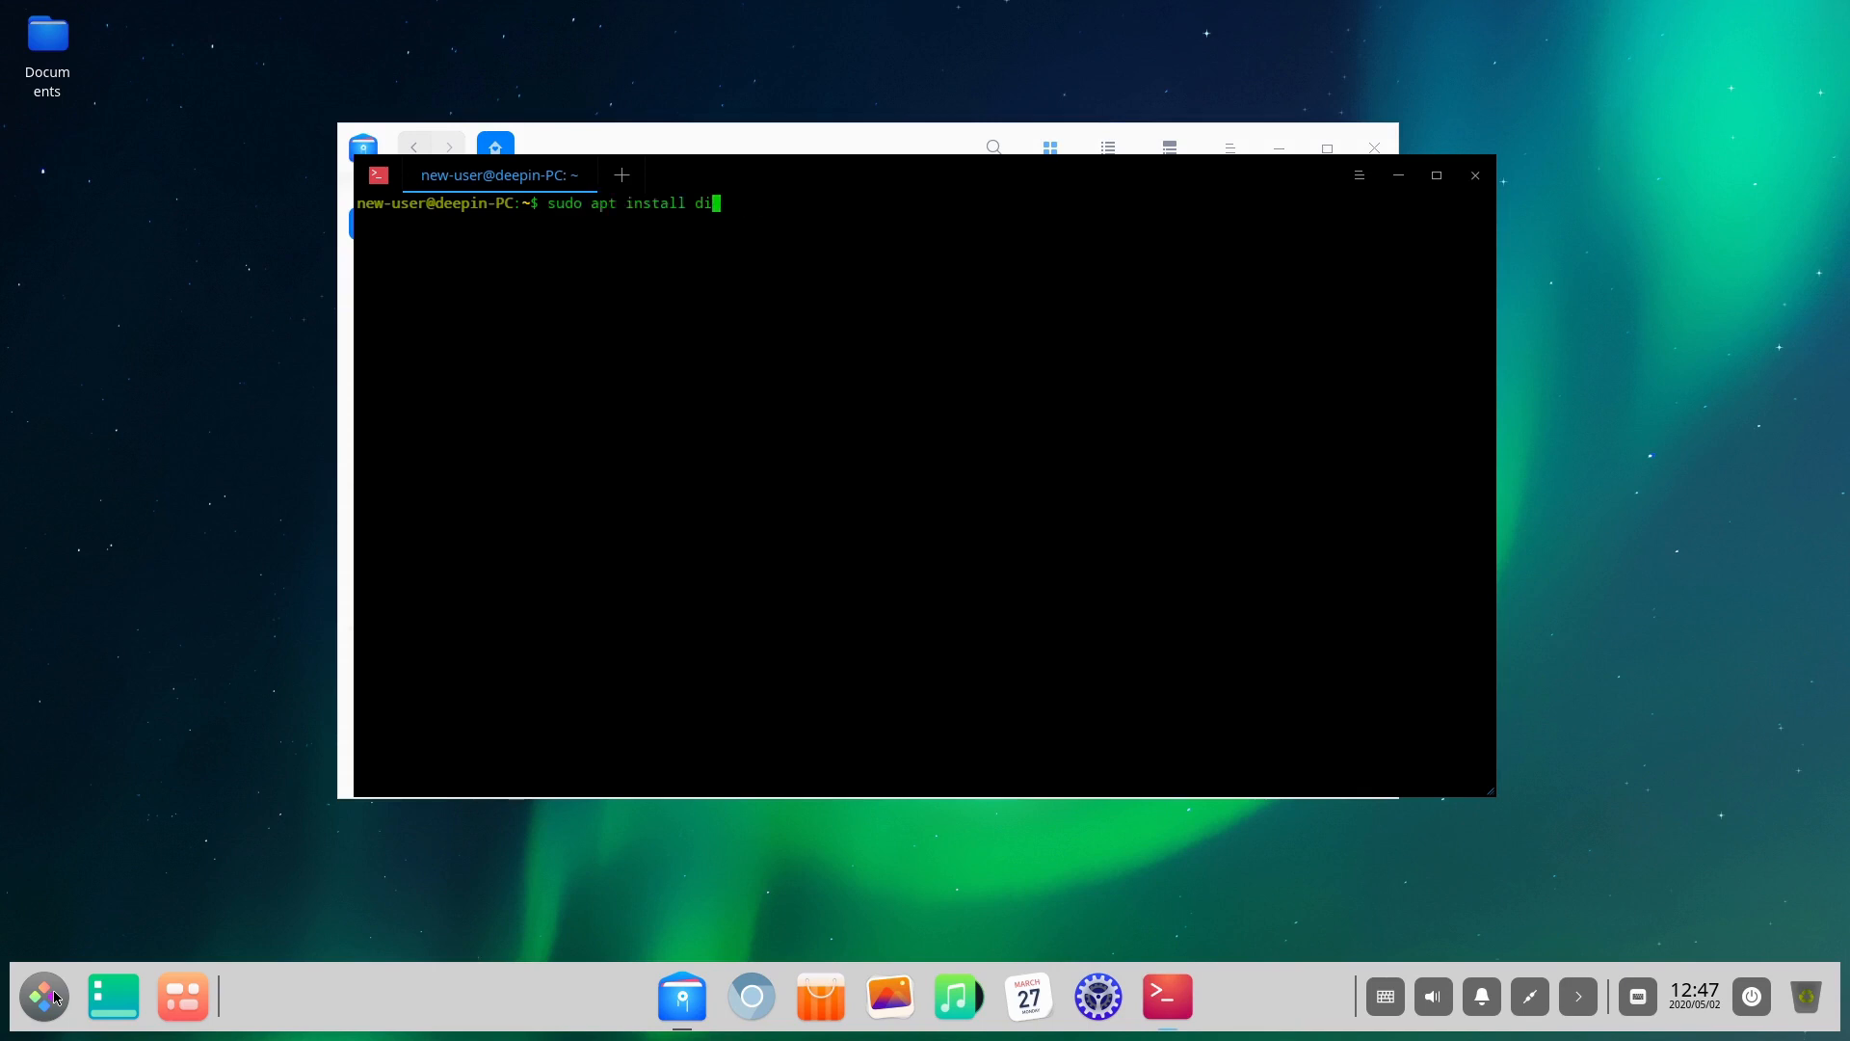
type("gnome-s")
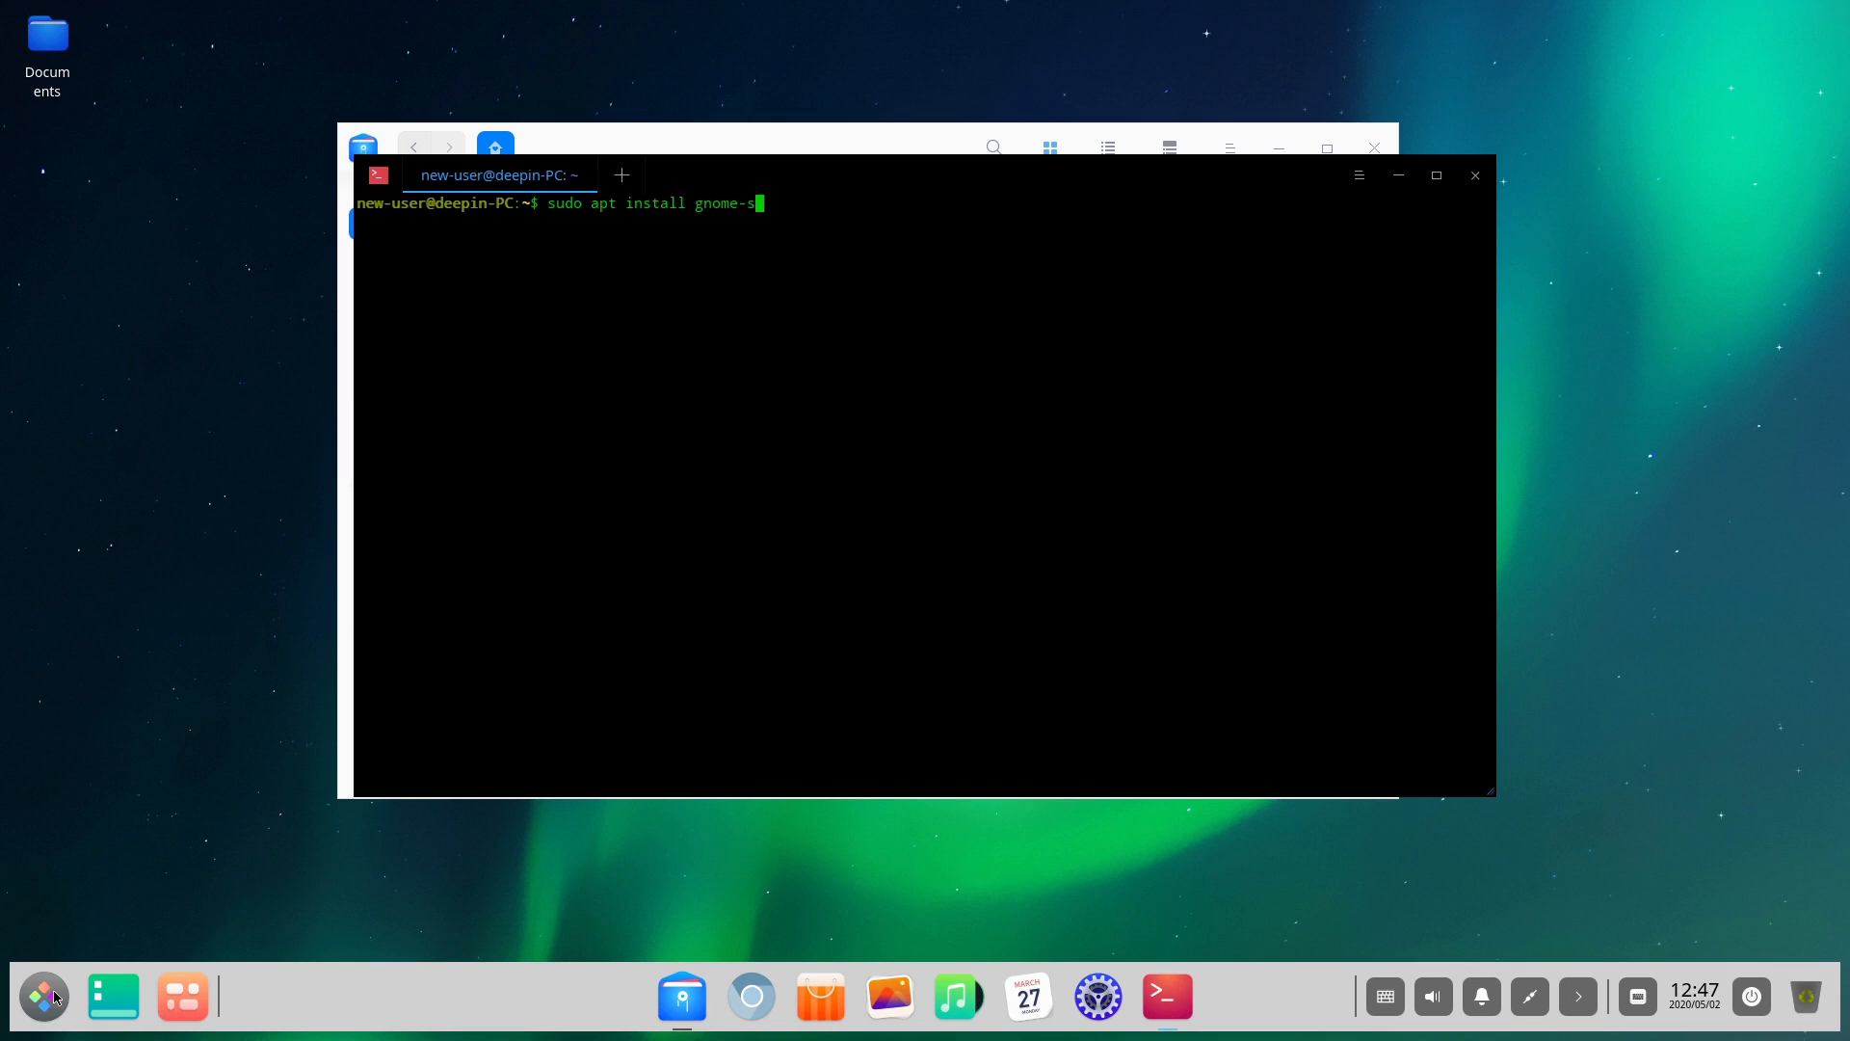
type("isk-")
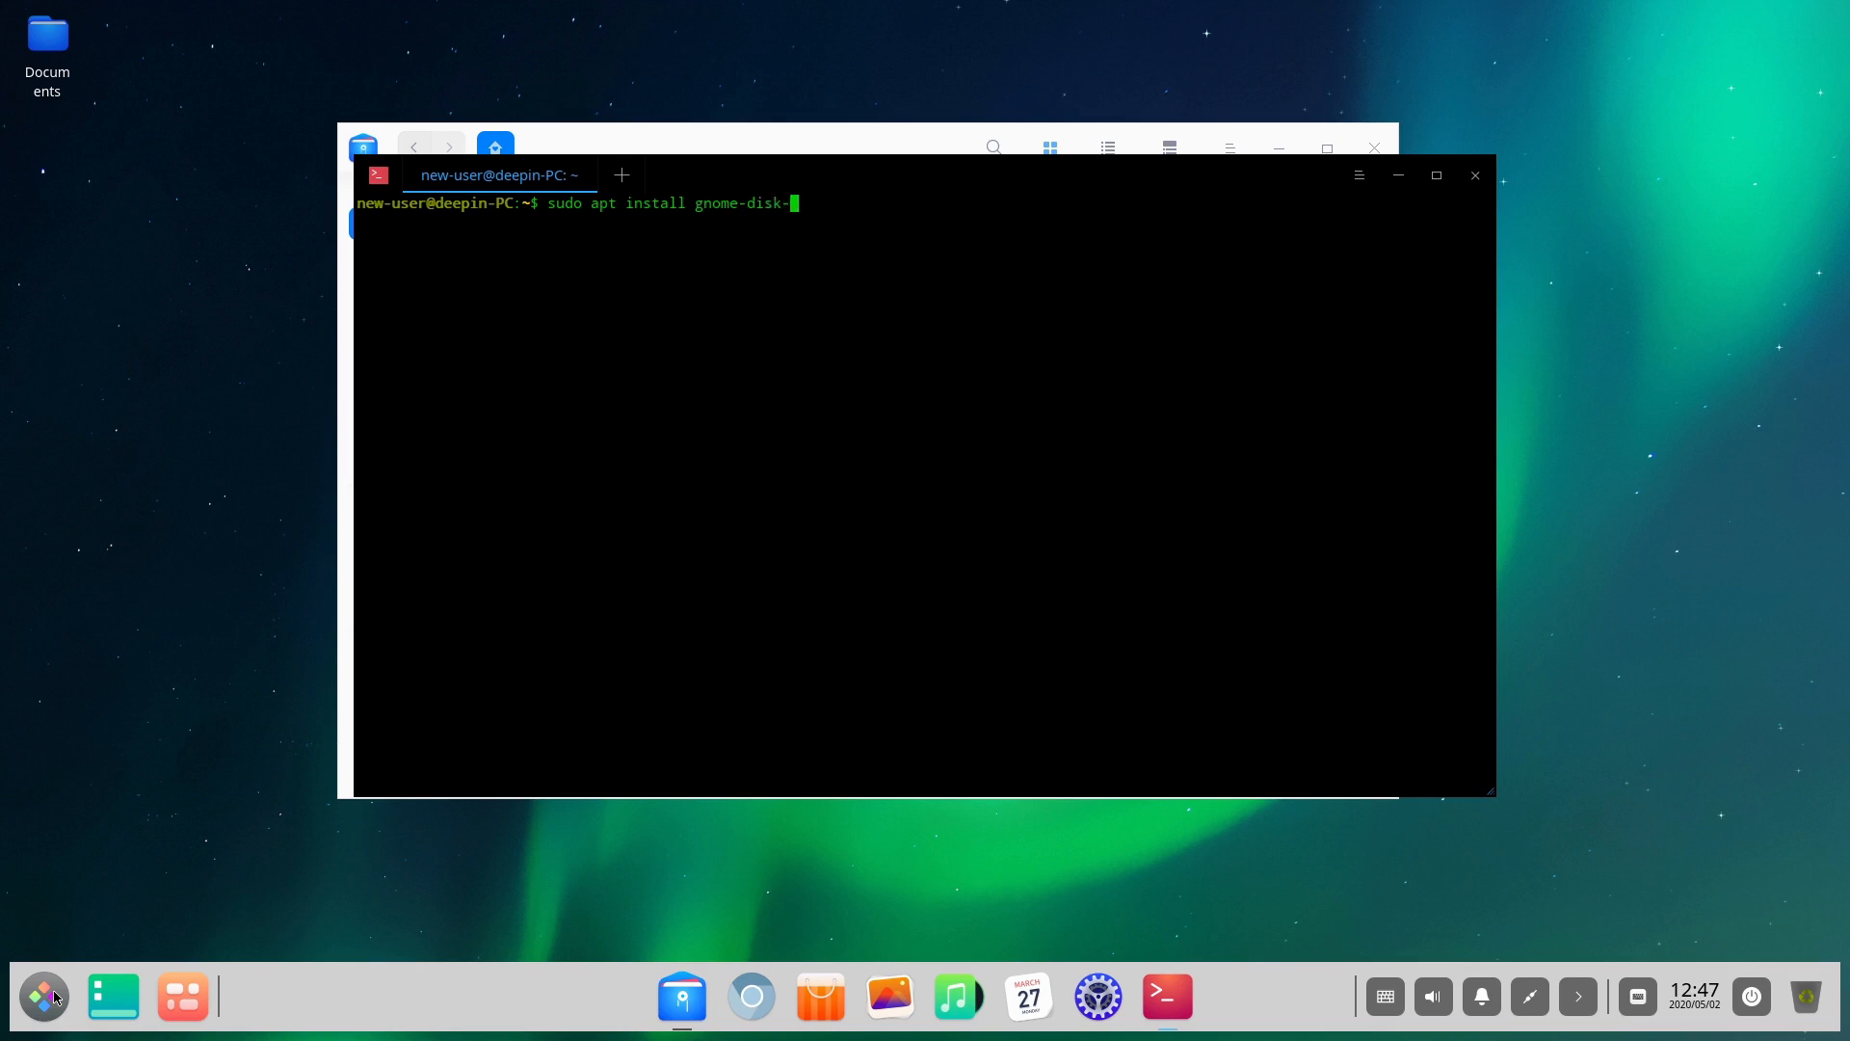
type("utility")
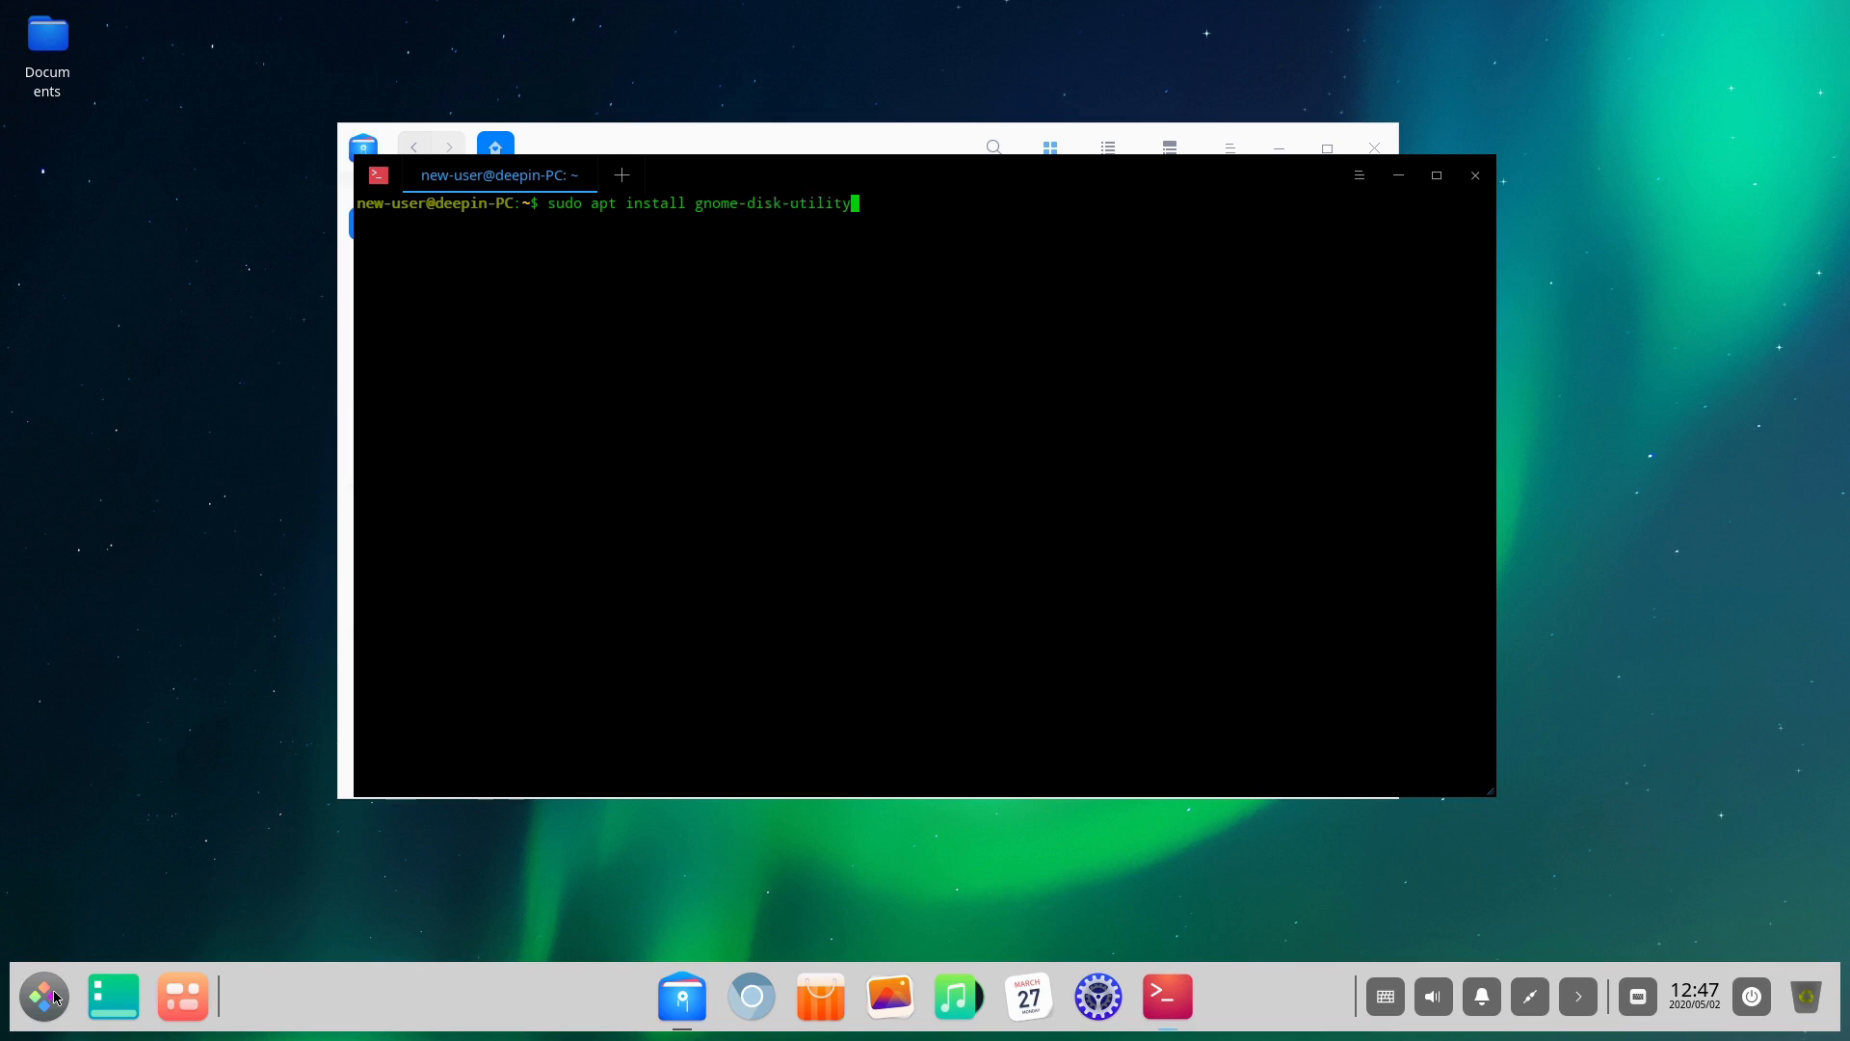
key("Return")
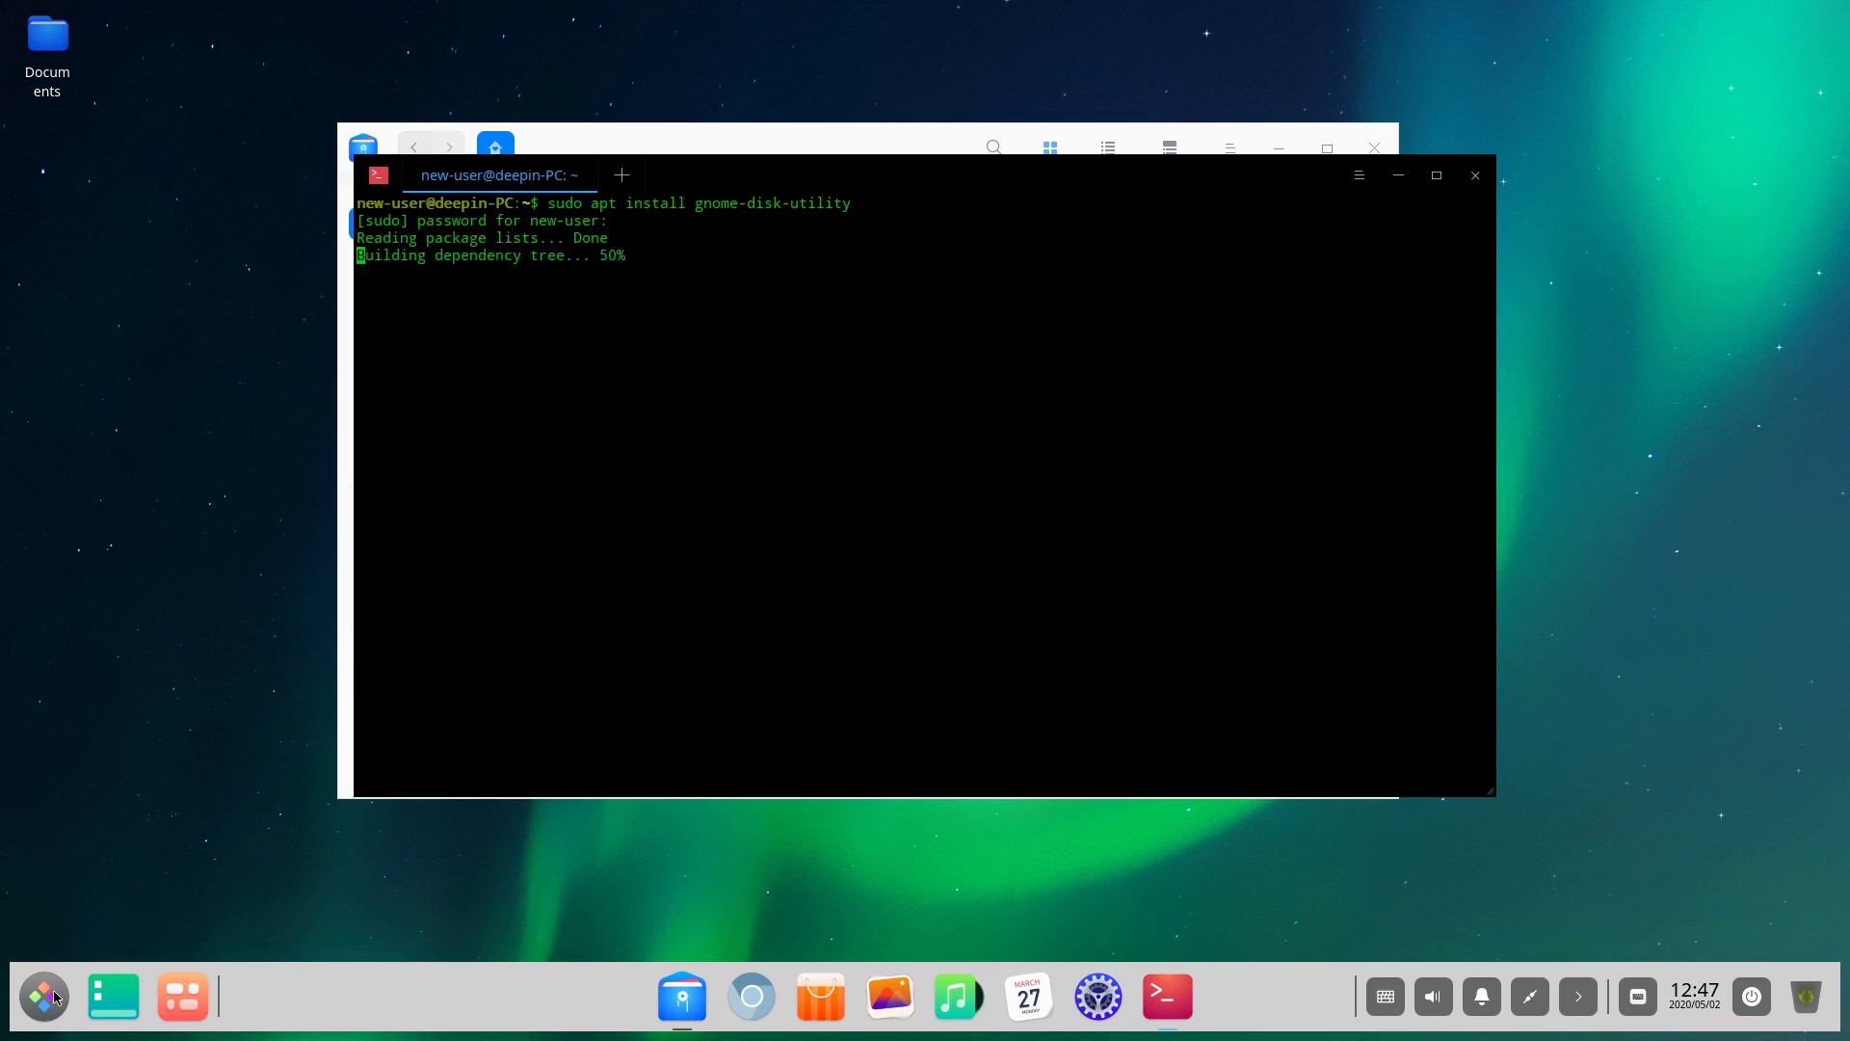
type("y")
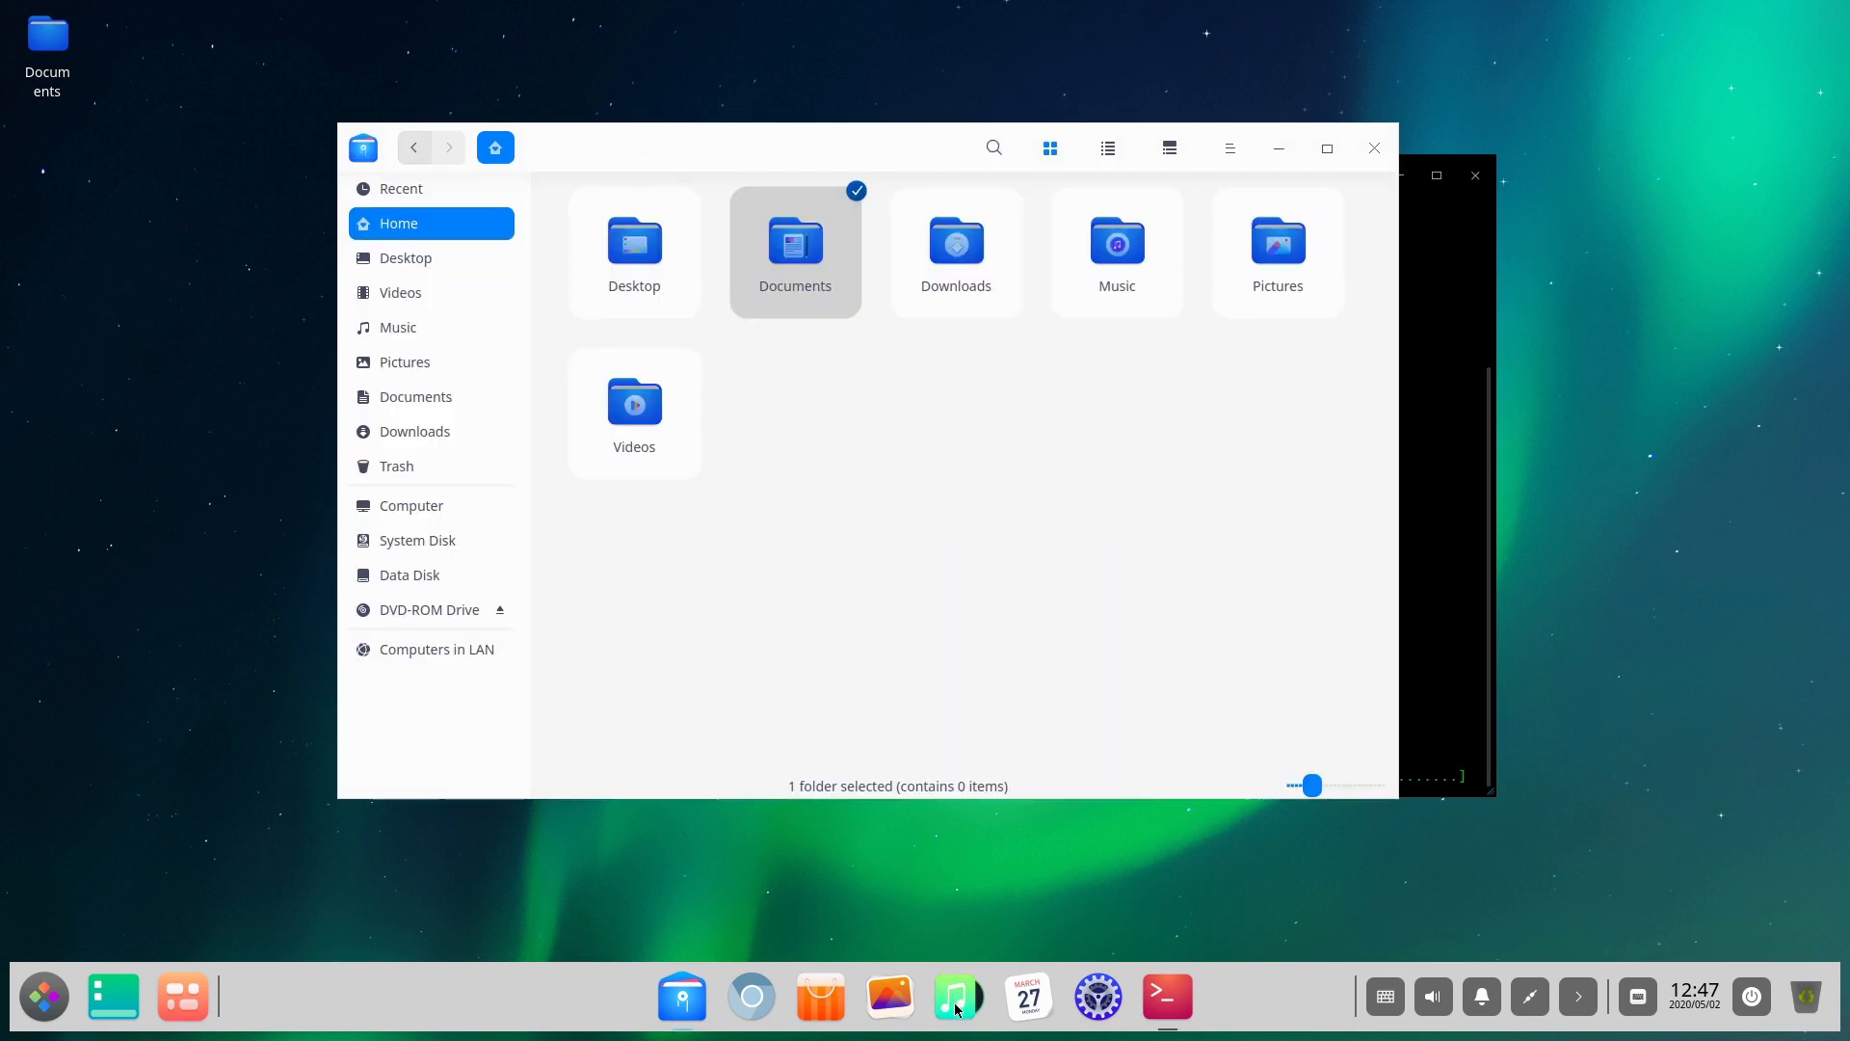
mouse_move(888, 997)
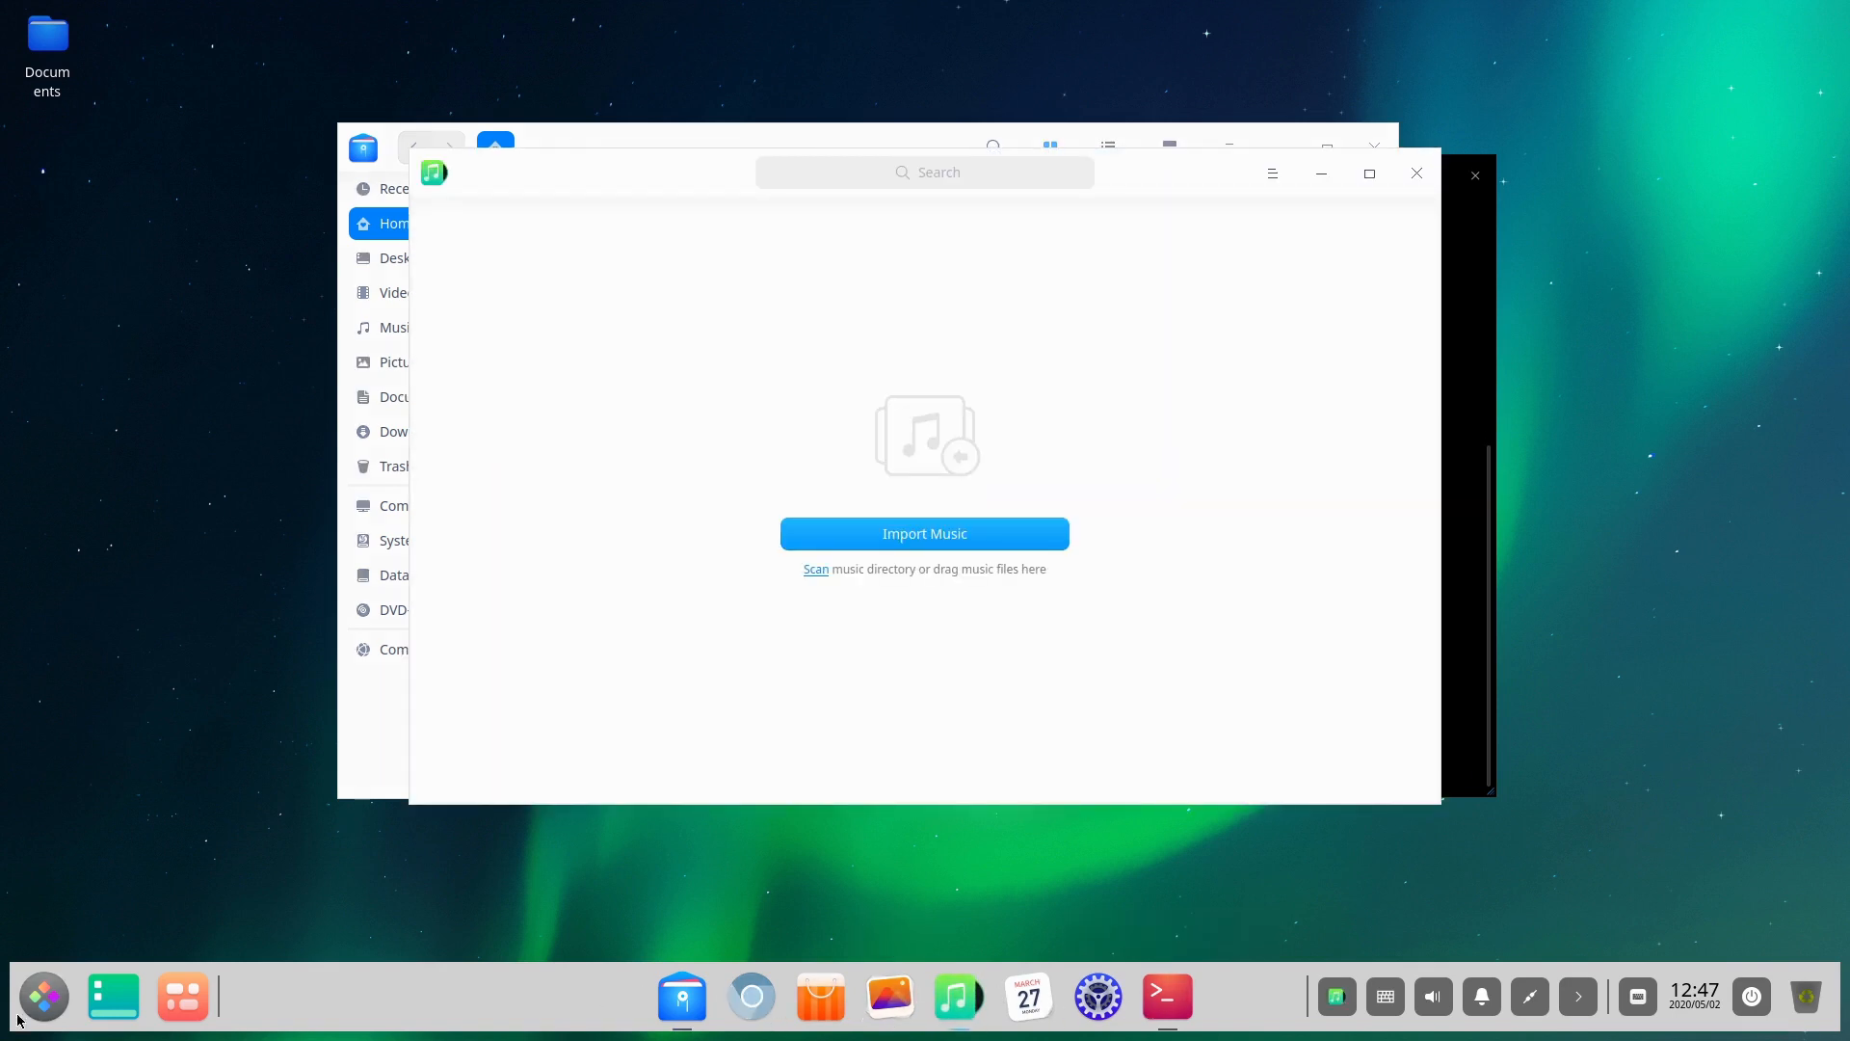
- Close the Movie player, minimize Music to the system tray, and exit the terminal
type("vid")
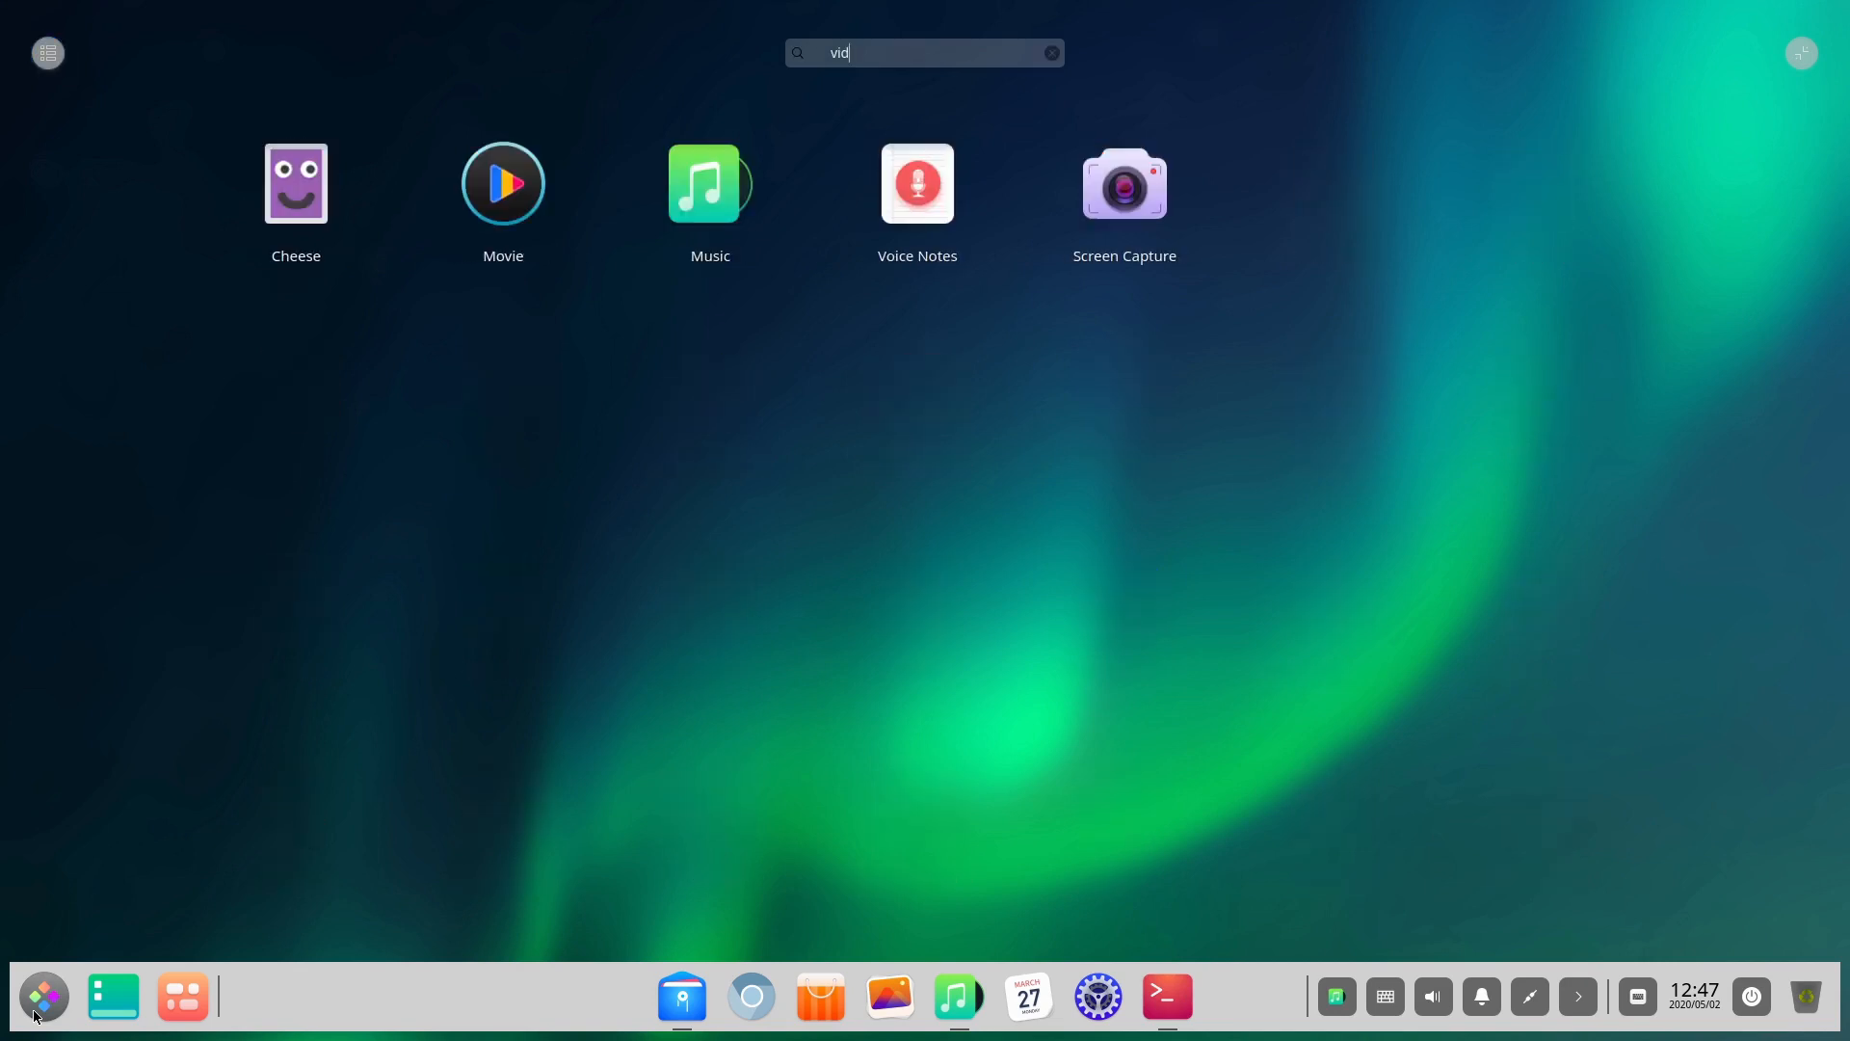
mouse_move(1122, 189)
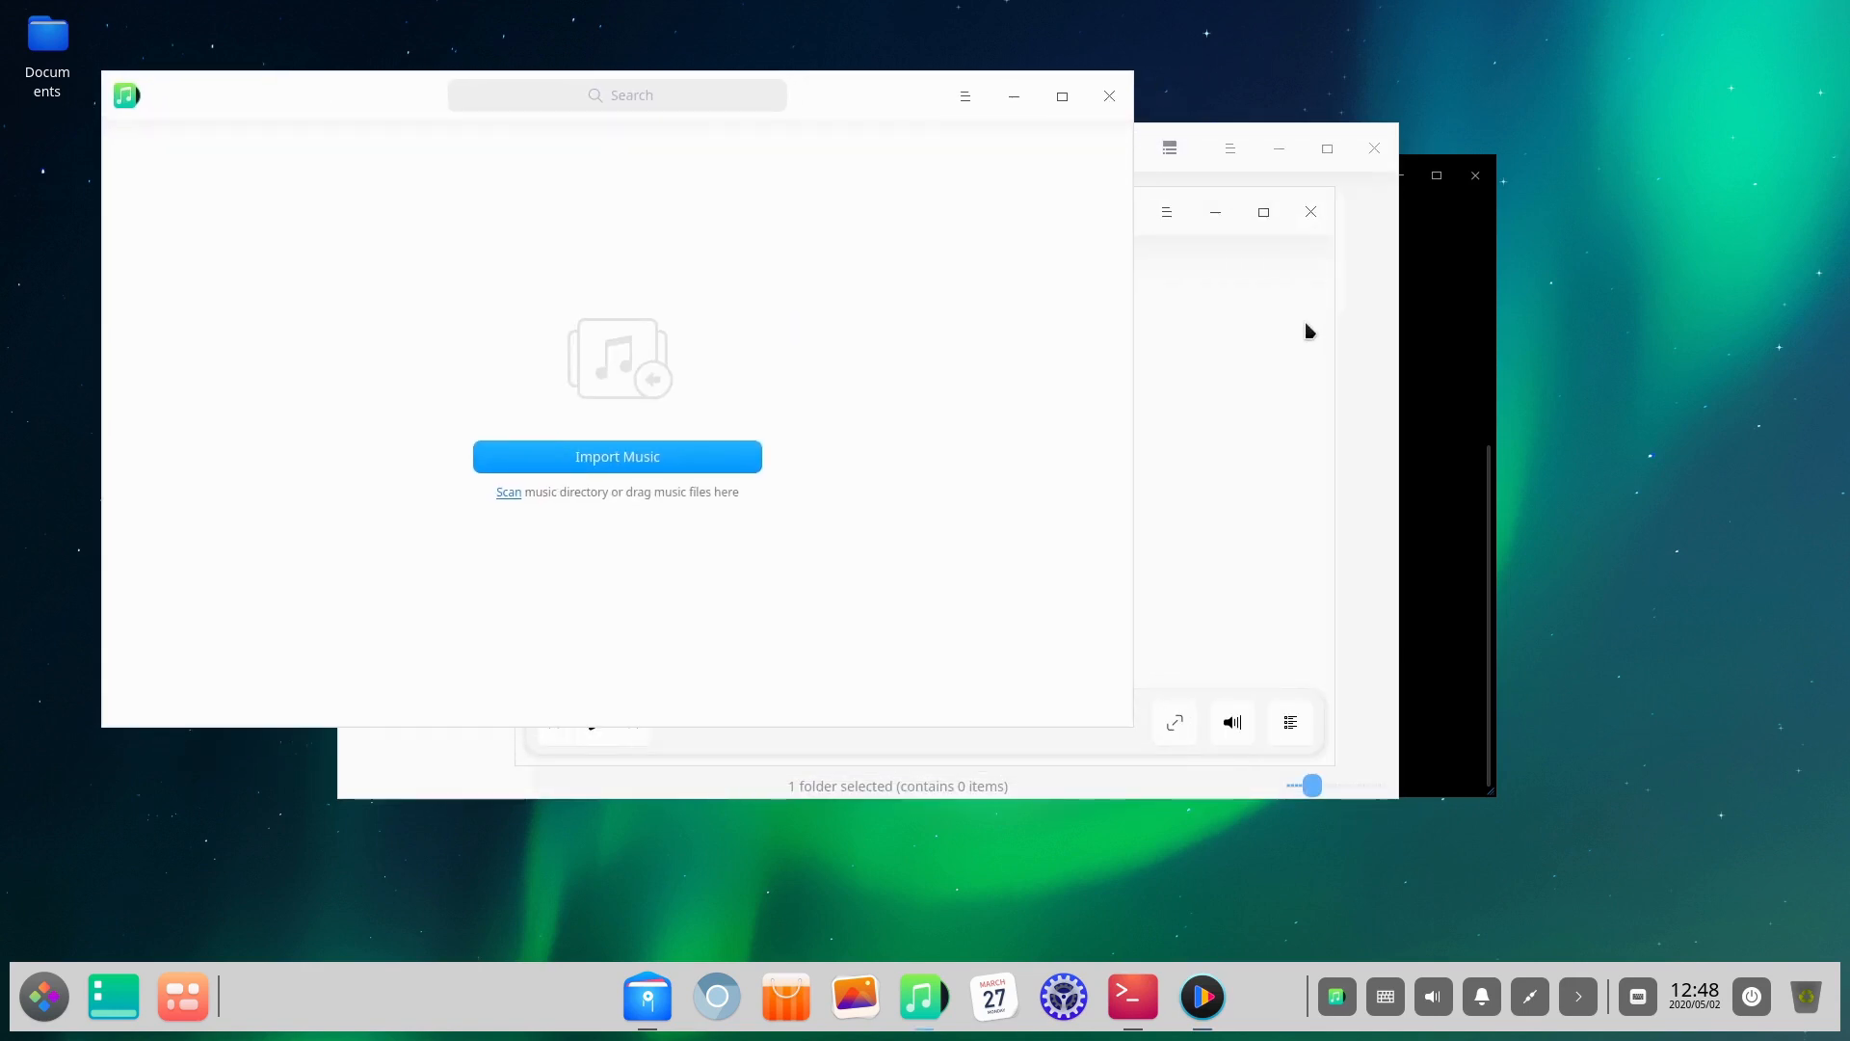
left_click(1202, 995)
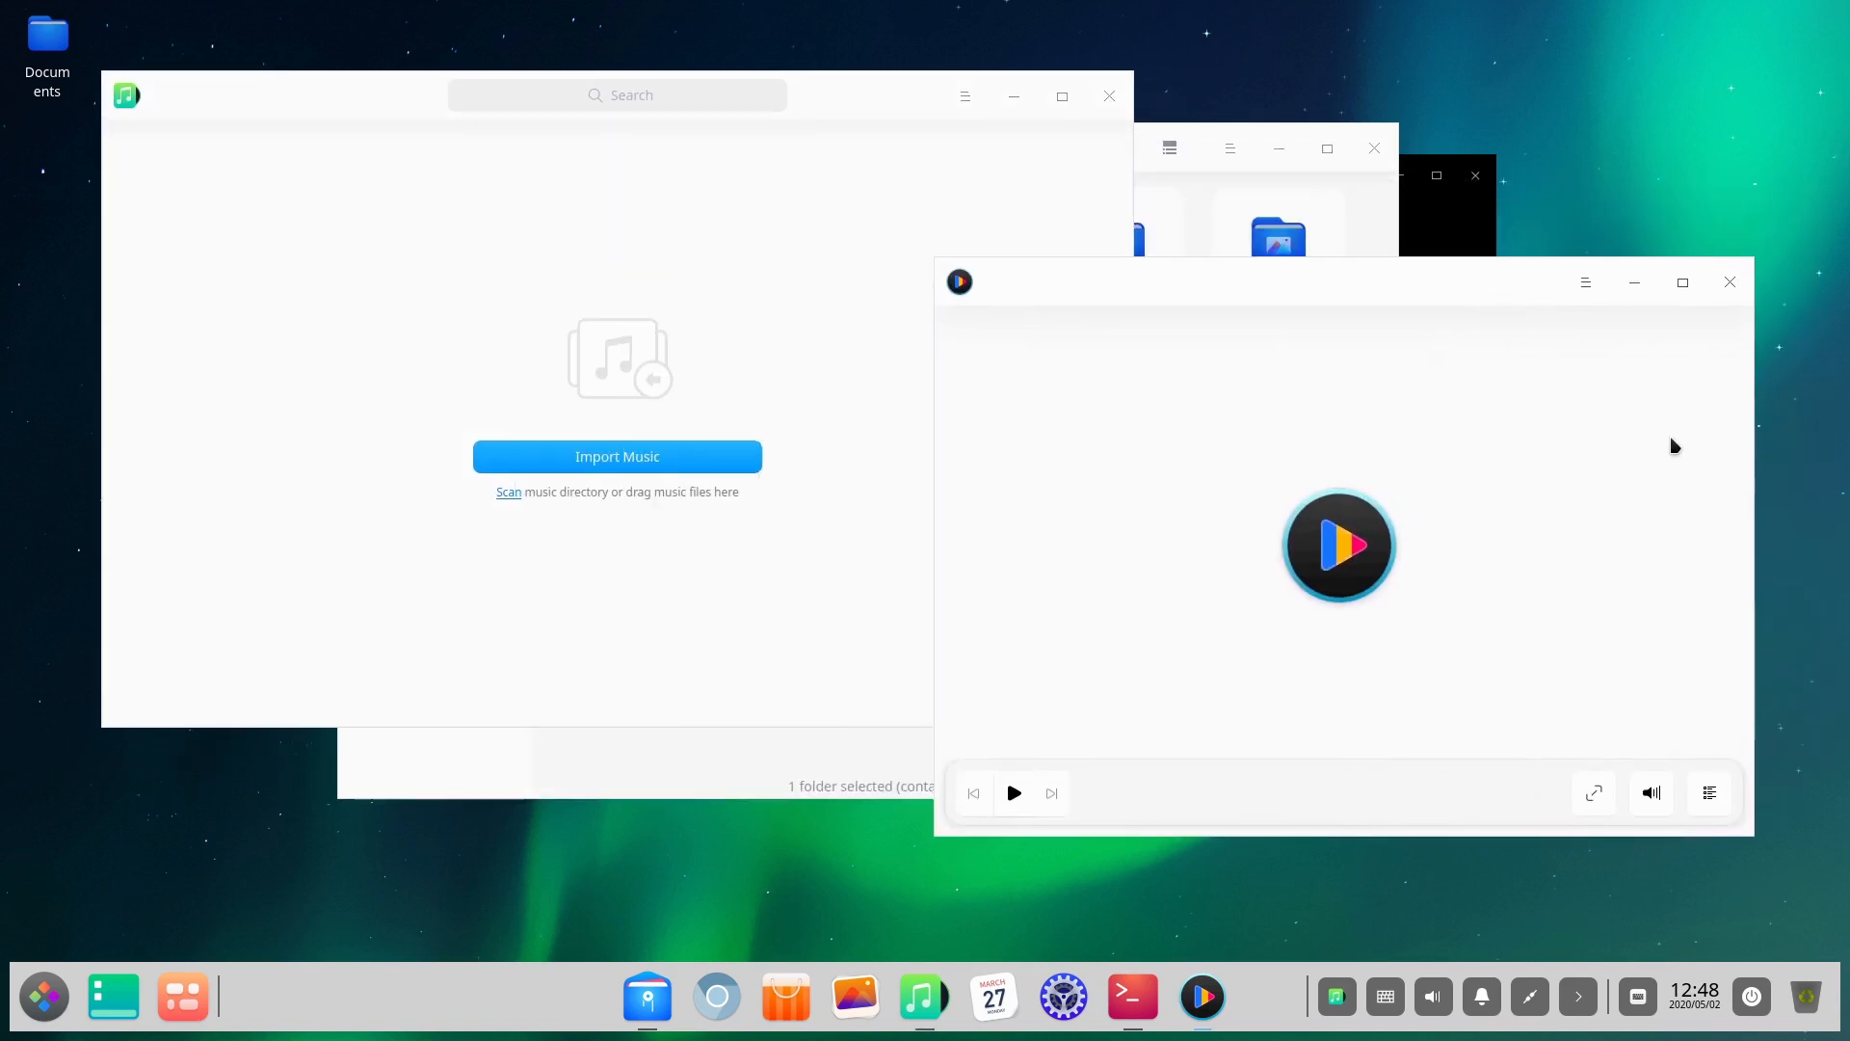
mouse_move(421, 157)
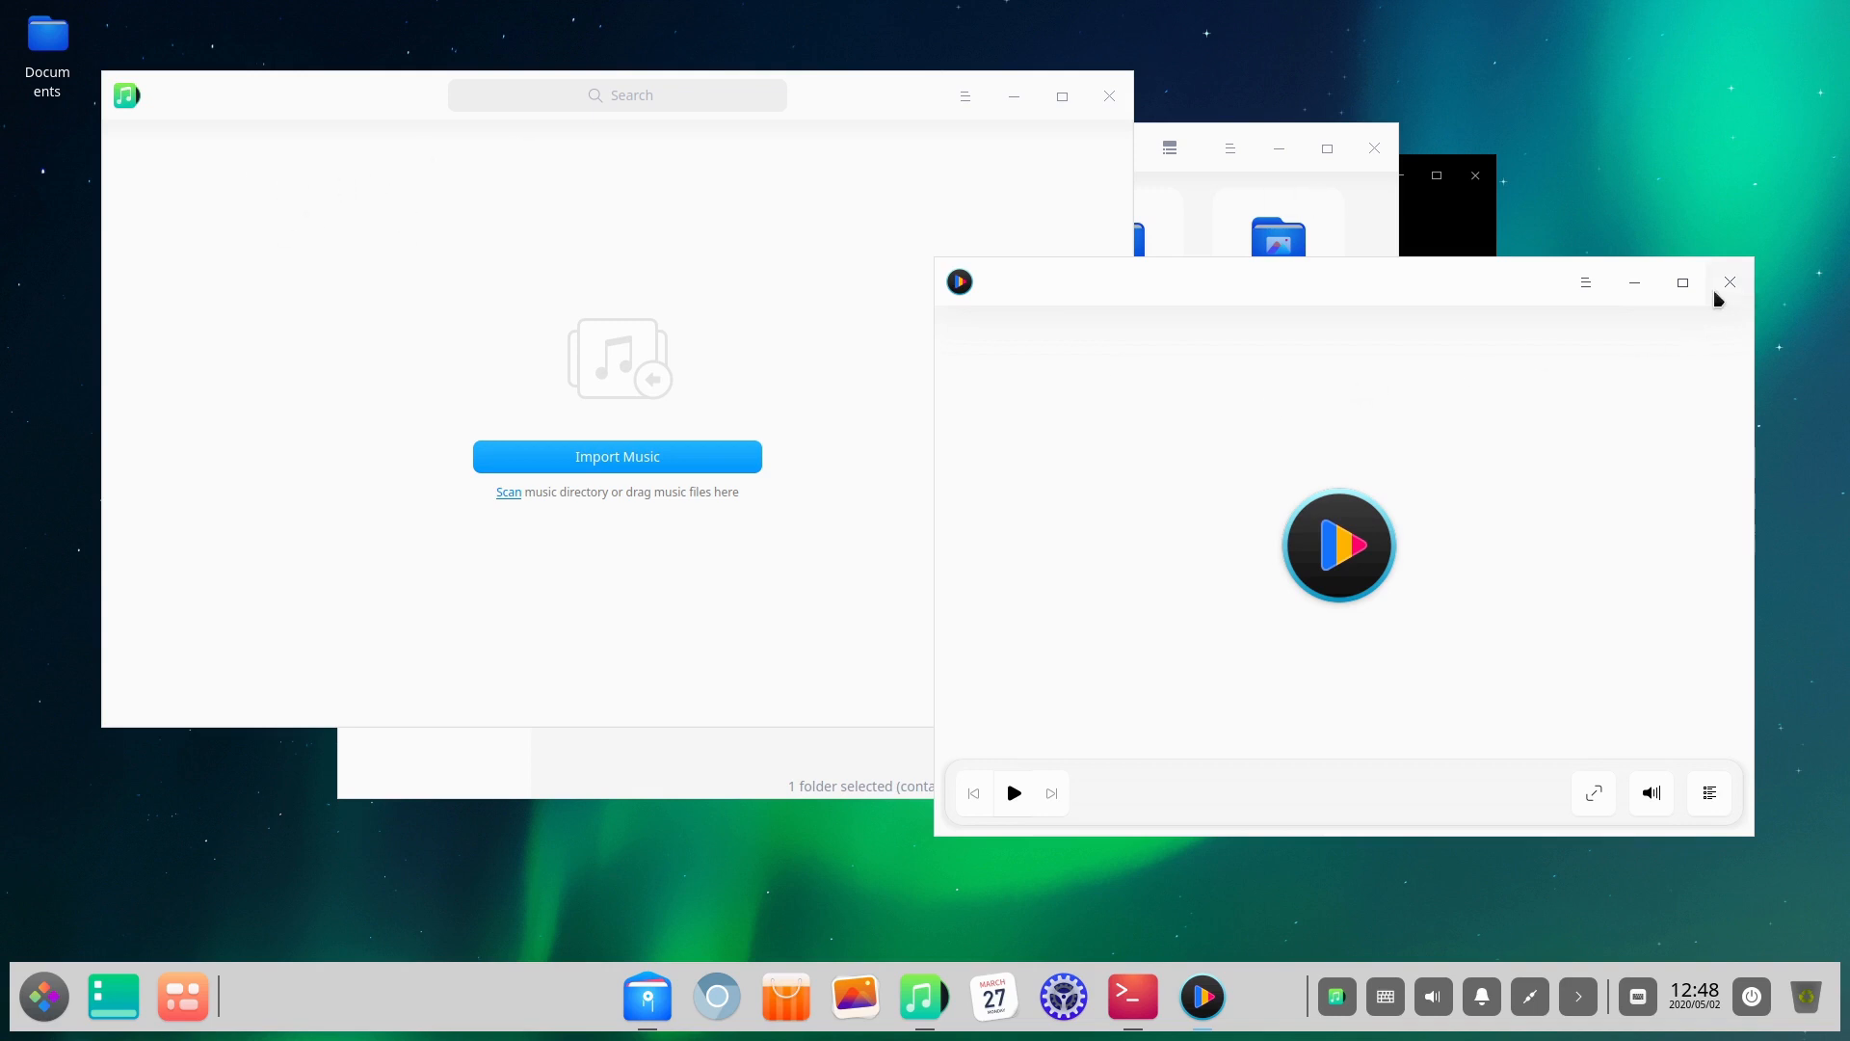
left_click(1730, 283)
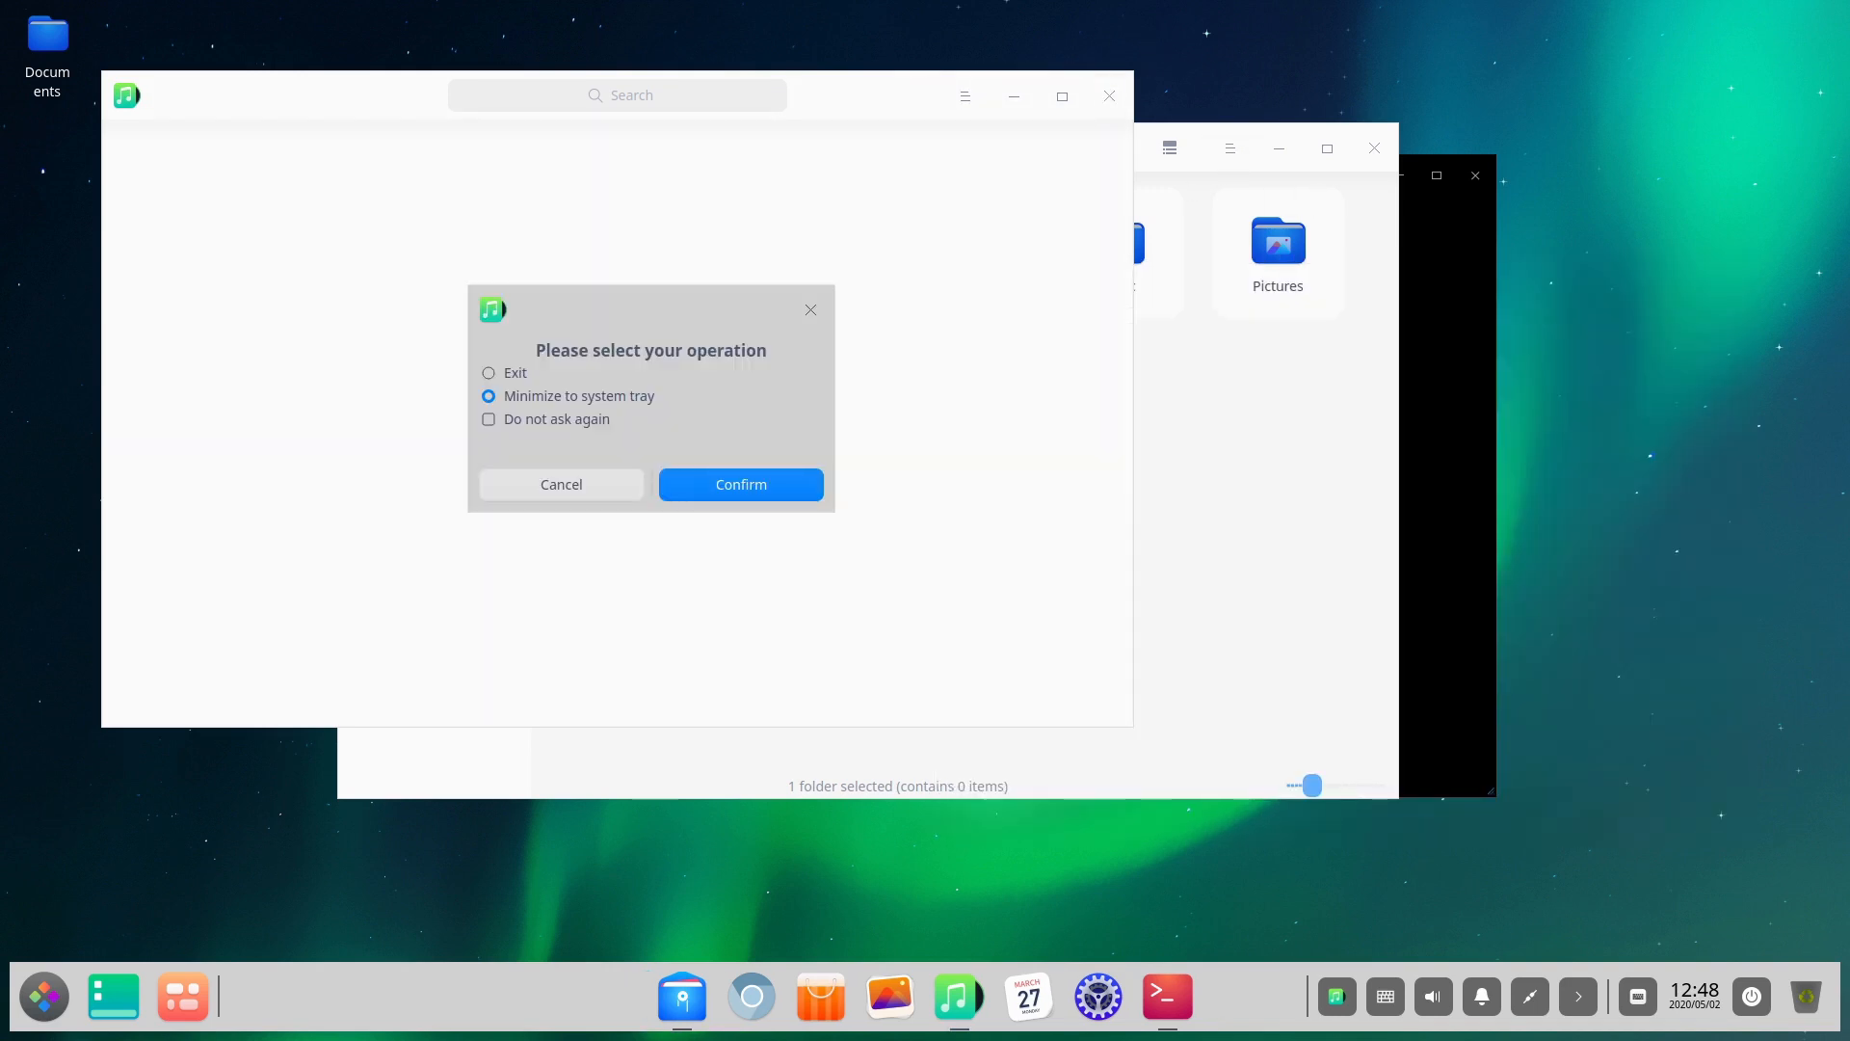
left_click(740, 484)
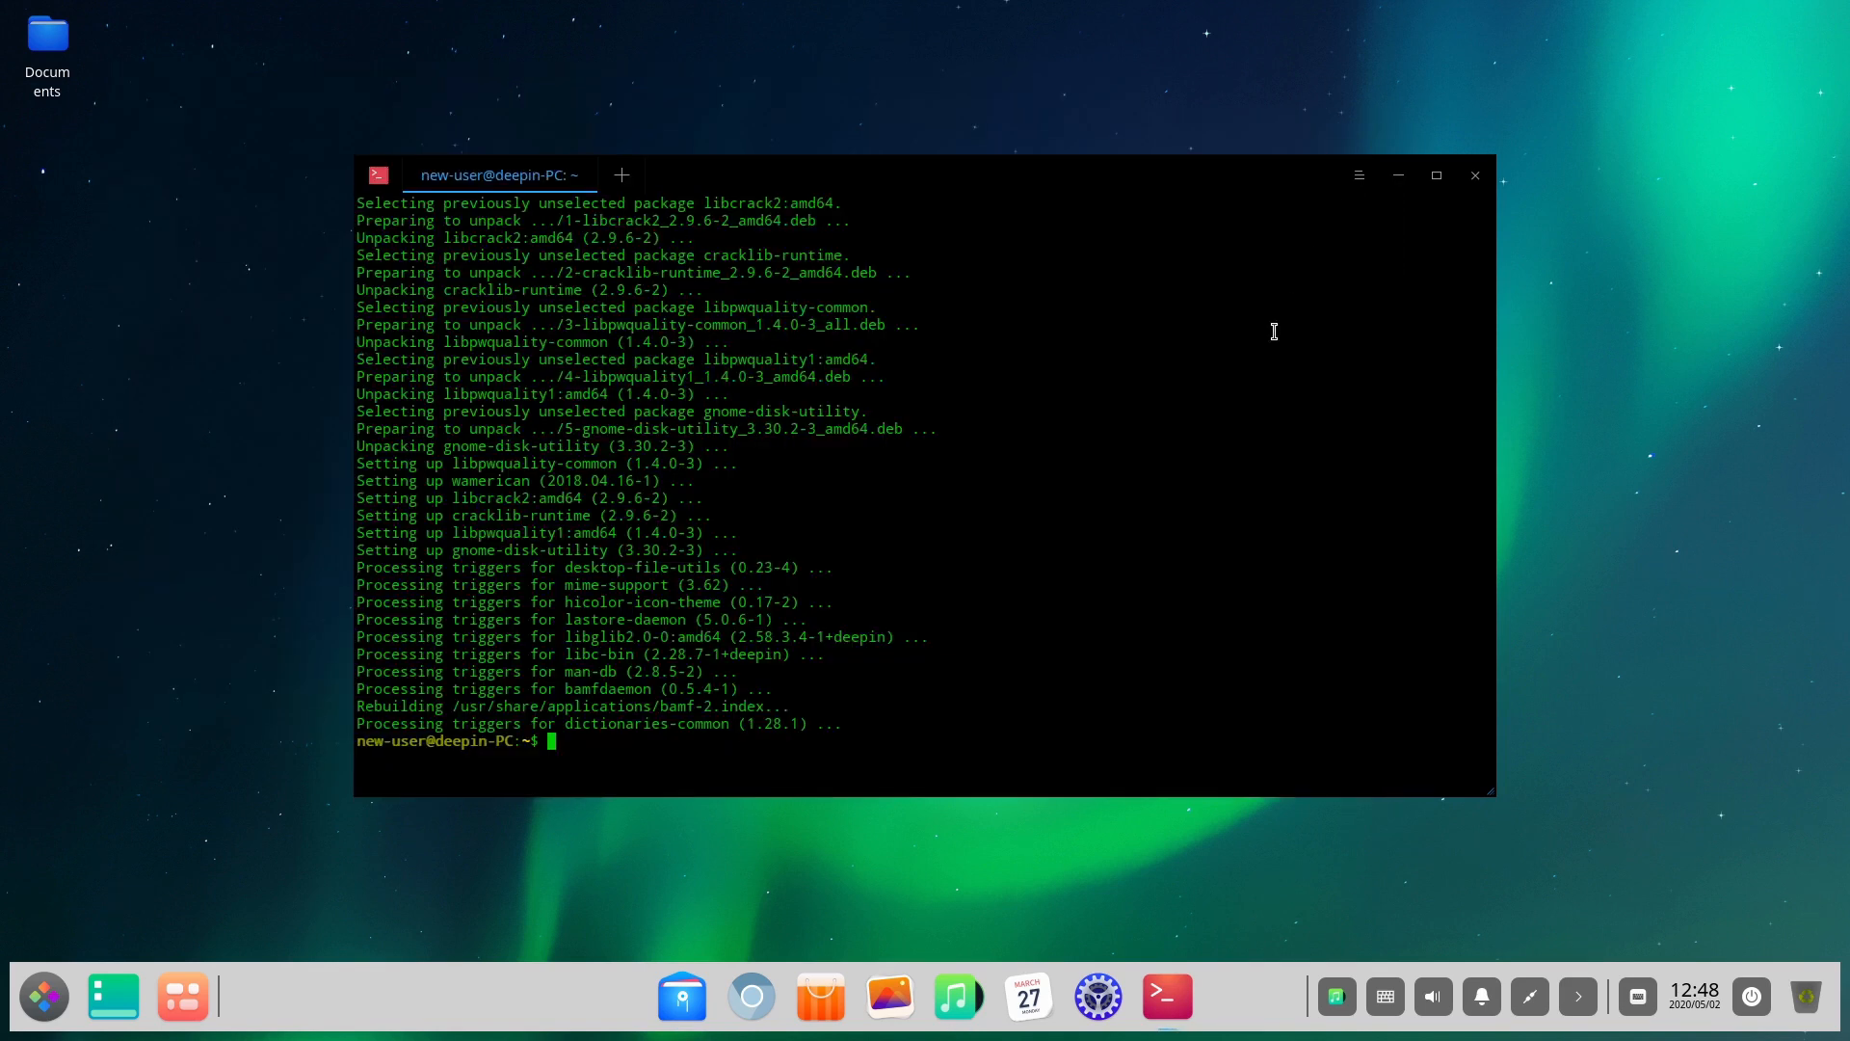
type("exit")
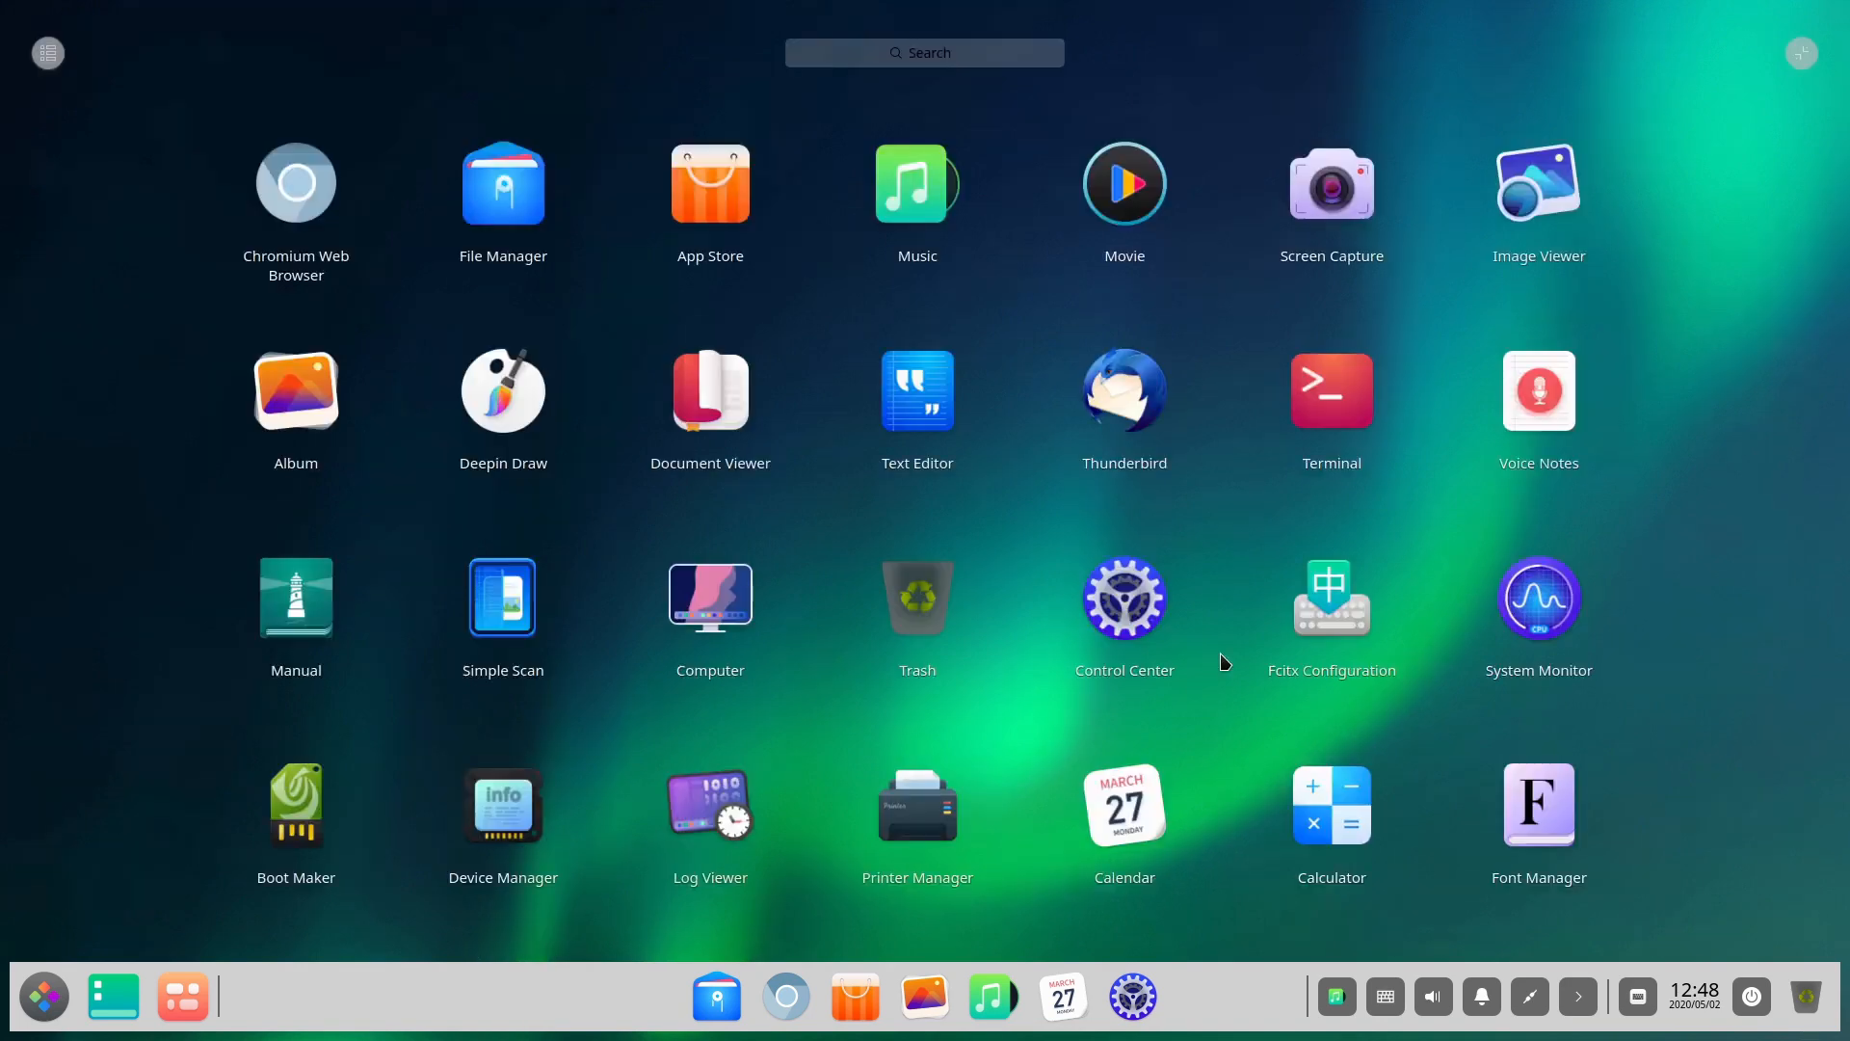
type("dis")
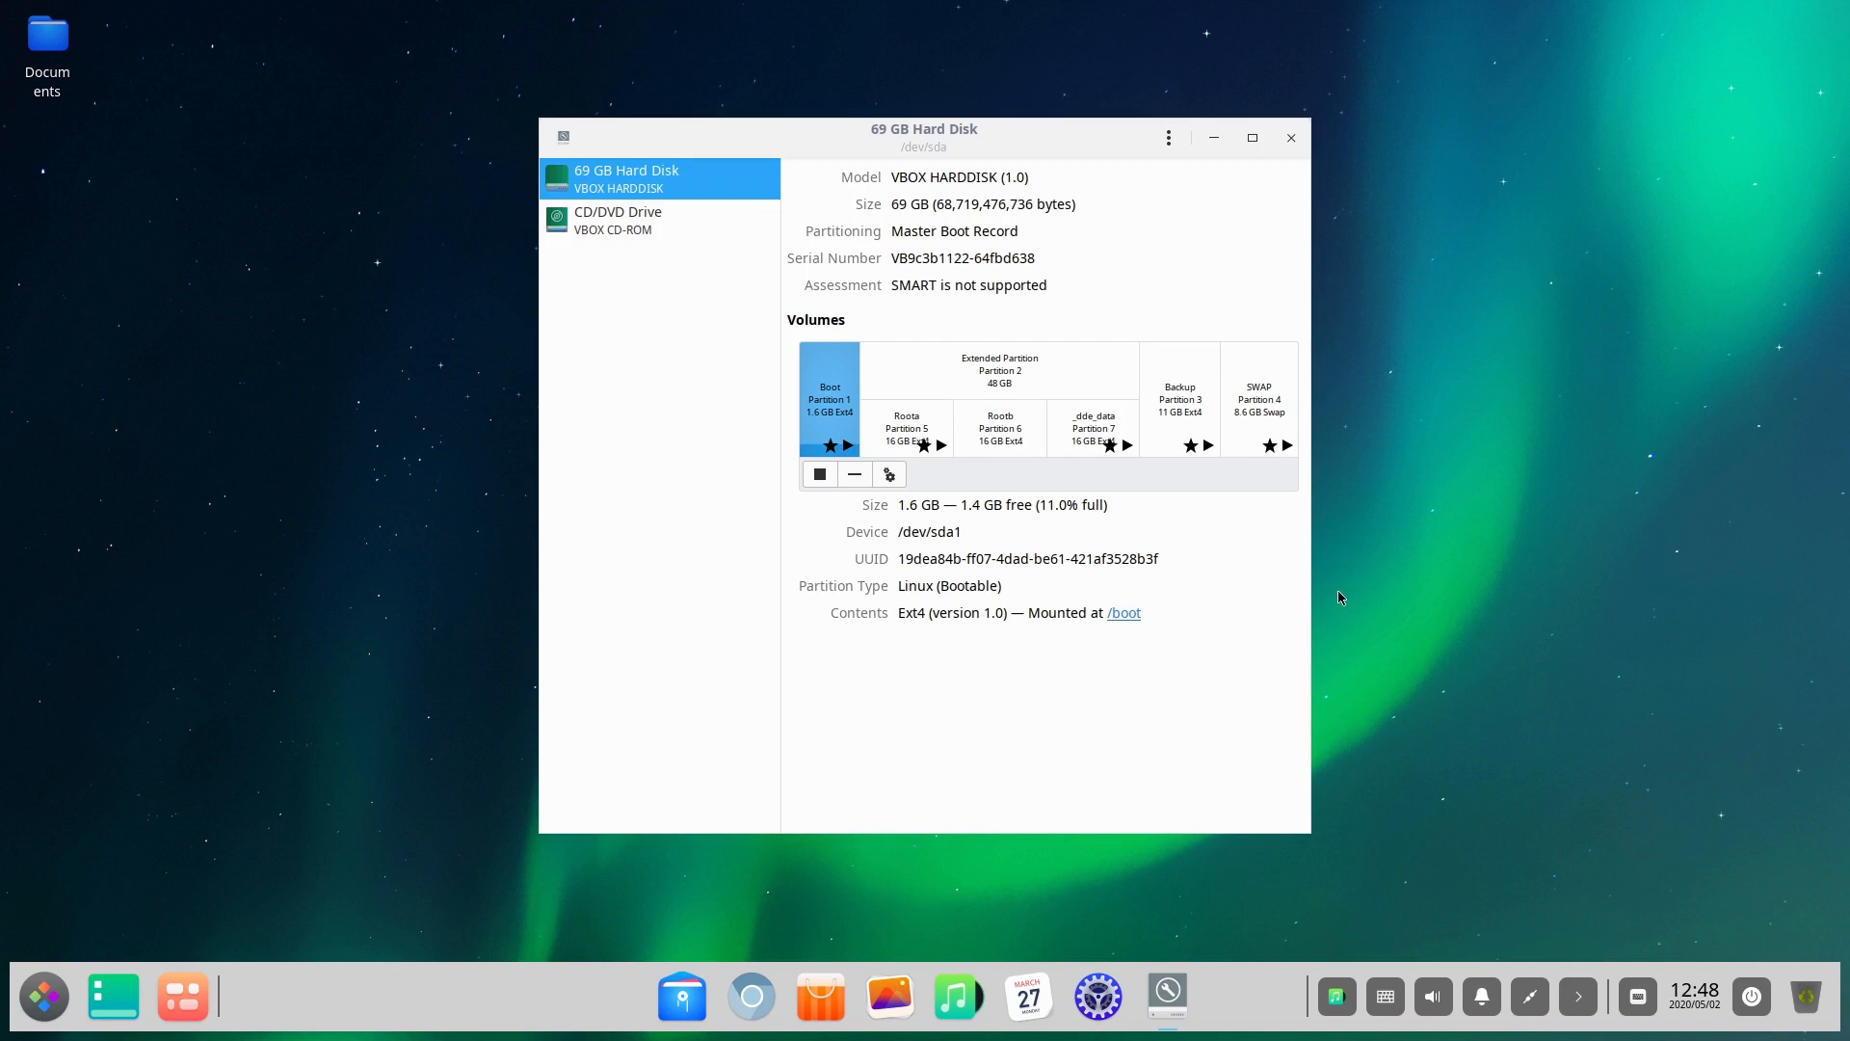
mouse_move(1006, 469)
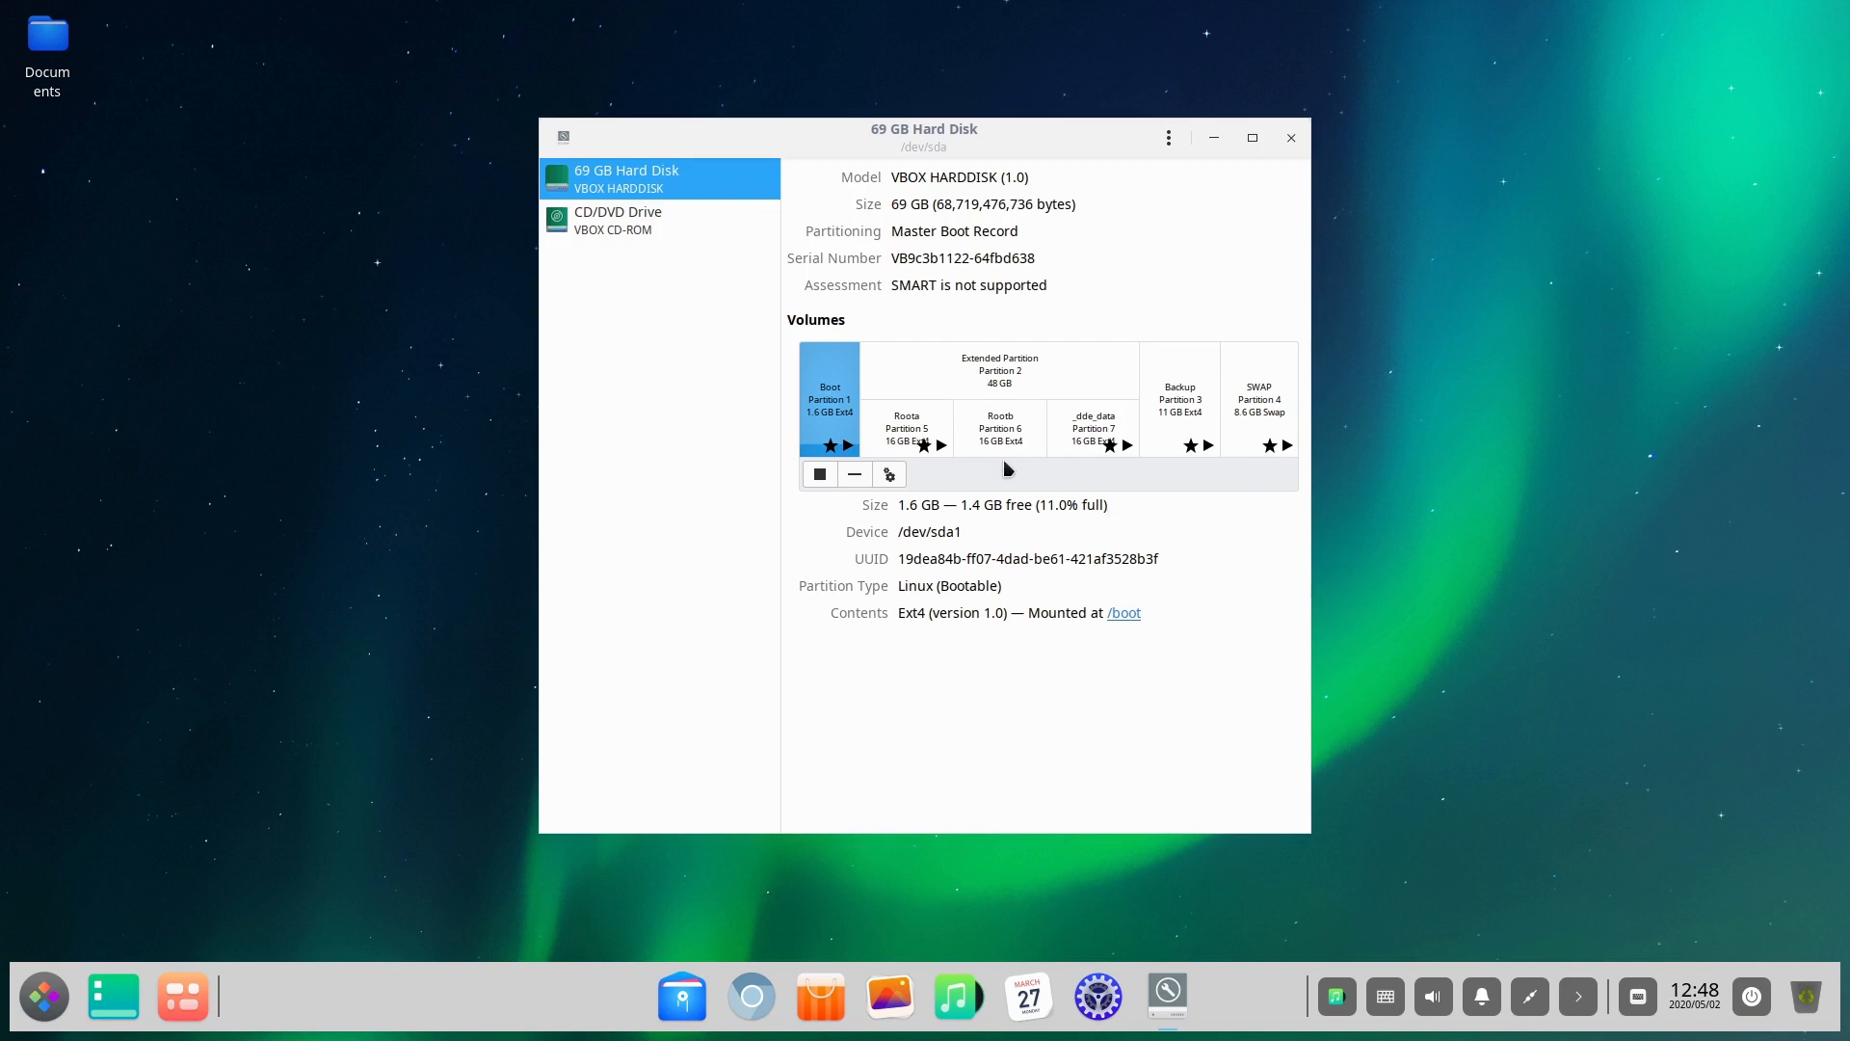
mouse_move(1046, 448)
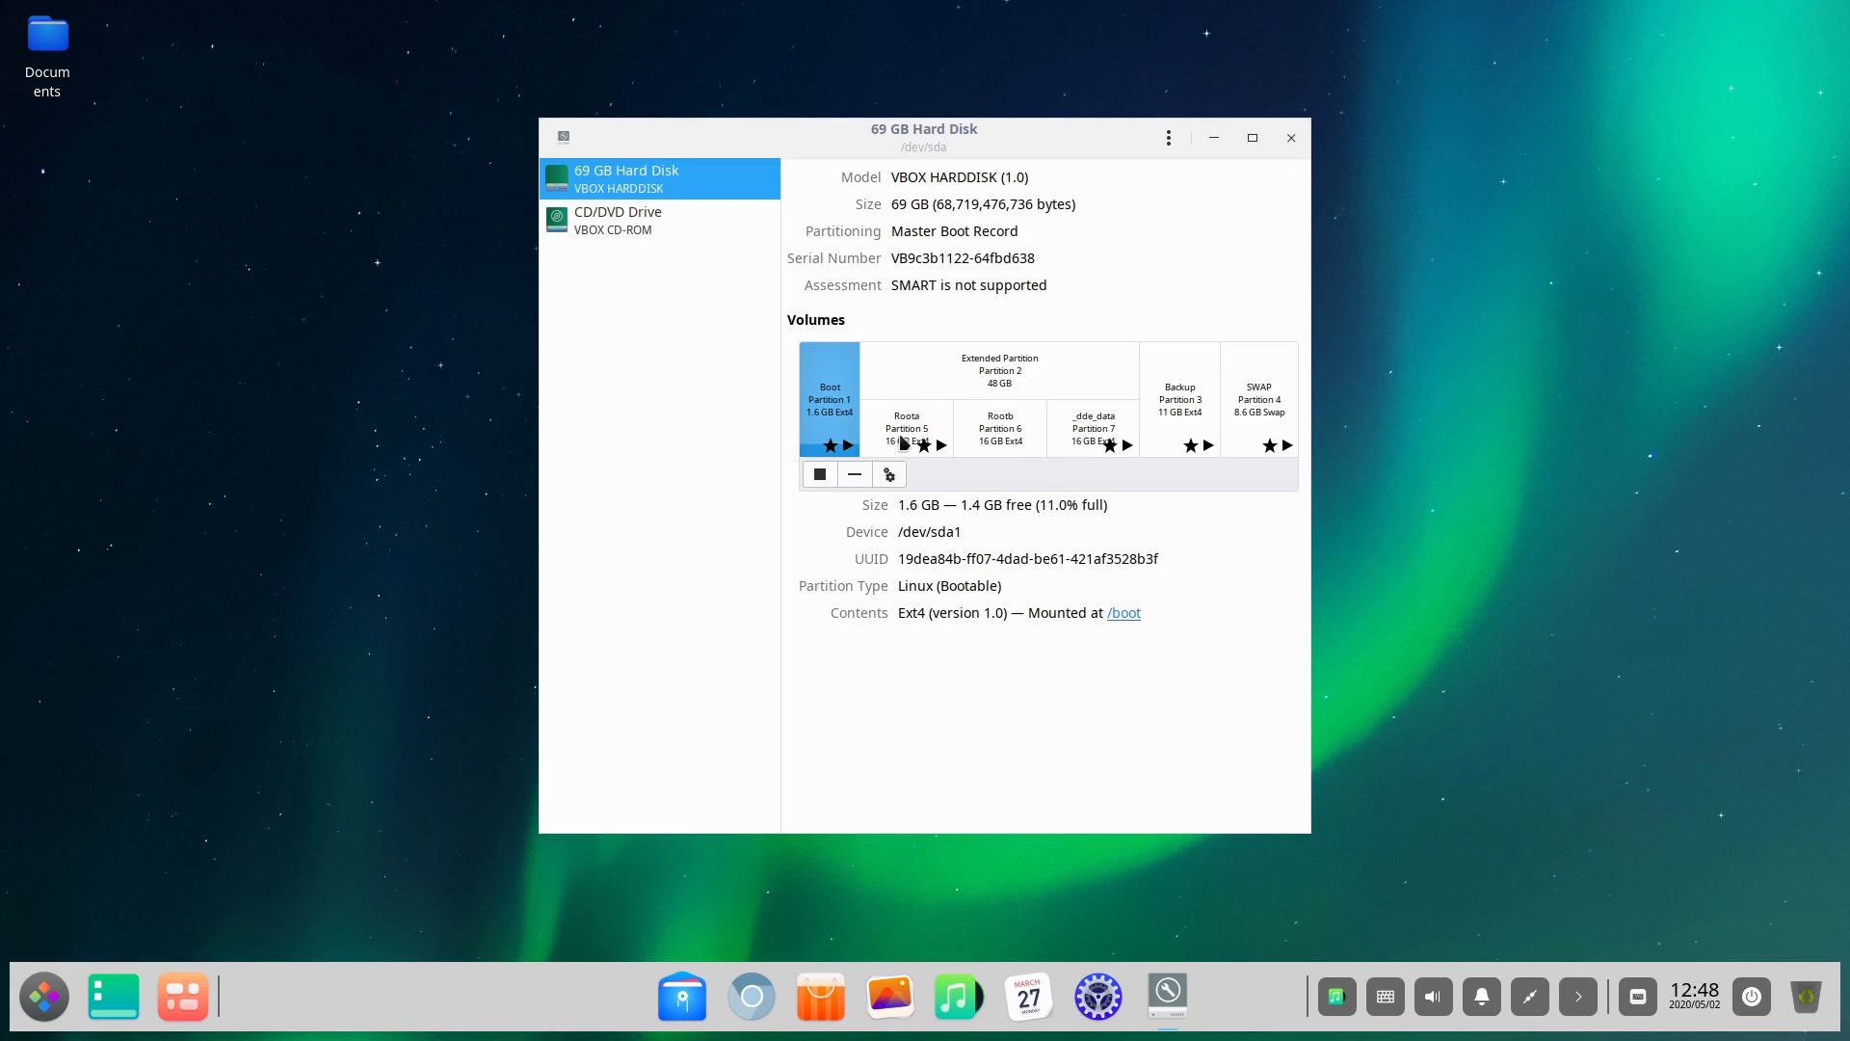
mouse_move(929, 425)
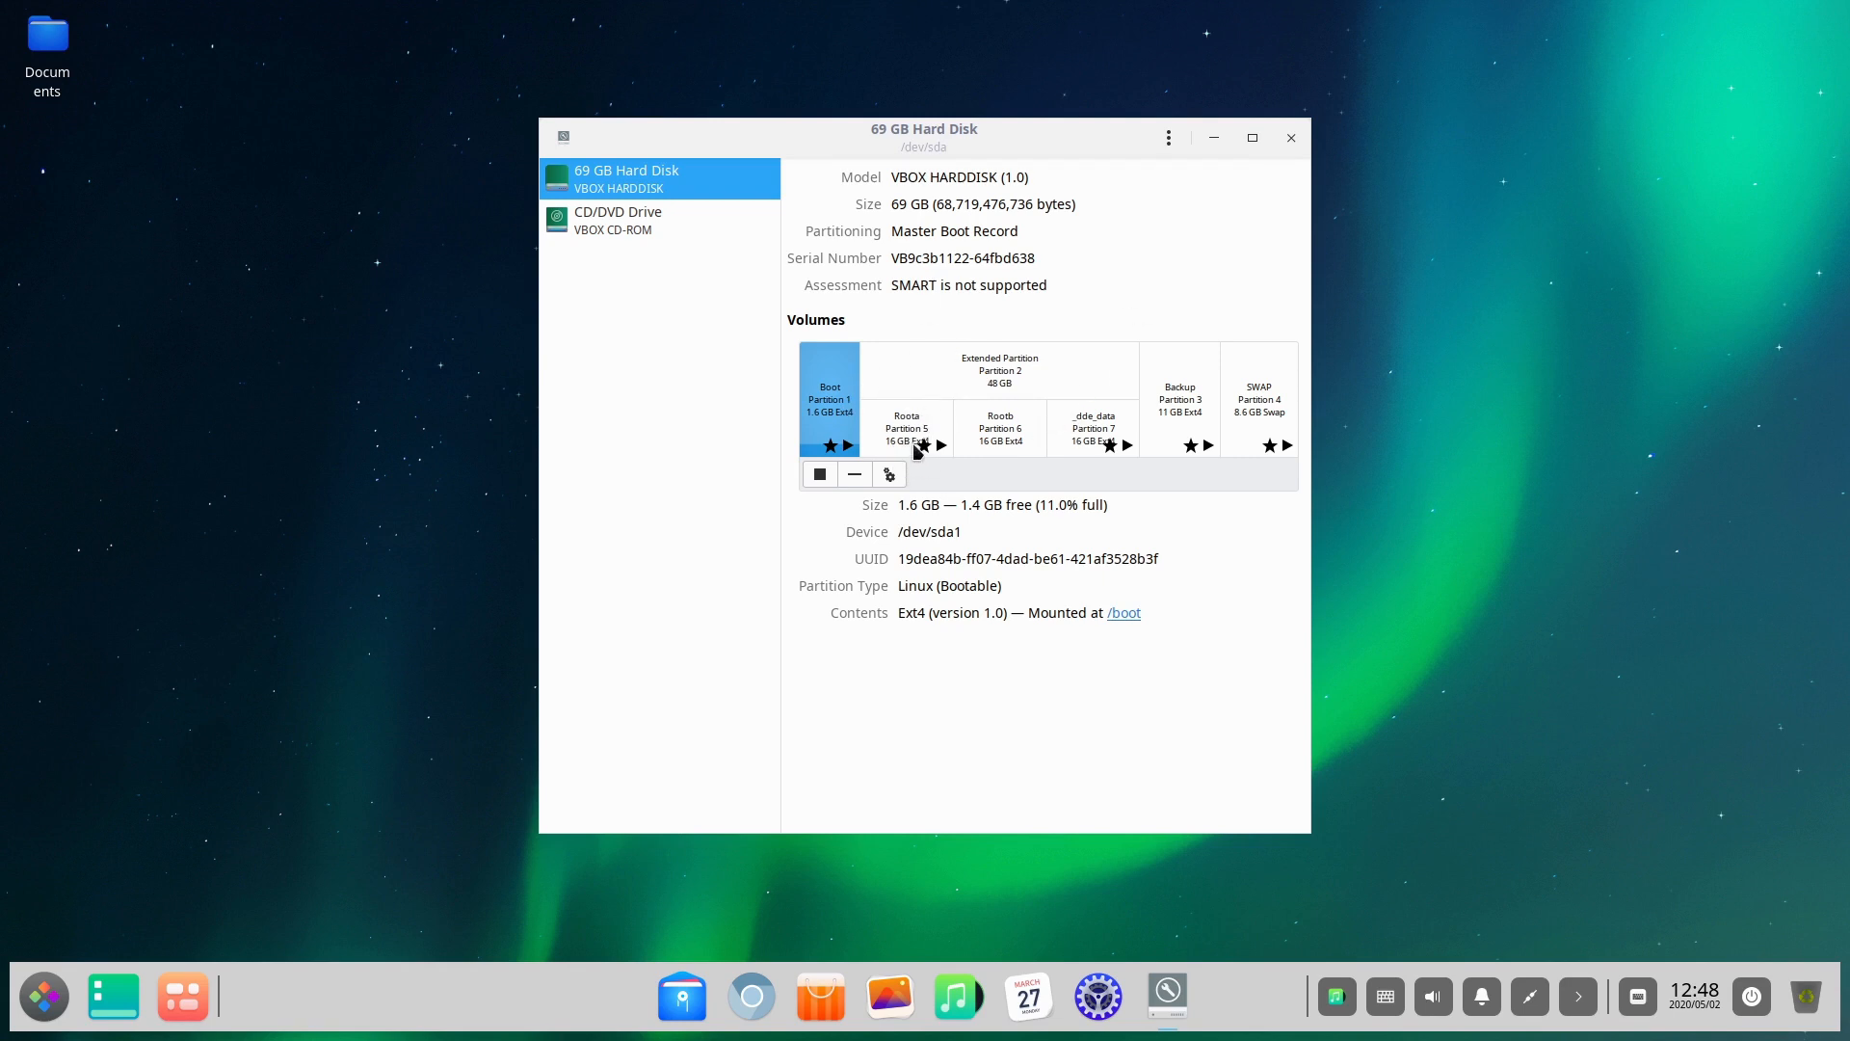
mouse_move(1145, 457)
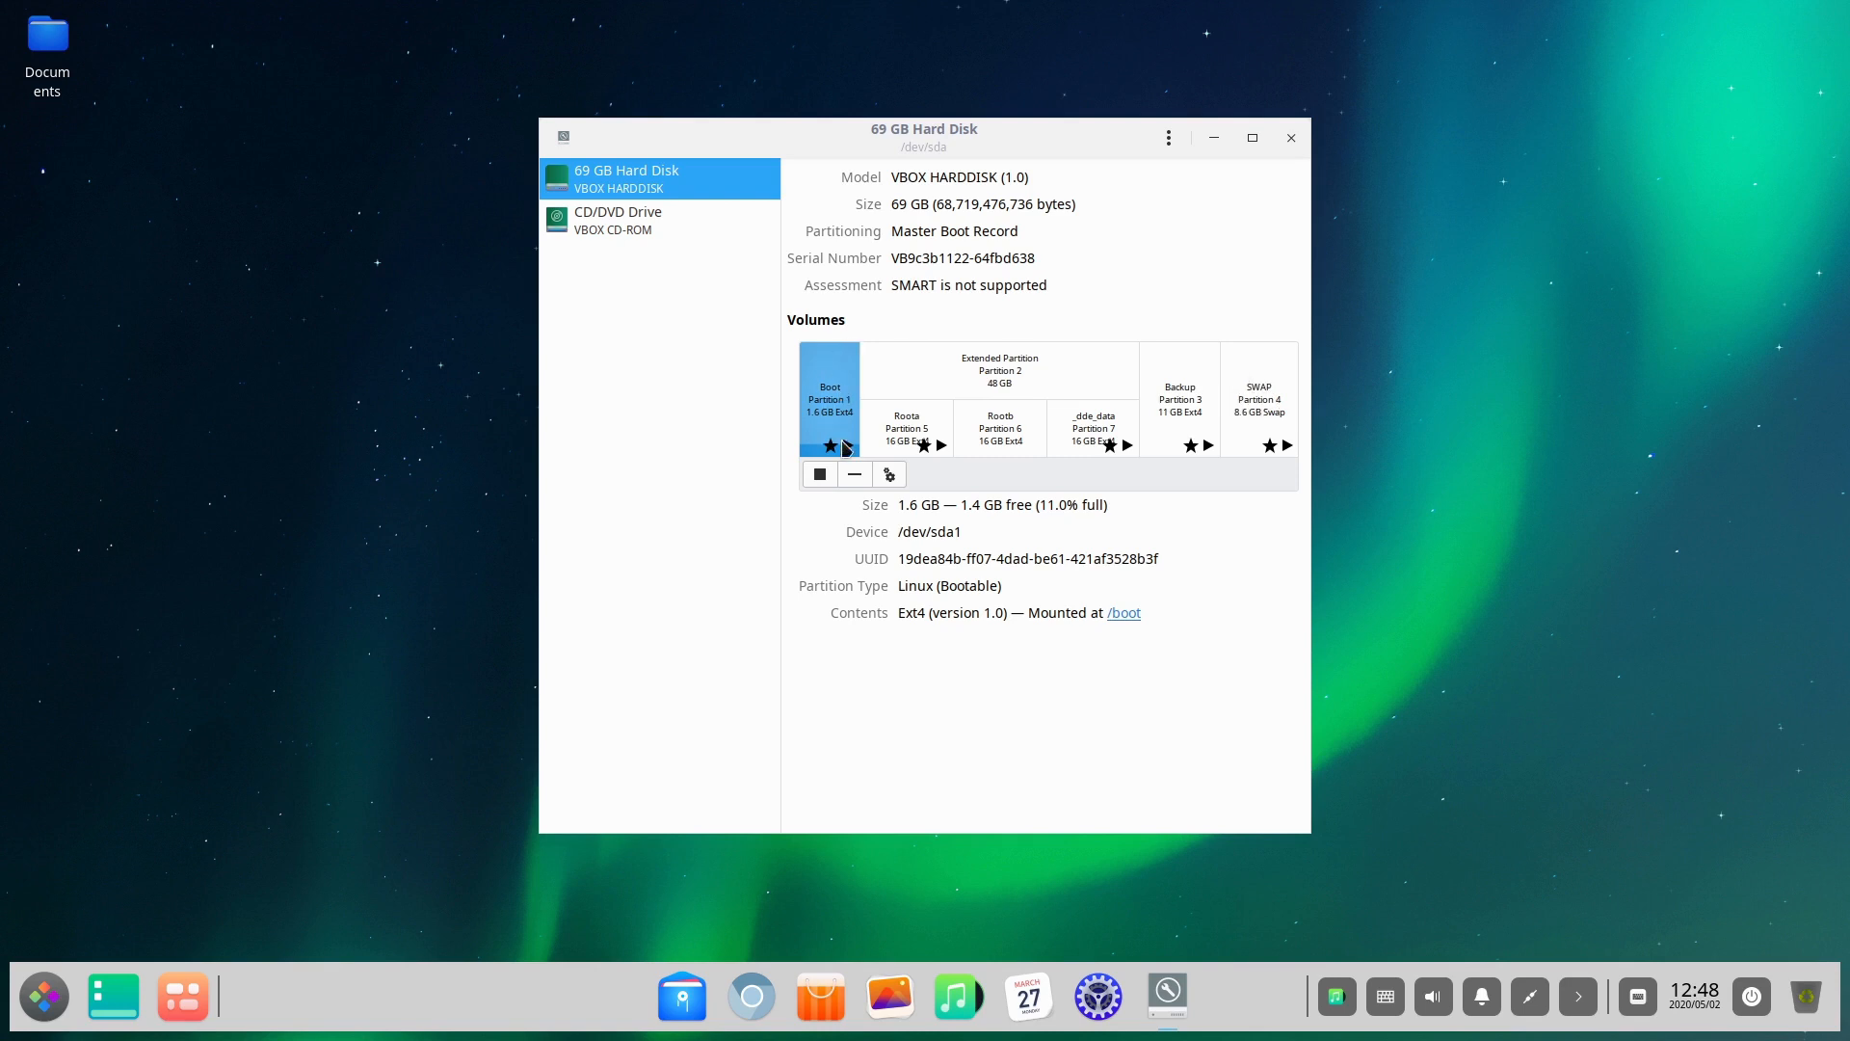
mouse_move(824, 428)
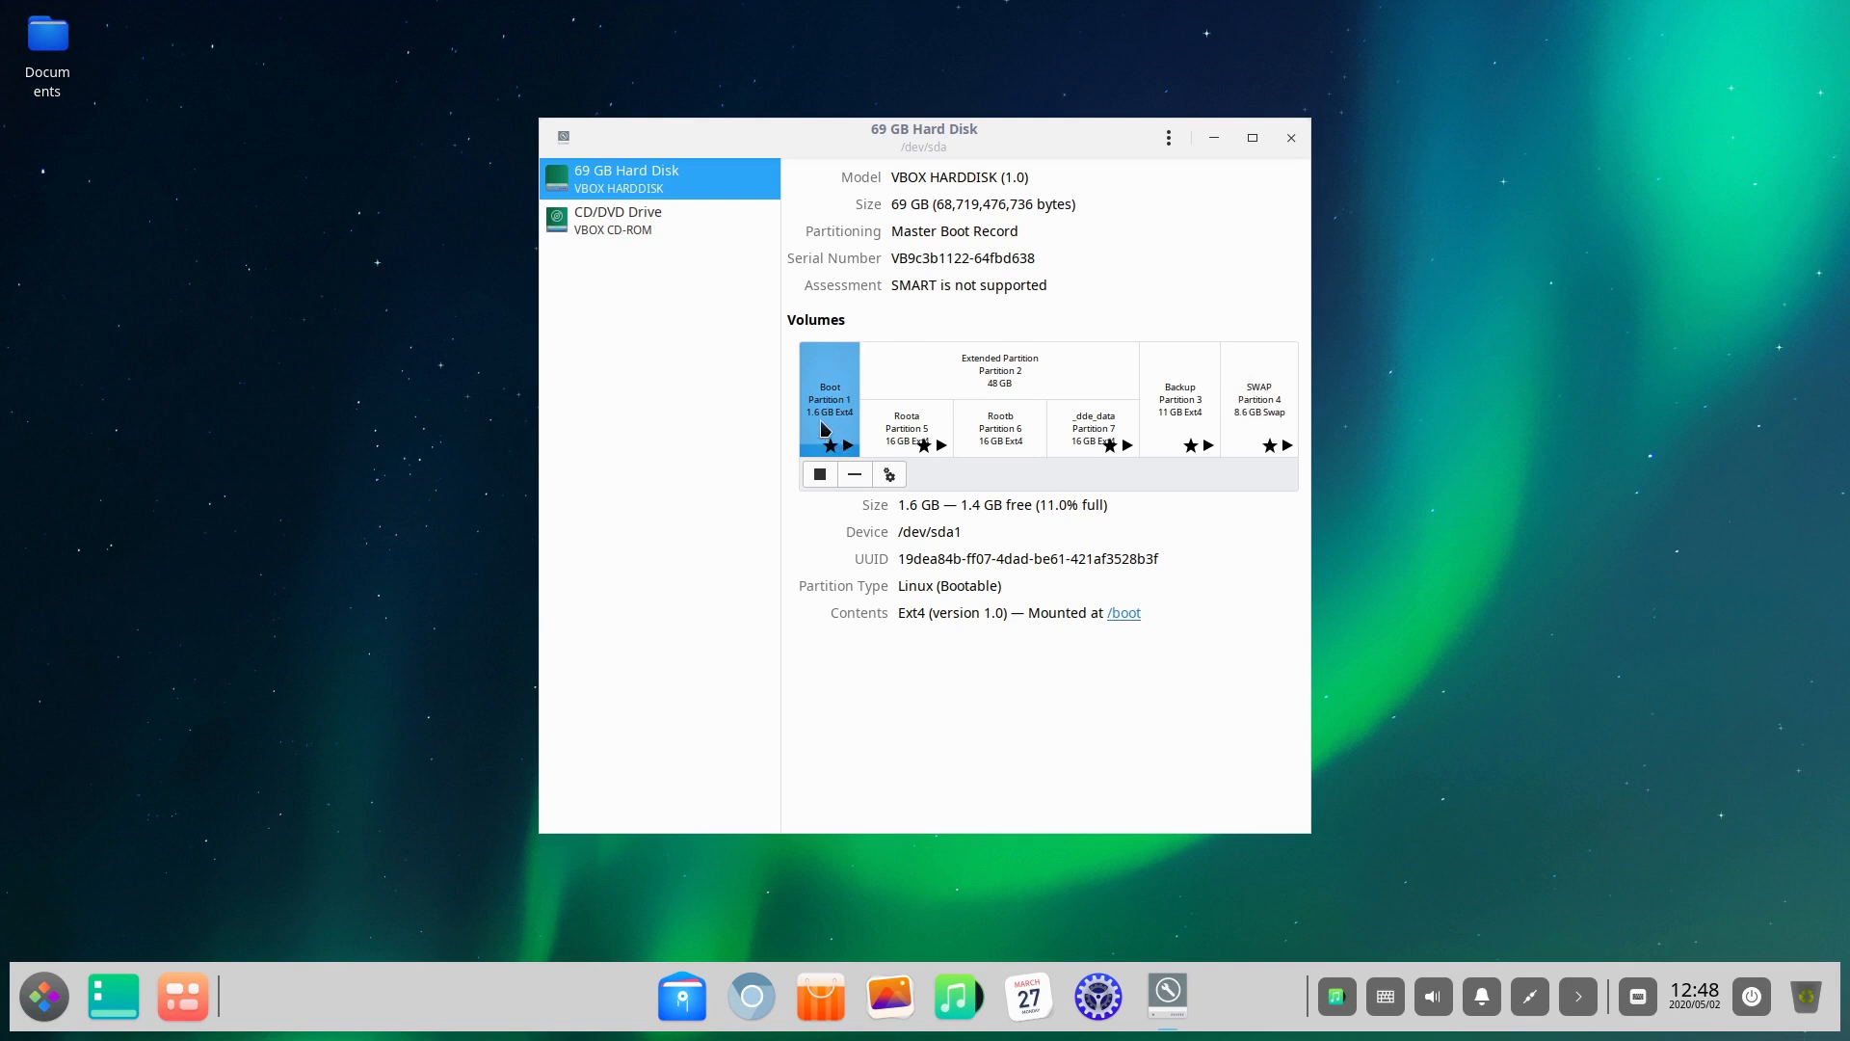
mouse_move(897, 457)
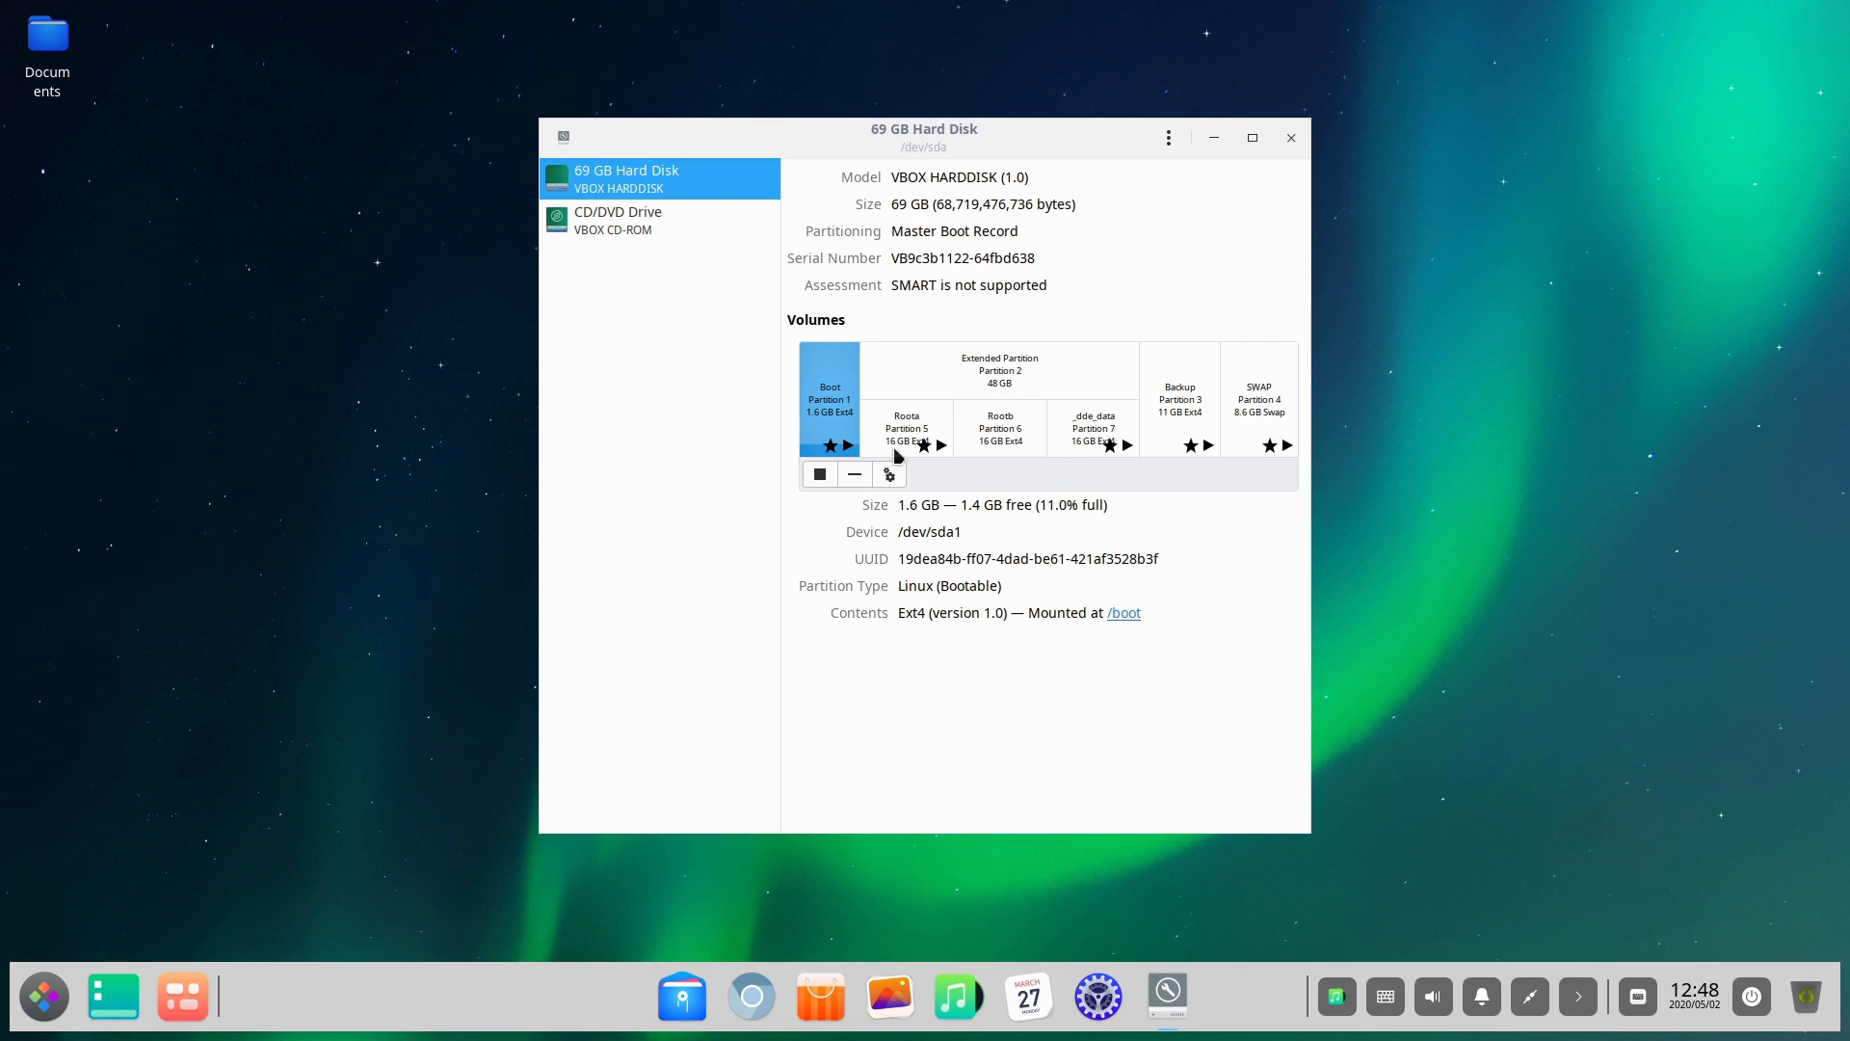
mouse_move(992, 635)
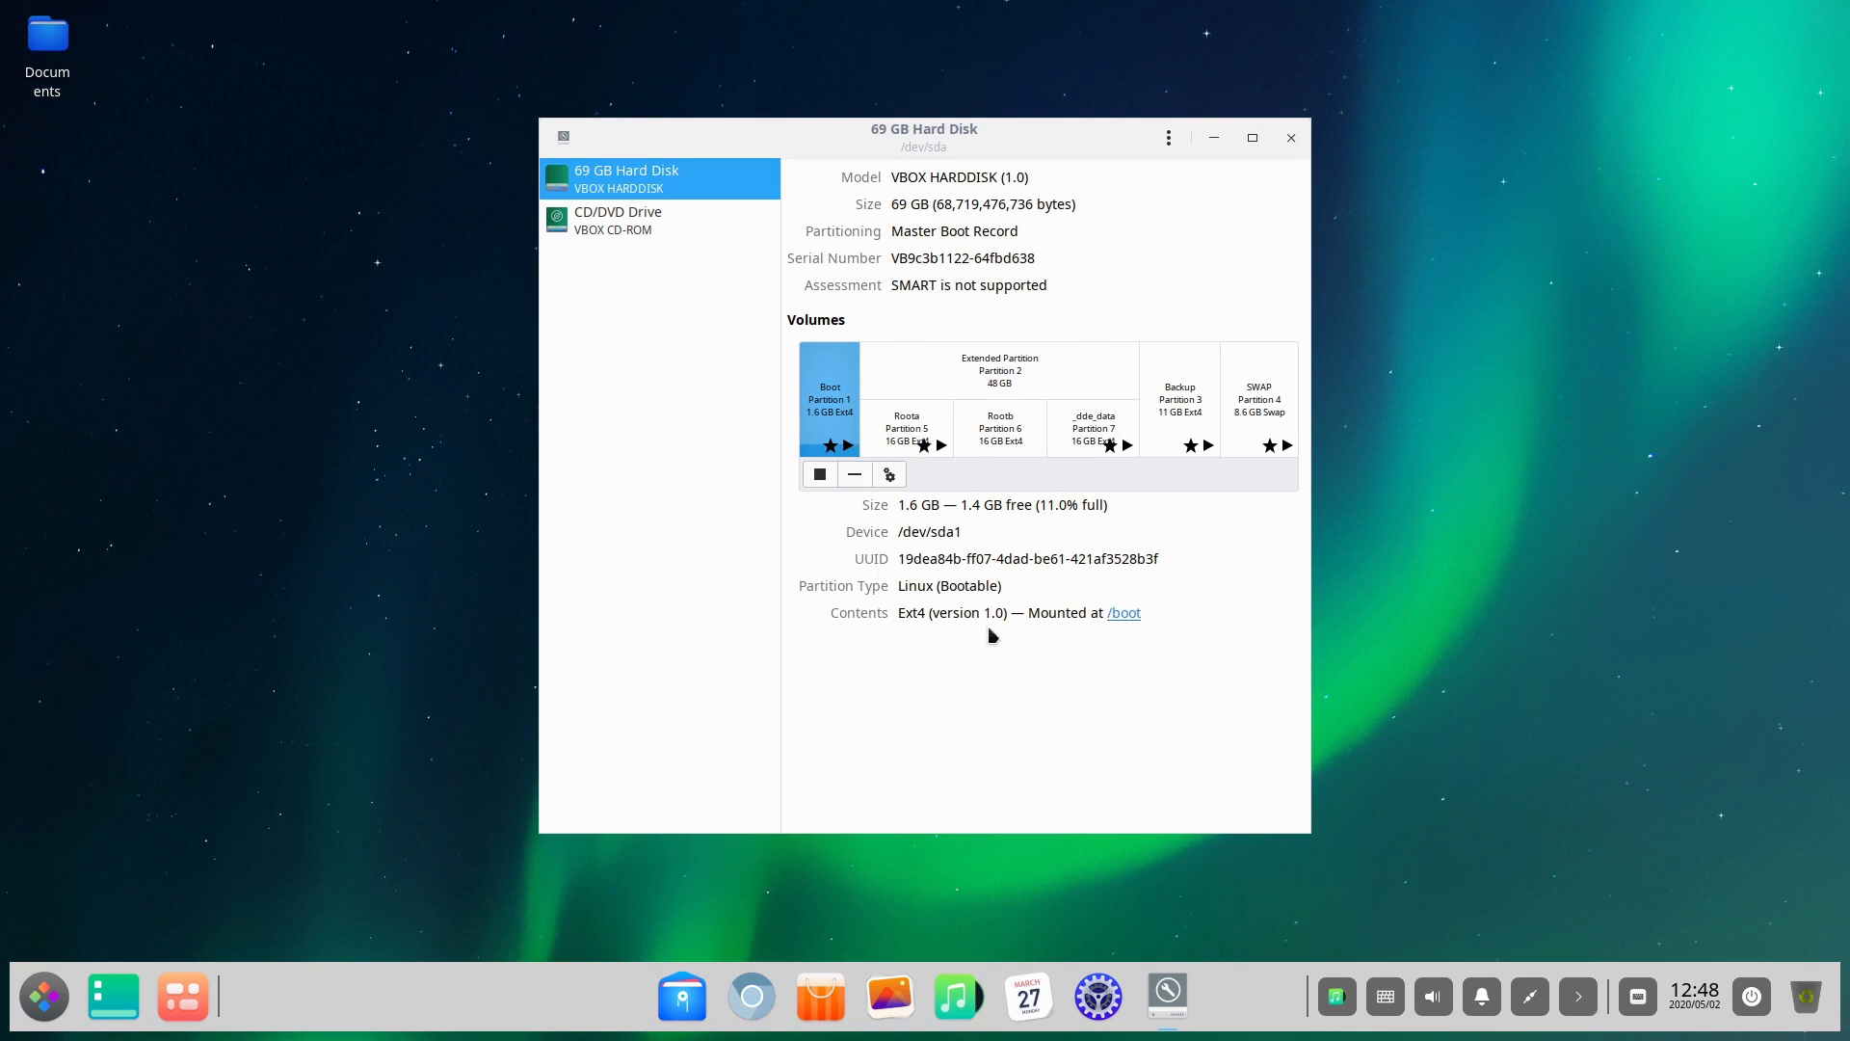
mouse_move(1227, 153)
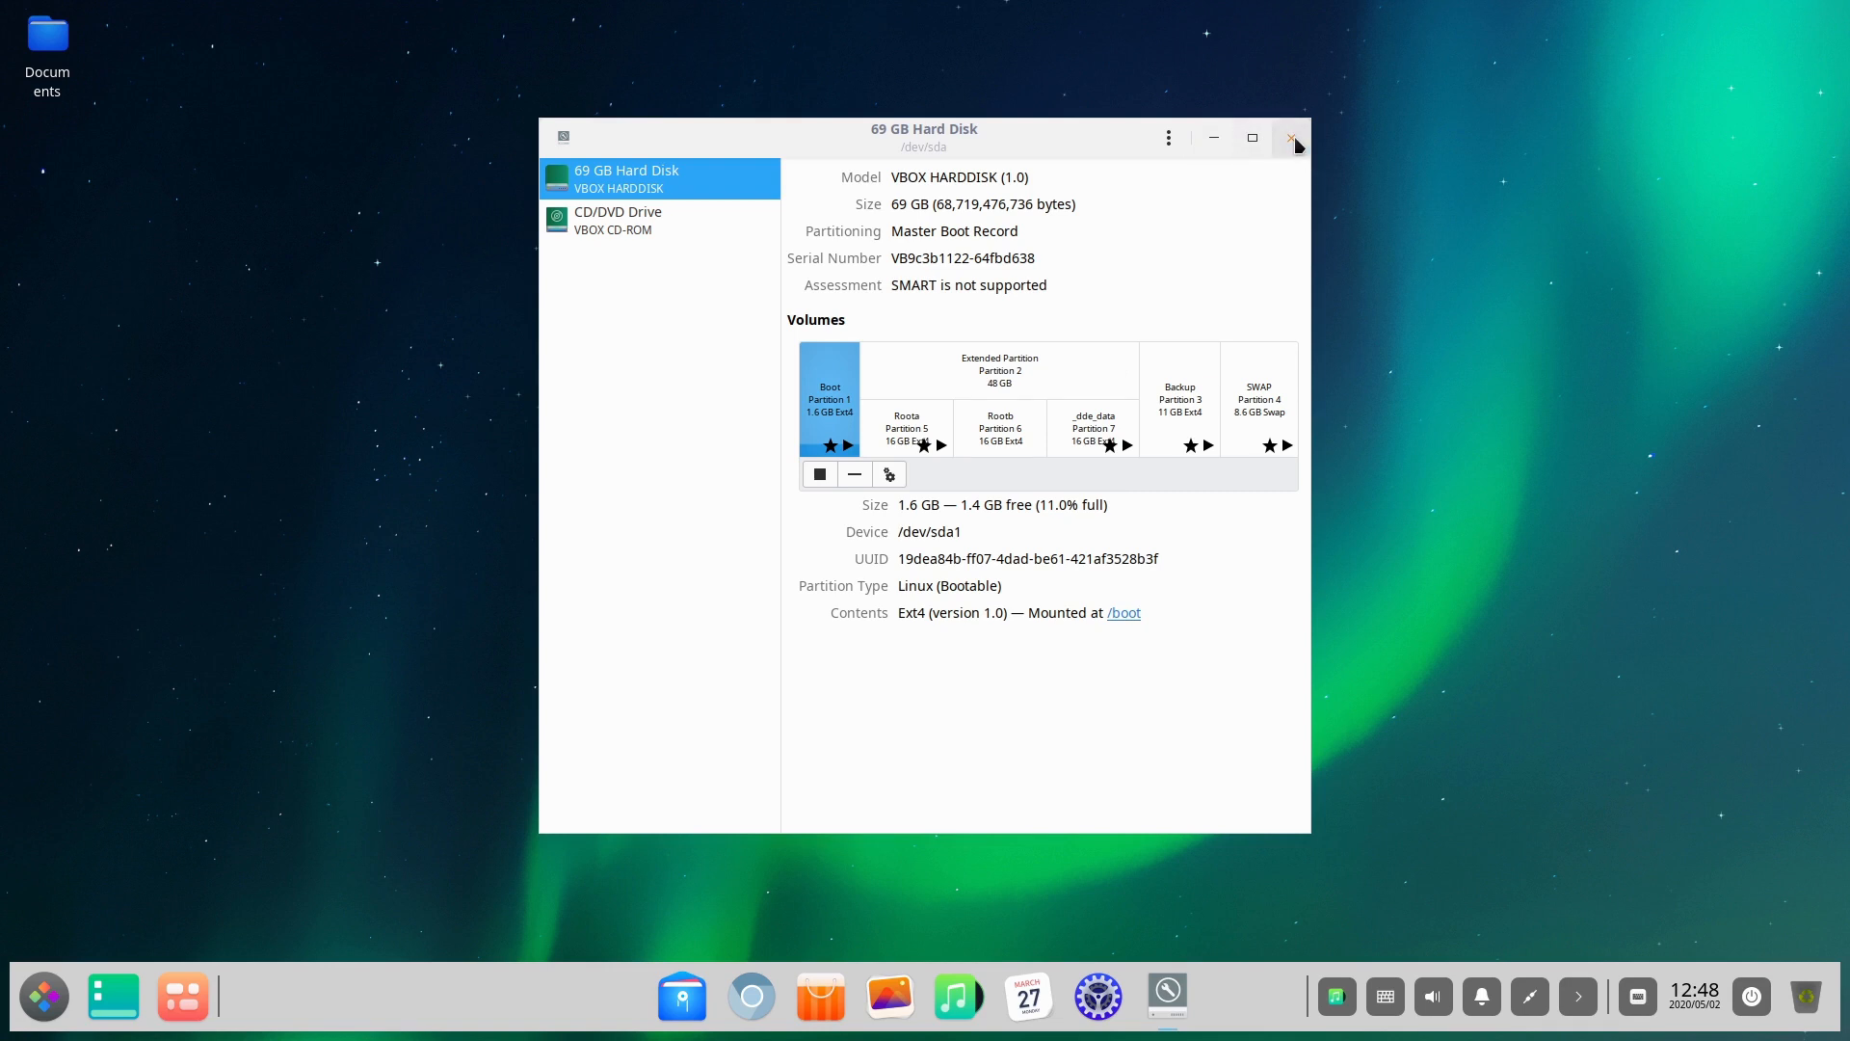
- Close GNOME Disks after viewing the boot partition, then launch Control Center from the dock
left_click(1293, 137)
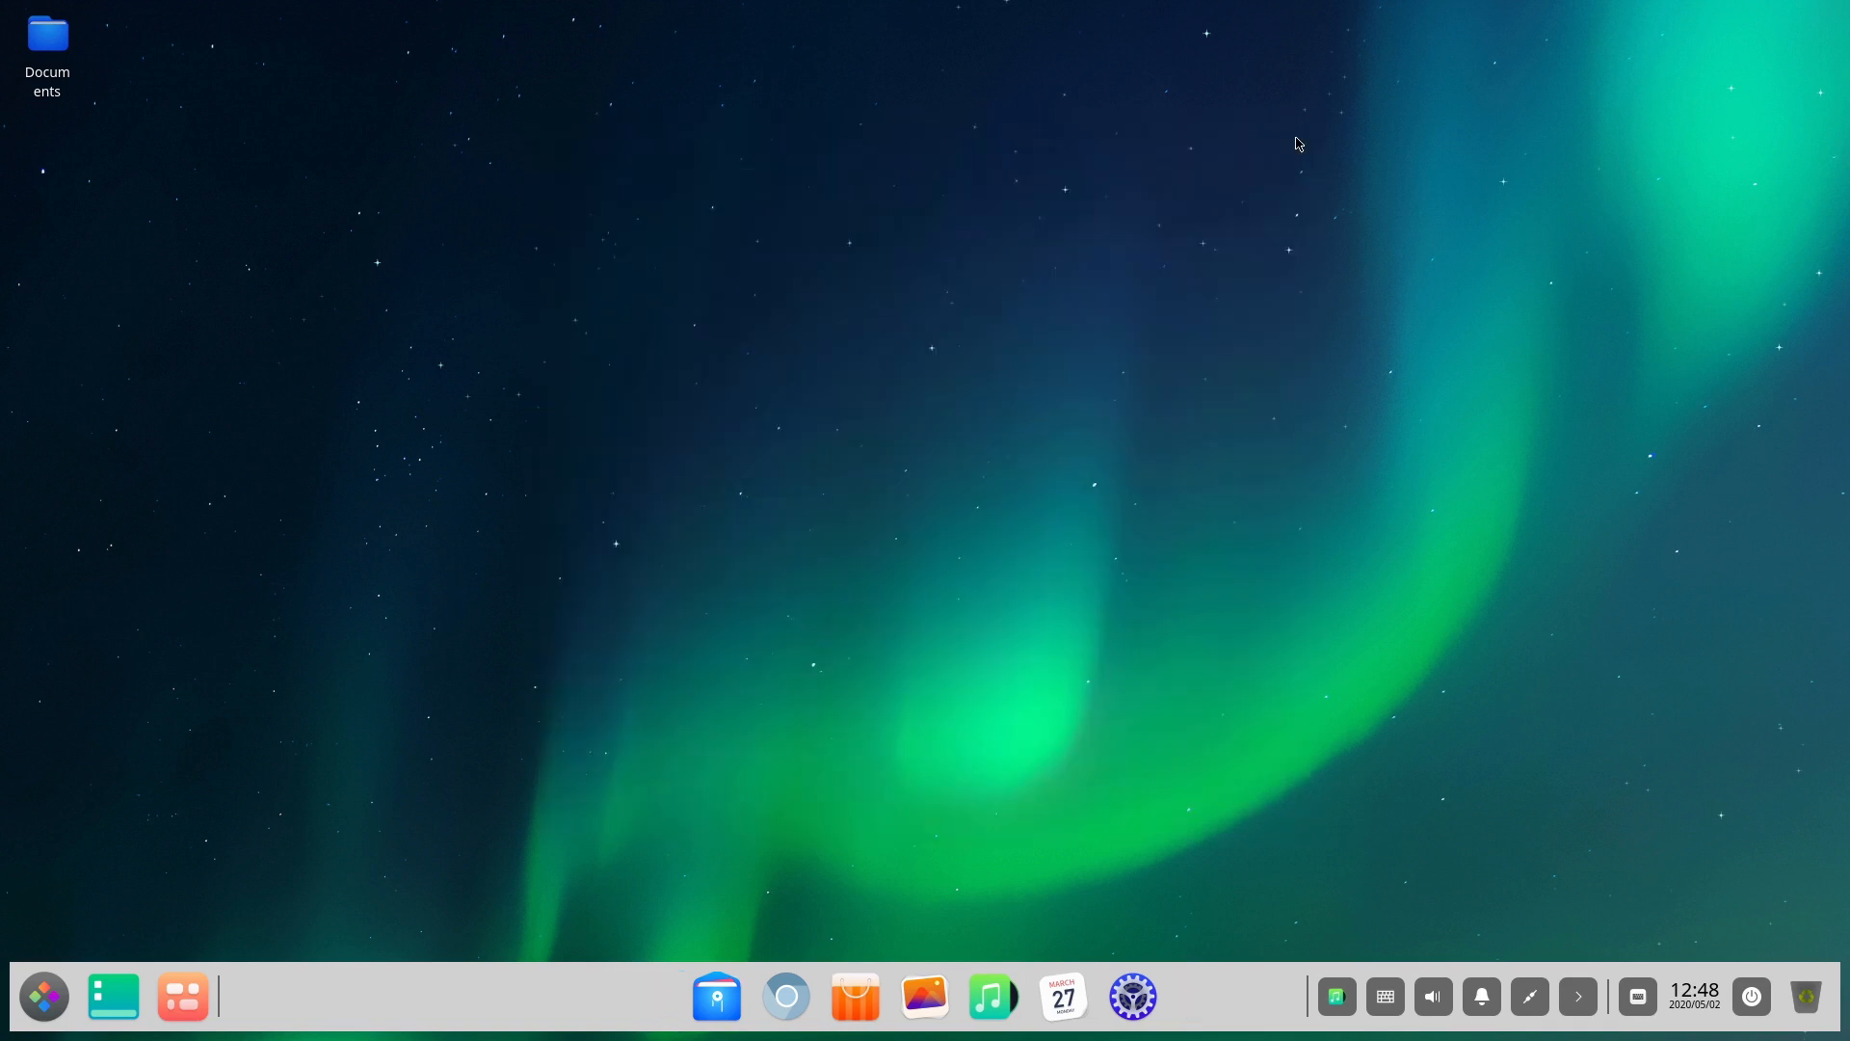
mouse_move(1404, 807)
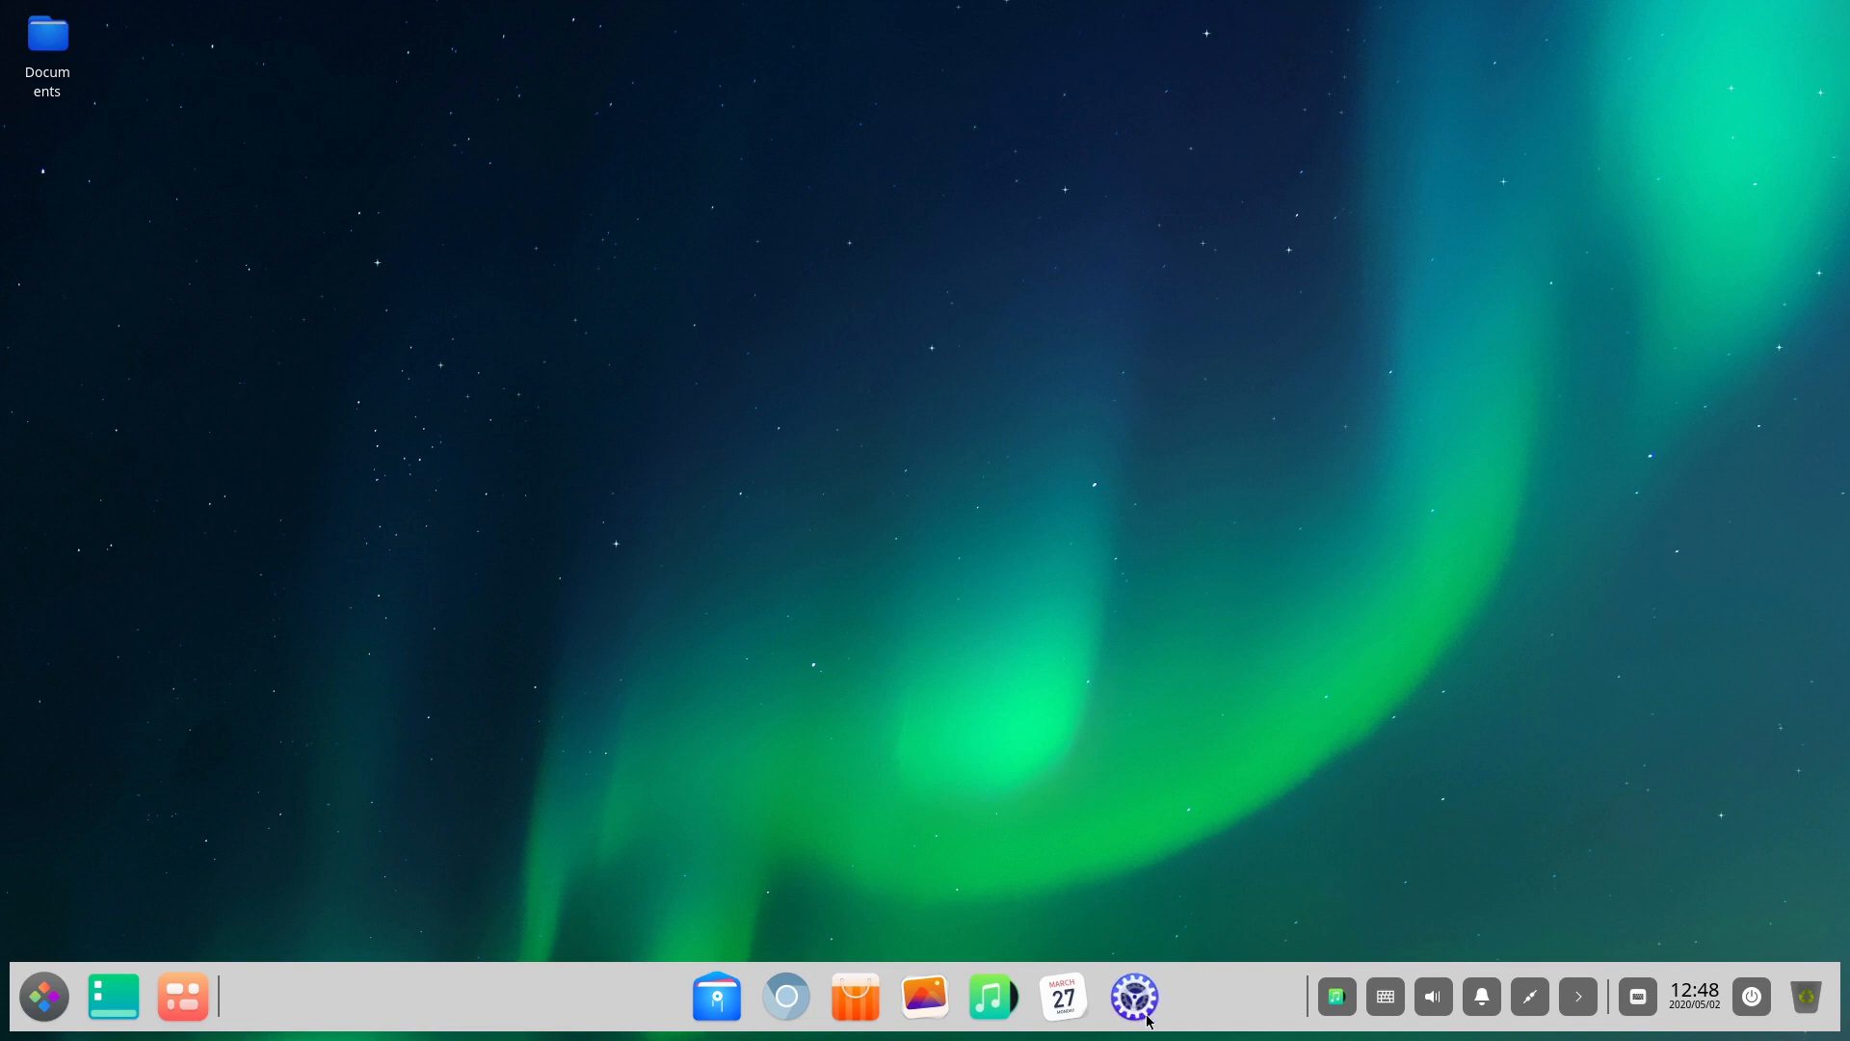
left_click(1131, 995)
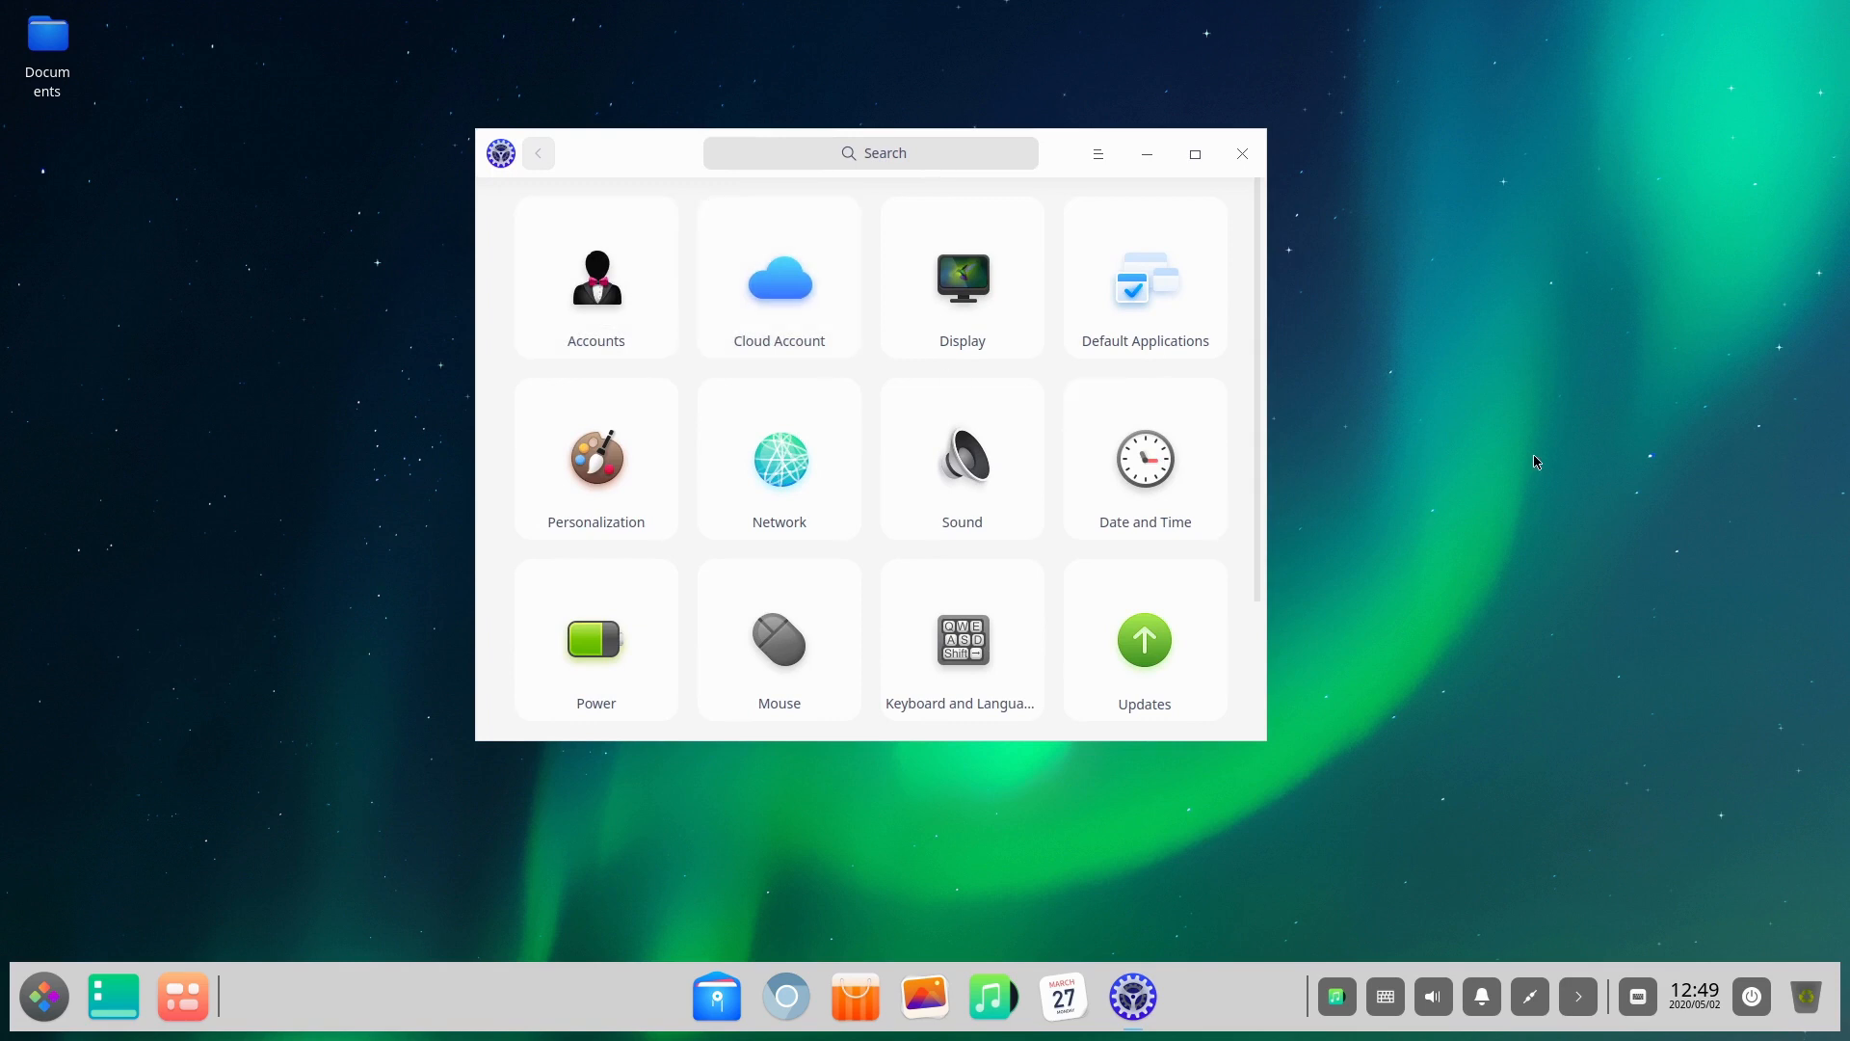
mouse_move(1818, 482)
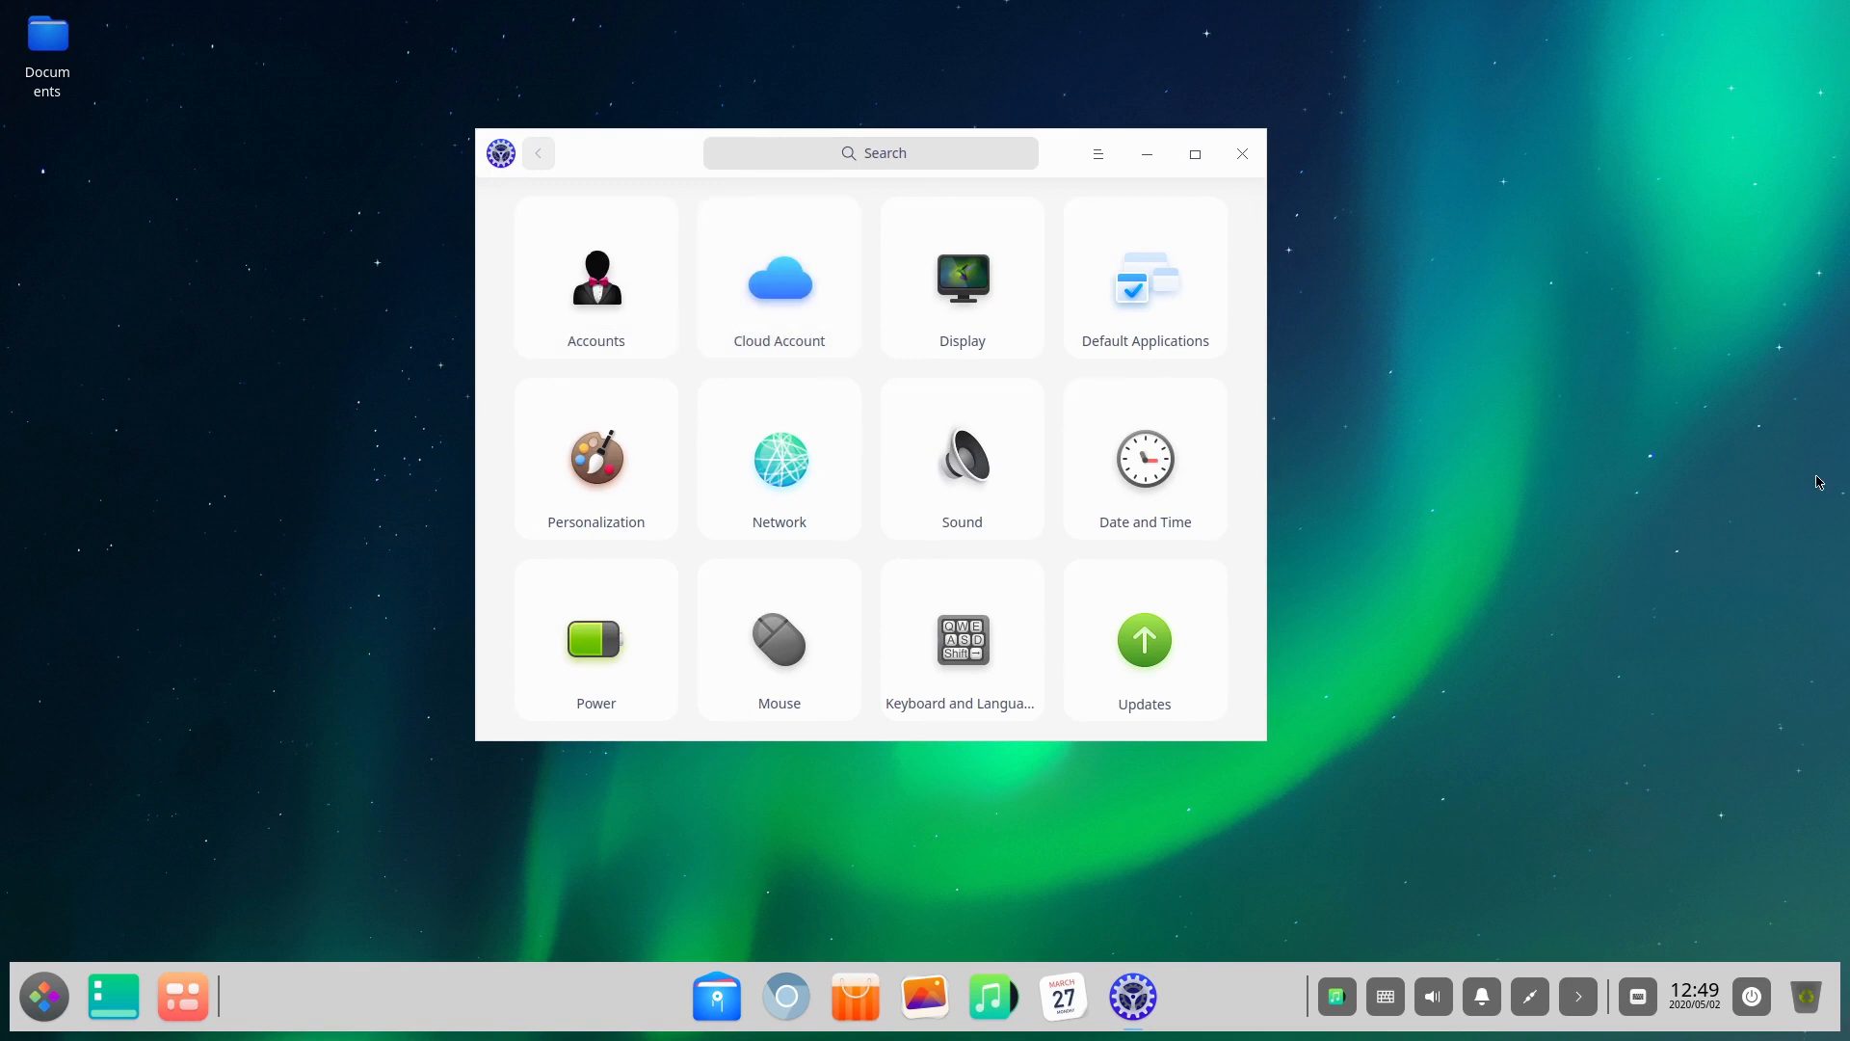
mouse_move(1792, 499)
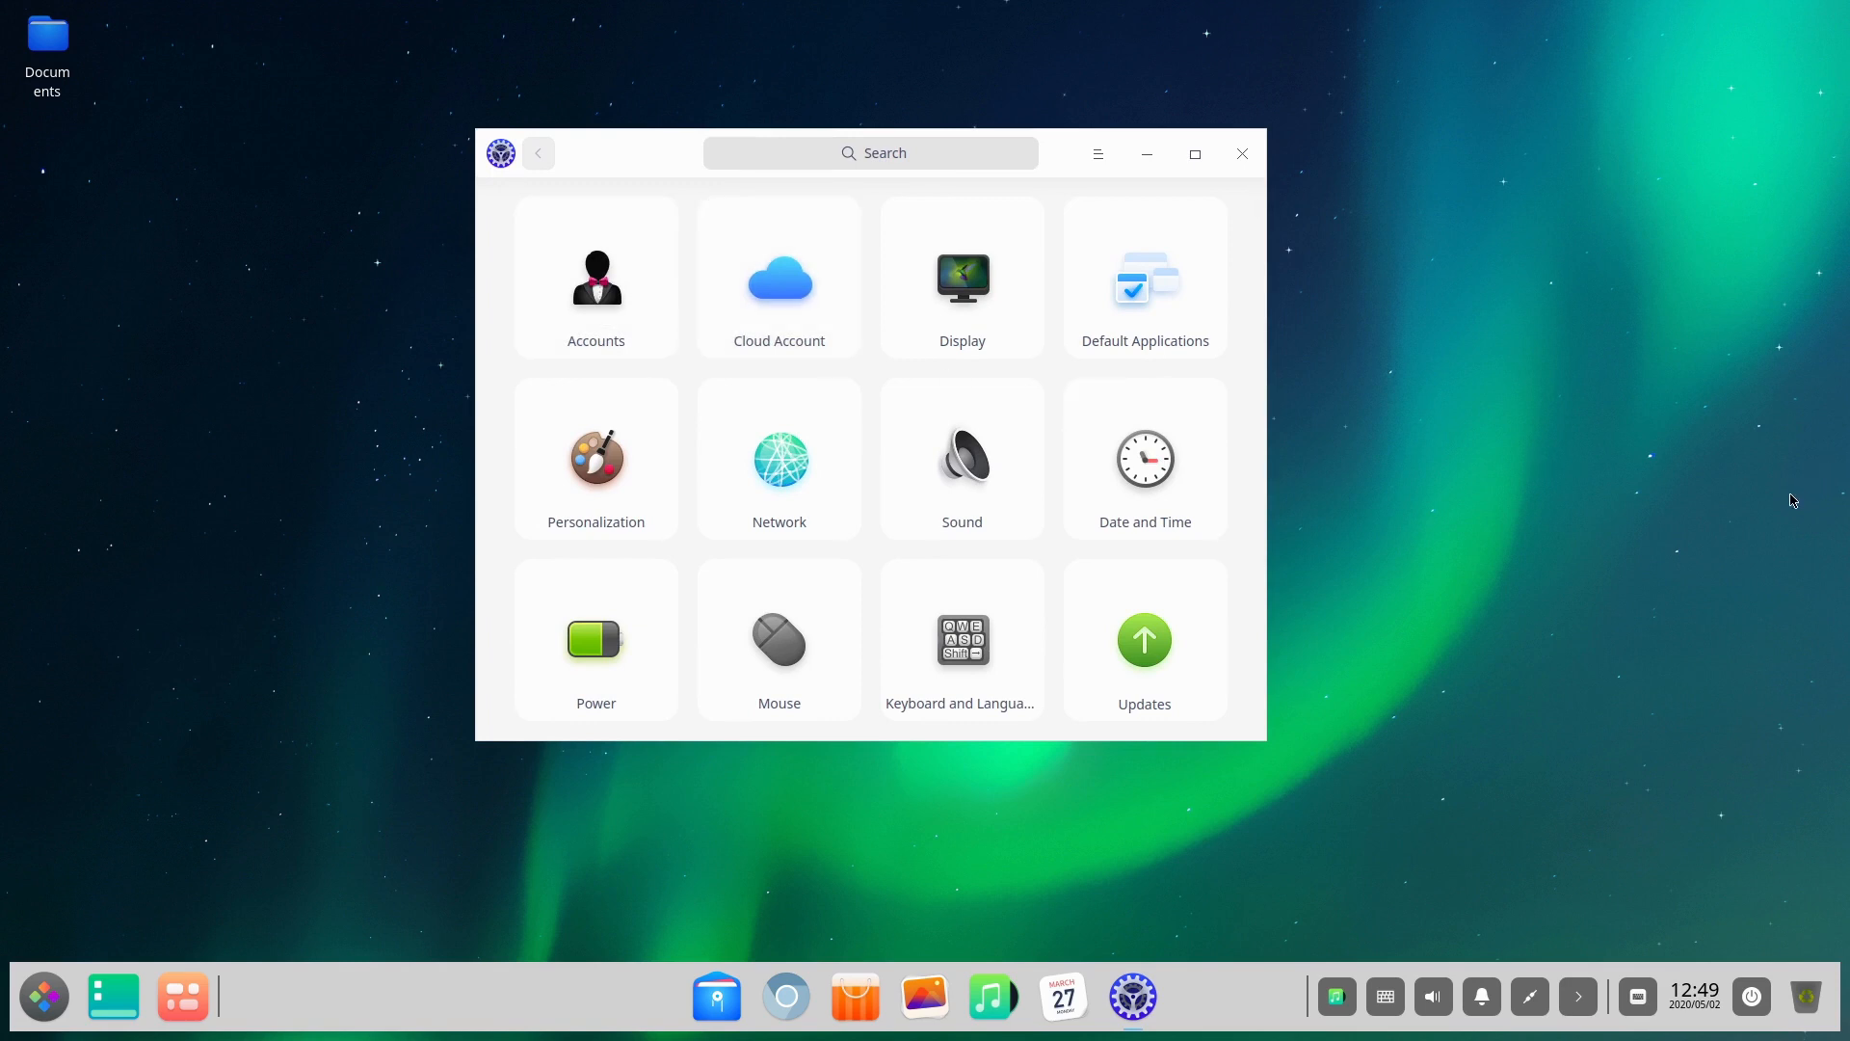
- Open Accounts to see the new and deepin users and their login options
left_click(595, 277)
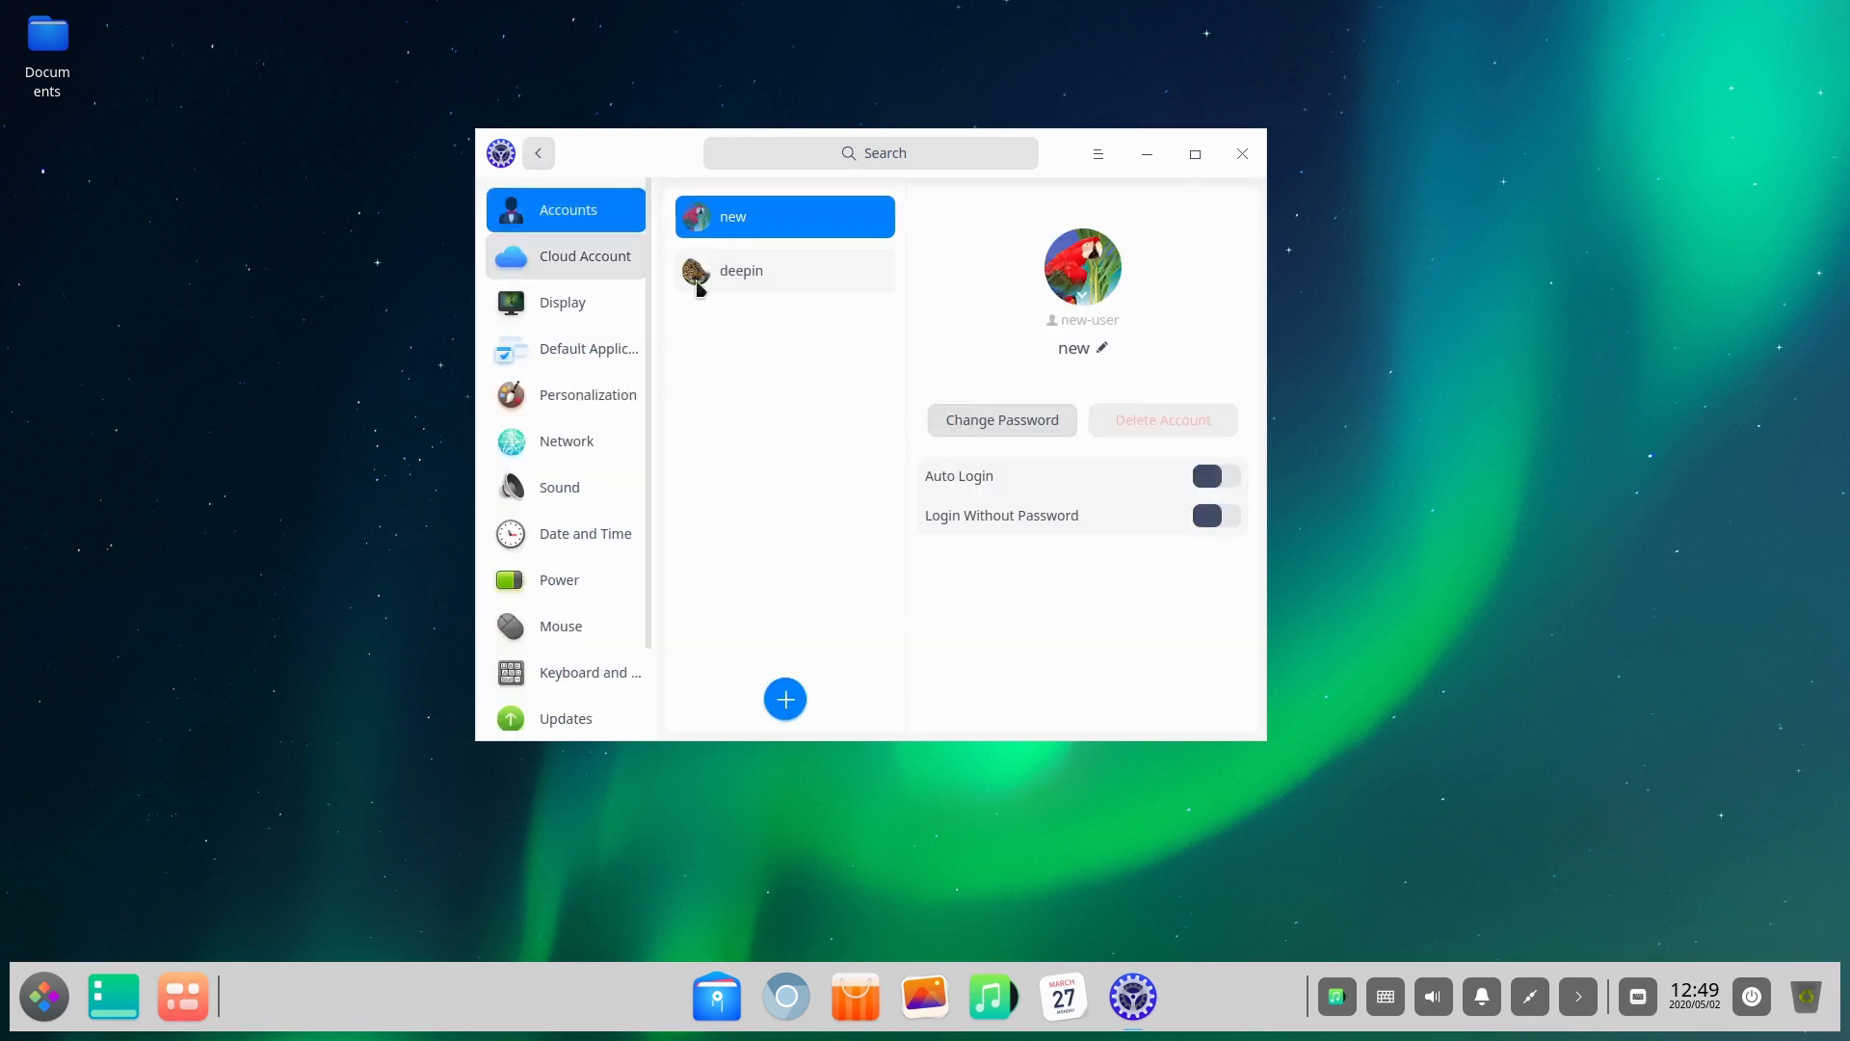
mouse_move(1043, 491)
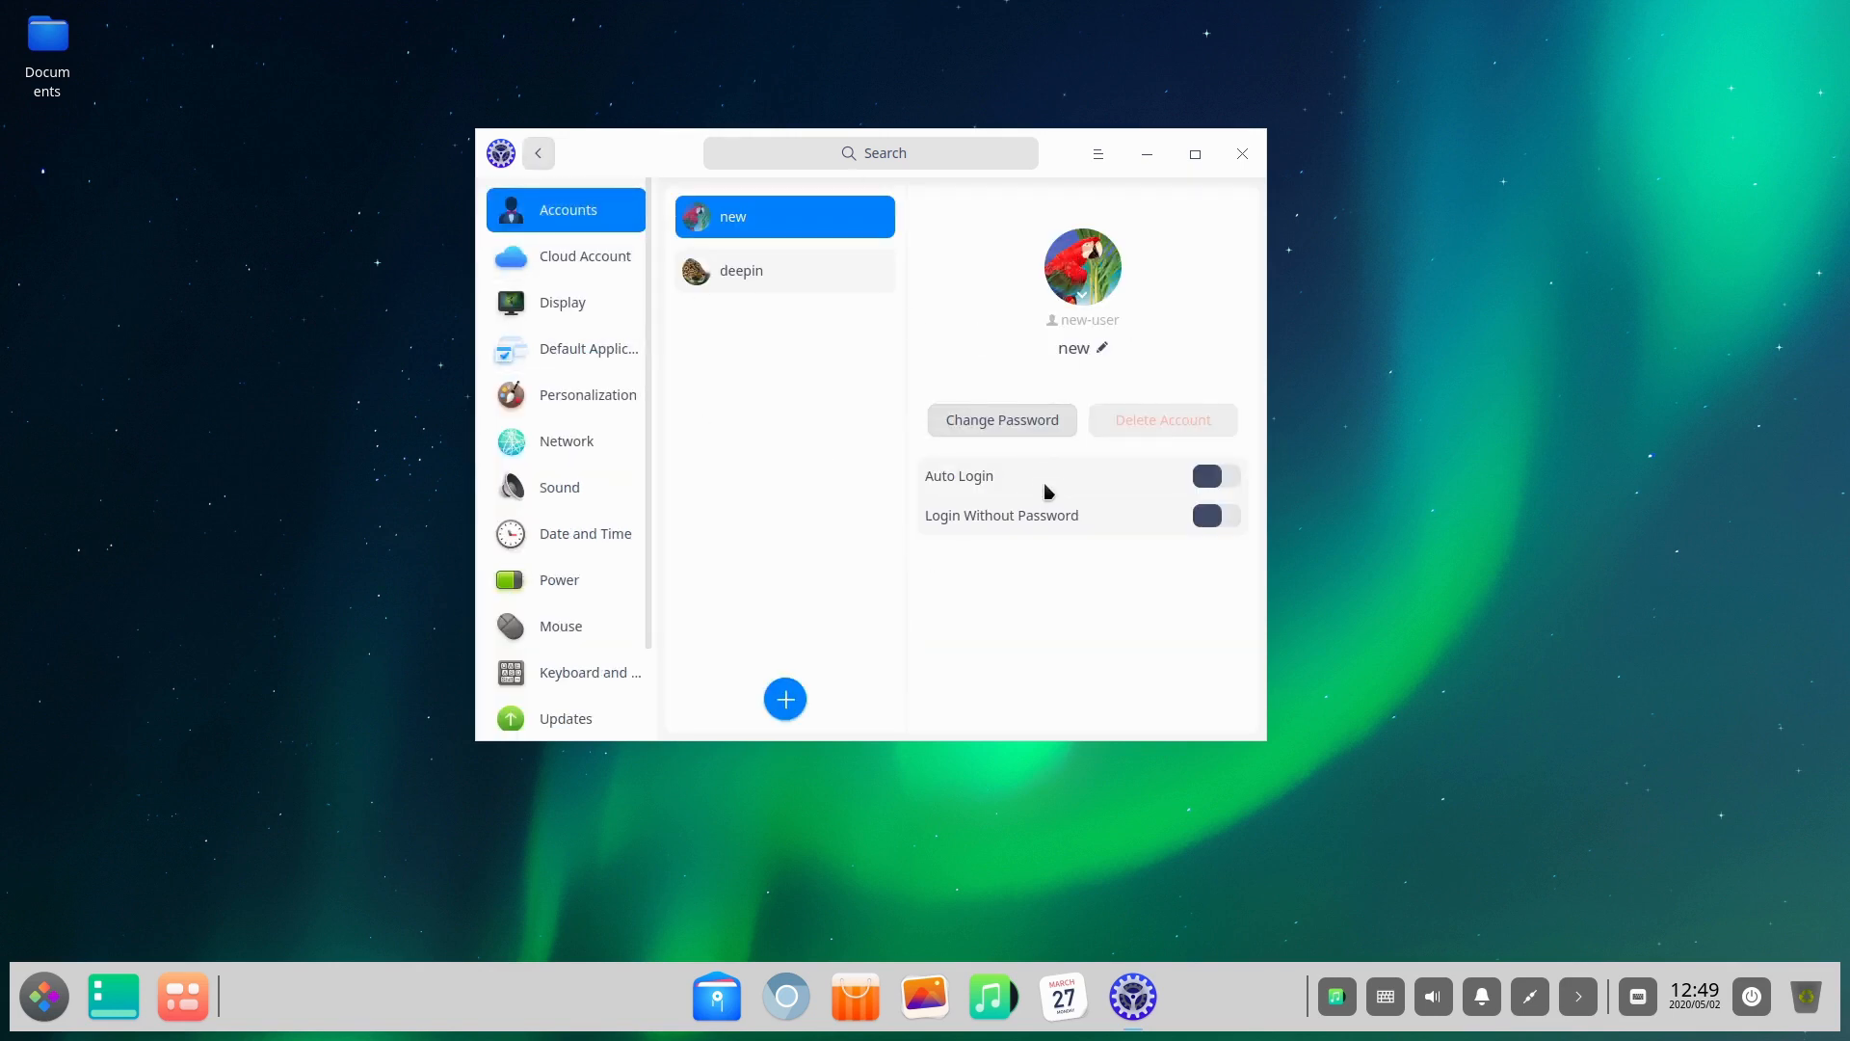
left_click(784, 216)
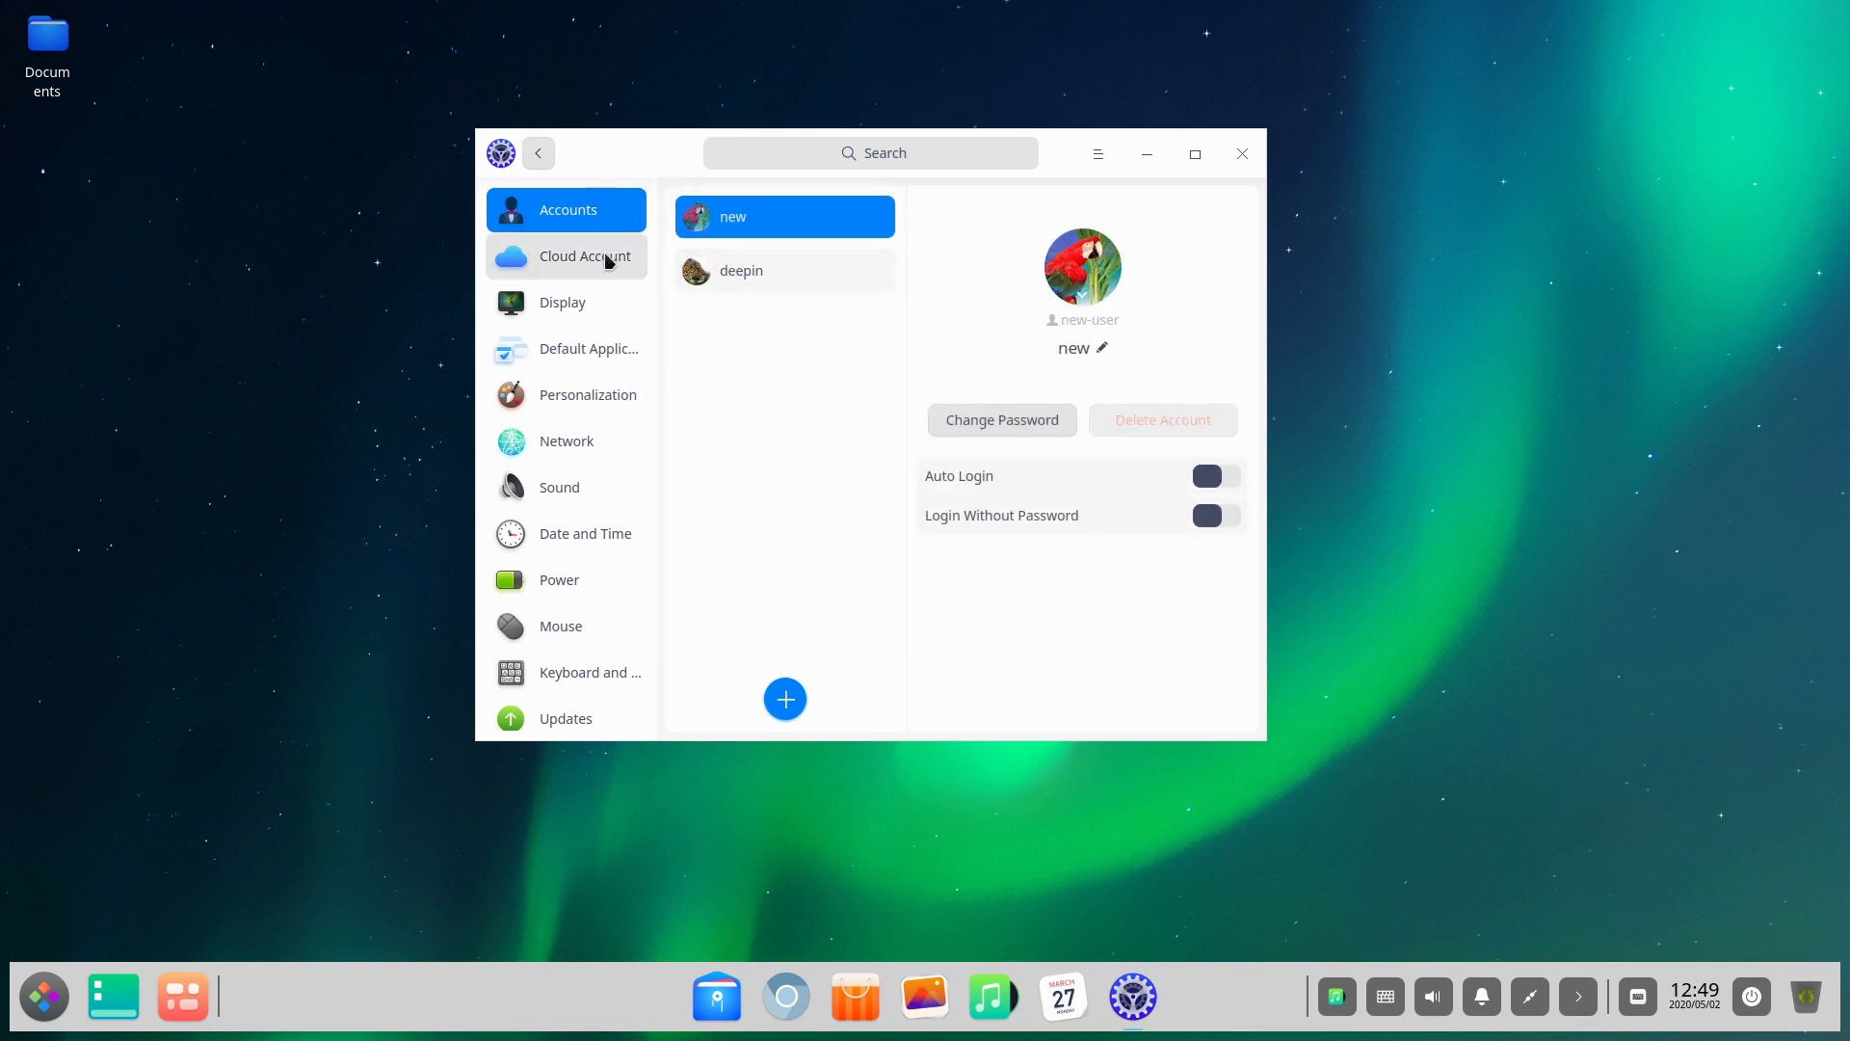
- Open Cloud Account sign-in, view Display refresh rate and 1.0 scaling, then dismiss sign-in
left_click(566, 256)
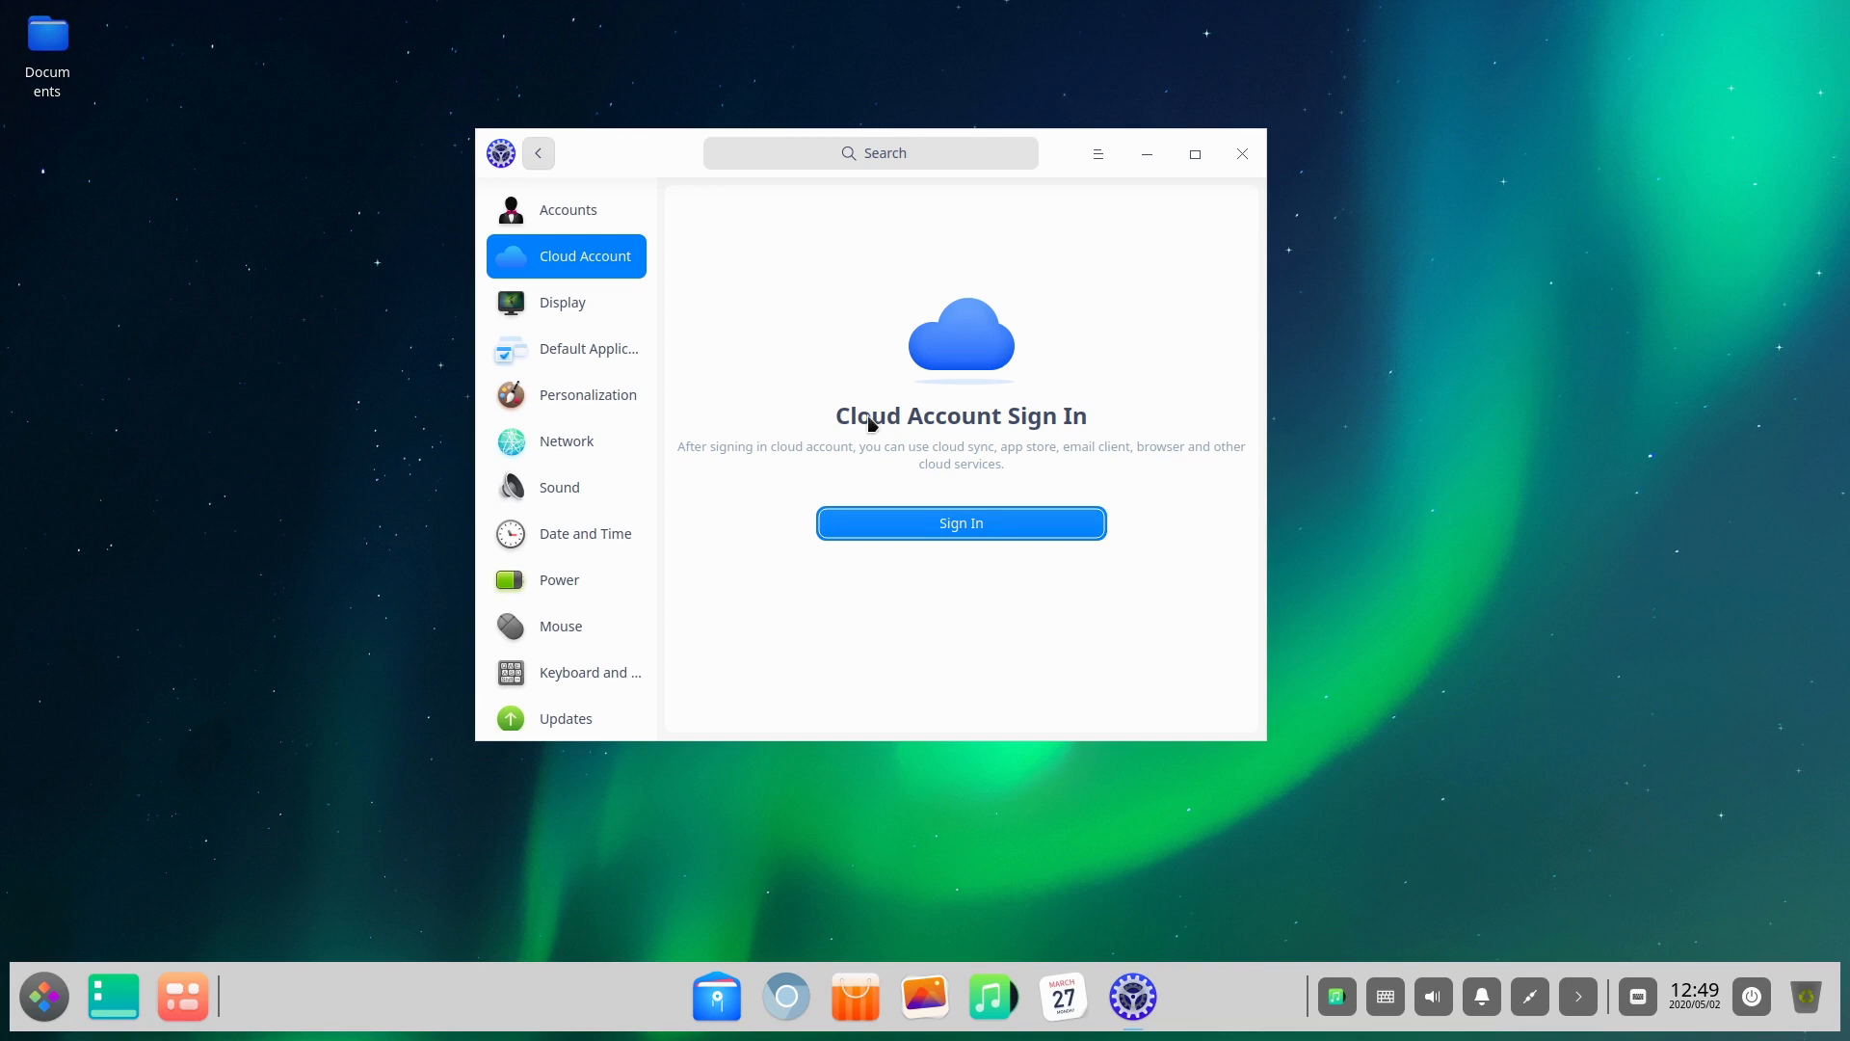
left_click(961, 522)
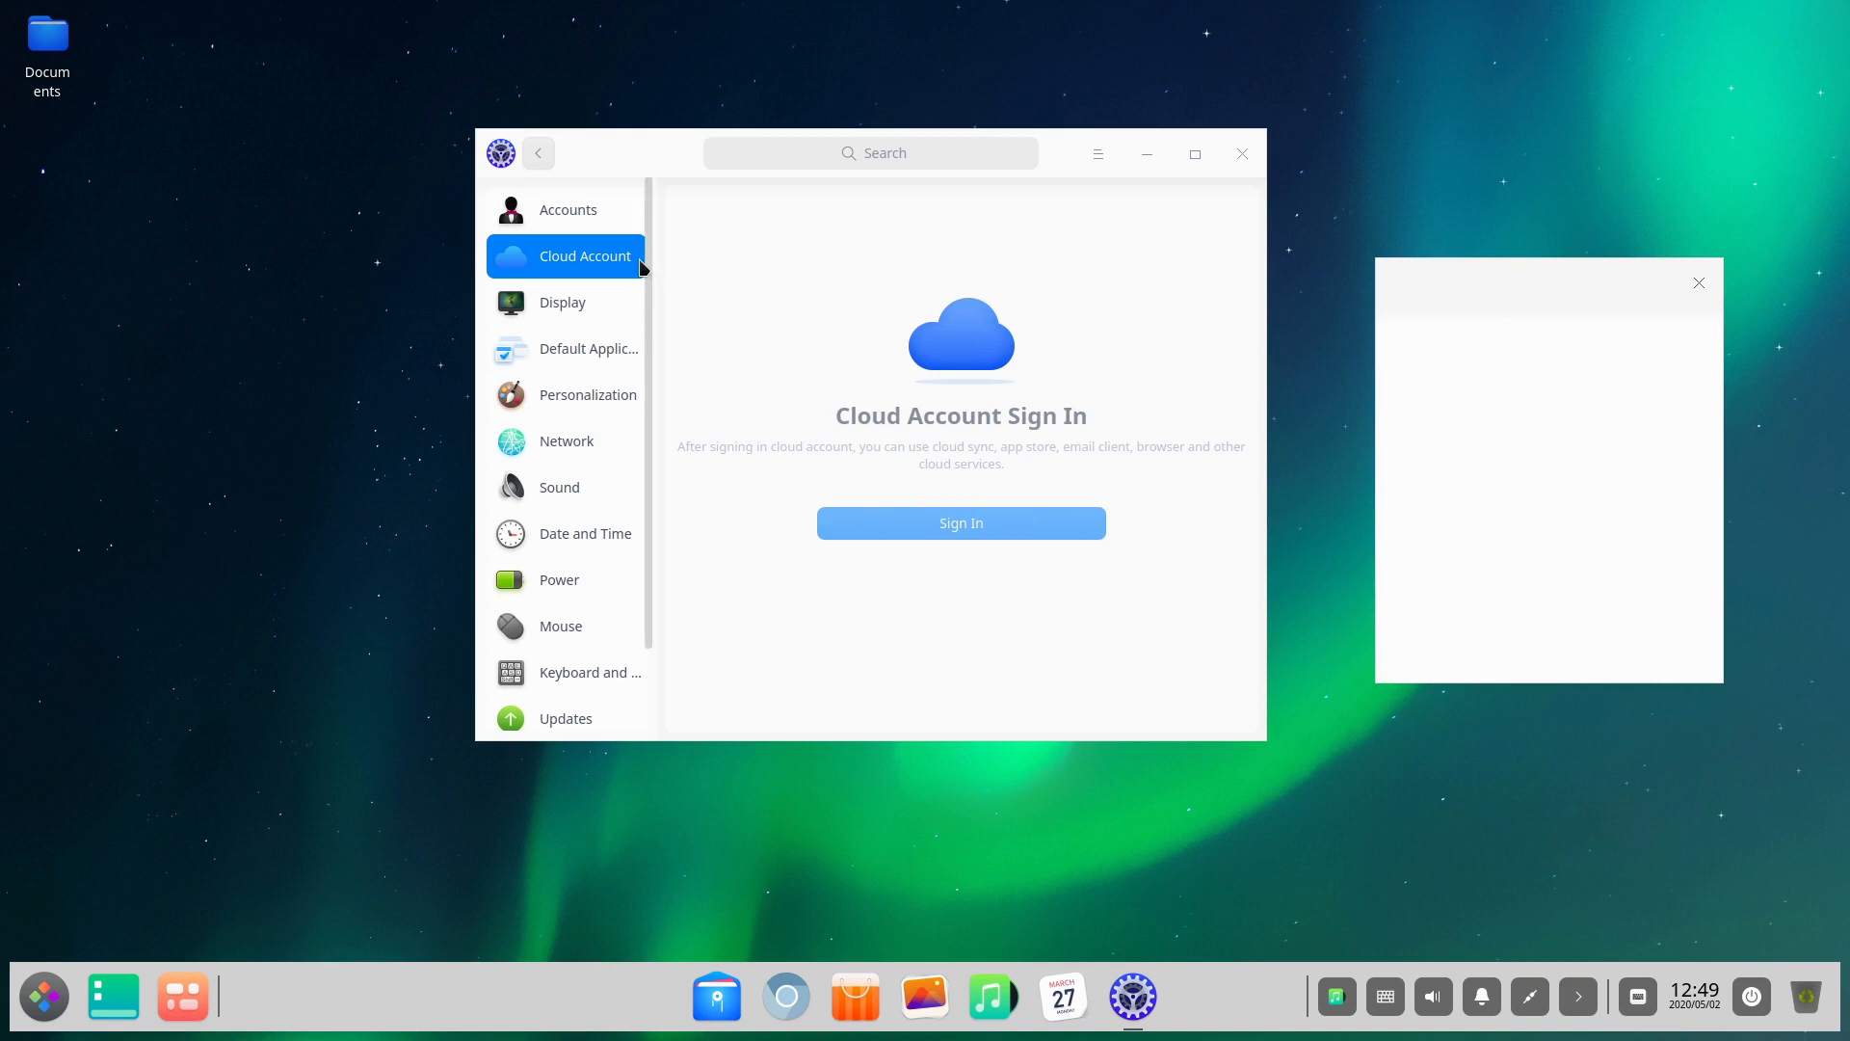
left_click(563, 302)
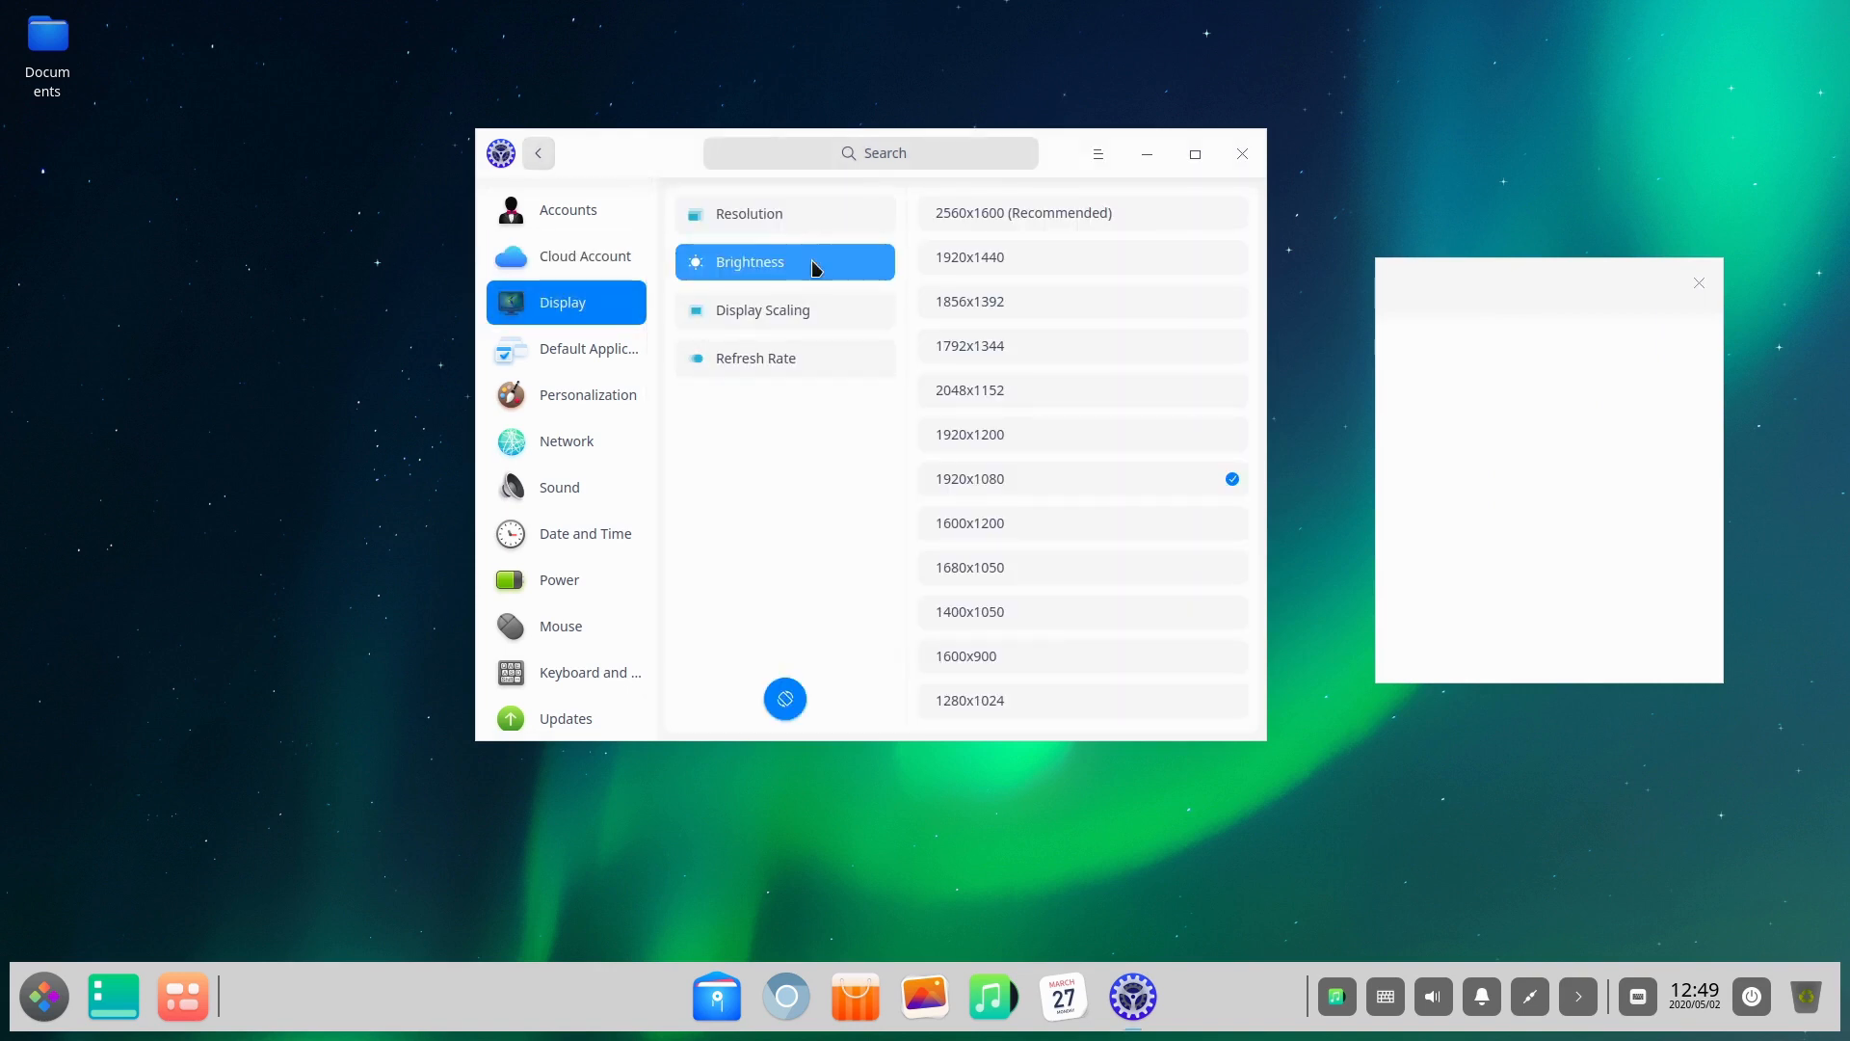
left_click(756, 357)
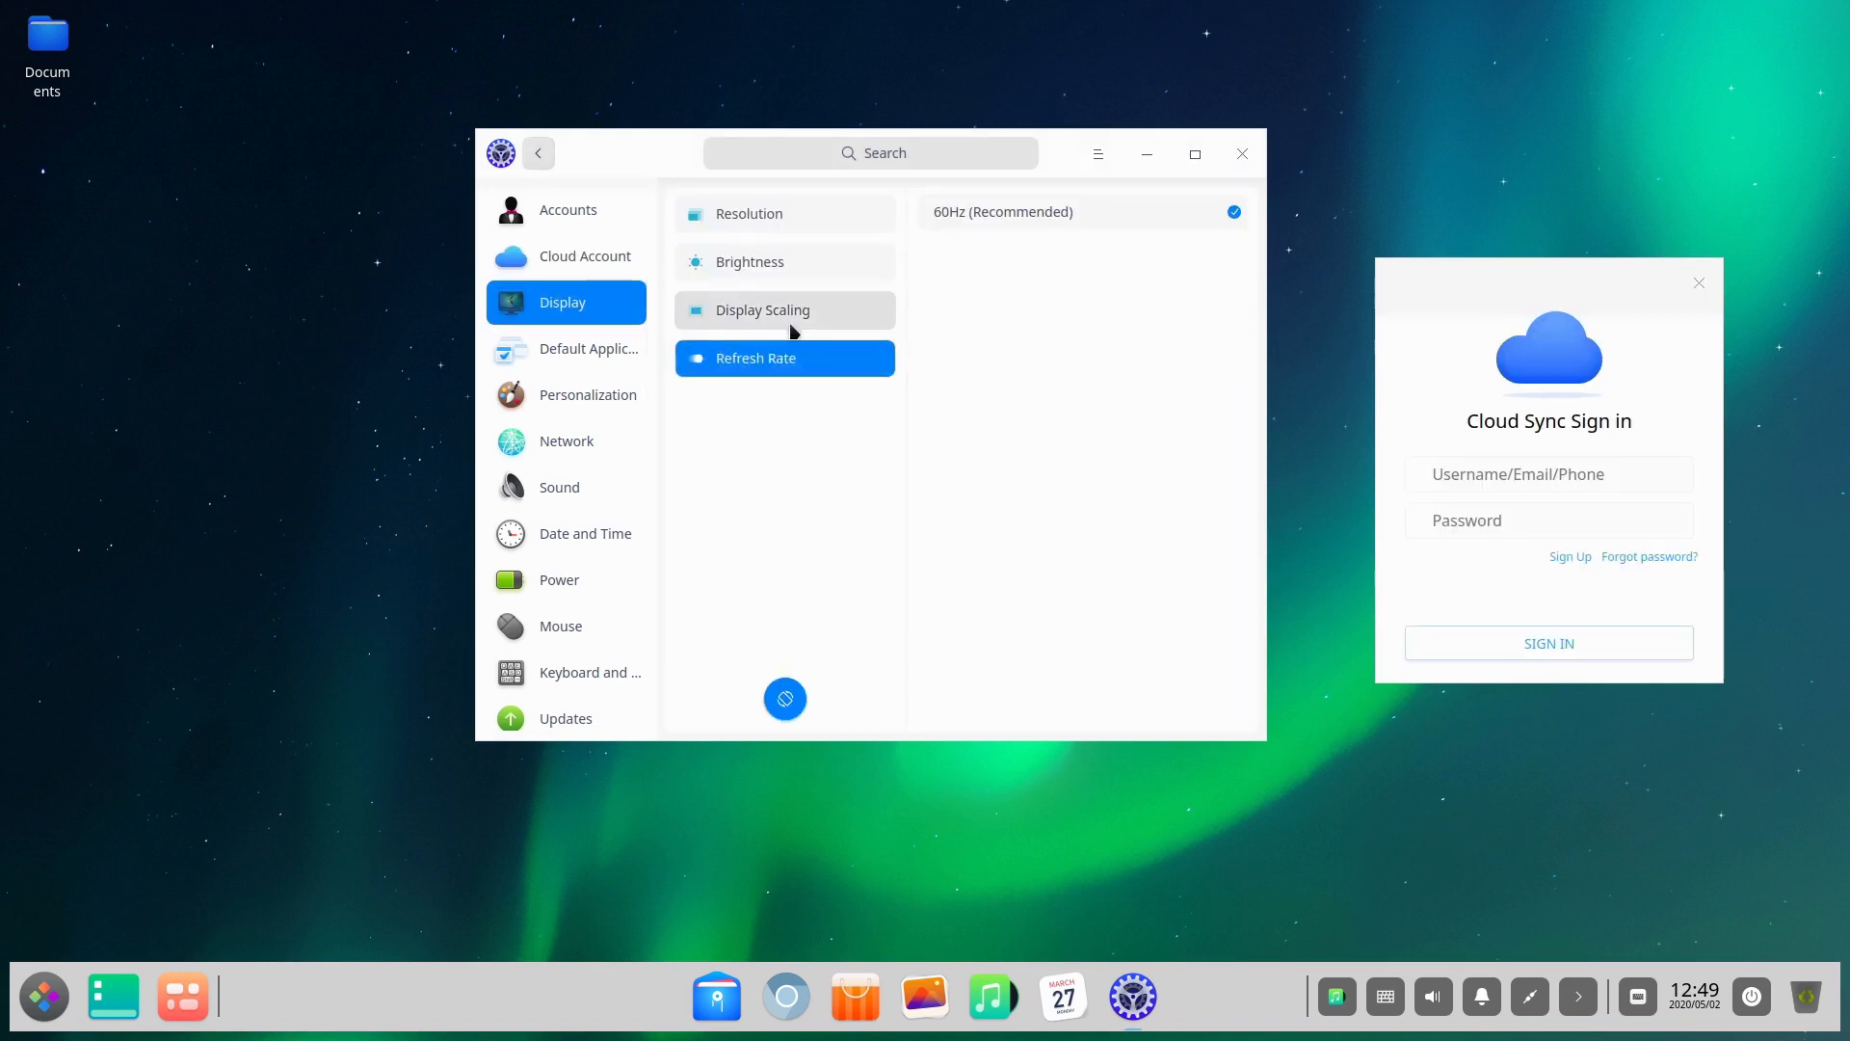
left_click(762, 309)
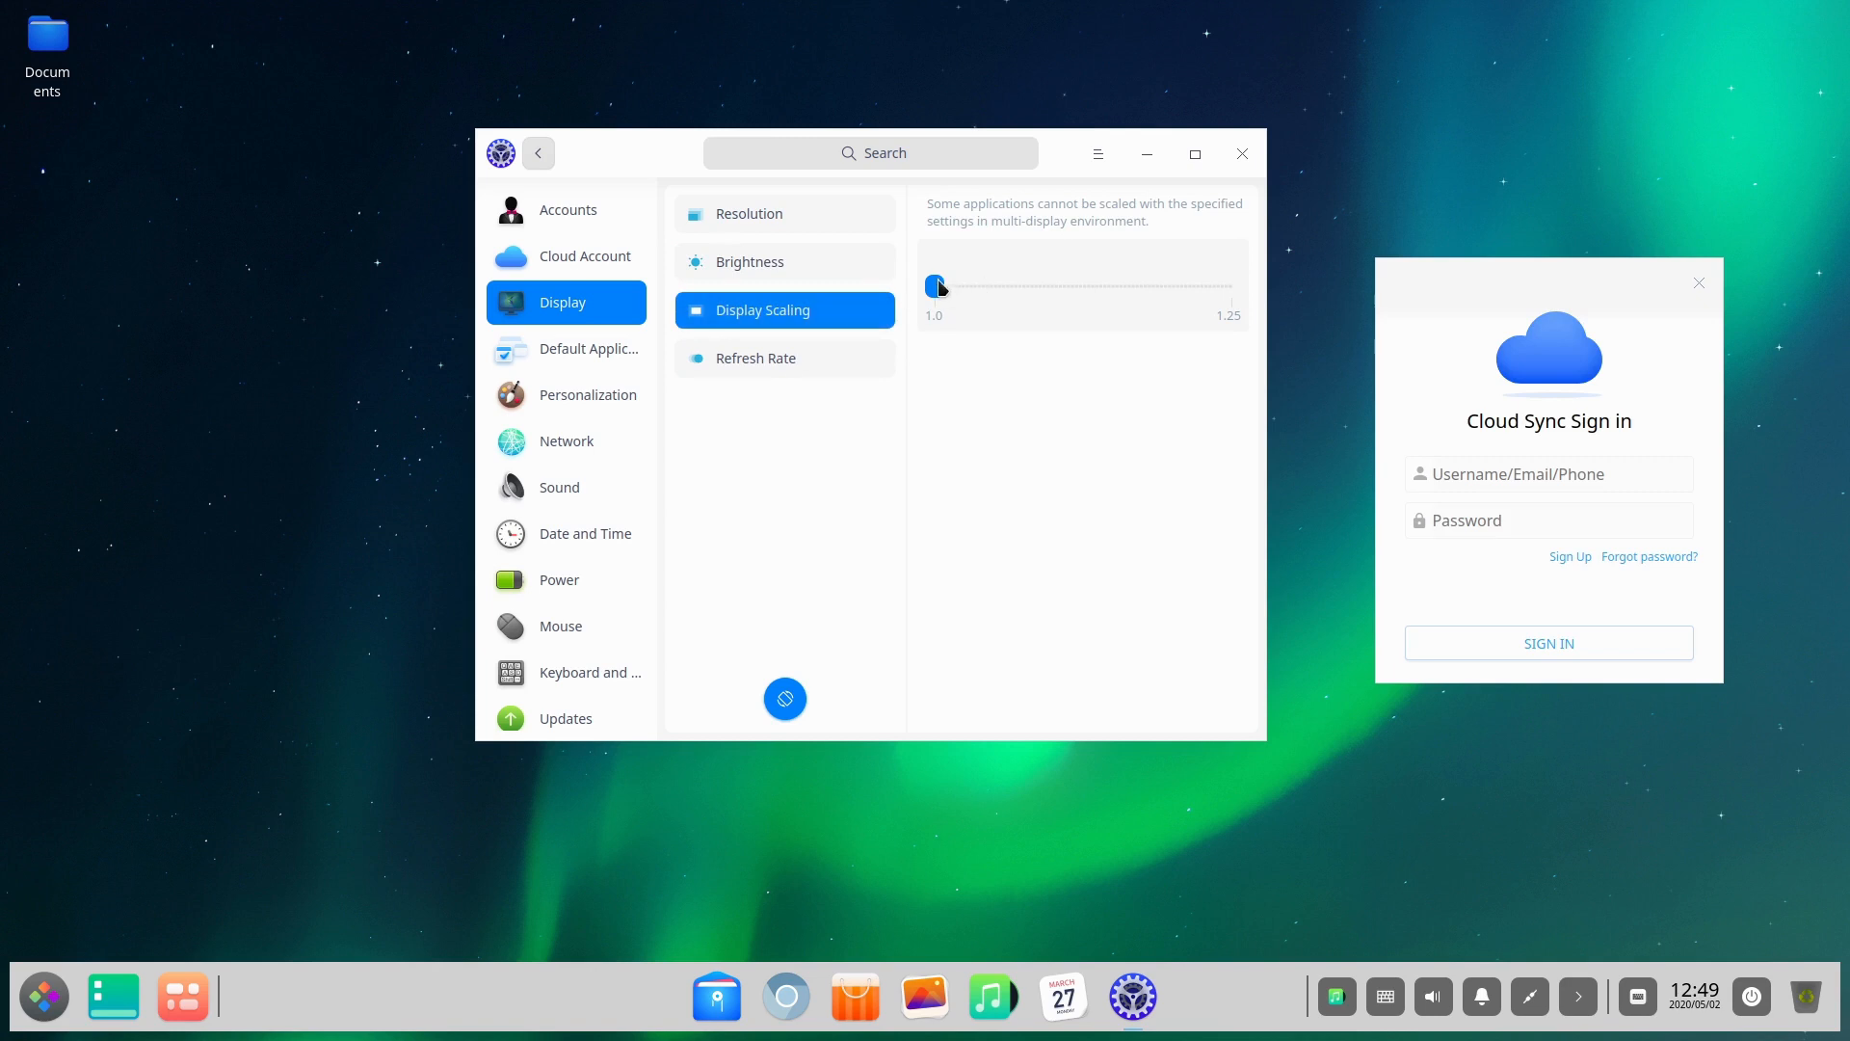
mouse_move(908, 283)
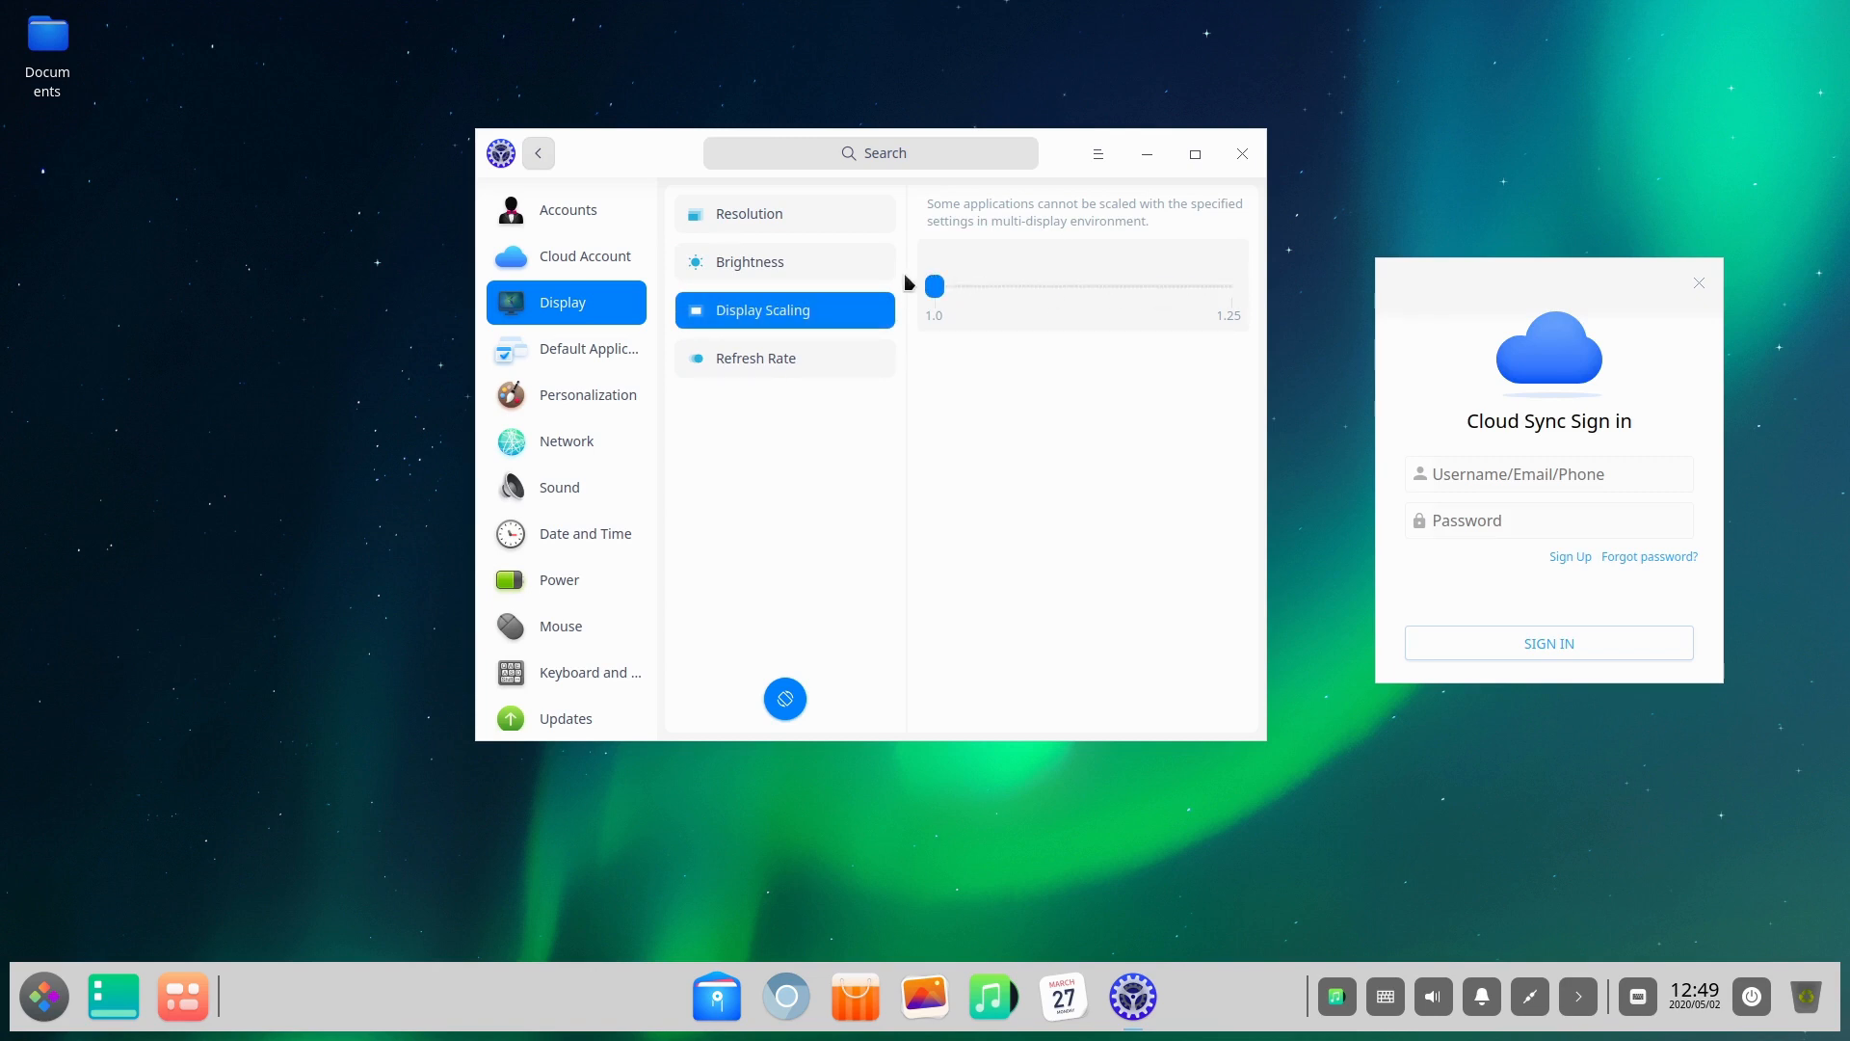
left_click(1697, 283)
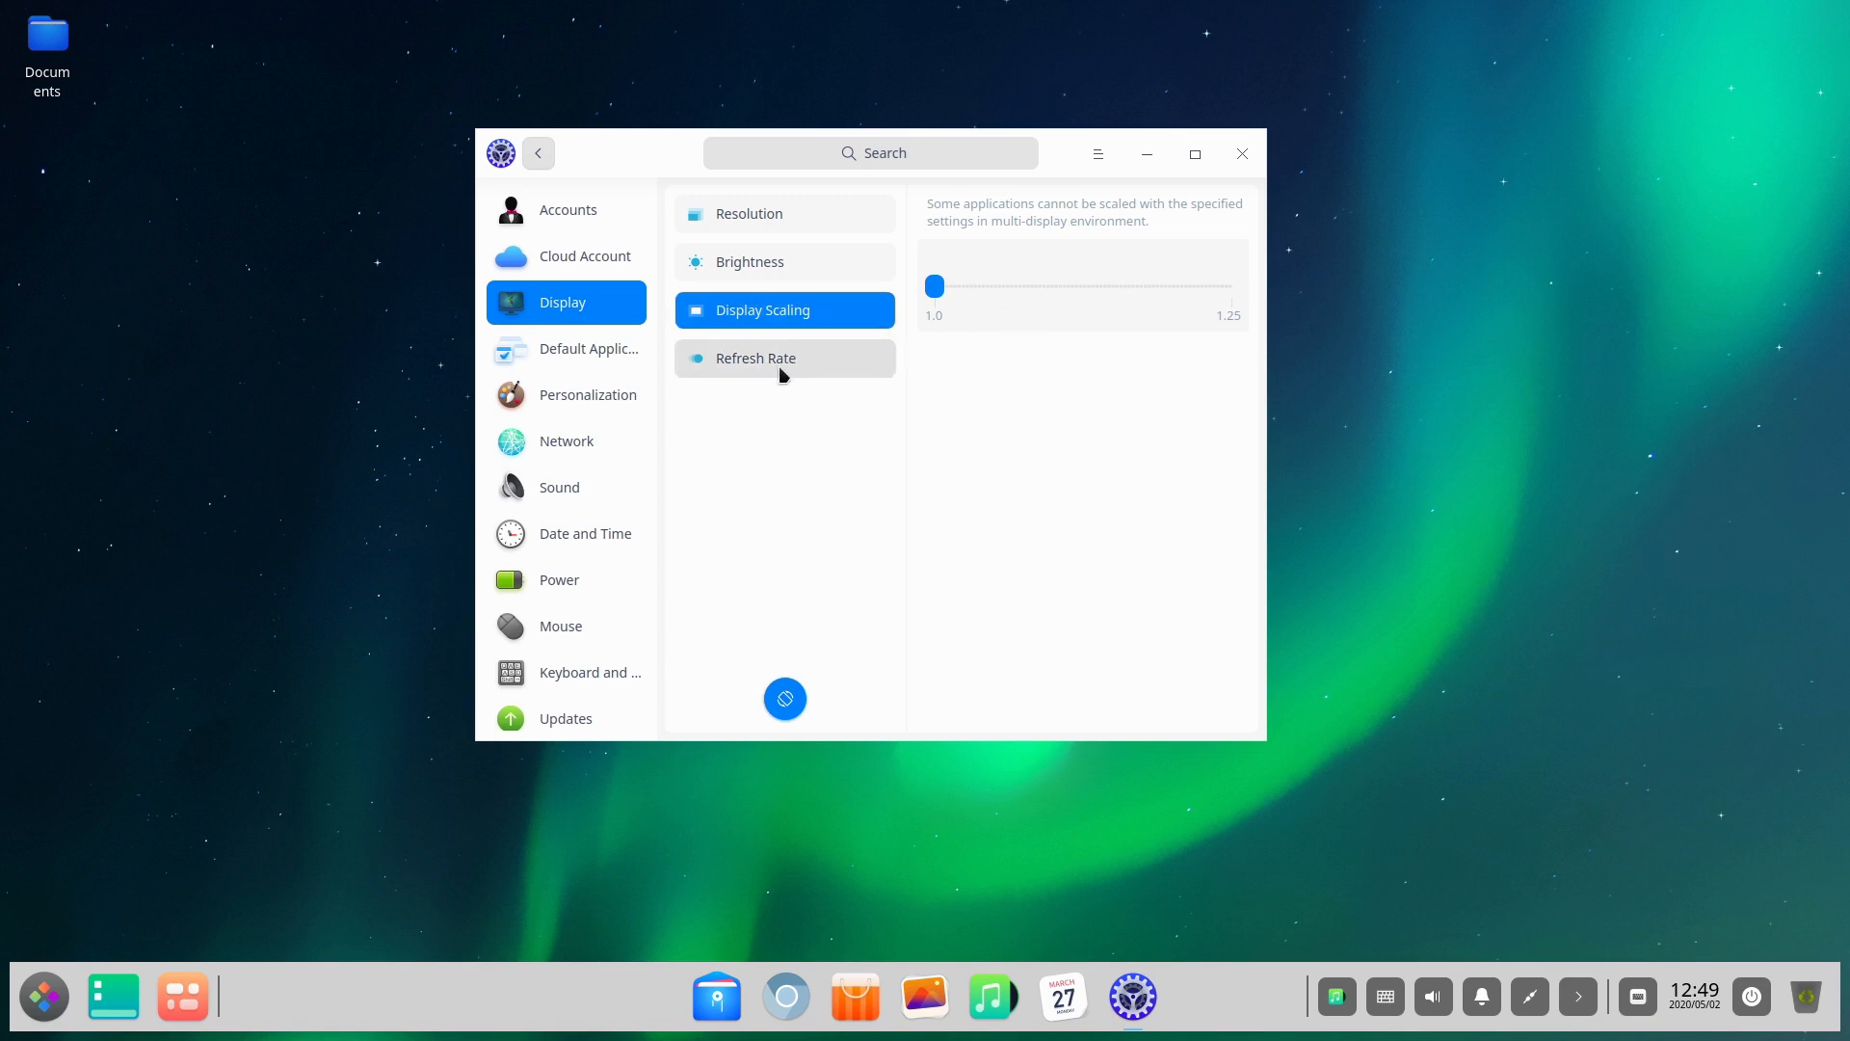
- Review the default mail, text and music apps, then open Personalization showing the Light theme
left_click(587, 348)
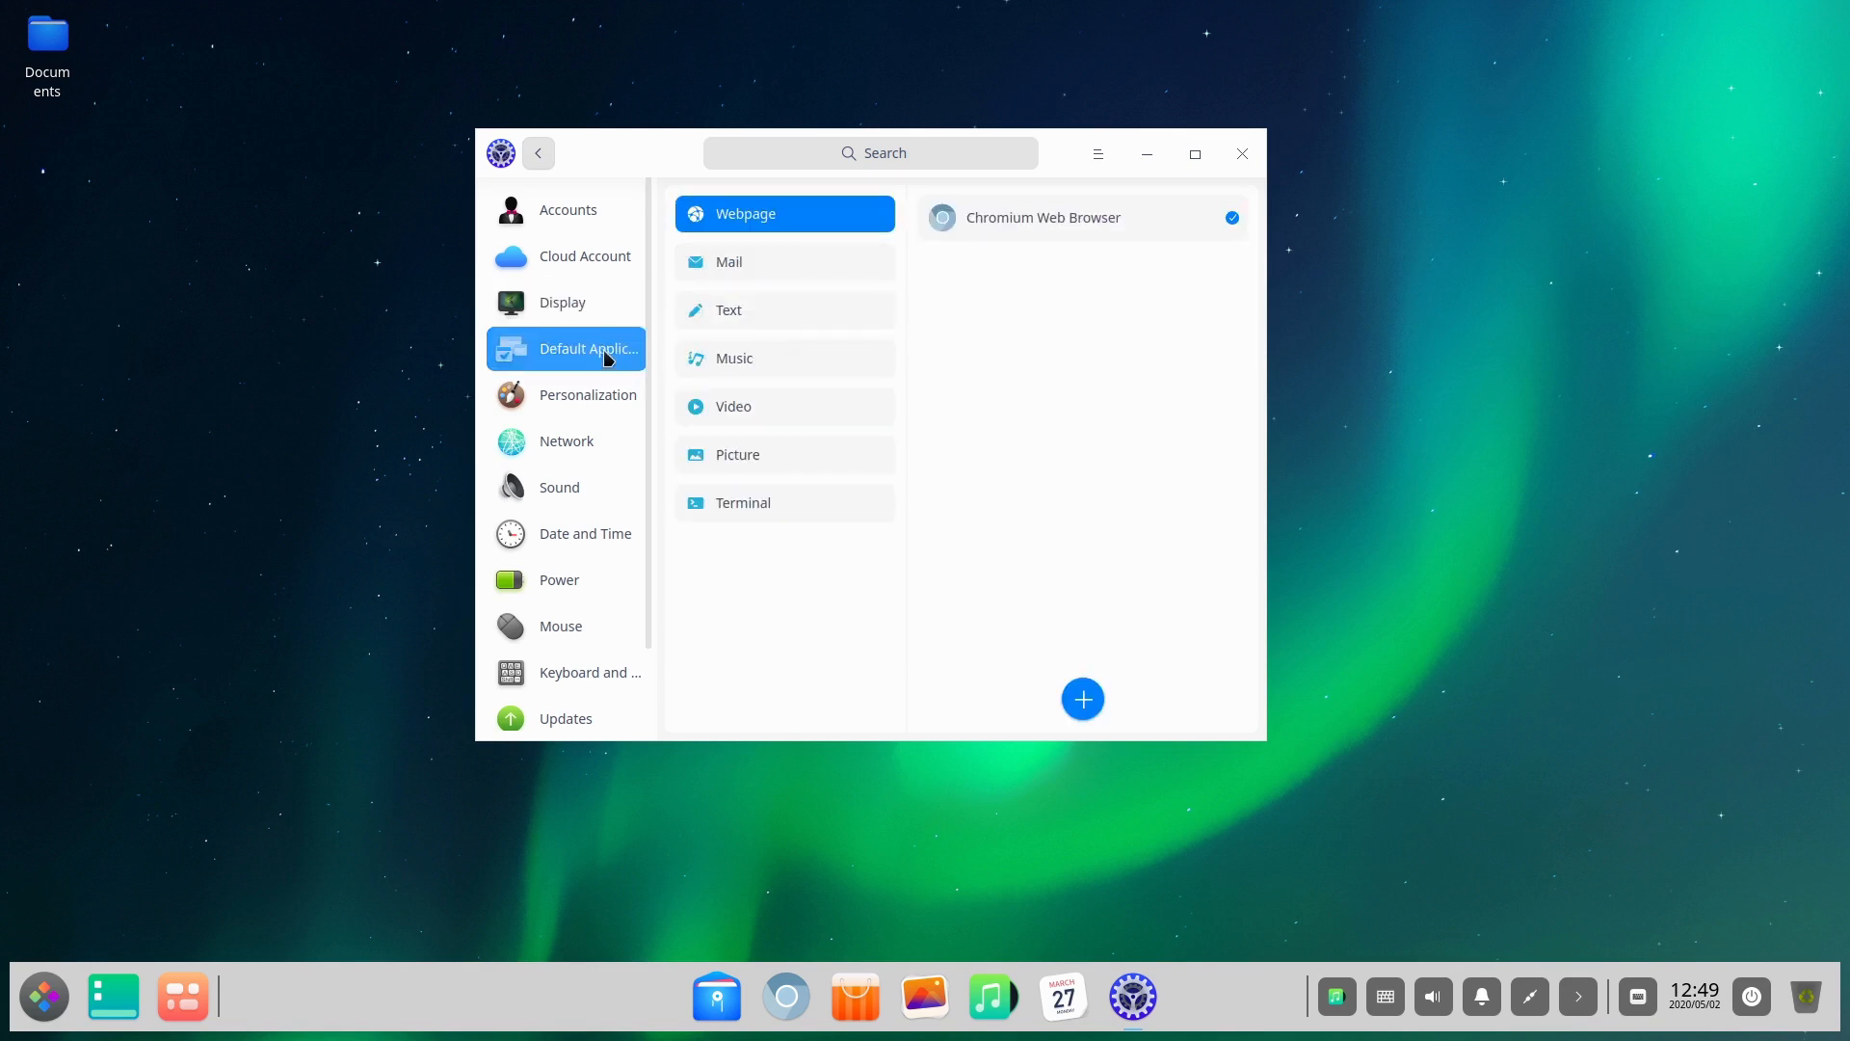
left_click(728, 261)
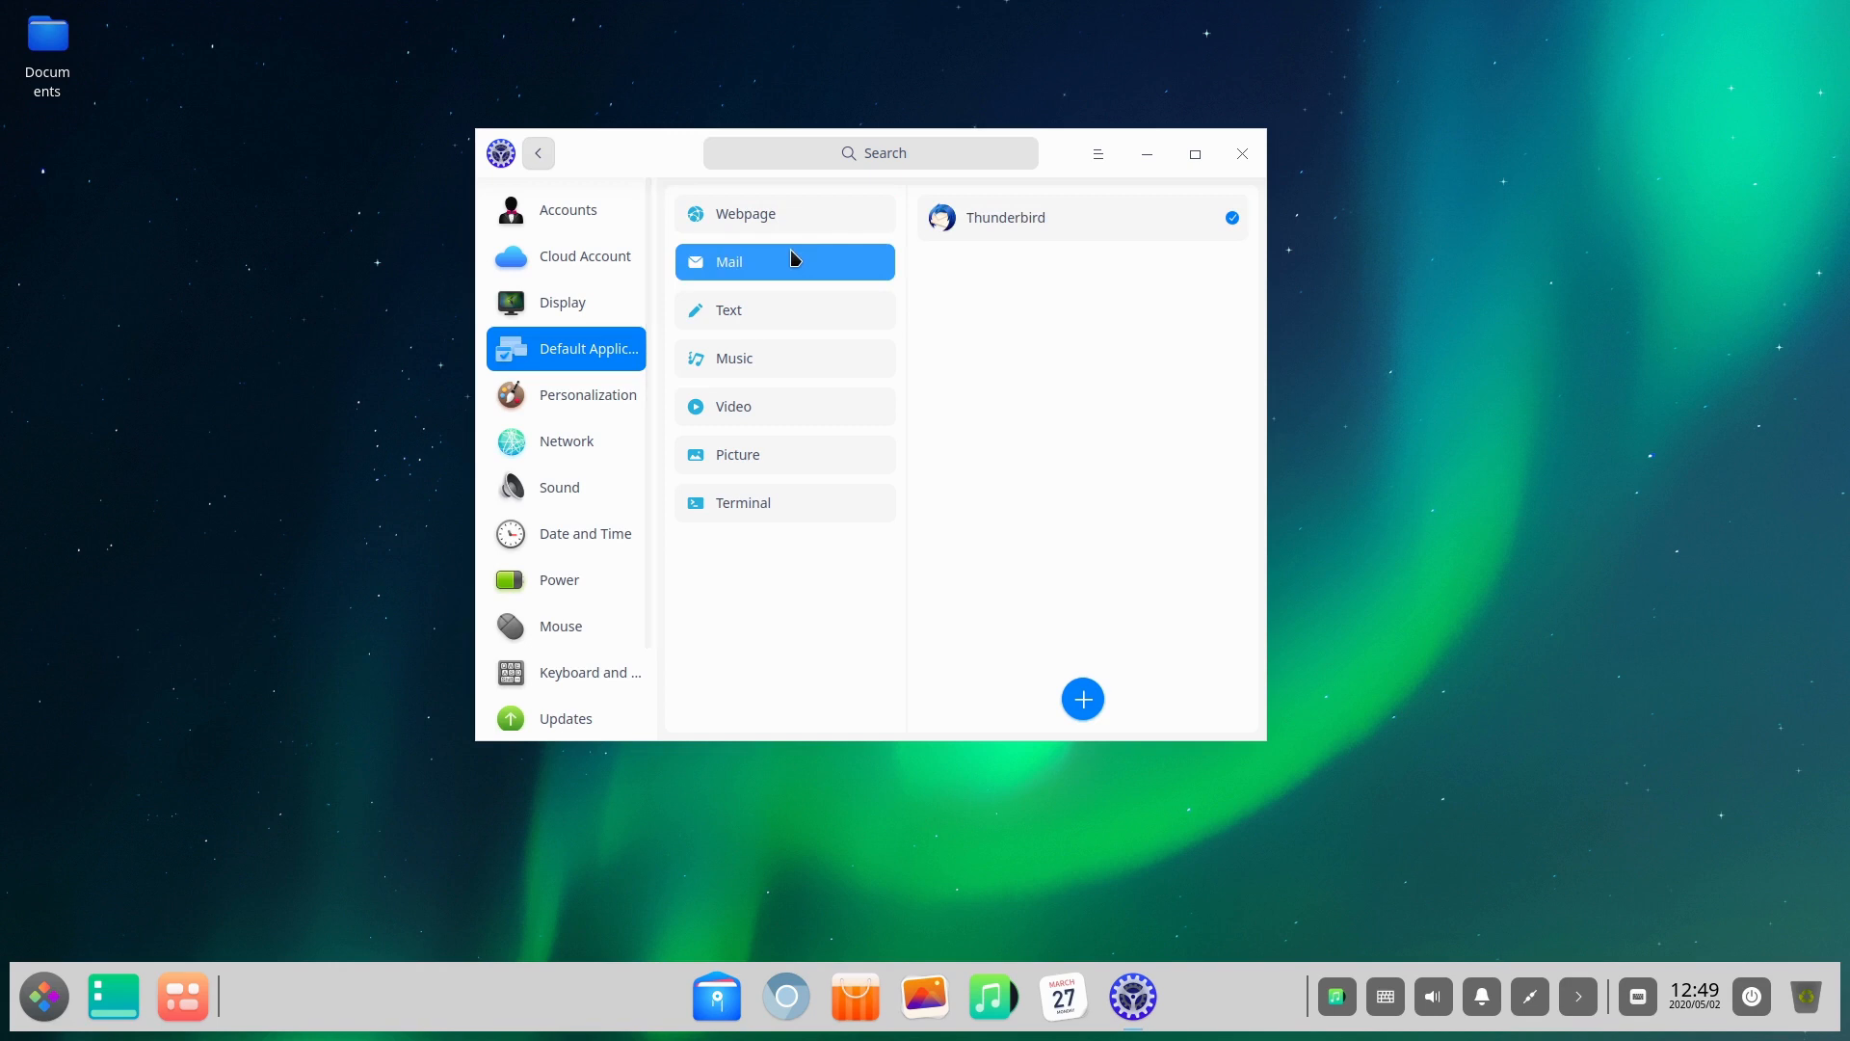
left_click(728, 310)
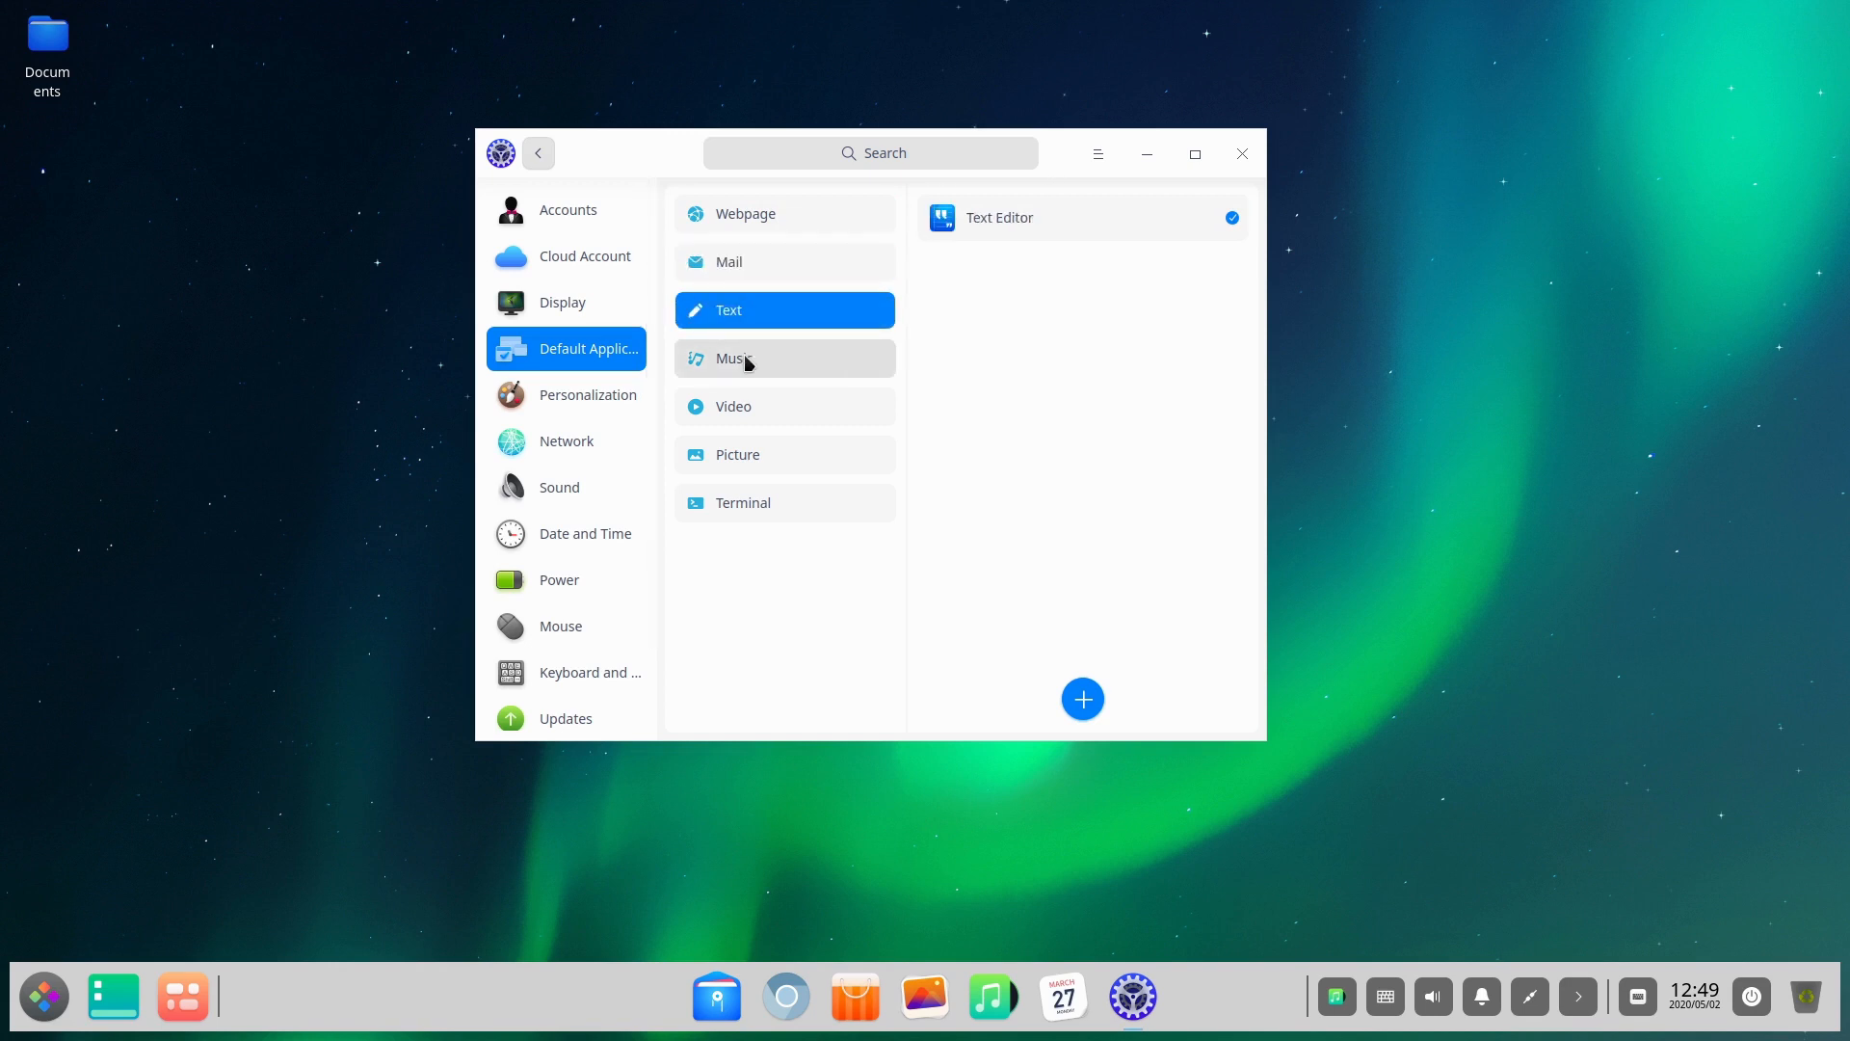
left_click(741, 501)
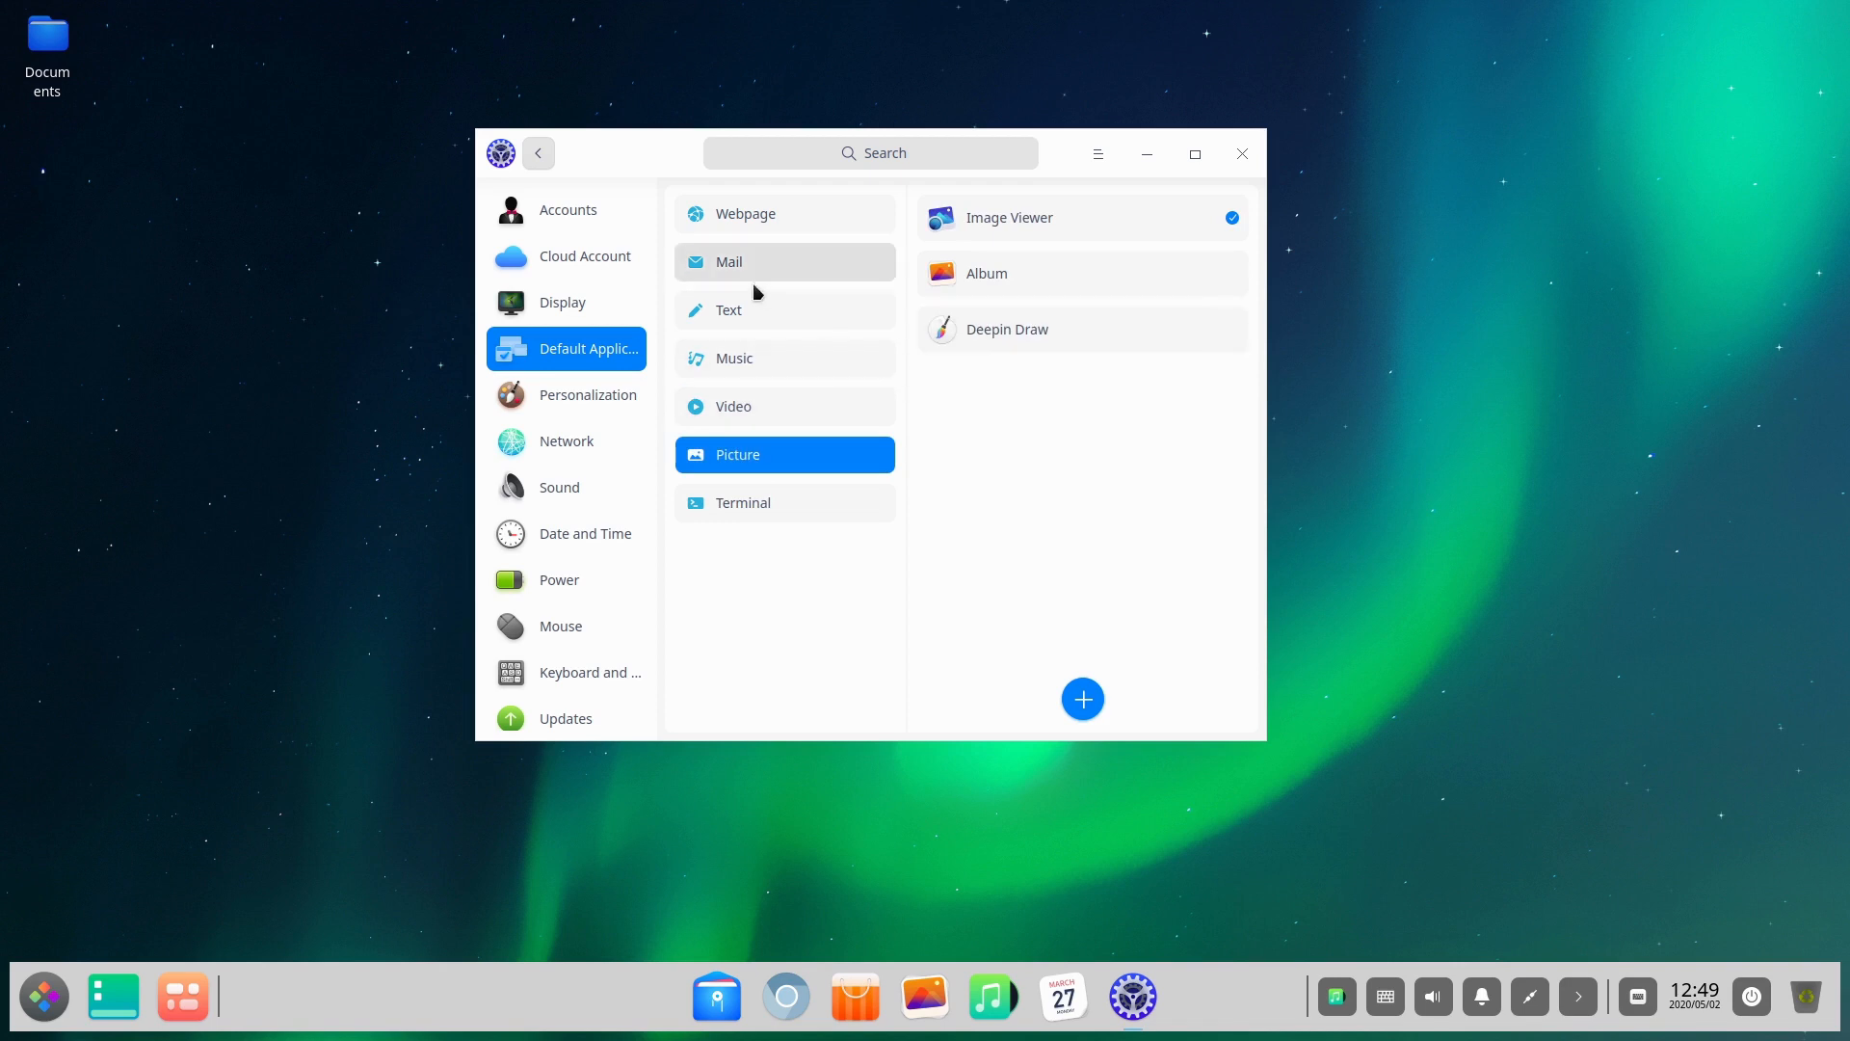
left_click(588, 394)
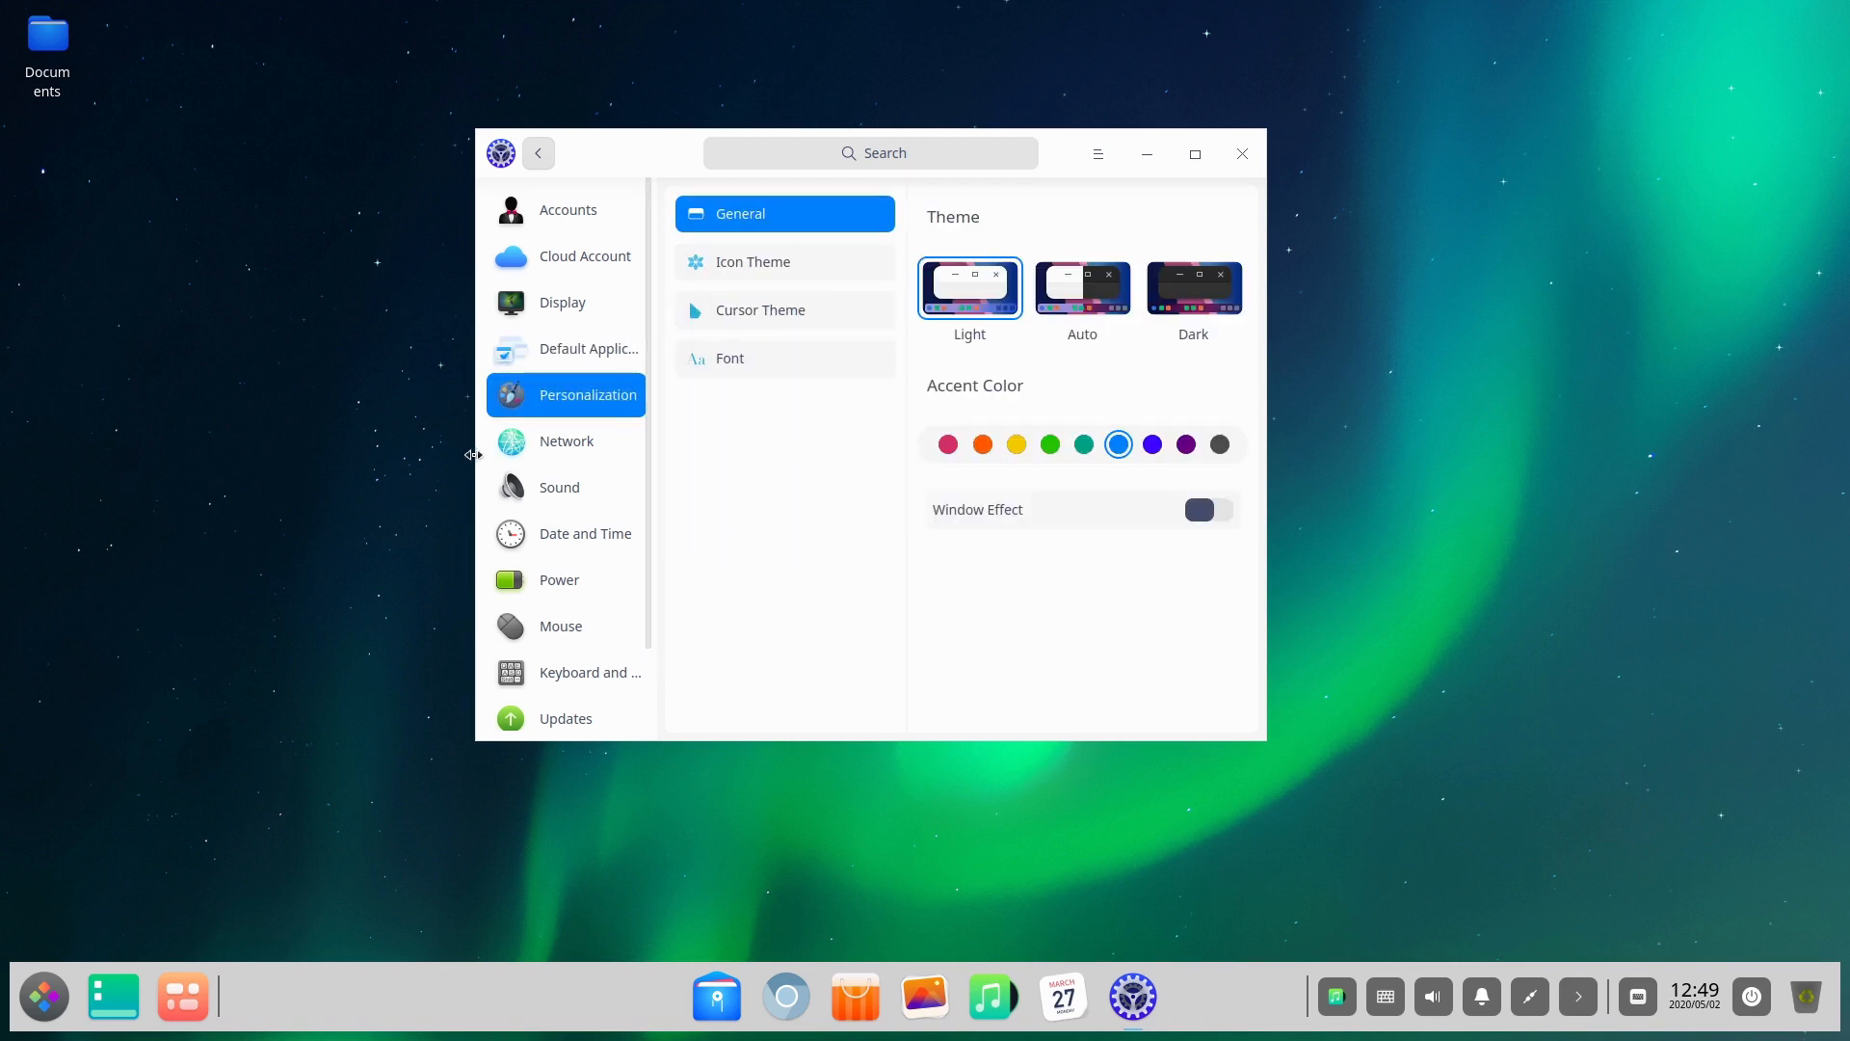
- Try bloom-classic and Papirus icon themes, return to bloom, and view cursor themes
left_click(753, 261)
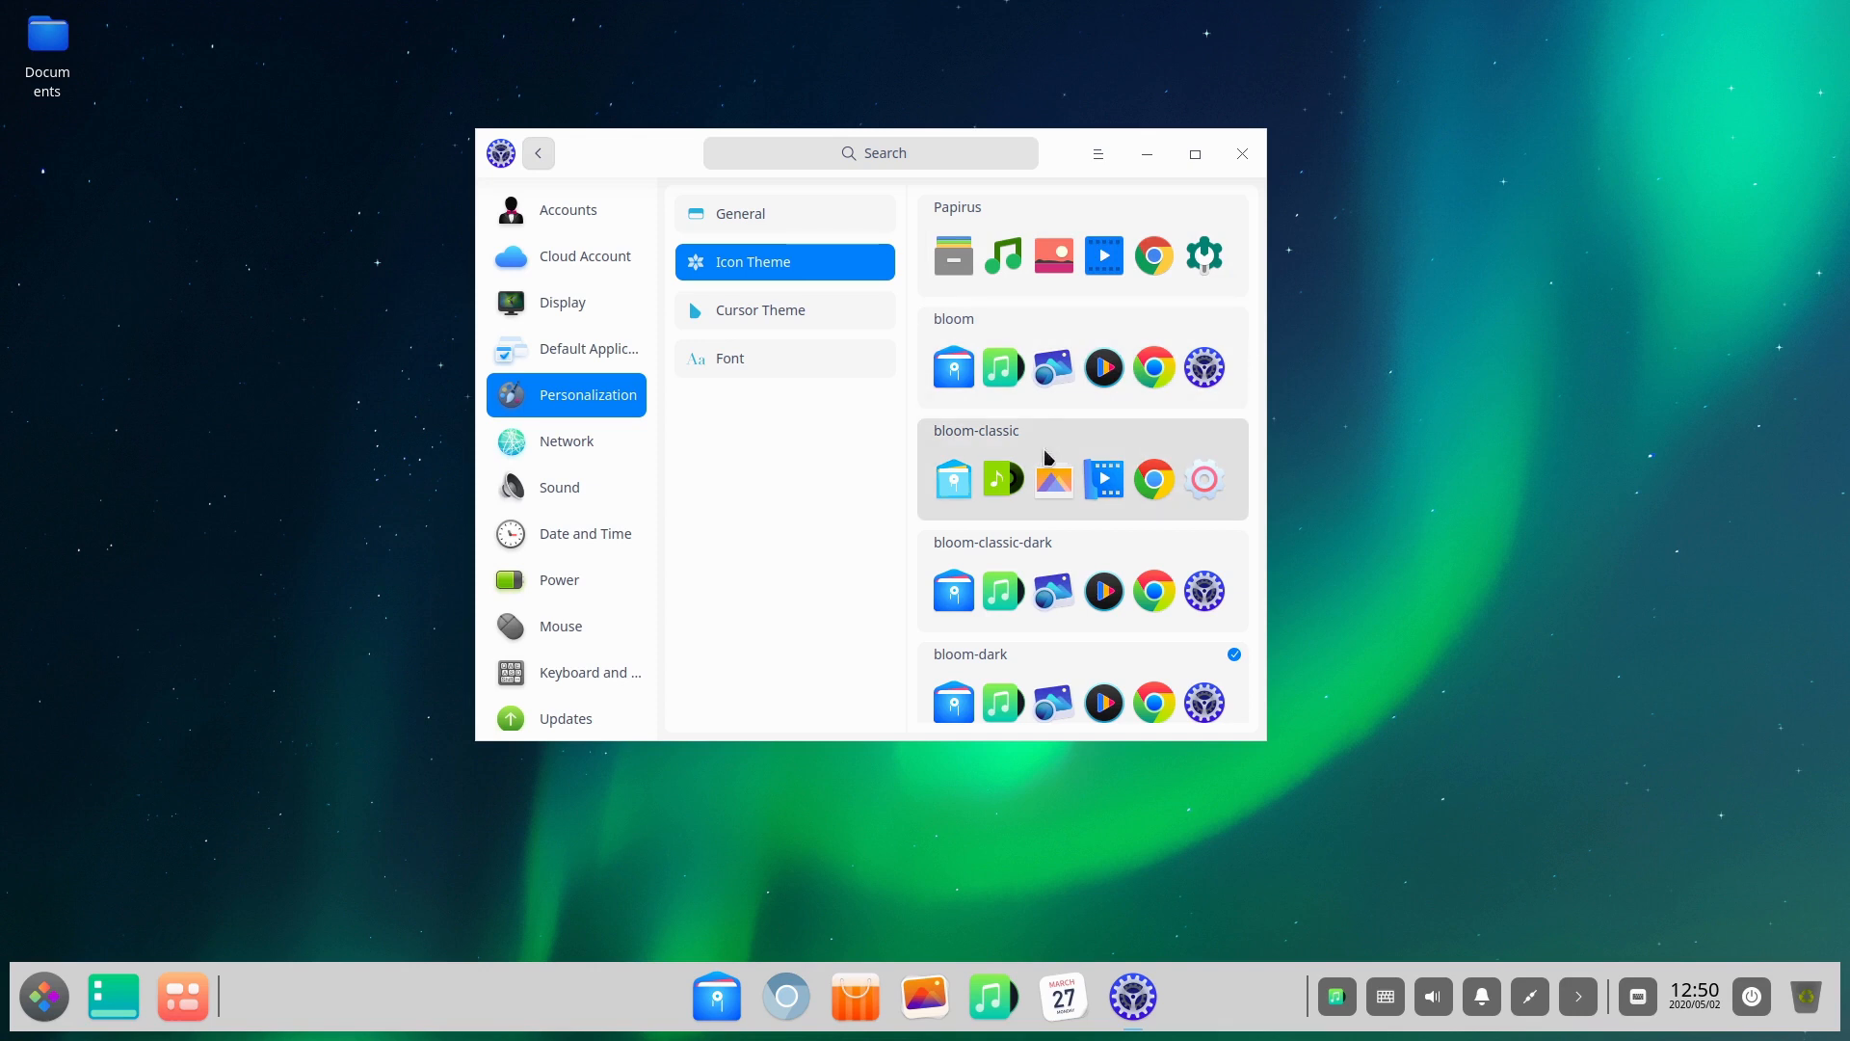
left_click(1079, 470)
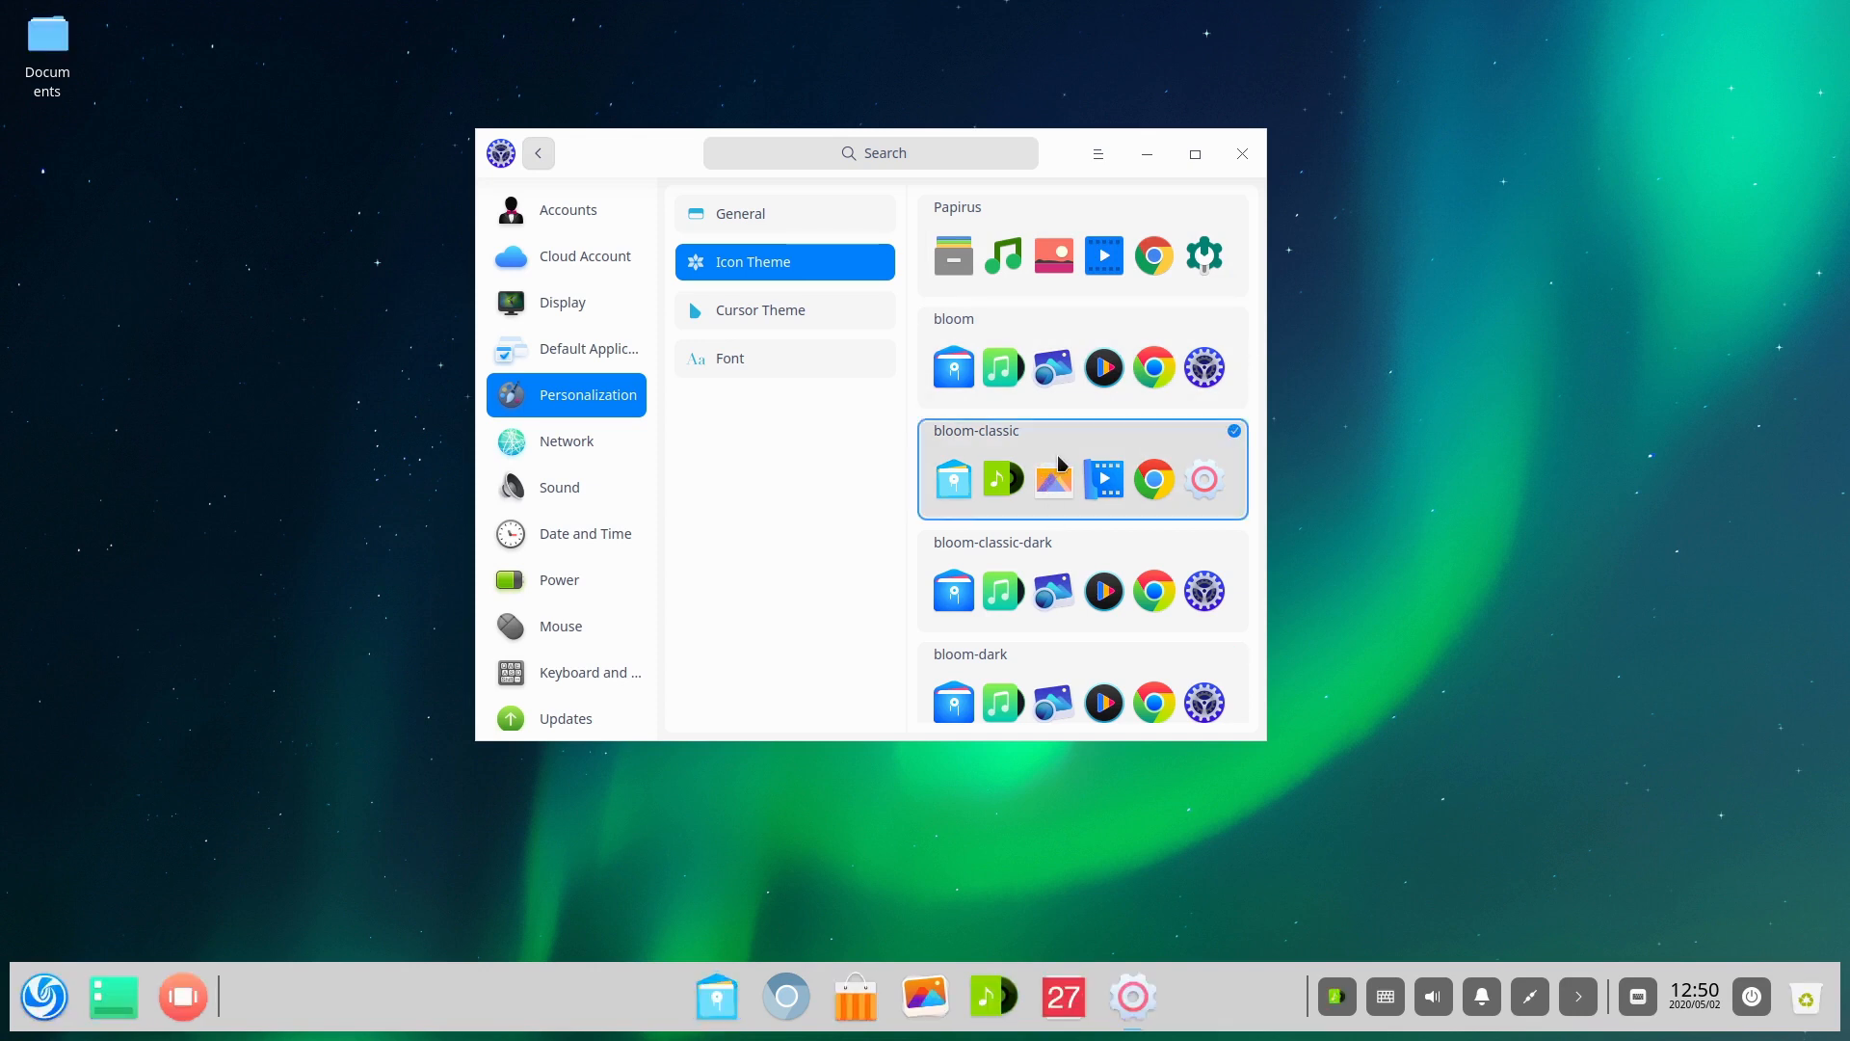
left_click(1082, 248)
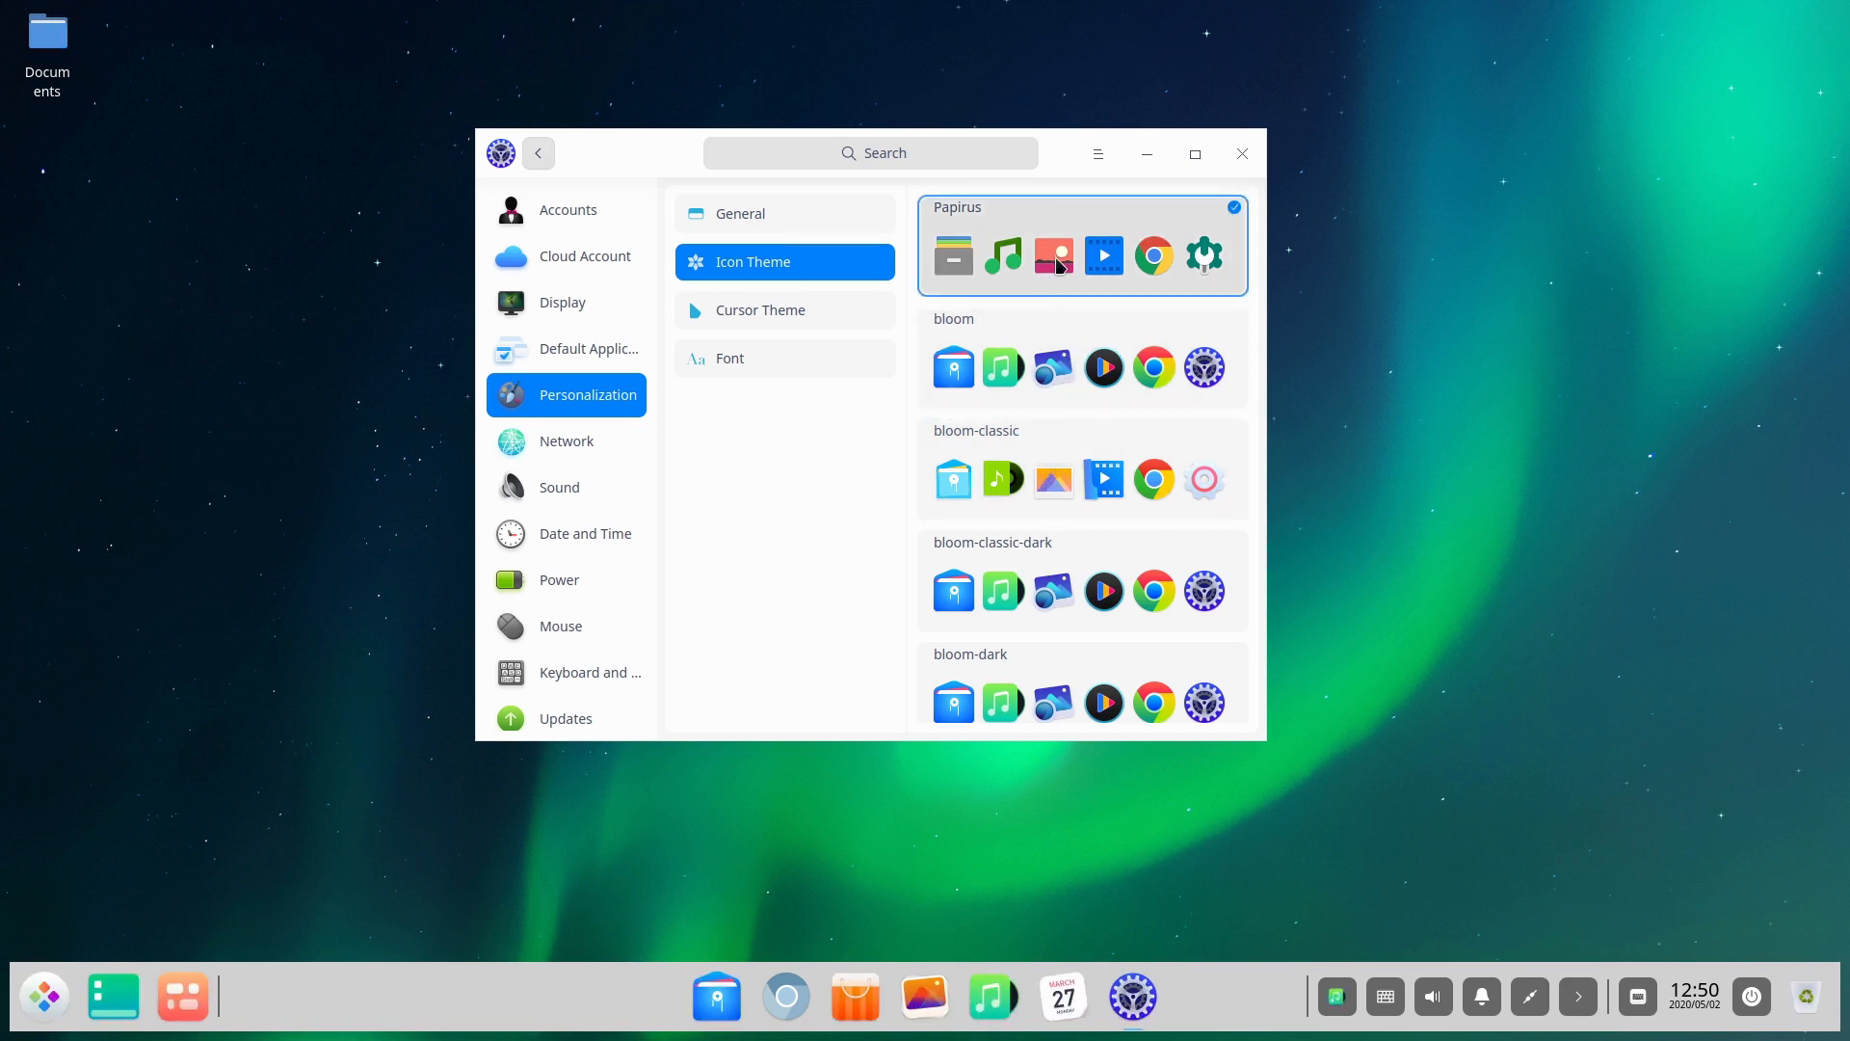
left_click(1080, 366)
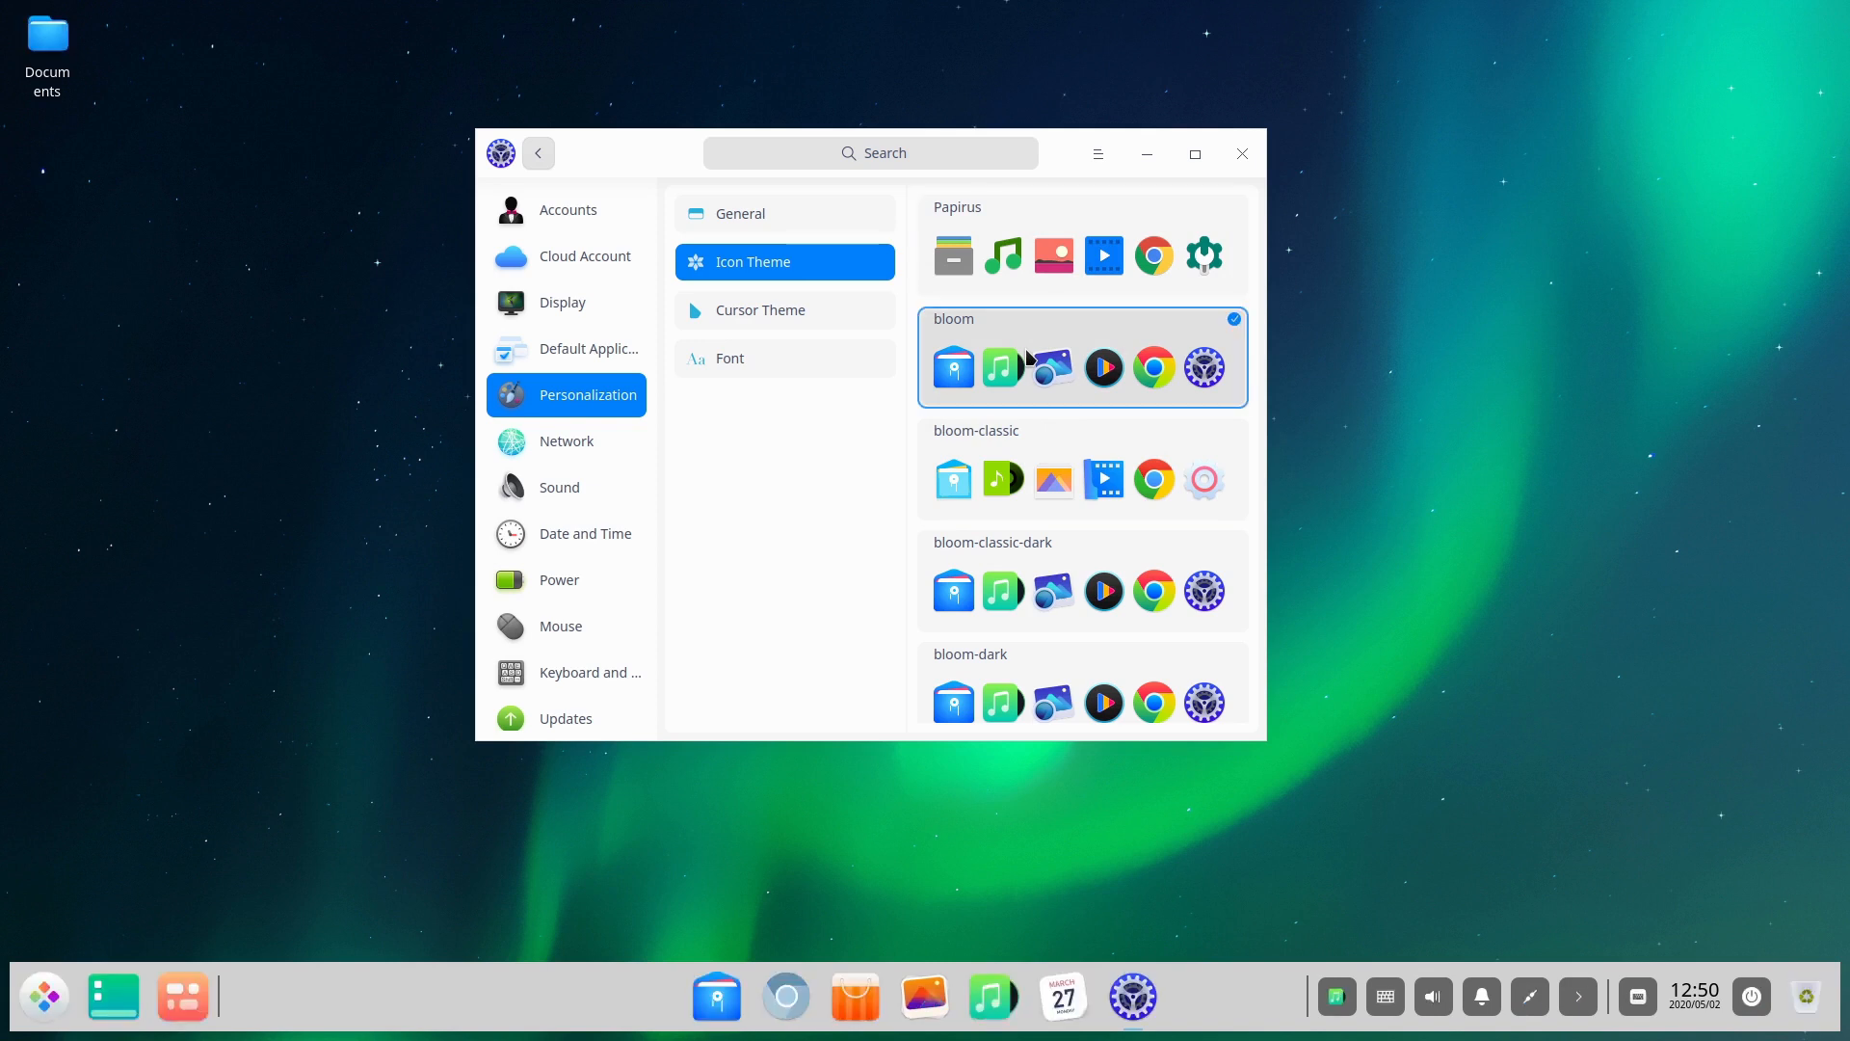
left_click(761, 309)
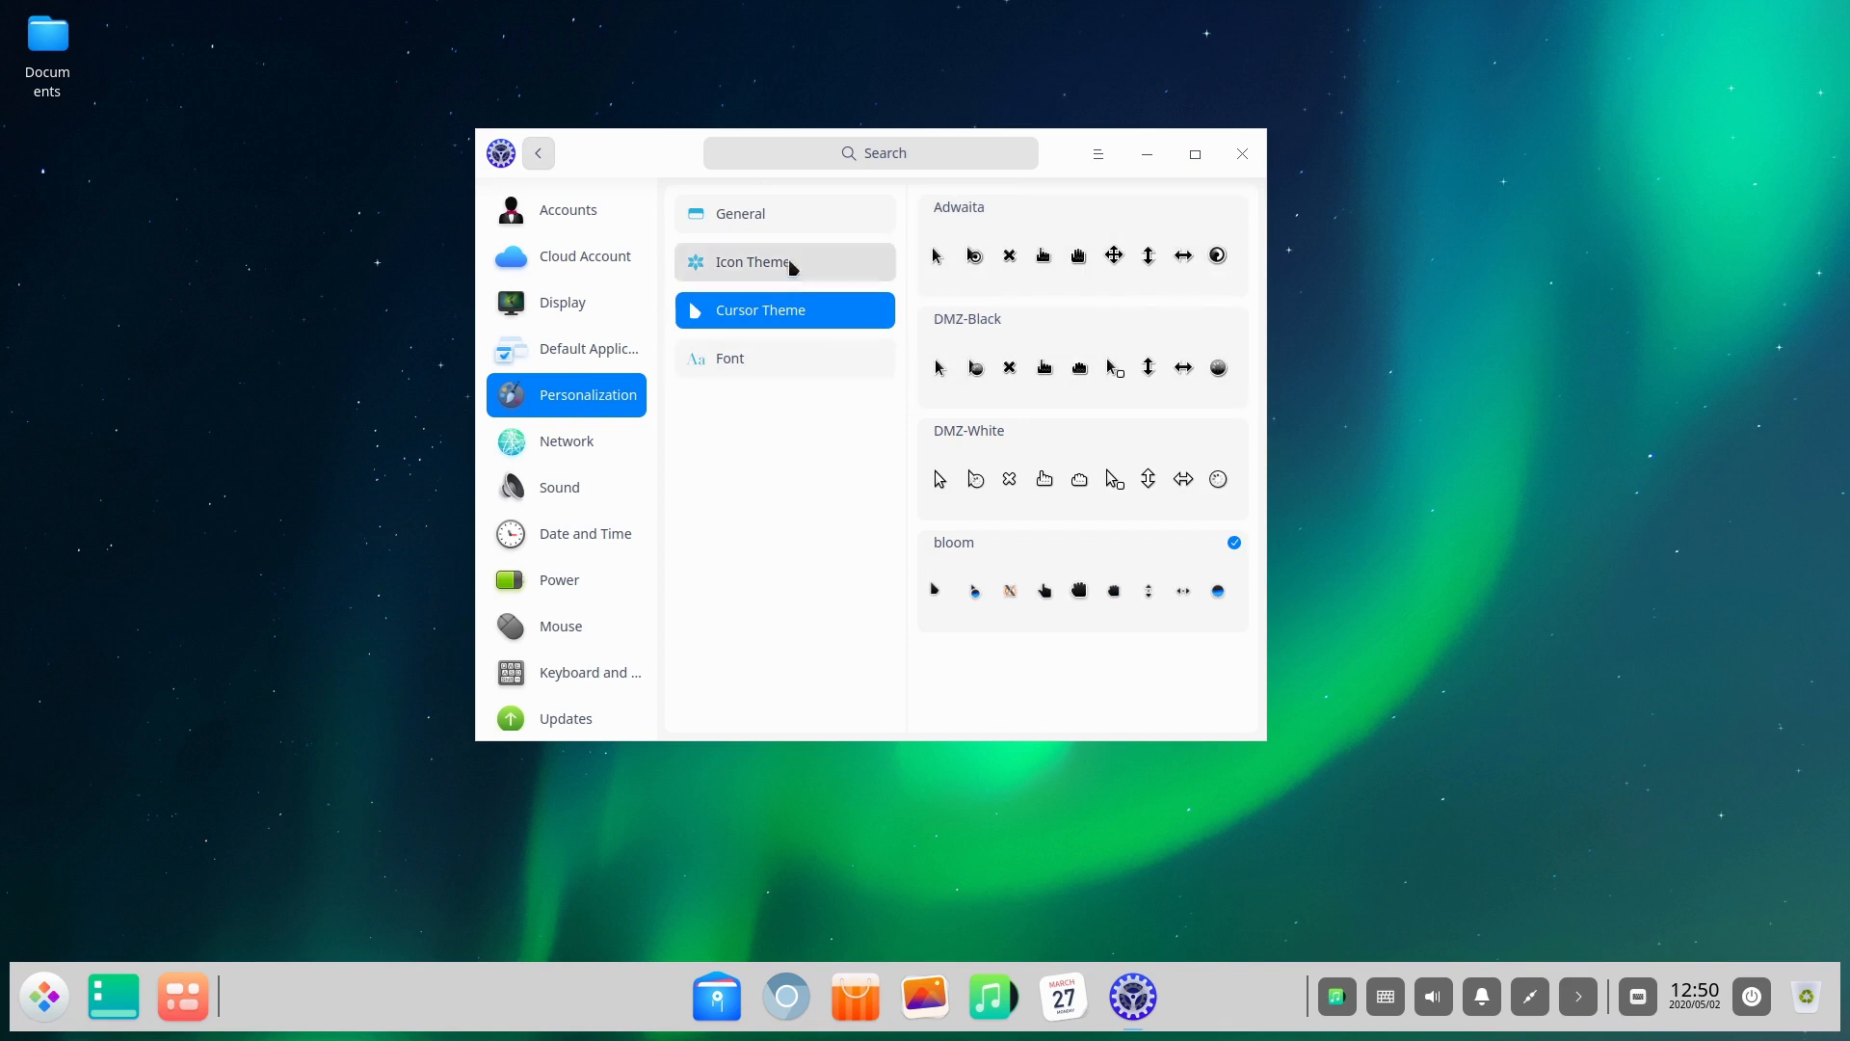
- Back on General, apply the Dark theme and pick the orange accent color
left_click(740, 214)
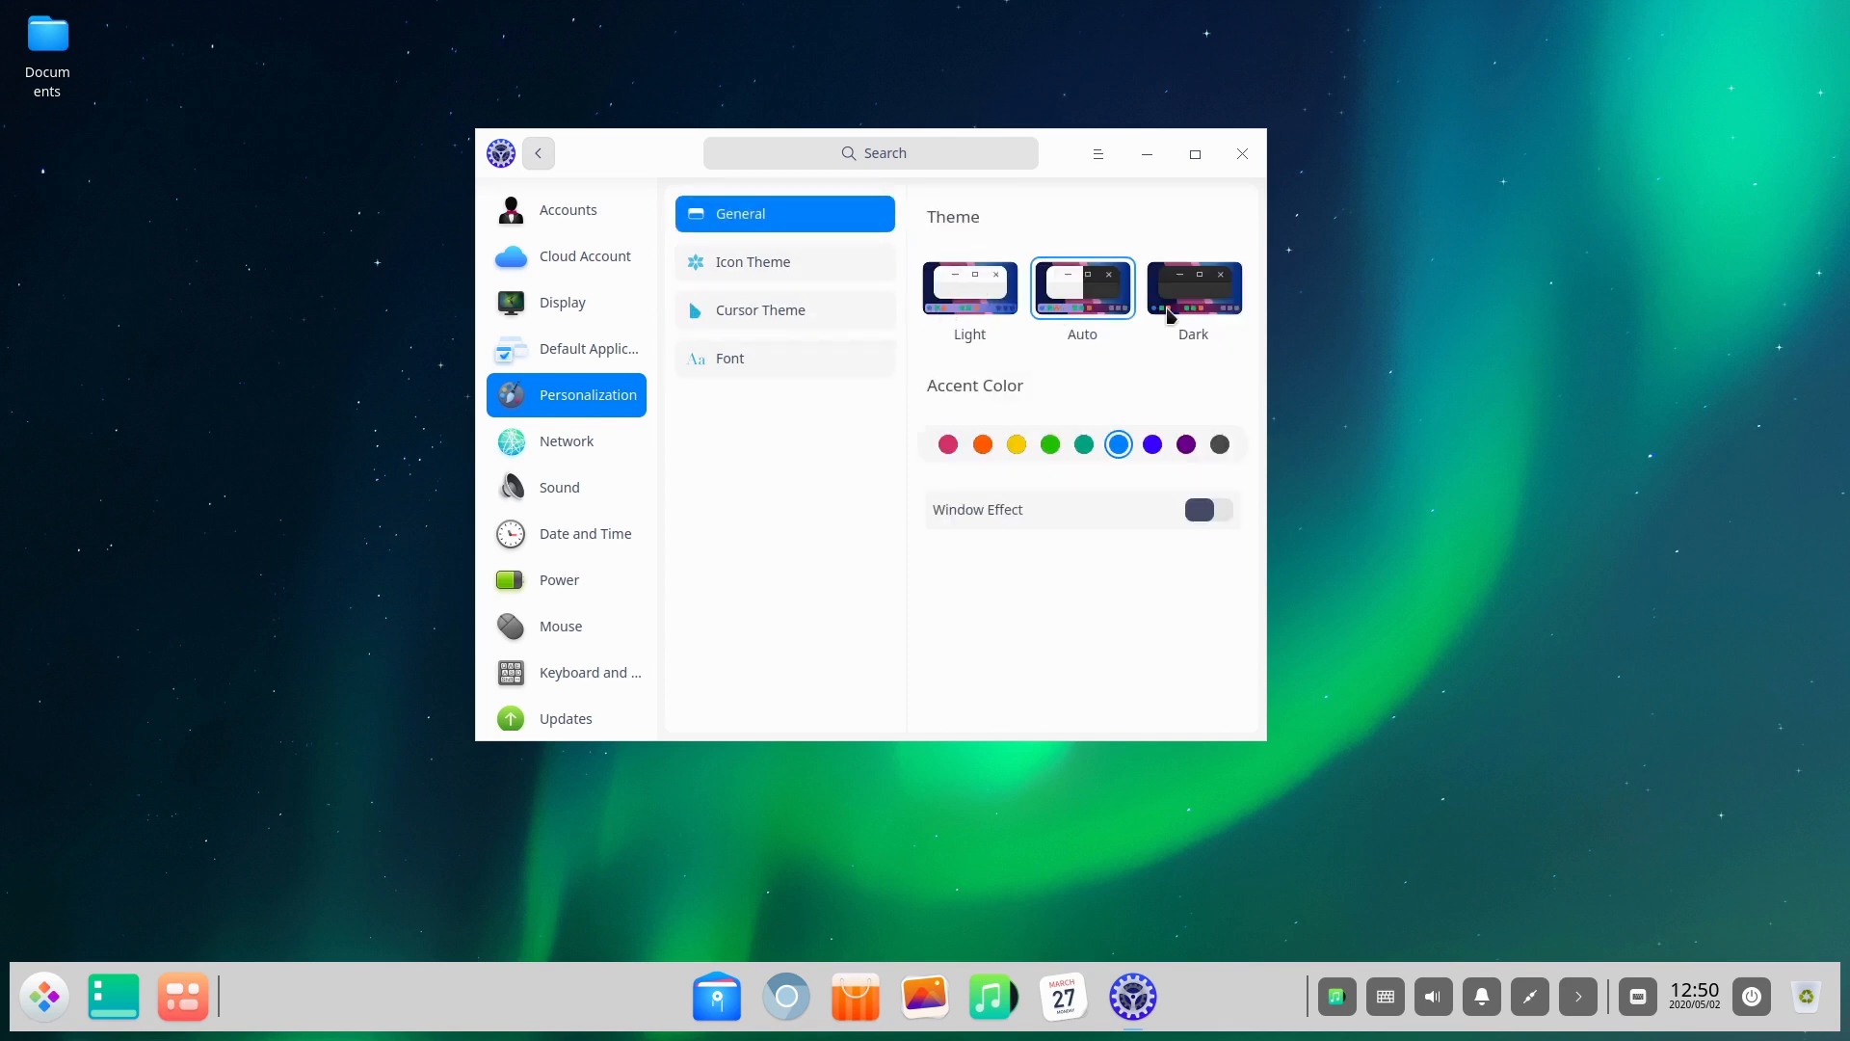
left_click(1192, 286)
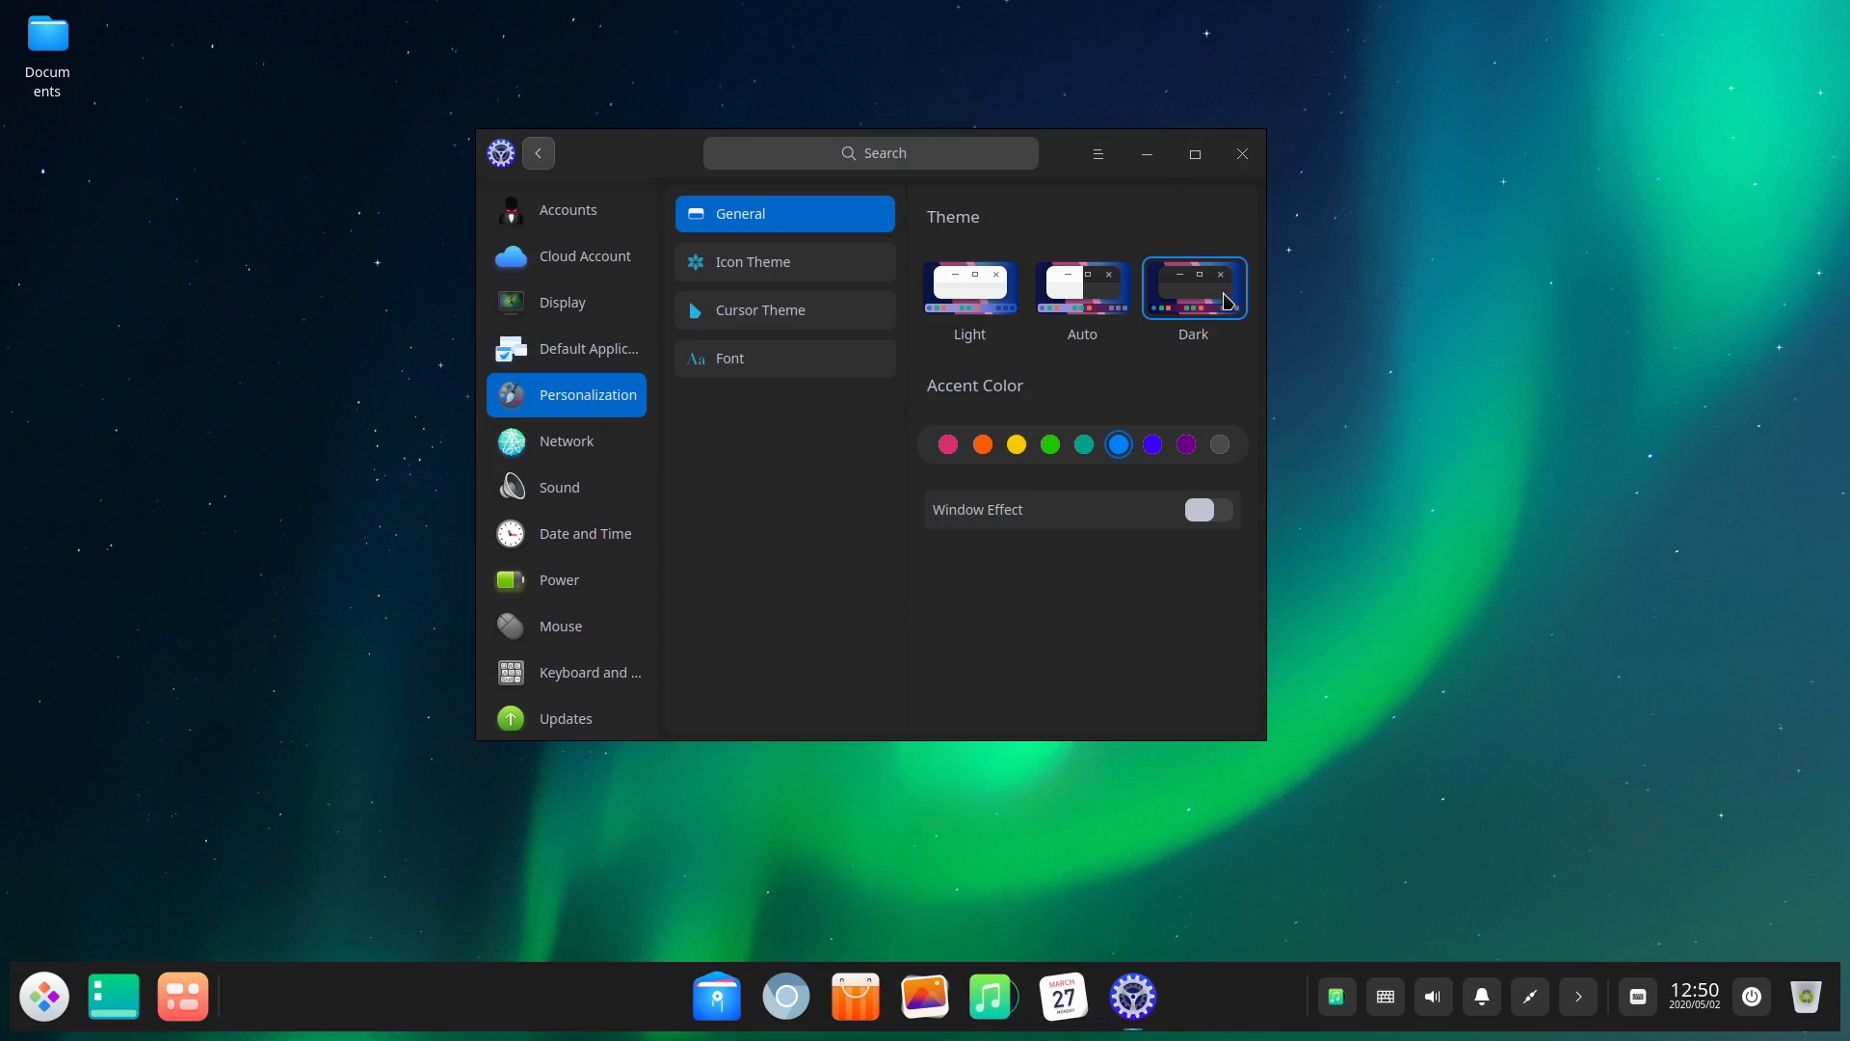
mouse_move(1142, 489)
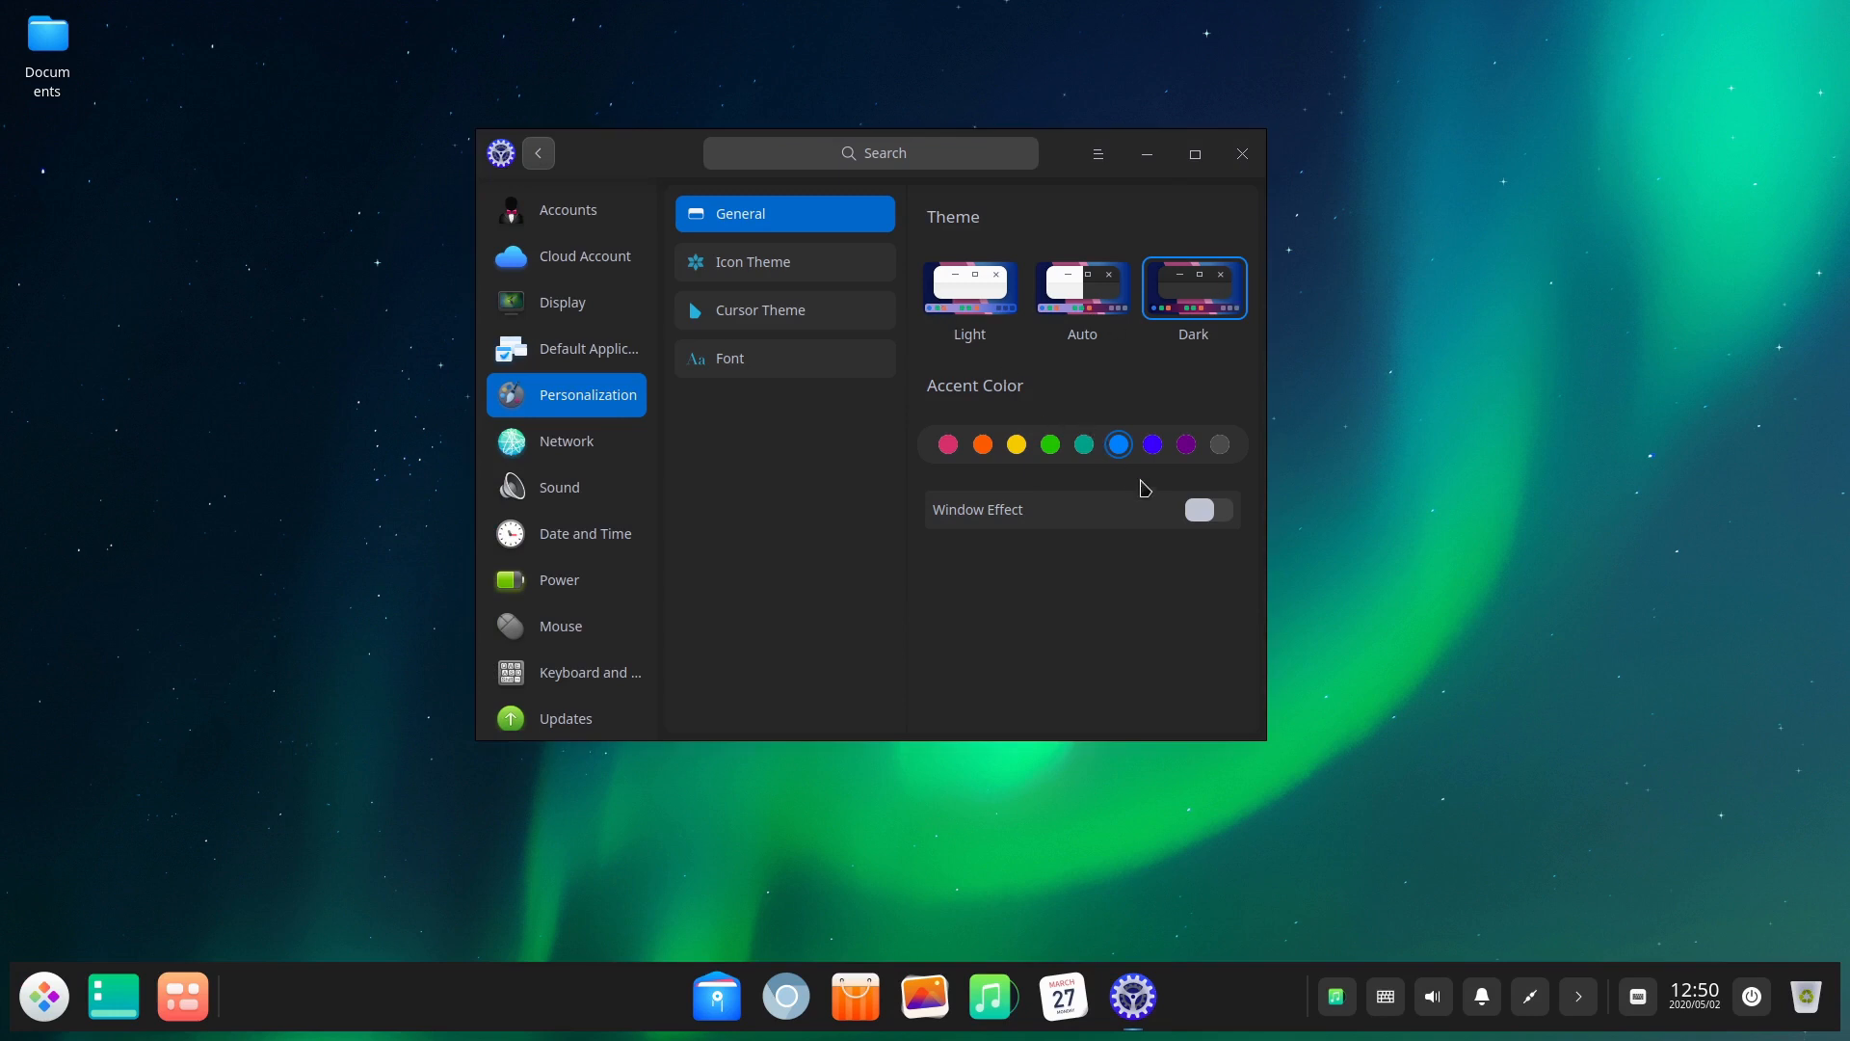
left_click(983, 445)
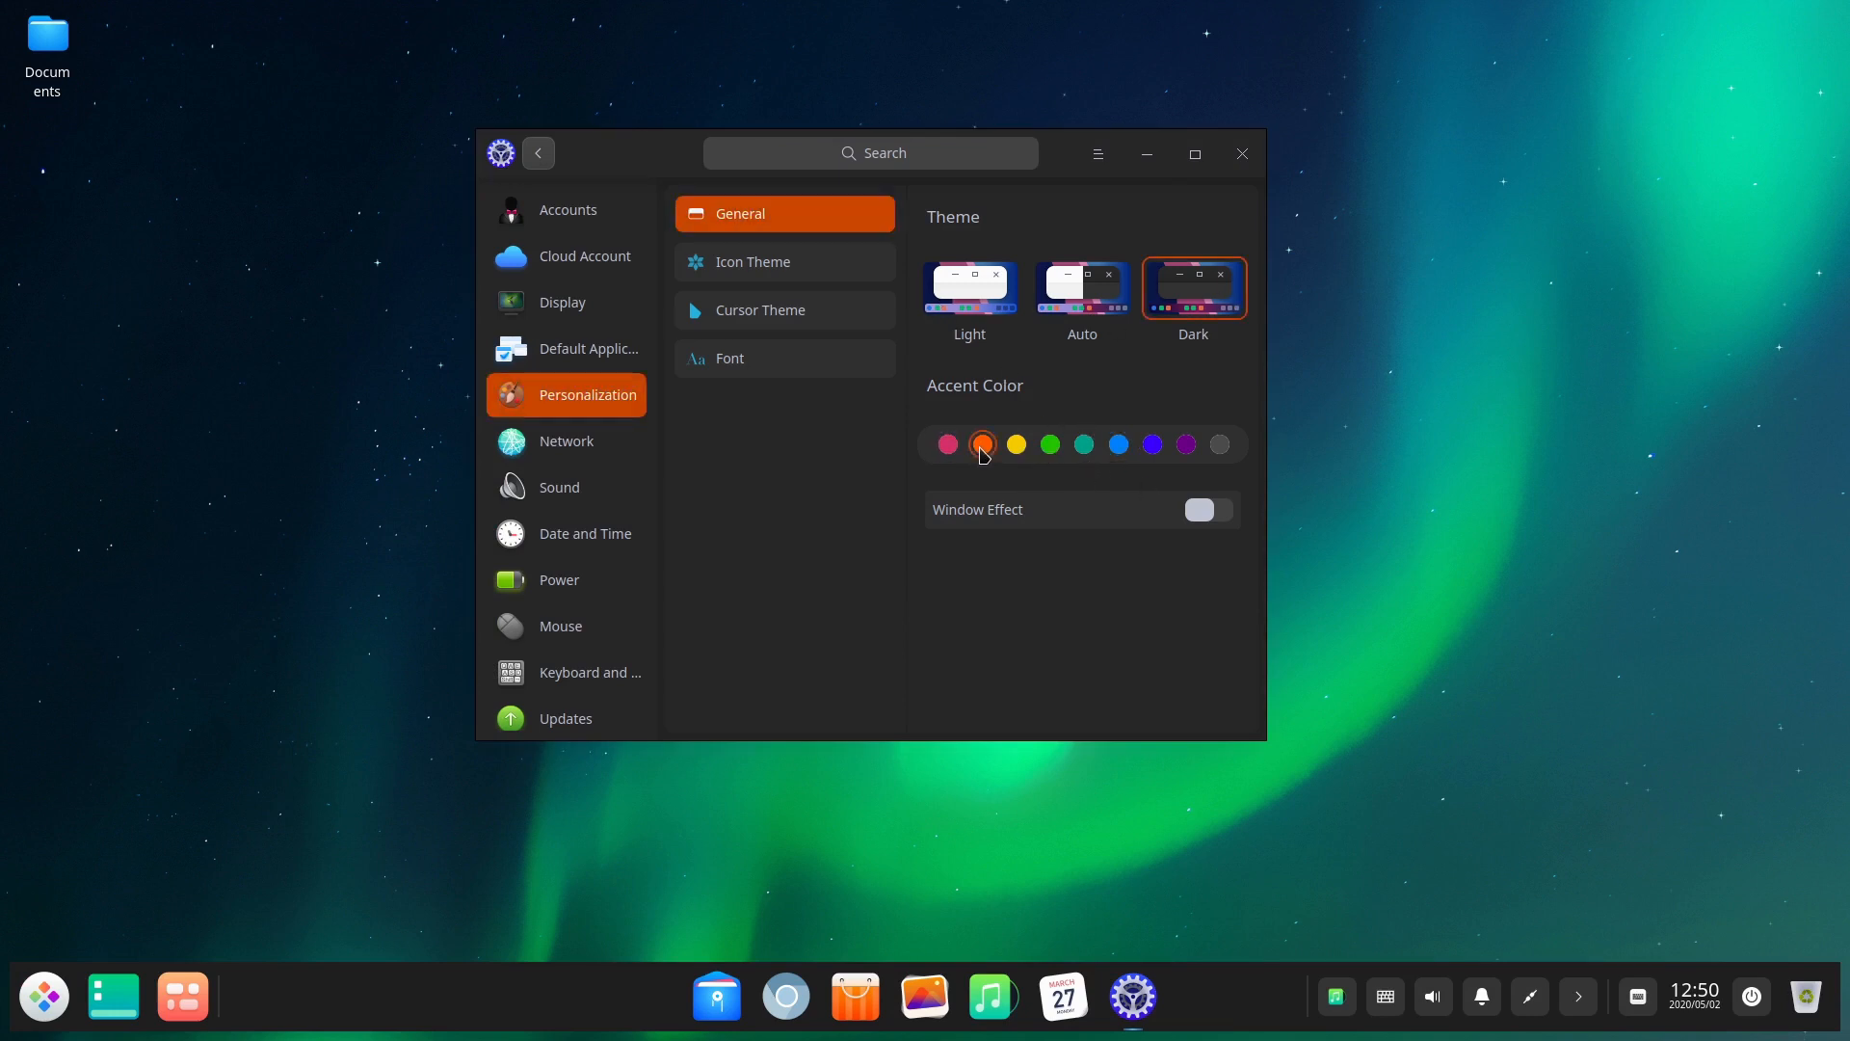
left_click(1049, 444)
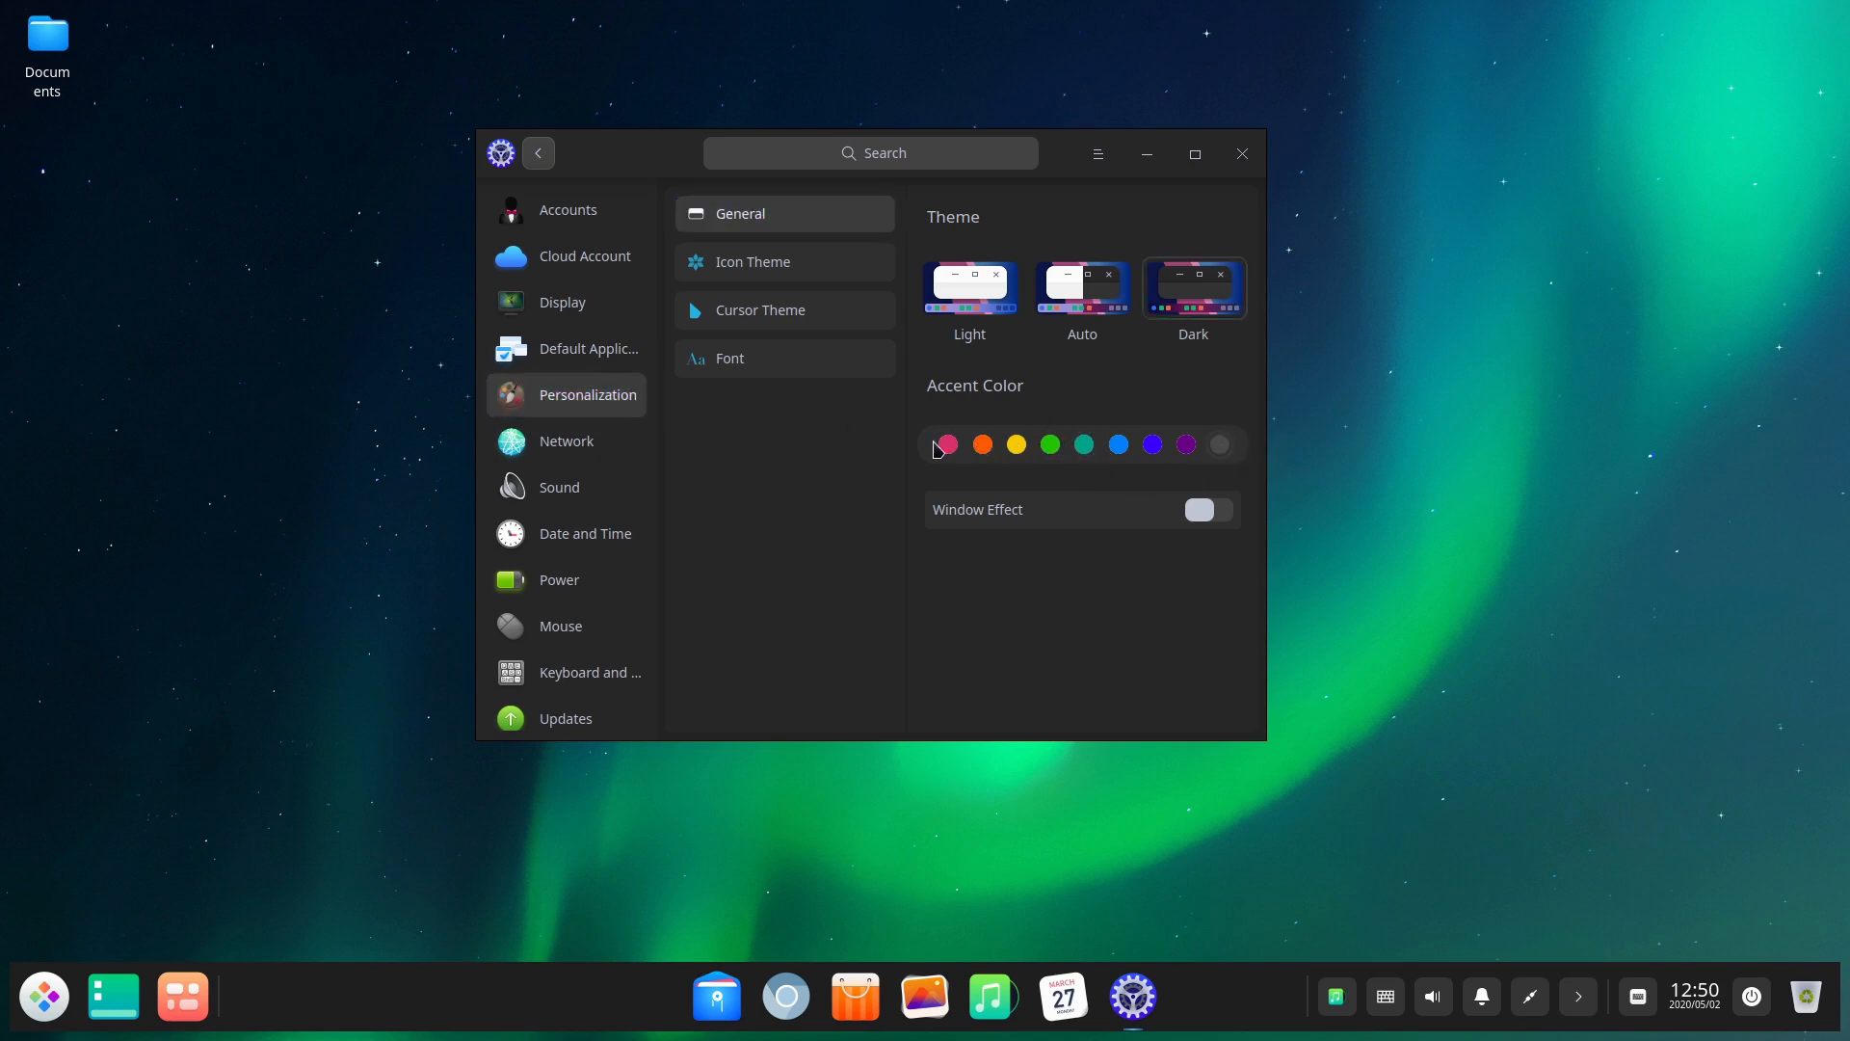
left_click(981, 446)
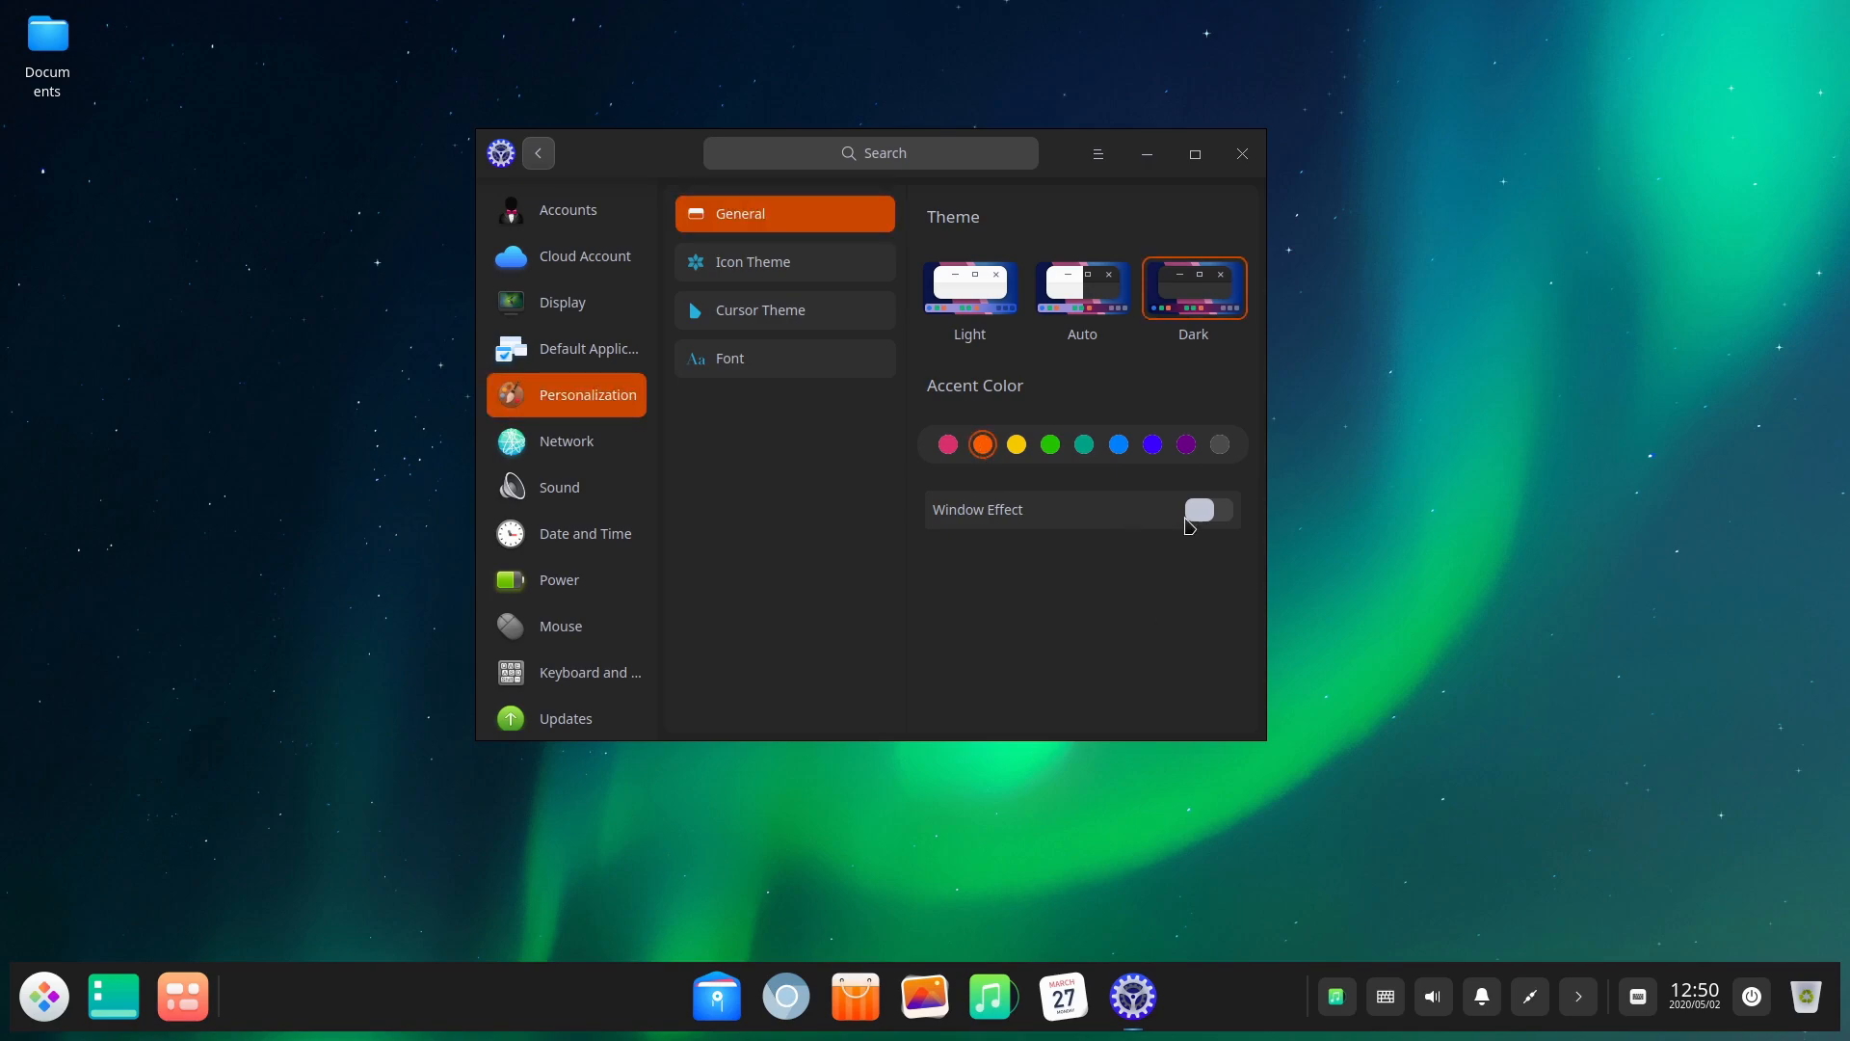
- Drag window transparency through about 0.44 and 0.95, ending at 0
left_click(1207, 509)
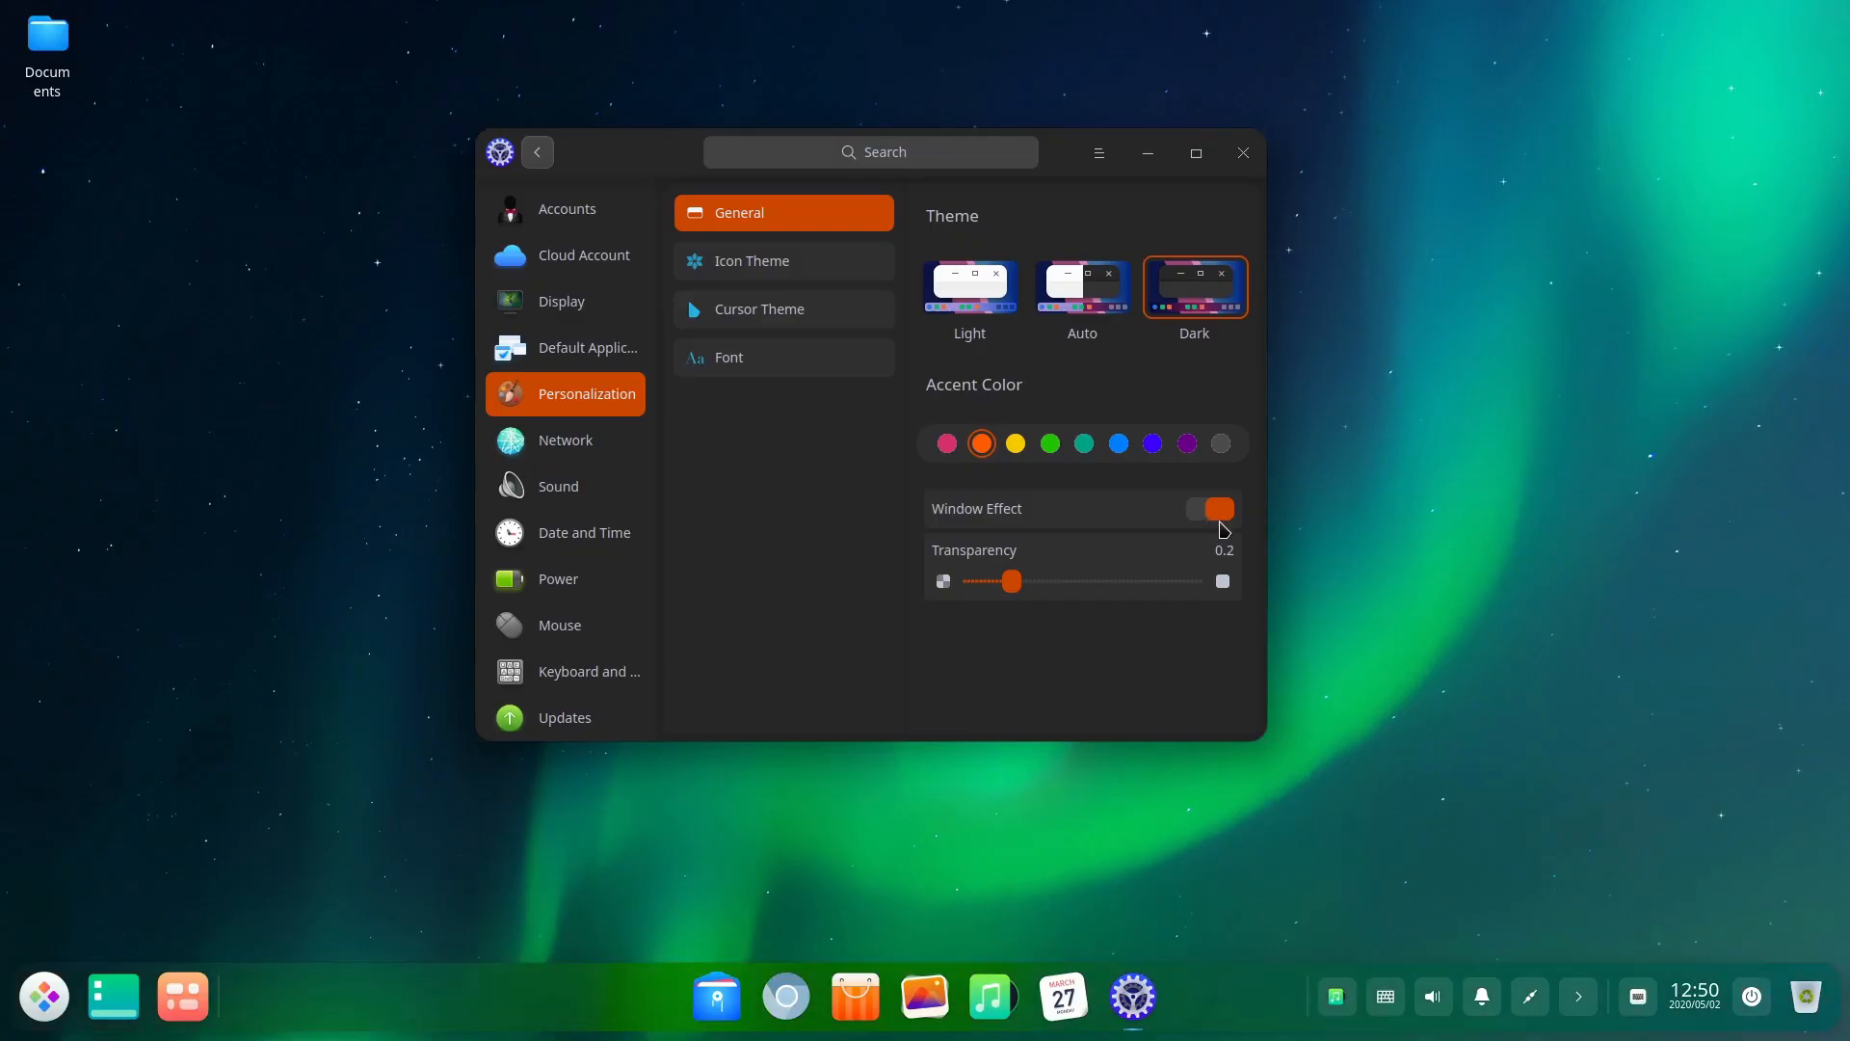
mouse_move(1182, 621)
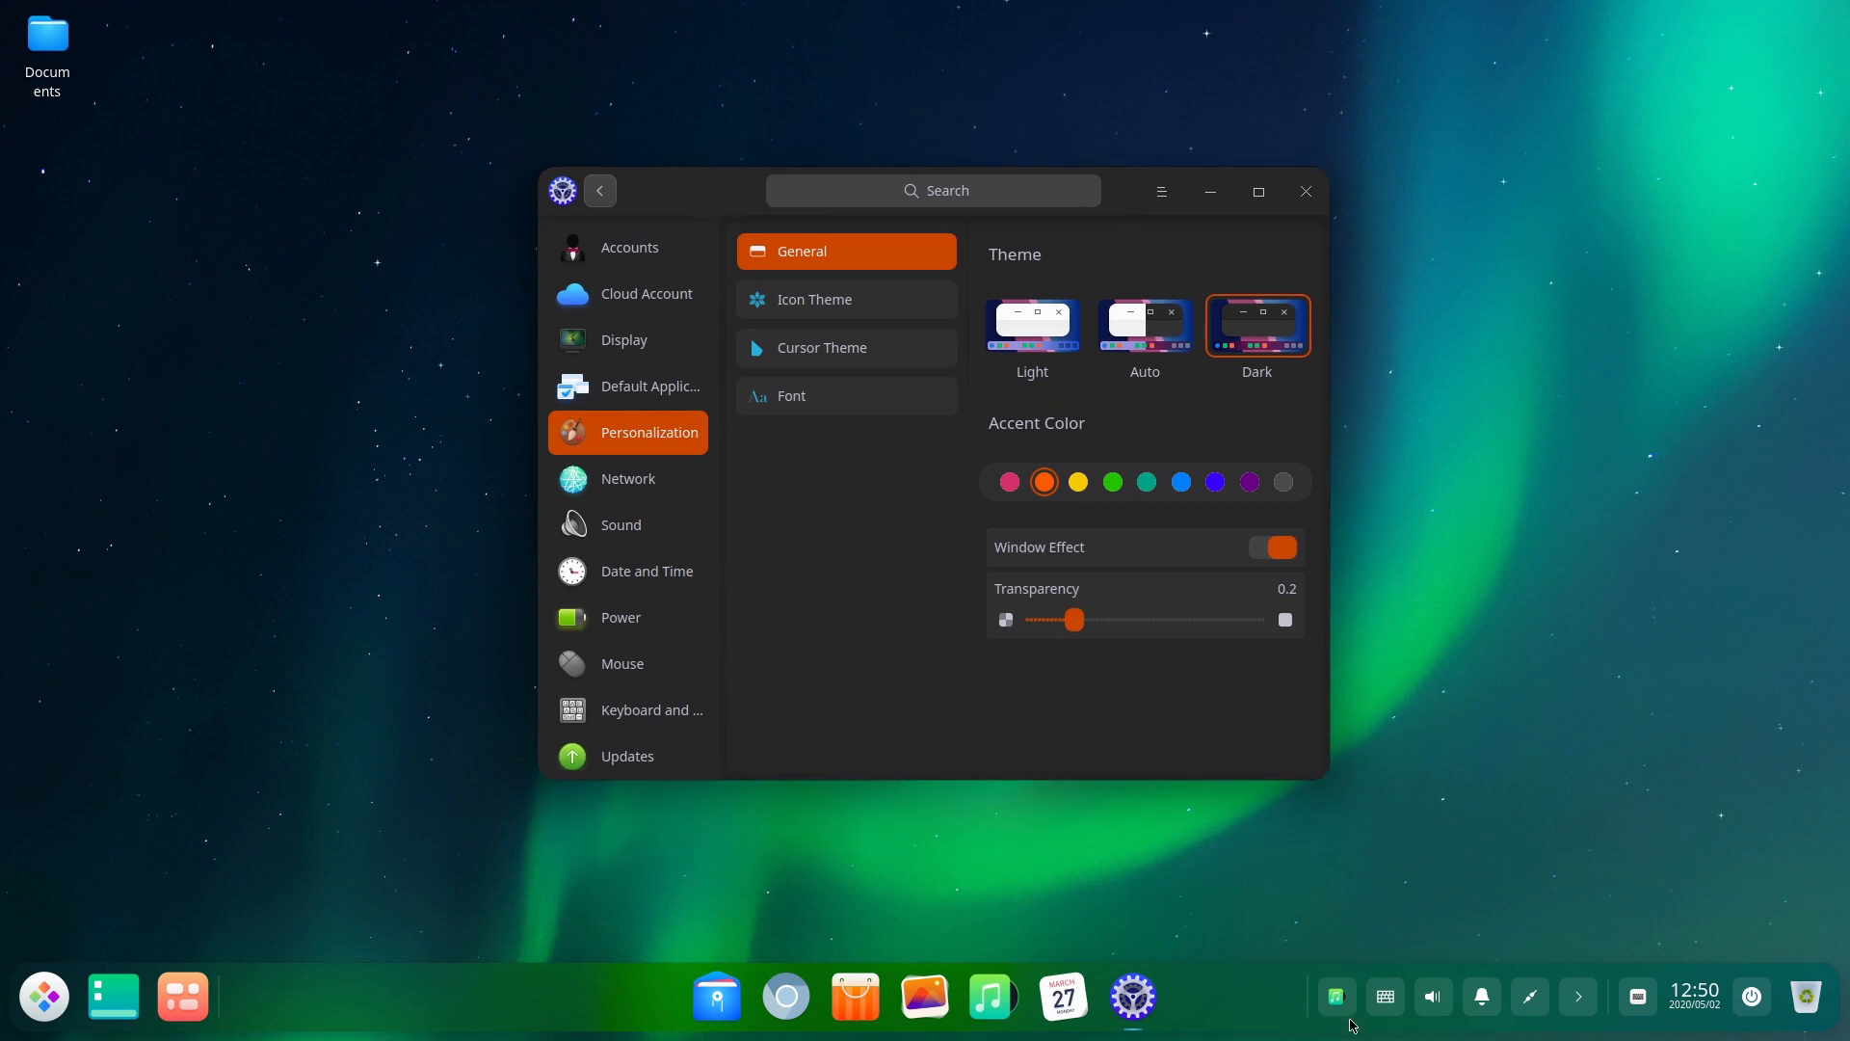
mouse_move(1330, 252)
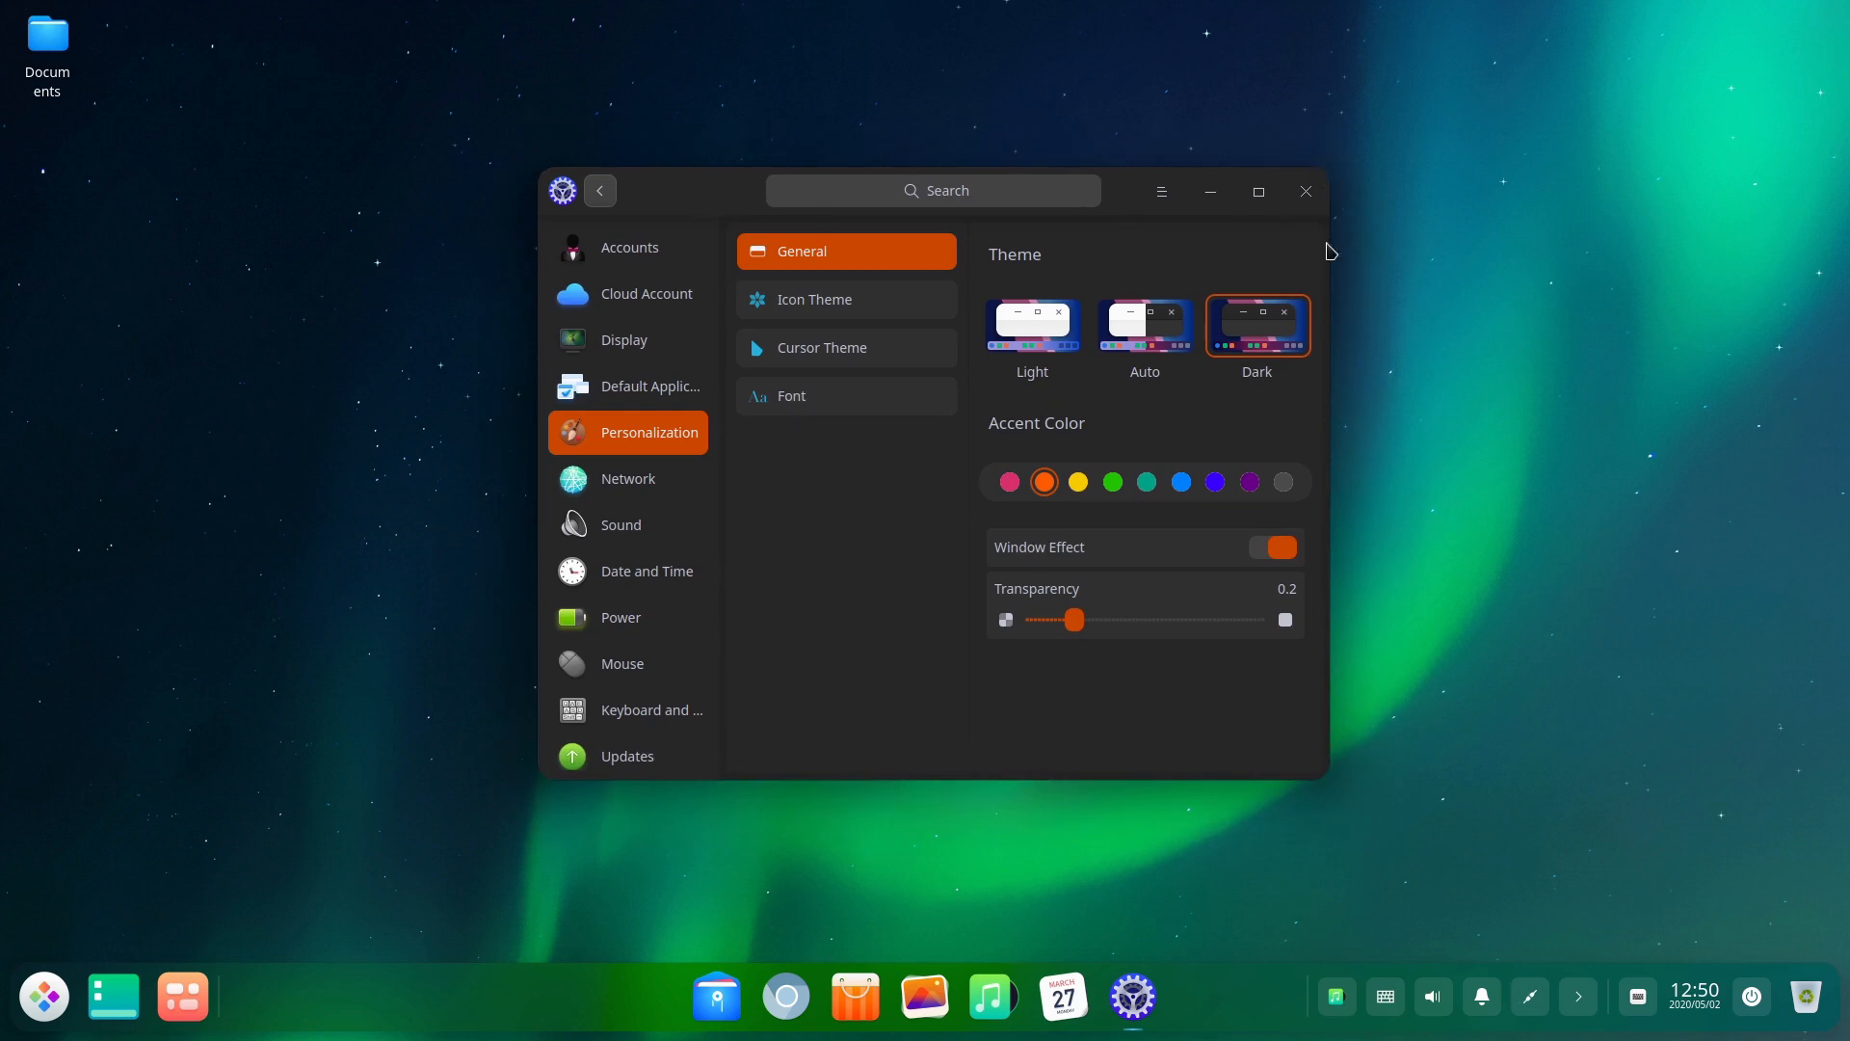
mouse_move(1458, 695)
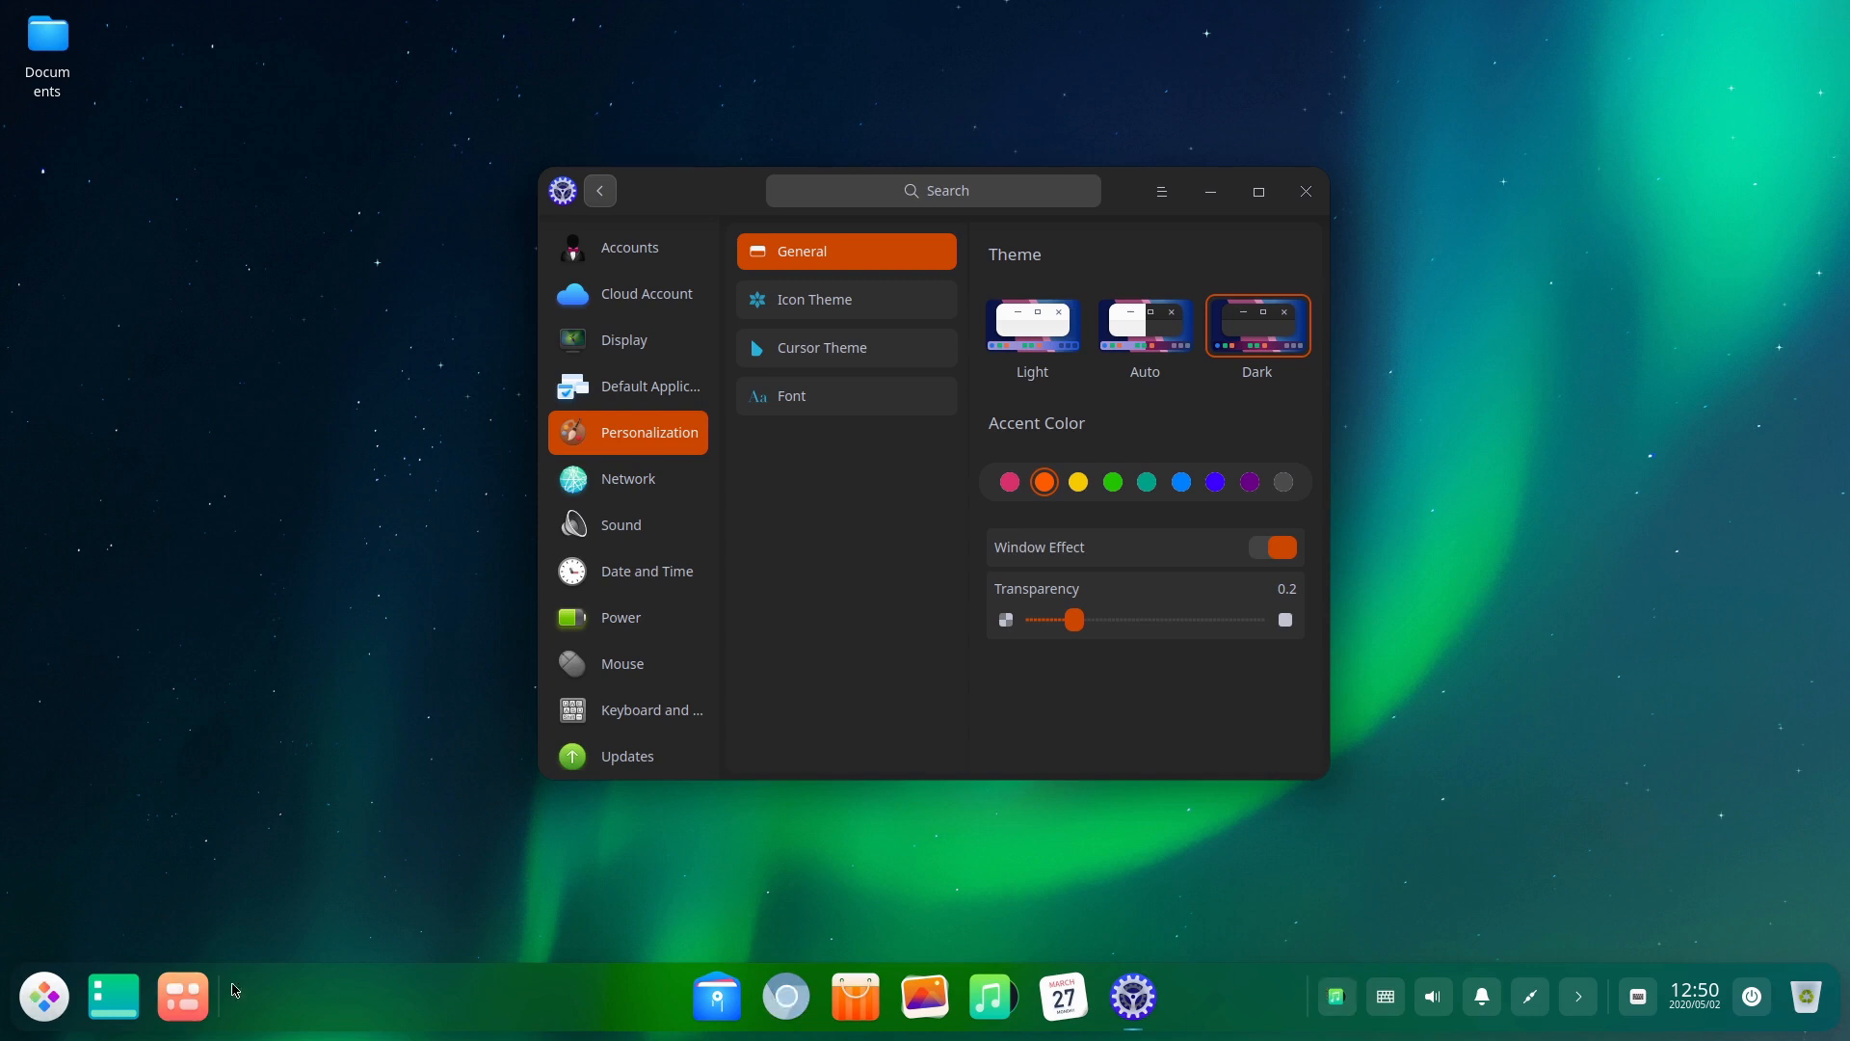
left_click_drag(1074, 620, 1131, 620)
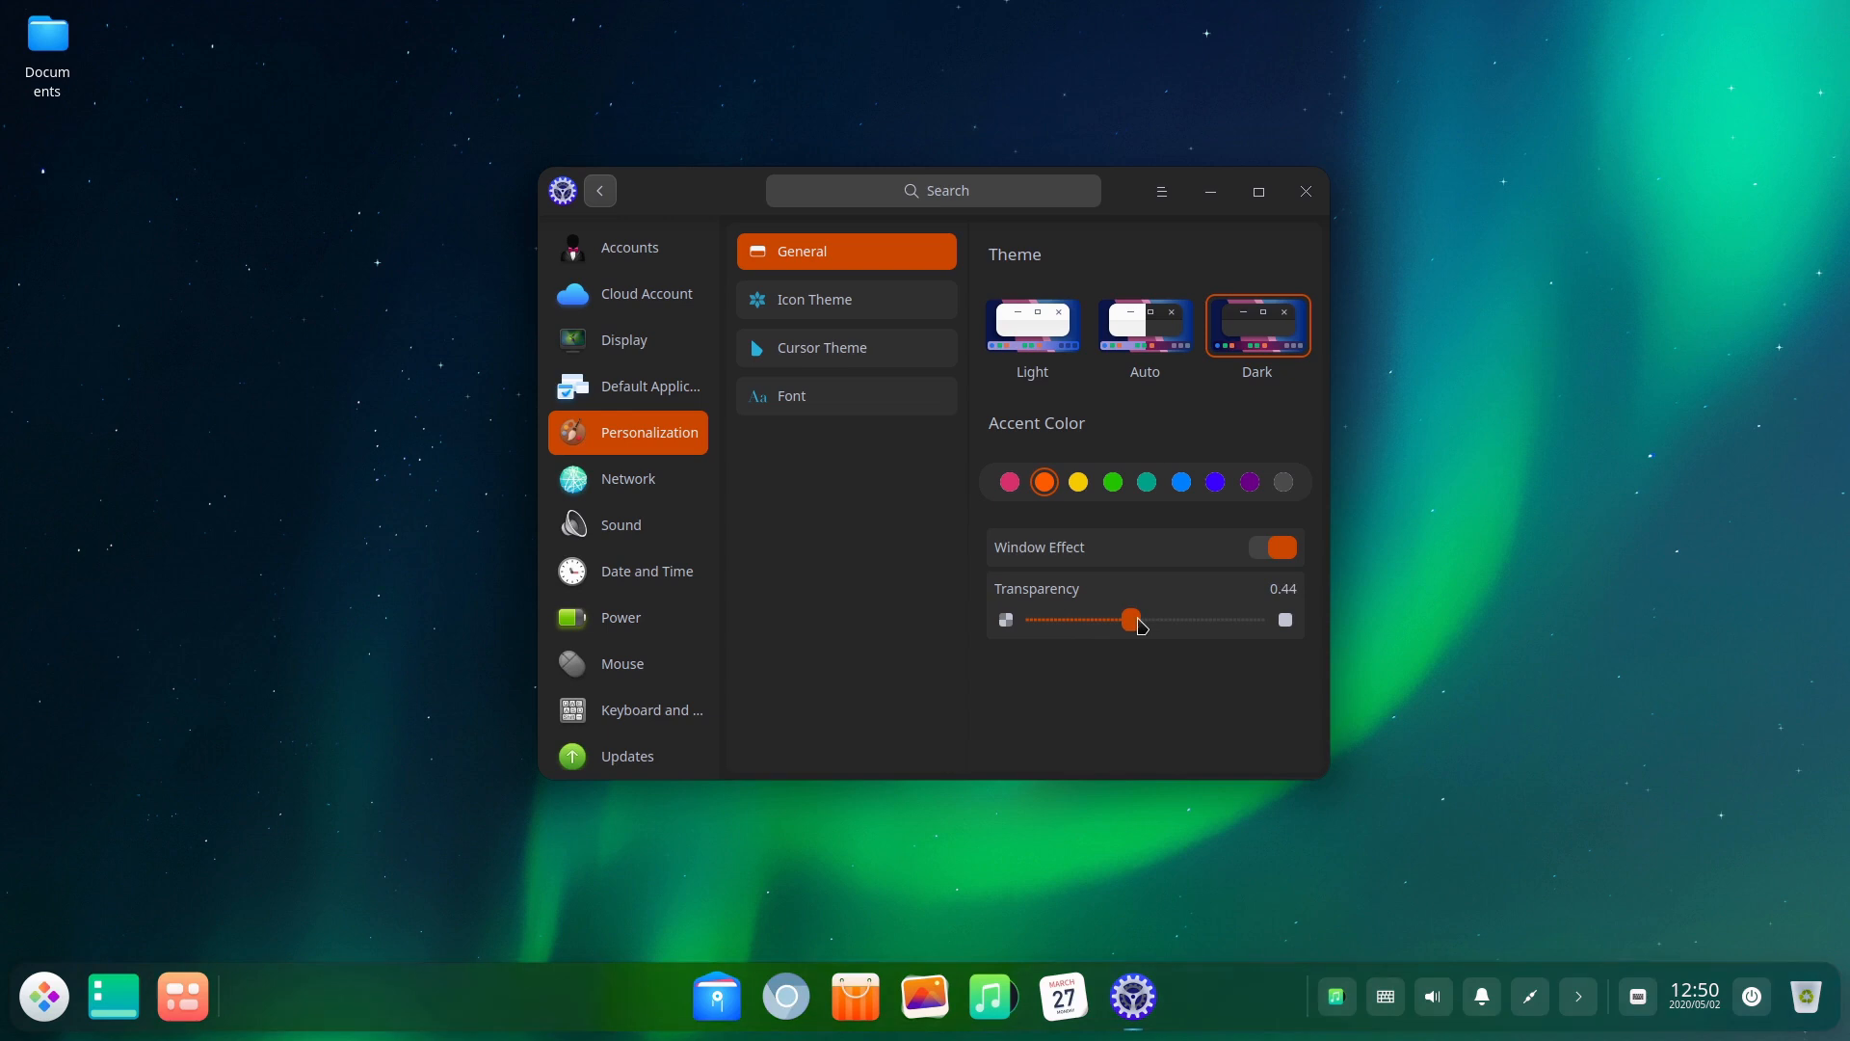
left_click_drag(1130, 620, 1044, 620)
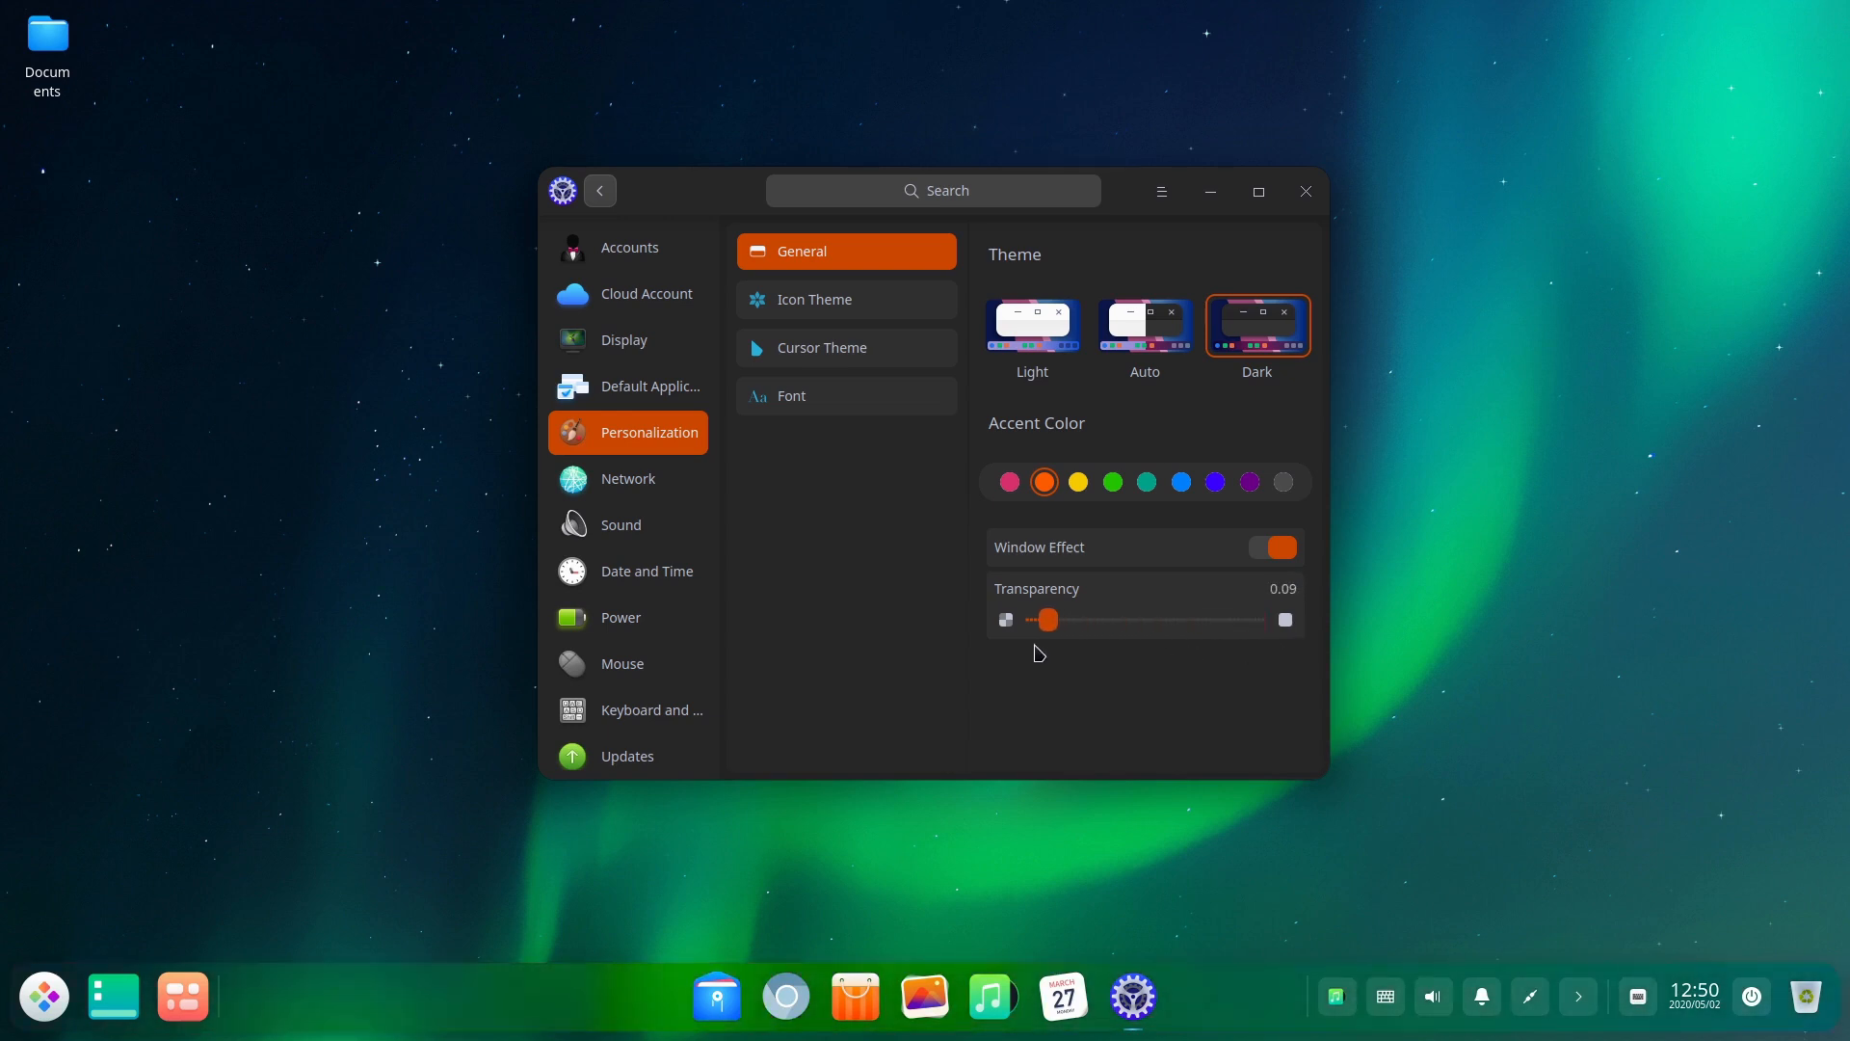
left_click_drag(1046, 620, 1231, 619)
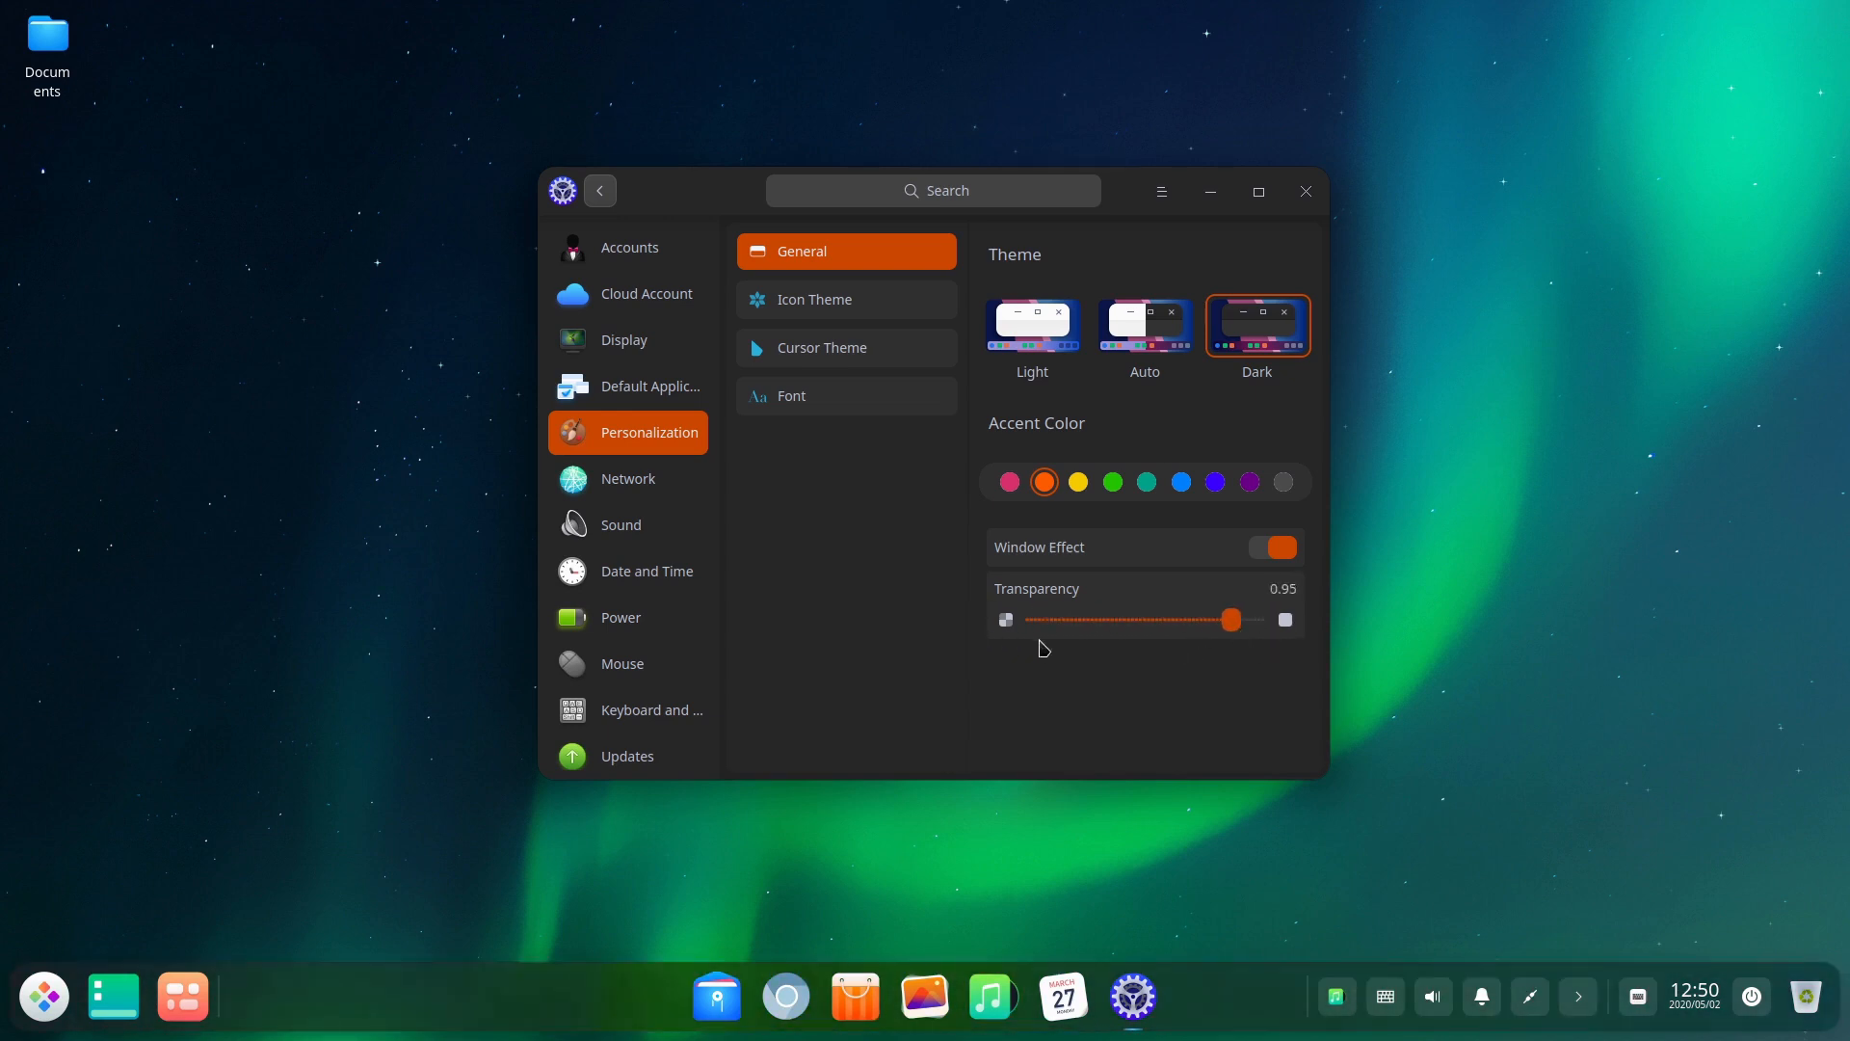
left_click_drag(1233, 619, 1024, 620)
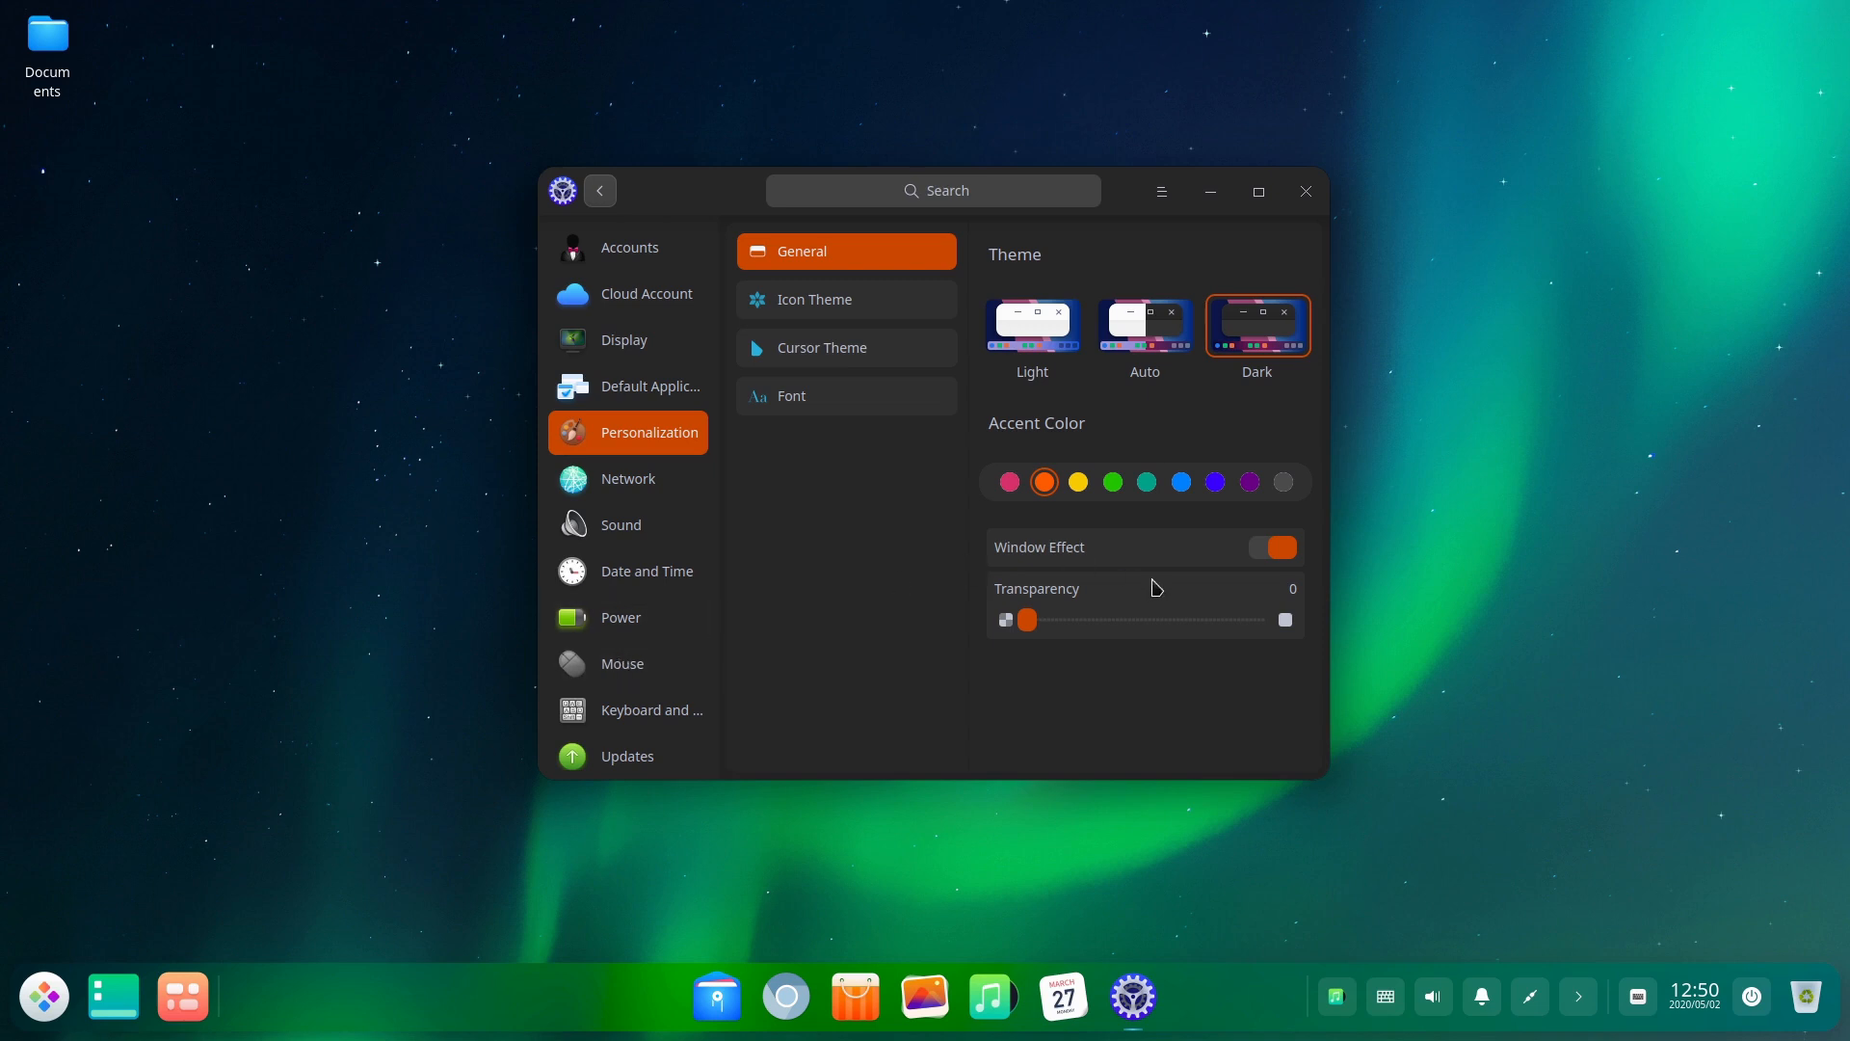
- Turn Window Effect off, then back on
left_click(1273, 546)
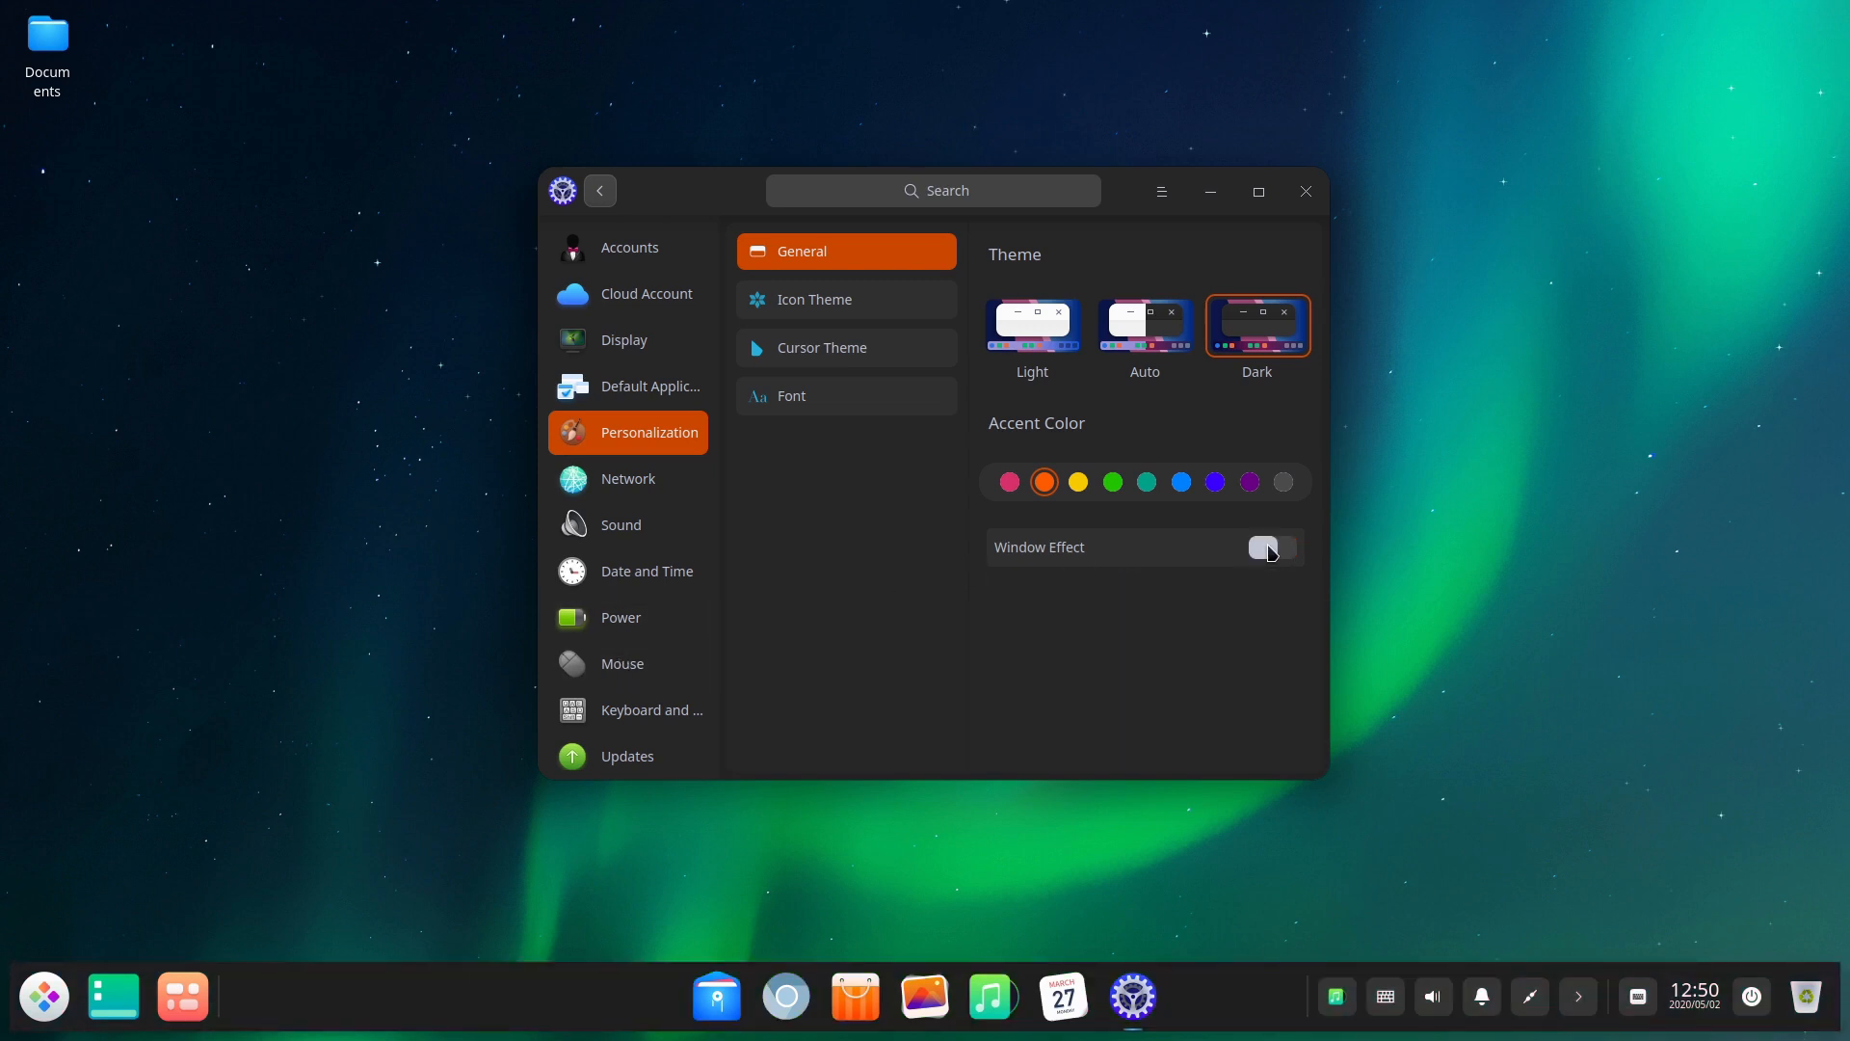
left_click(1264, 547)
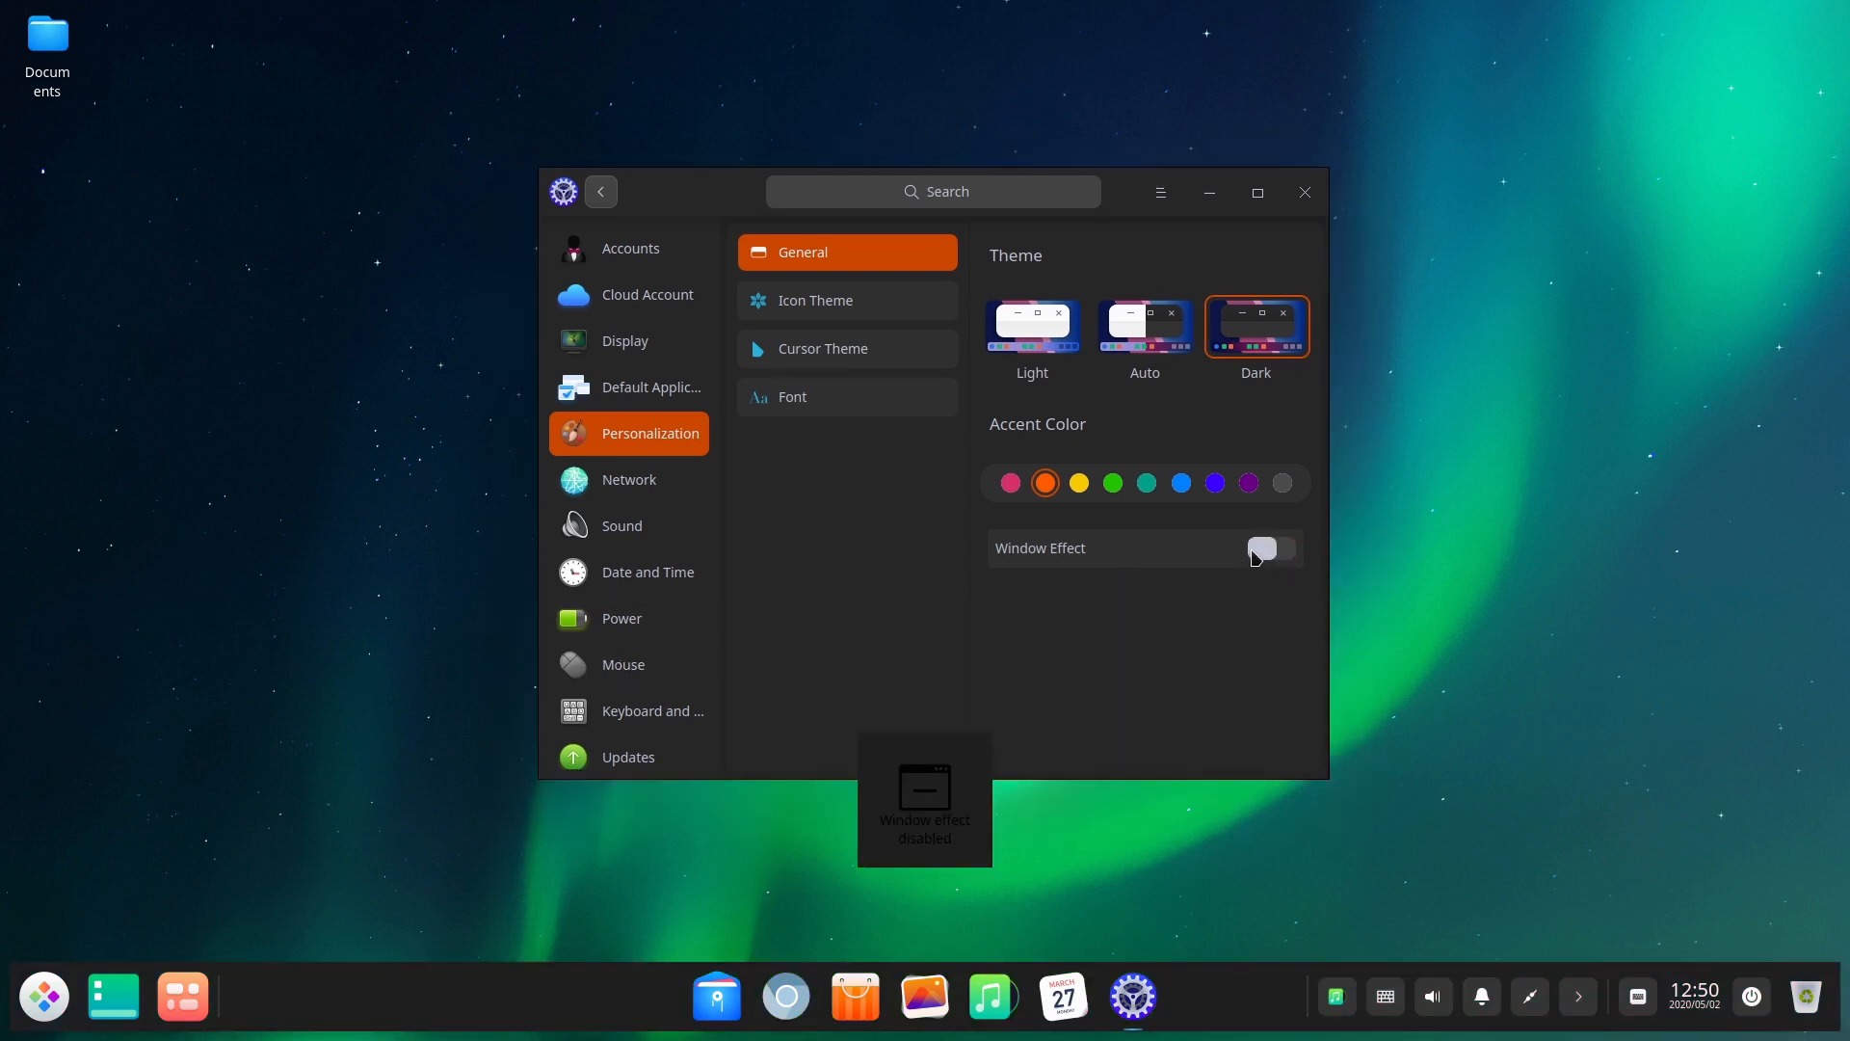
left_click(1271, 548)
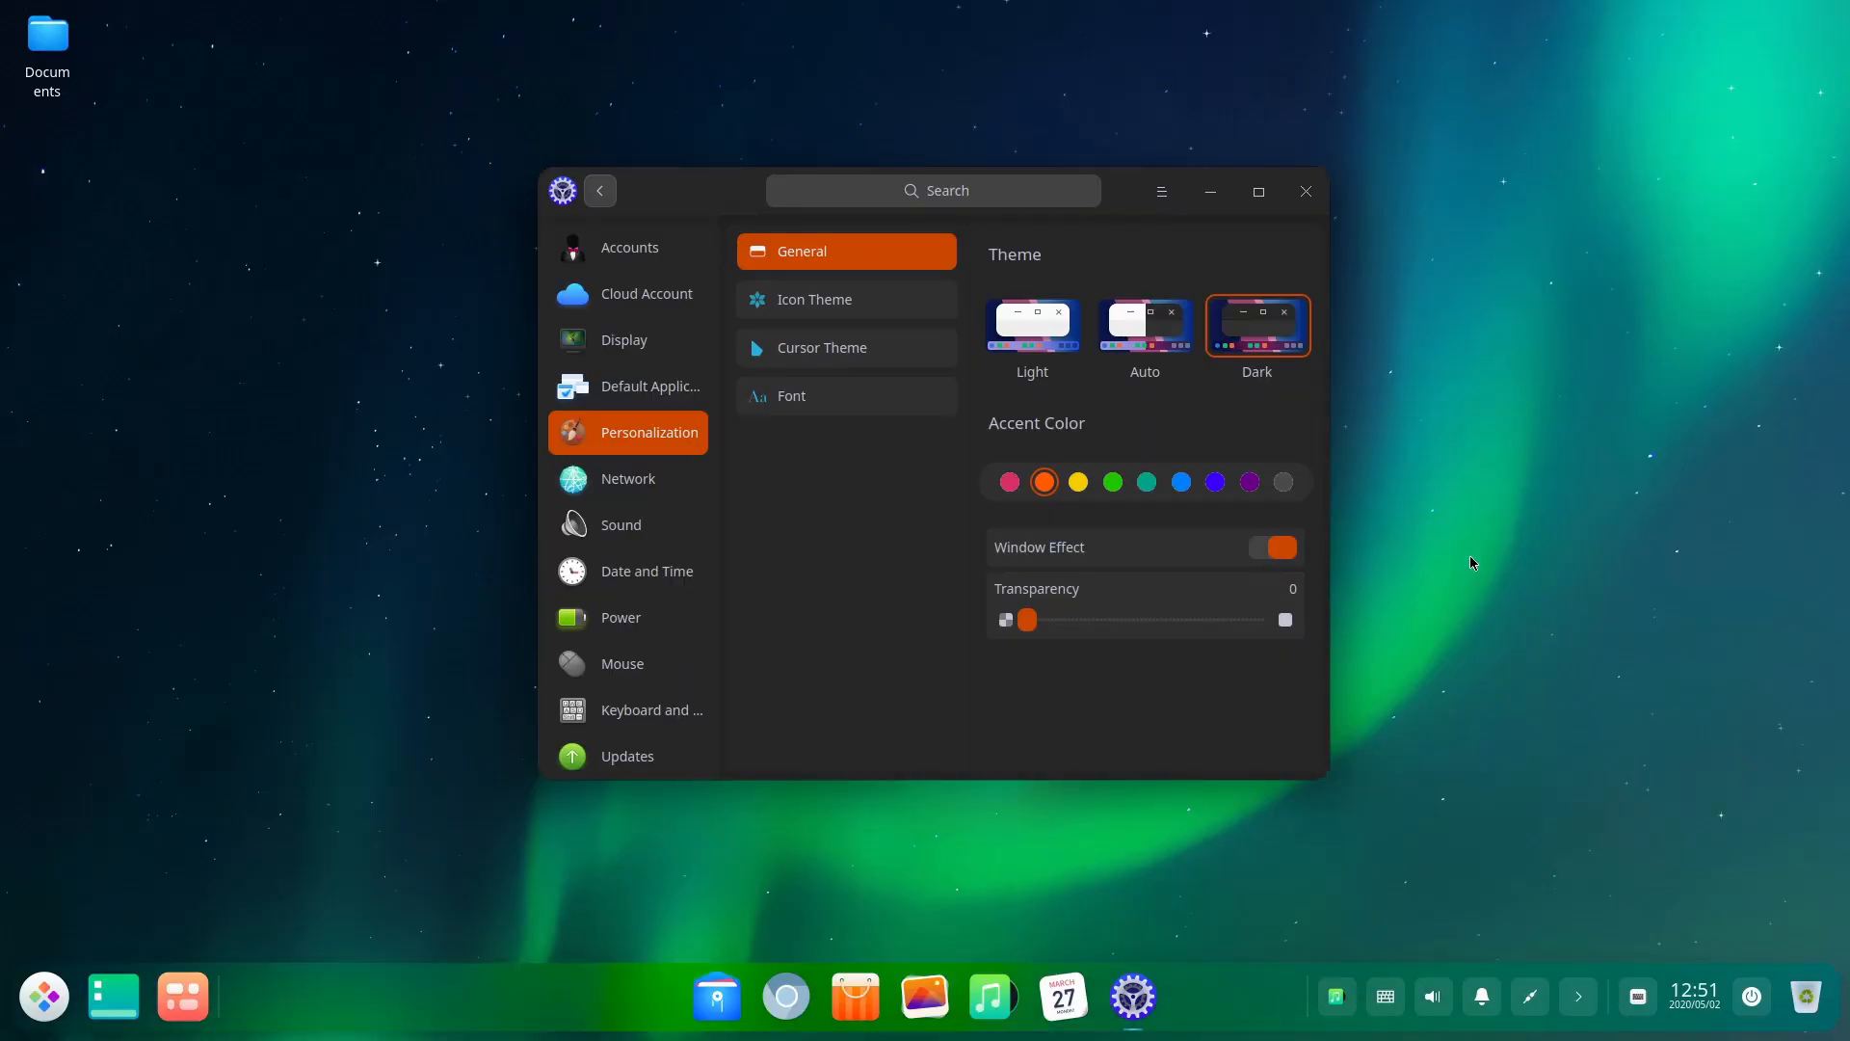
- Open the launcher, switch it to the compact menu, then set the accent colour to green
left_click(1272, 546)
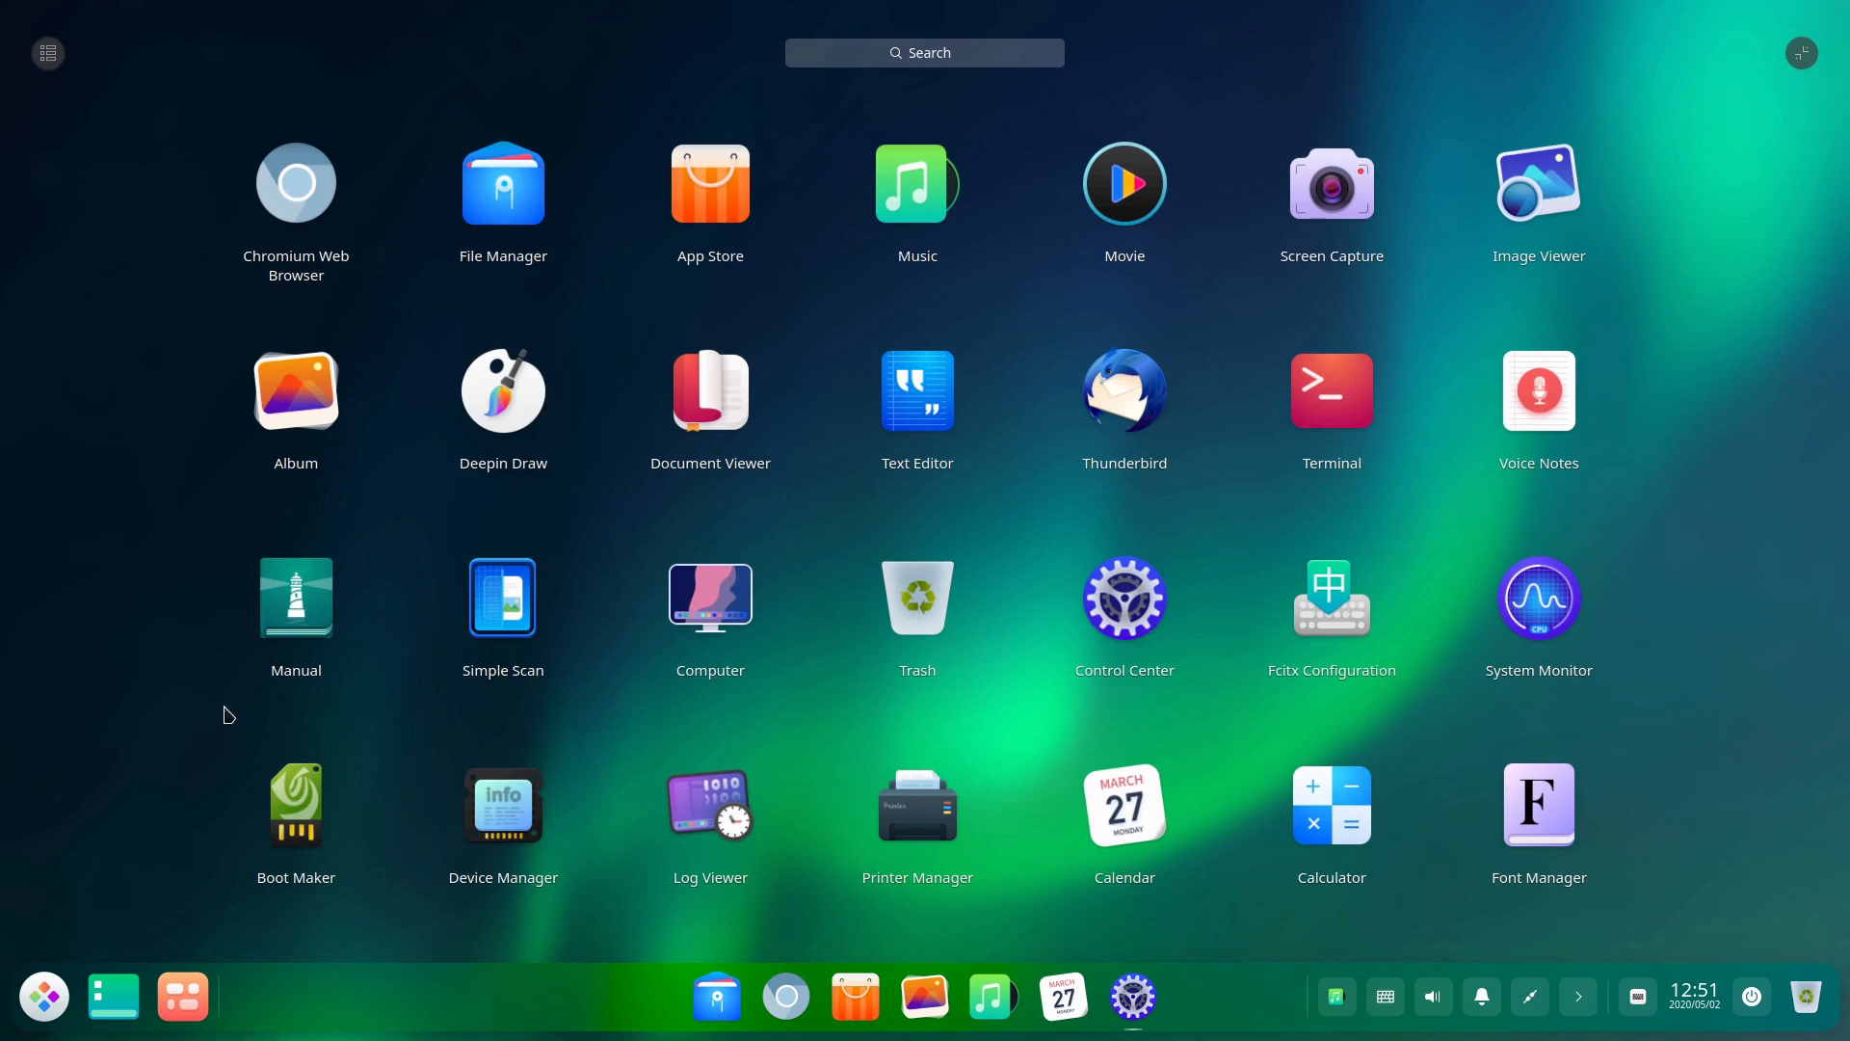
mouse_move(709, 183)
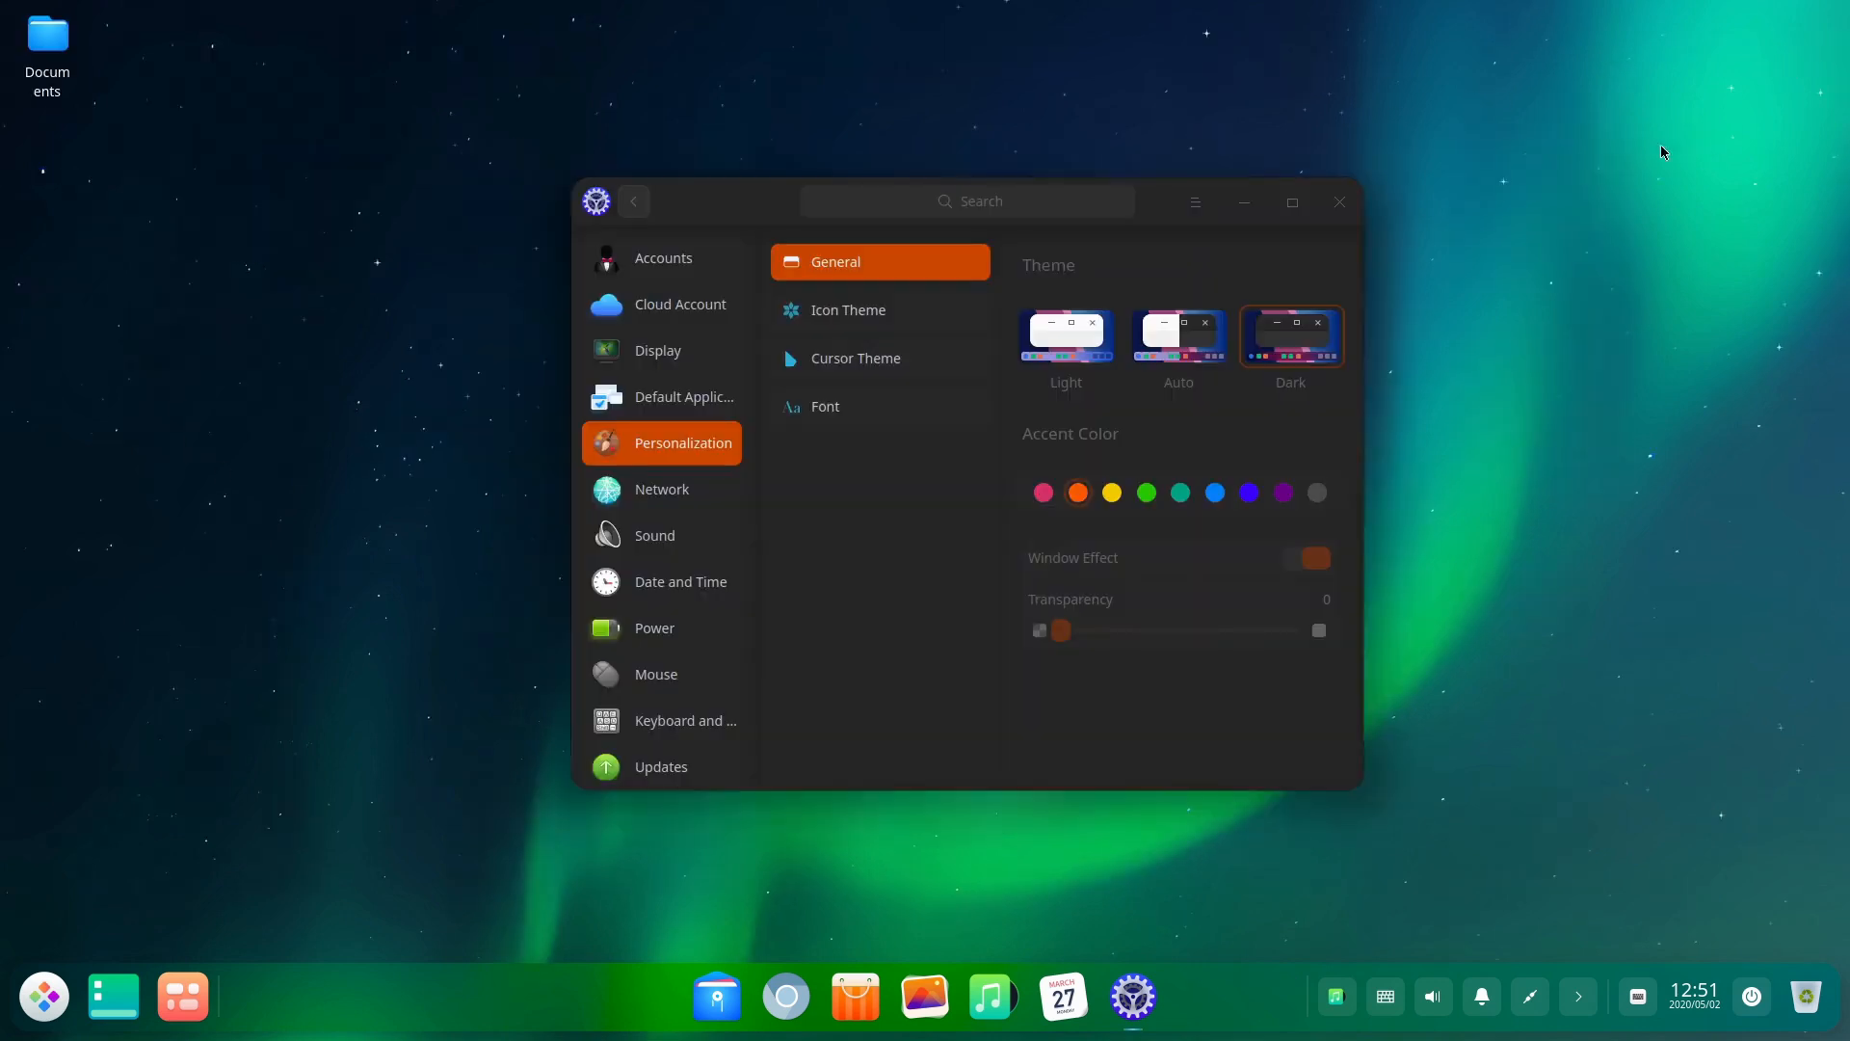
left_click(43, 996)
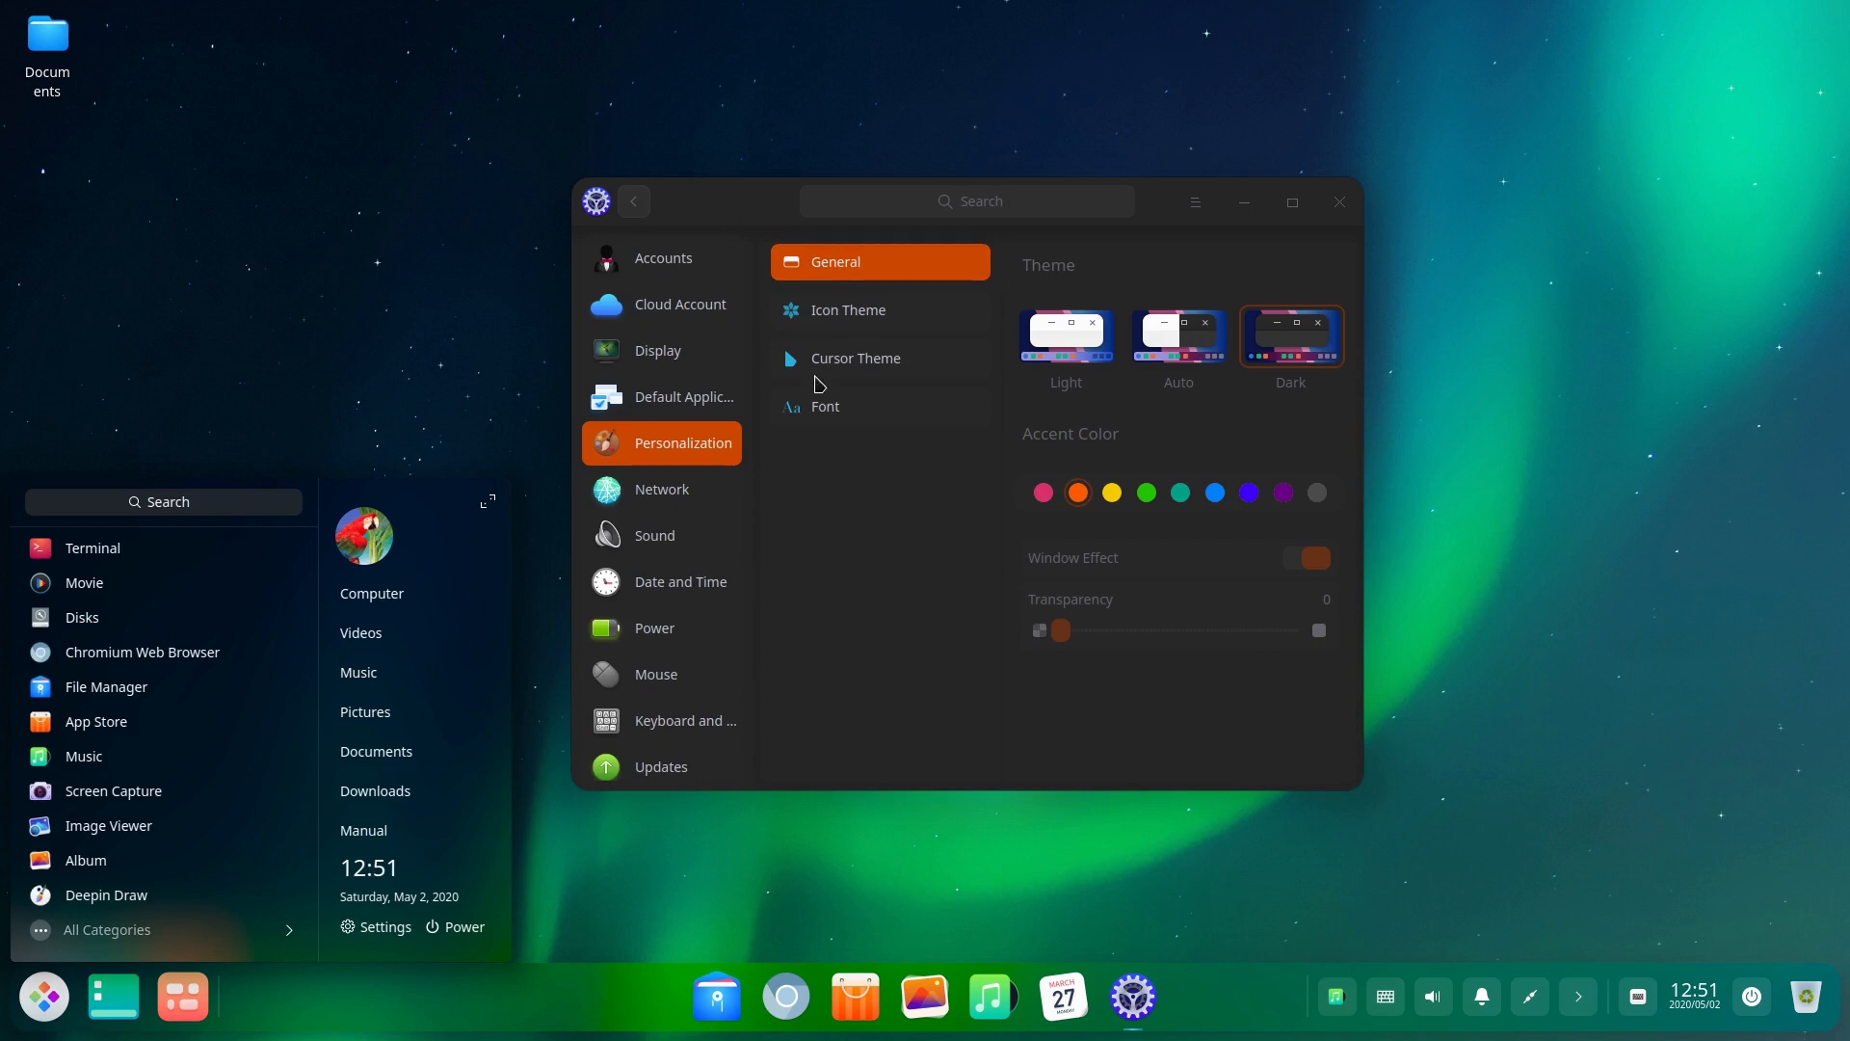
left_click(1145, 493)
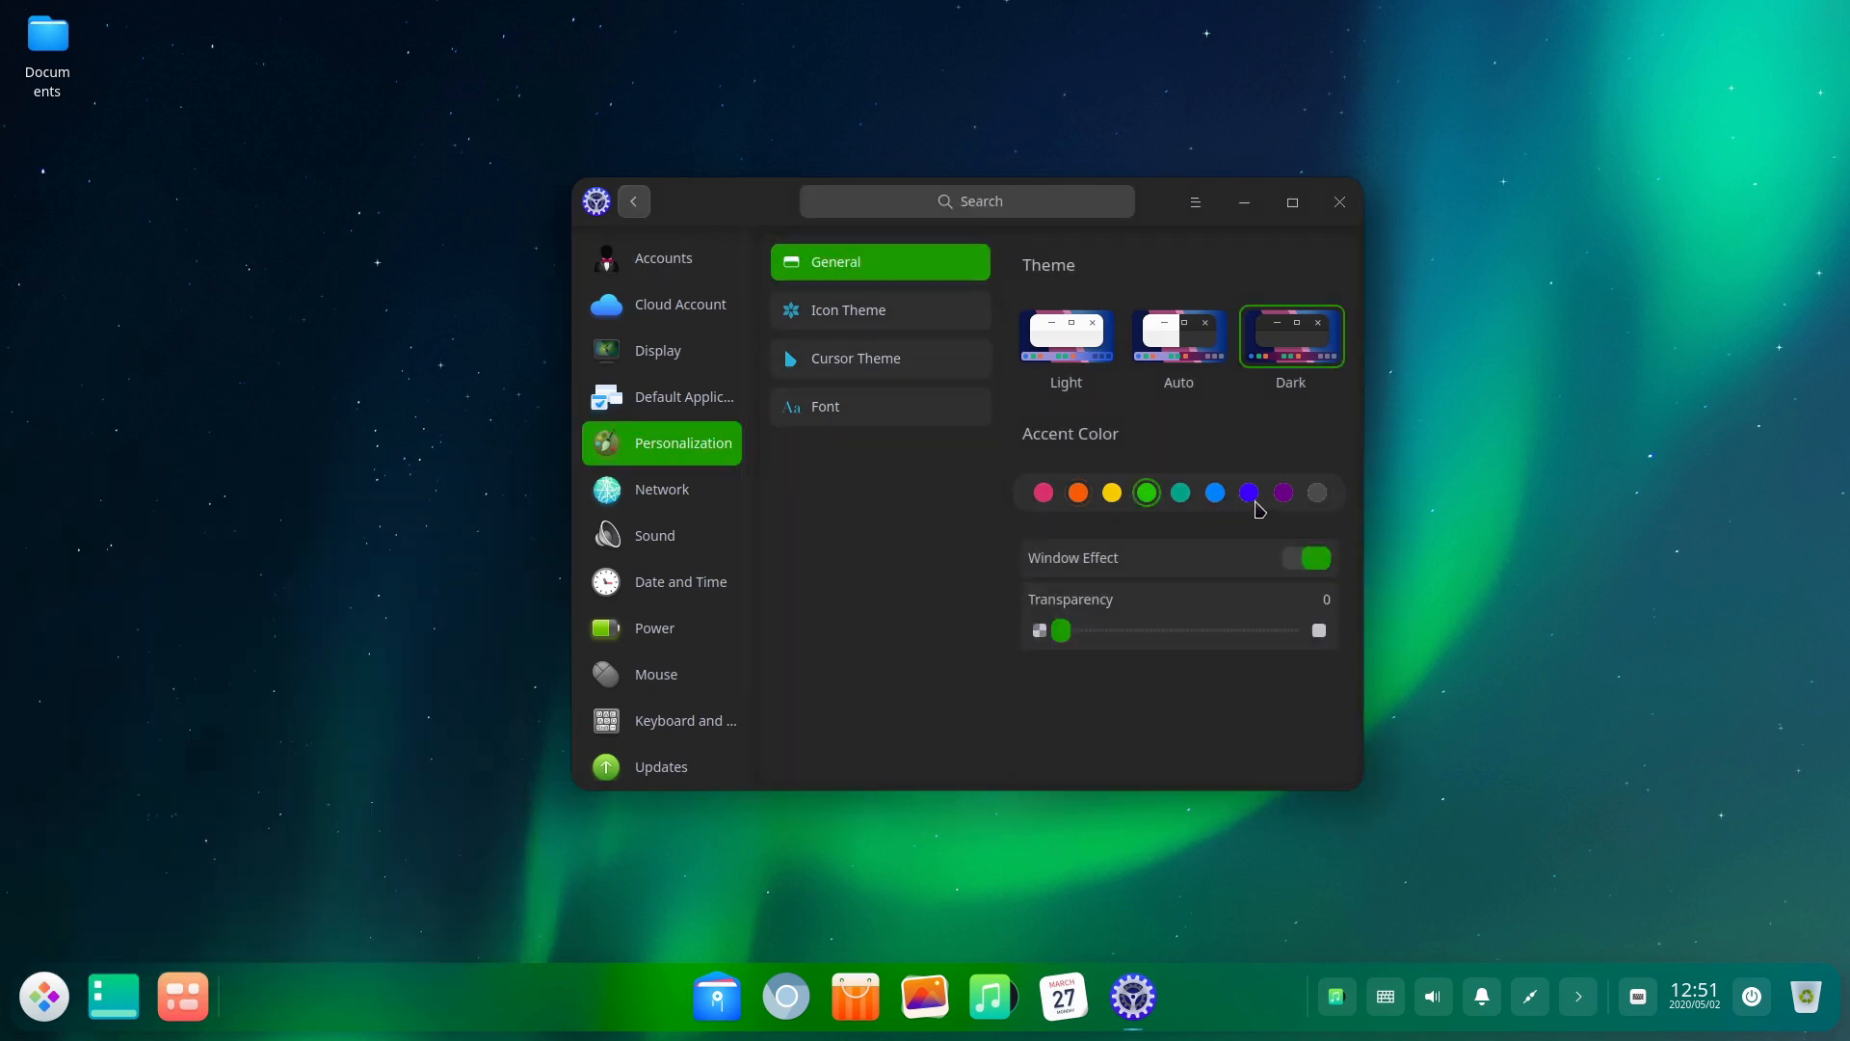
mouse_move(1192, 802)
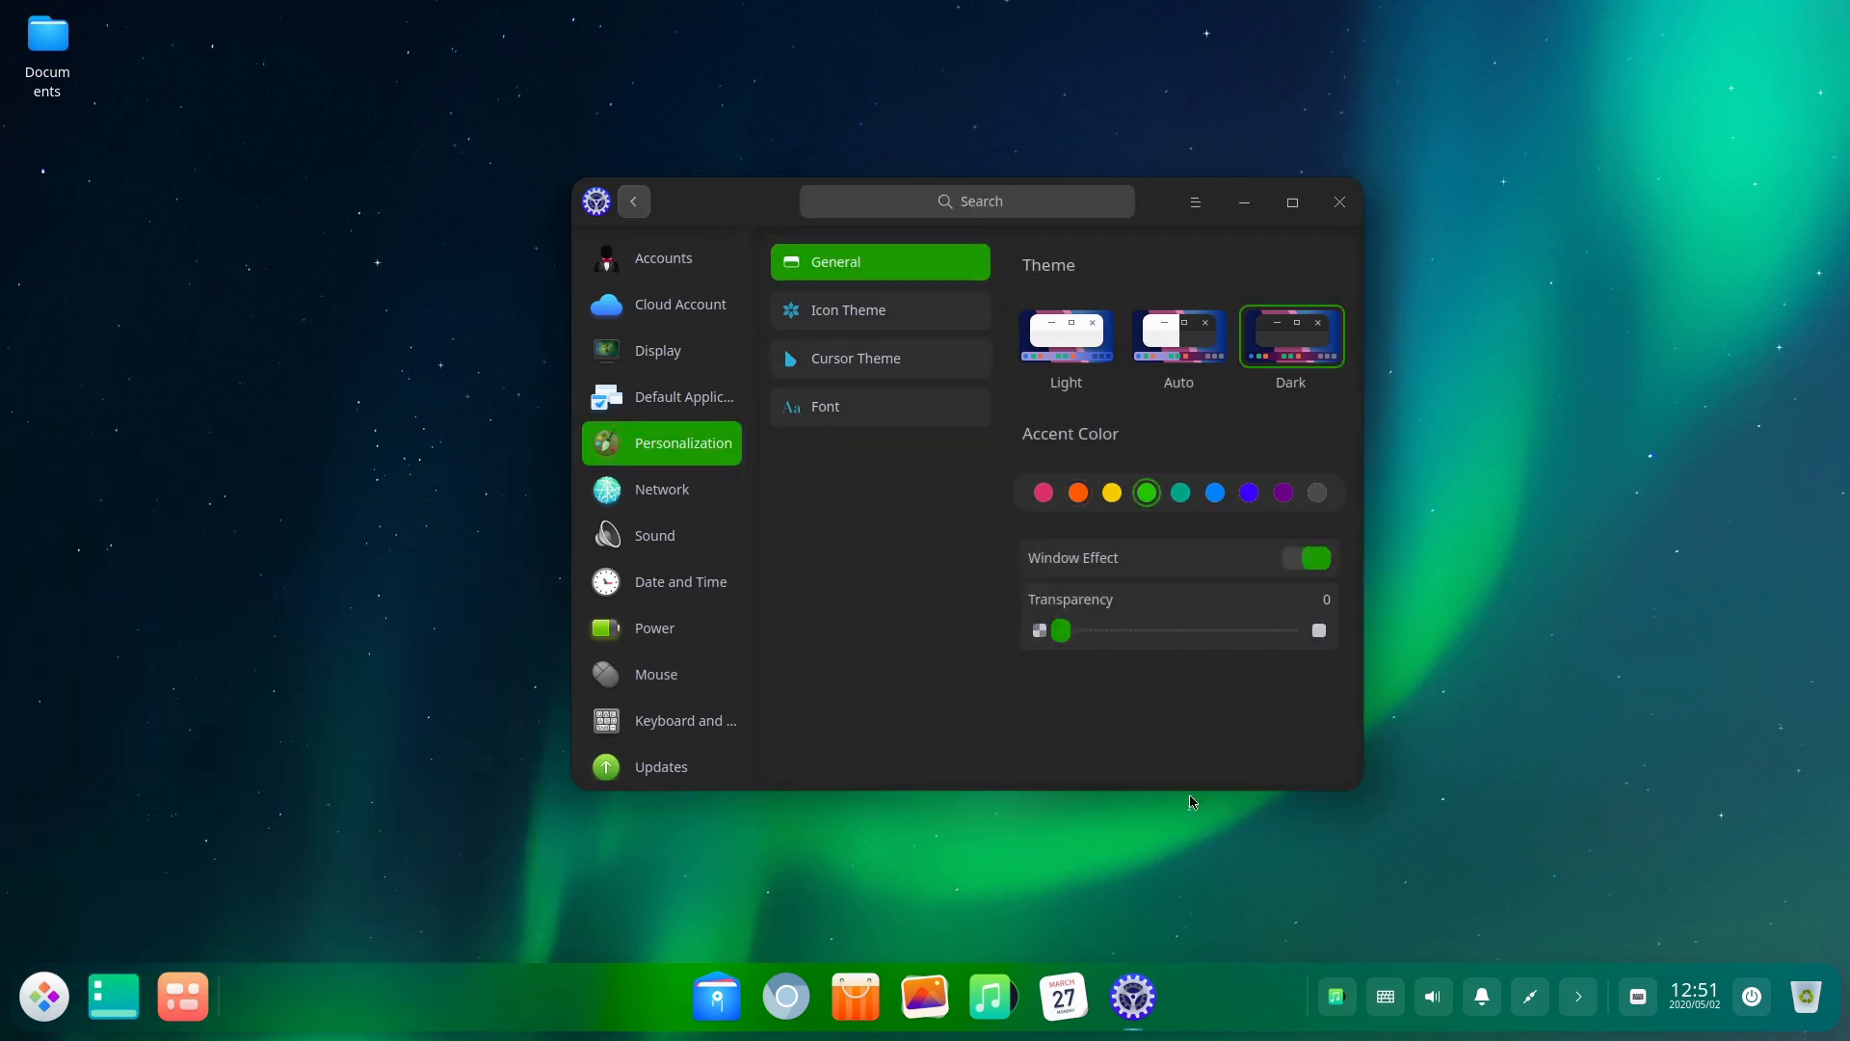
- Browse the Network, Date and Time, and Sound settings pages
left_click(662, 488)
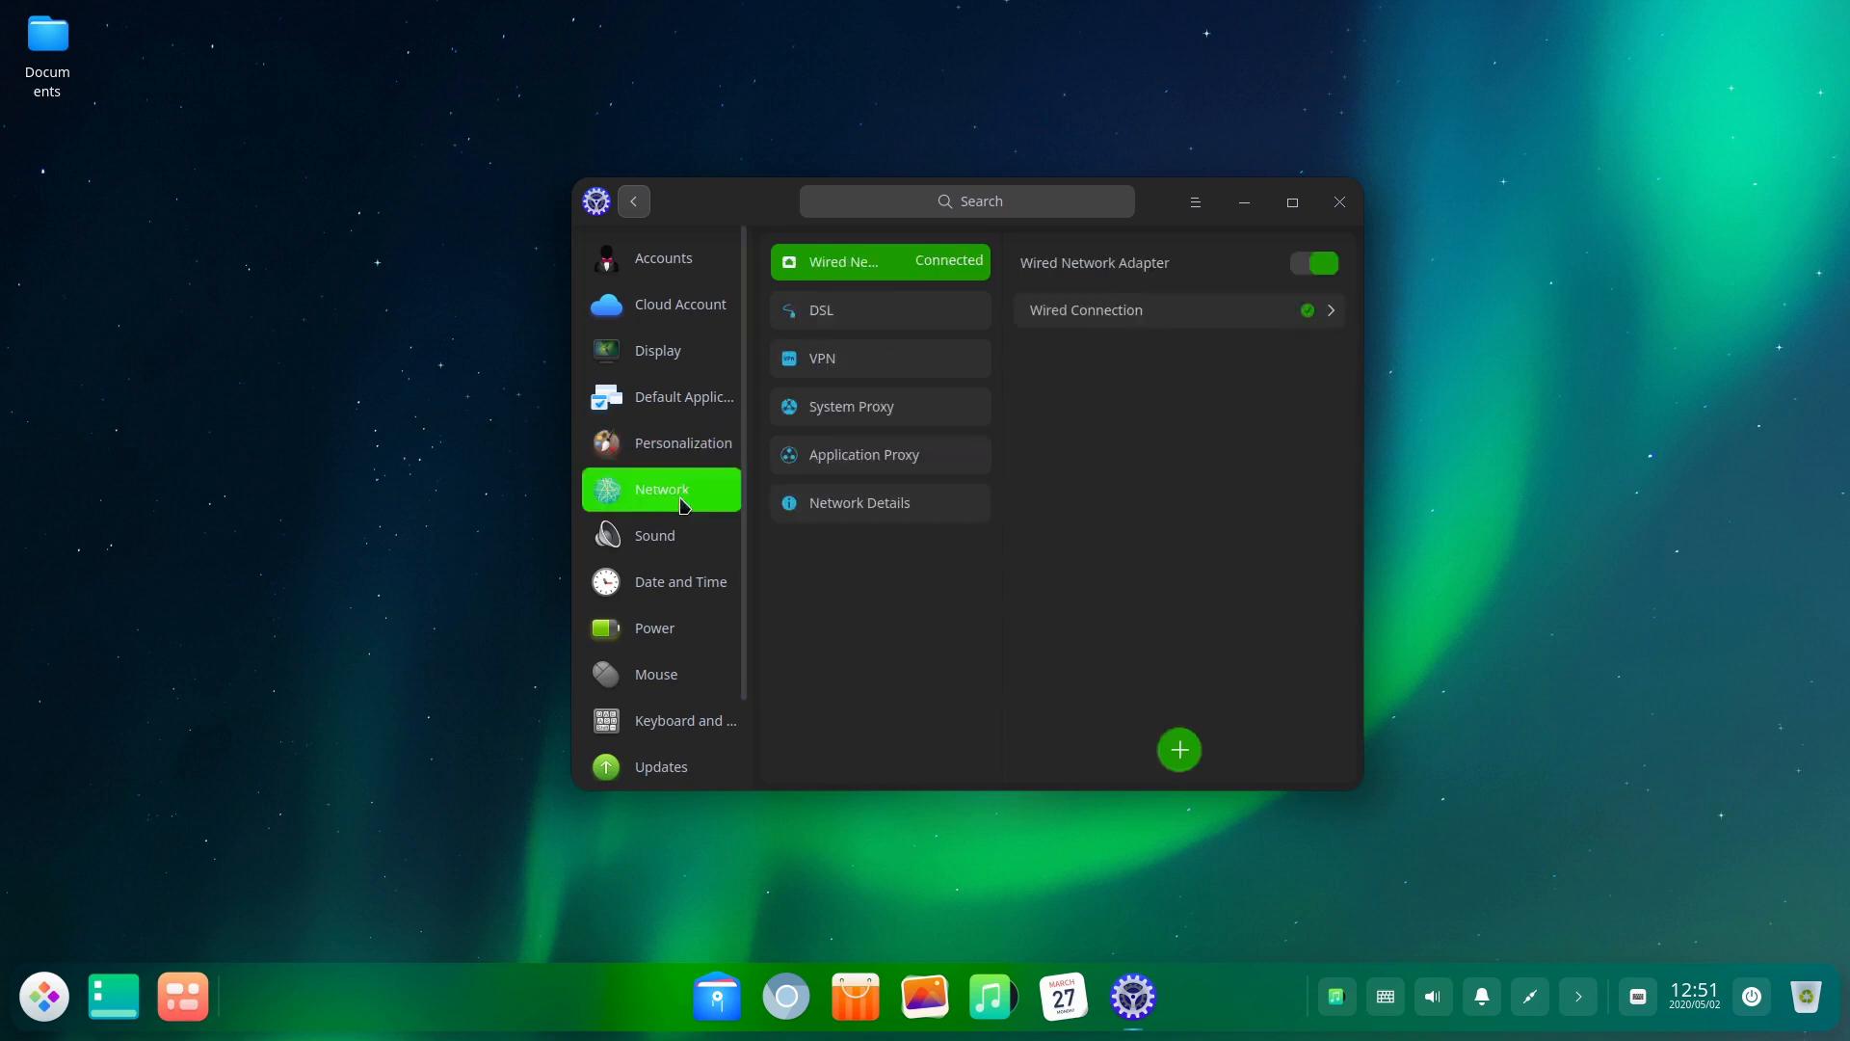
left_click(679, 580)
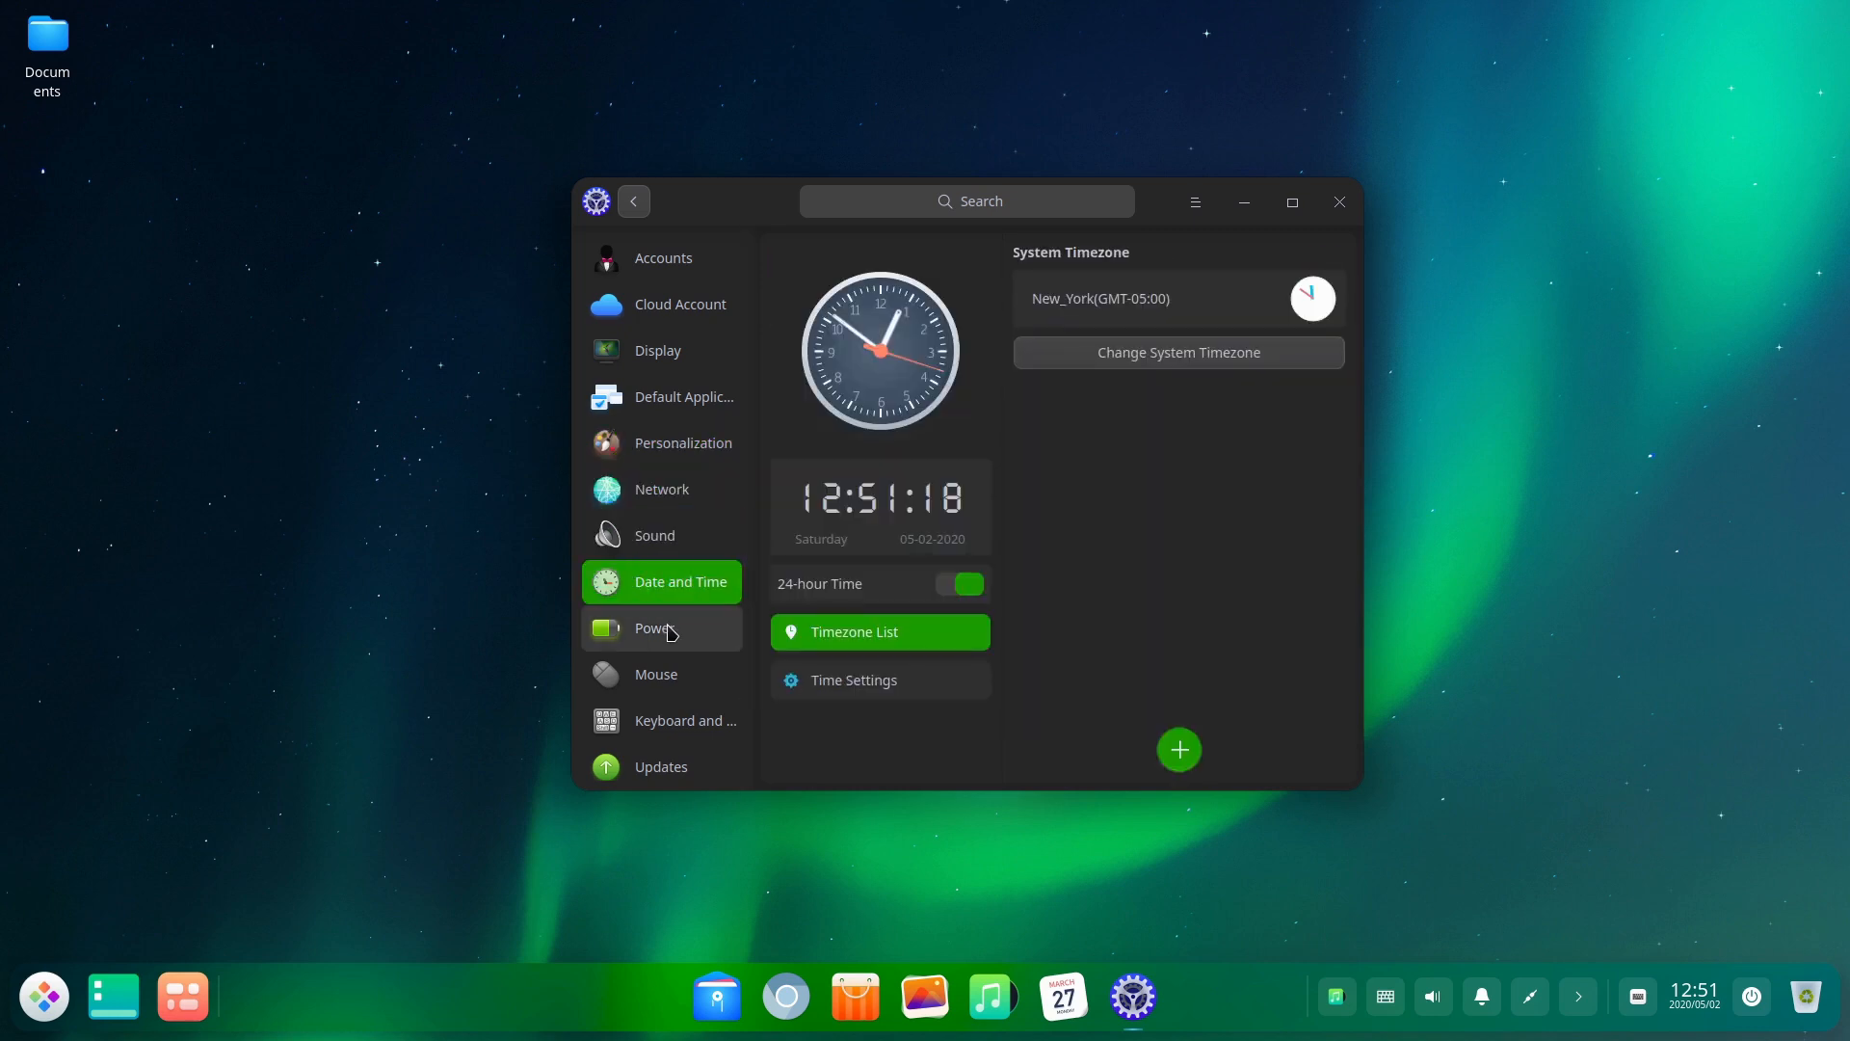
left_click(653, 535)
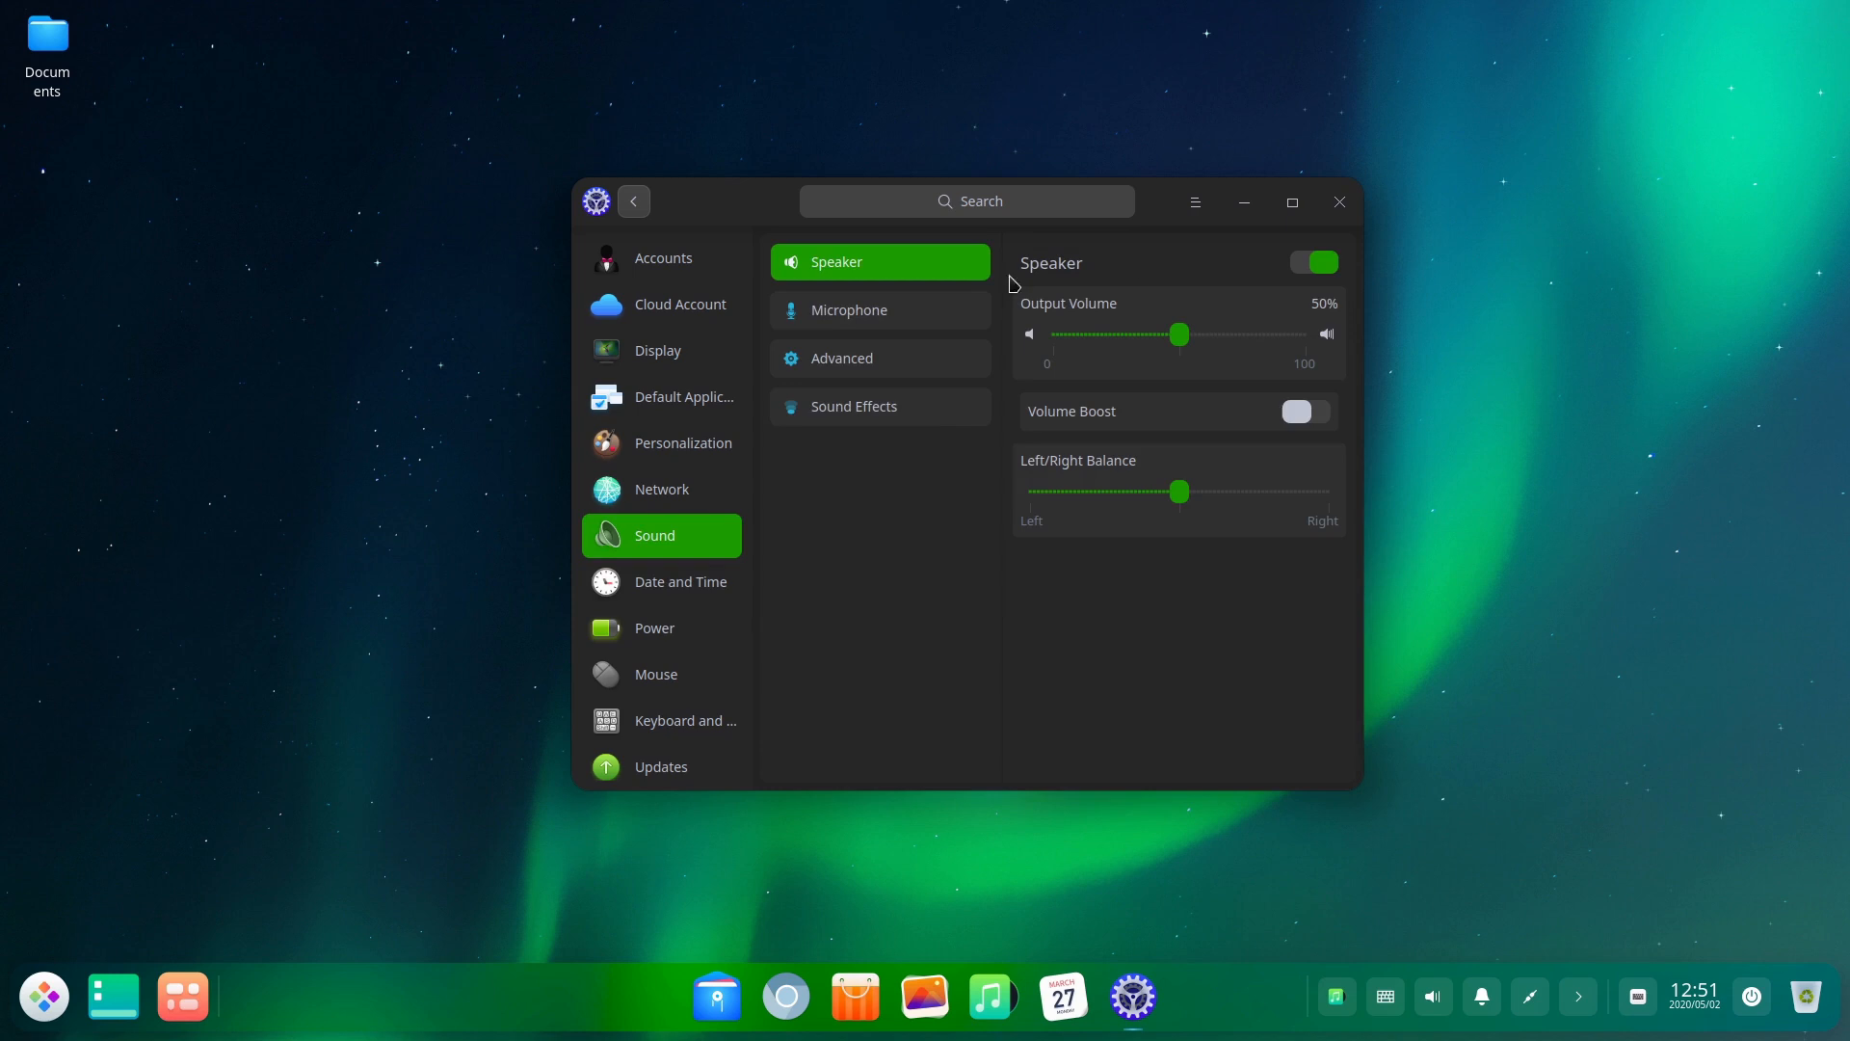
mouse_move(647, 637)
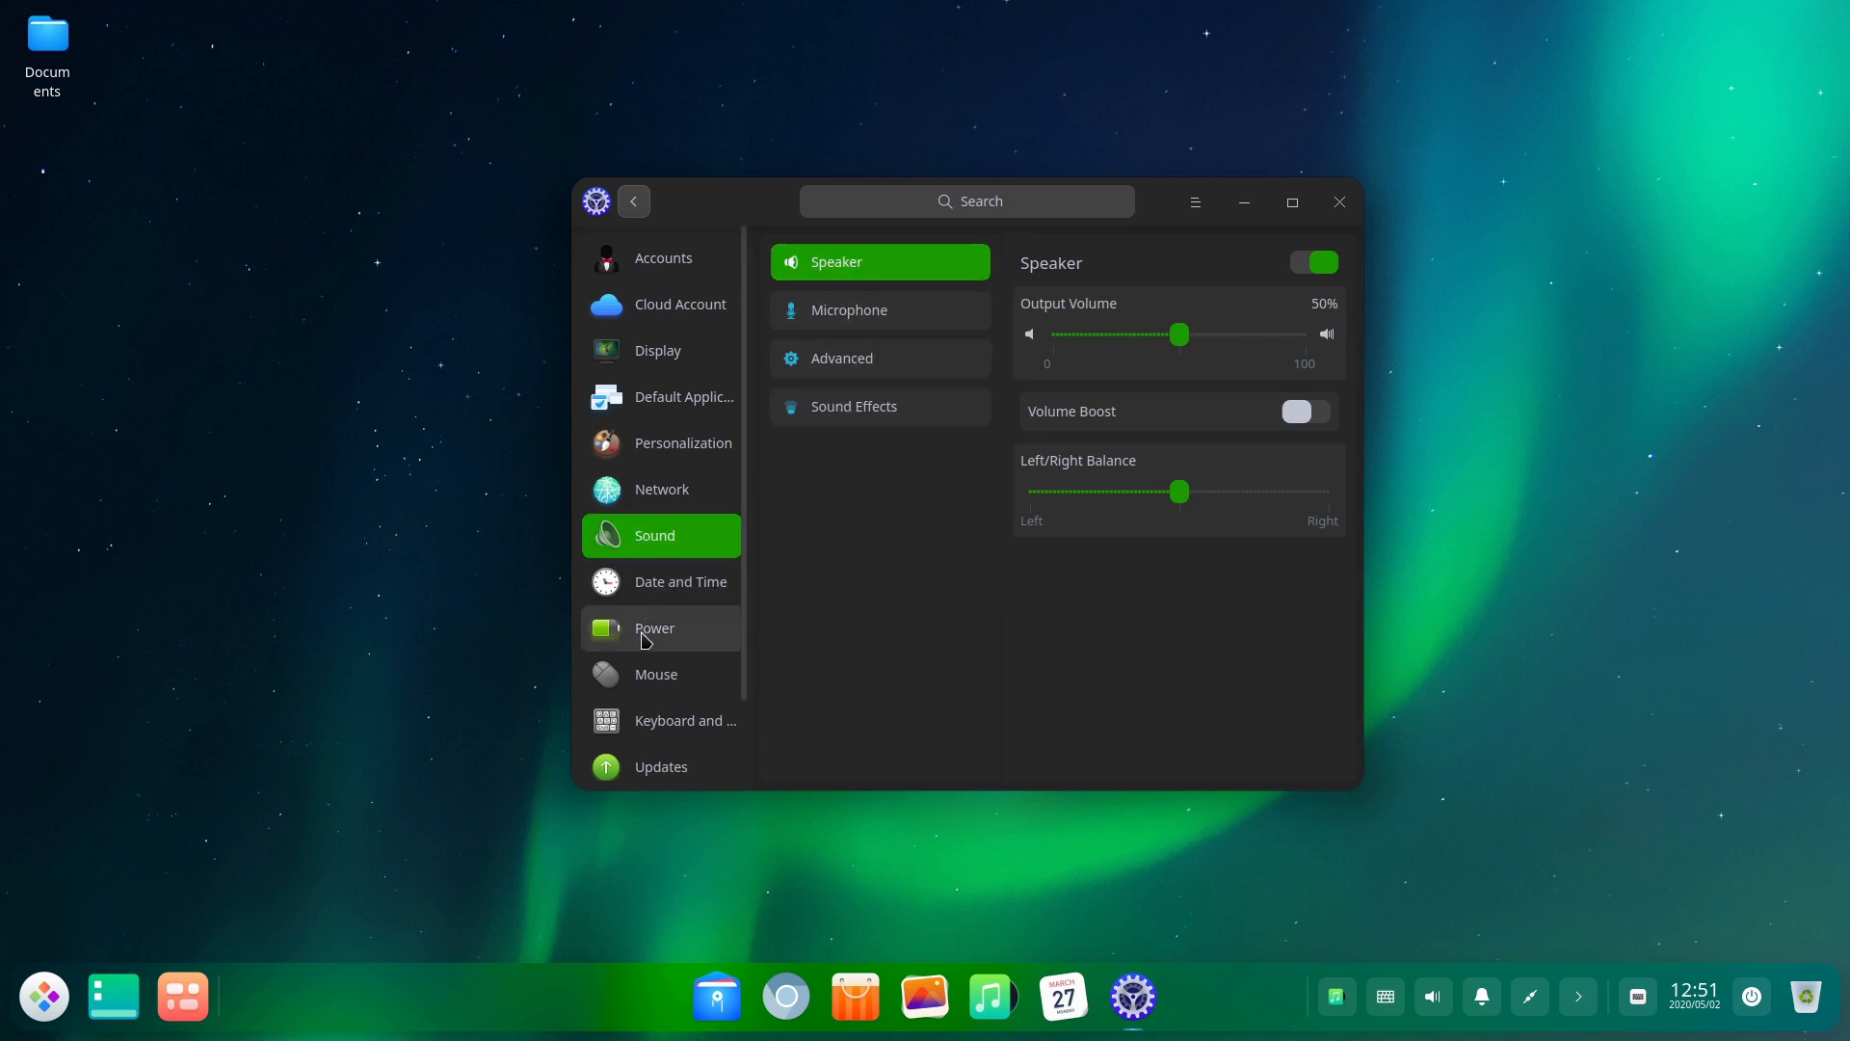
scroll("down", 3)
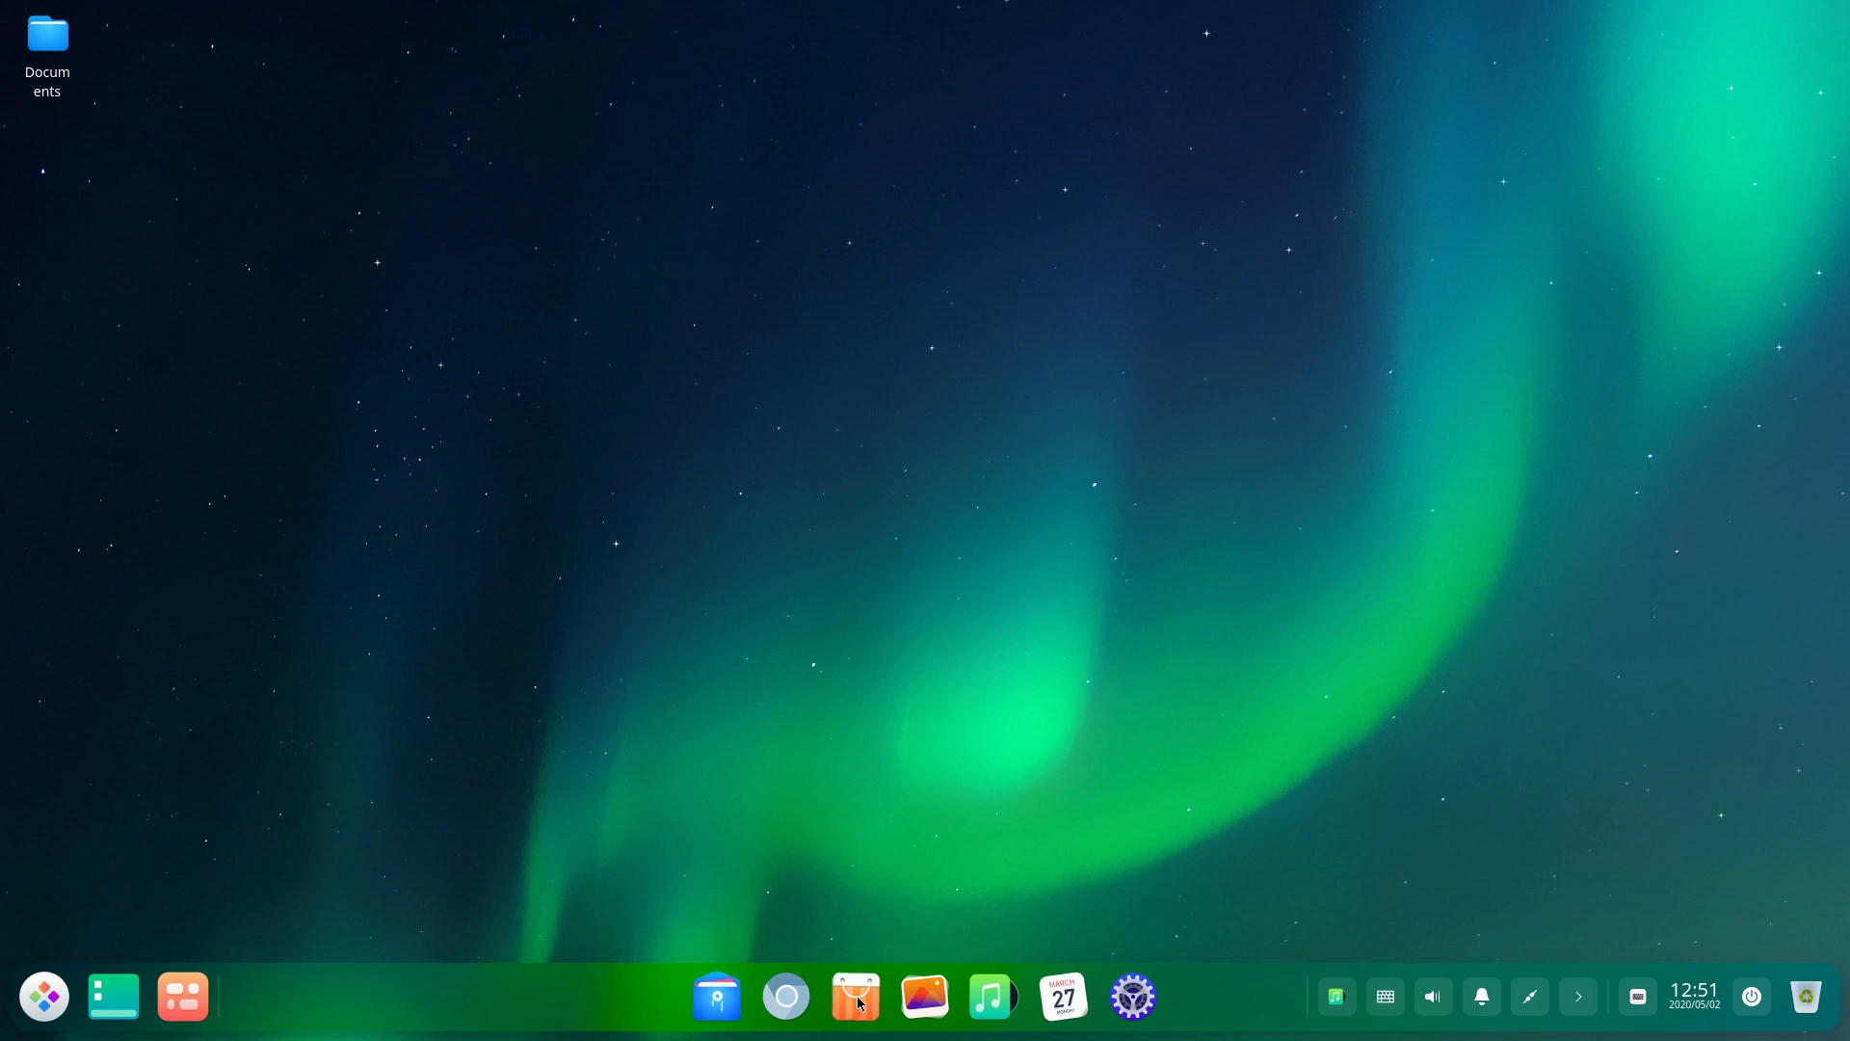
mouse_move(790, 401)
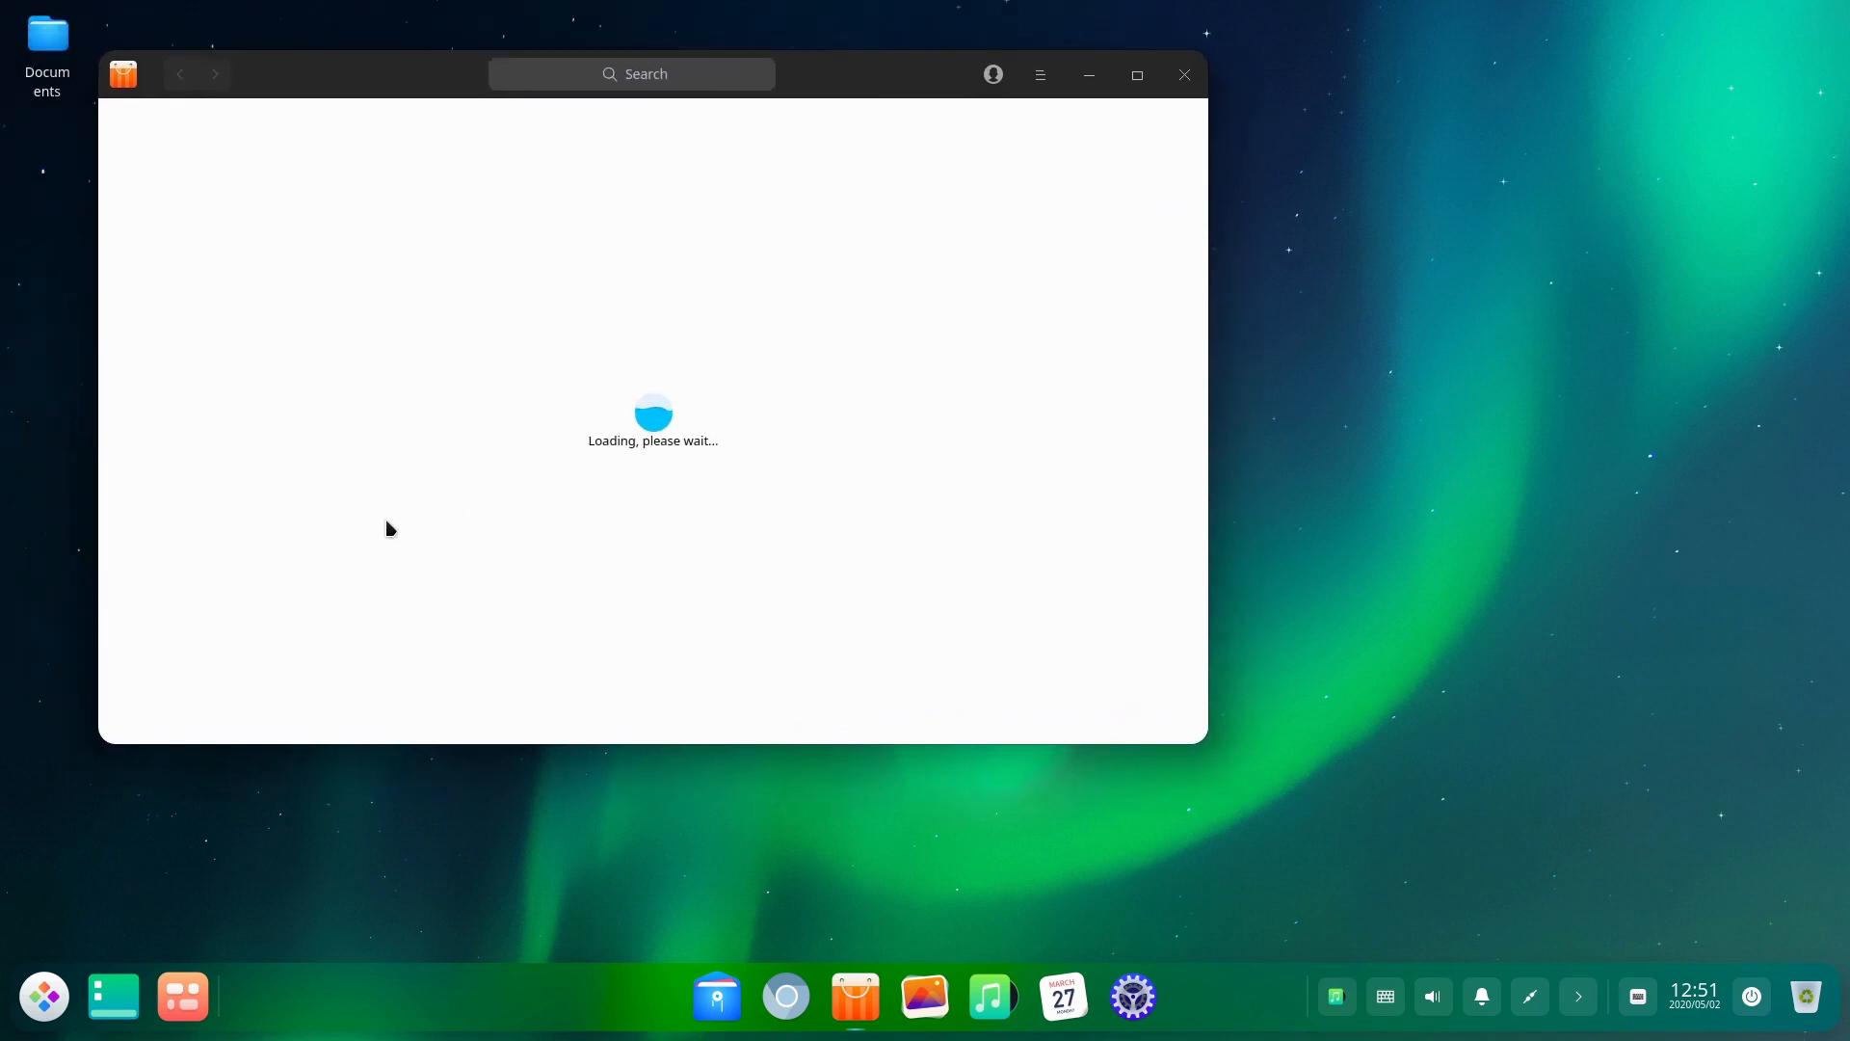
mouse_move(440, 25)
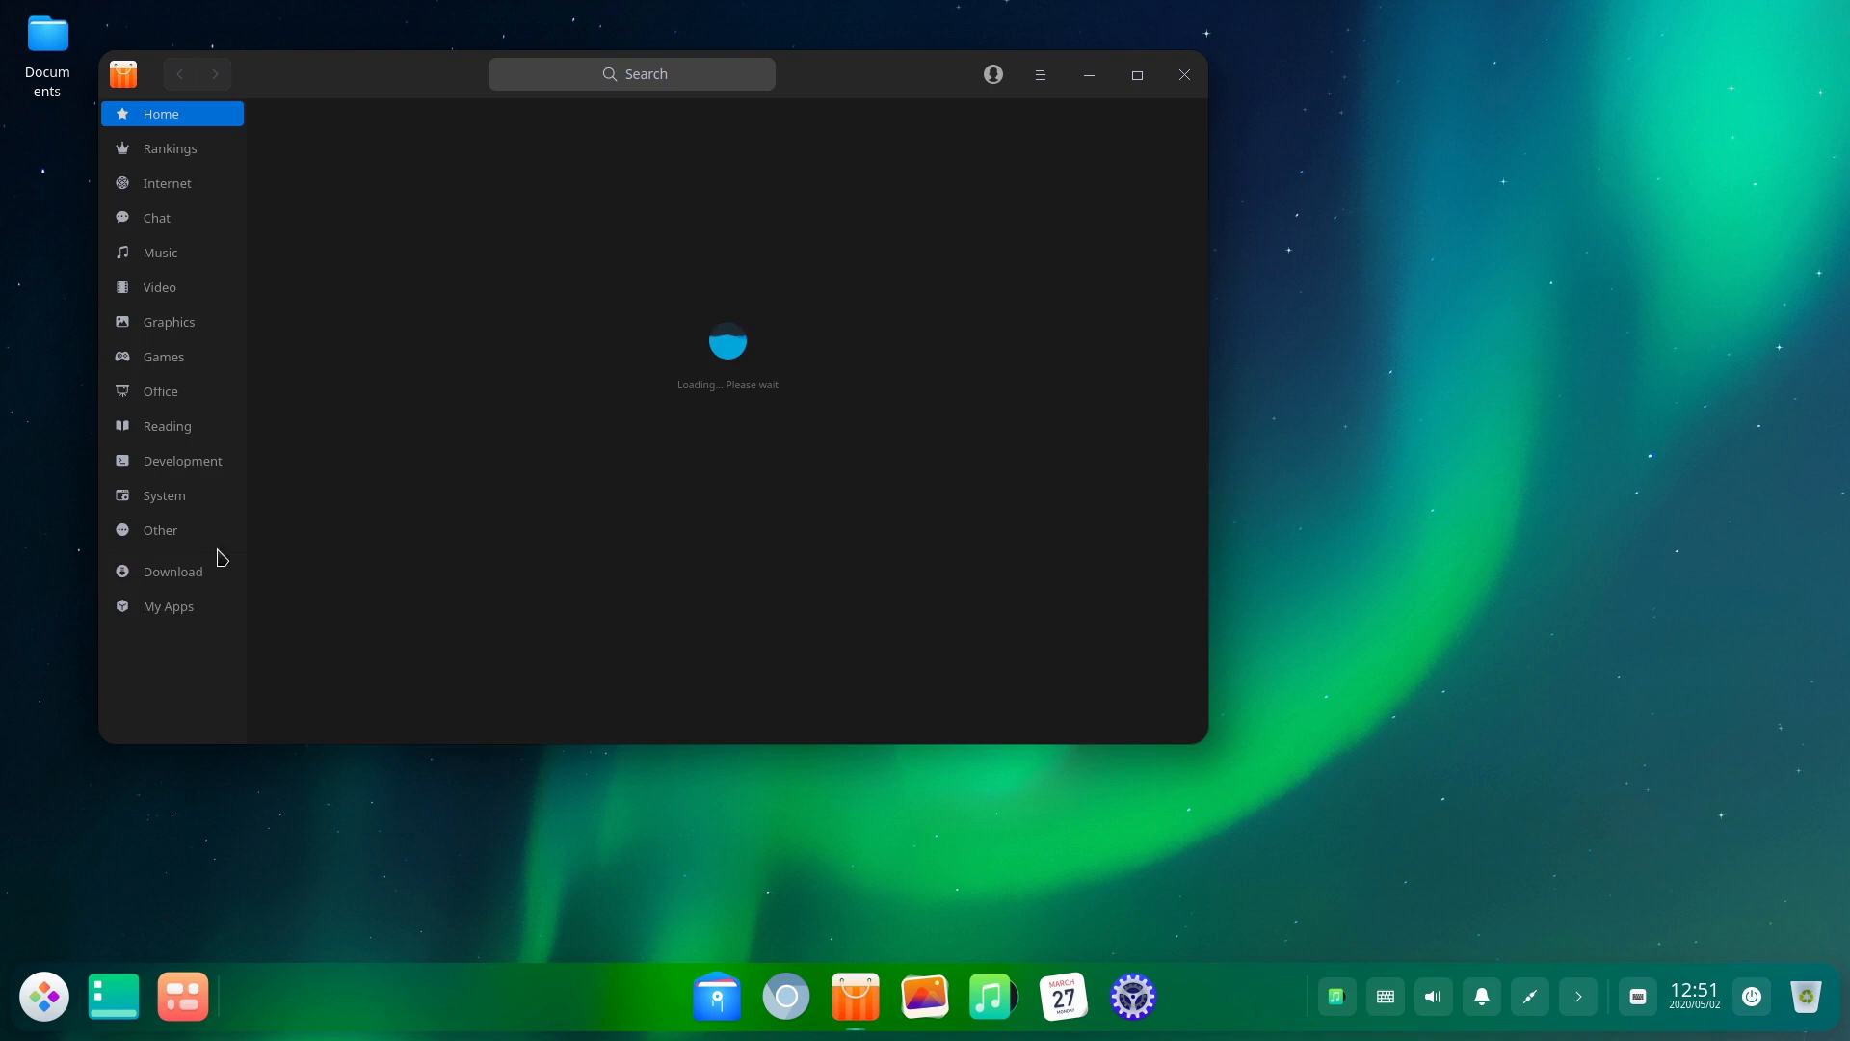
mouse_move(197, 165)
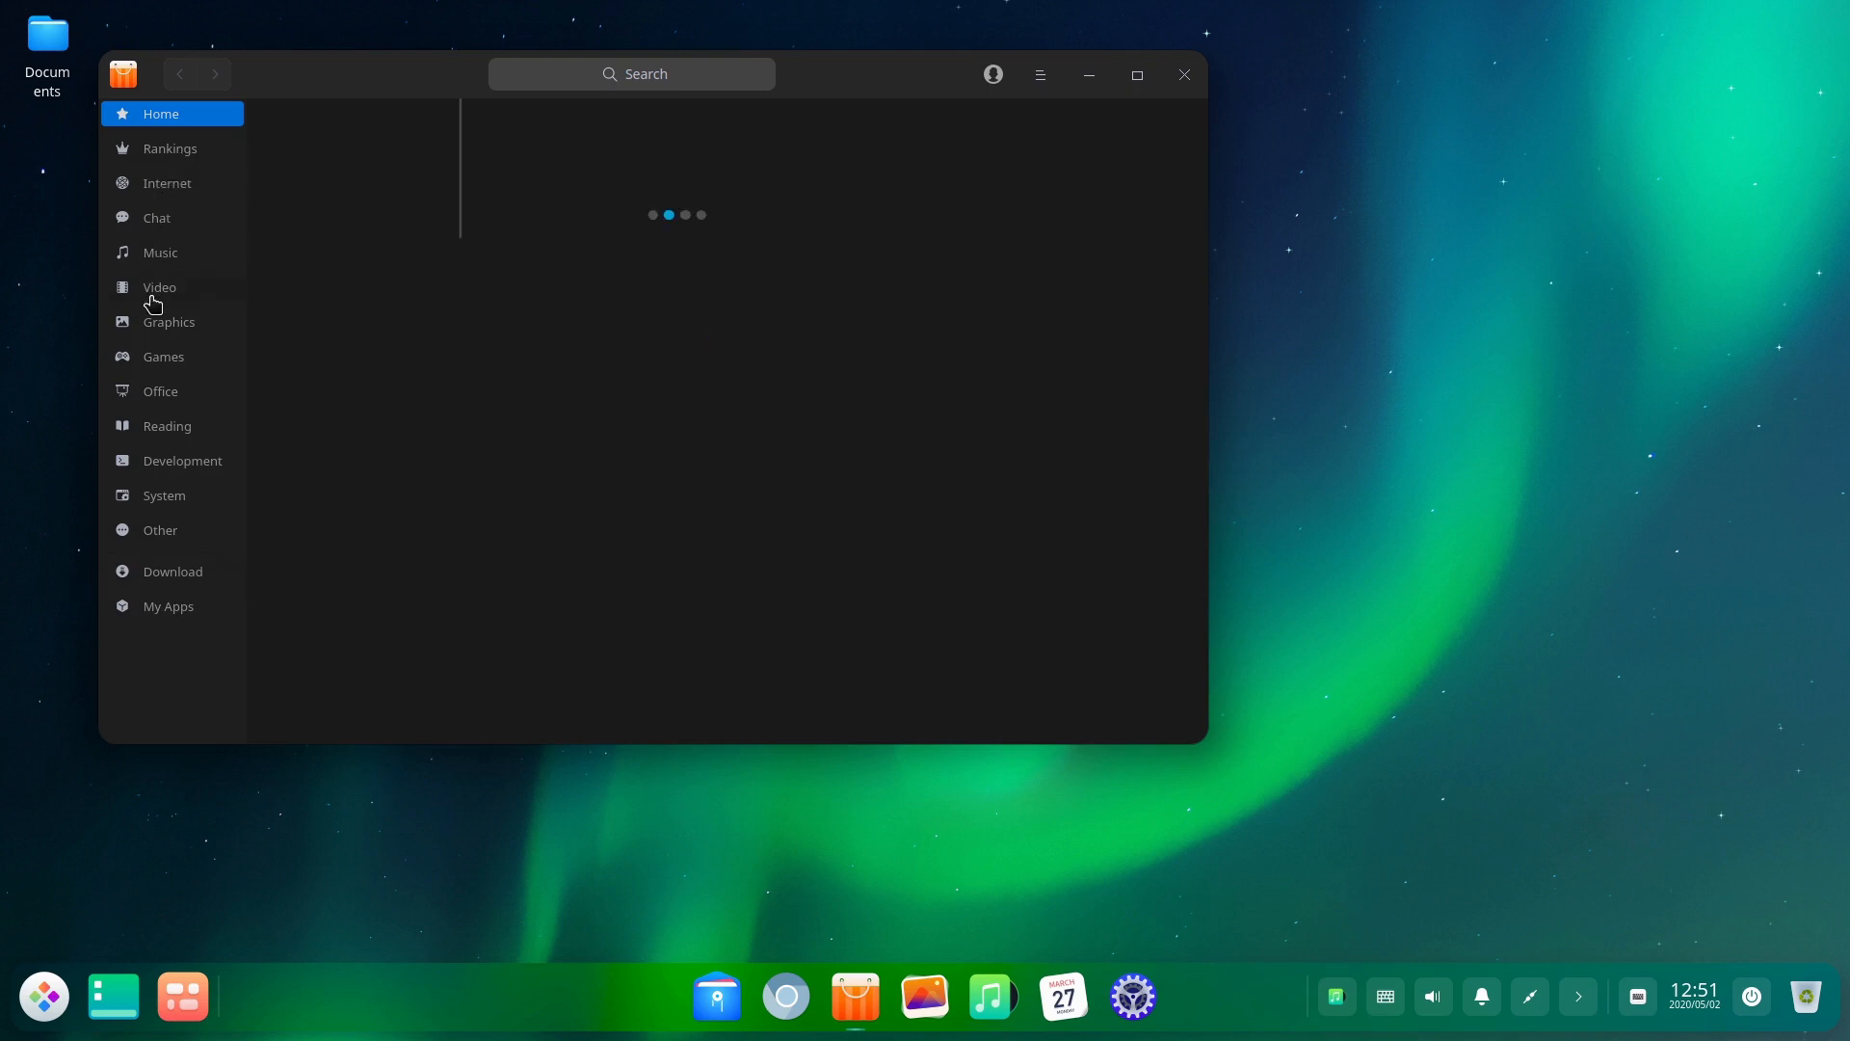
mouse_move(183, 150)
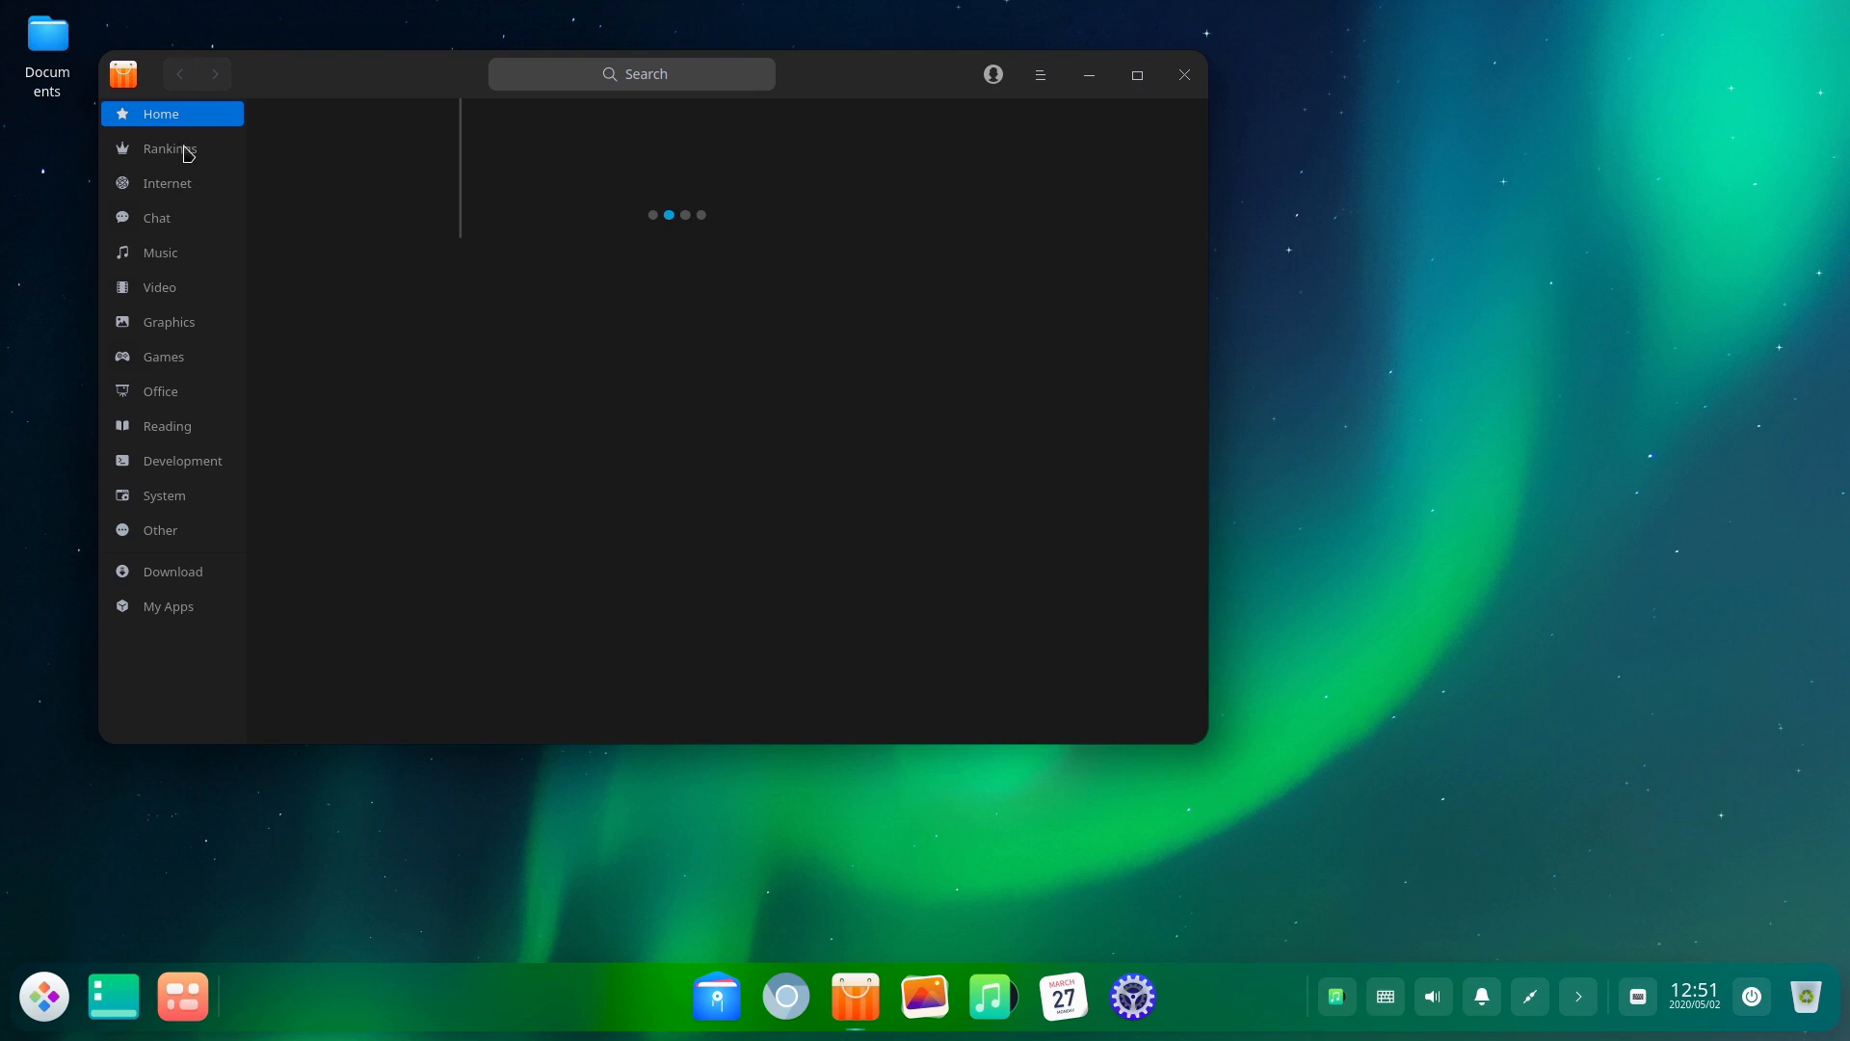
- View App Store Rankings, then scroll the Internet category with Firefox, Opera and Chromium
left_click(169, 147)
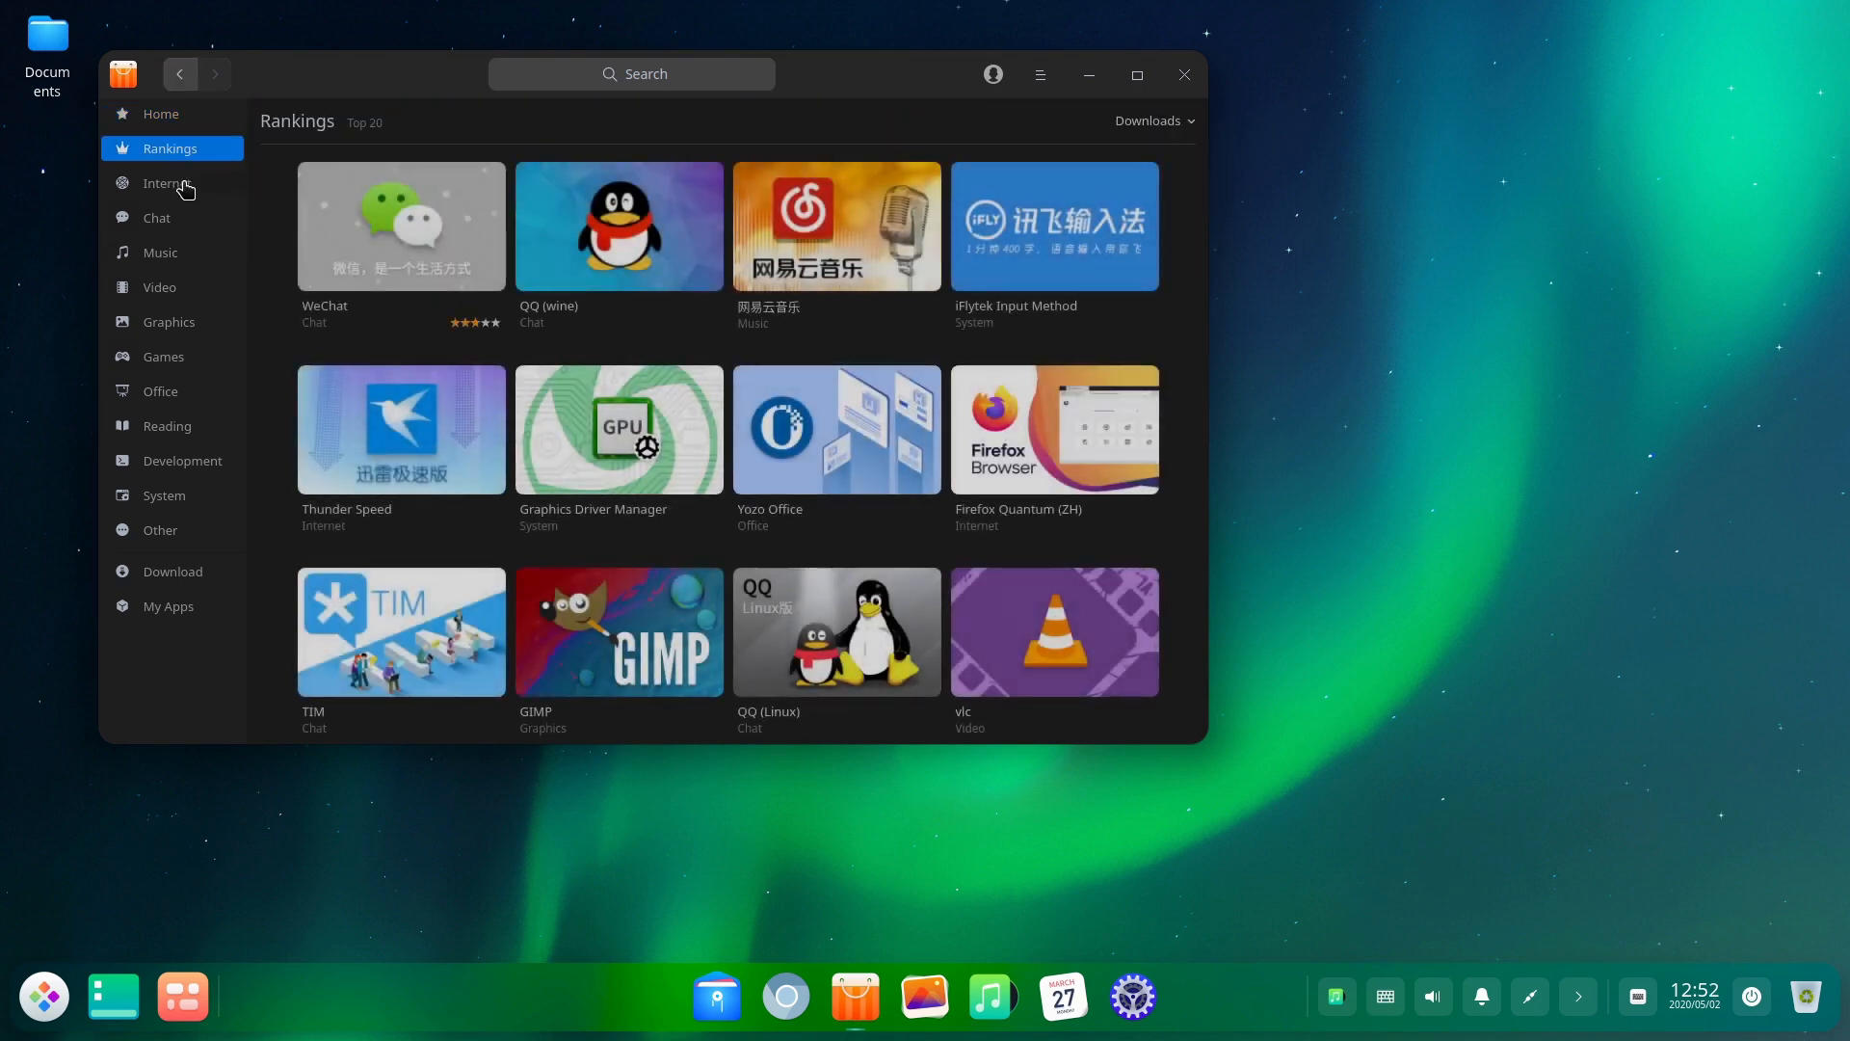
left_click(167, 183)
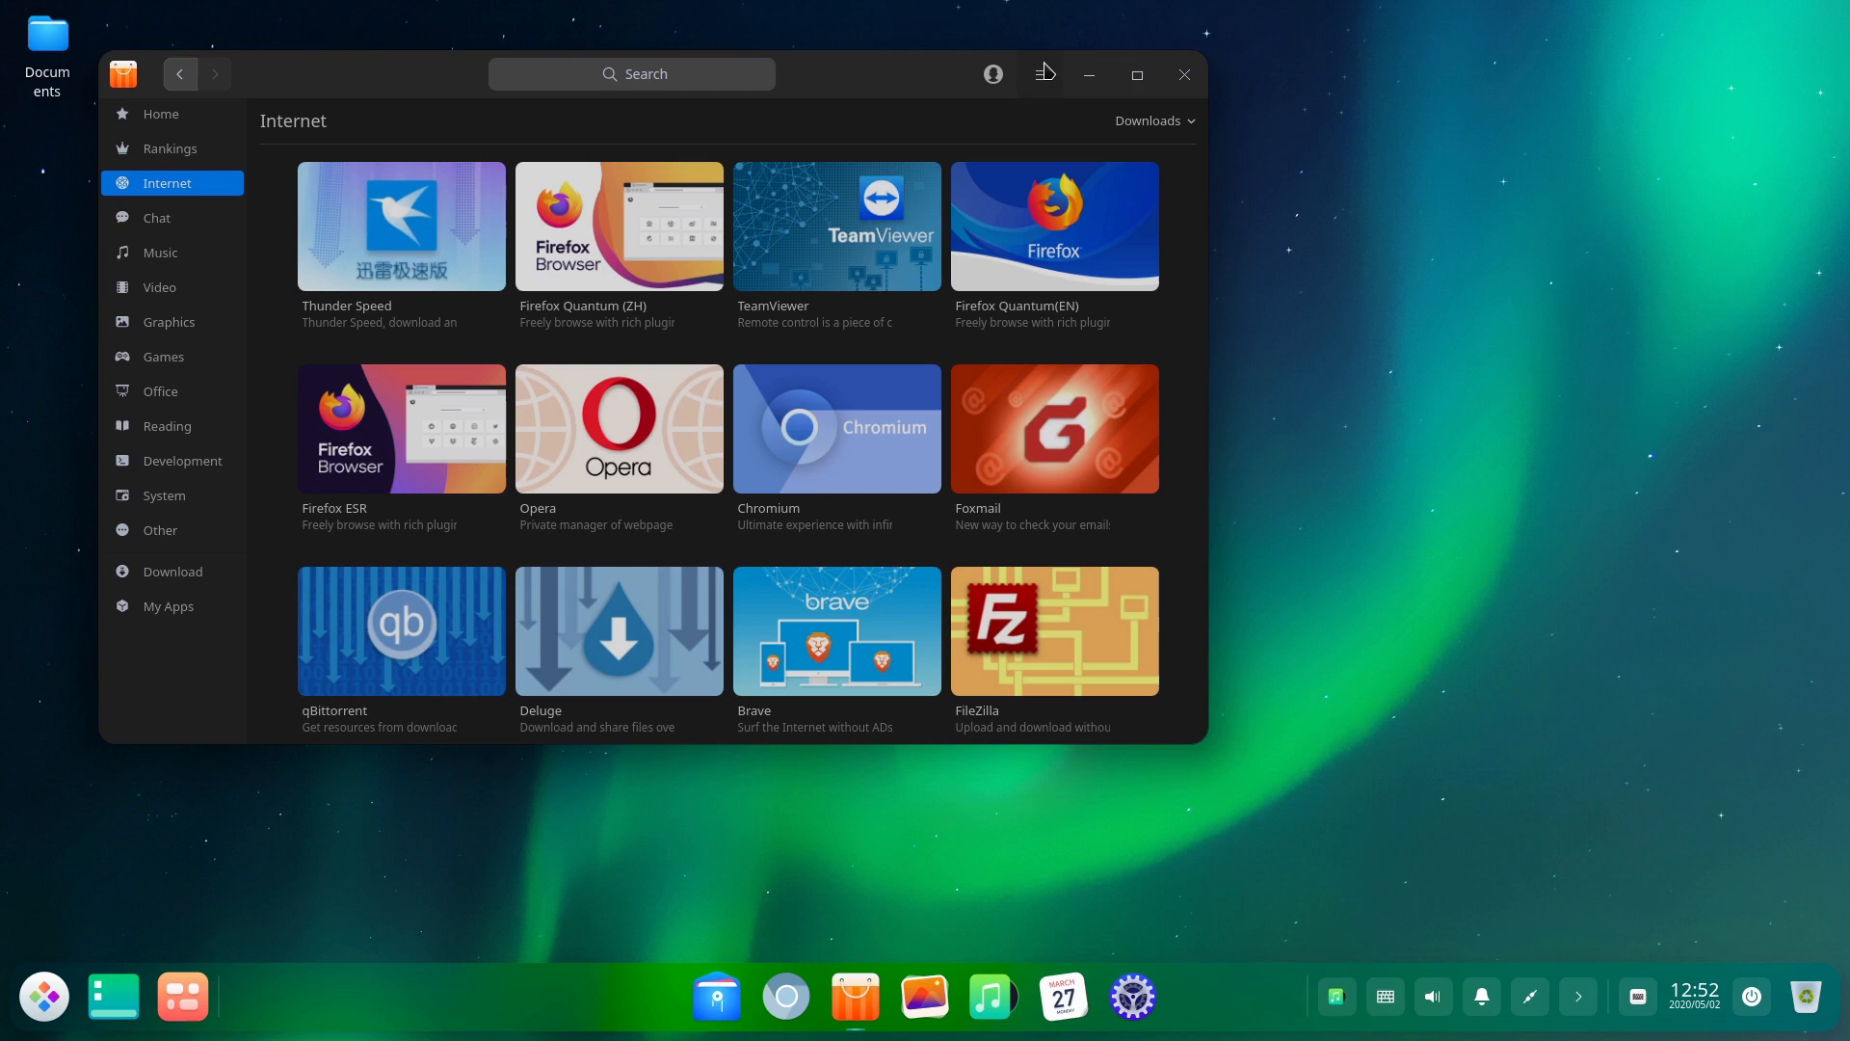
scroll("down", 3)
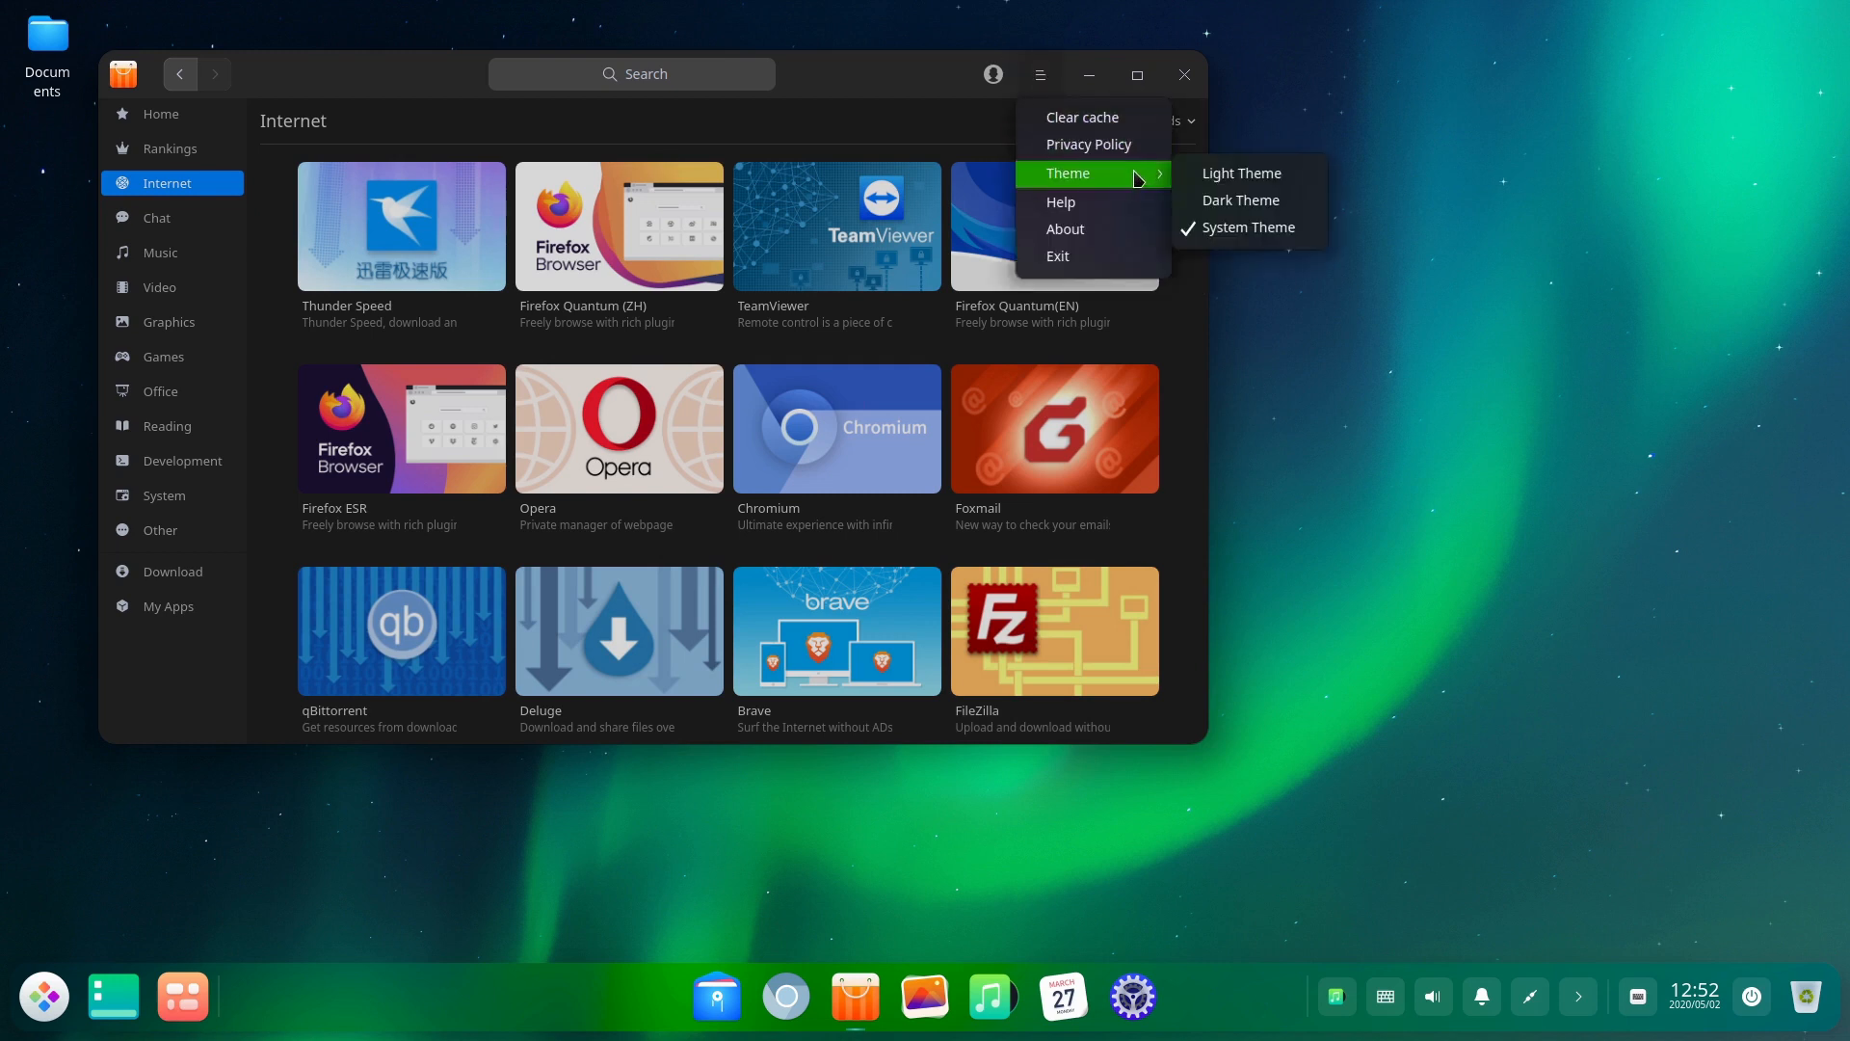
mouse_move(1241, 200)
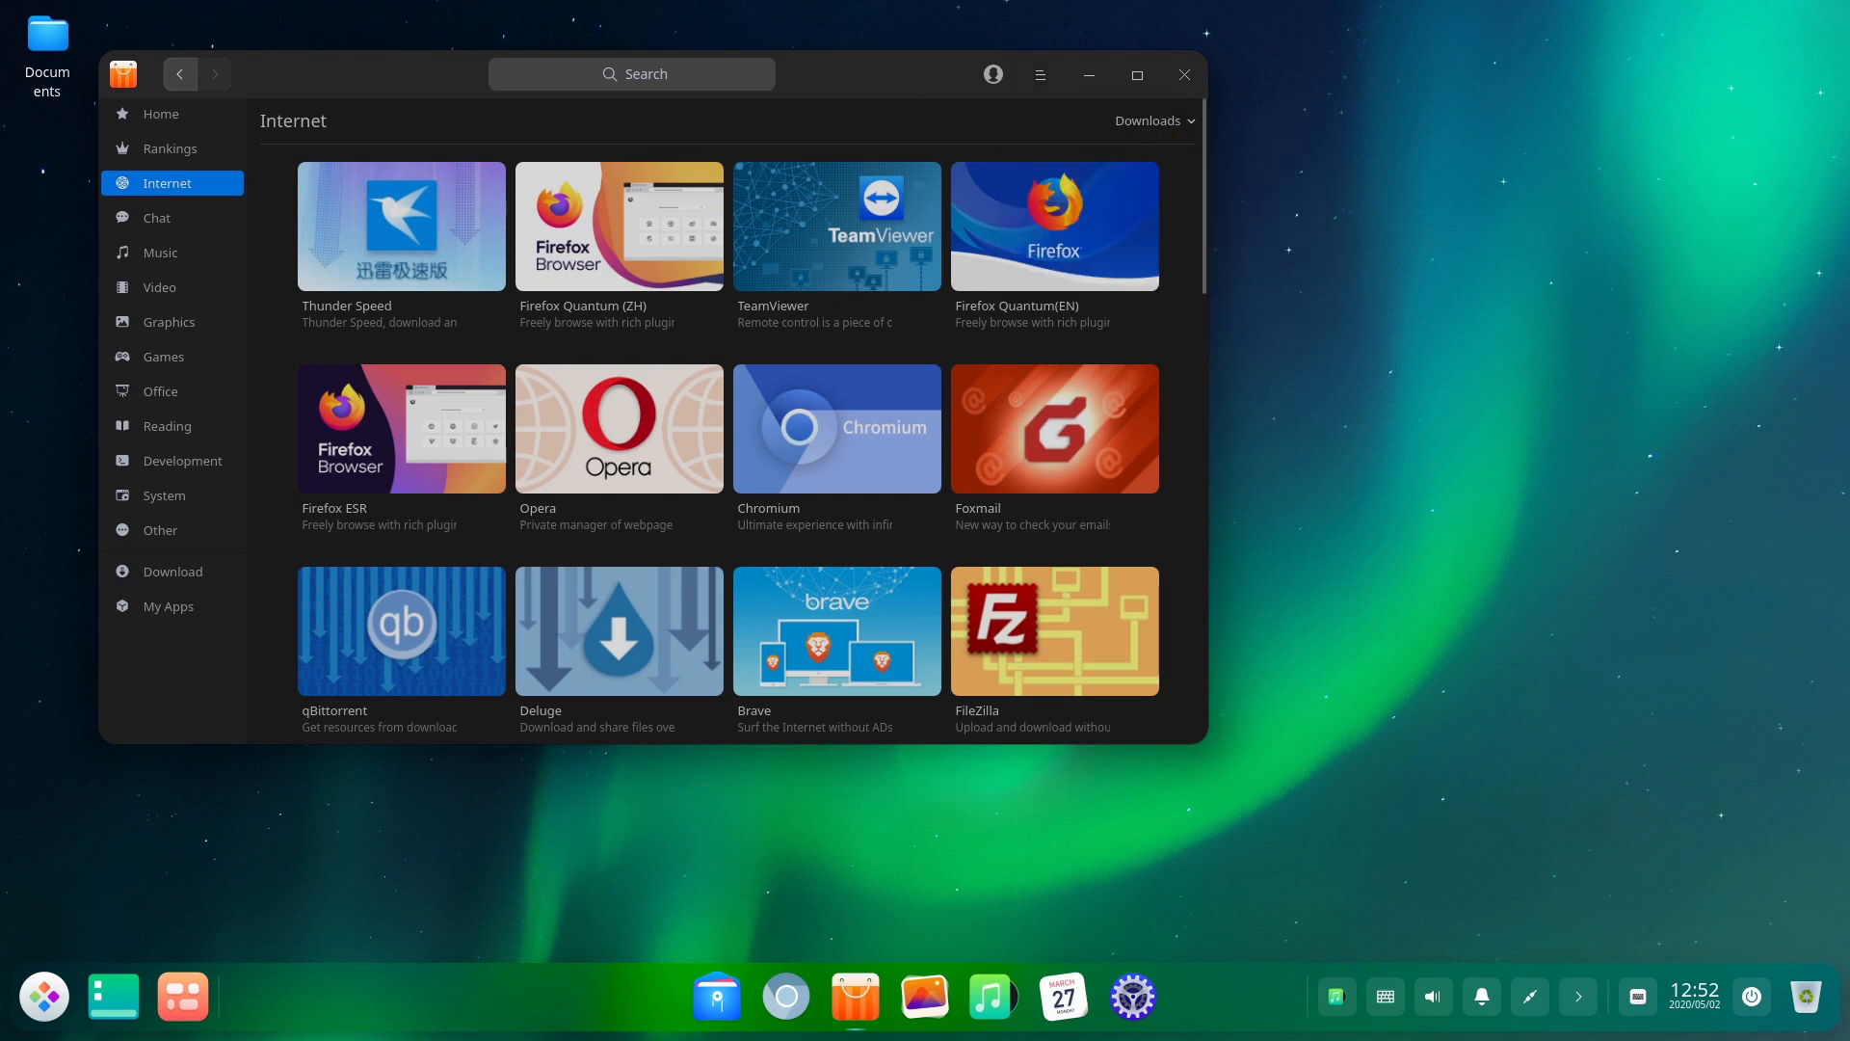
- View the App Store version information from the main menu, then close it
left_click(1037, 73)
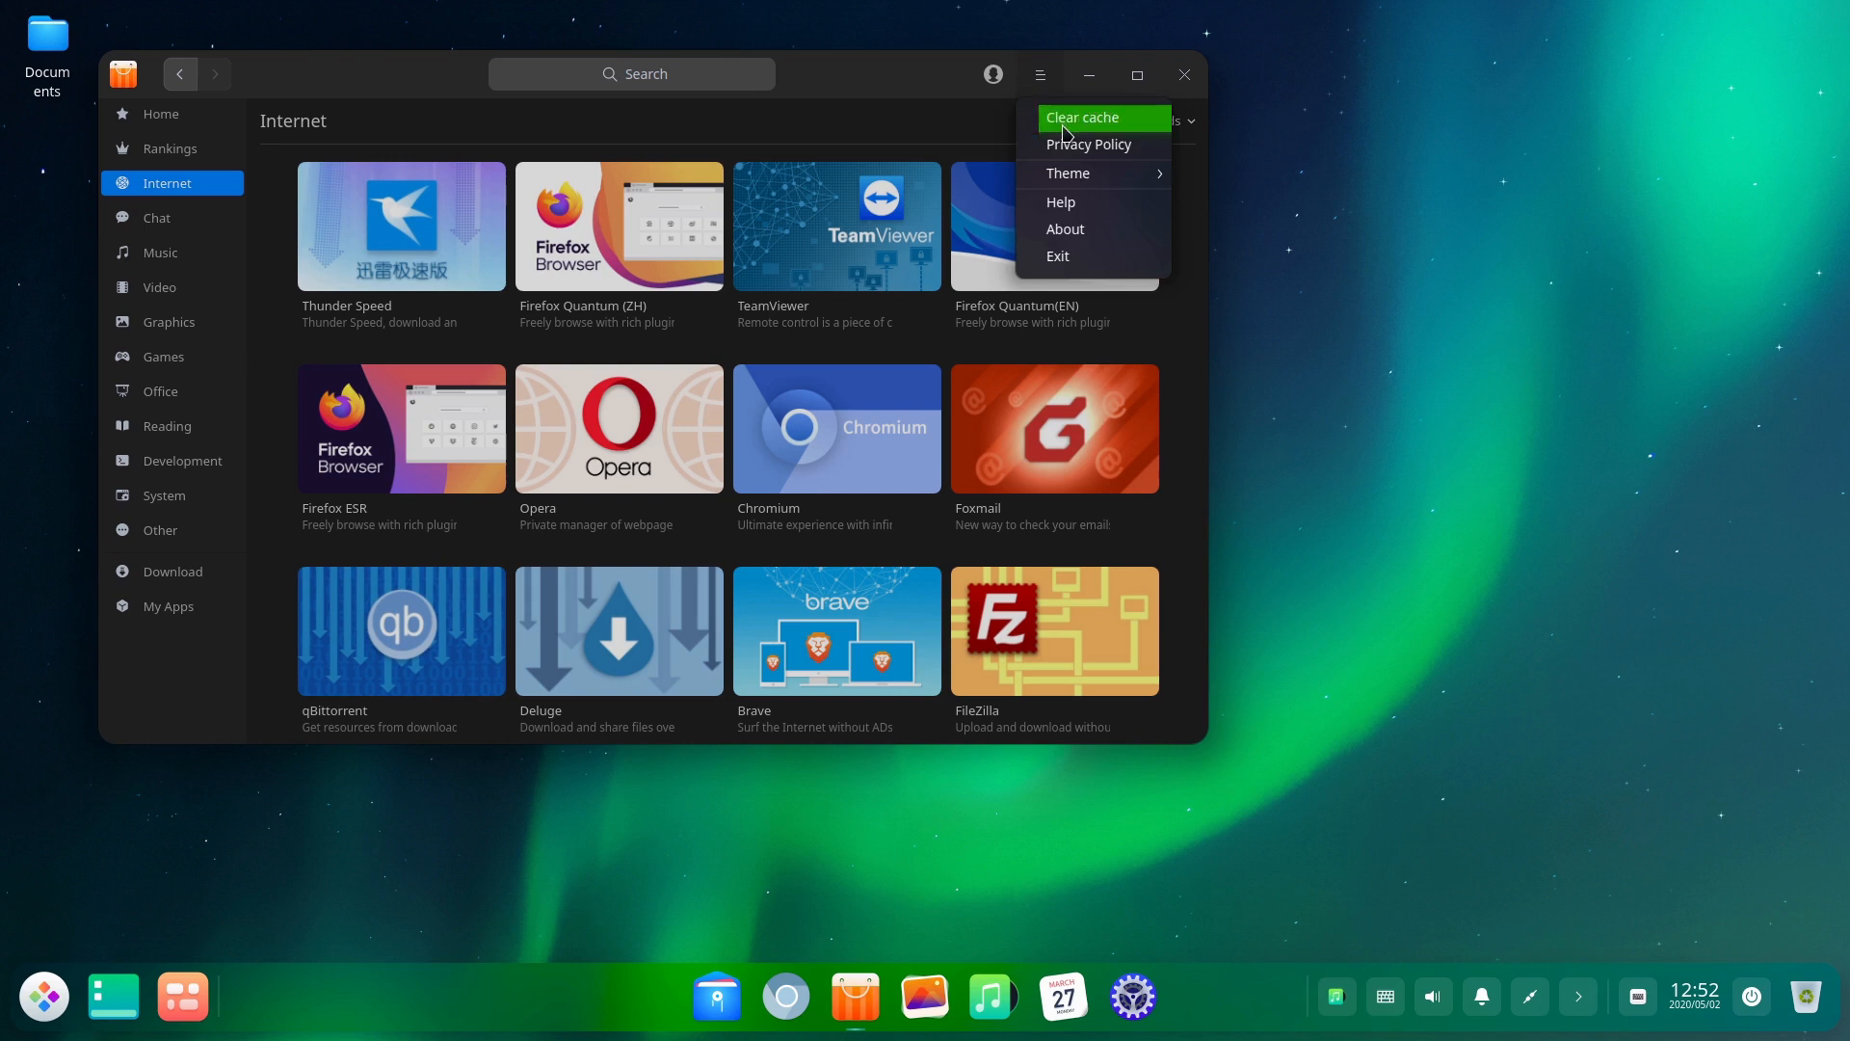
mouse_move(1093, 173)
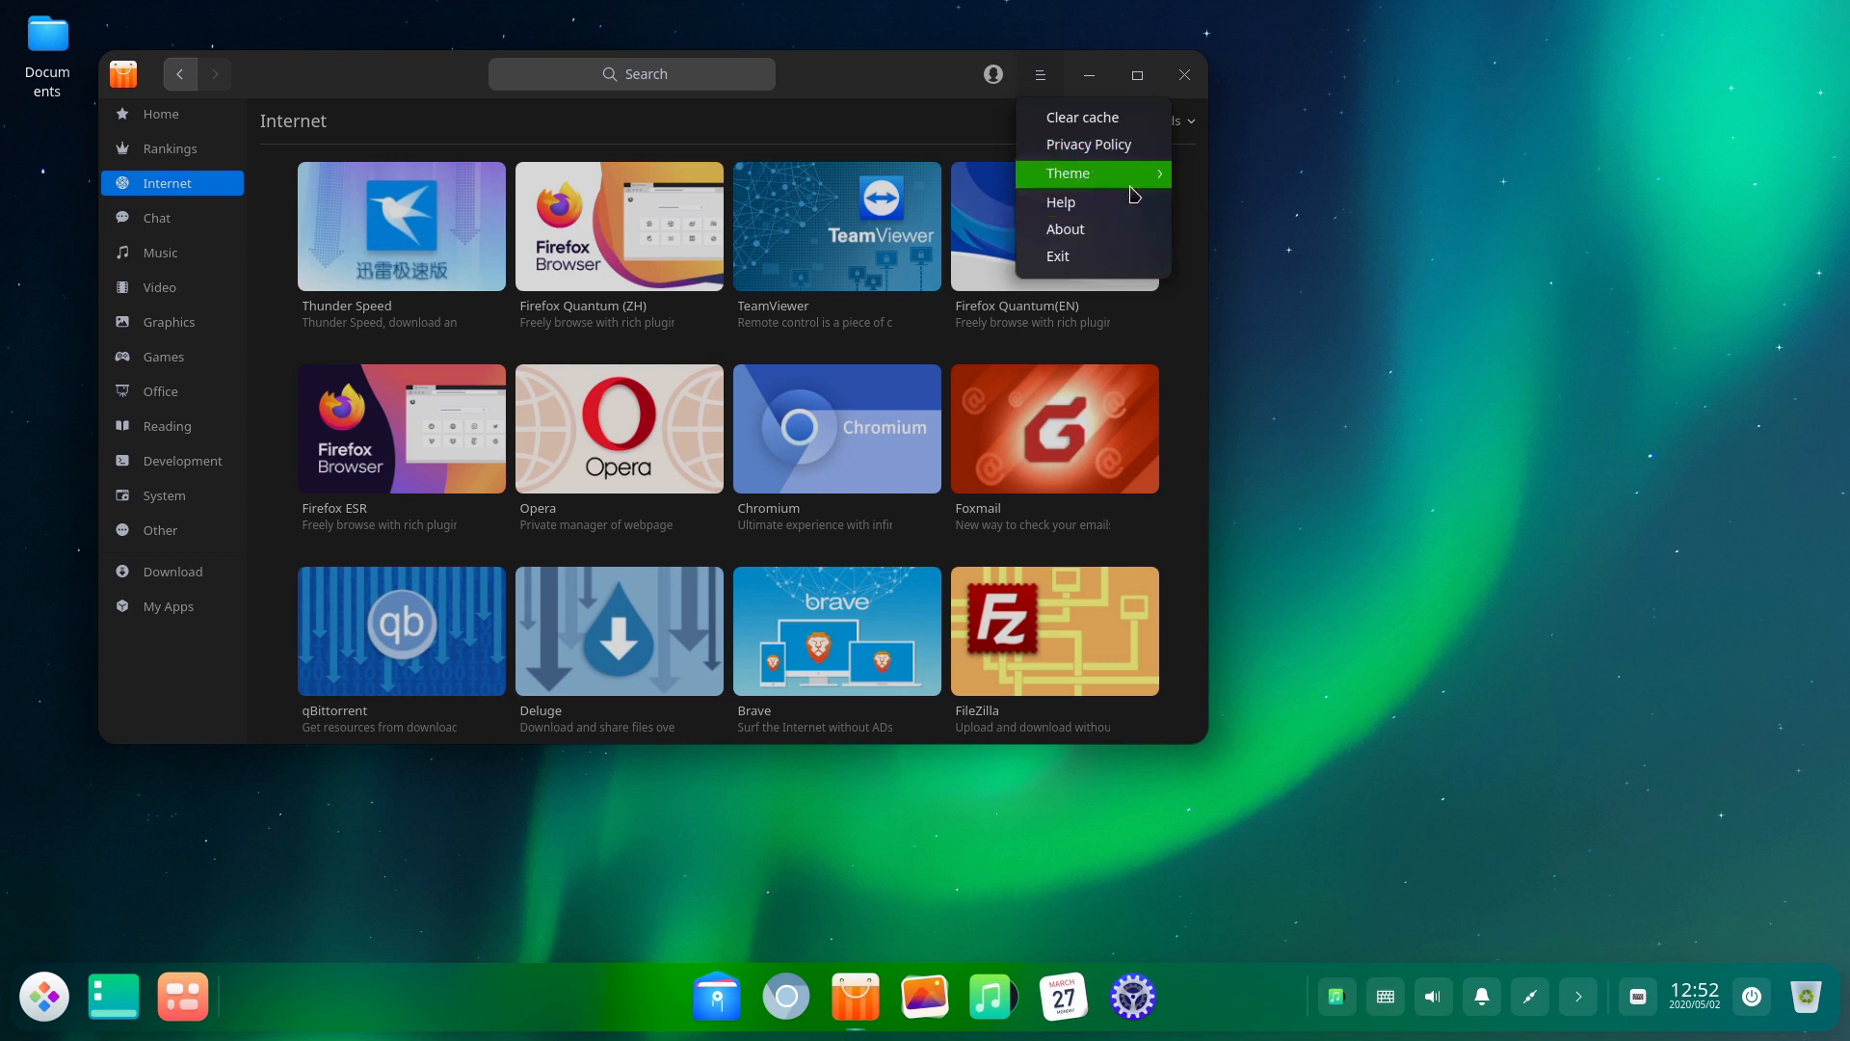
mouse_move(1068, 173)
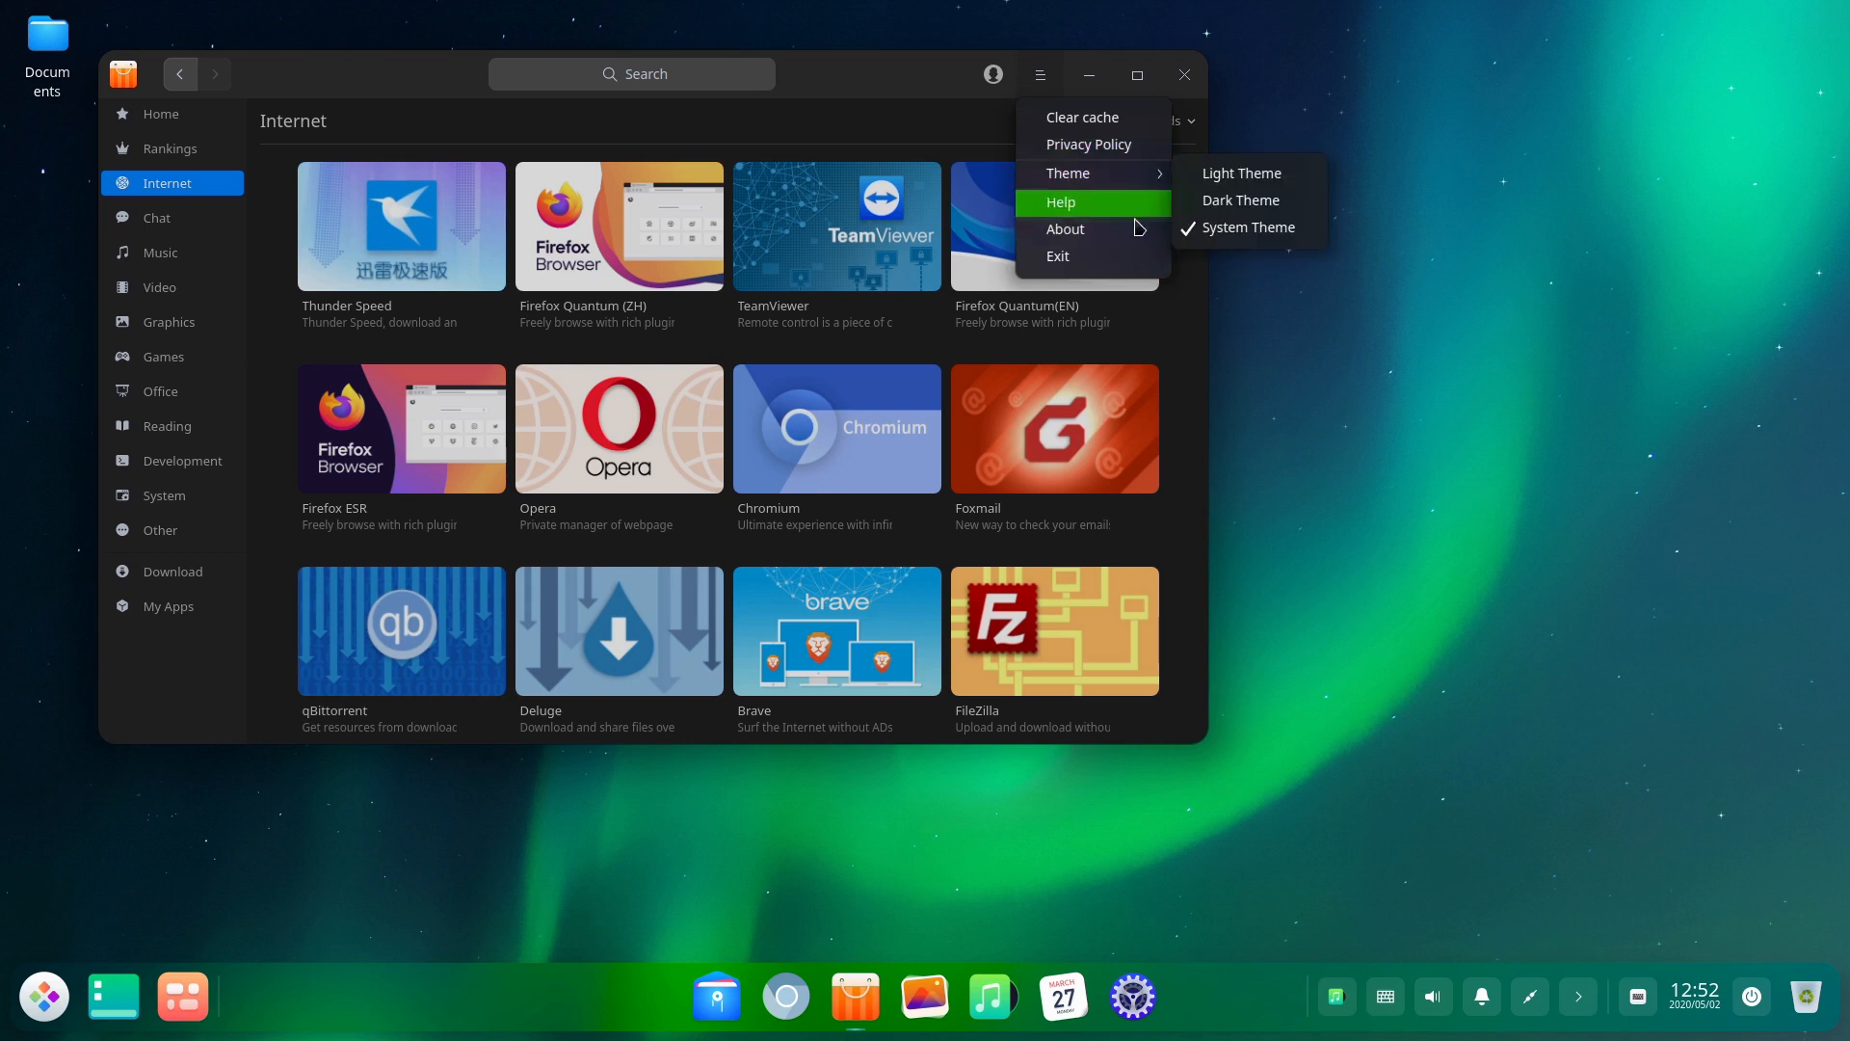
left_click(1064, 229)
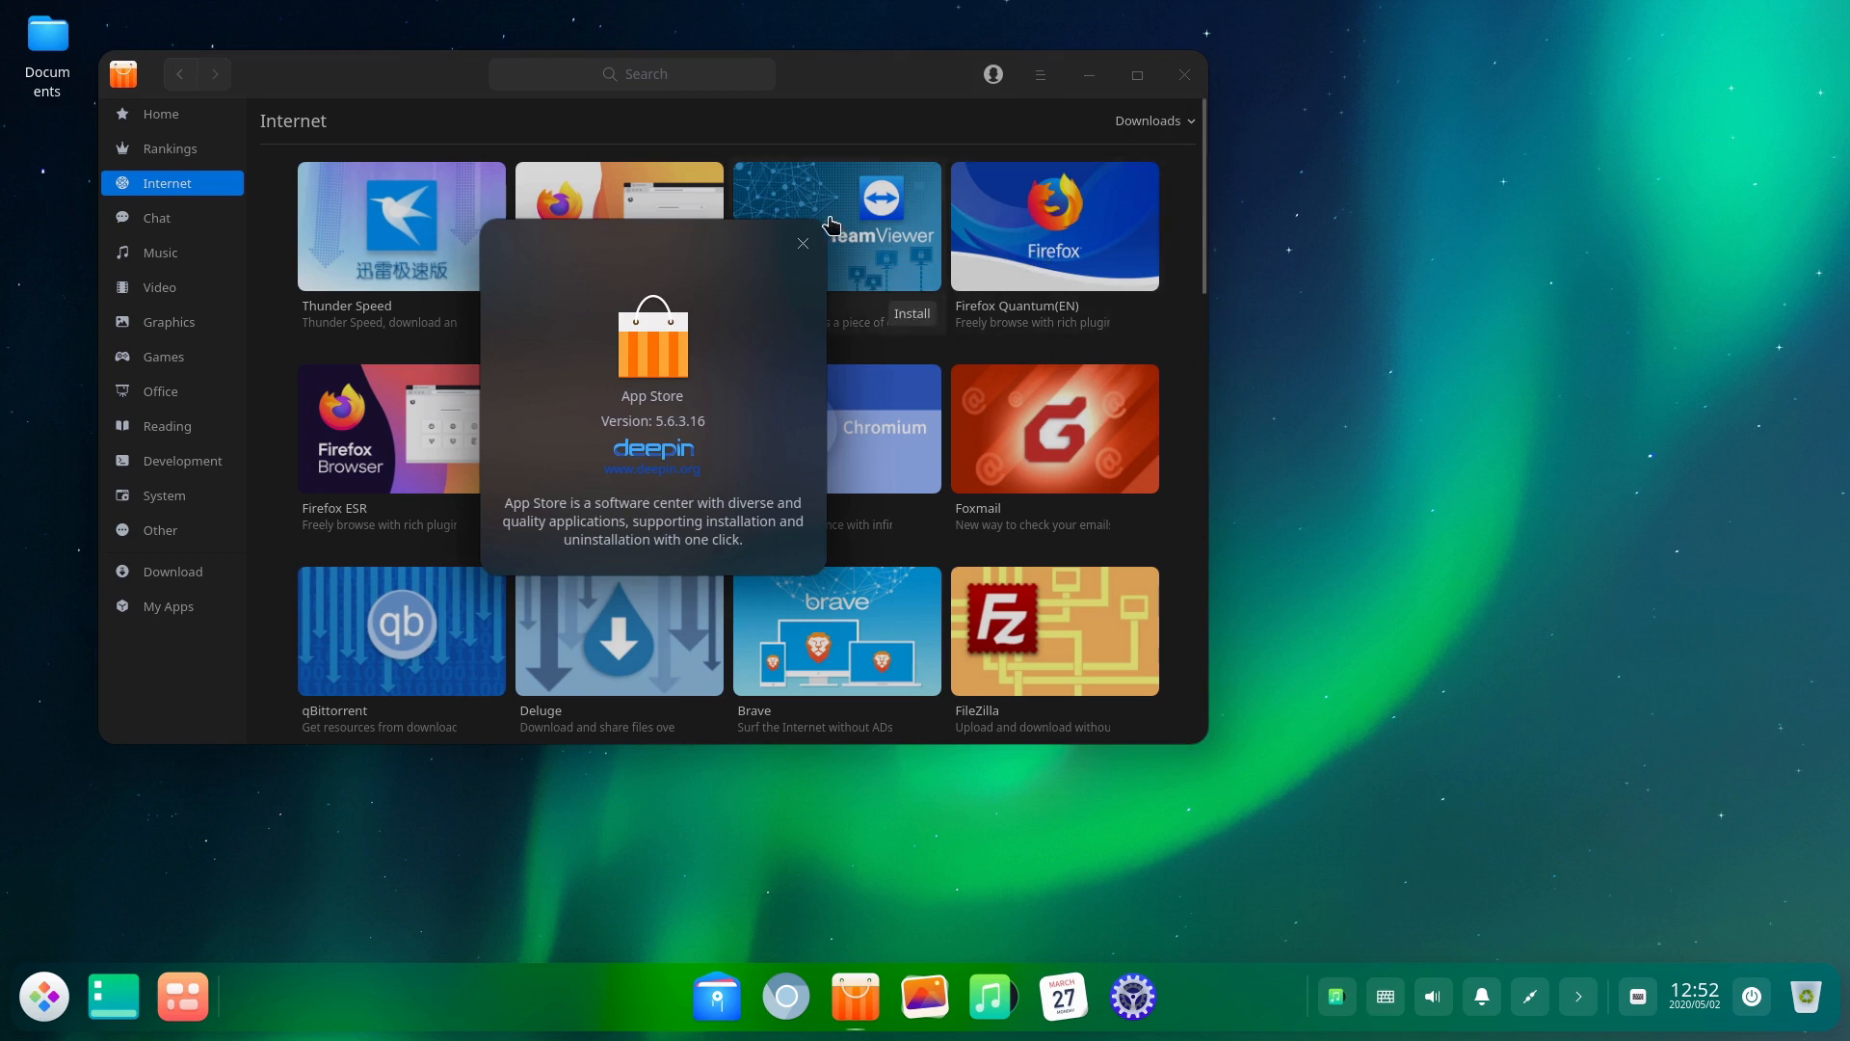
left_click(804, 243)
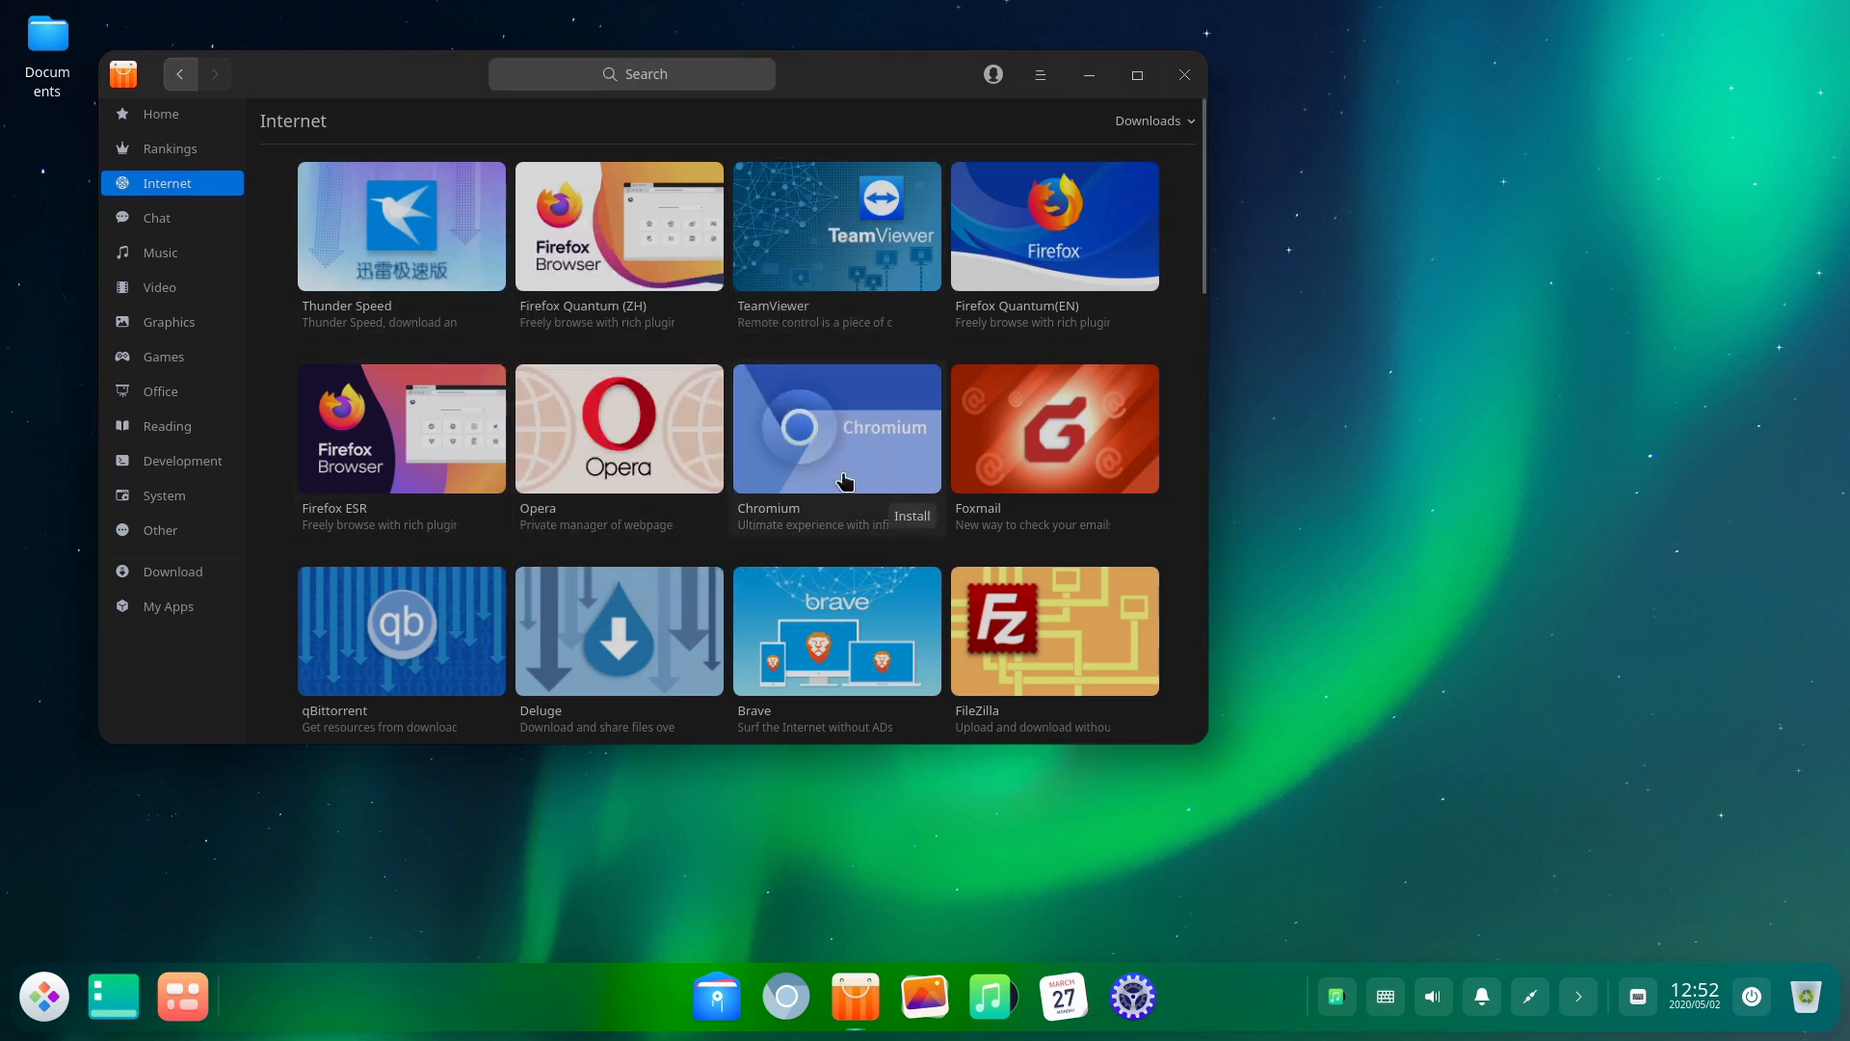
mouse_move(185, 503)
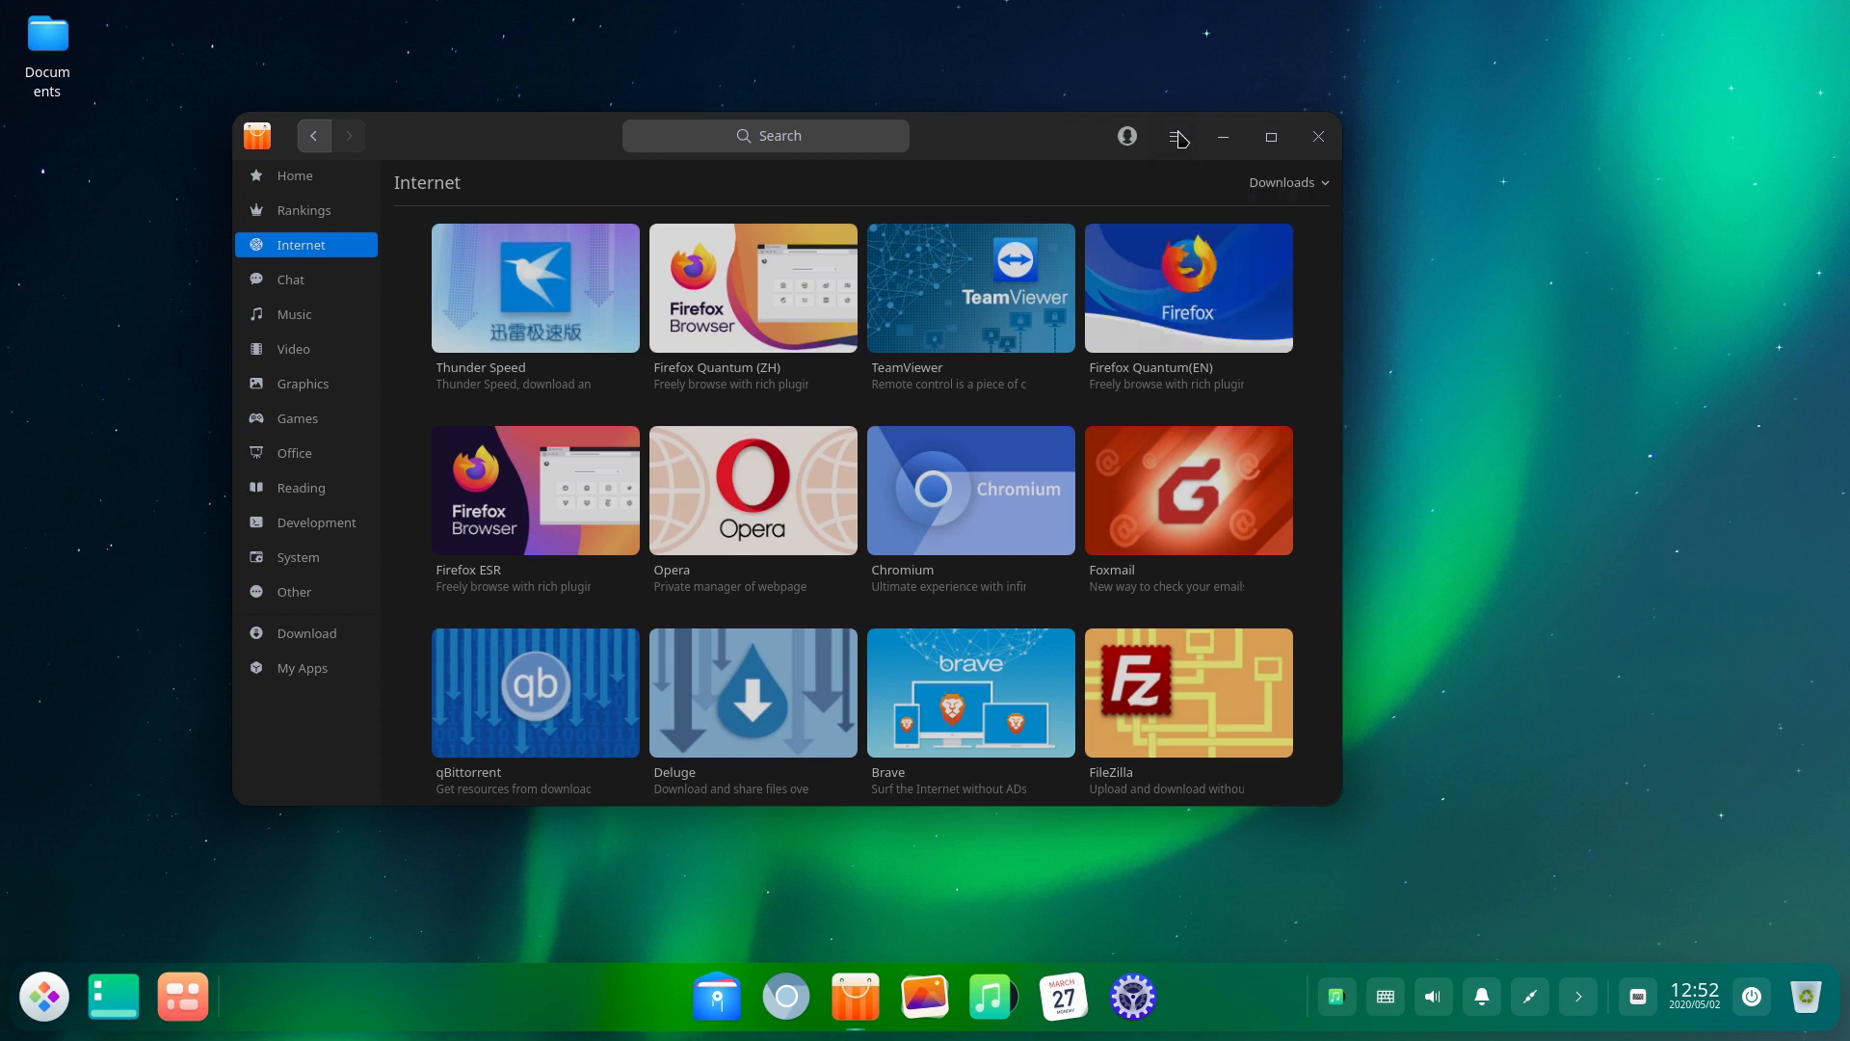
mouse_move(1207, 263)
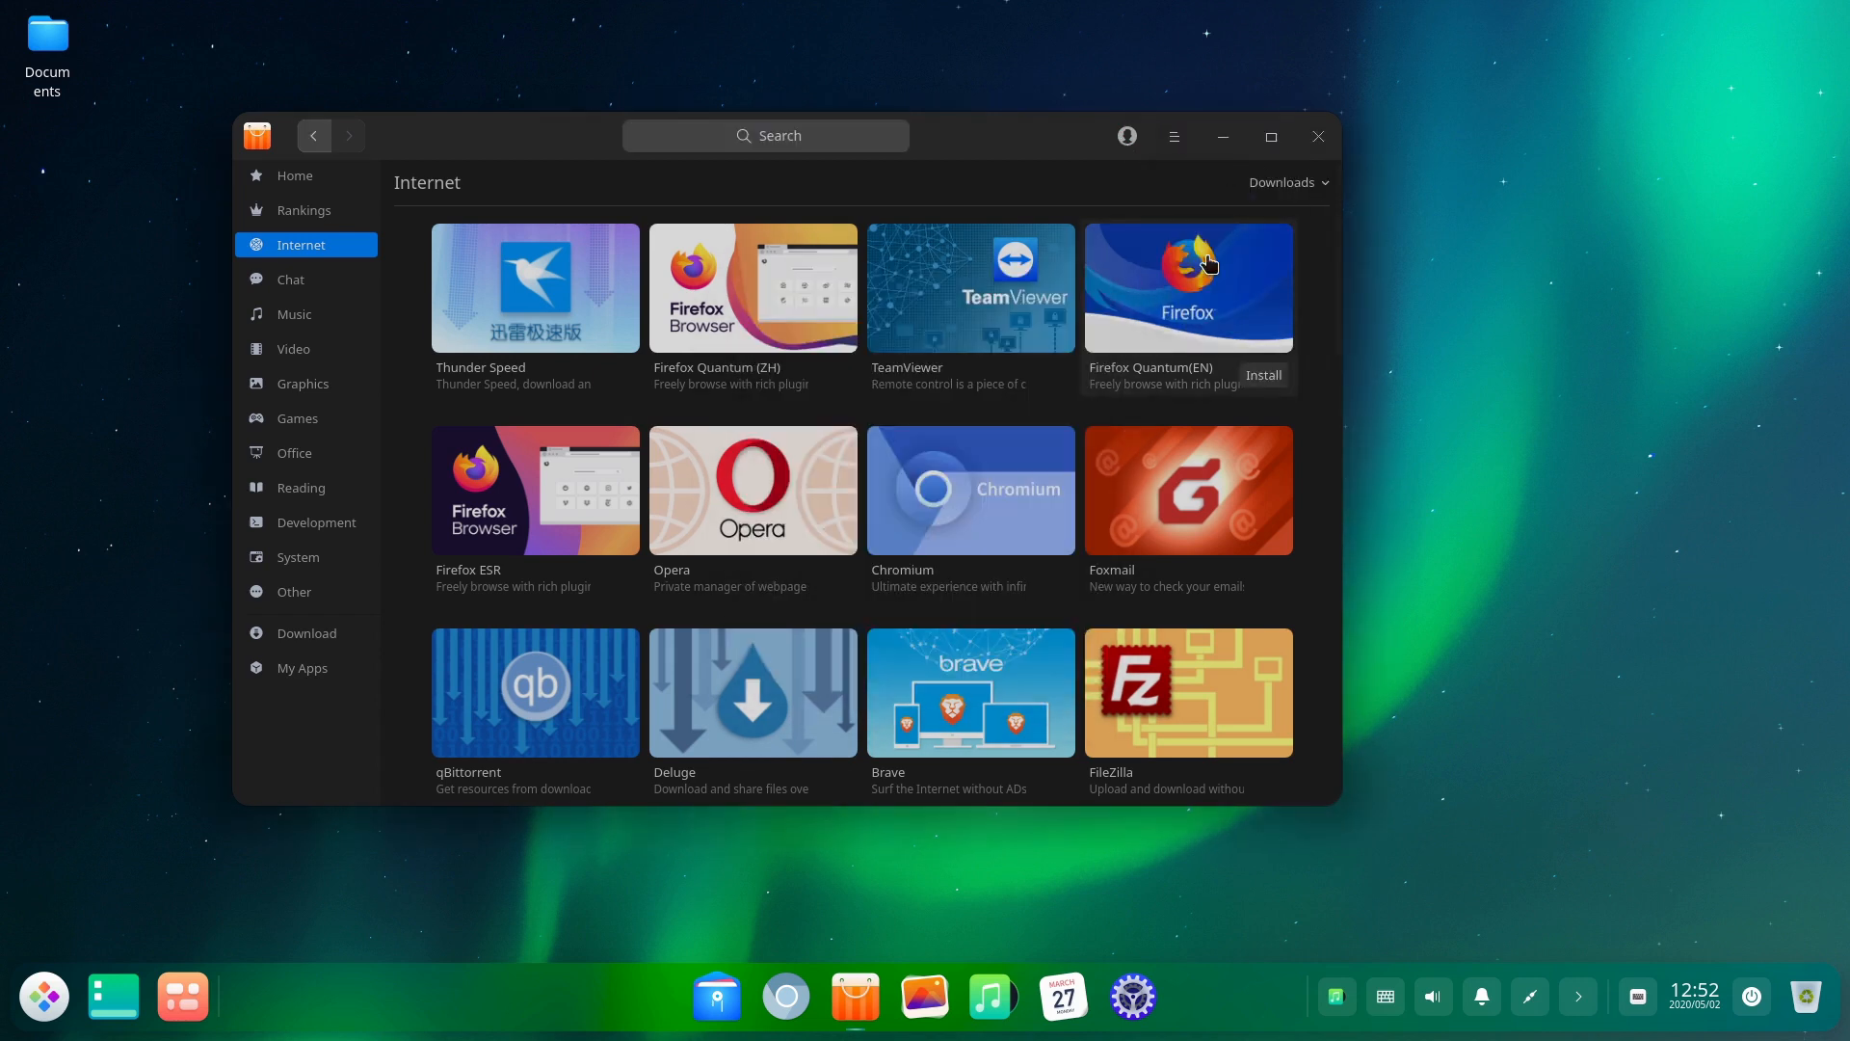
- Browse the main menu's Theme submenu, return to Home, and close the App Store
left_click(1285, 182)
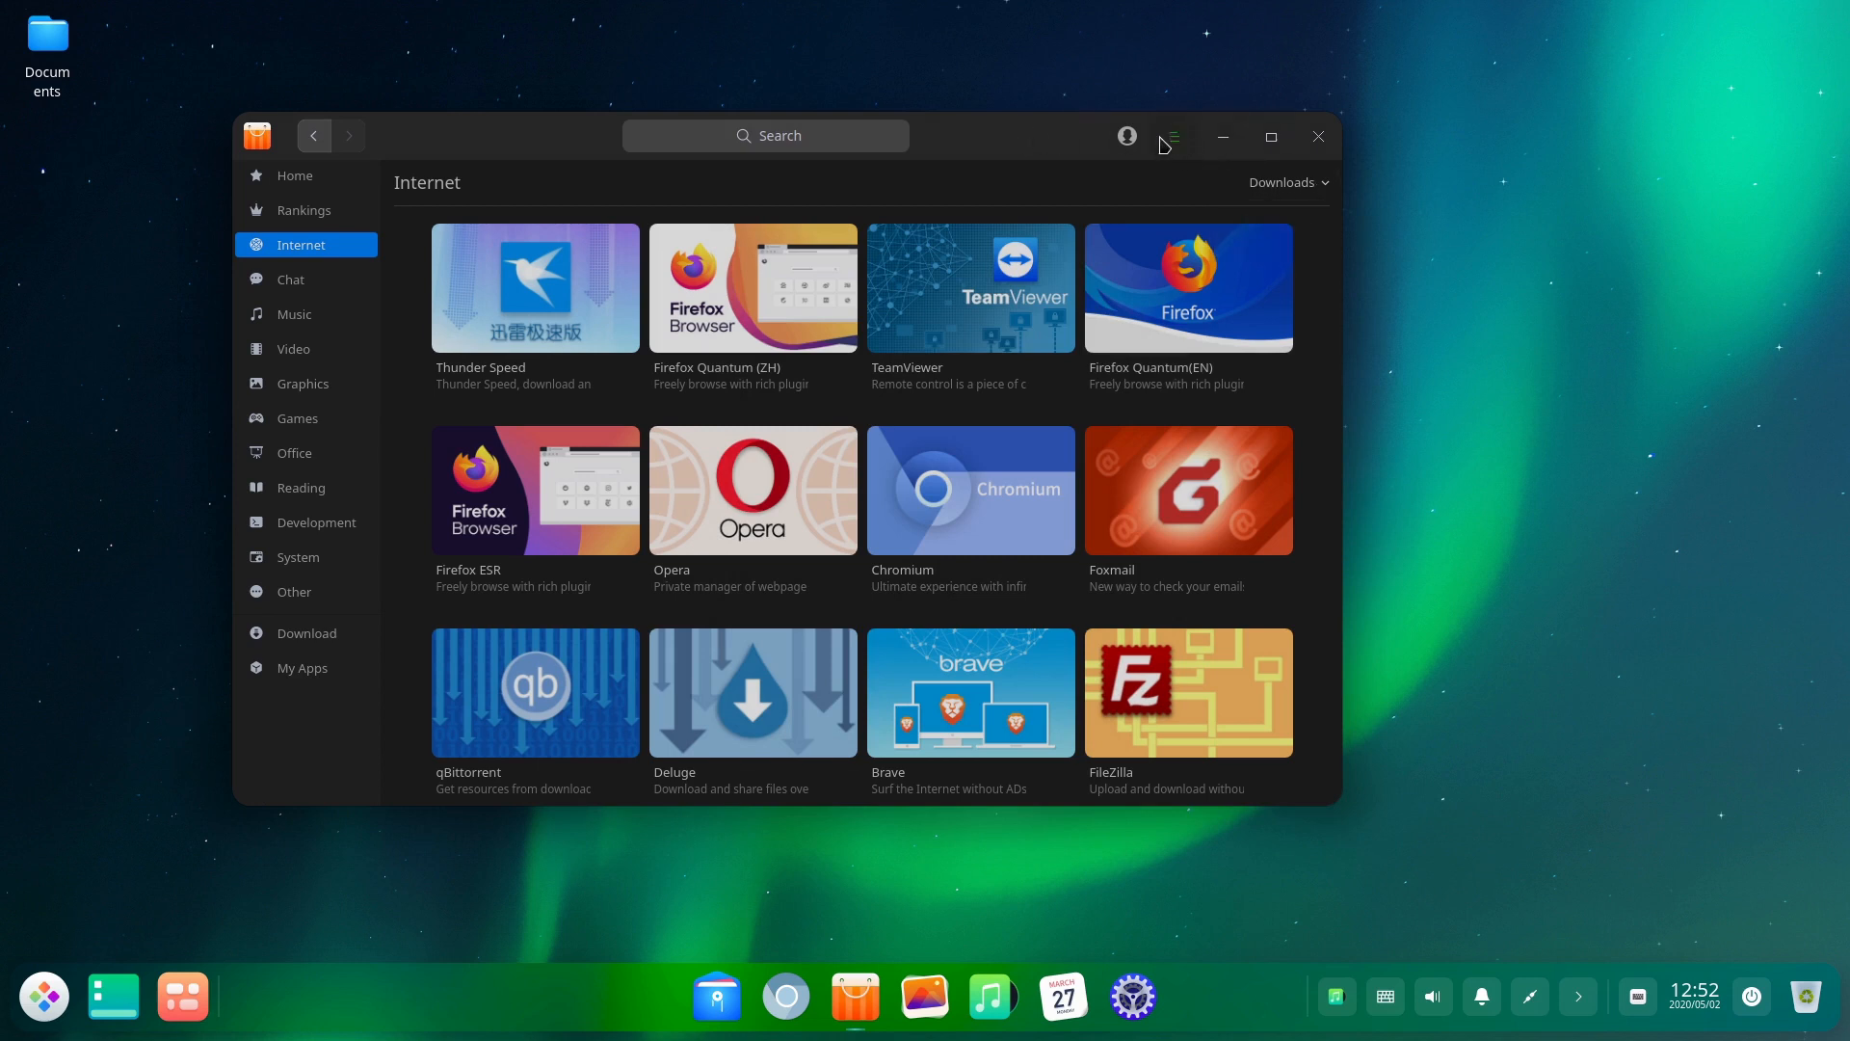
left_click(1172, 136)
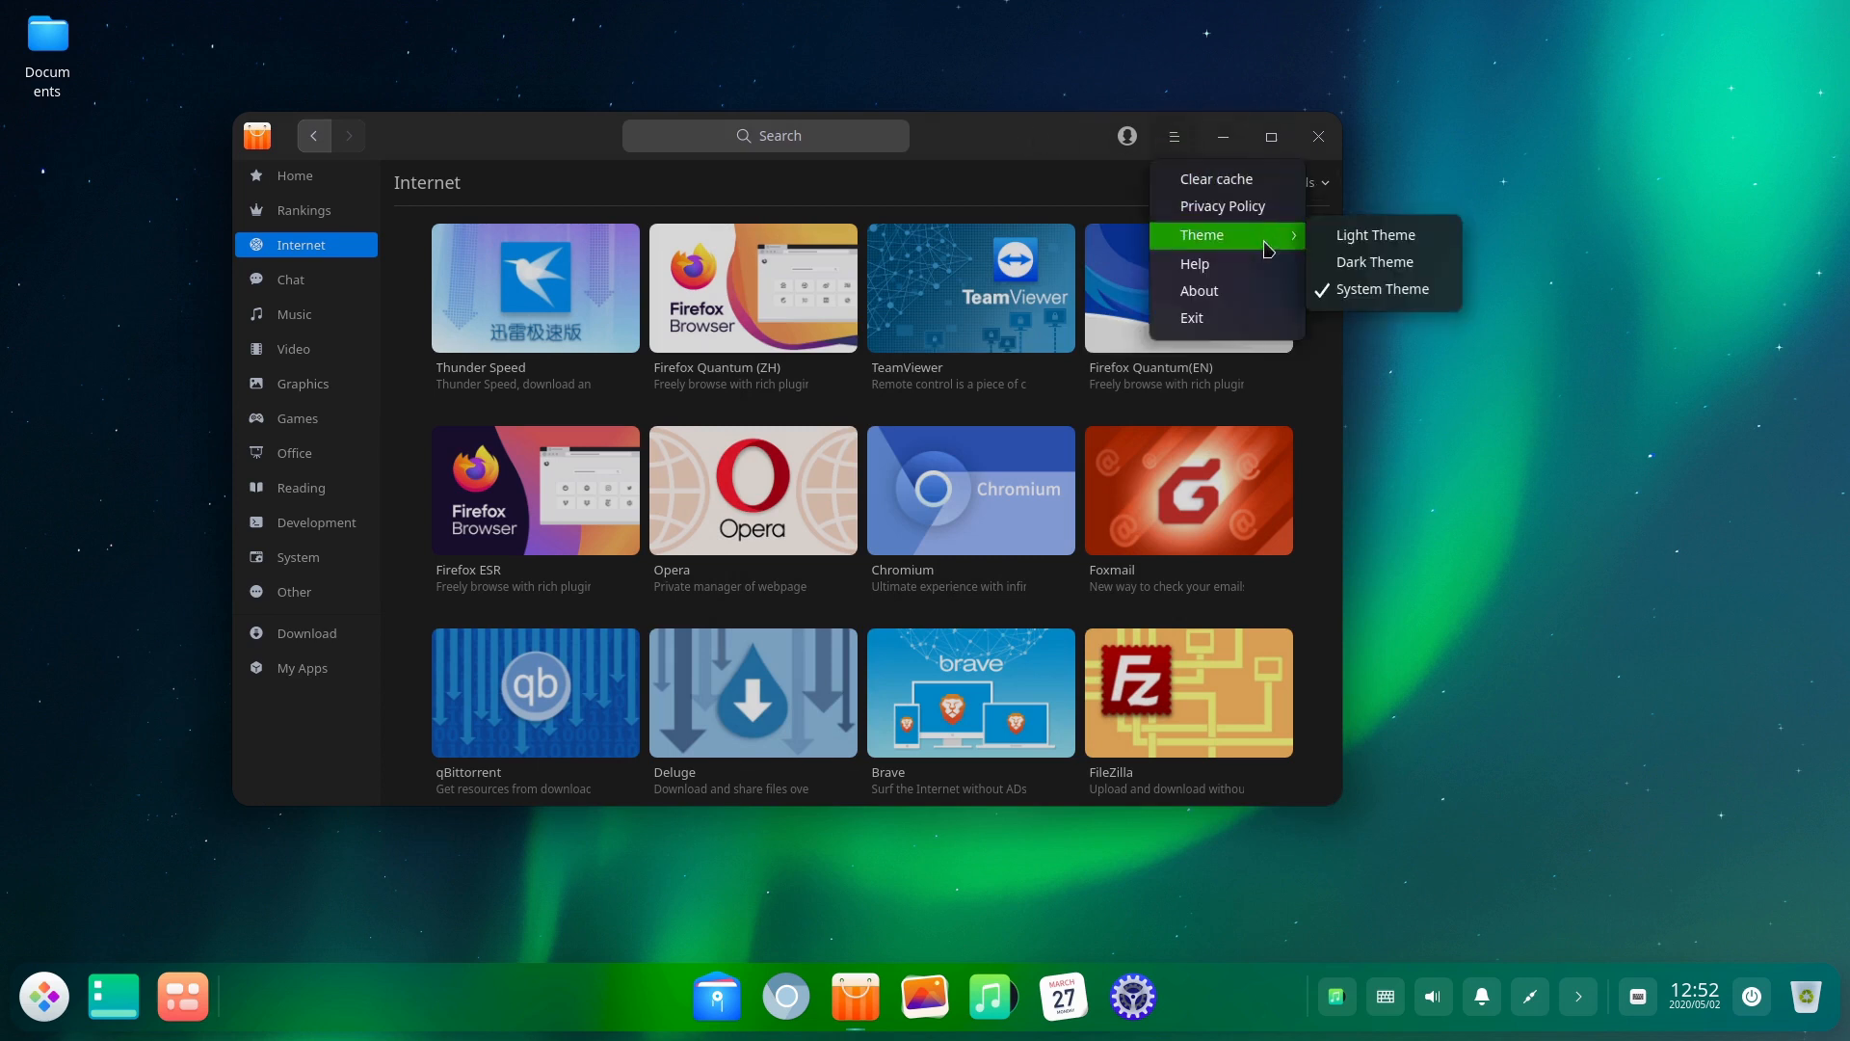
mouse_move(987, 117)
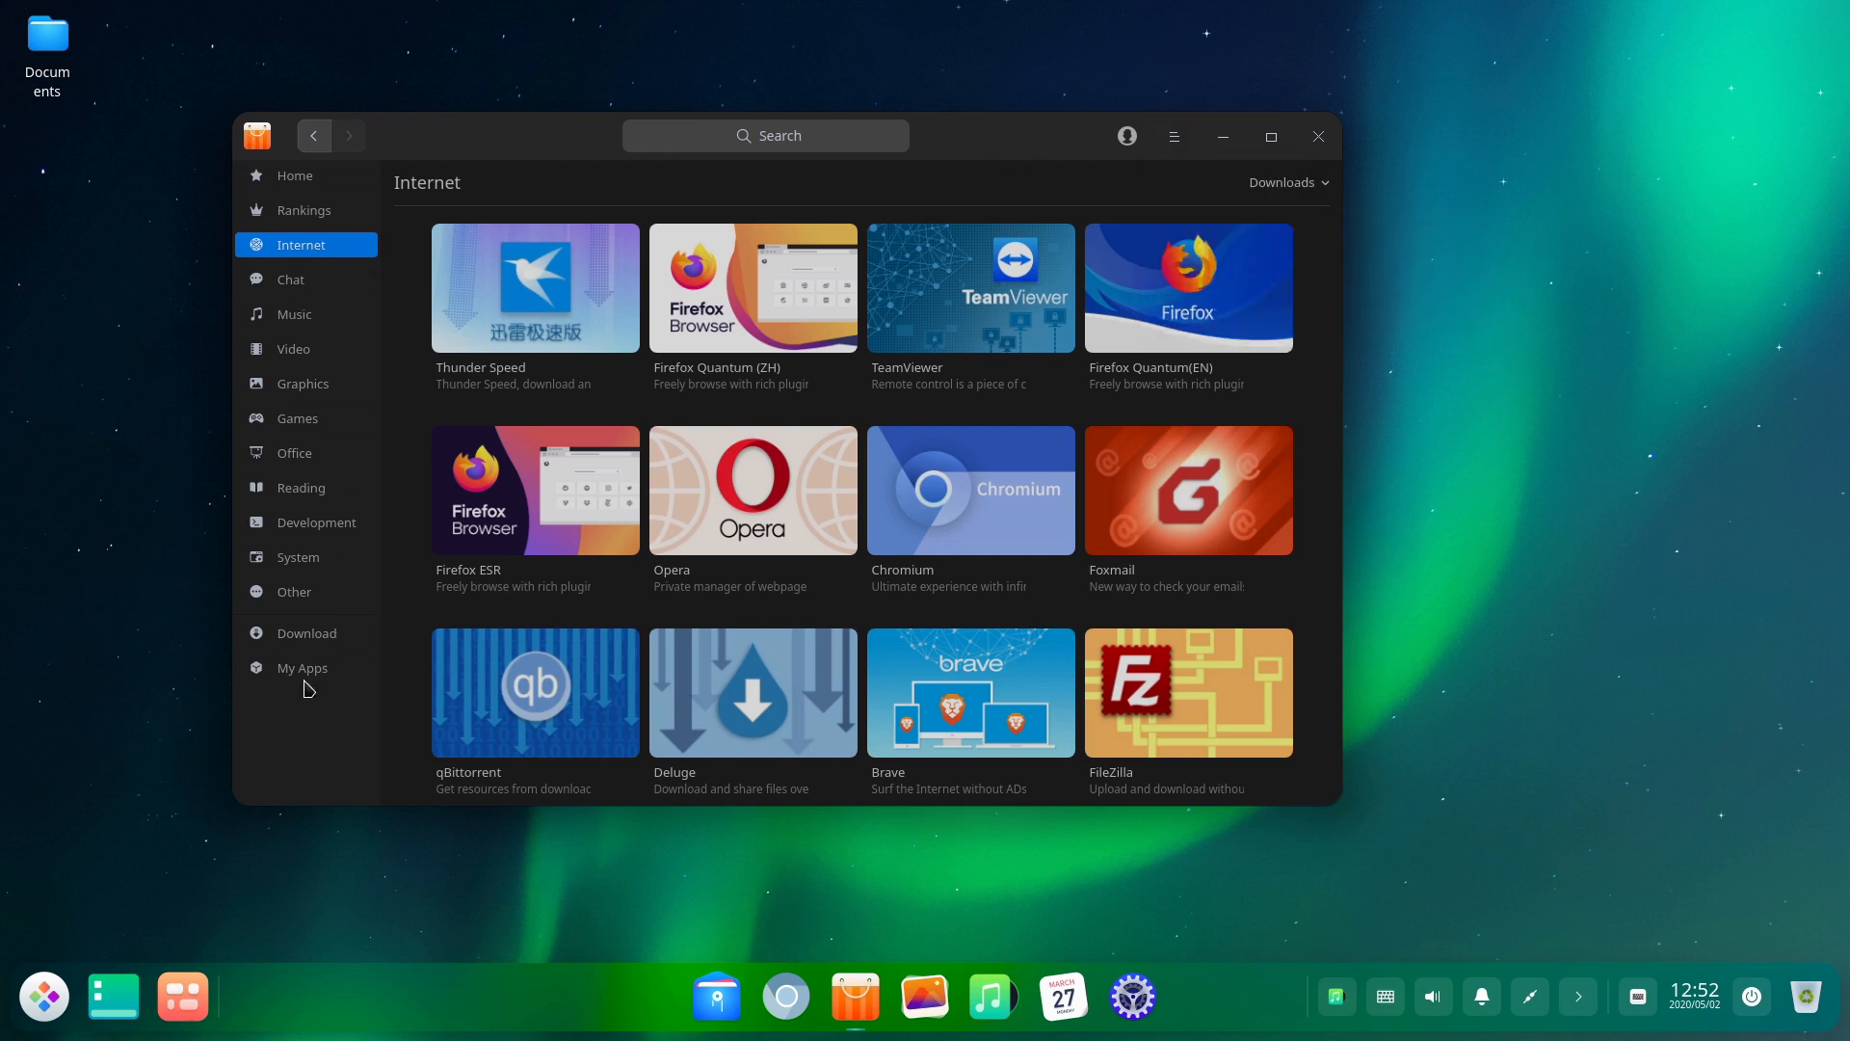
left_click(299, 557)
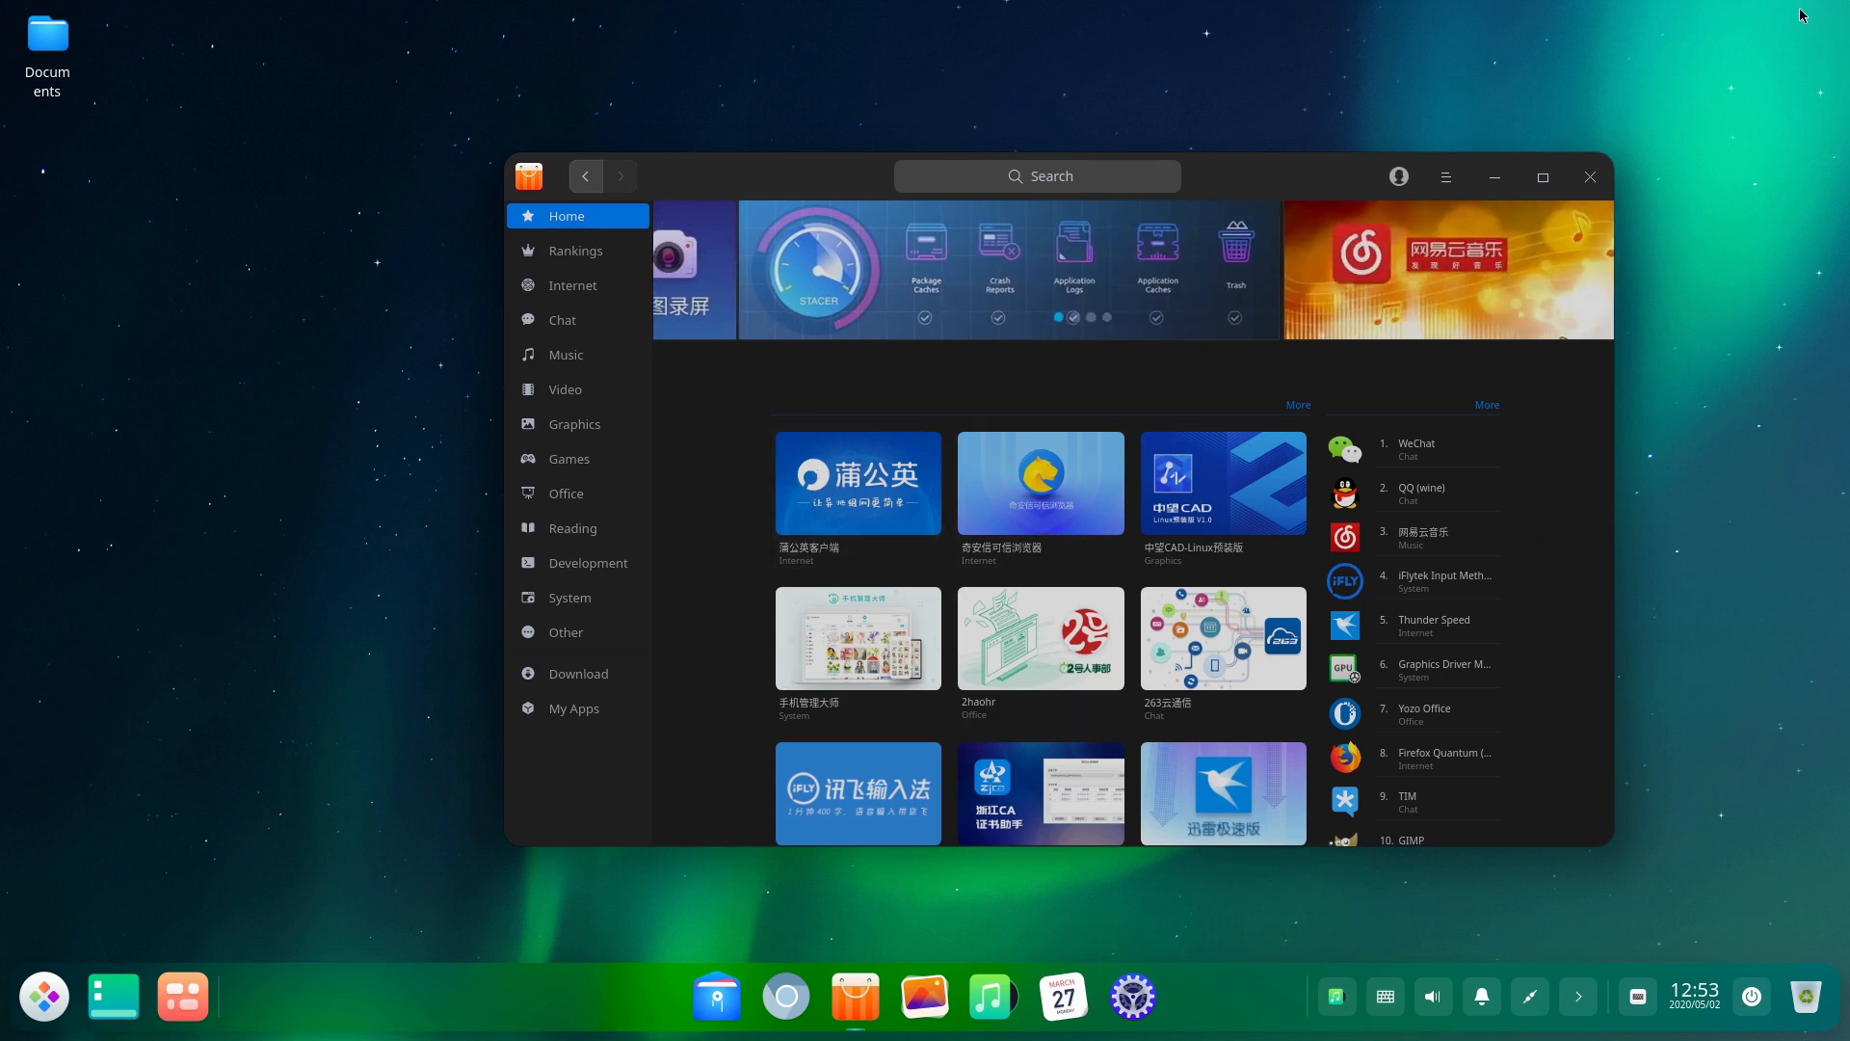
left_click(1588, 177)
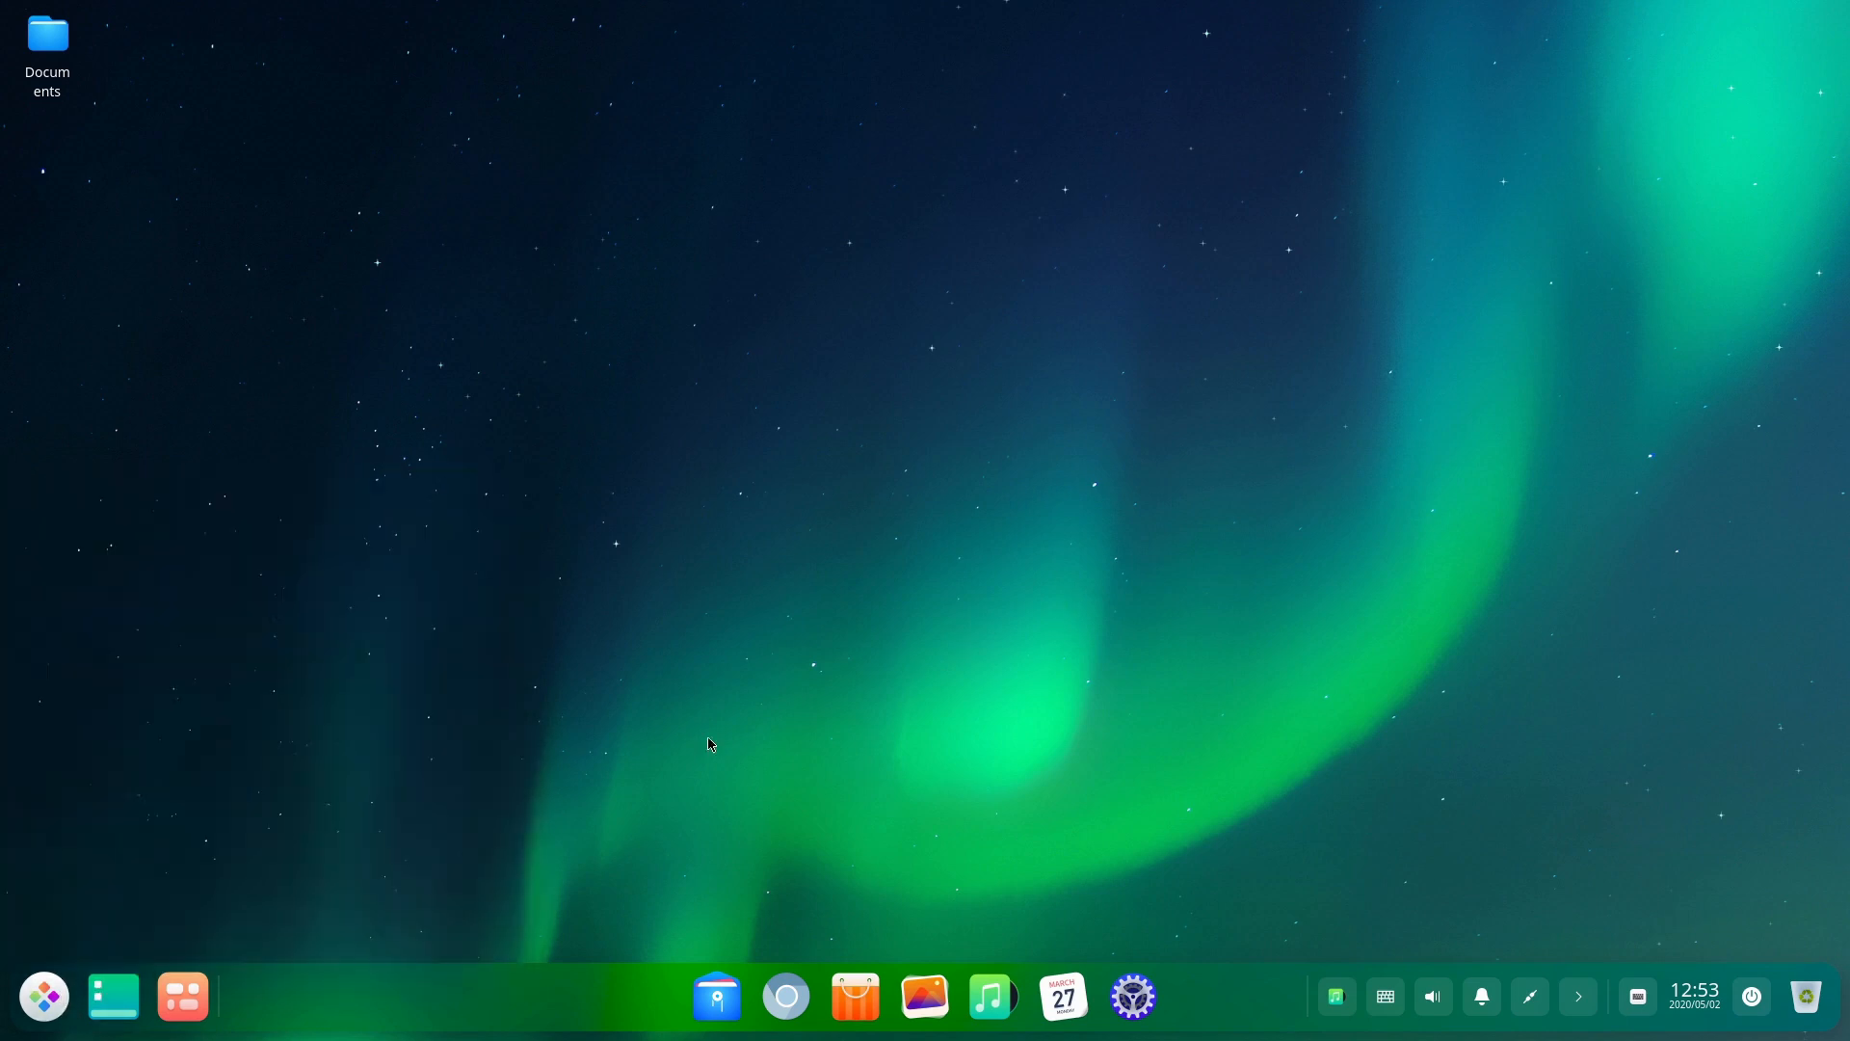
mouse_move(44, 996)
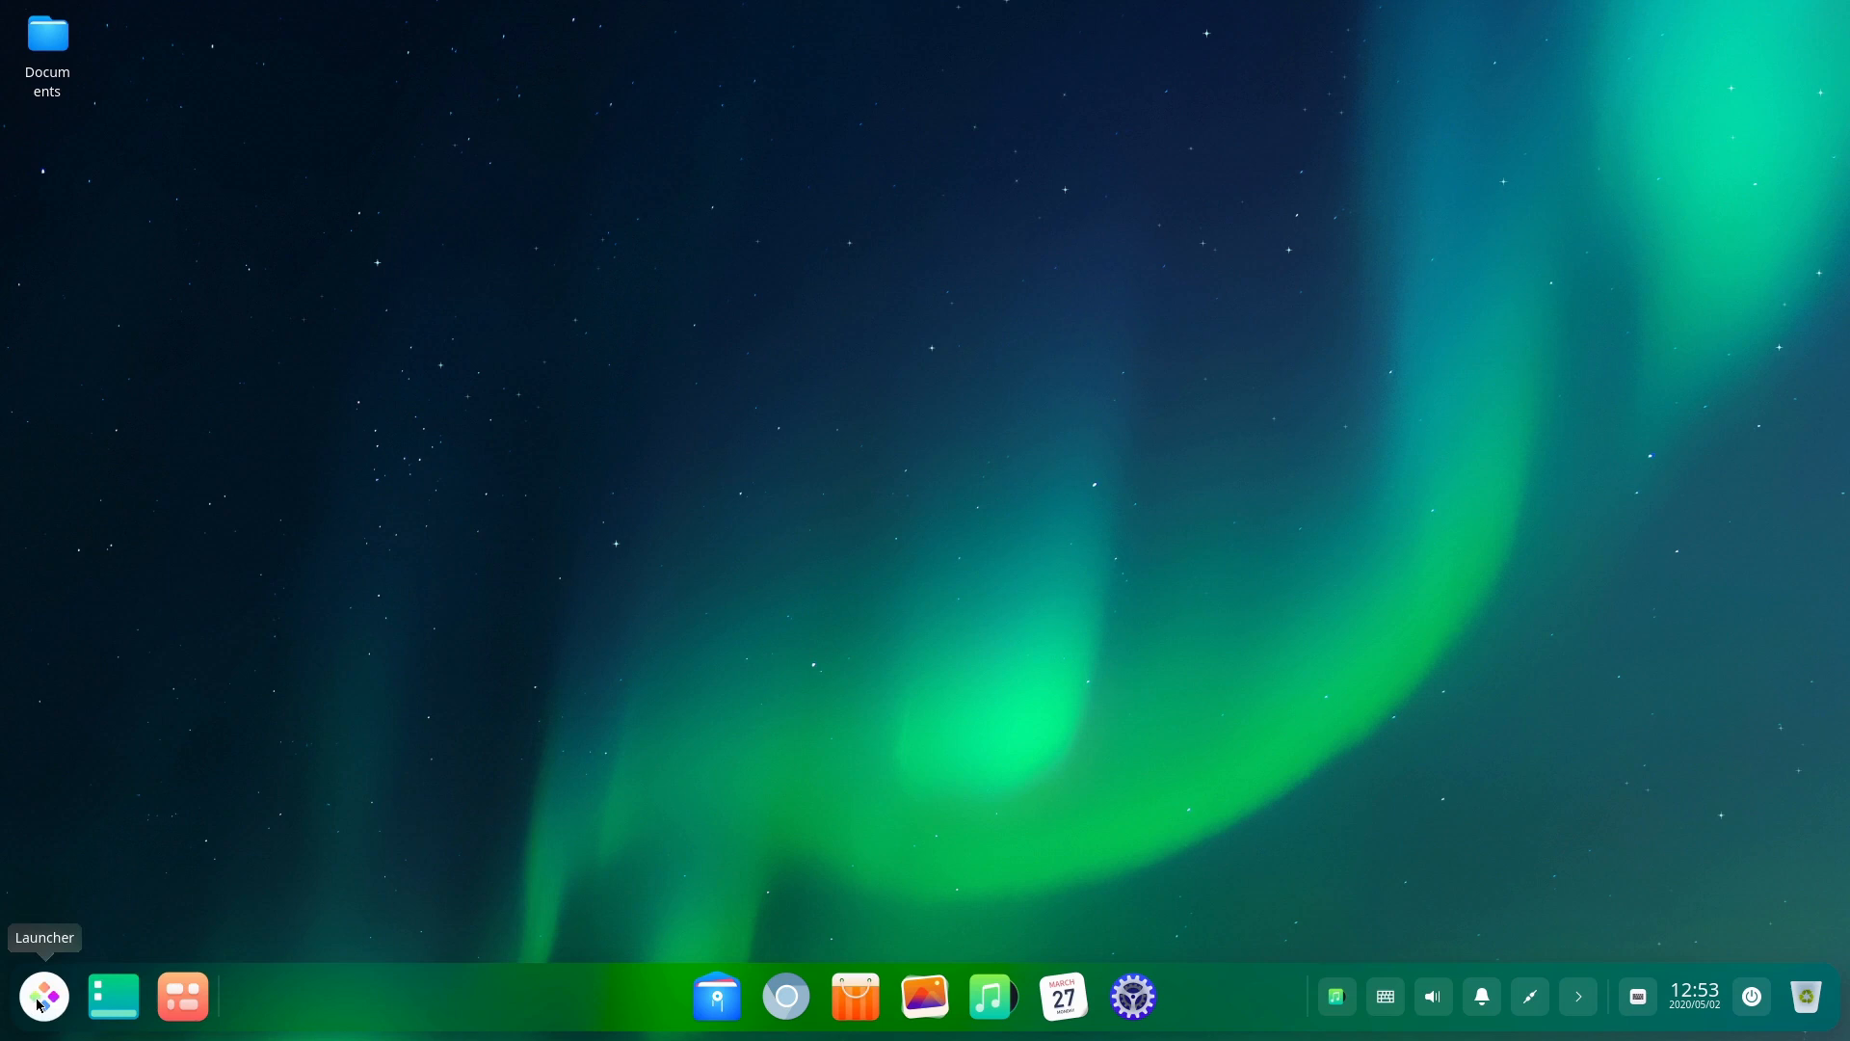
- Open the launcher from the dock, expand it to fullscreen, then return to compact view
left_click(43, 995)
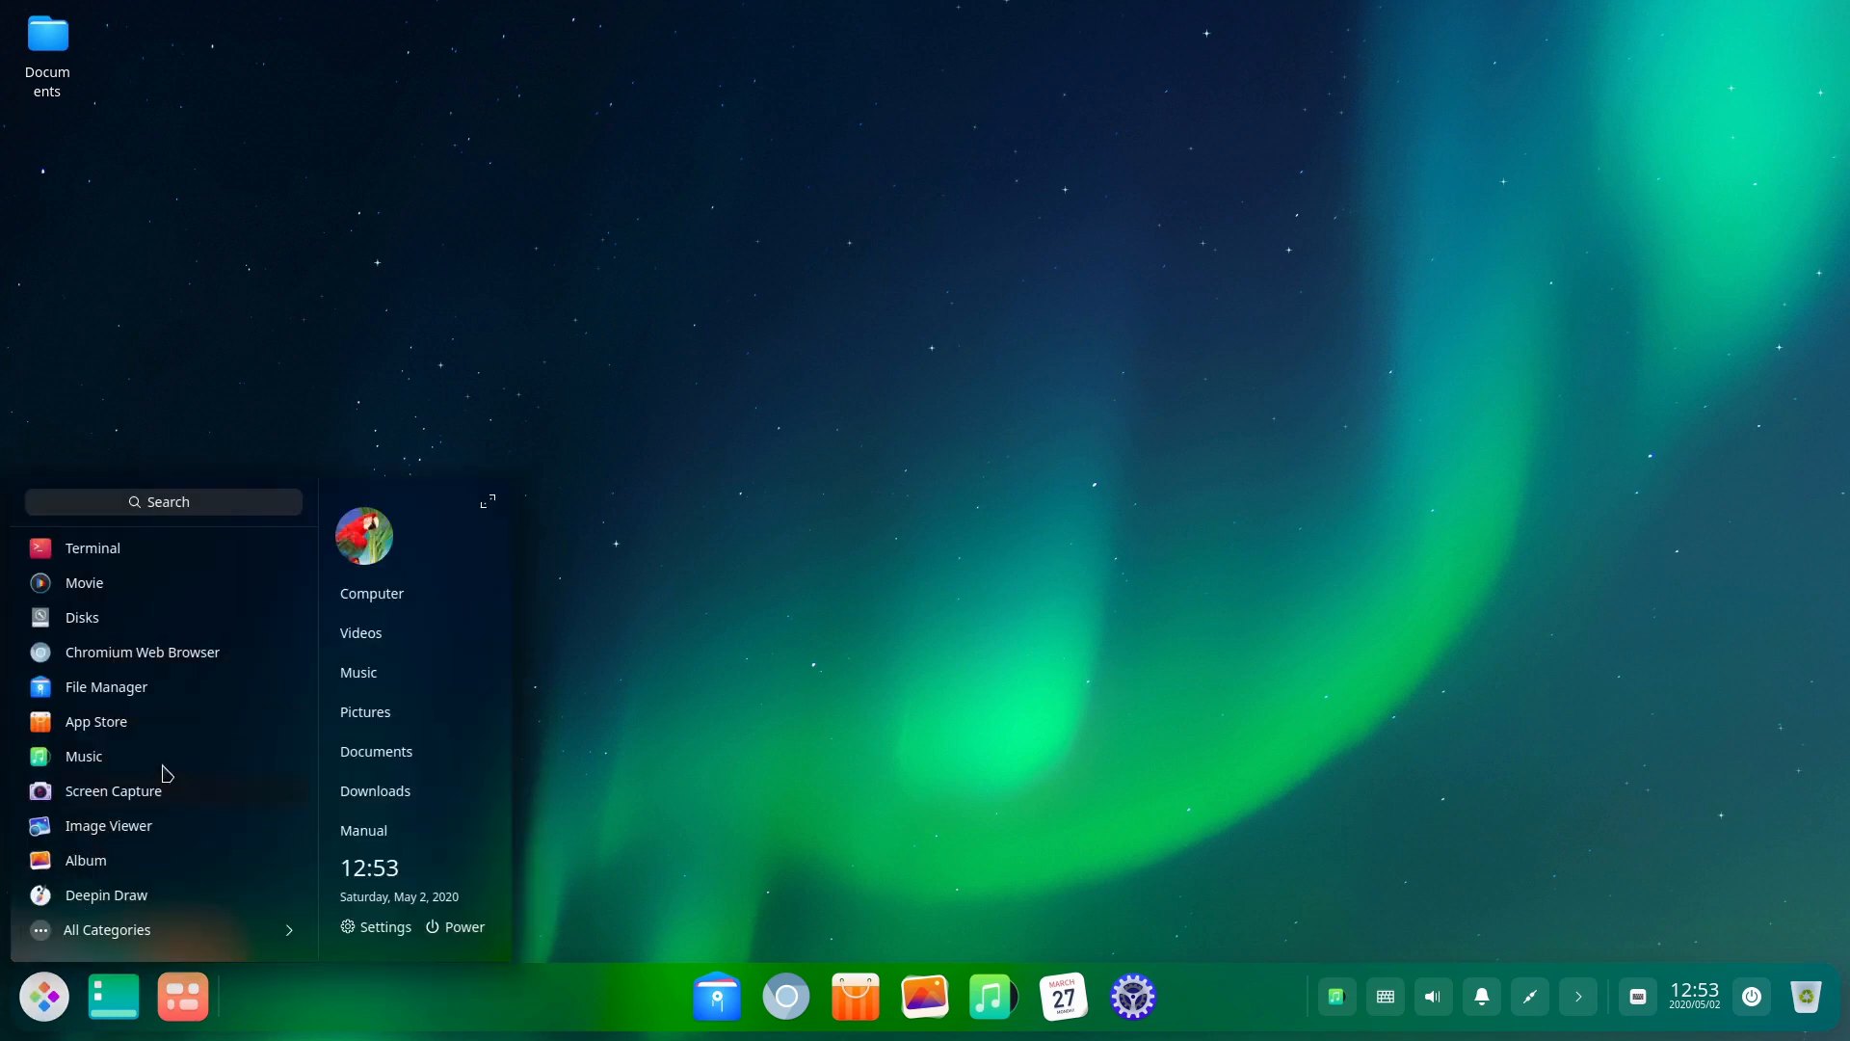
mouse_move(111, 737)
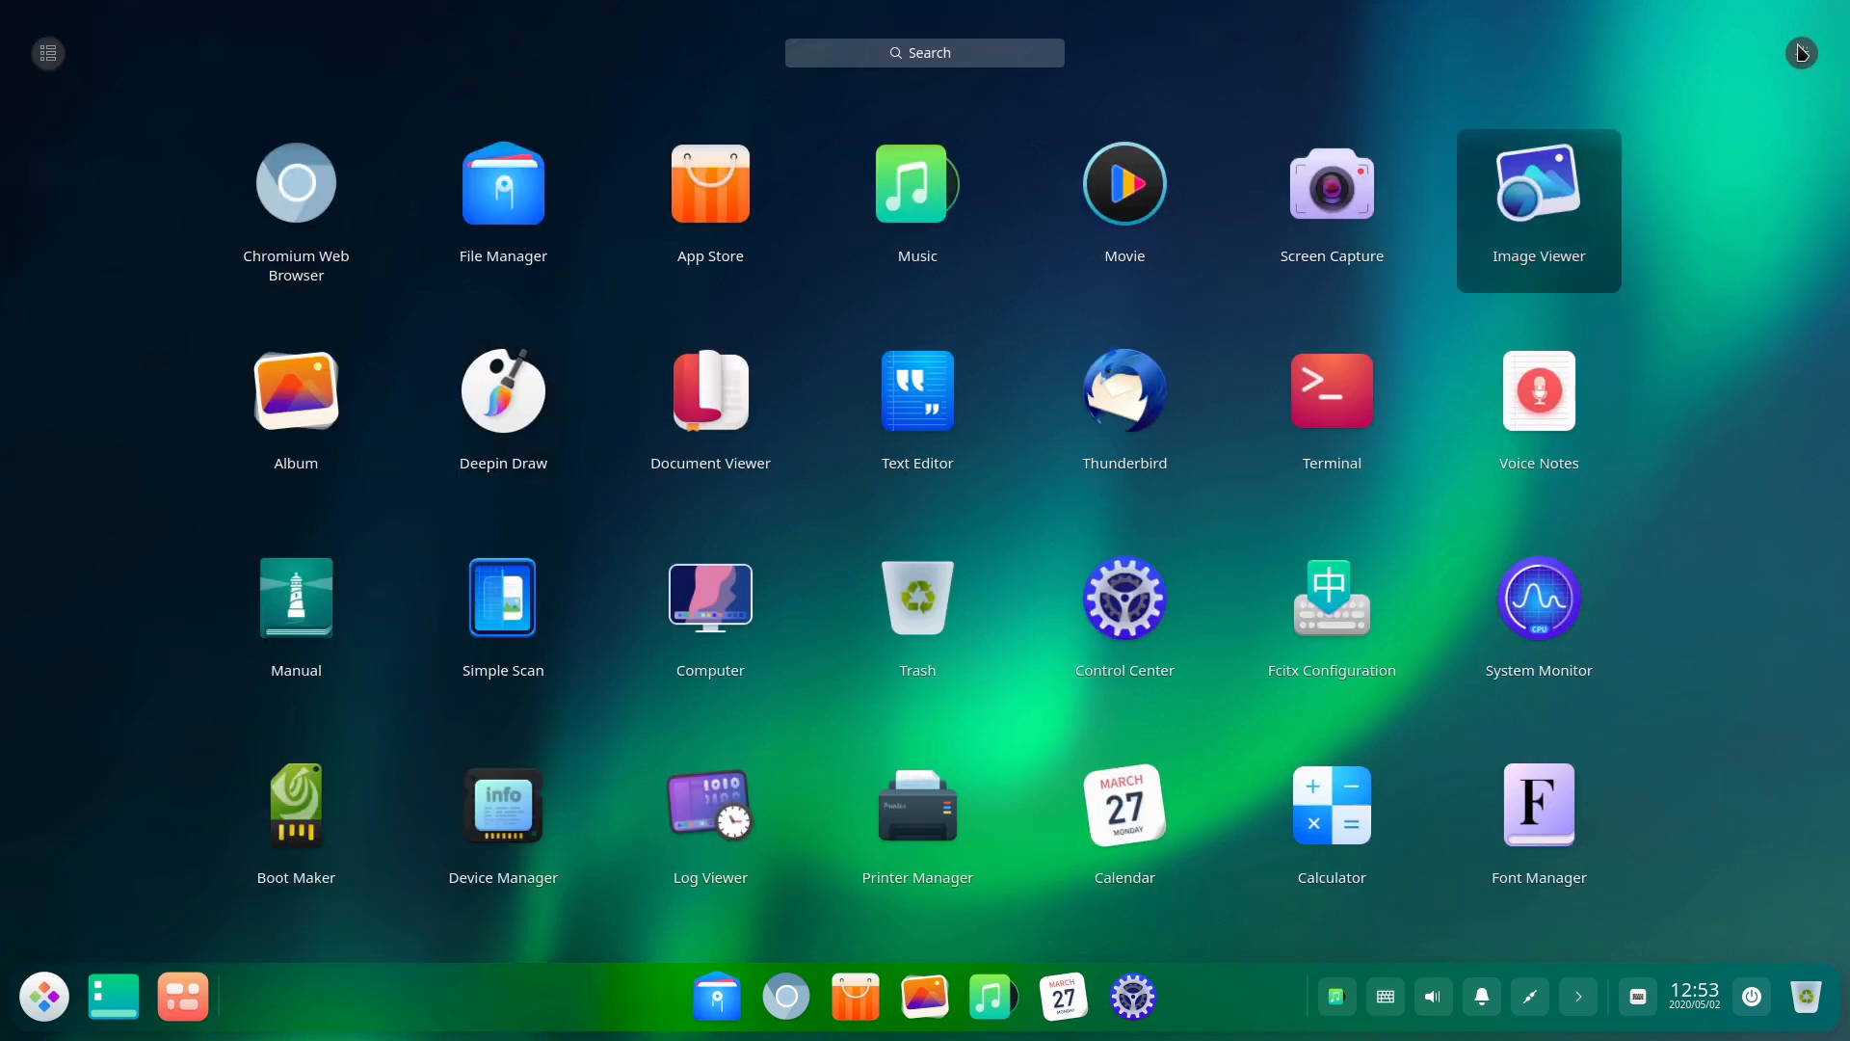
left_click(43, 995)
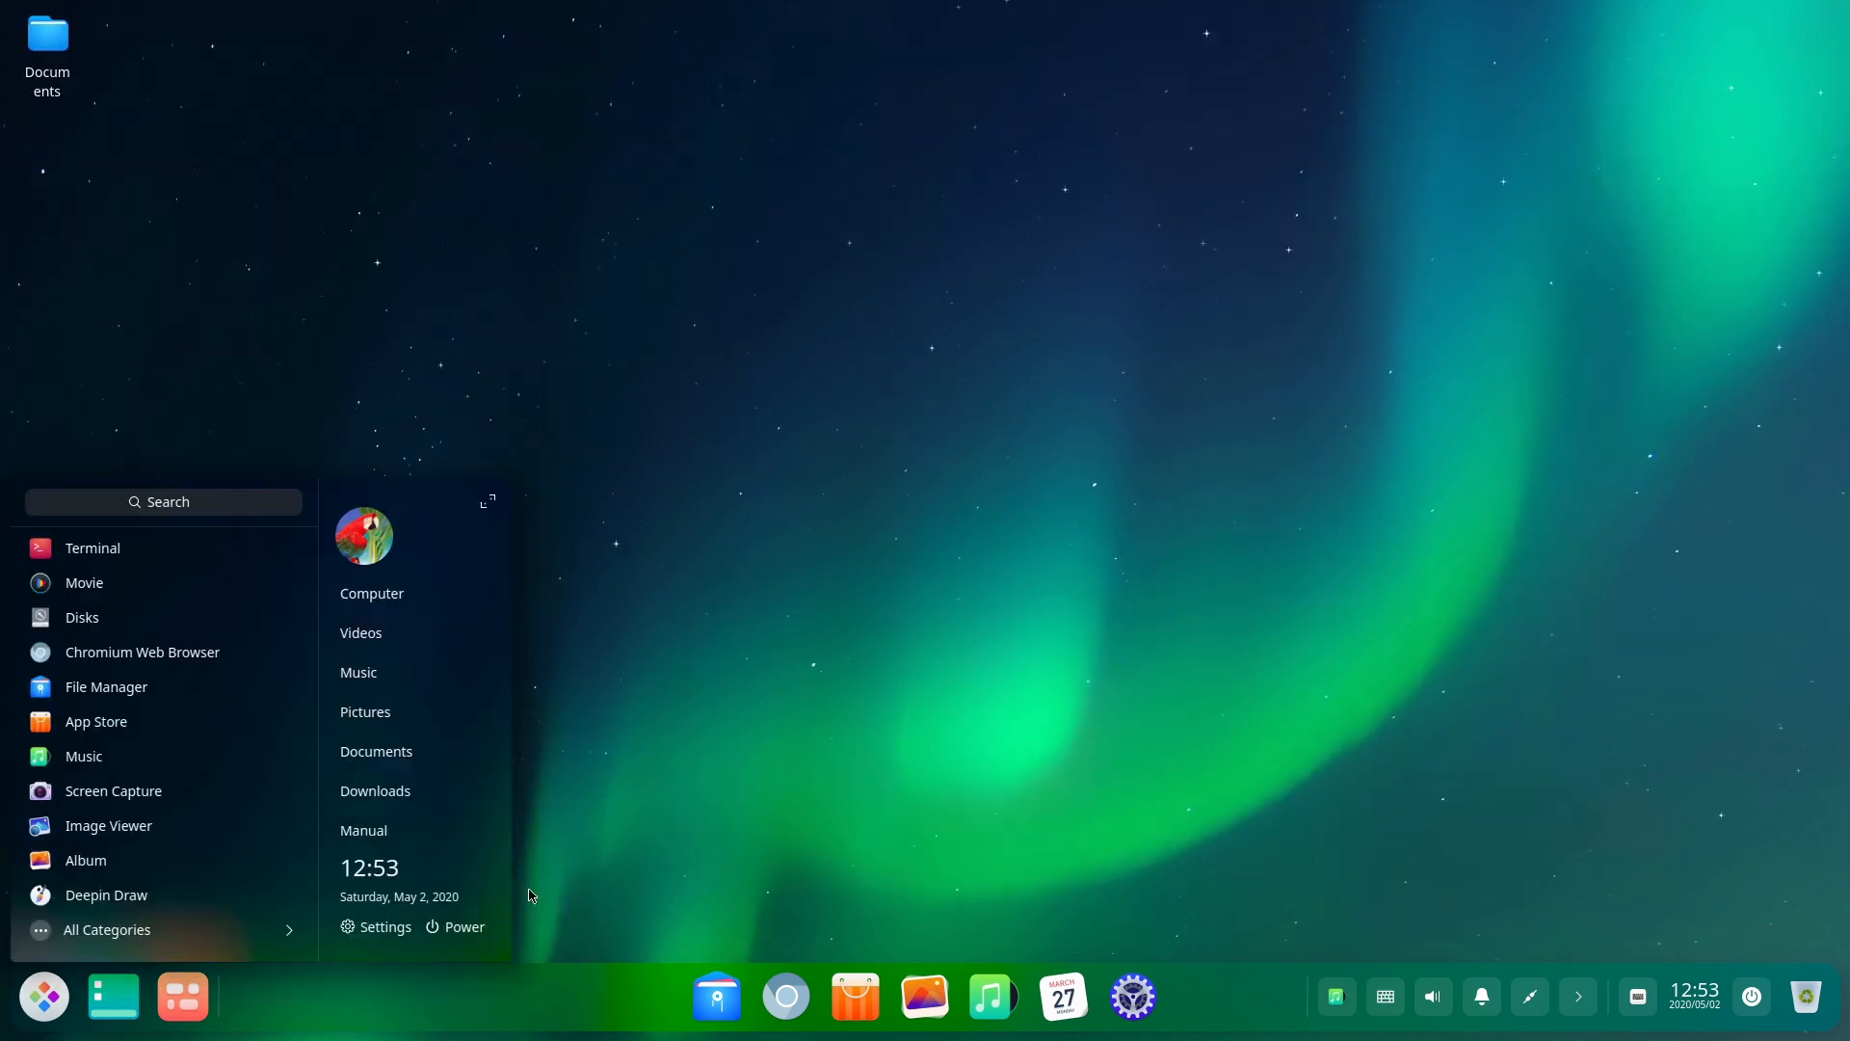
- Switch the dock to Efficient Mode, then view Display and Personalization settings from the desktop
right_click(714, 995)
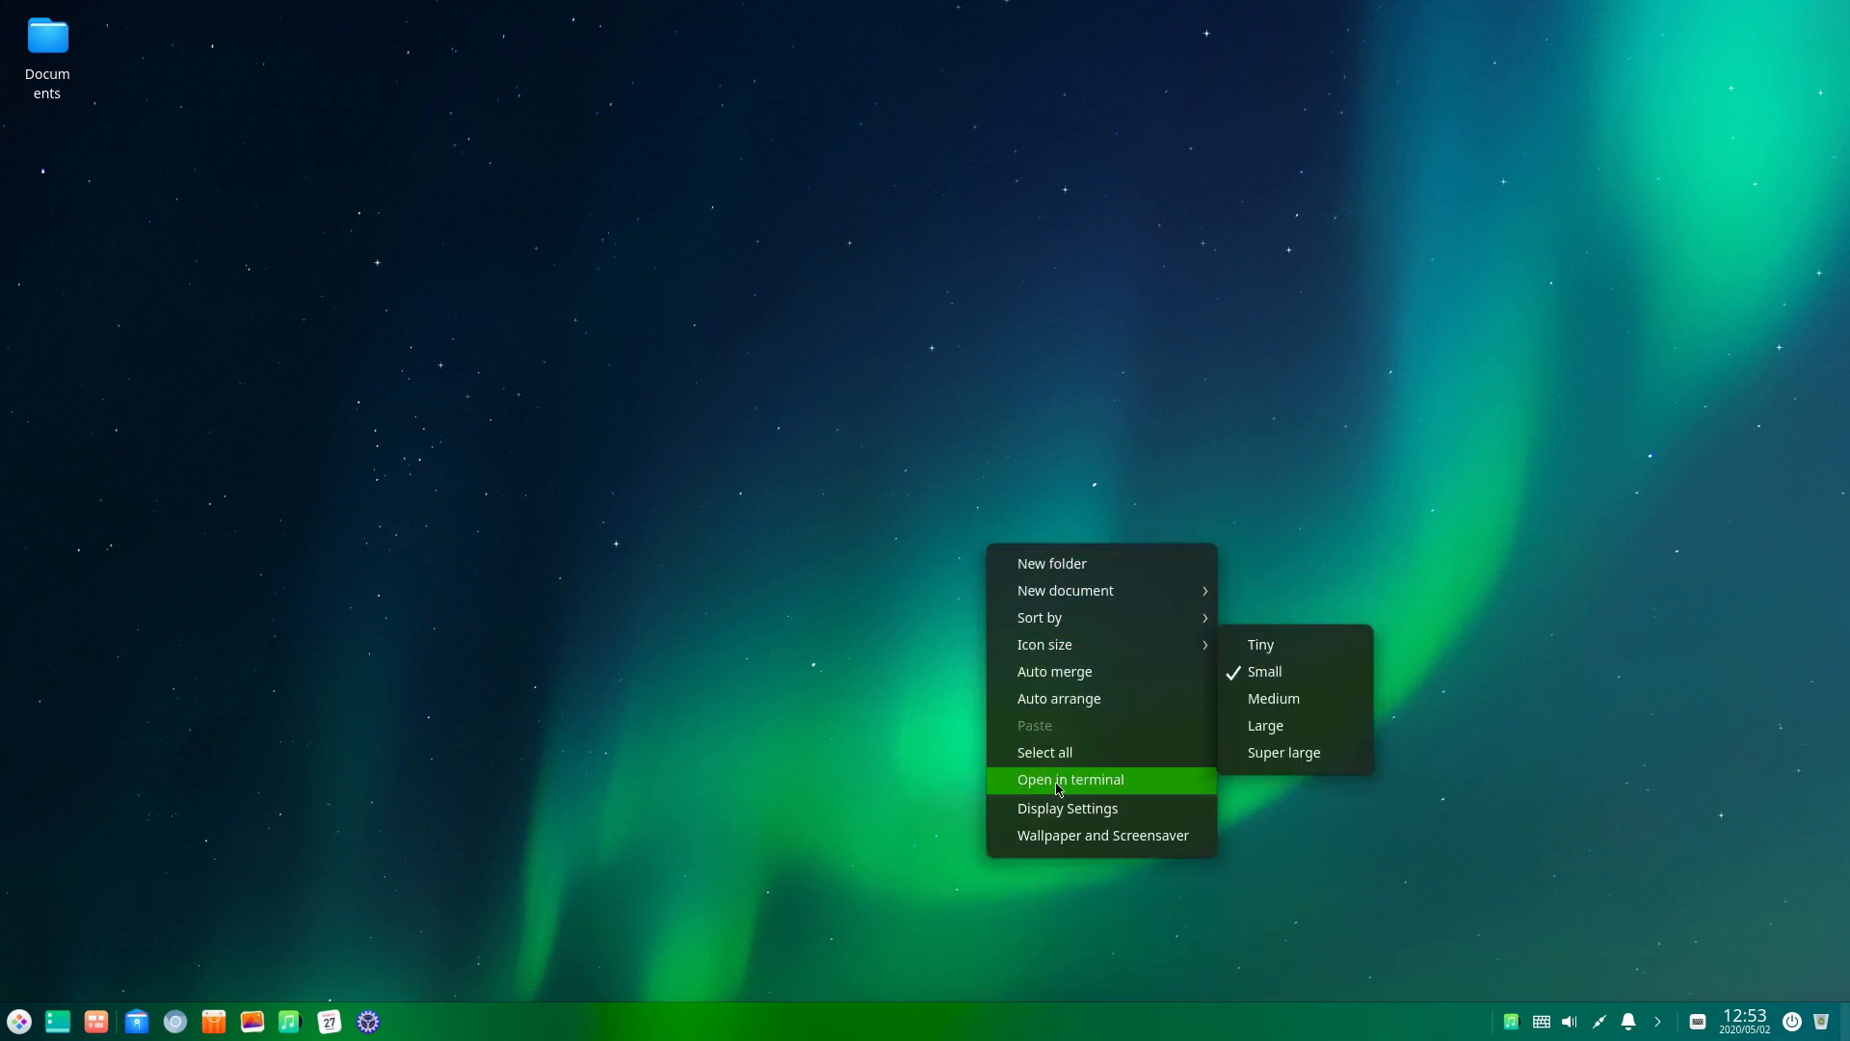
mouse_move(1040, 616)
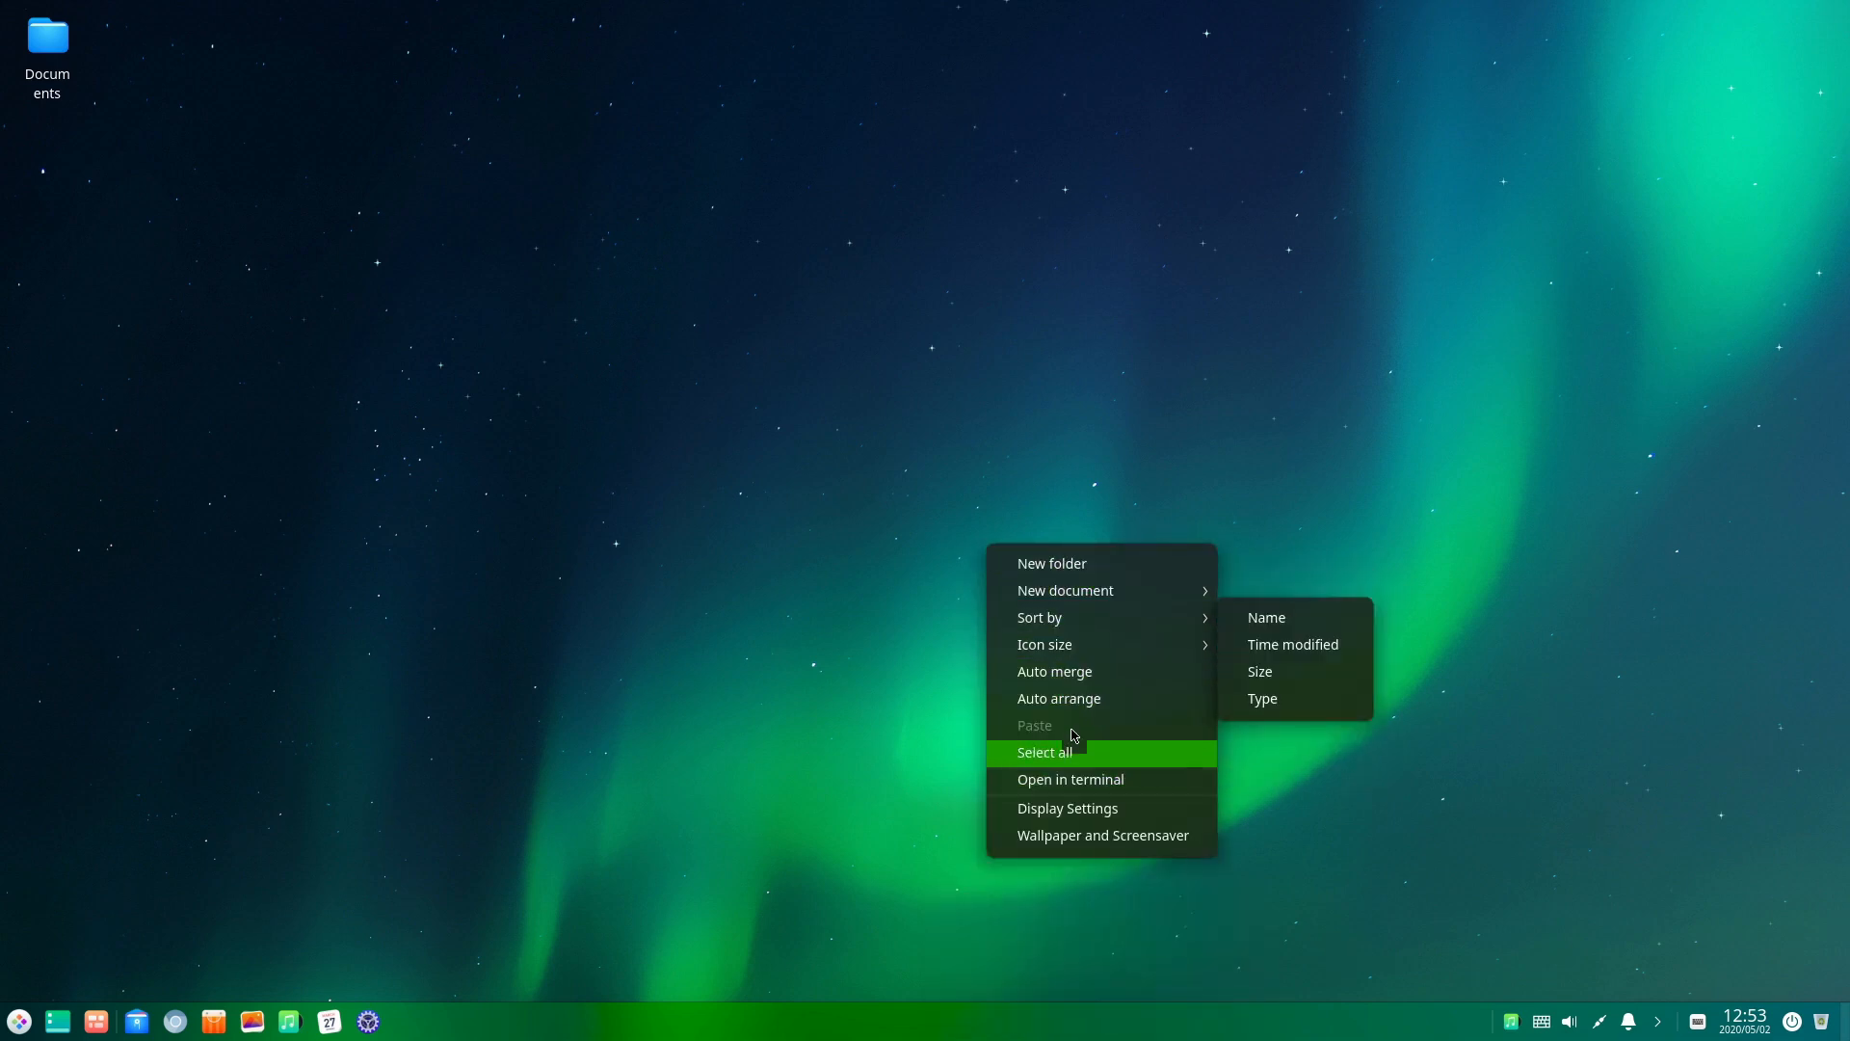
mouse_move(1065, 809)
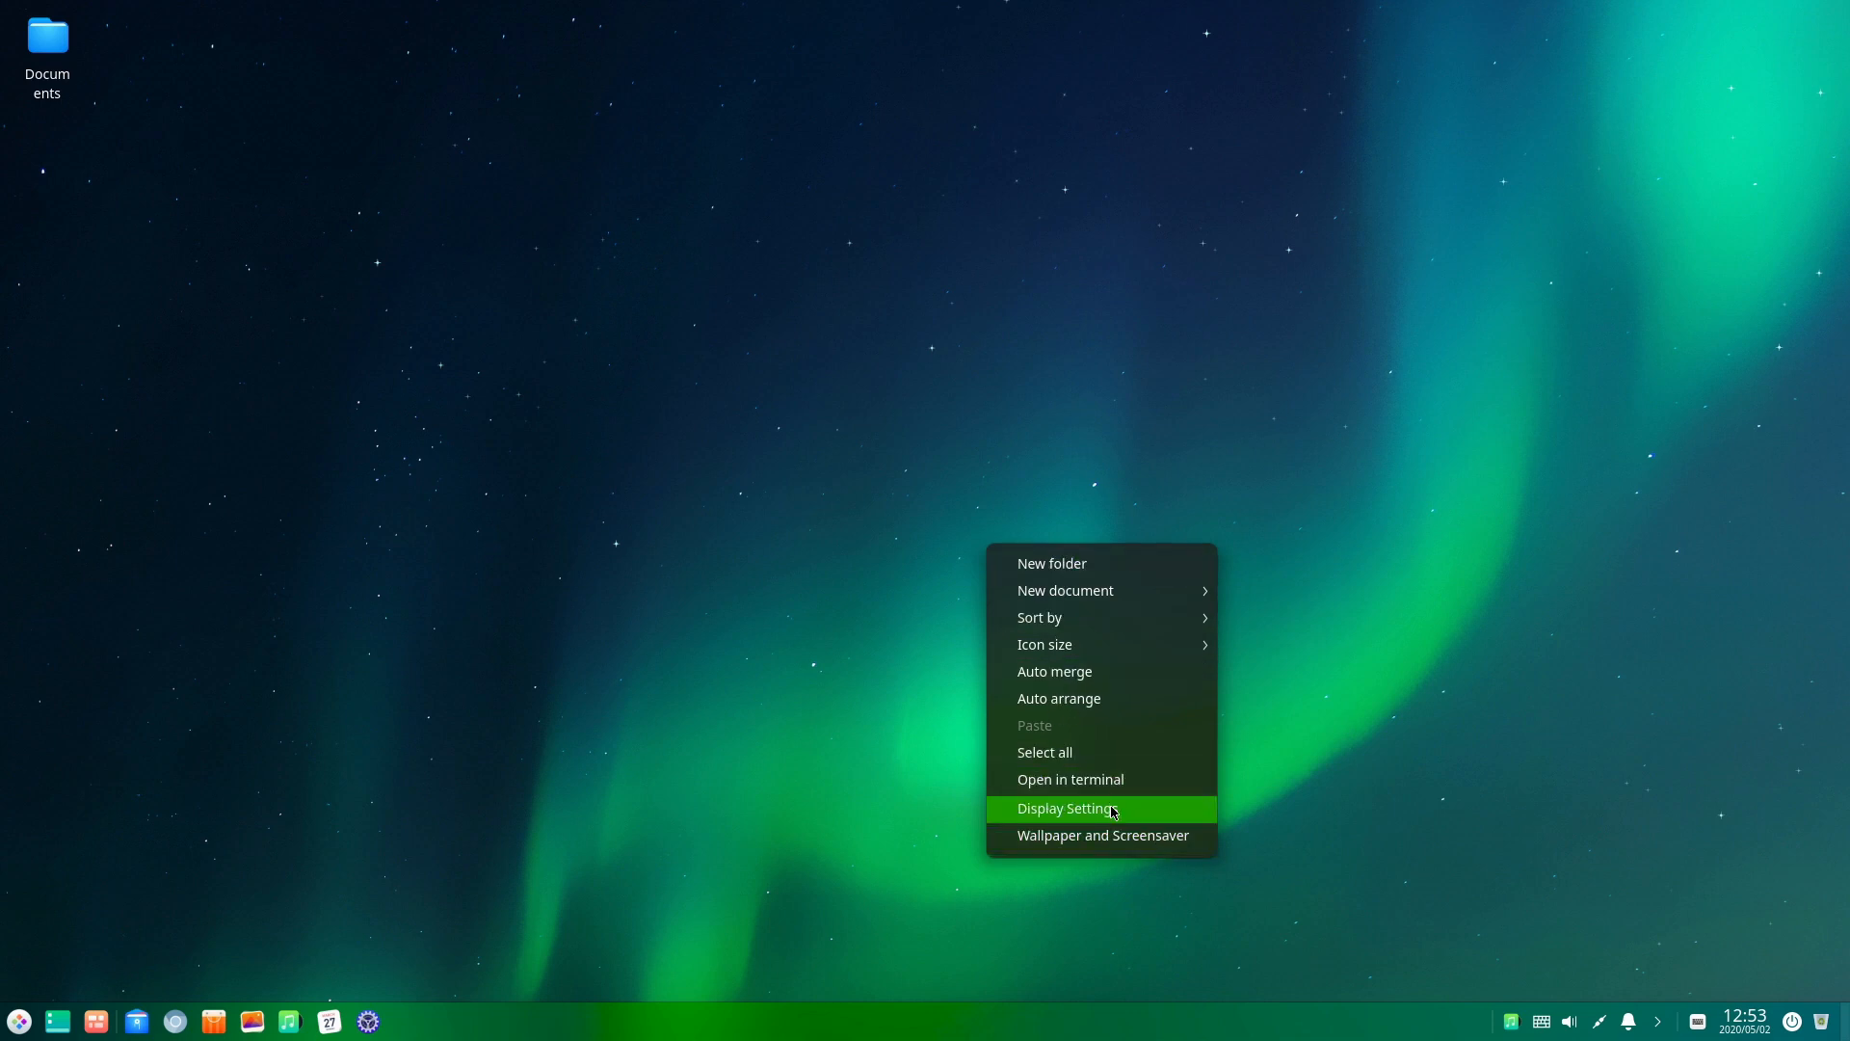
left_click(1066, 808)
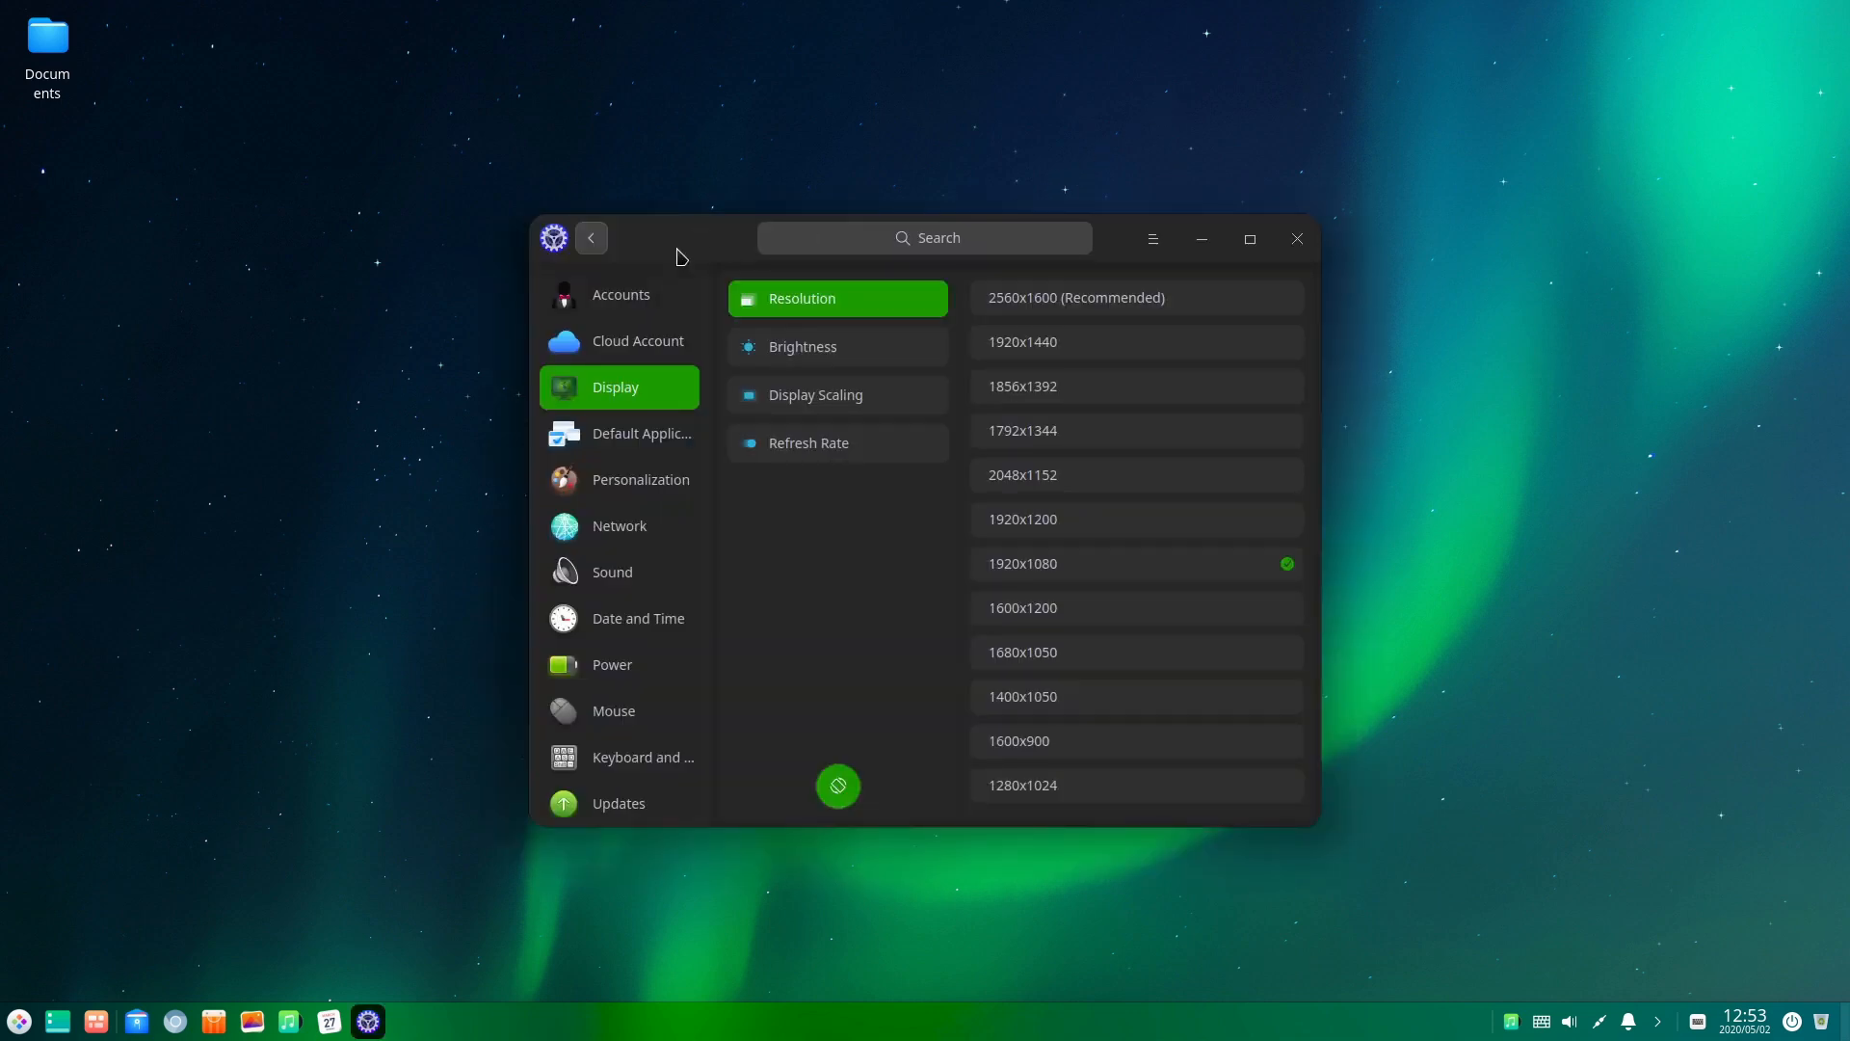
mouse_move(1236, 189)
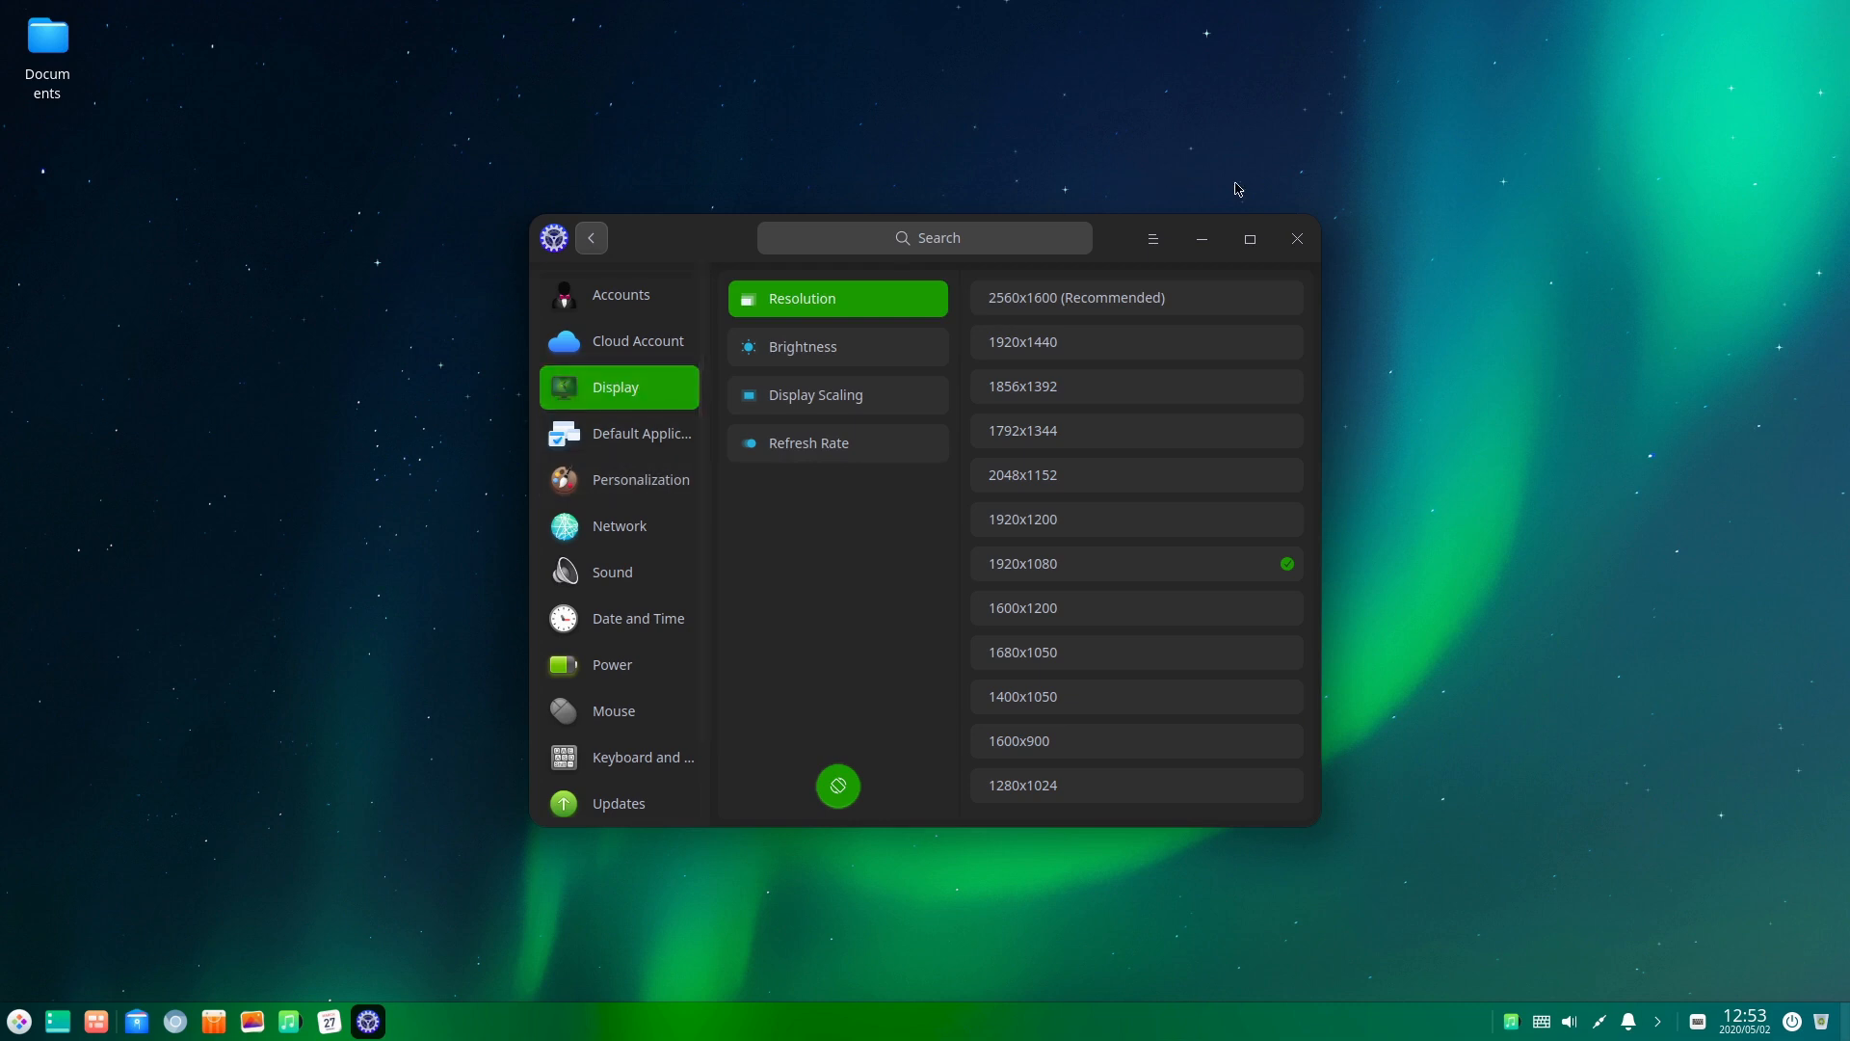
left_click(620, 479)
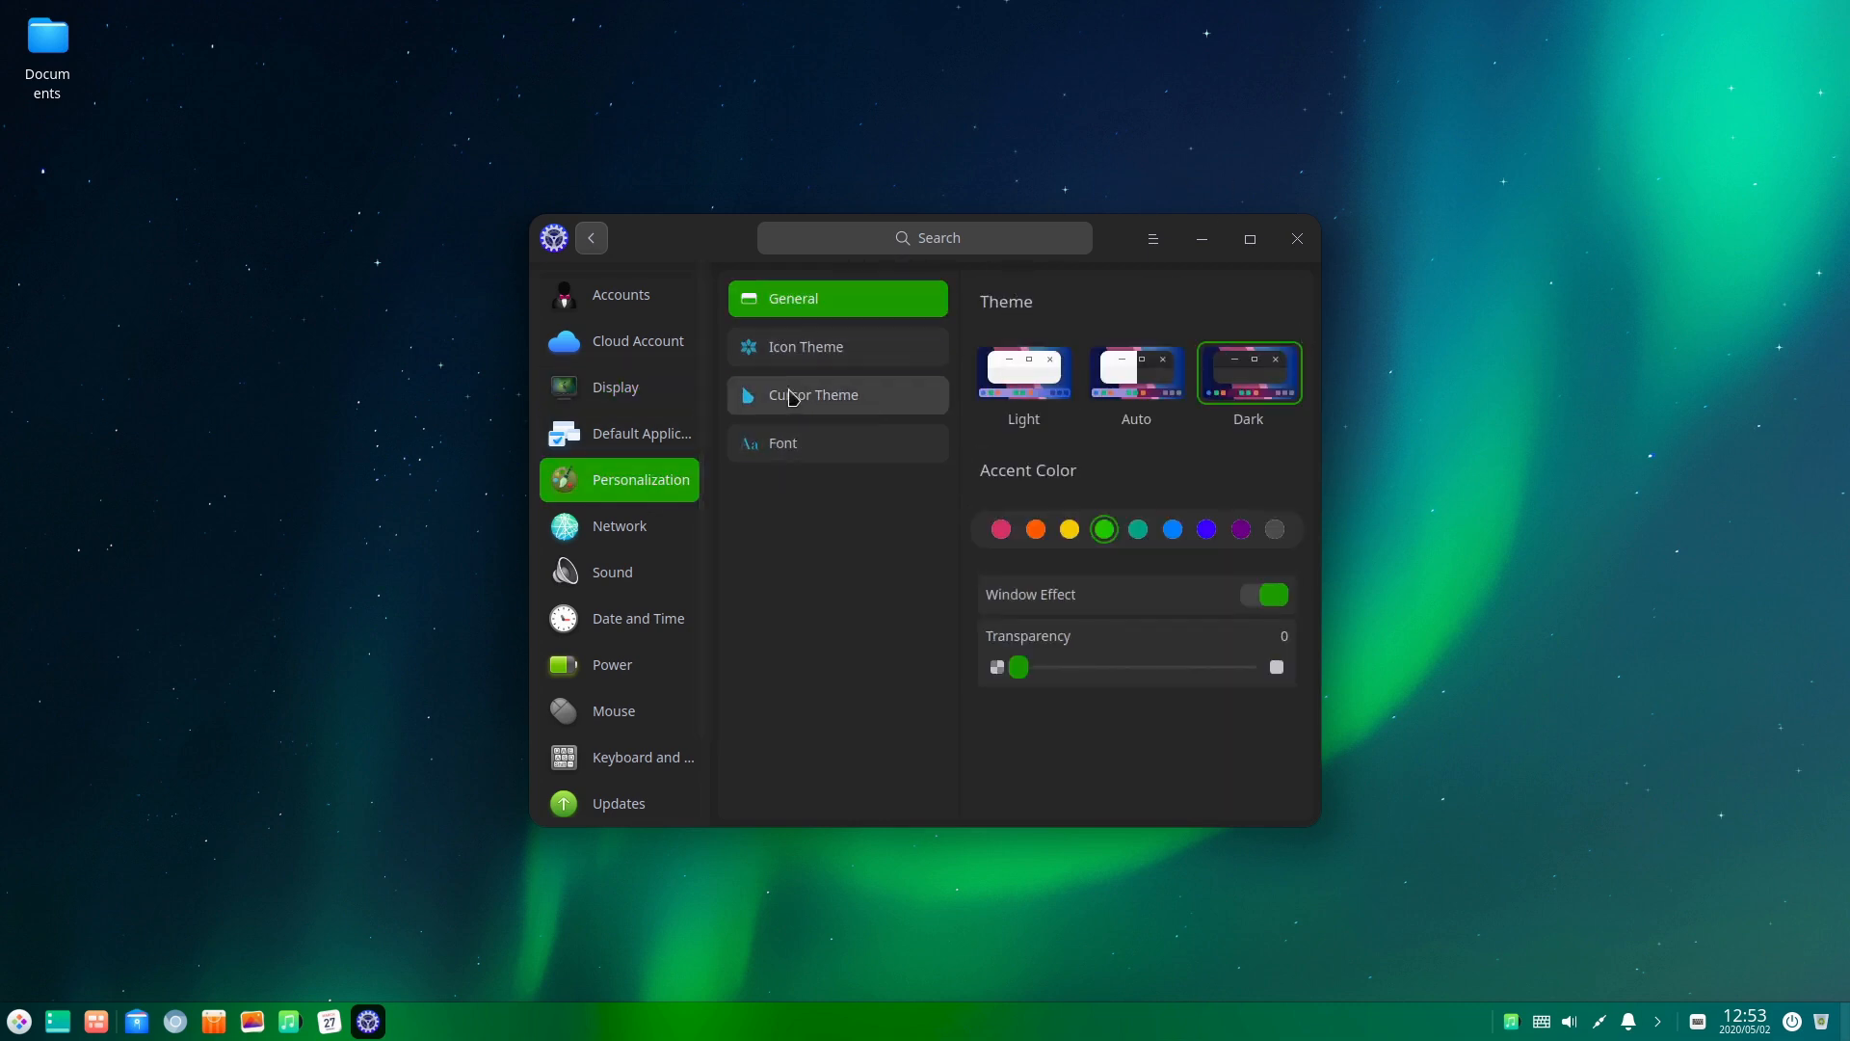
right_click(1287, 460)
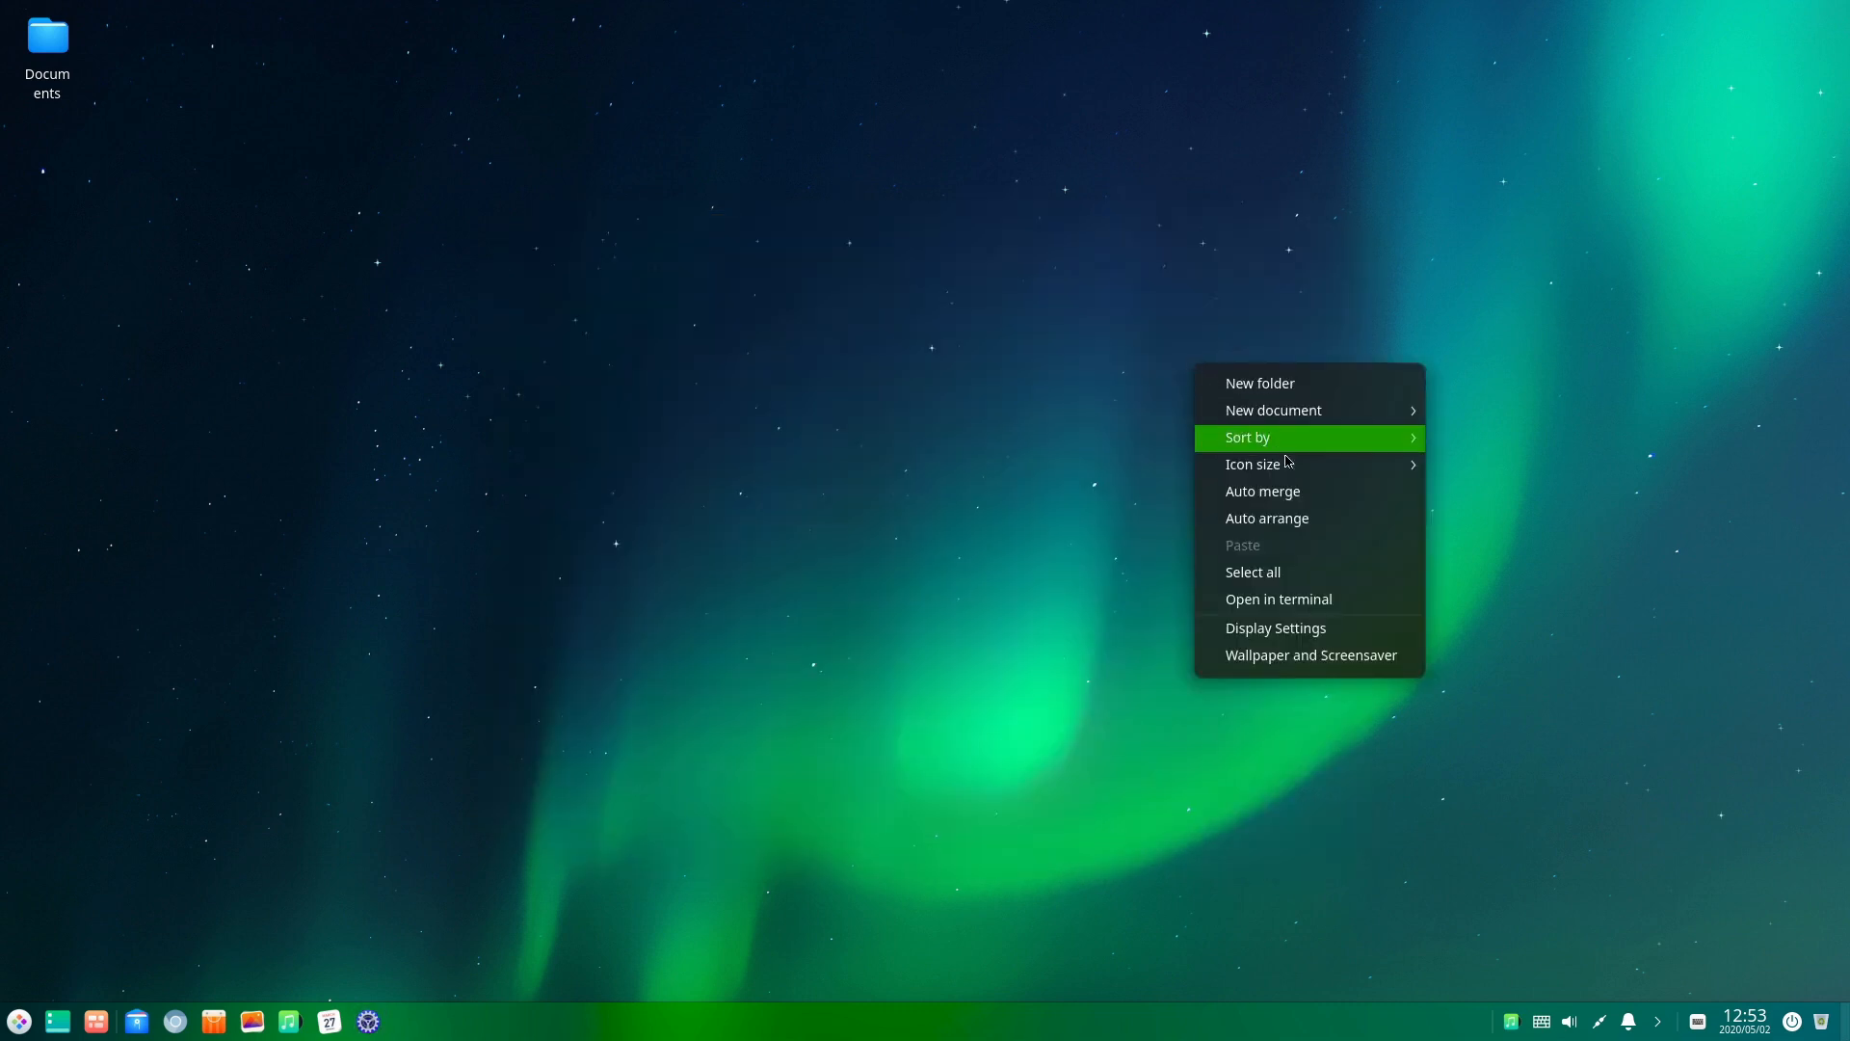
- Page through wallpapers, apply the purple-sky mountain beach photo, and peek at screensavers
left_click(1368, 673)
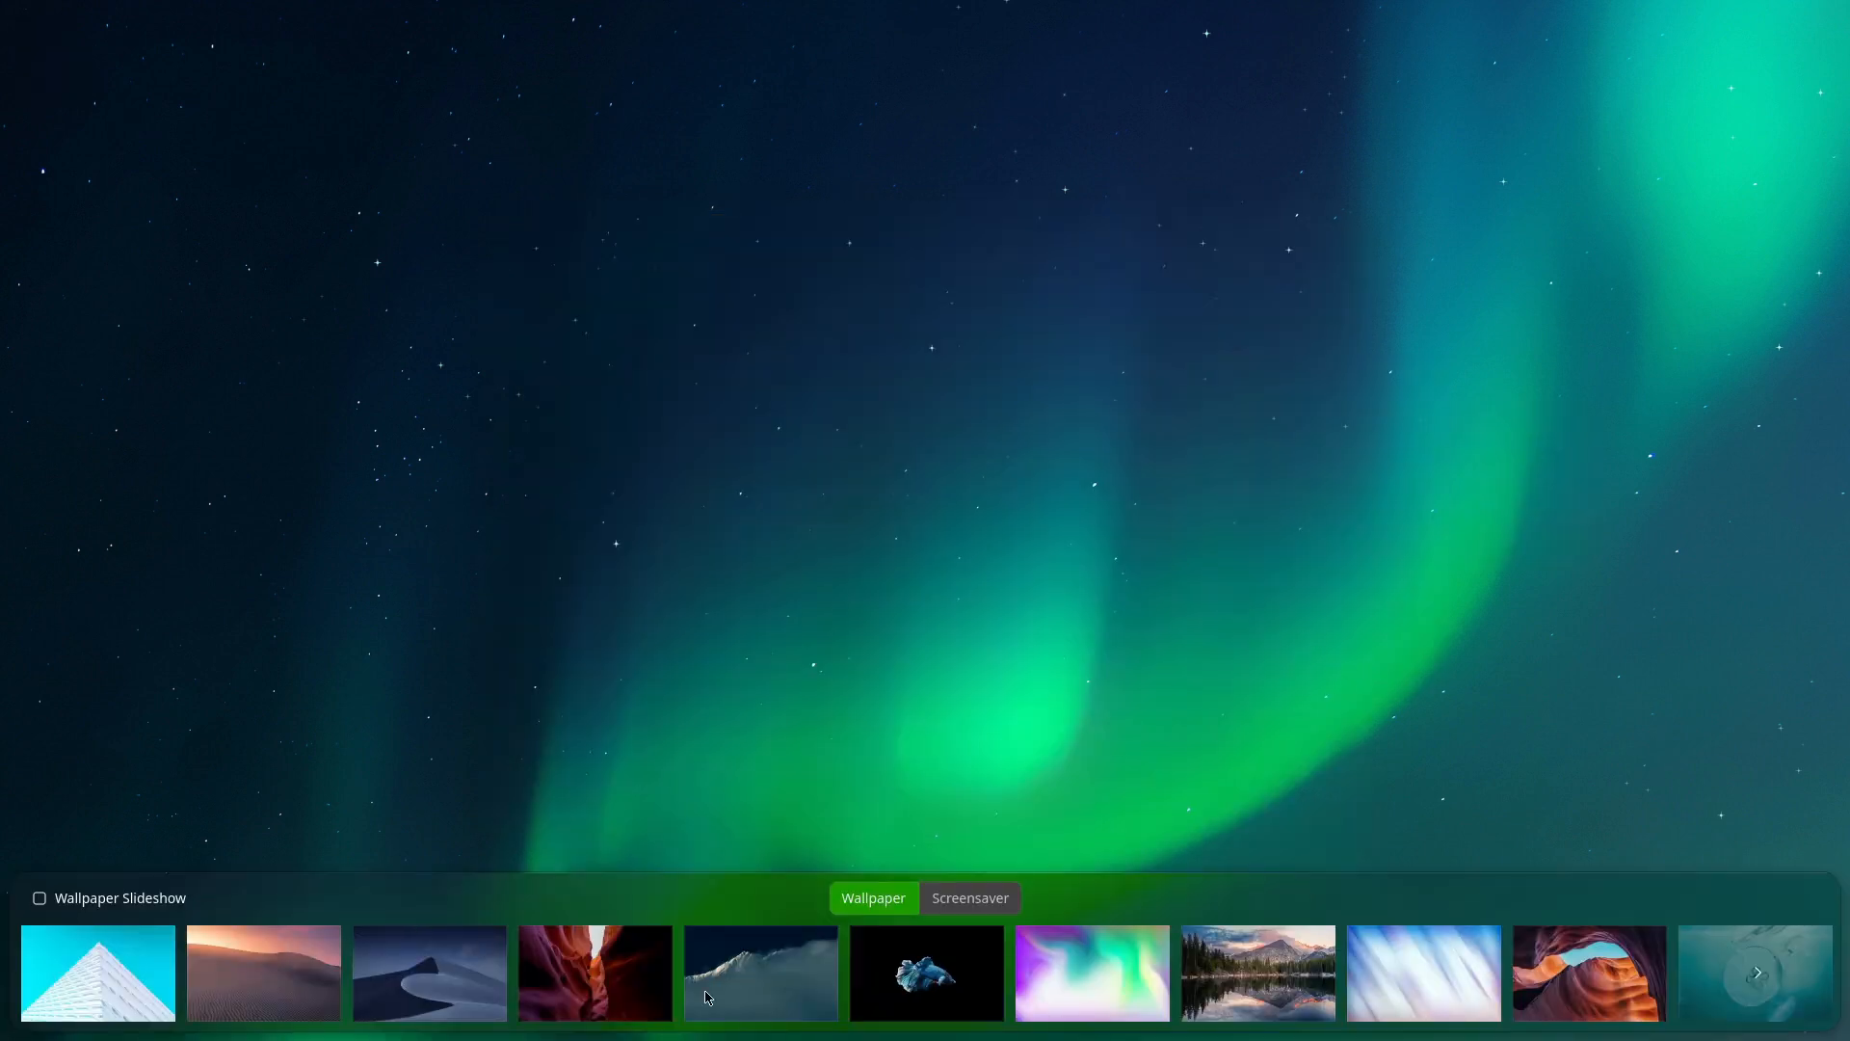
left_click(1760, 973)
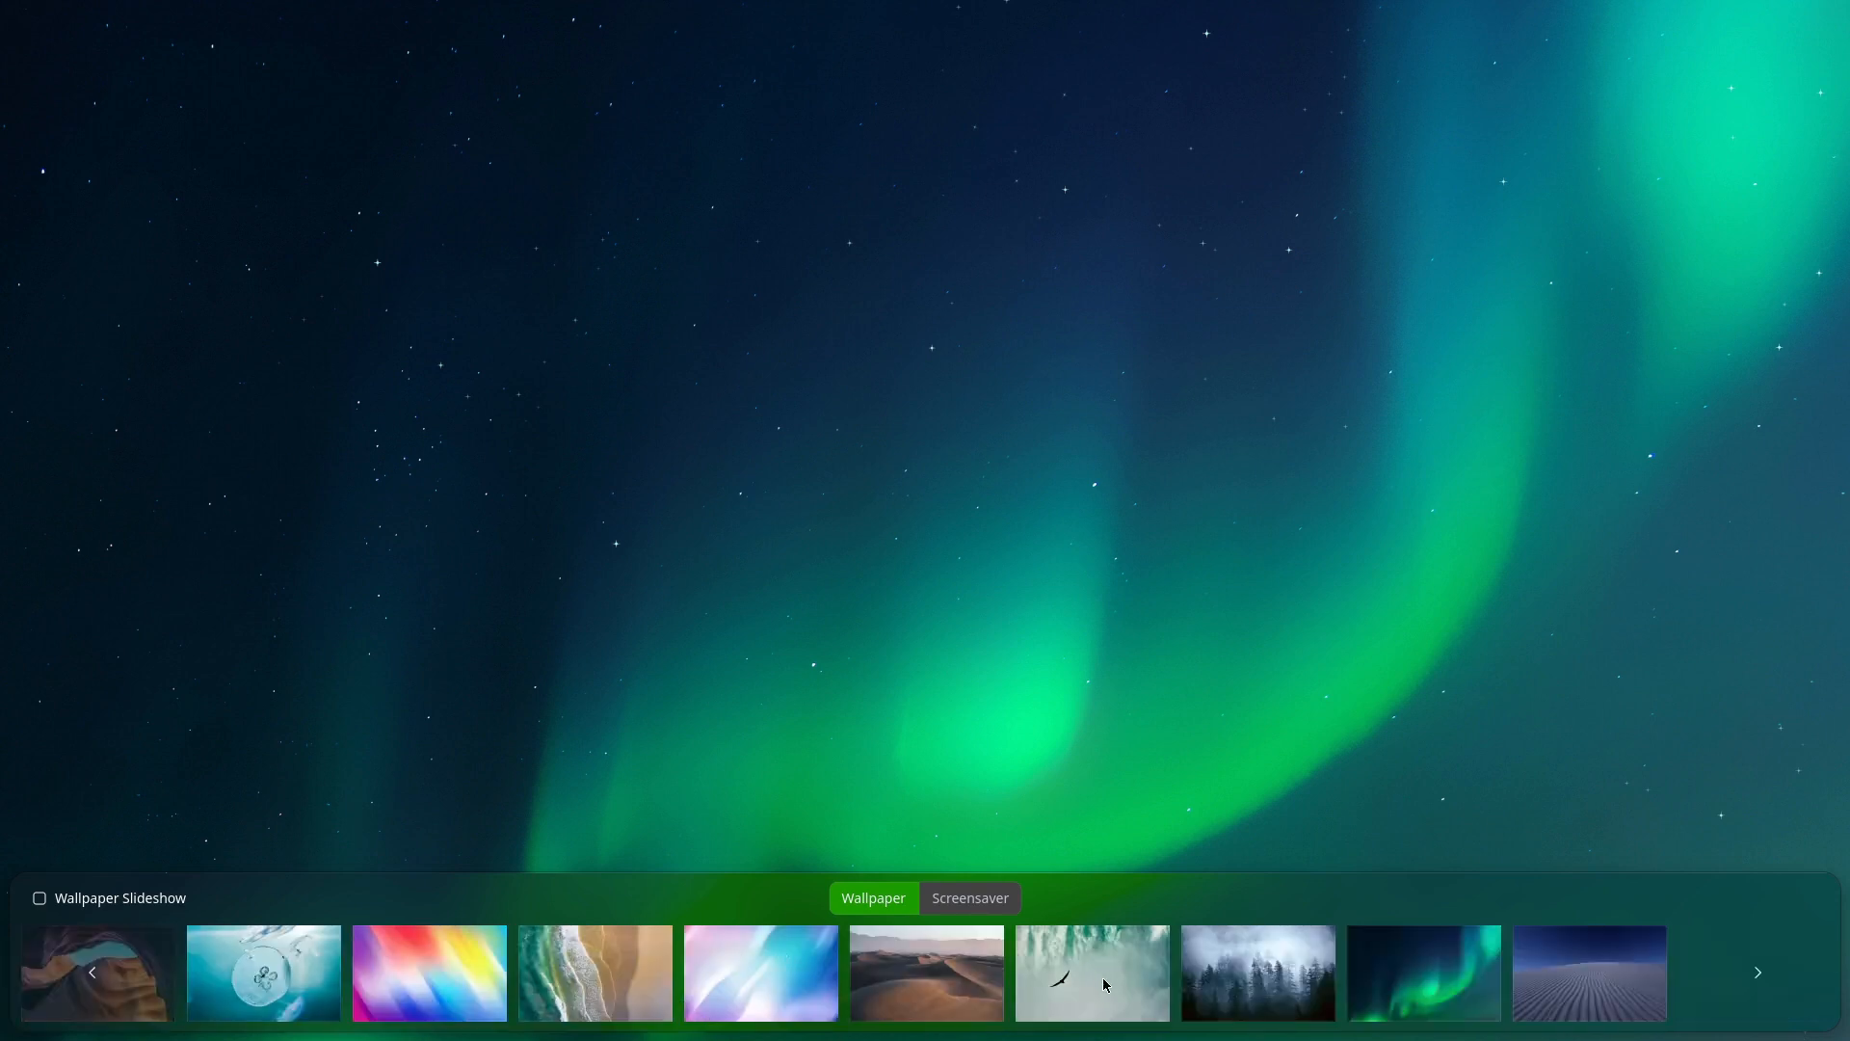
left_click(1757, 971)
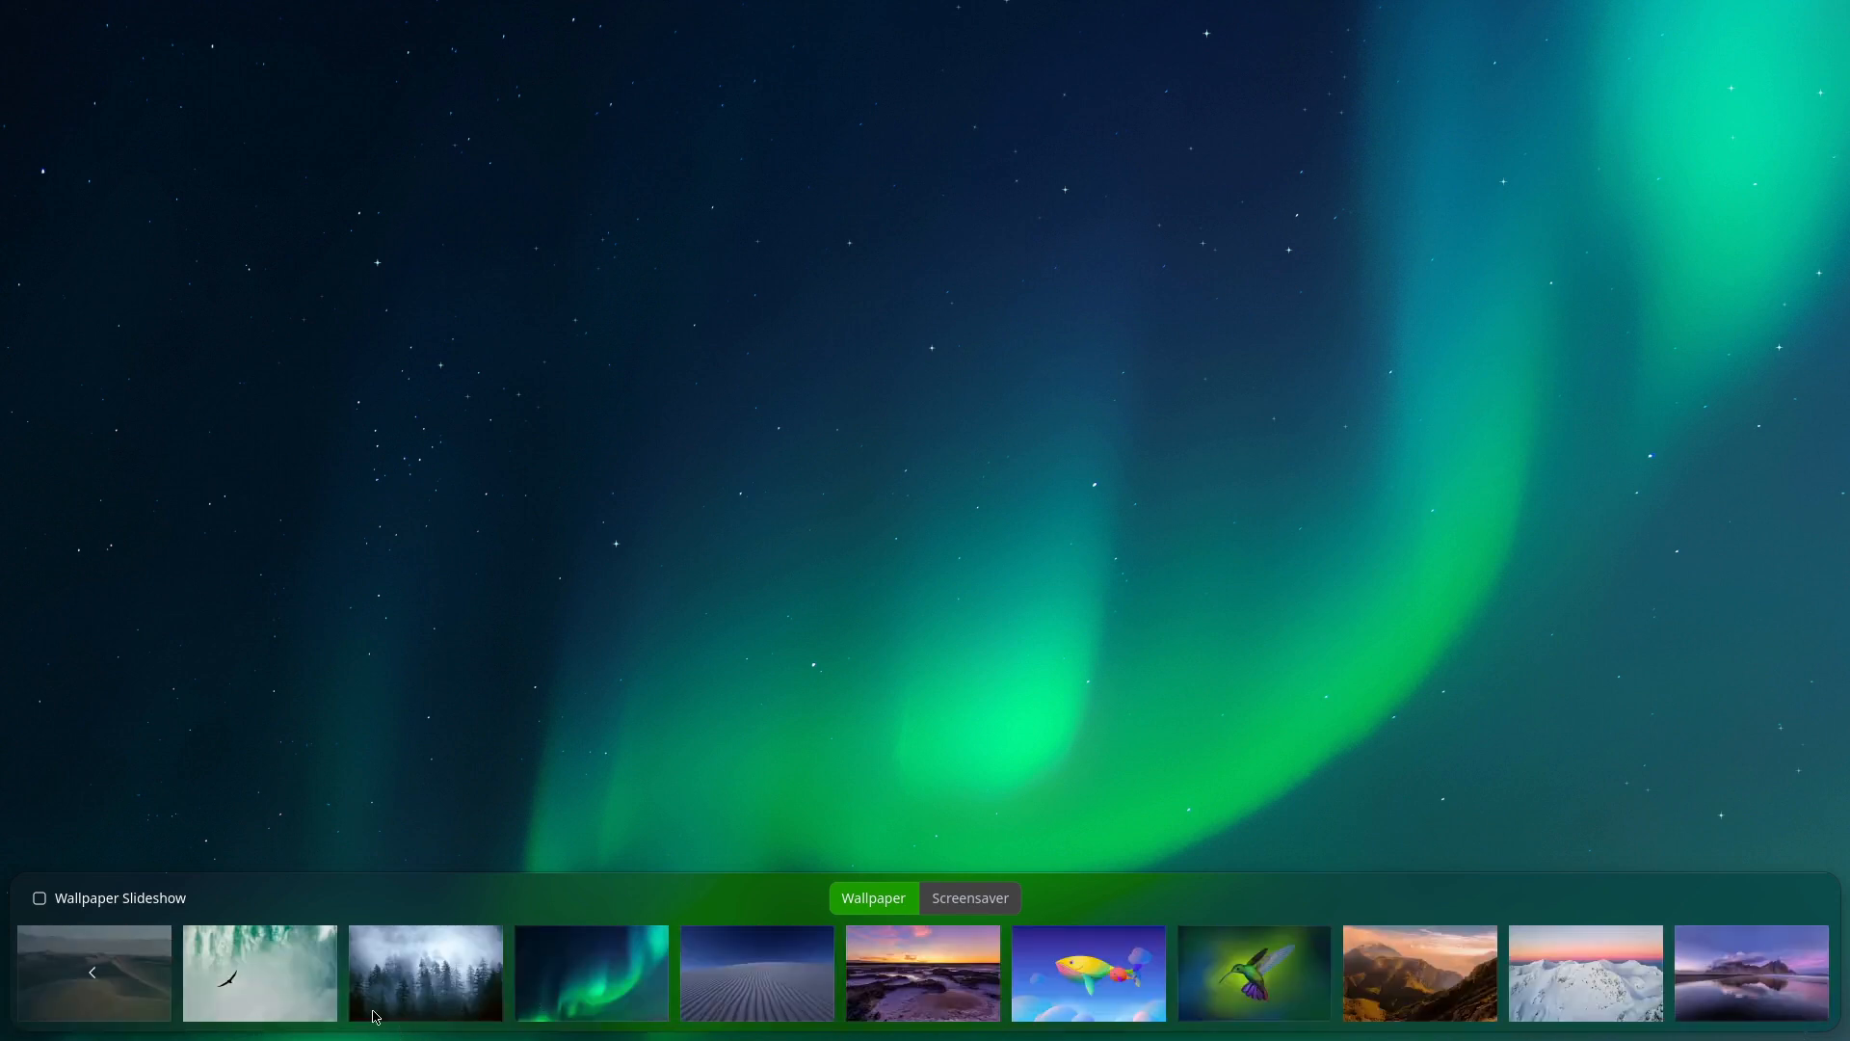
left_click(425, 973)
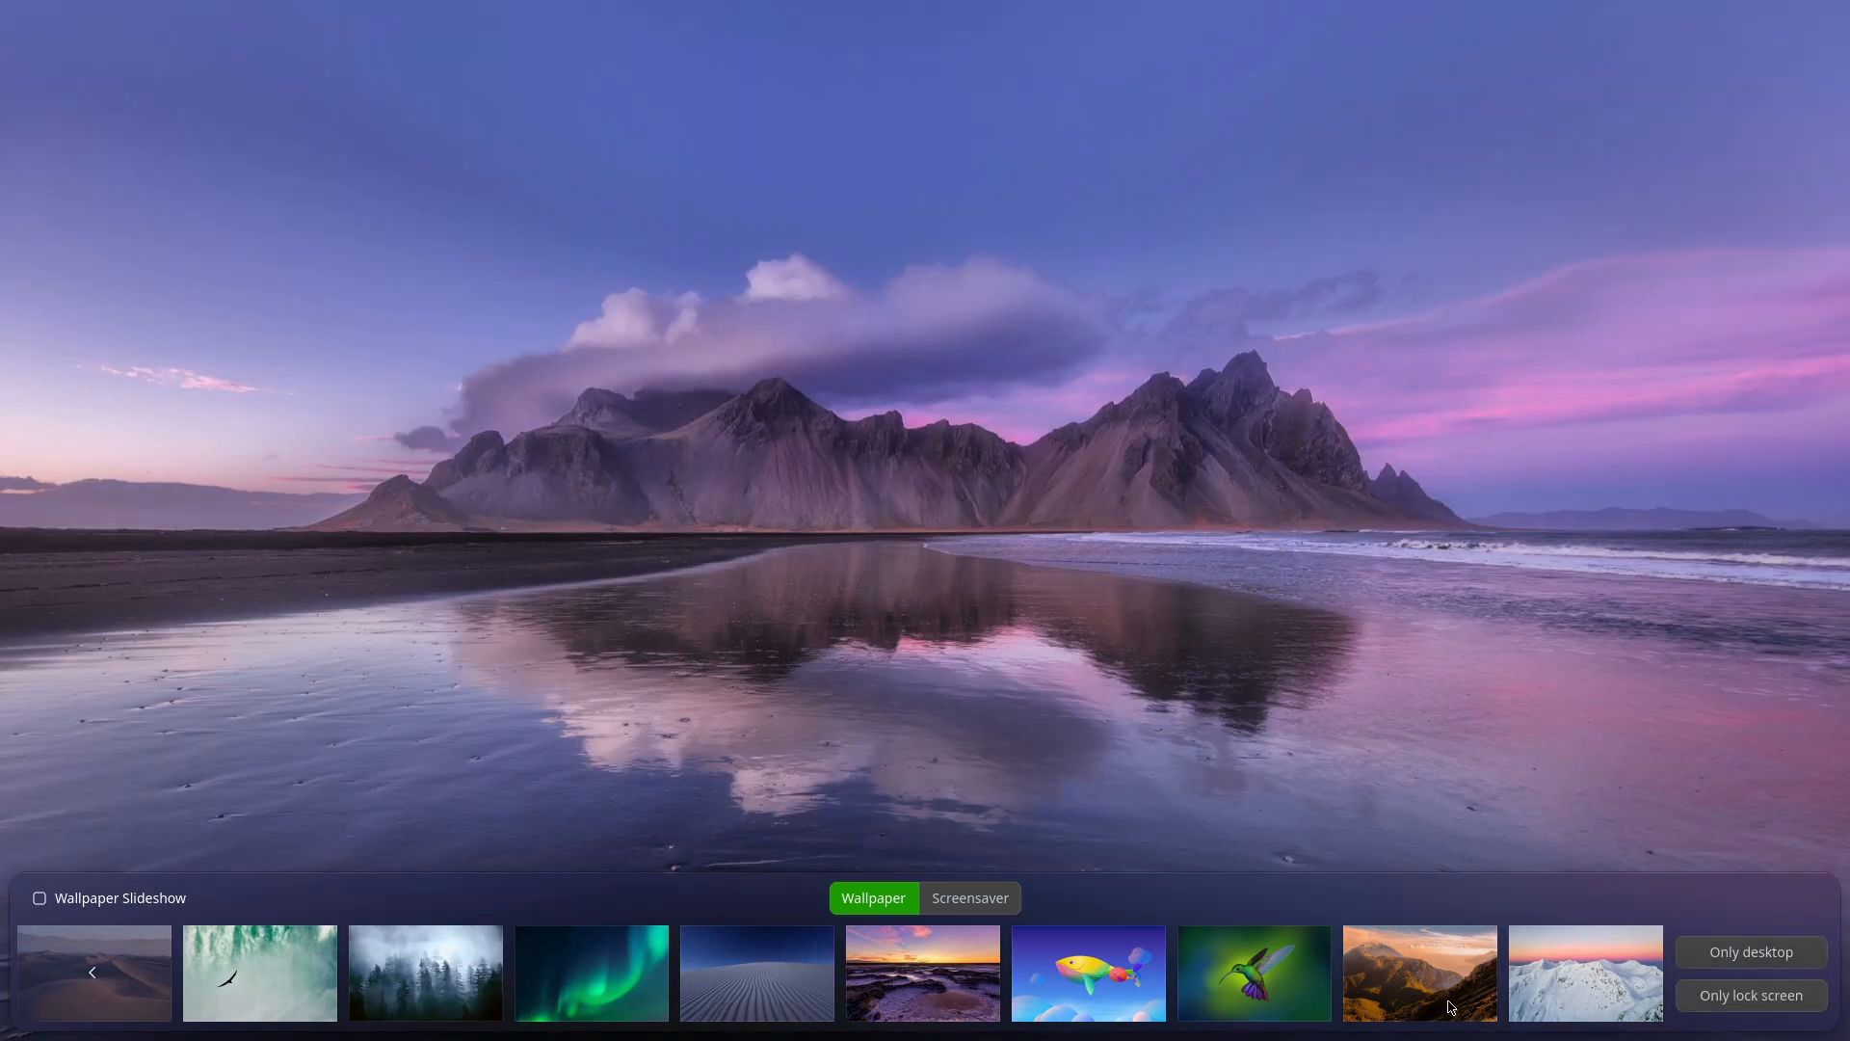
mouse_move(1752, 951)
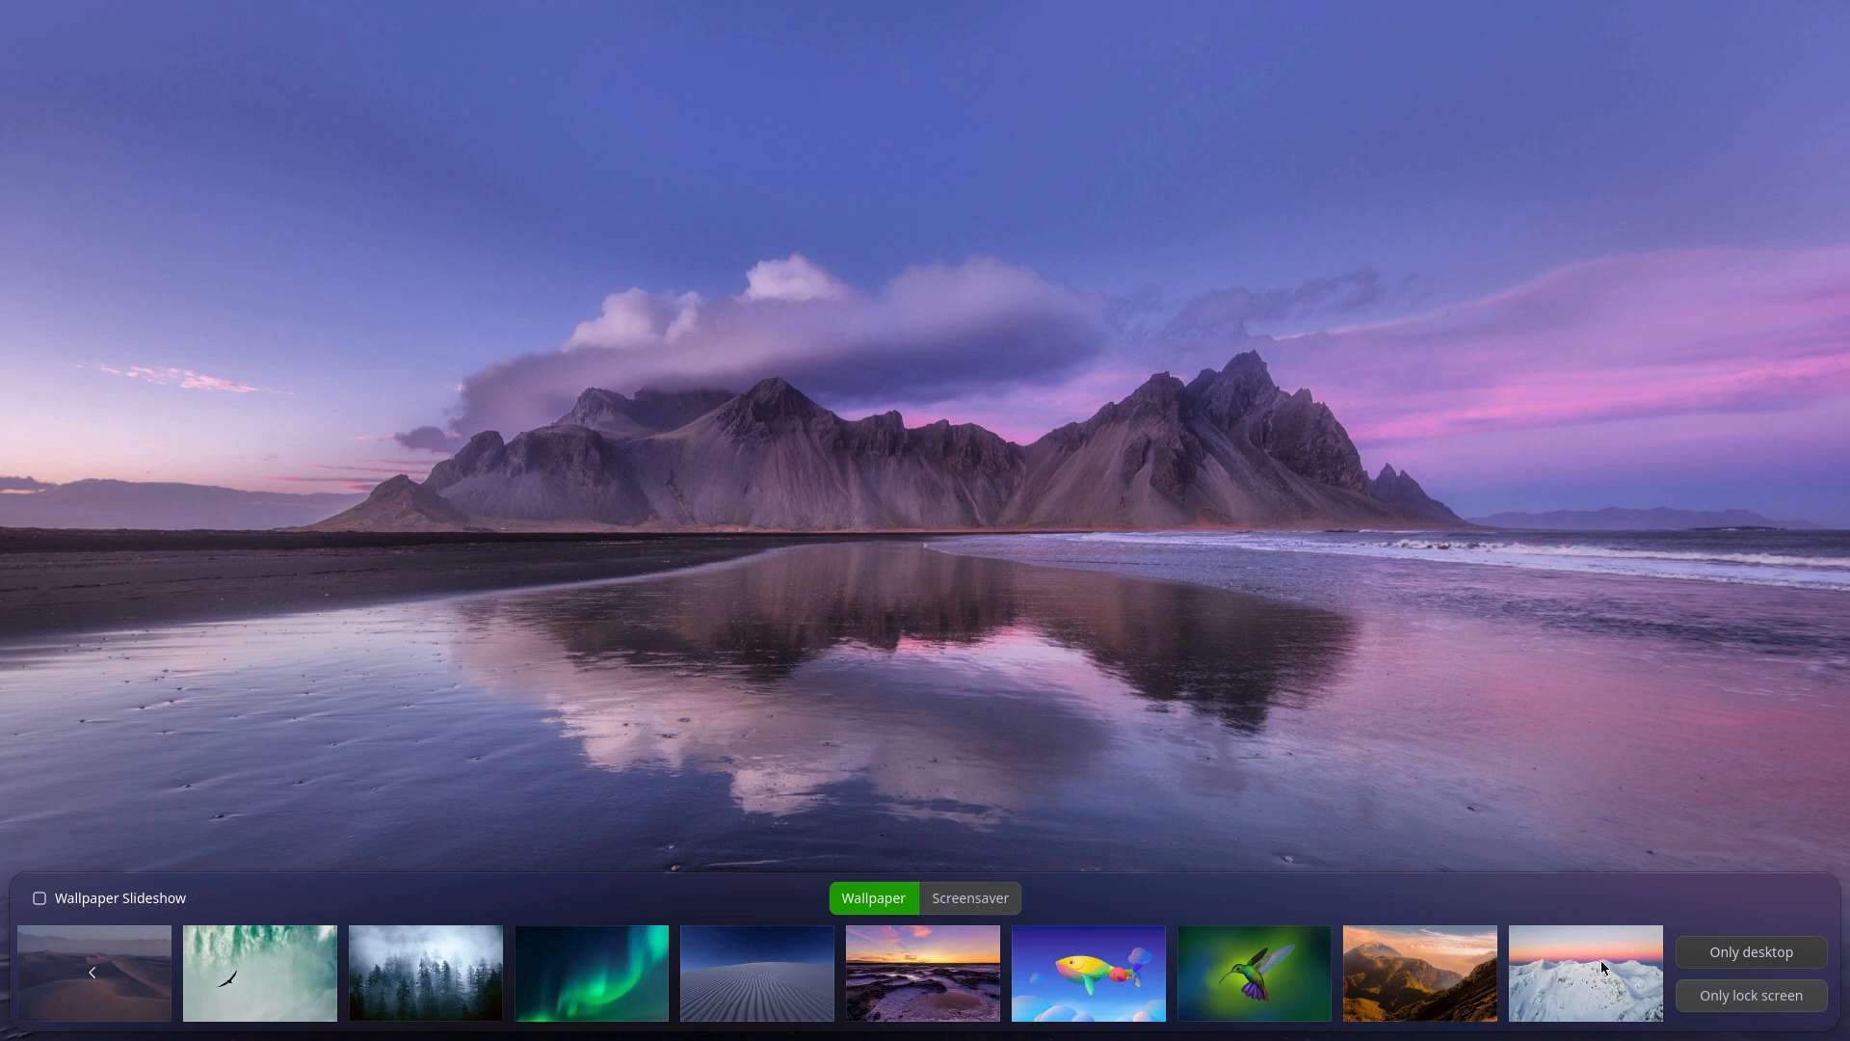
left_click(968, 898)
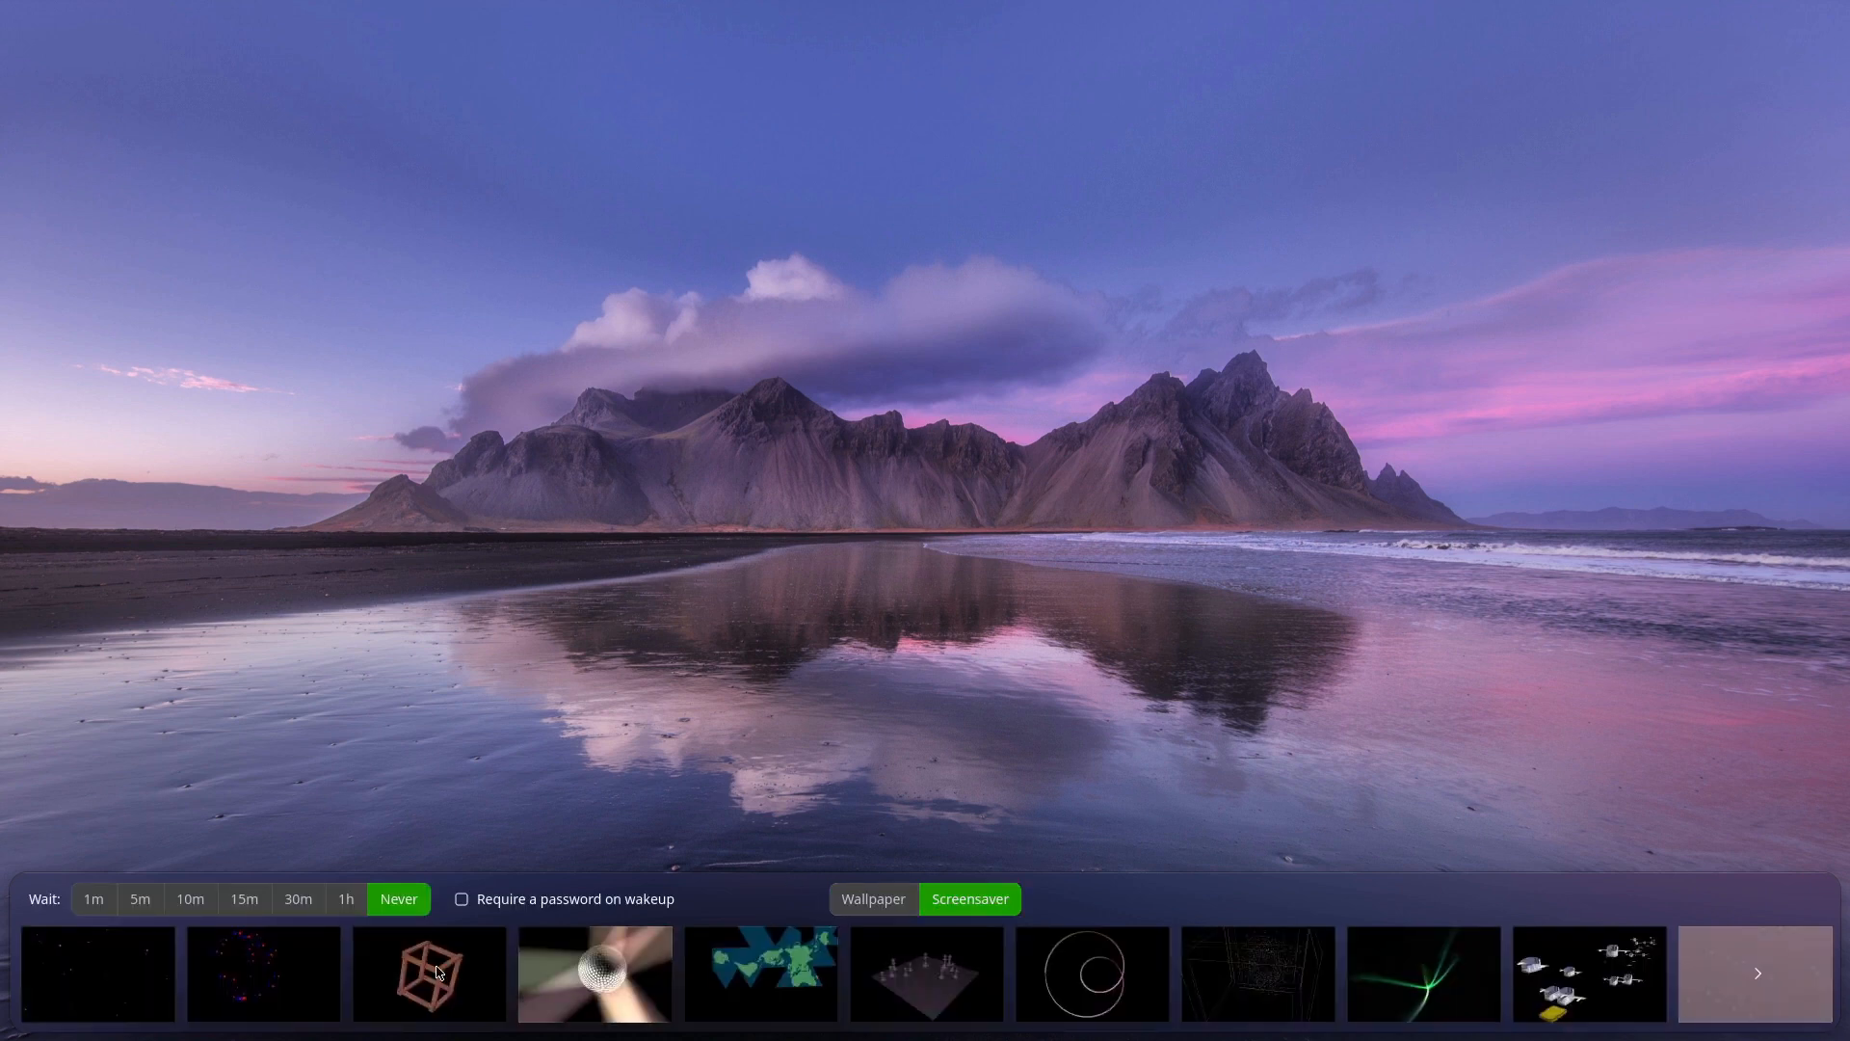
left_click(594, 972)
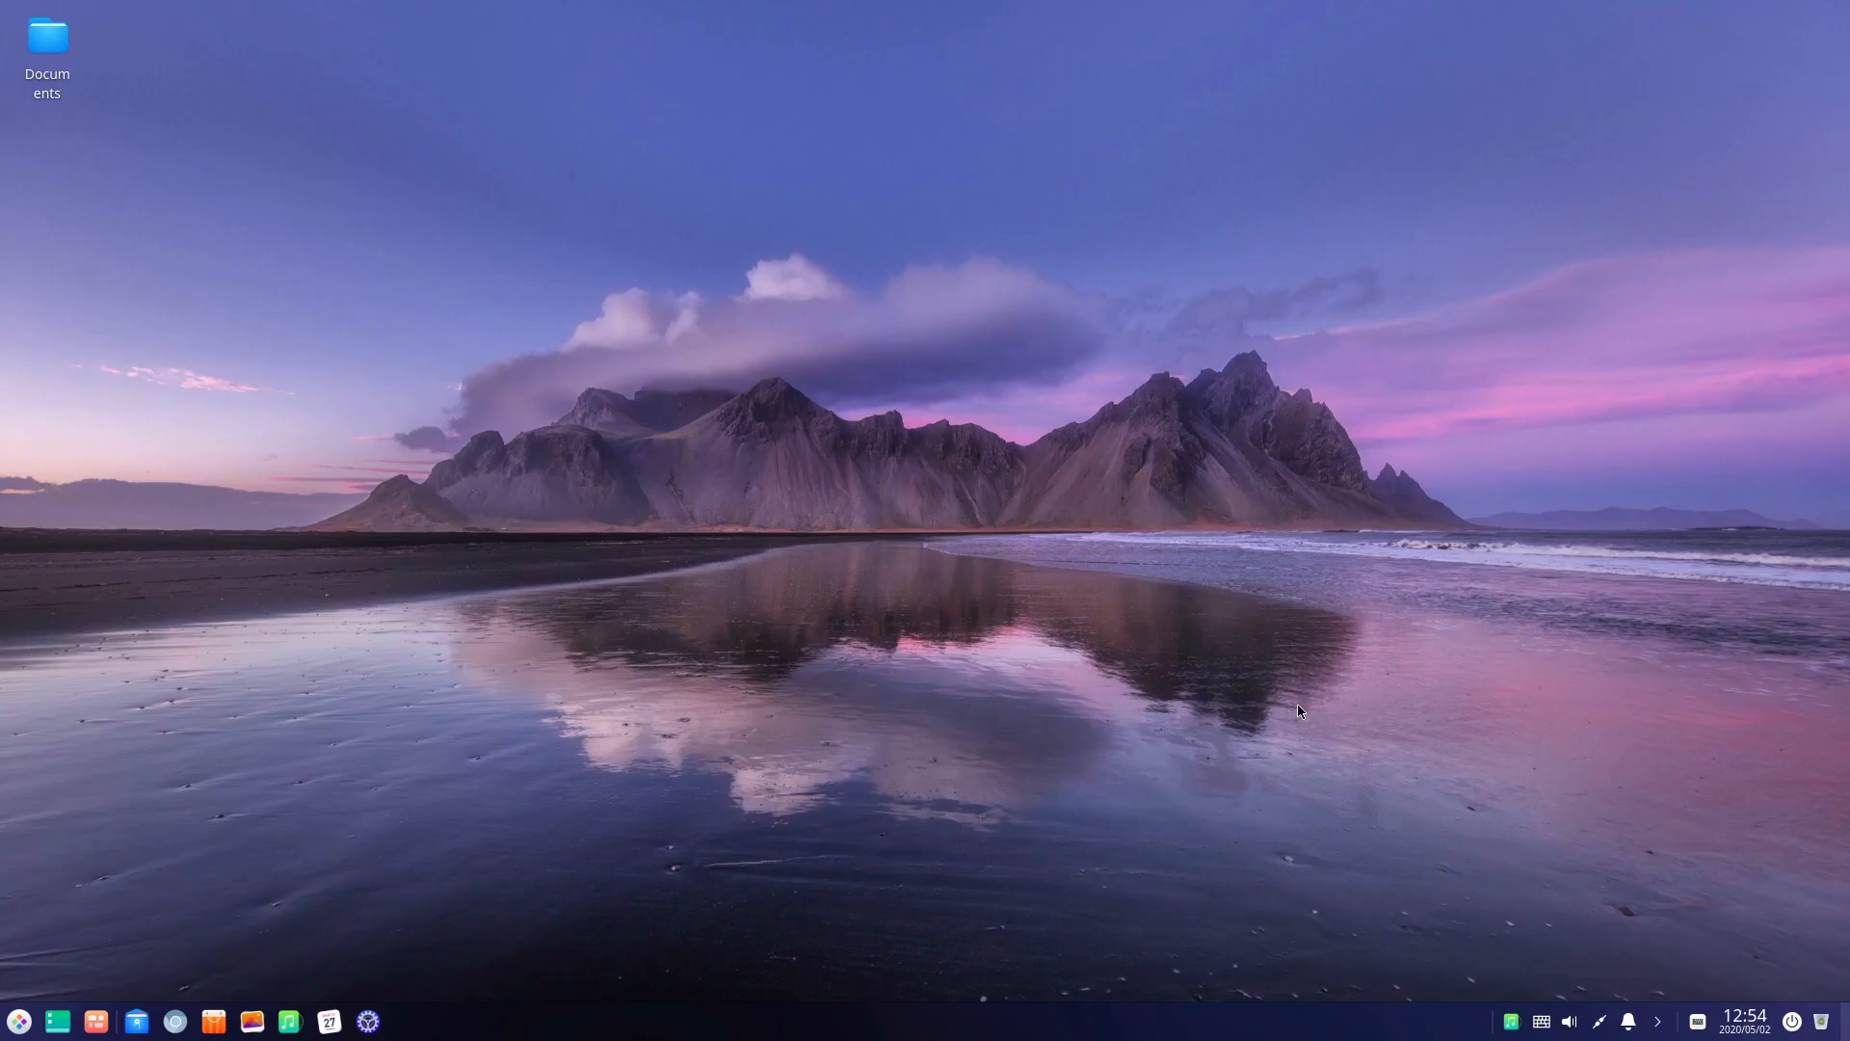
mouse_move(793, 541)
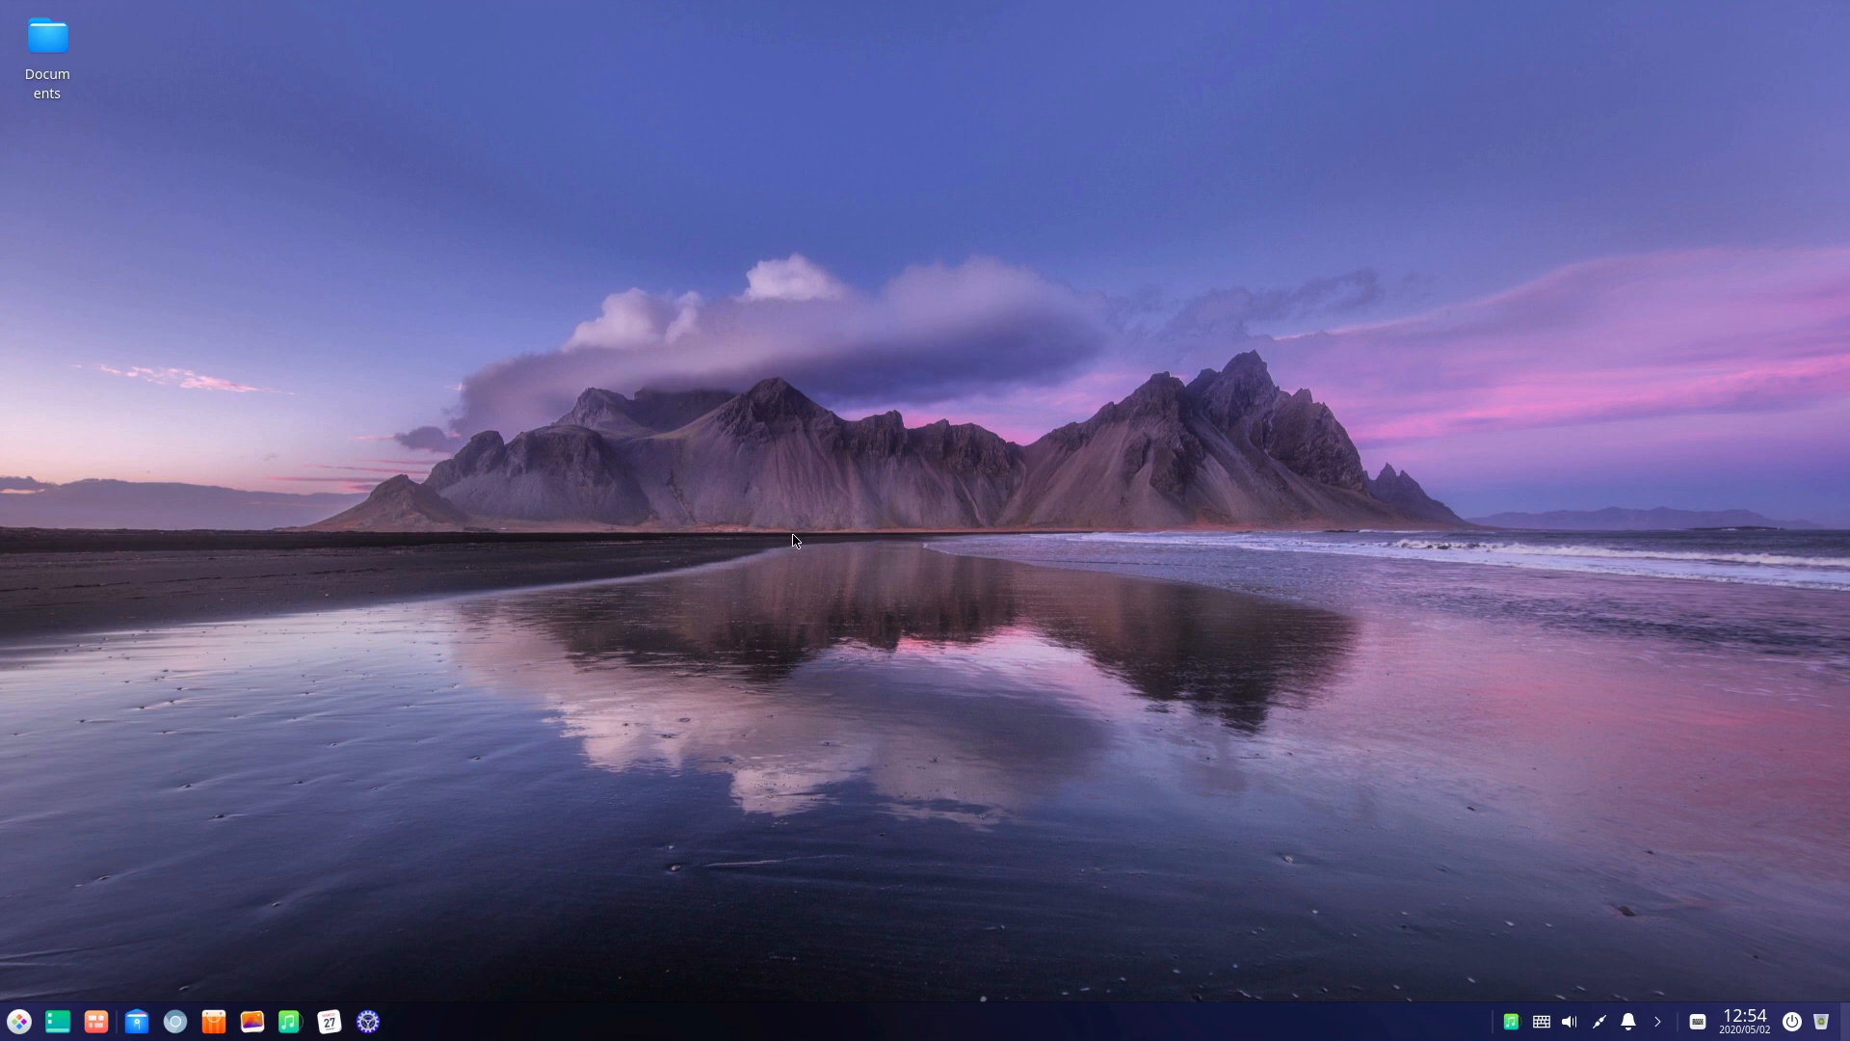
mouse_move(954, 375)
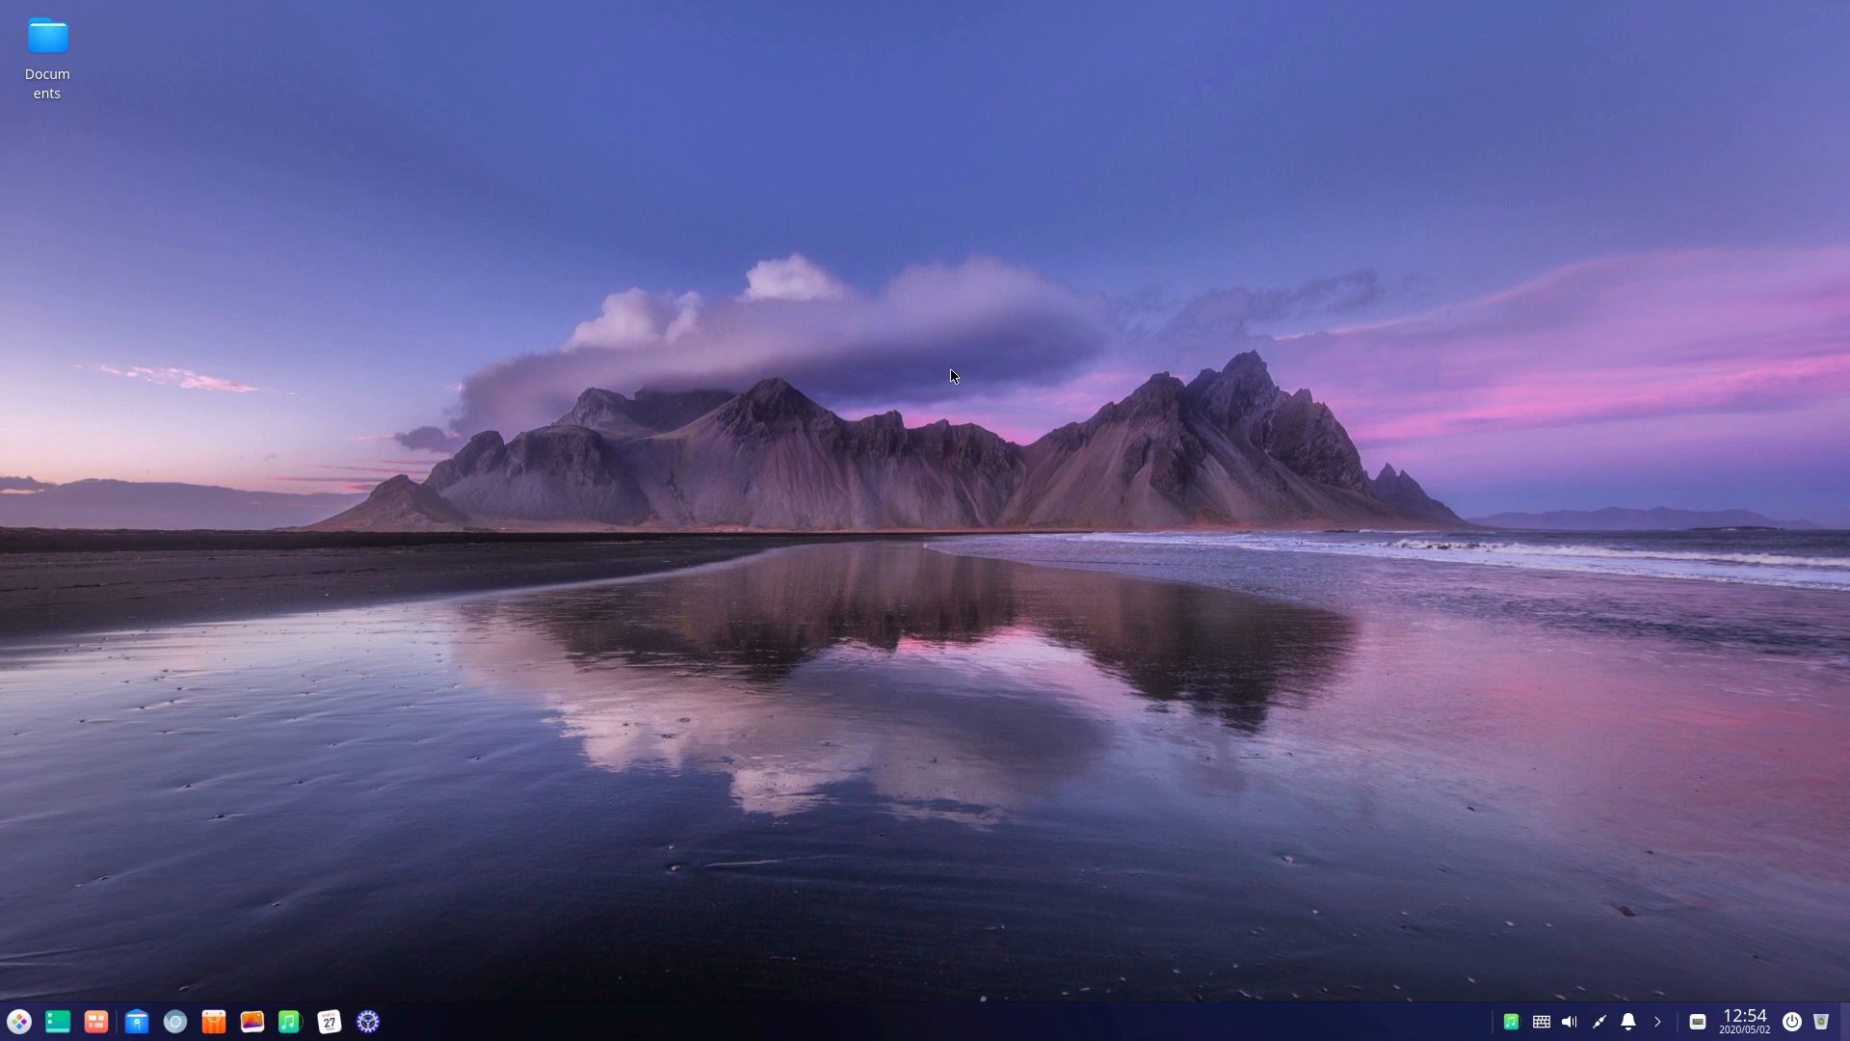
mouse_move(1841, 236)
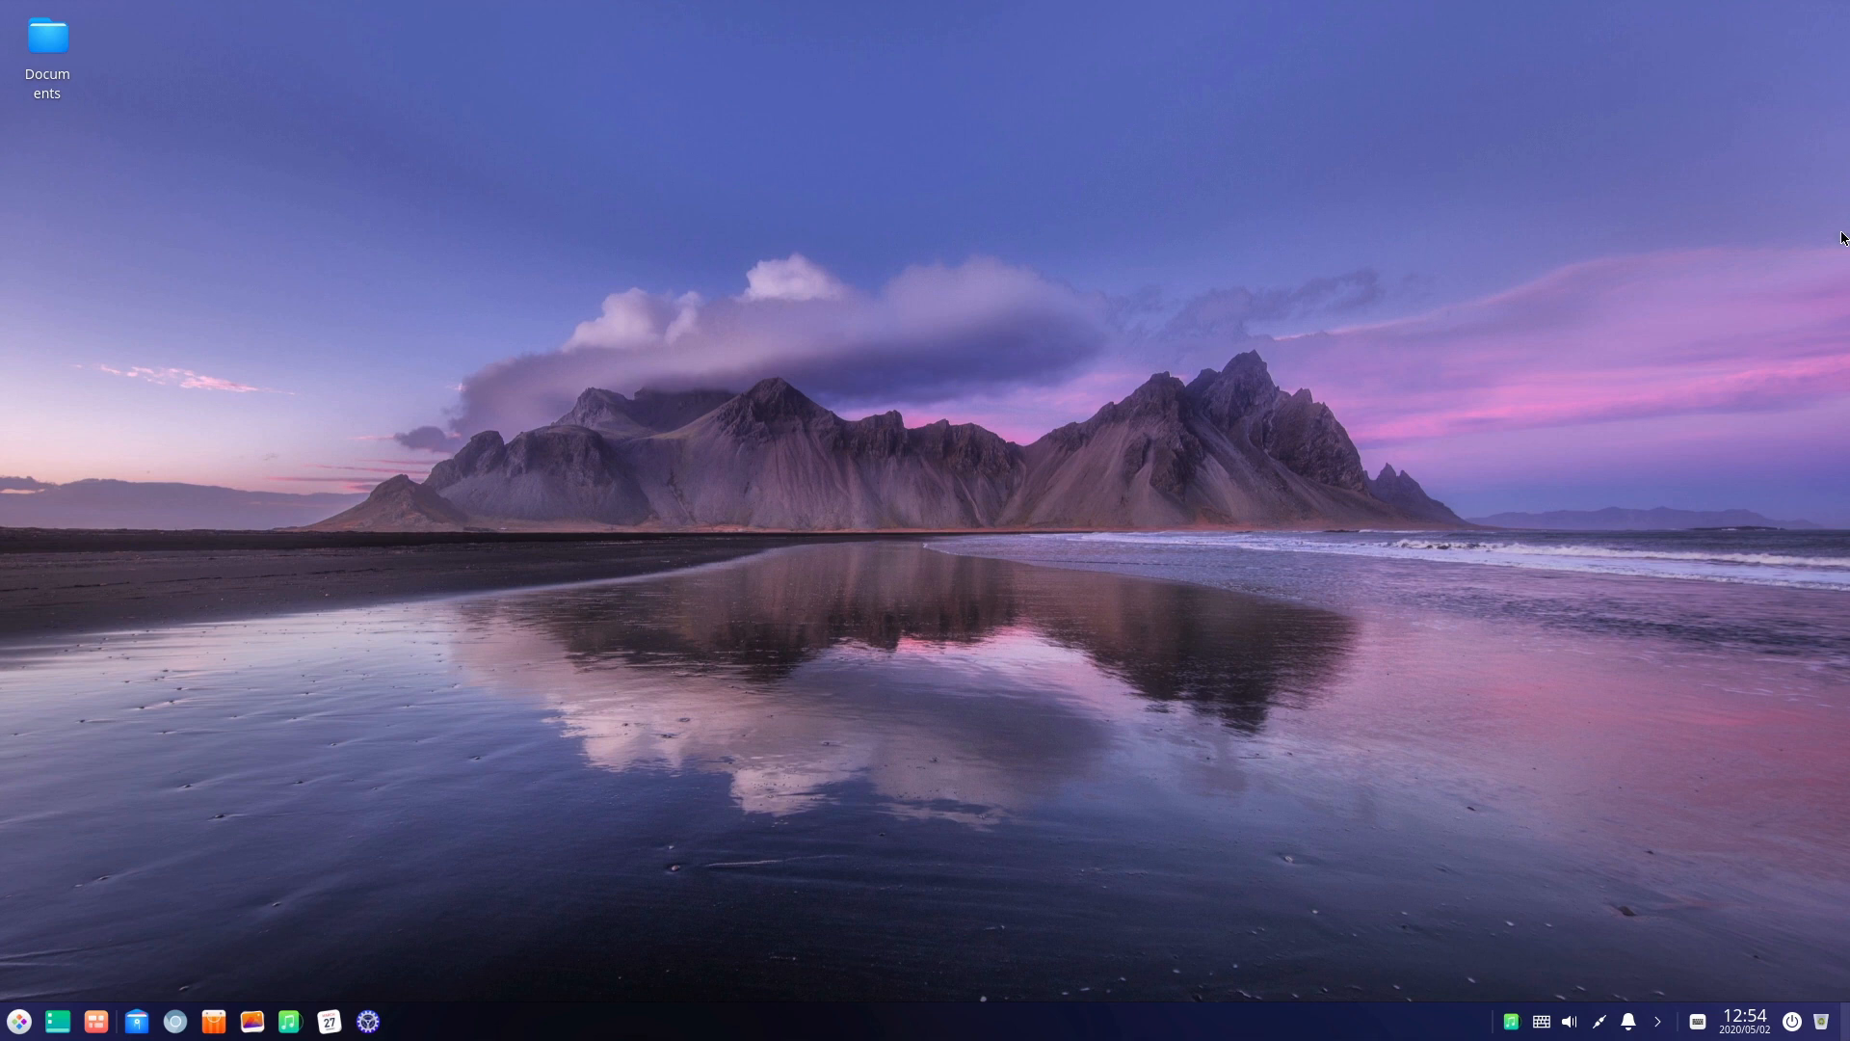